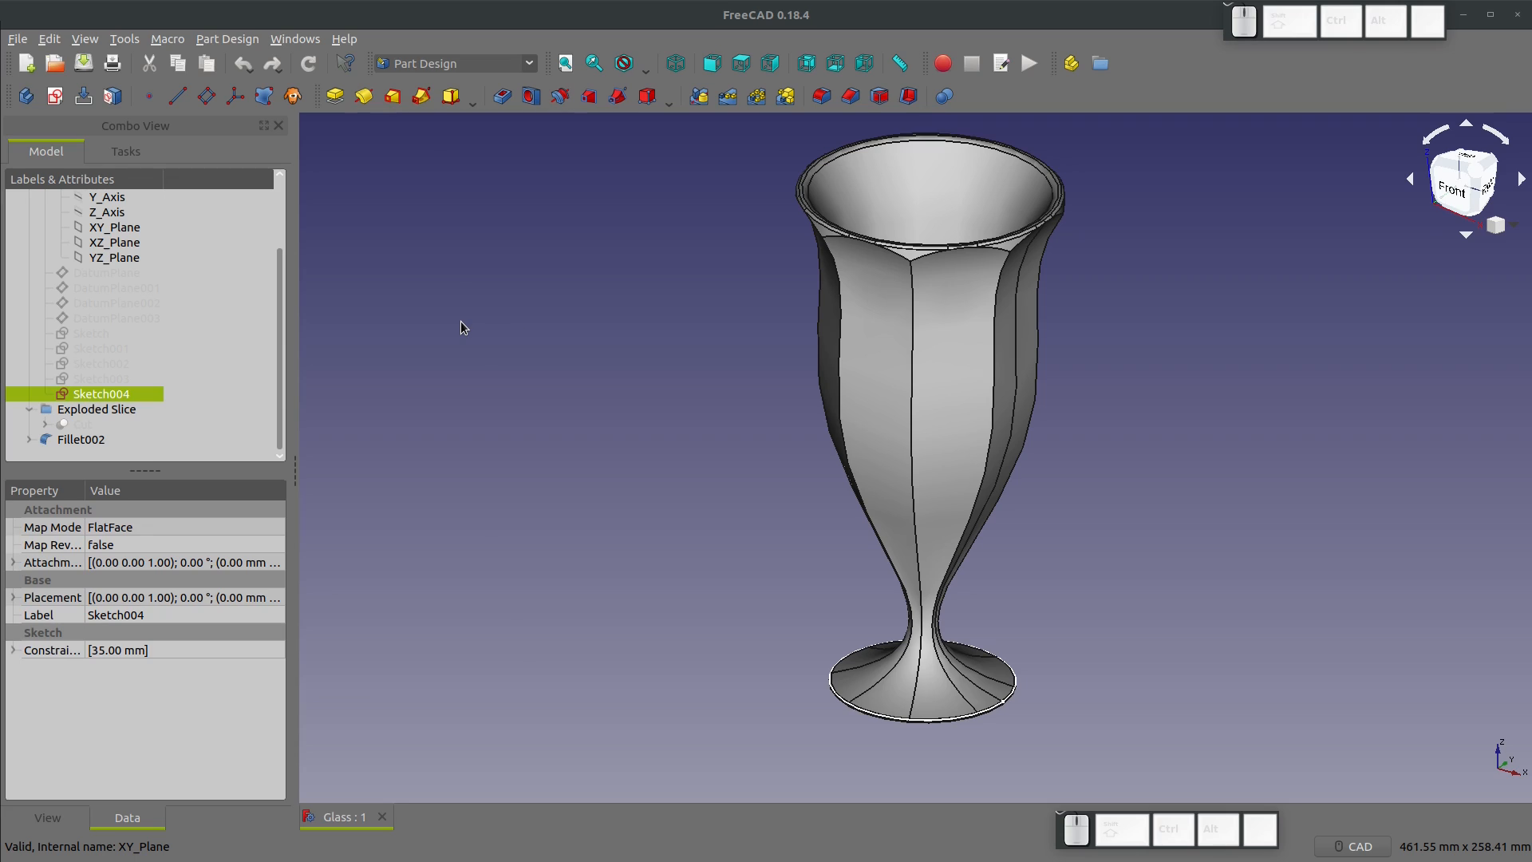
pyautogui.moveTo(895, 291)
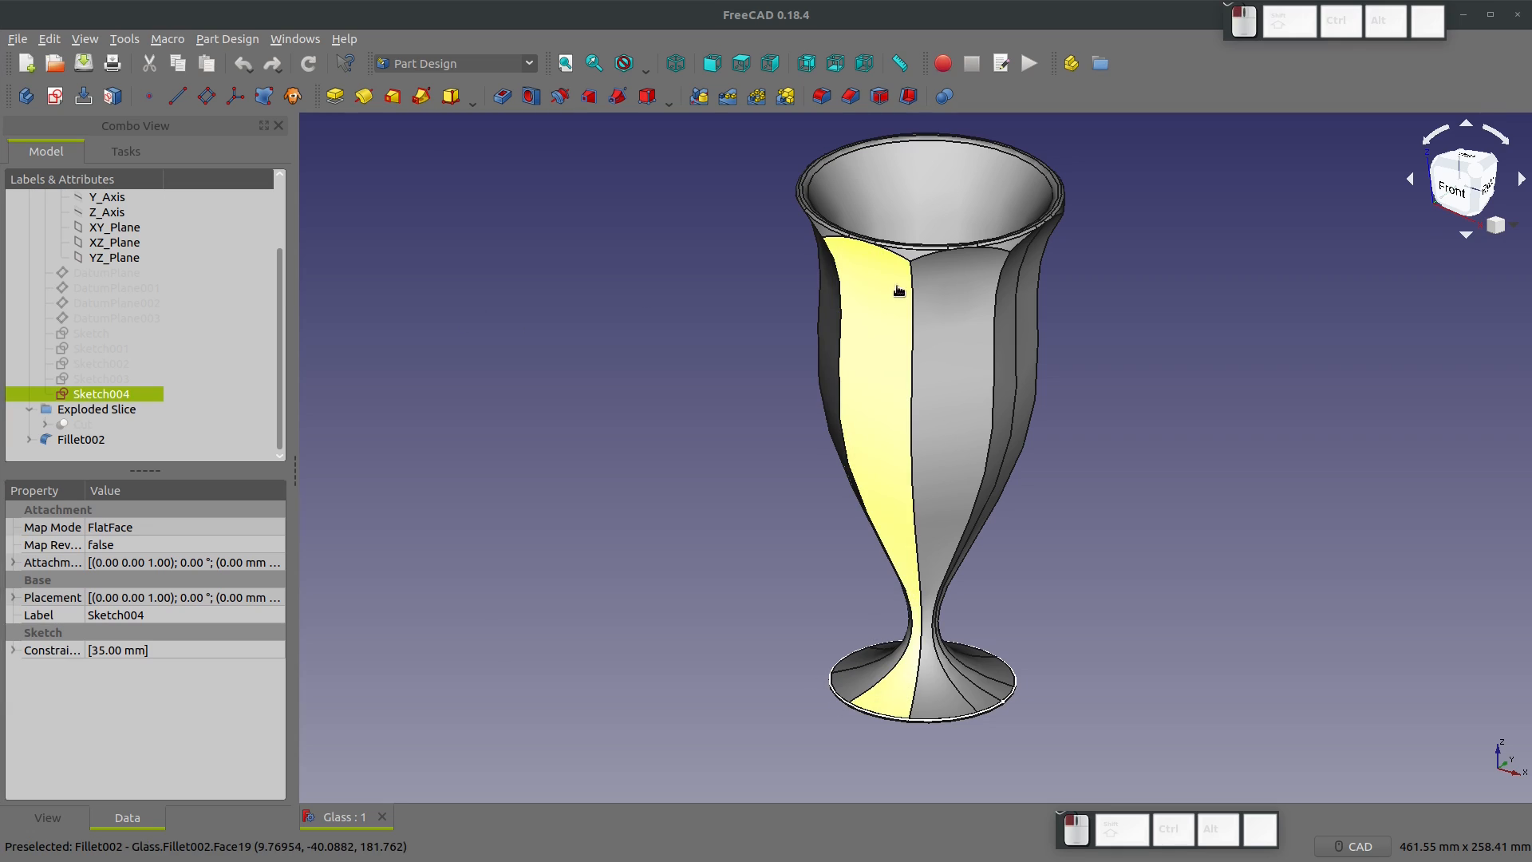
# Step: Start a new document with an empty Part Design body, cancelling the unattached datum plane
pyautogui.click(81, 439)
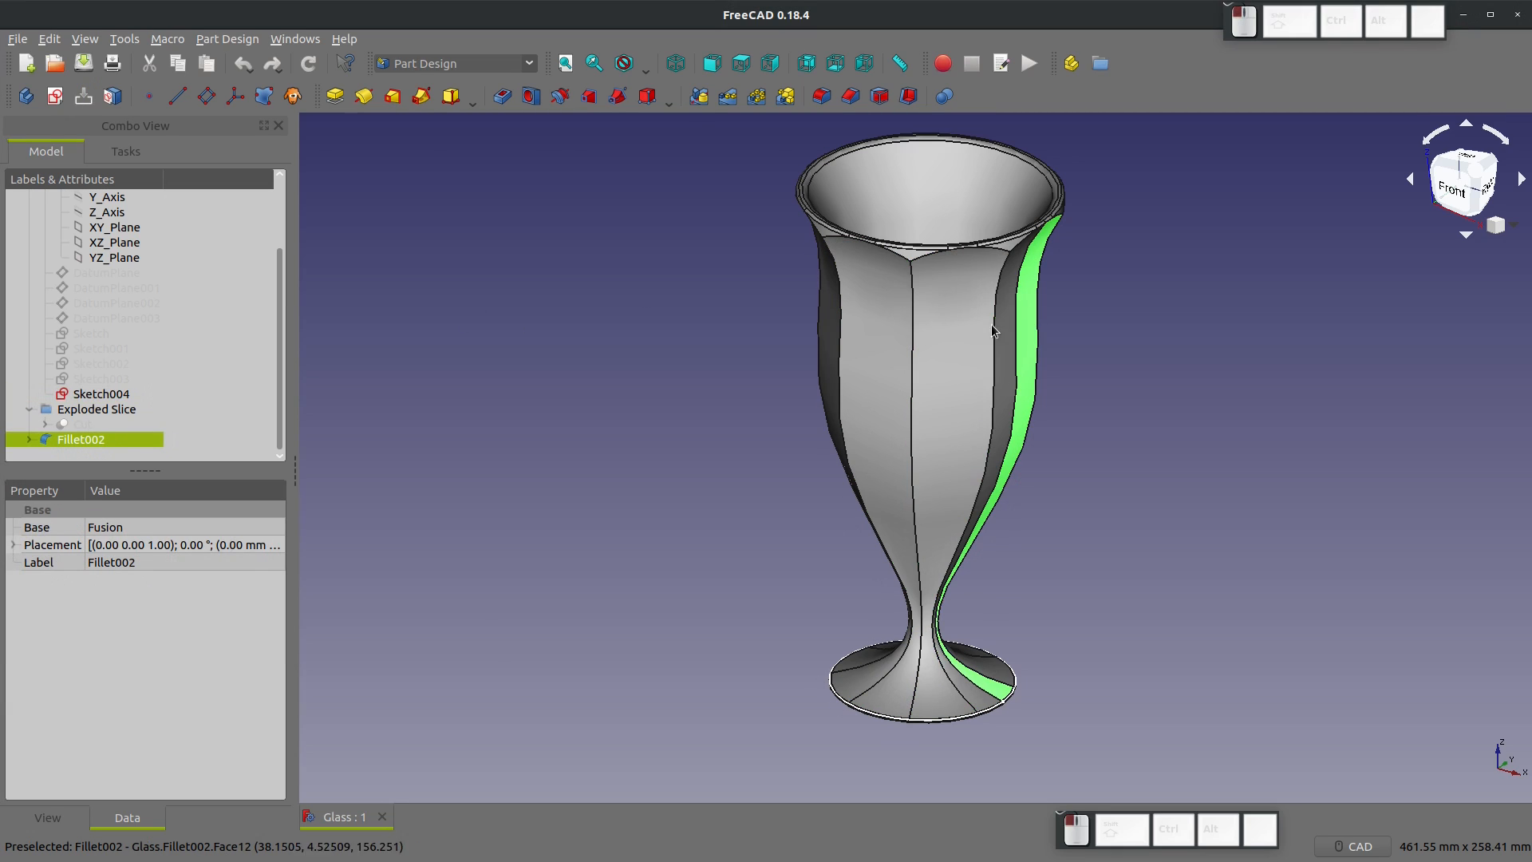
pyautogui.moveTo(814, 305)
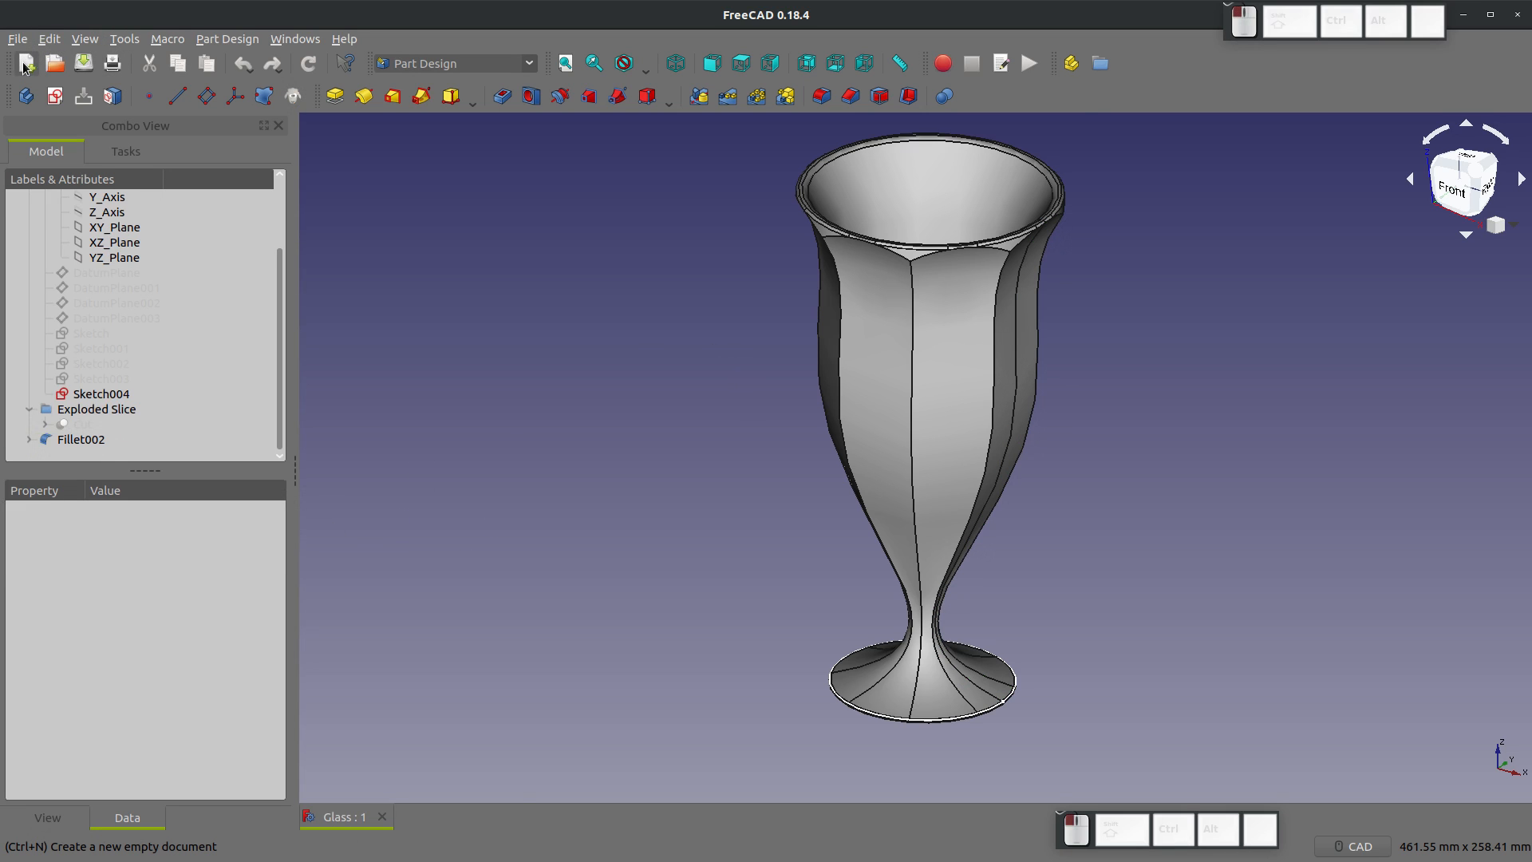
pyautogui.click(24, 62)
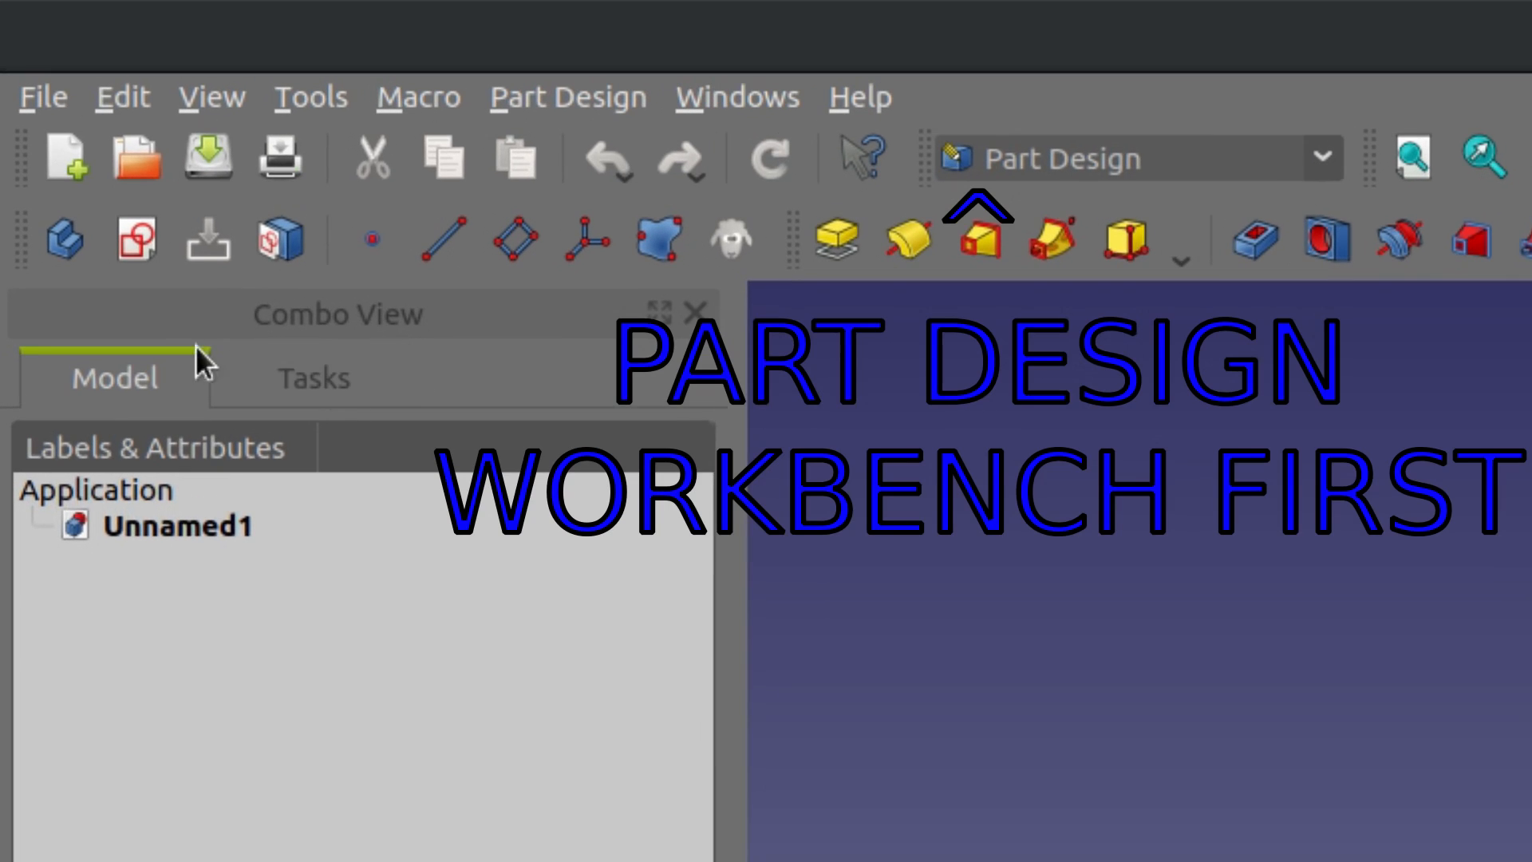
pyautogui.moveTo(137, 239)
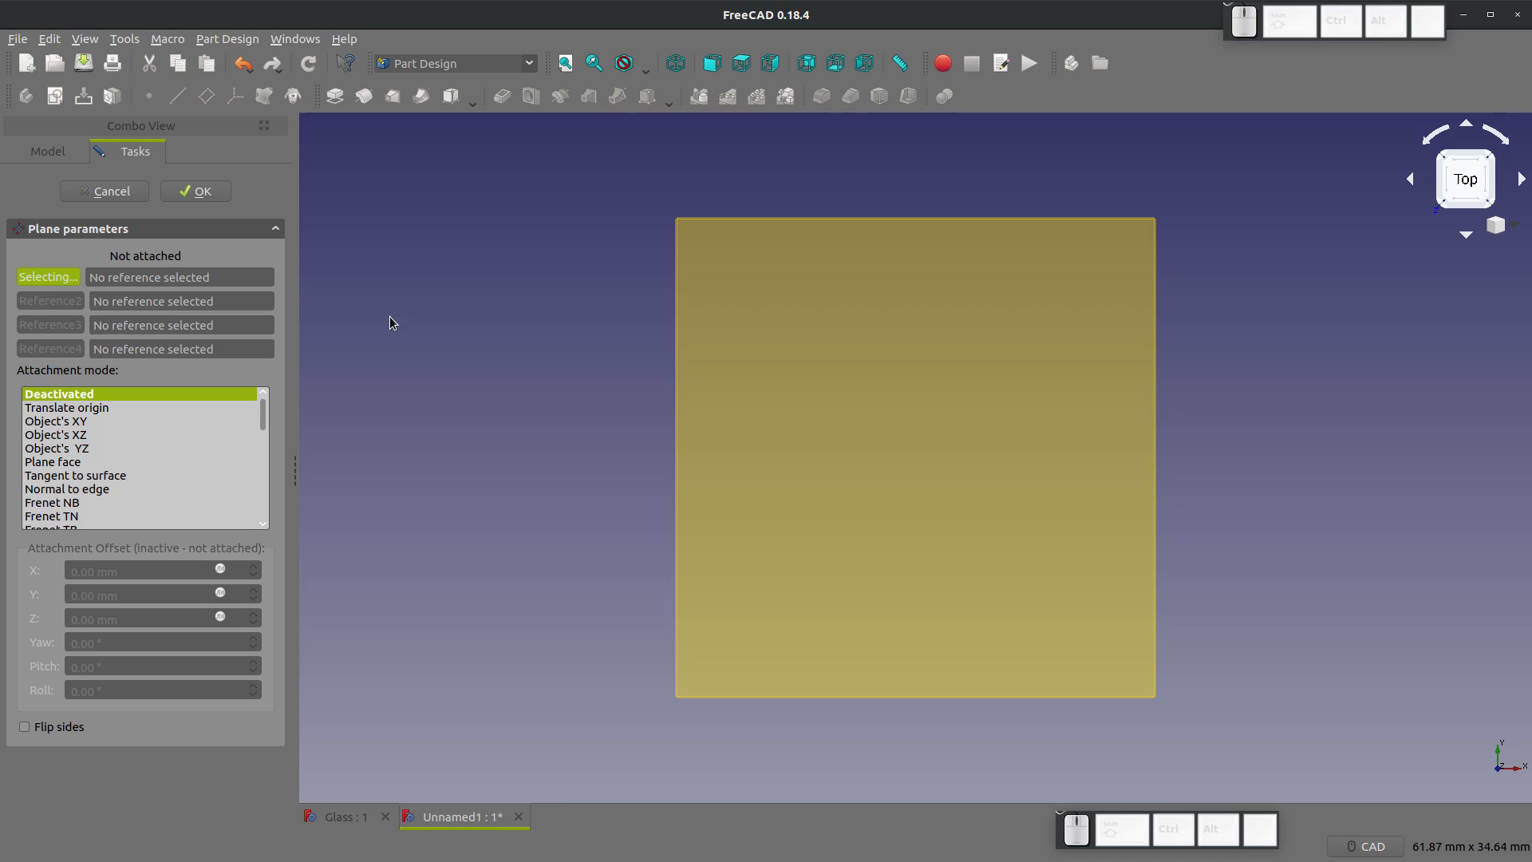
pyautogui.moveTo(110, 190)
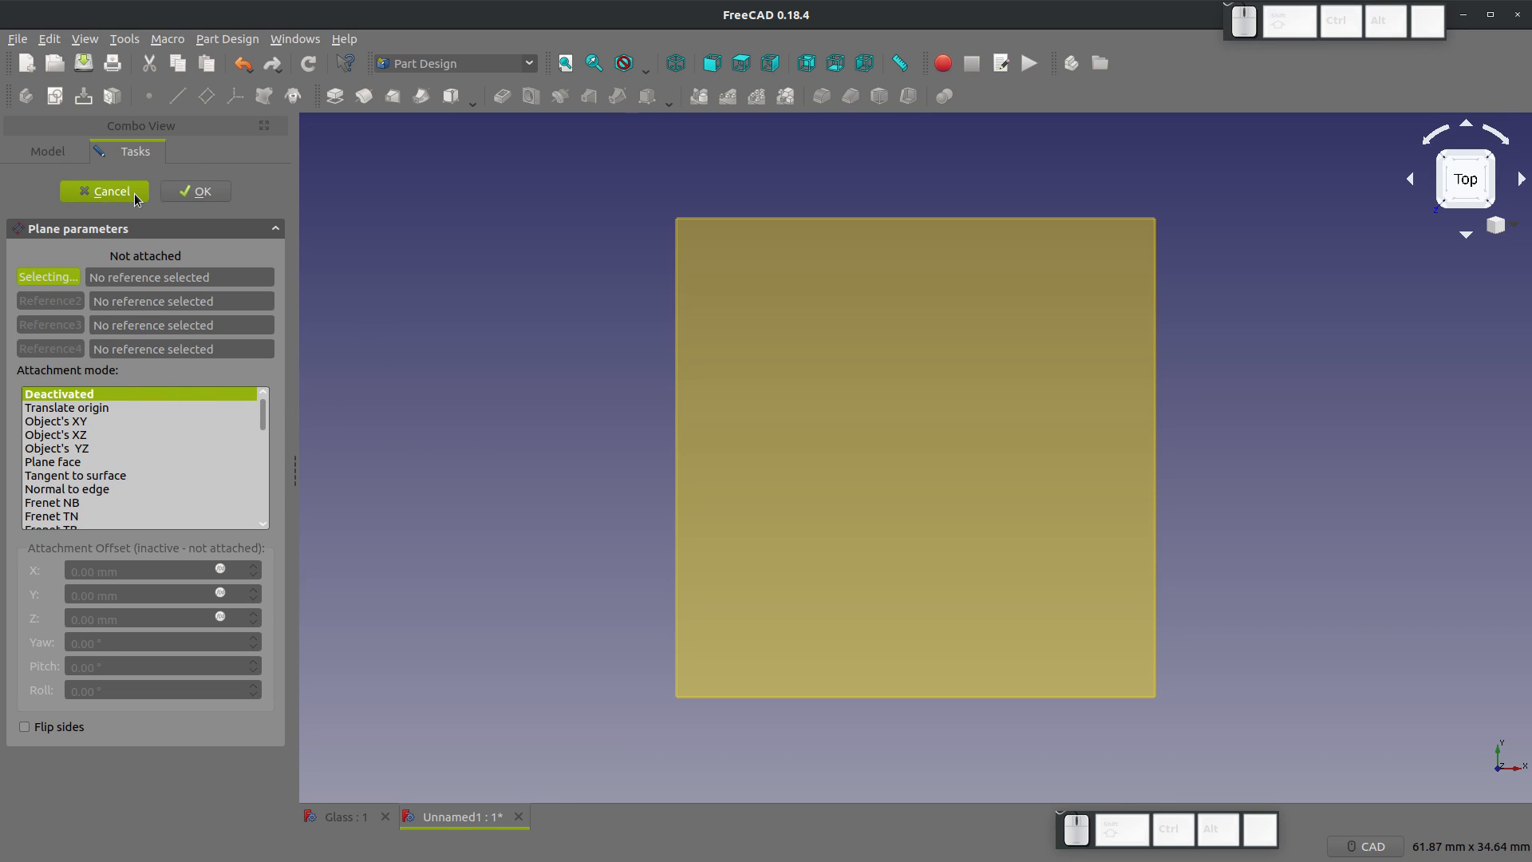
pyautogui.click(104, 190)
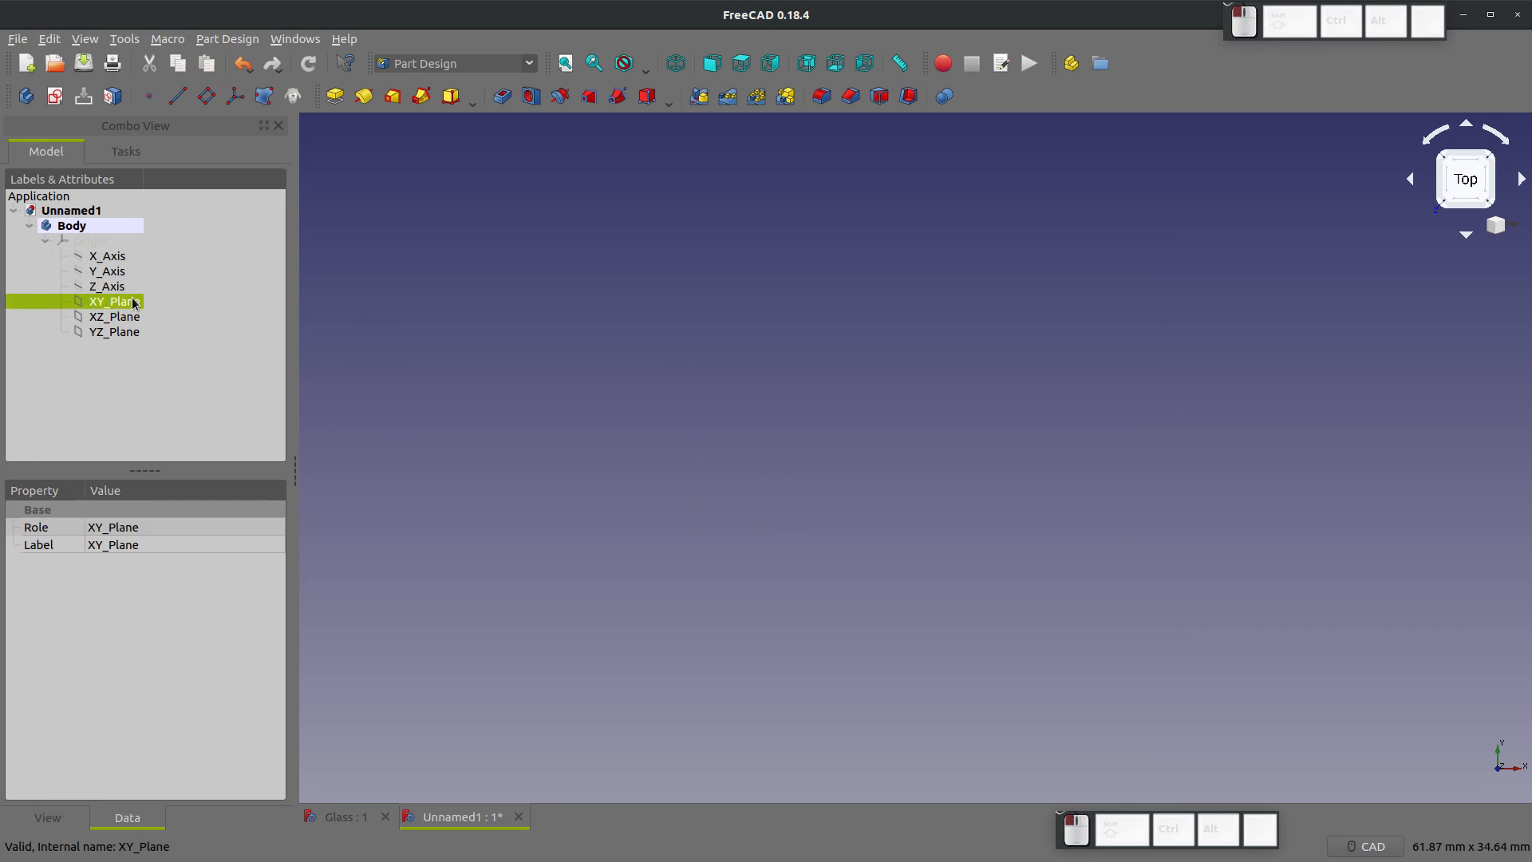
# Step: Add datum planes parallel to XY_Plane at Z offsets 0 and 76.2 mm
pyautogui.doubleClick(114, 301)
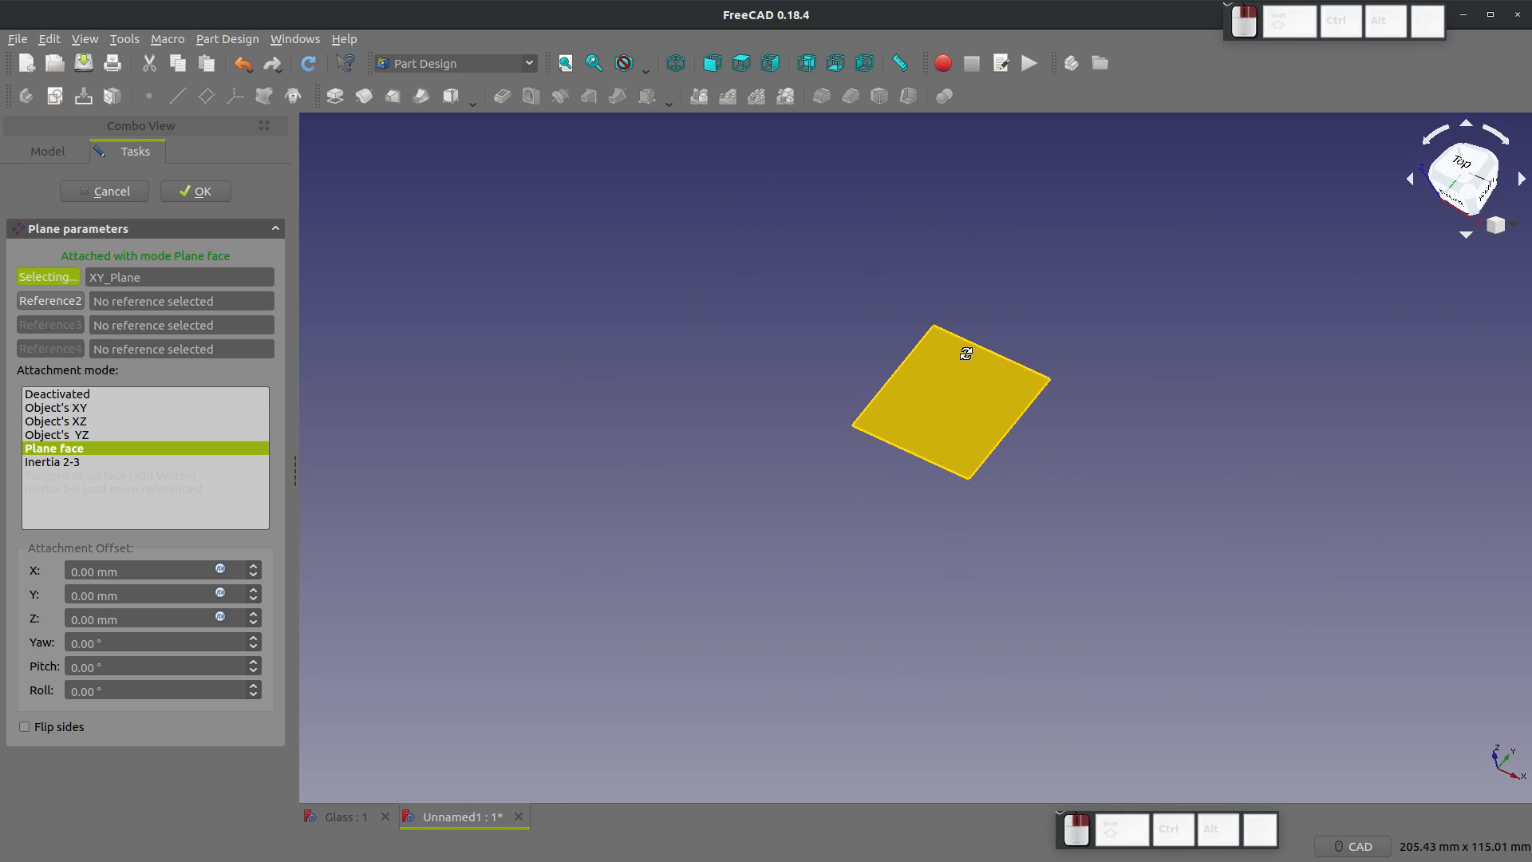
pyautogui.click(118, 618)
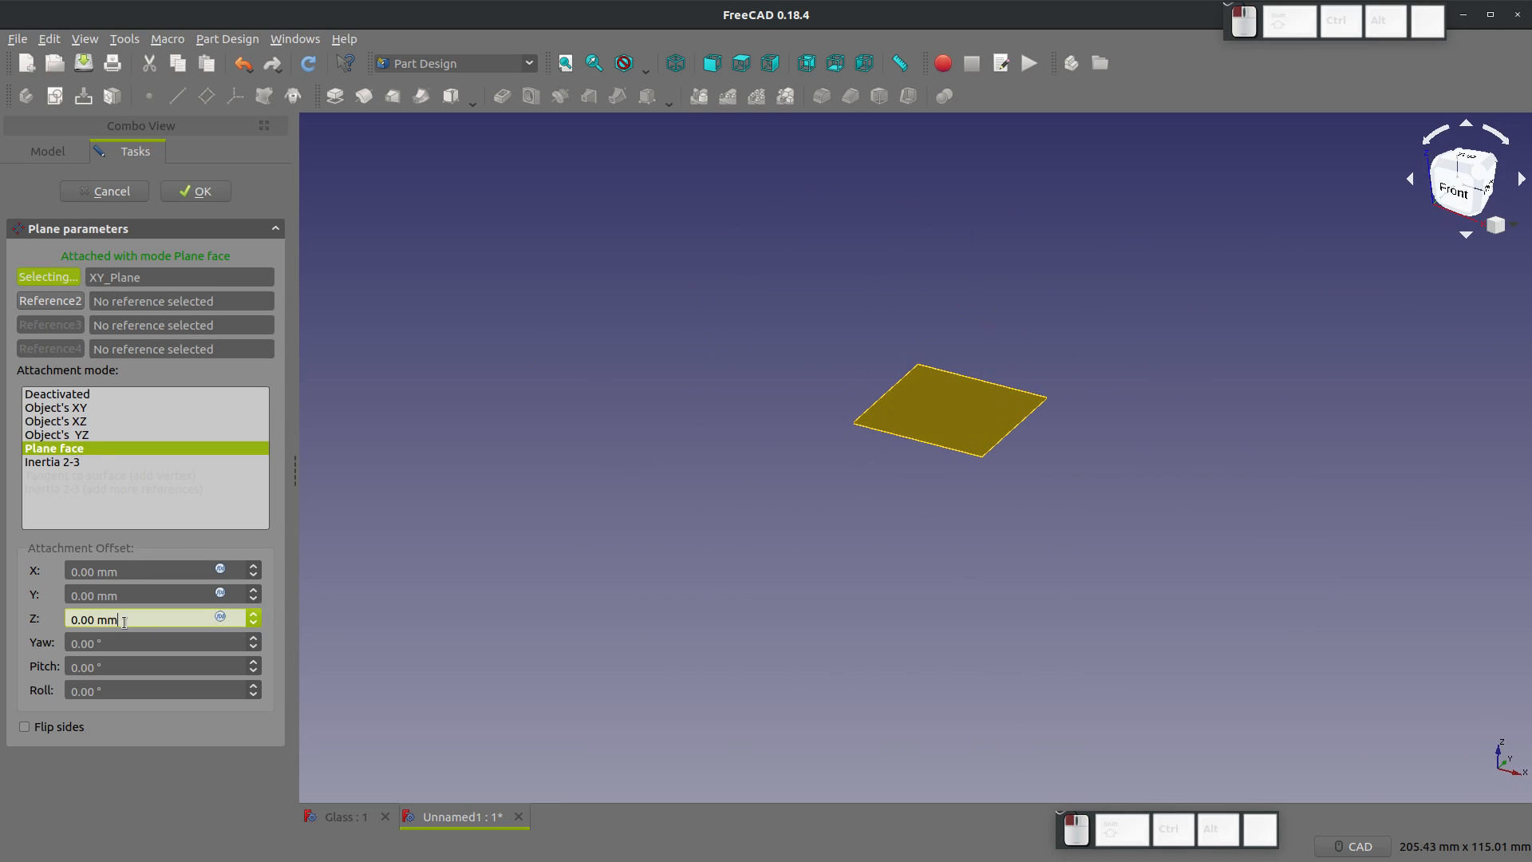
pyautogui.click(195, 191)
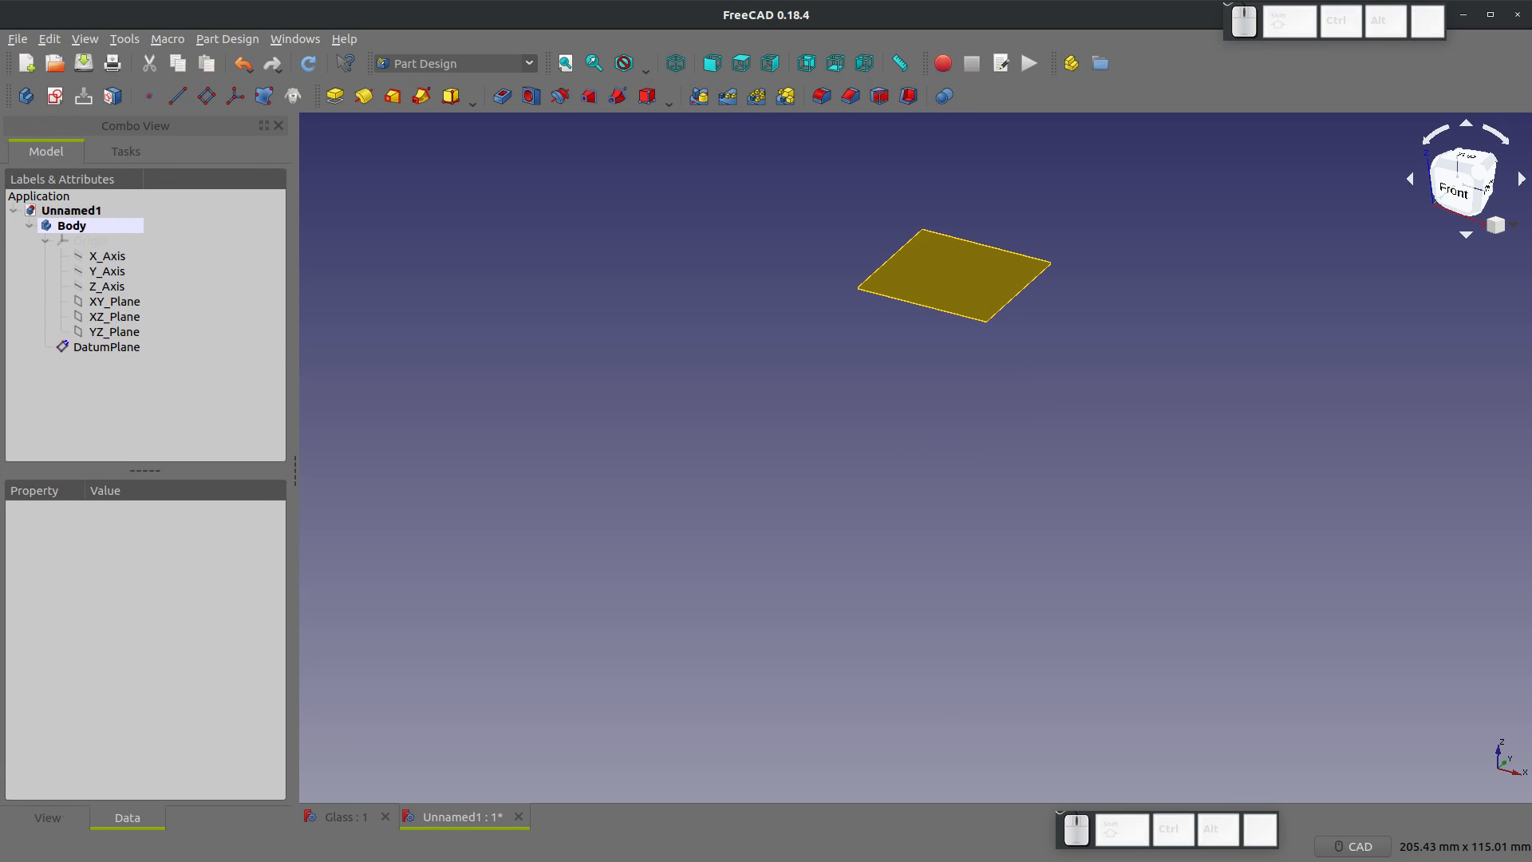
pyautogui.click(114, 300)
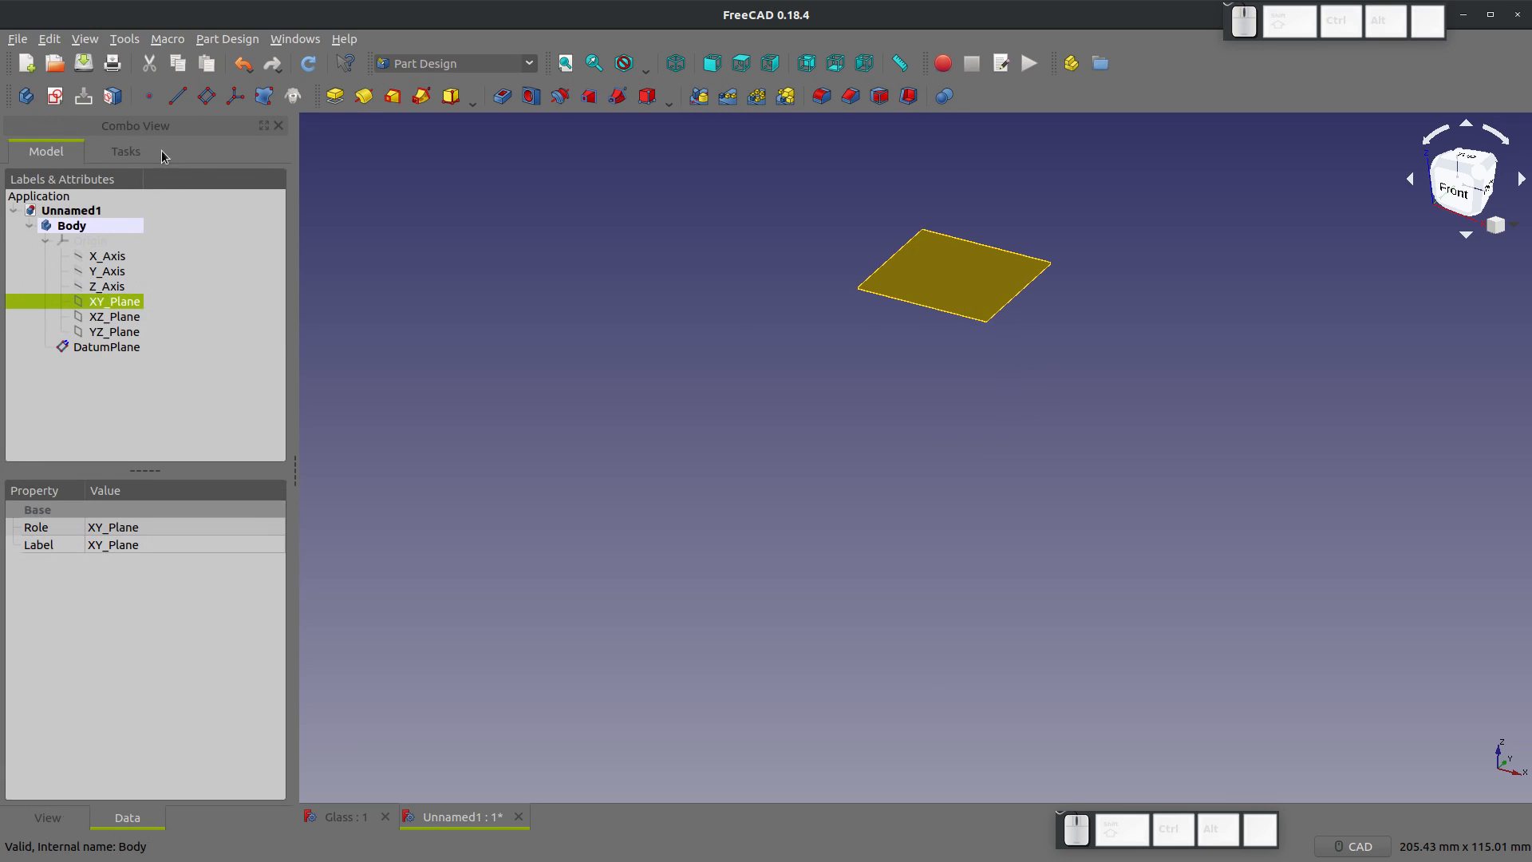
pyautogui.doubleClick(106, 347)
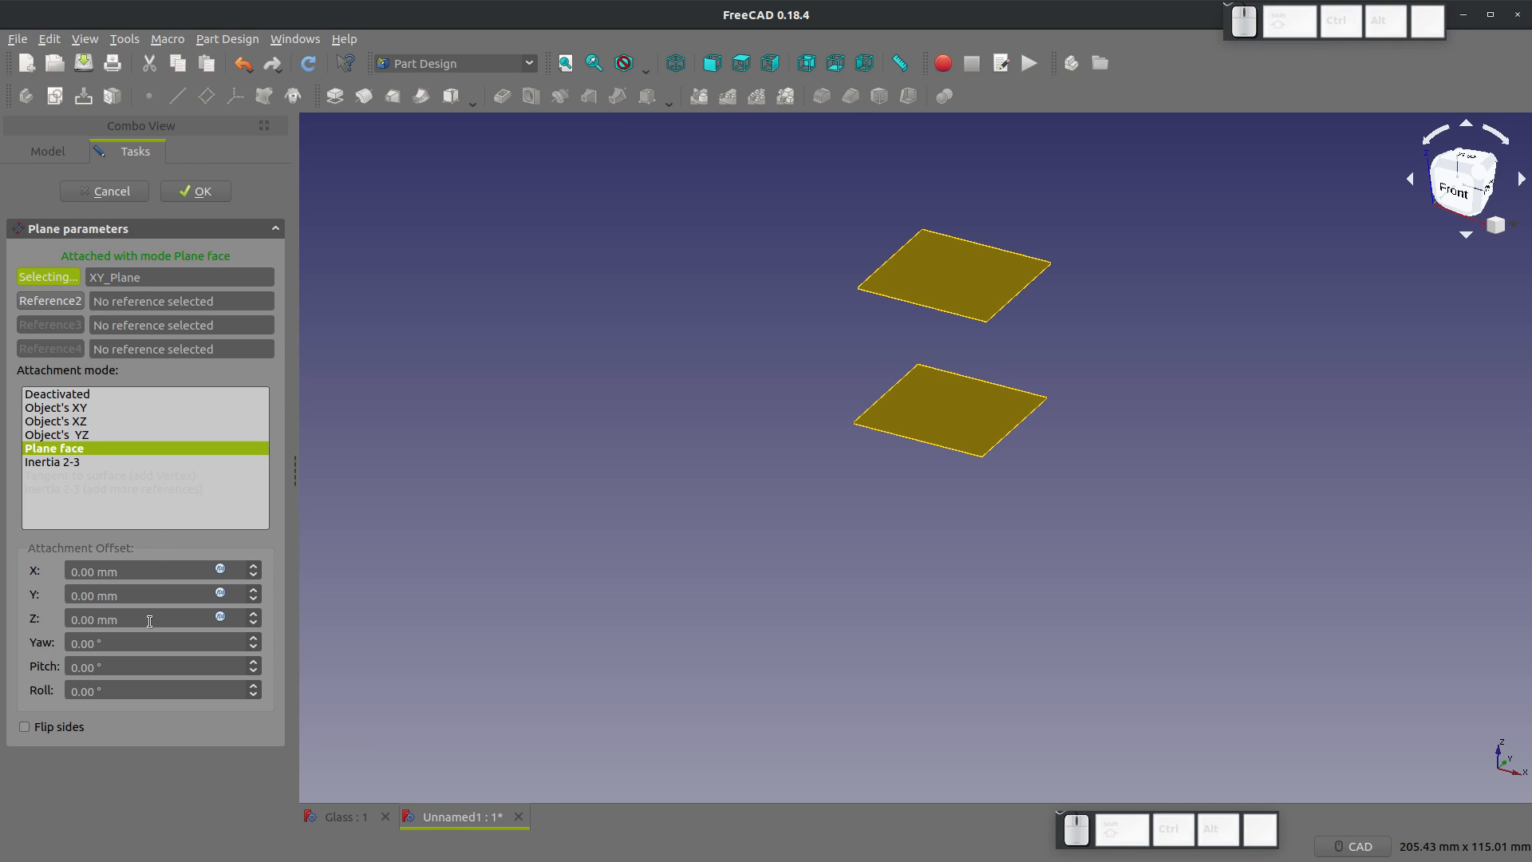
pyautogui.write('76')
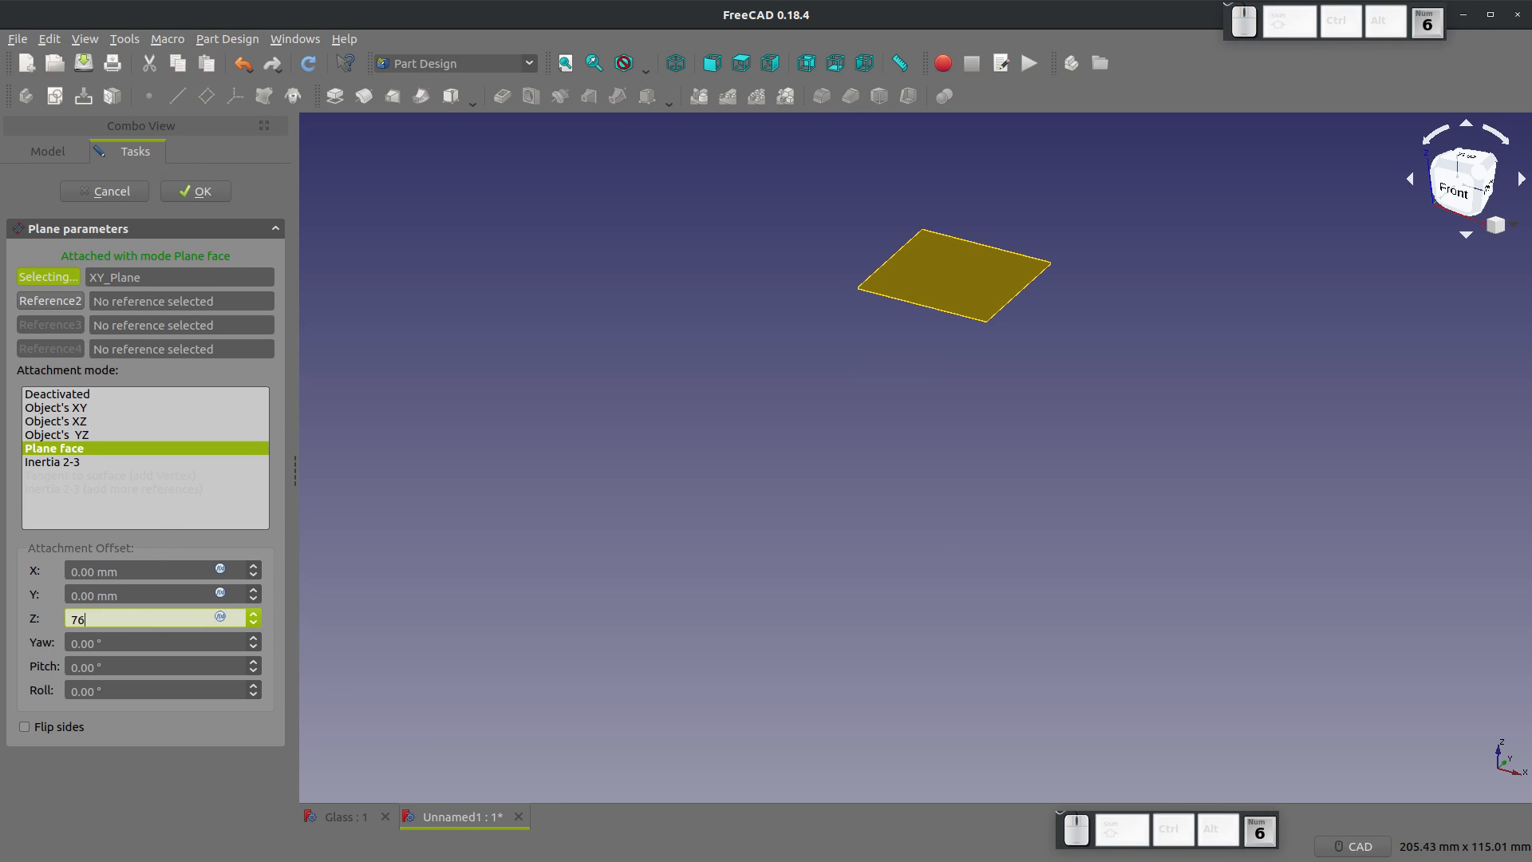
pyautogui.click(194, 192)
pyautogui.write('1')
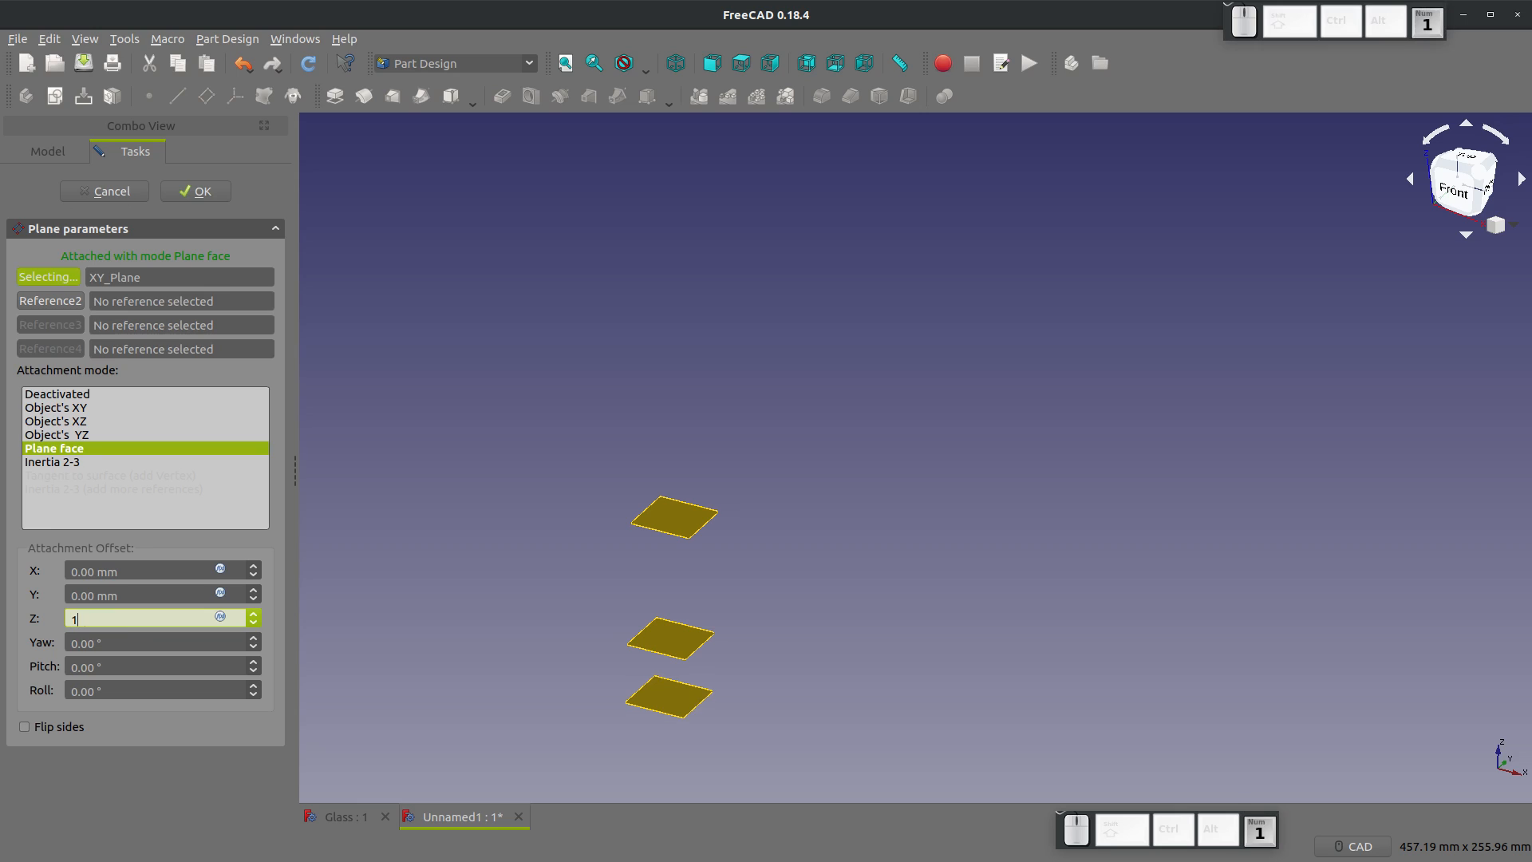
# Step: Add the third datum plane at 152.4 mm and the top one at 203.2 mm
pyautogui.click(195, 191)
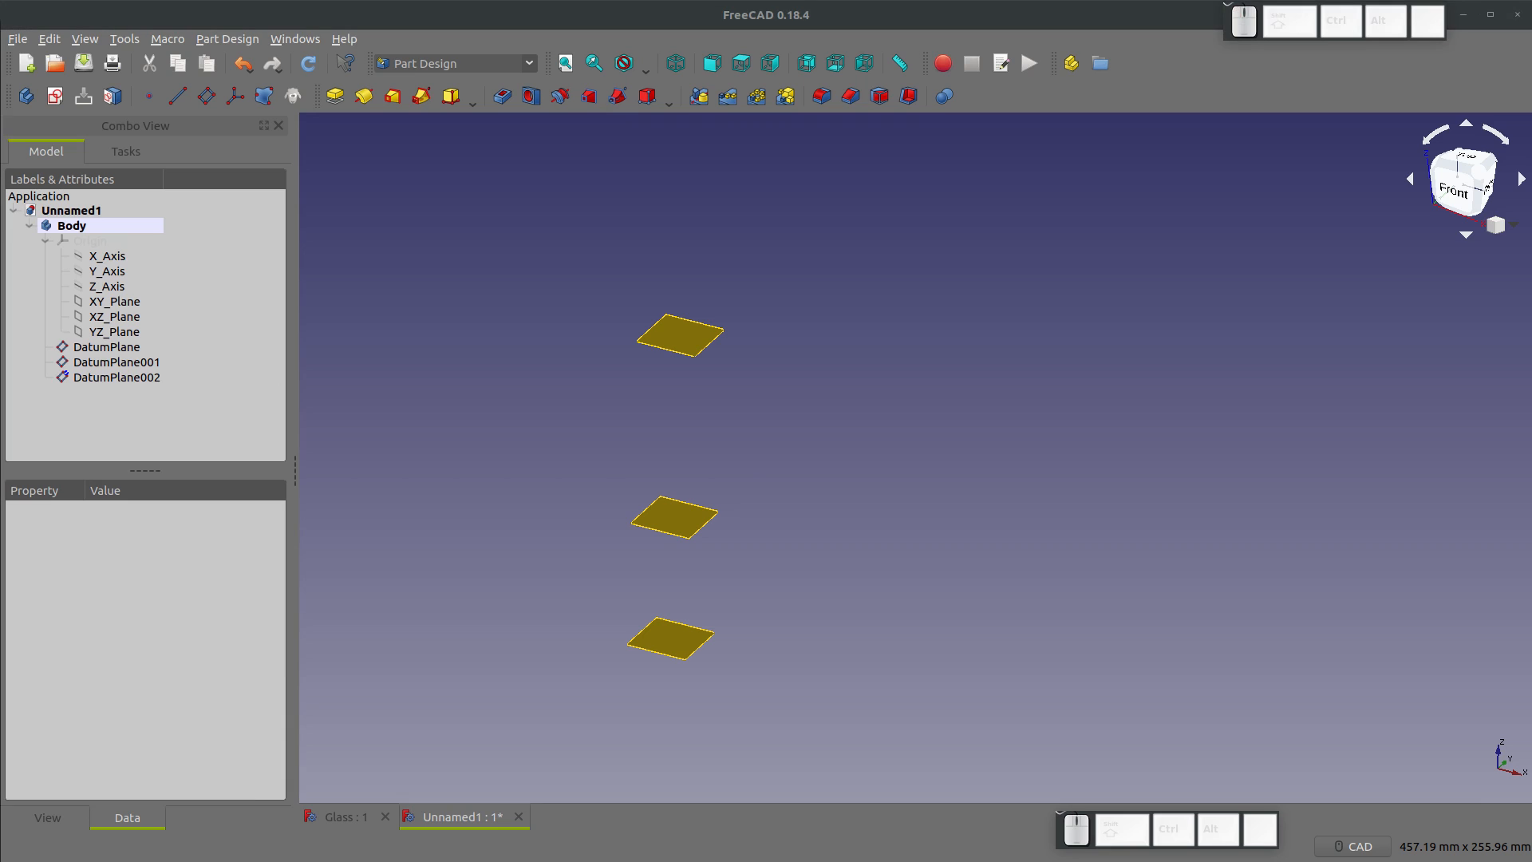
pyautogui.moveTo(114, 301)
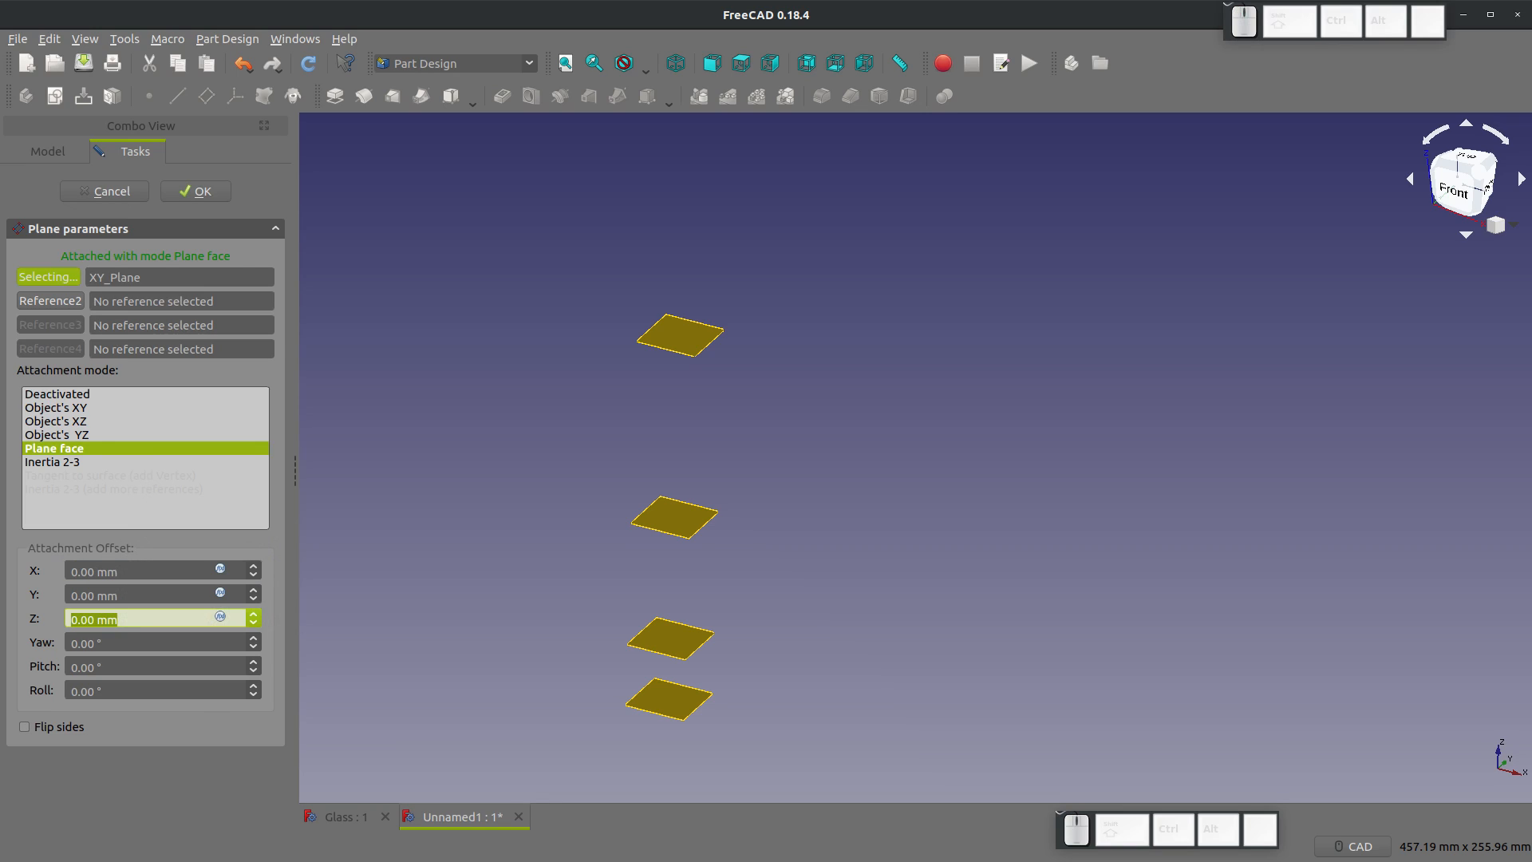
pyautogui.write('203.')
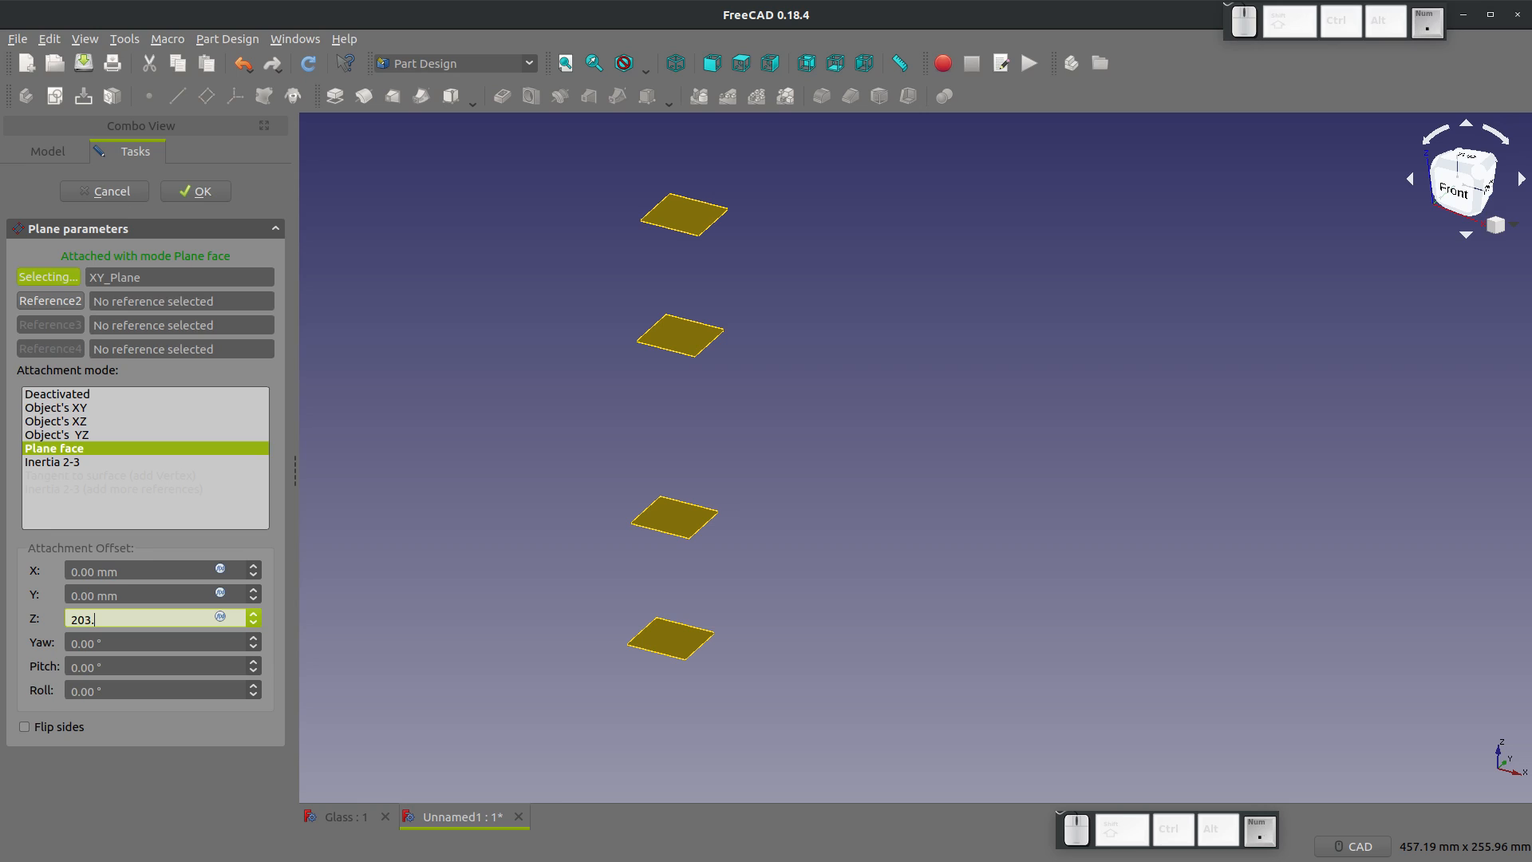
pyautogui.write('2')
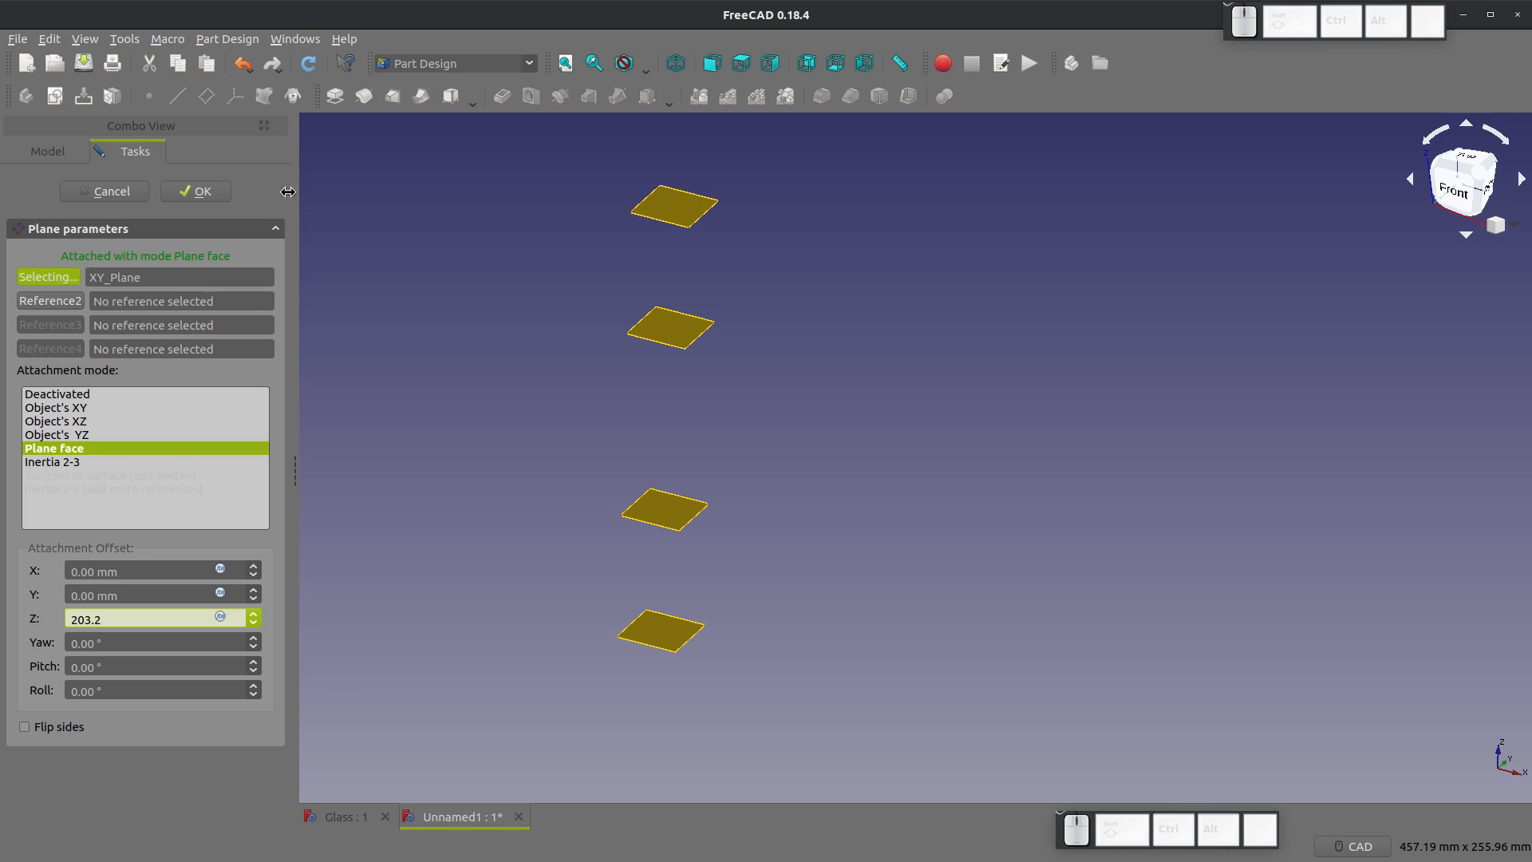
pyautogui.click(195, 191)
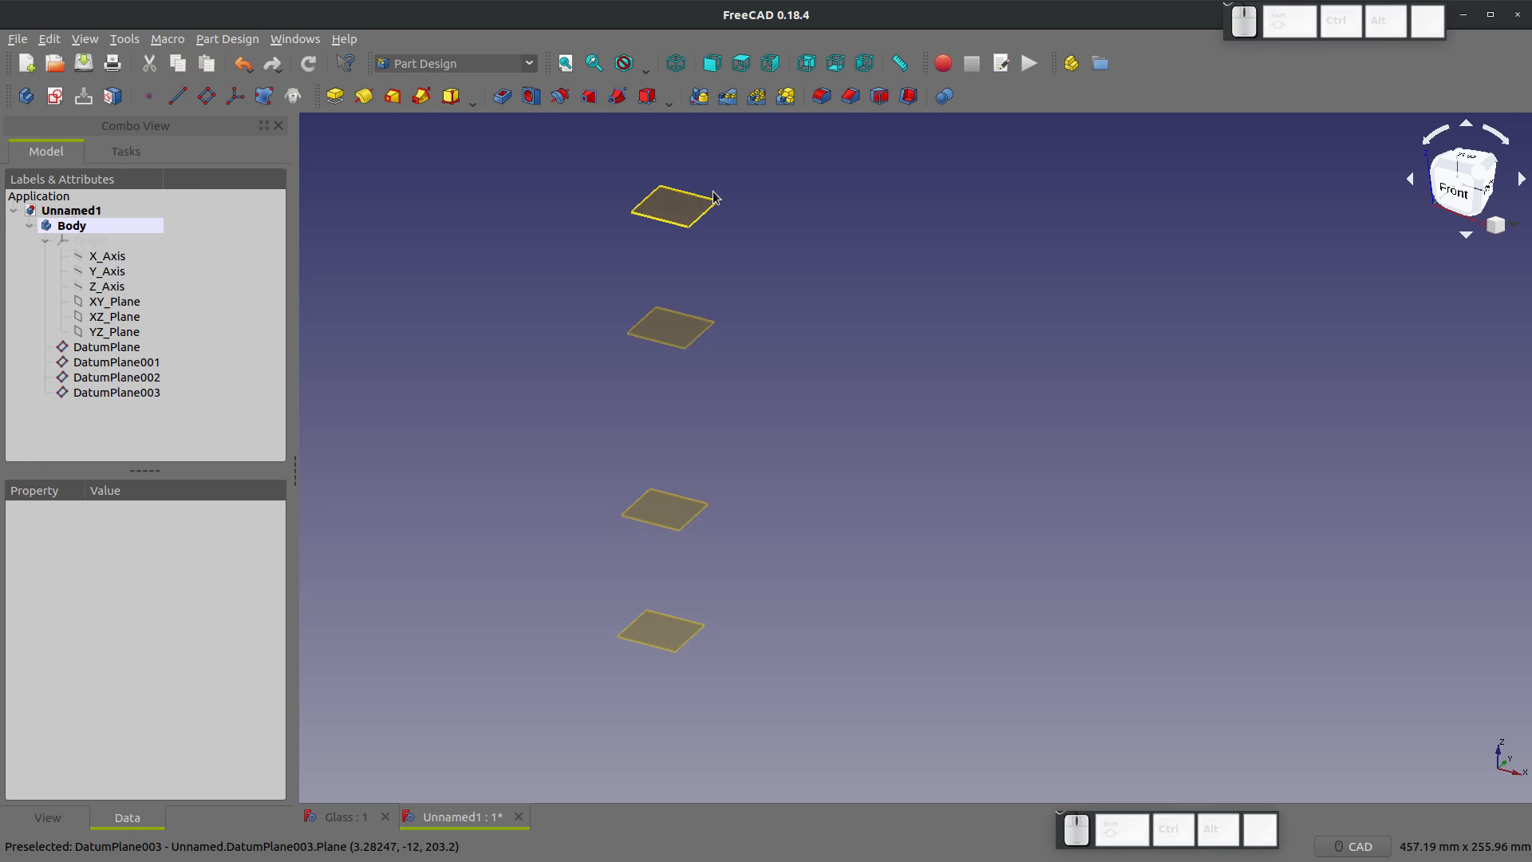
pyautogui.moveTo(711, 579)
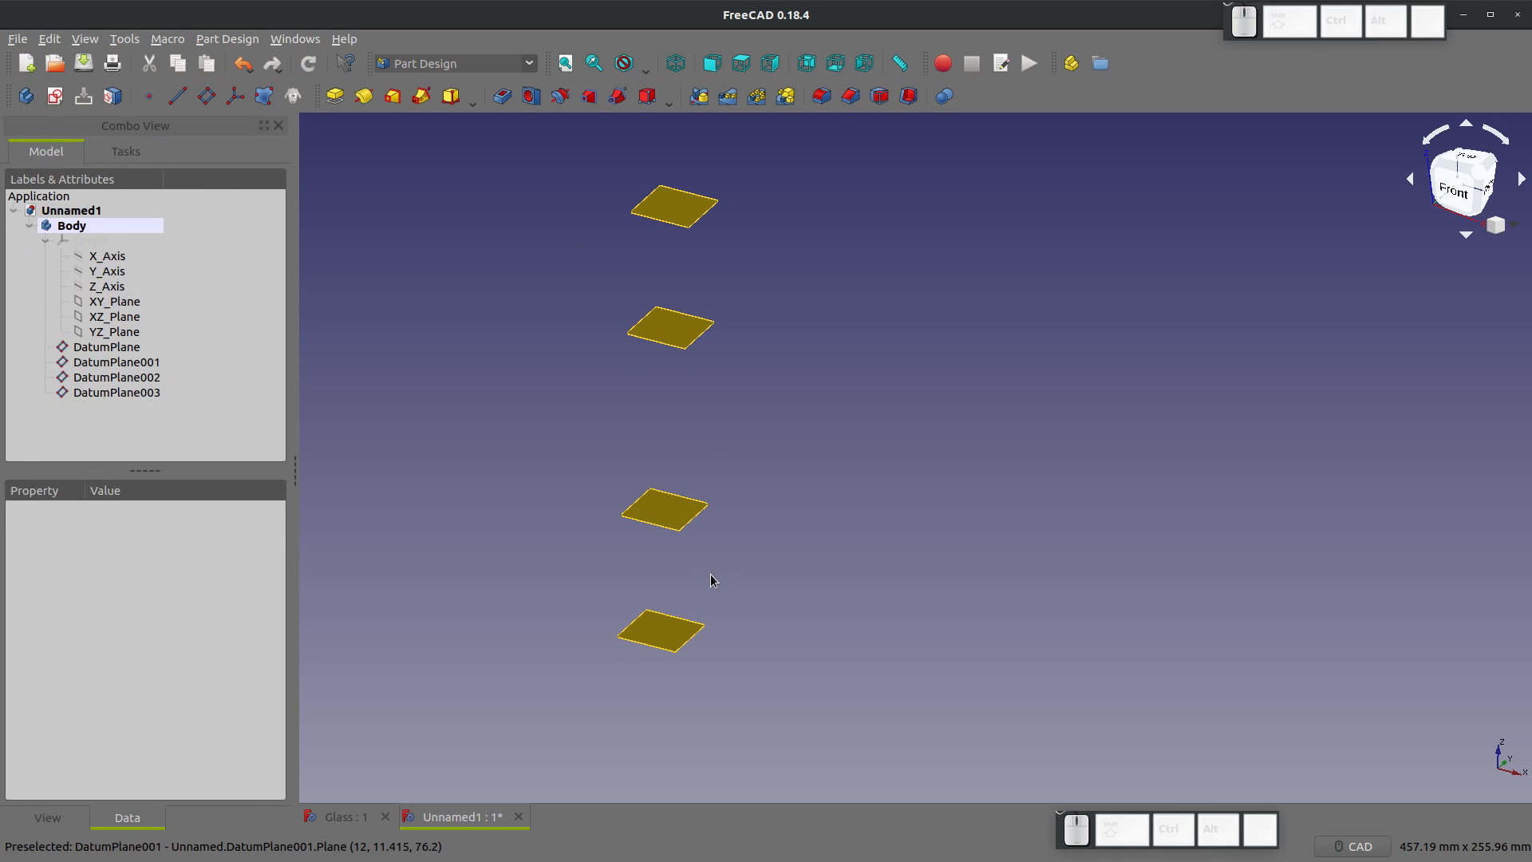
# Step: Draw an octagon on DatumPlane003 with a 101.6 mm vertical dimension, then close the sketch
pyautogui.click(116, 392)
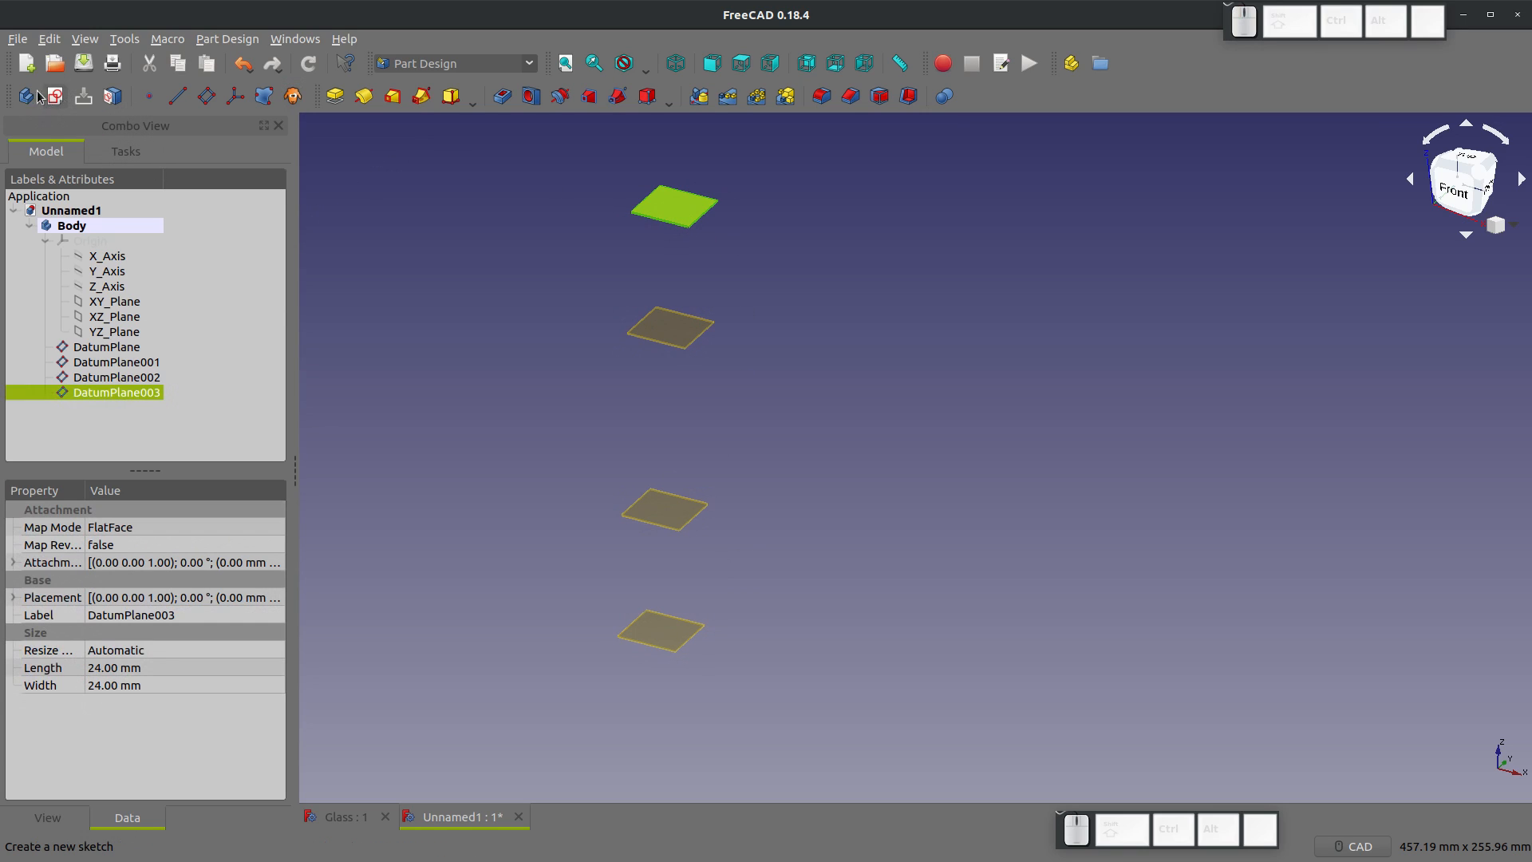
pyautogui.click(26, 96)
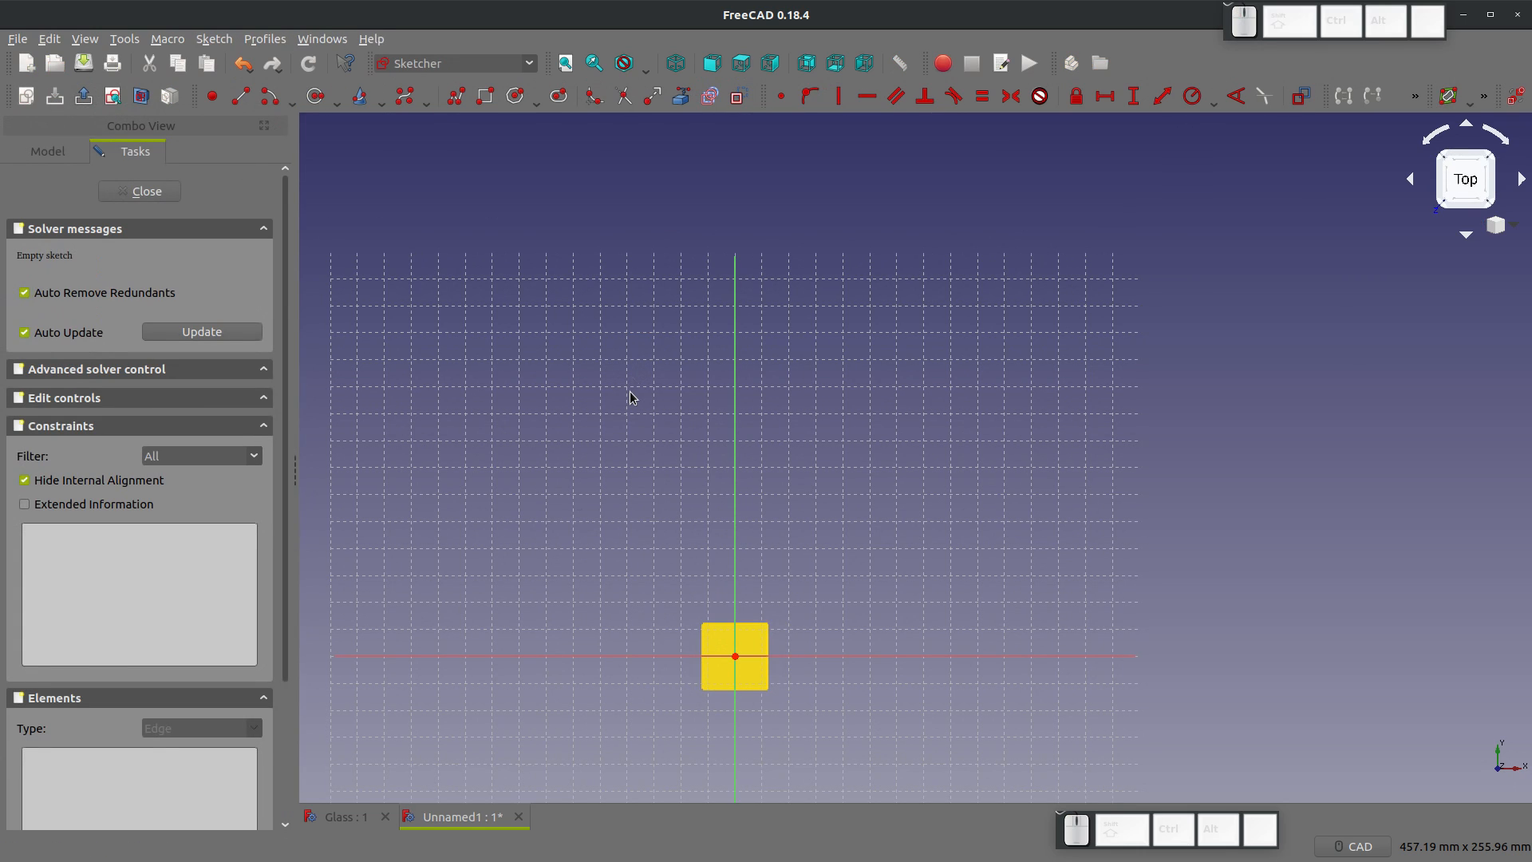
pyautogui.moveTo(601, 457)
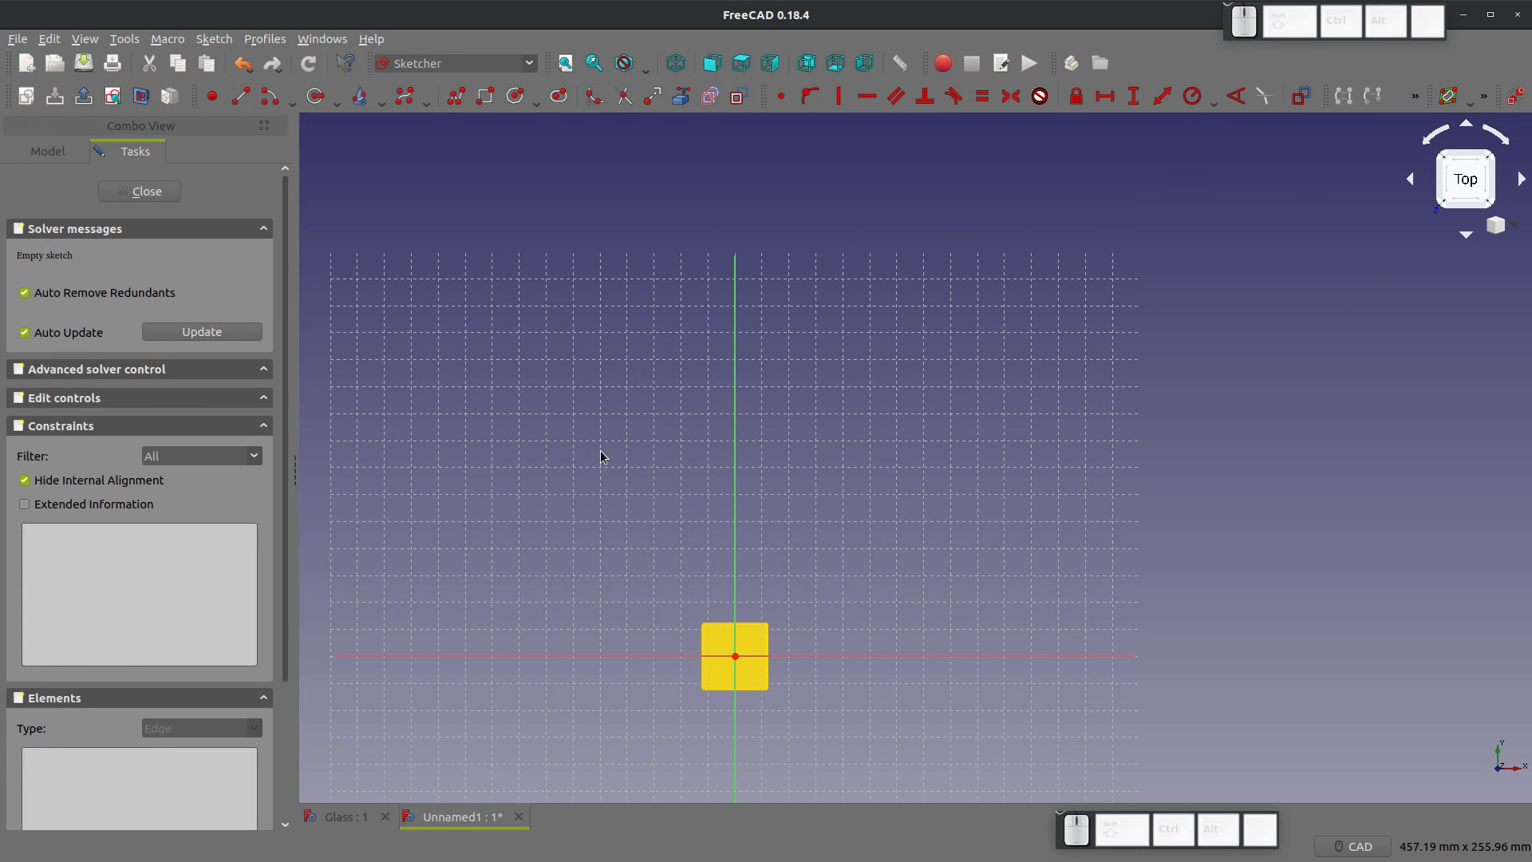
pyautogui.moveTo(594, 433)
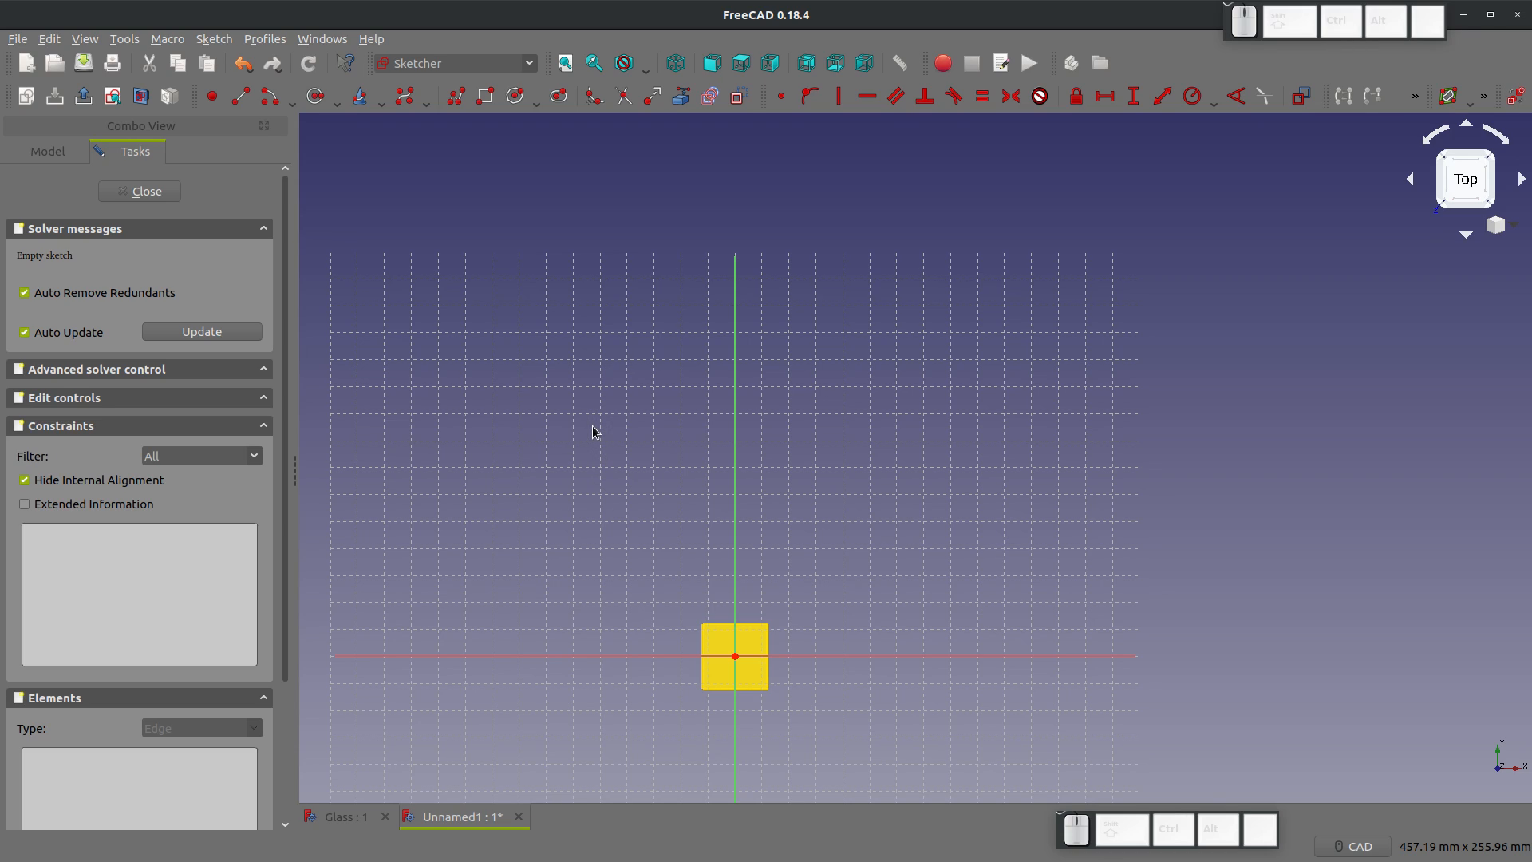
pyautogui.scroll(3)
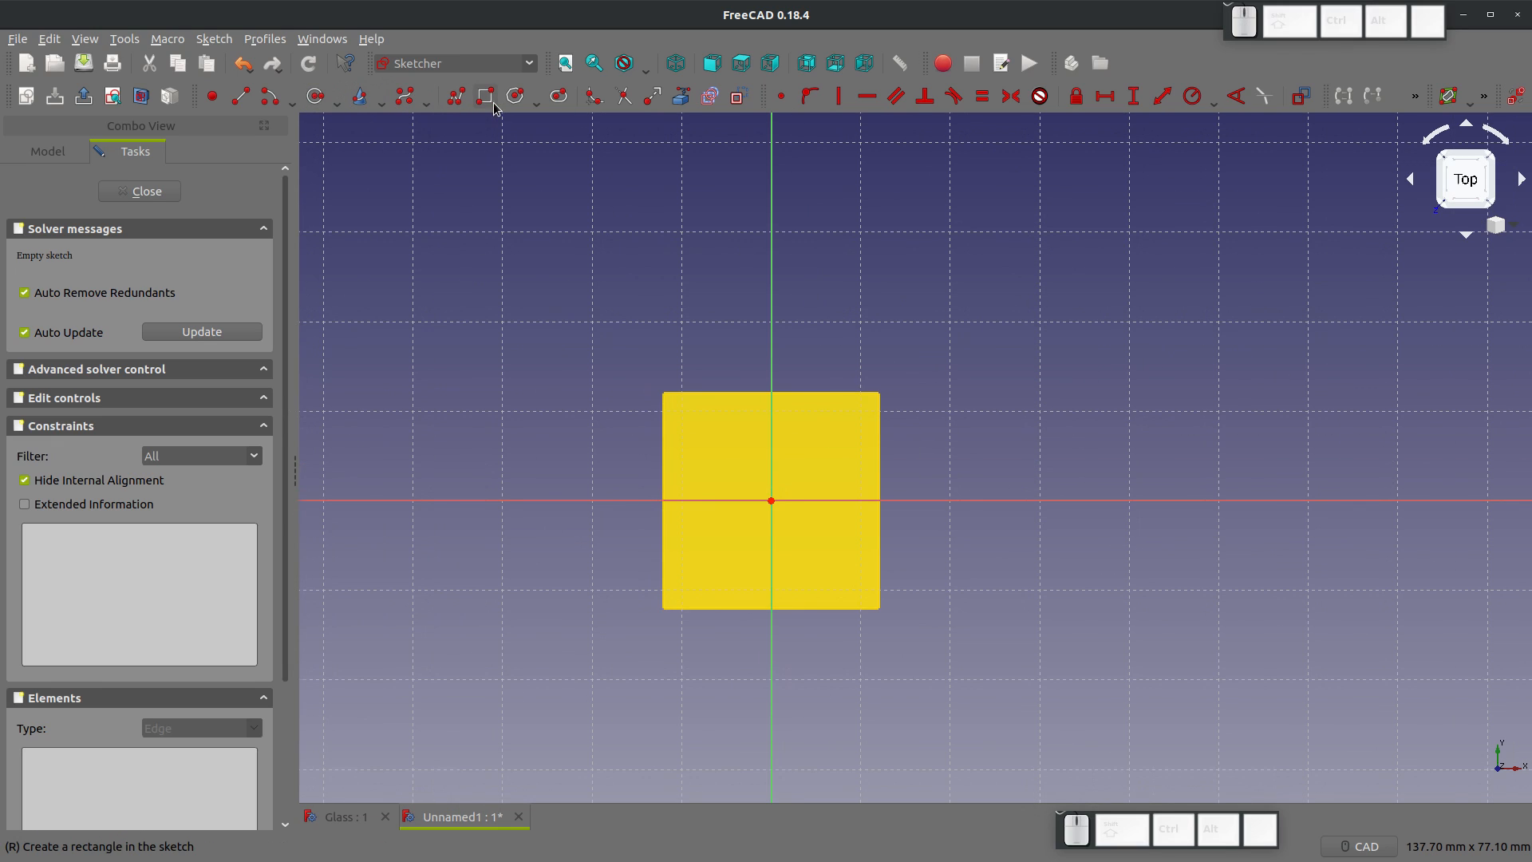
pyautogui.click(536, 96)
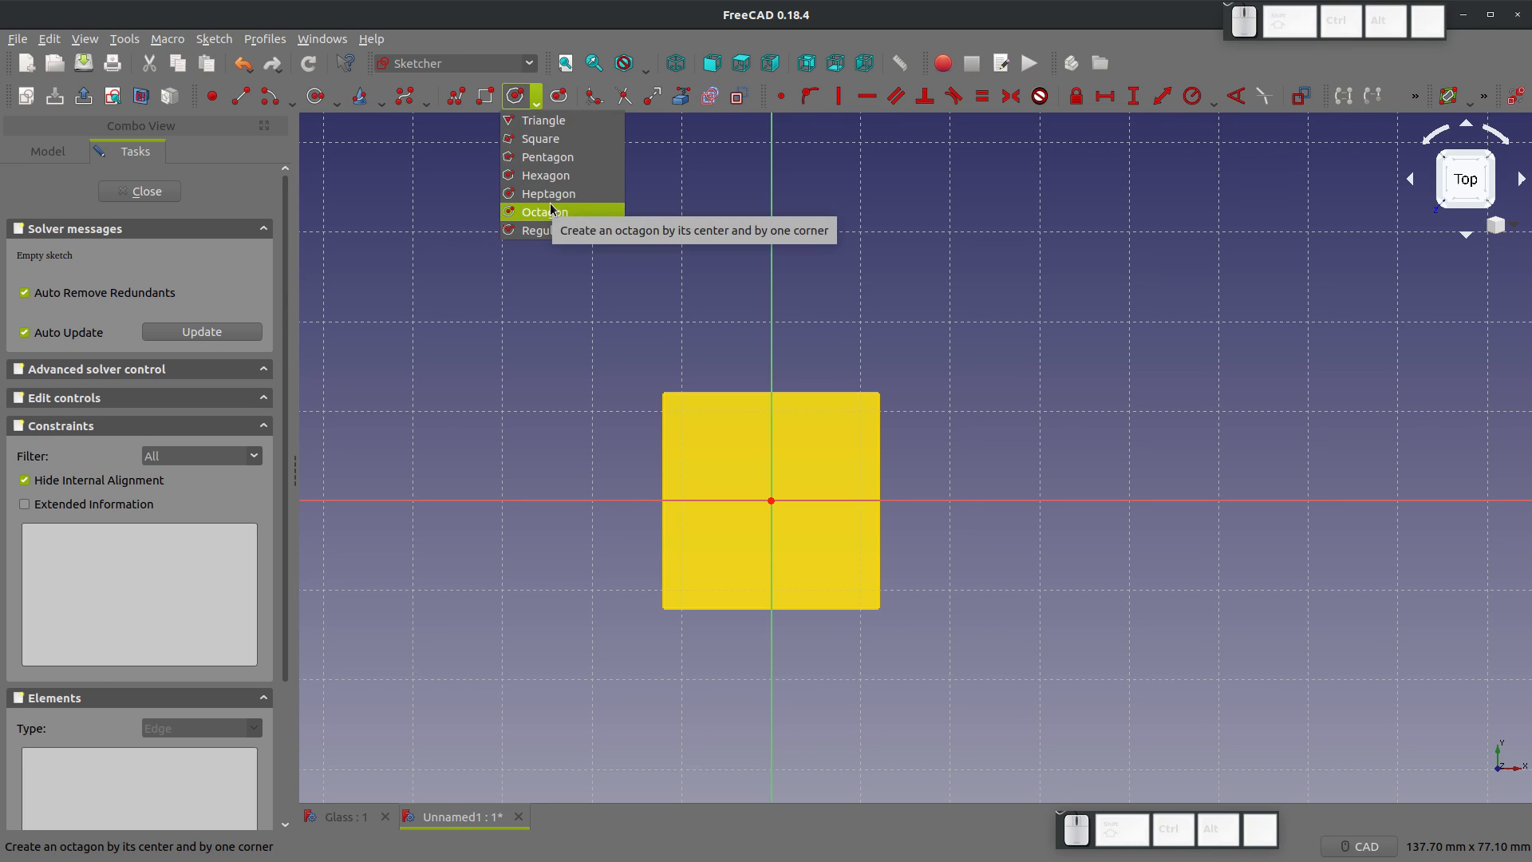
pyautogui.click(544, 210)
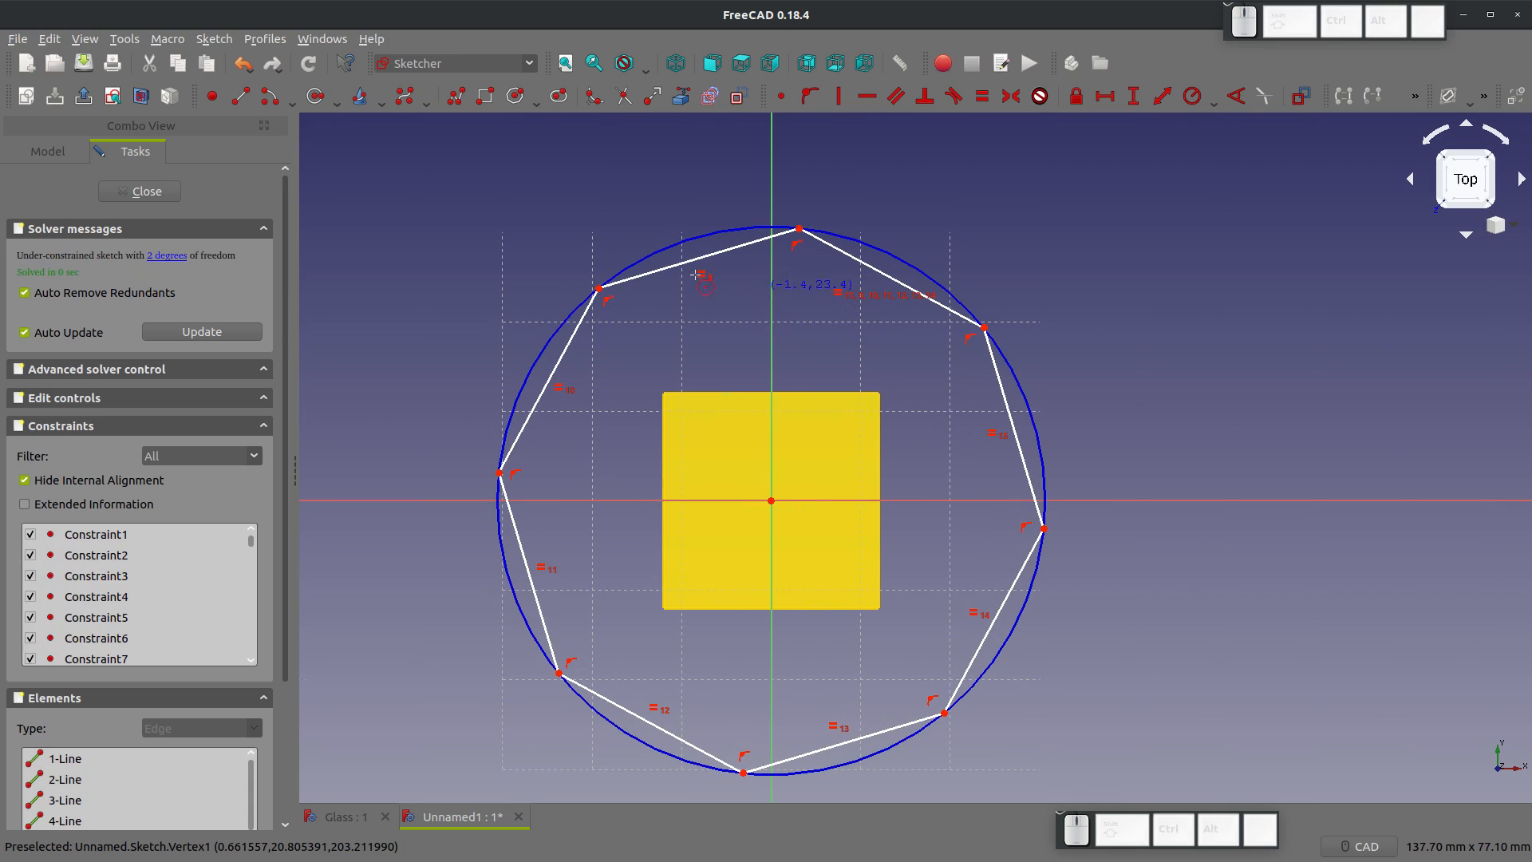
pyautogui.moveTo(1224, 856)
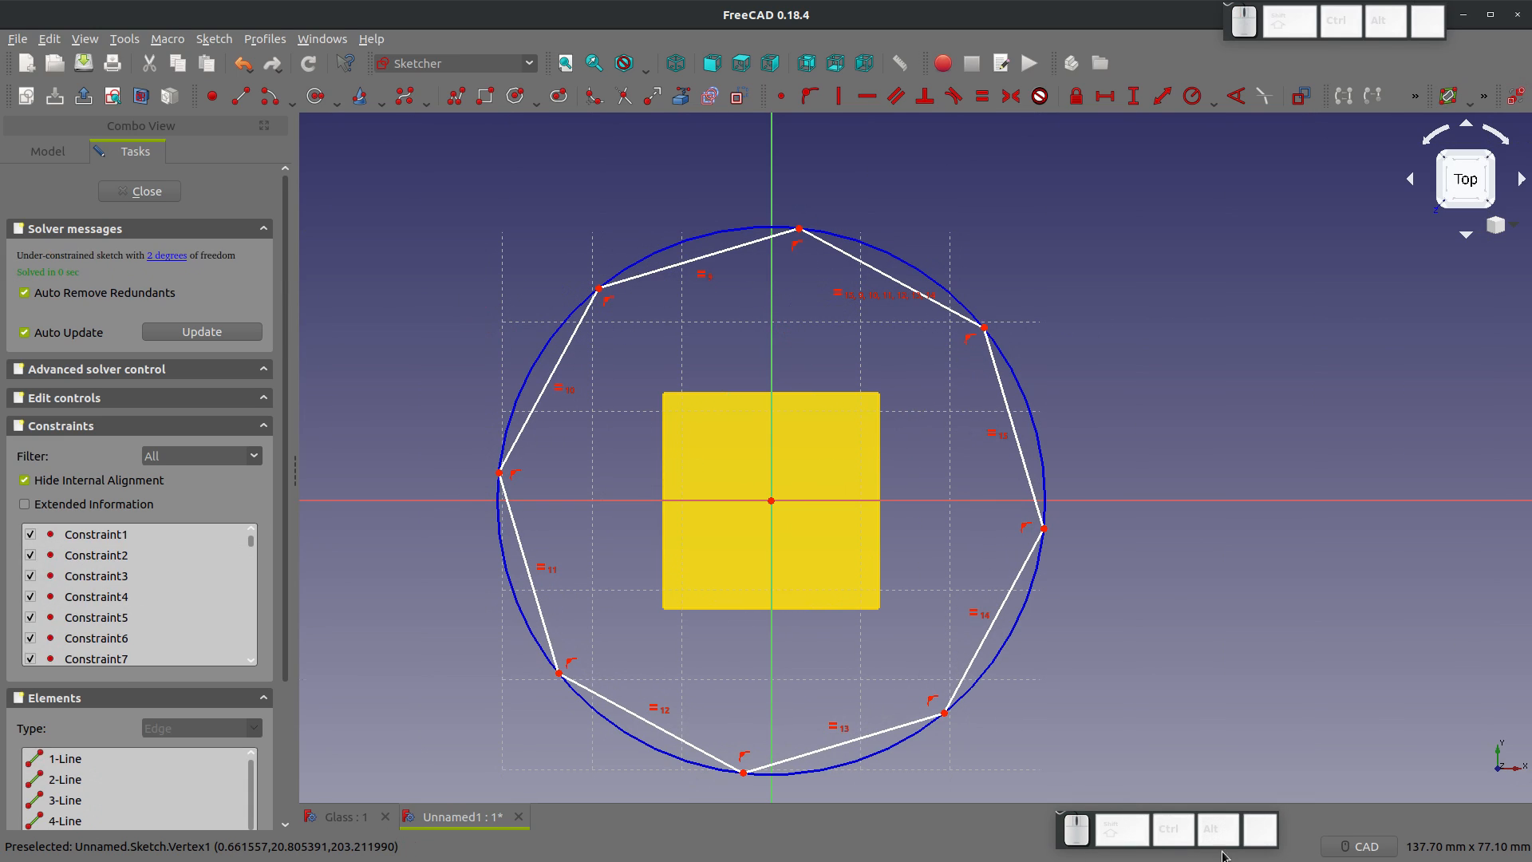
pyautogui.moveTo(709, 279)
pyautogui.write('1')
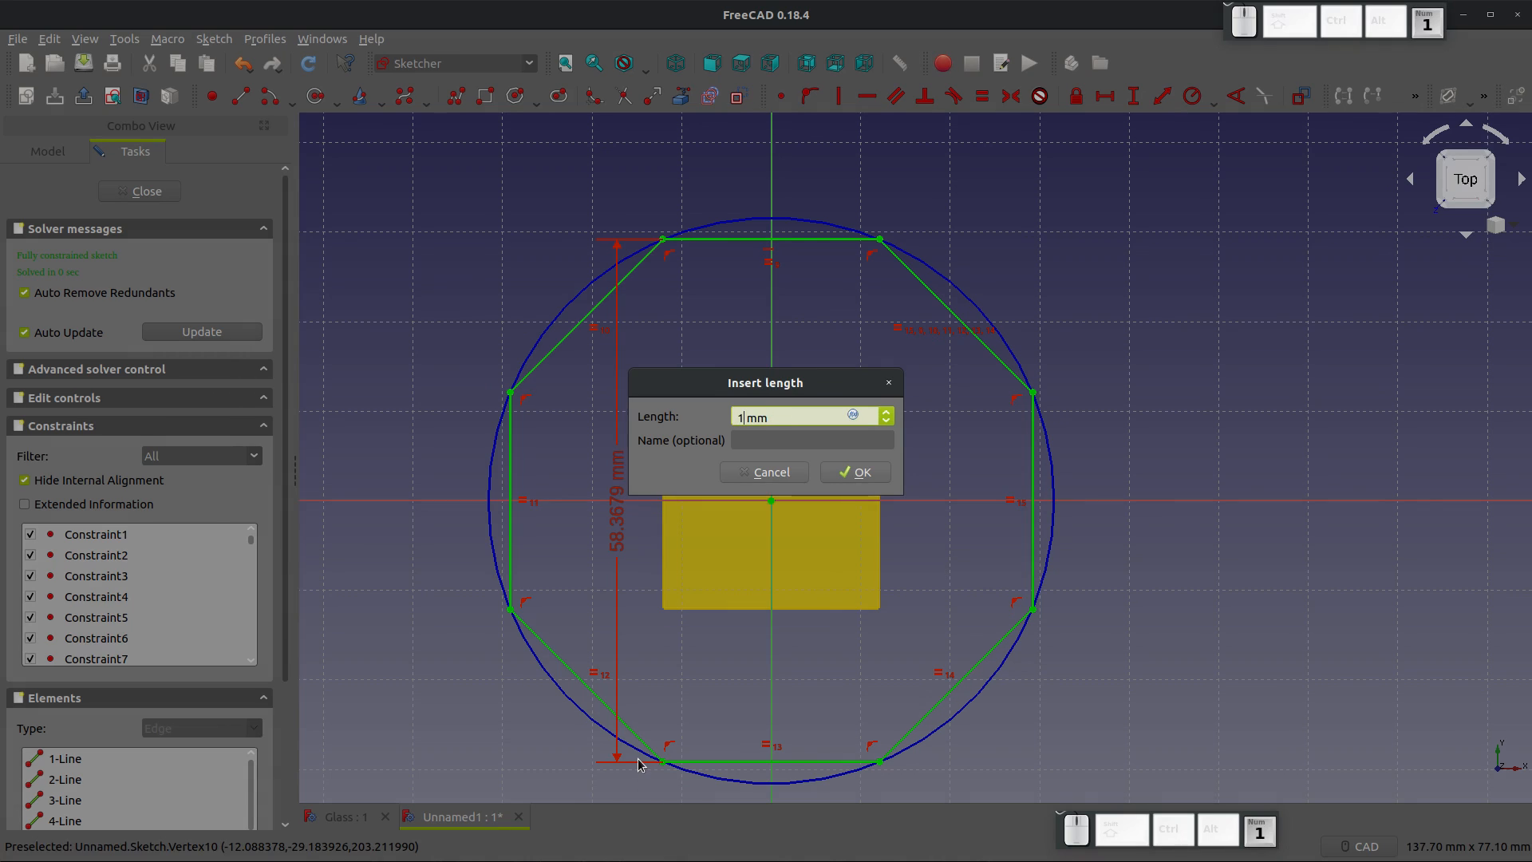
pyautogui.click(853, 471)
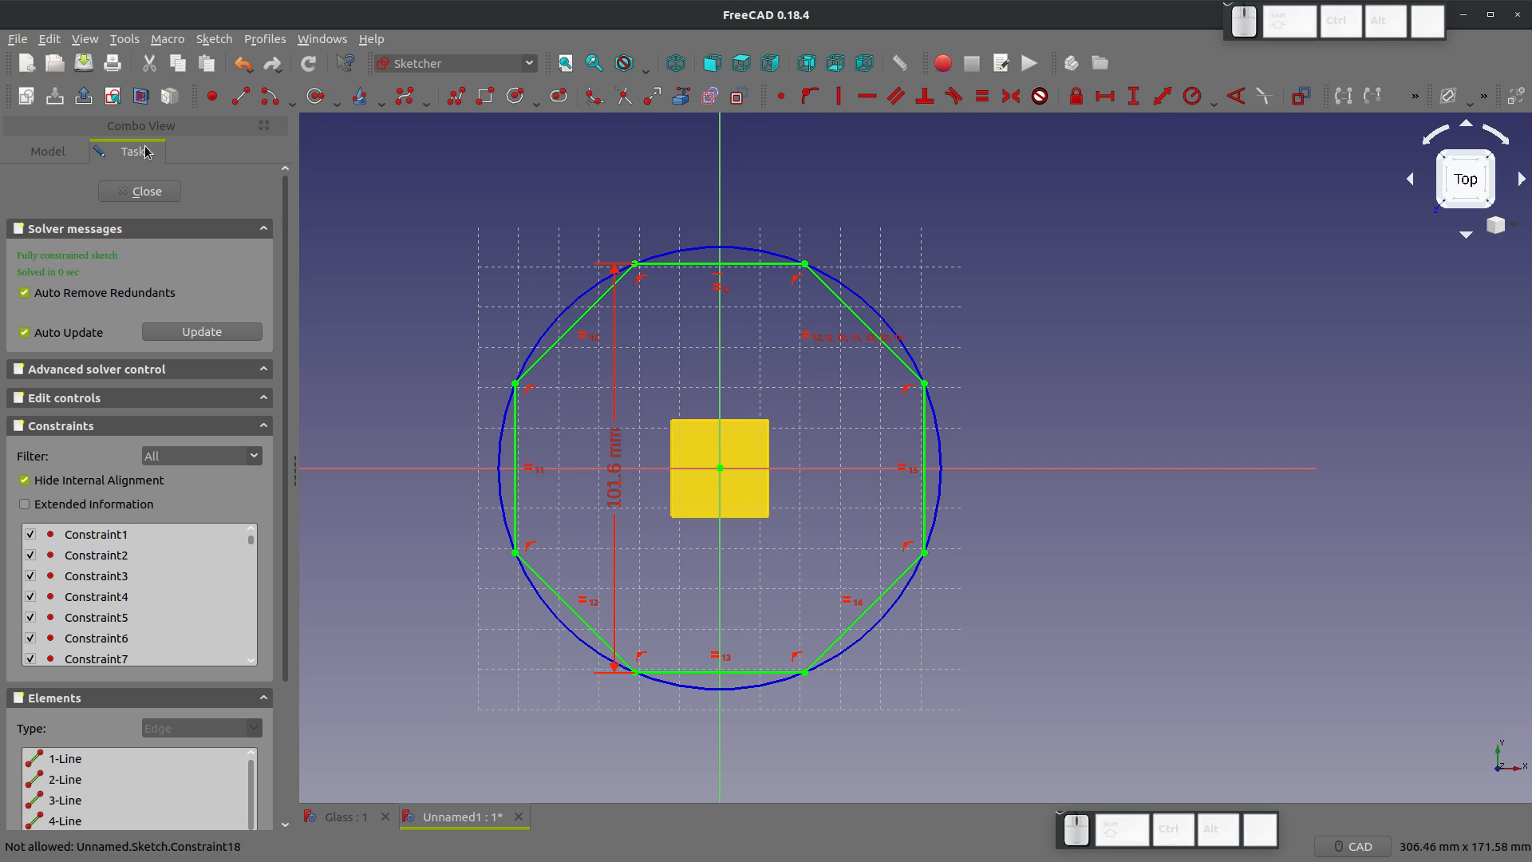
pyautogui.click(138, 191)
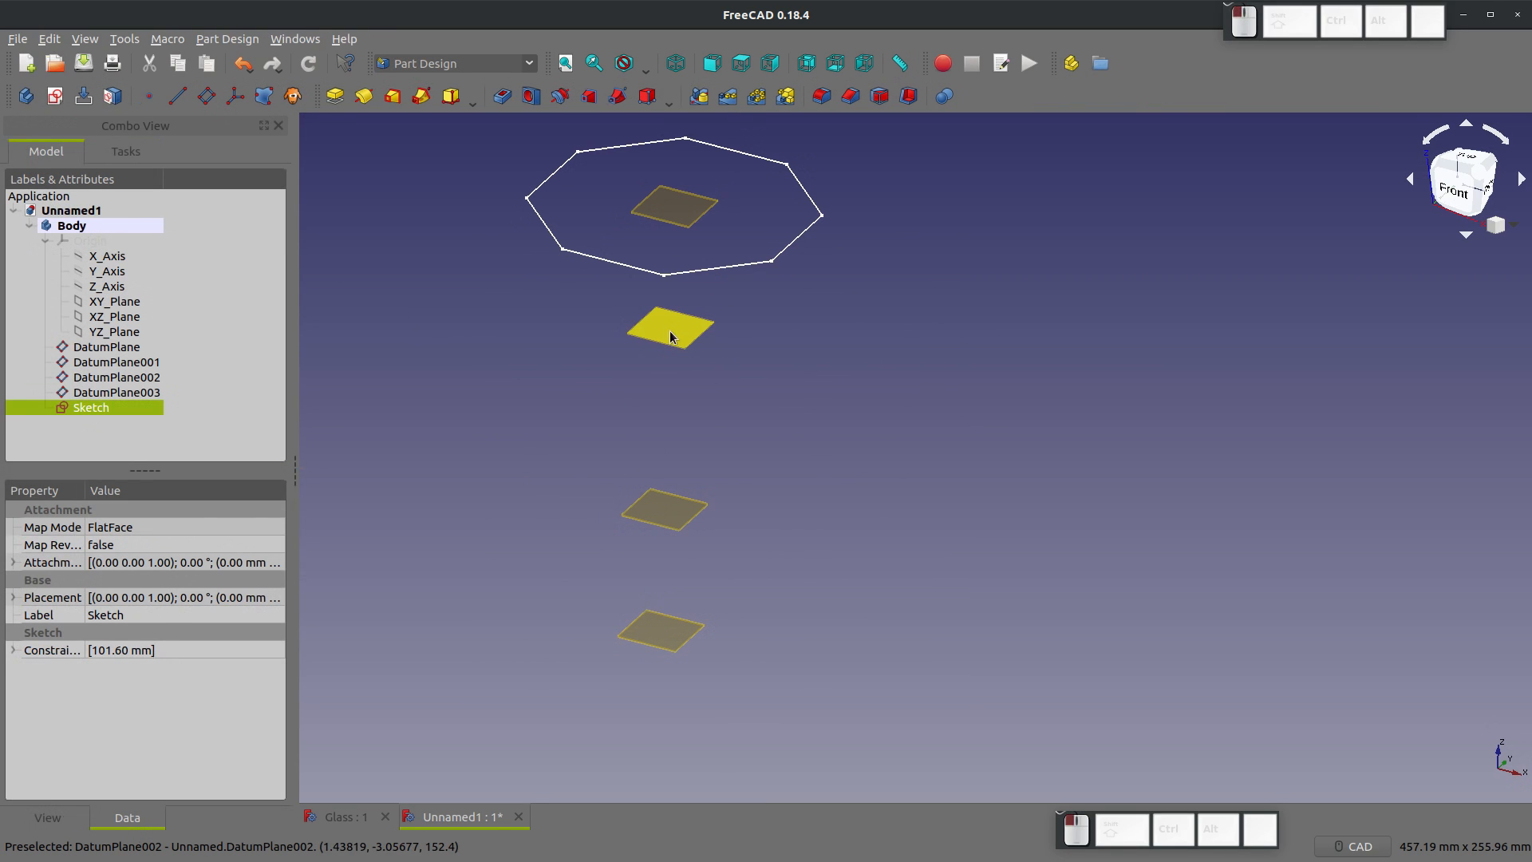
# Step: Set the second octagon's vertical dimension constraint to 76.2 mm and close the sketch
pyautogui.doubleClick(91, 408)
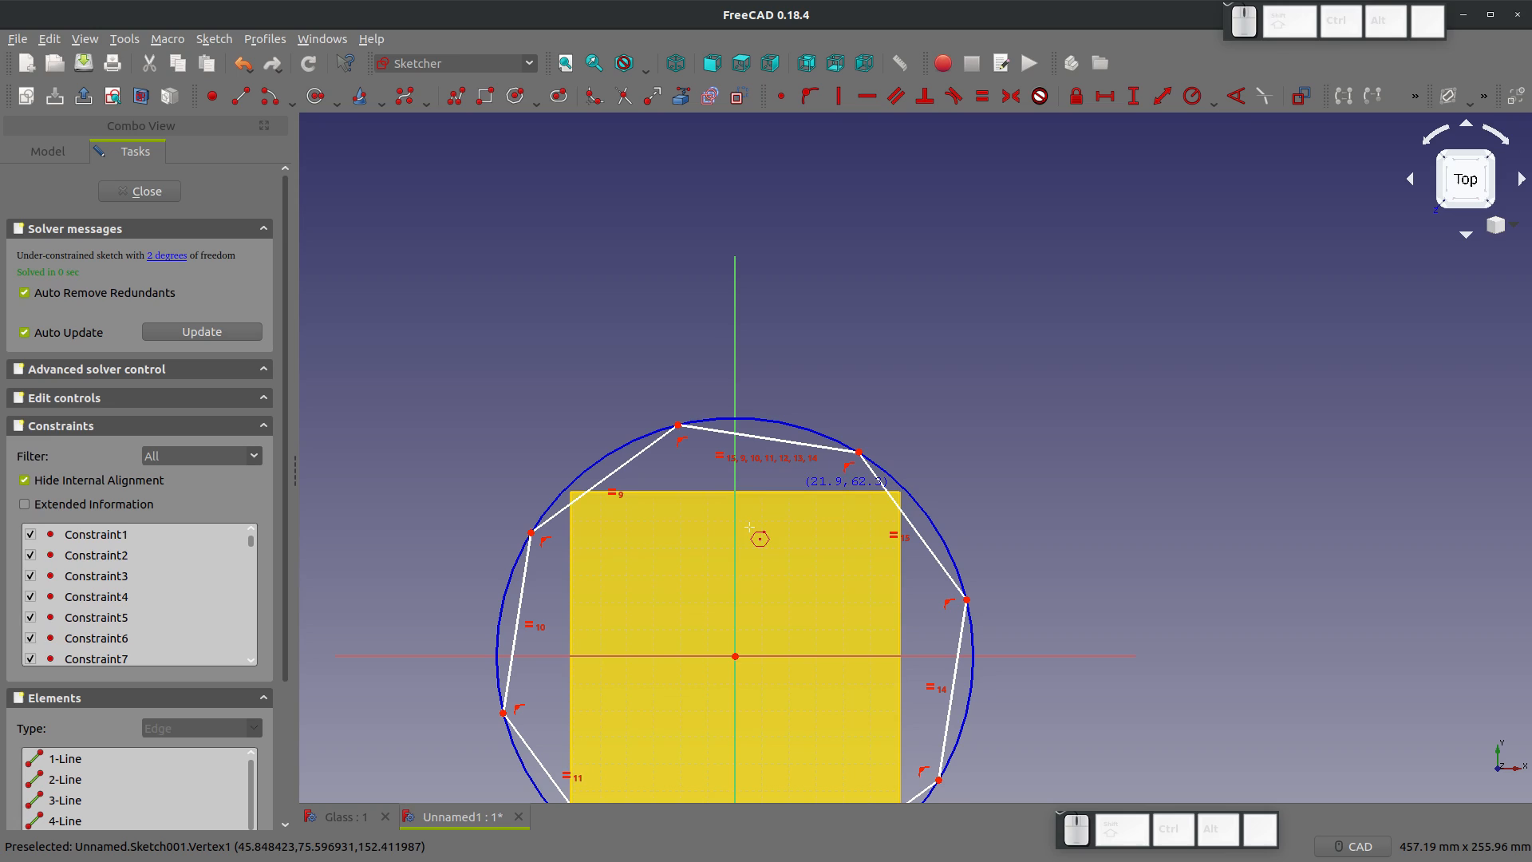
pyautogui.scroll(-3)
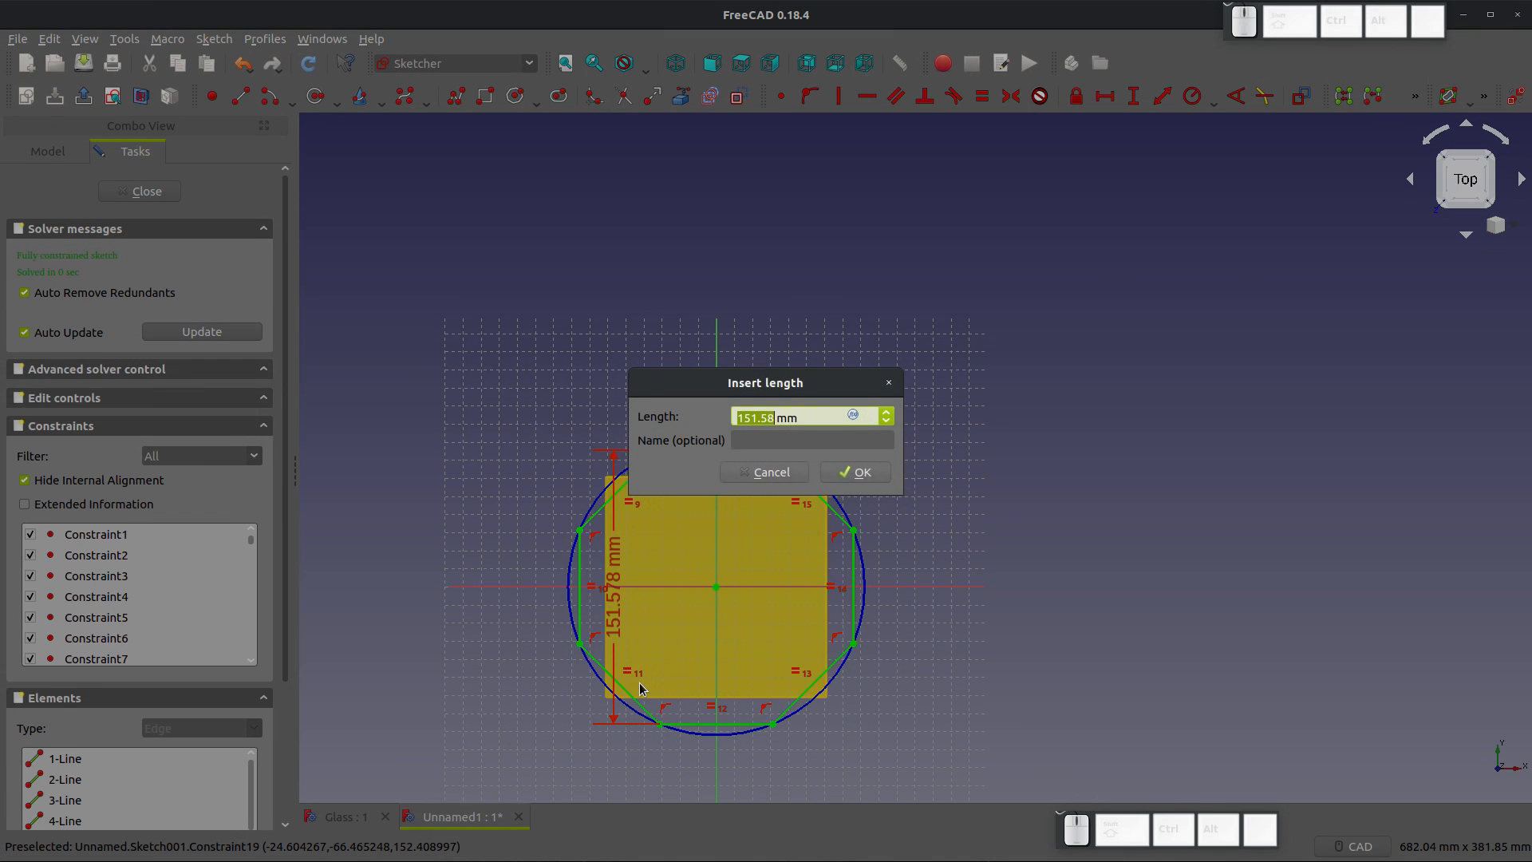
pyautogui.write('76.2 mm')
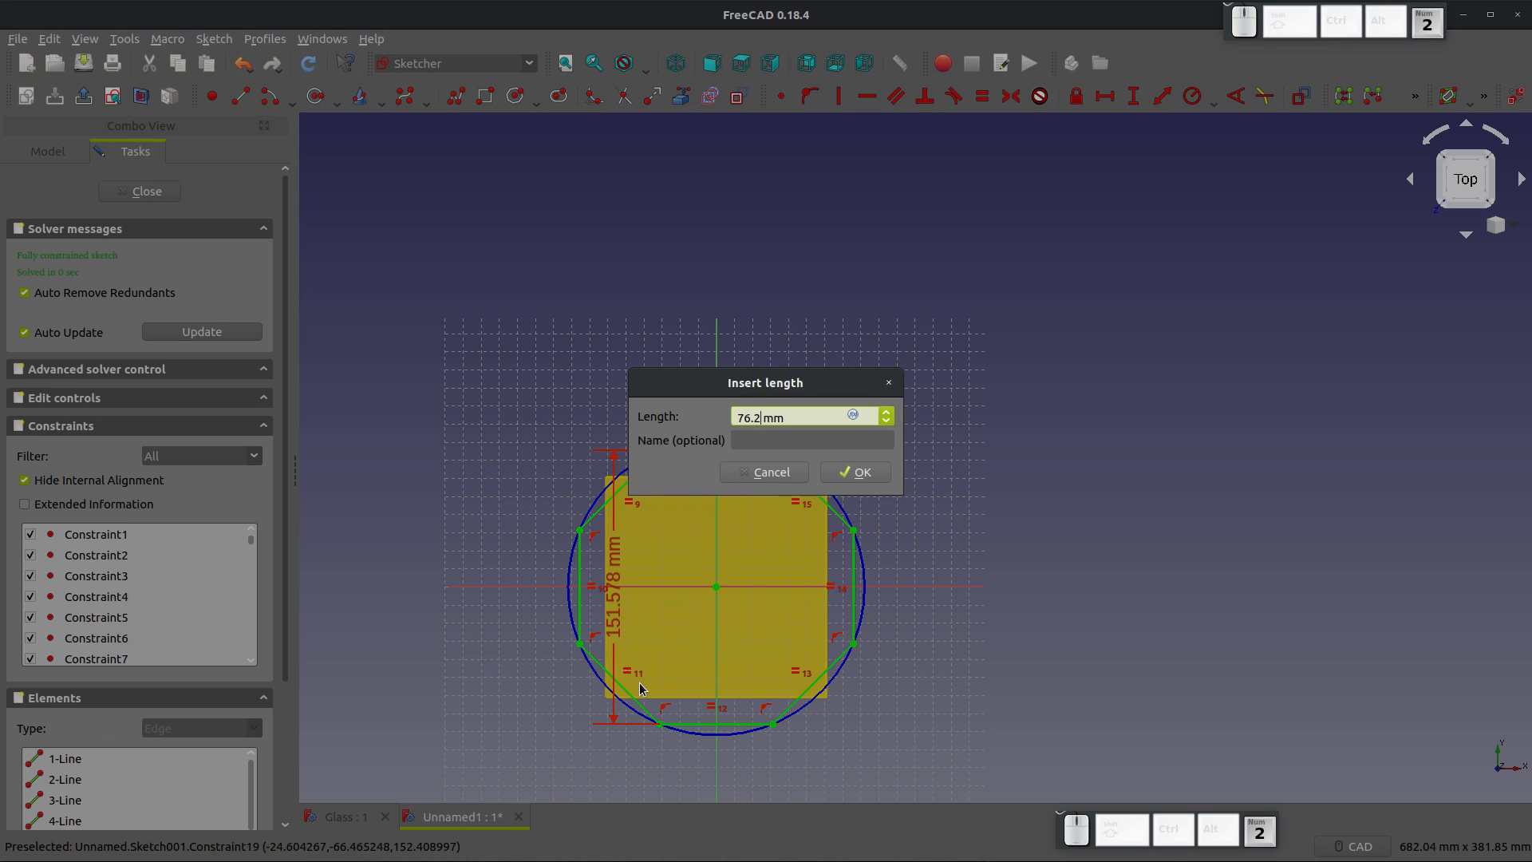
pyautogui.click(853, 471)
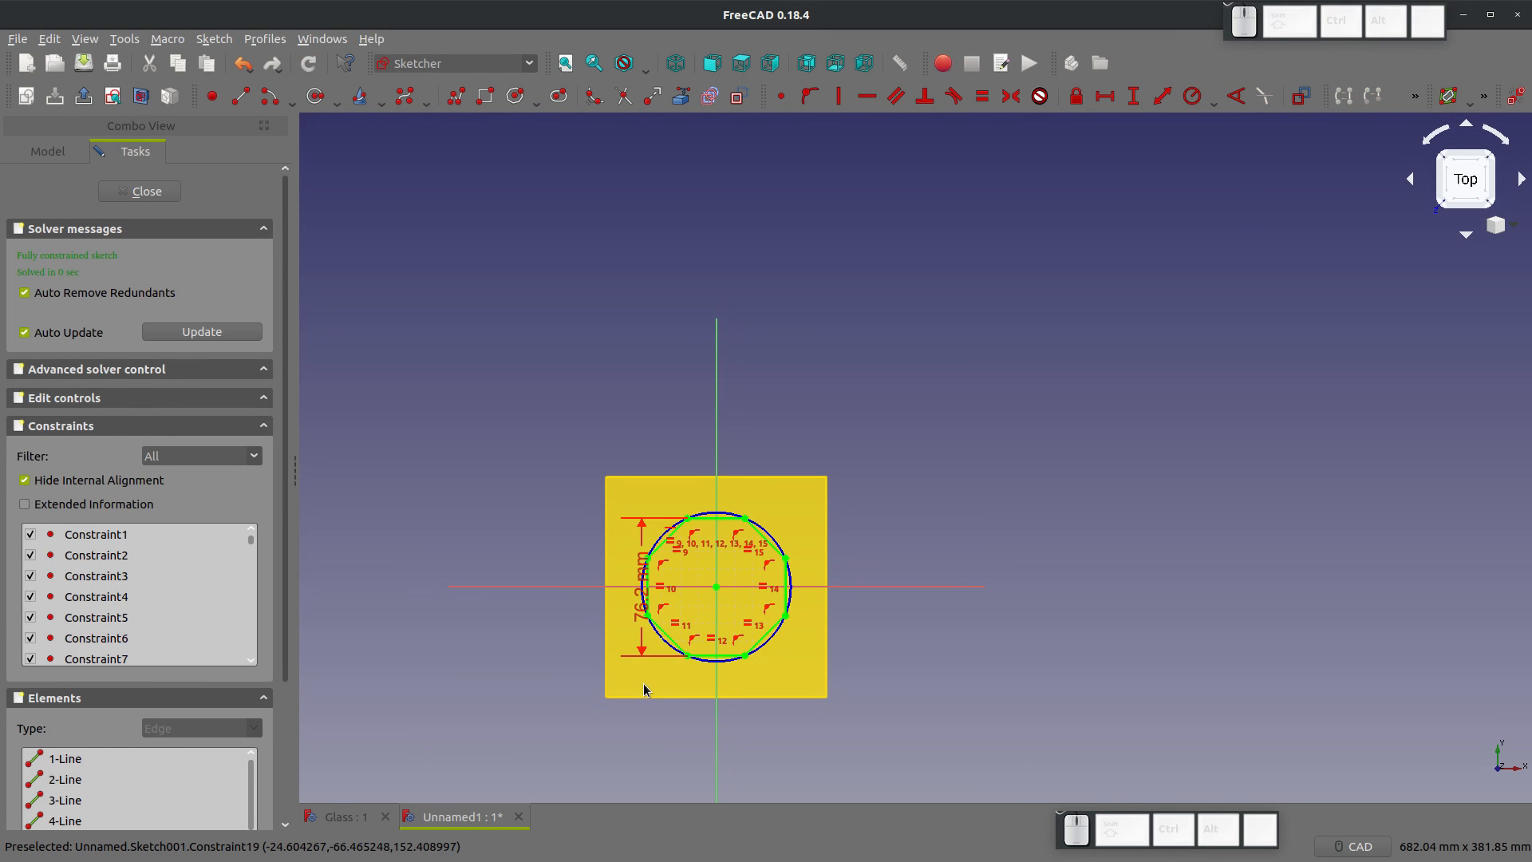
pyautogui.click(139, 191)
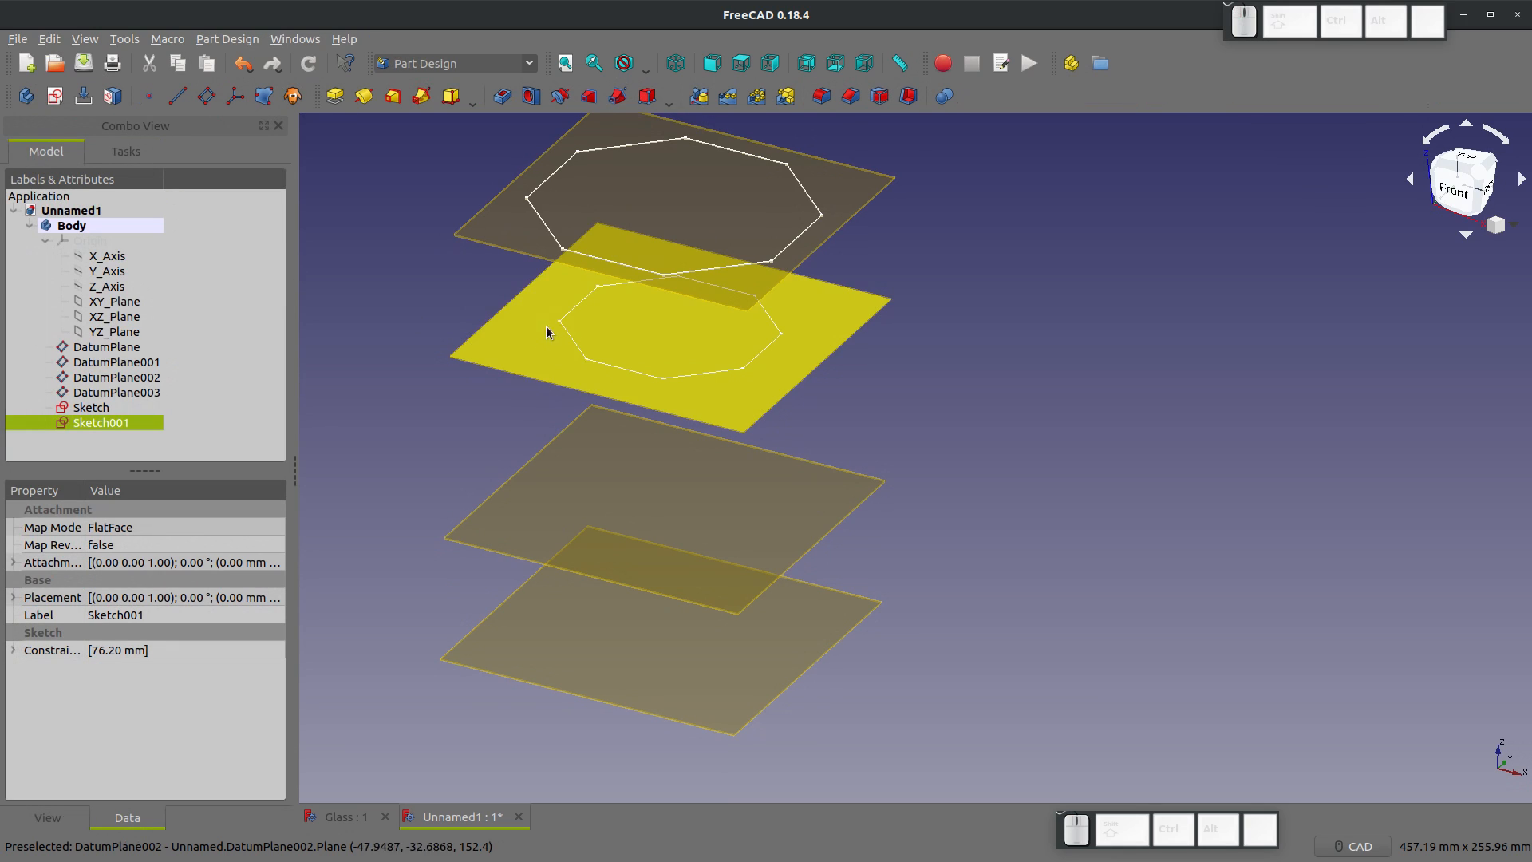
# Step: Hide the datum planes from the Model tree and cancel the attachment dialog
pyautogui.click(105, 347)
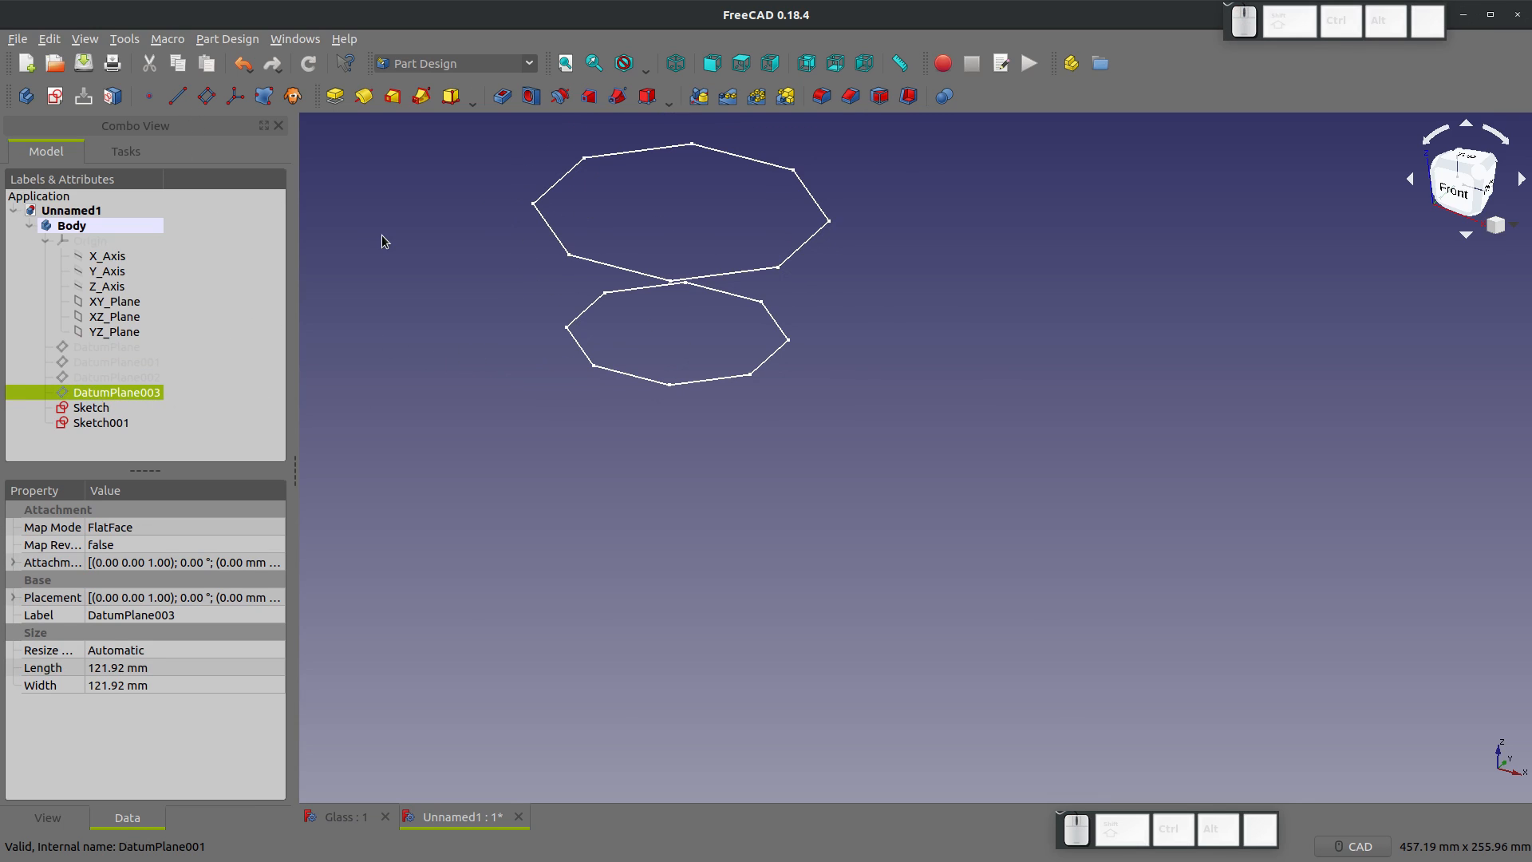
pyautogui.click(113, 331)
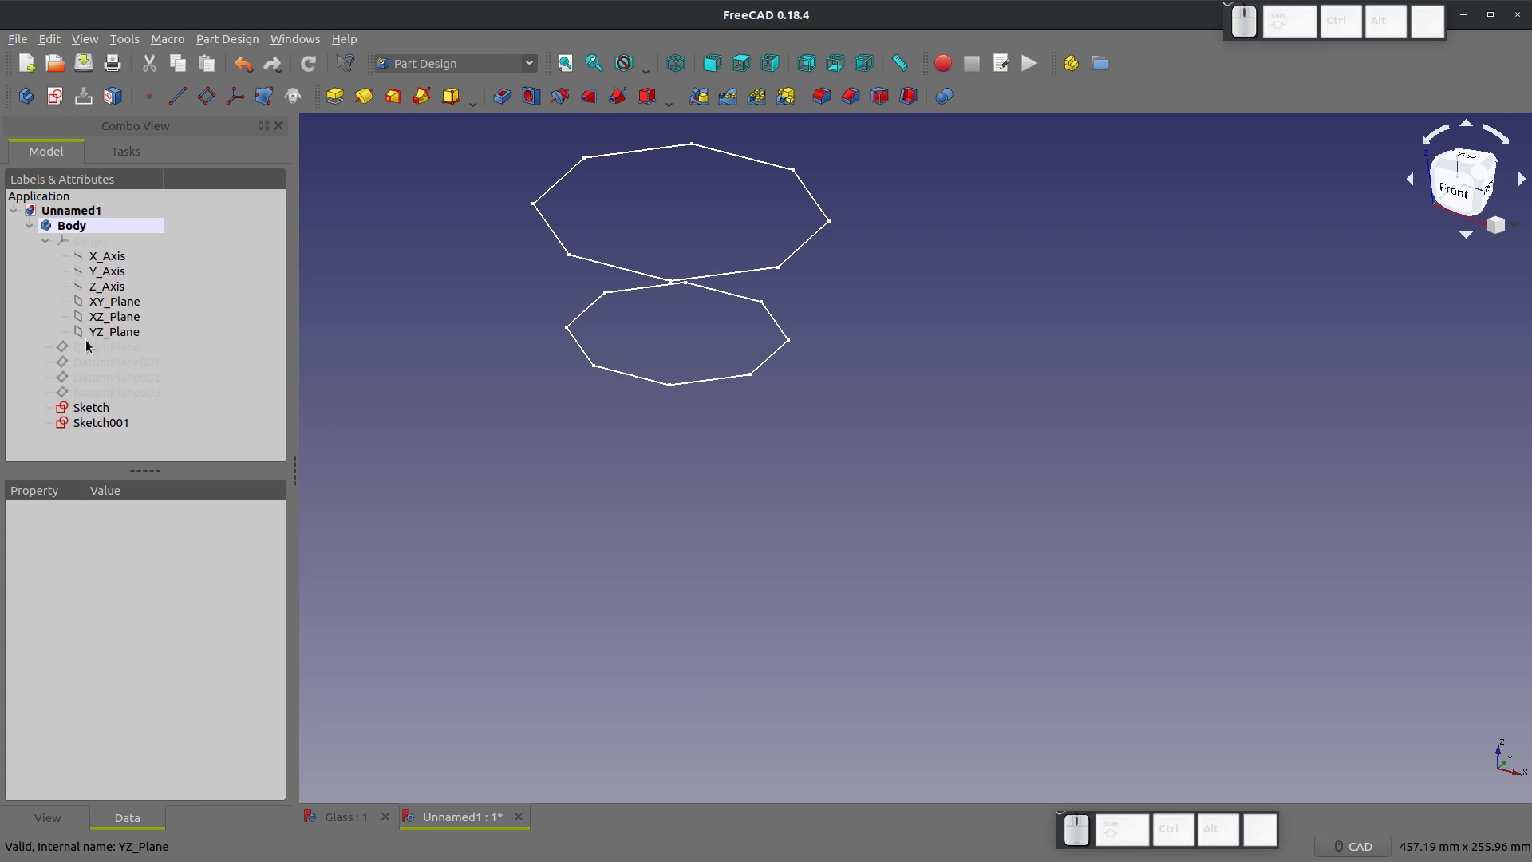
pyautogui.click(117, 377)
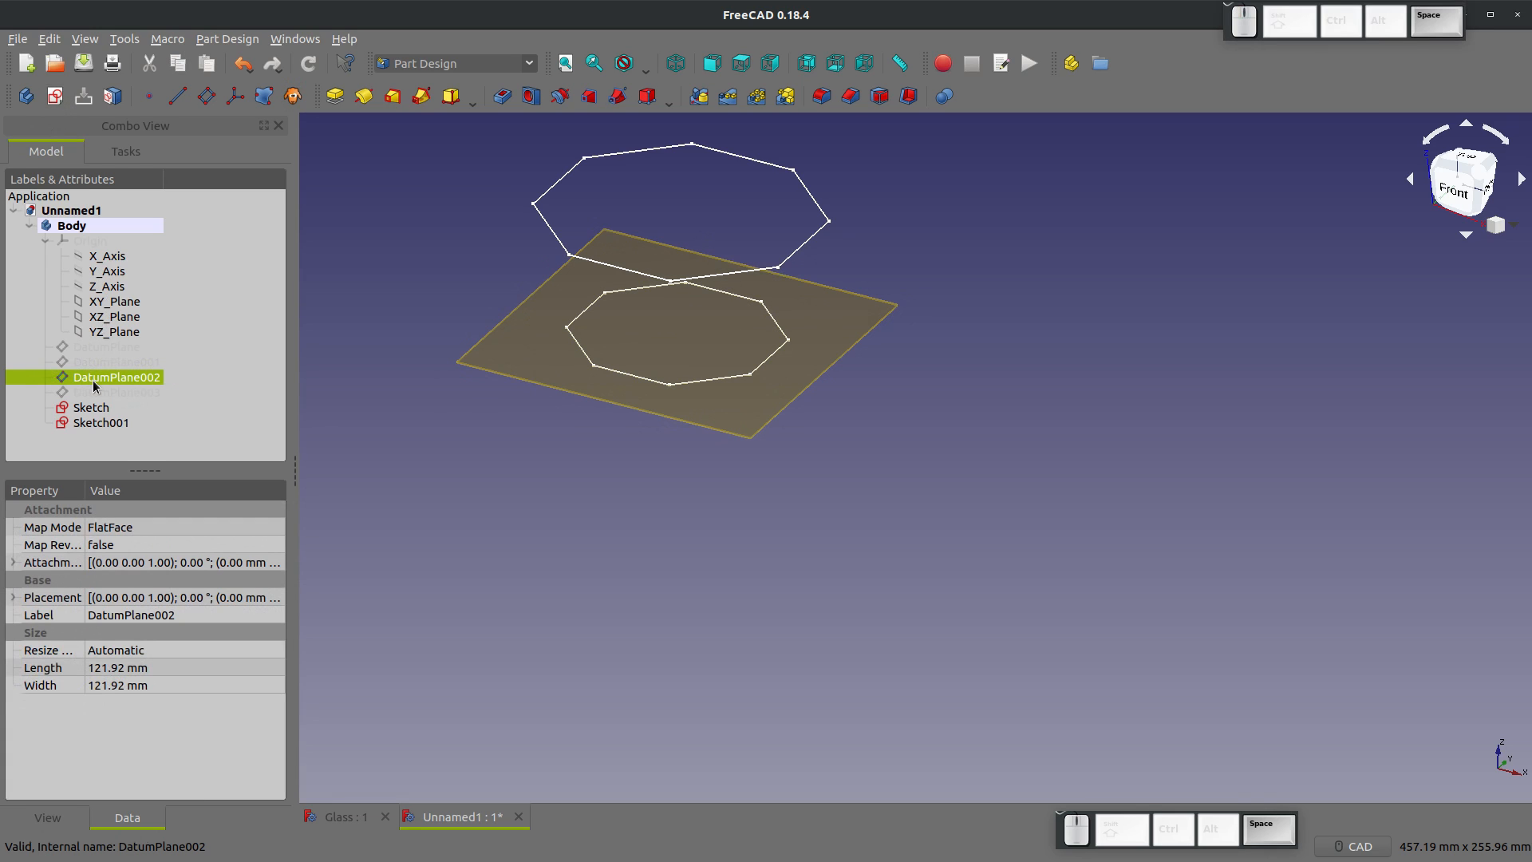
pyautogui.click(115, 362)
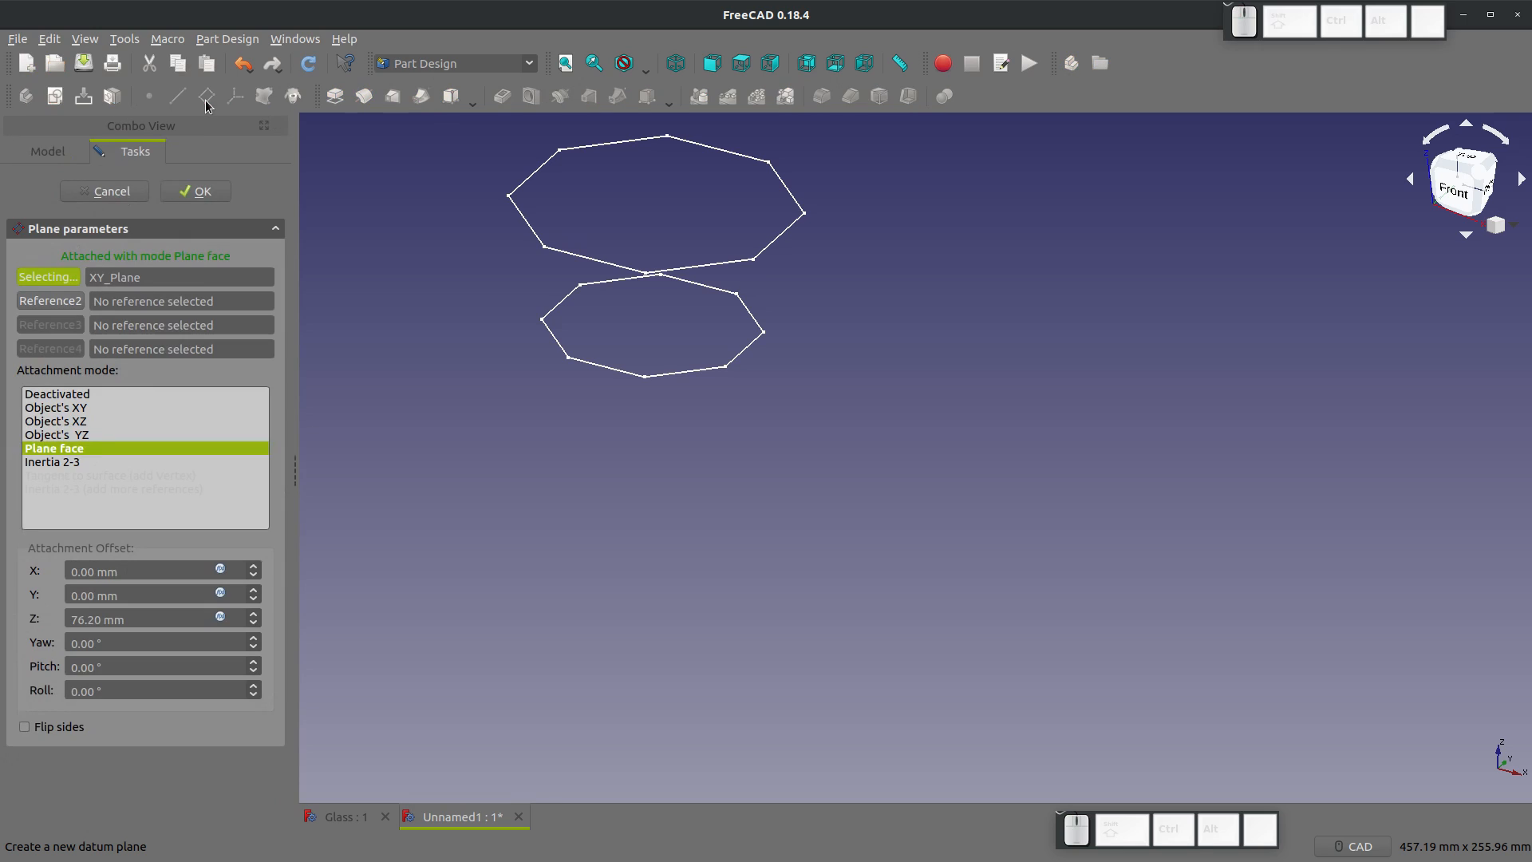
pyautogui.click(195, 190)
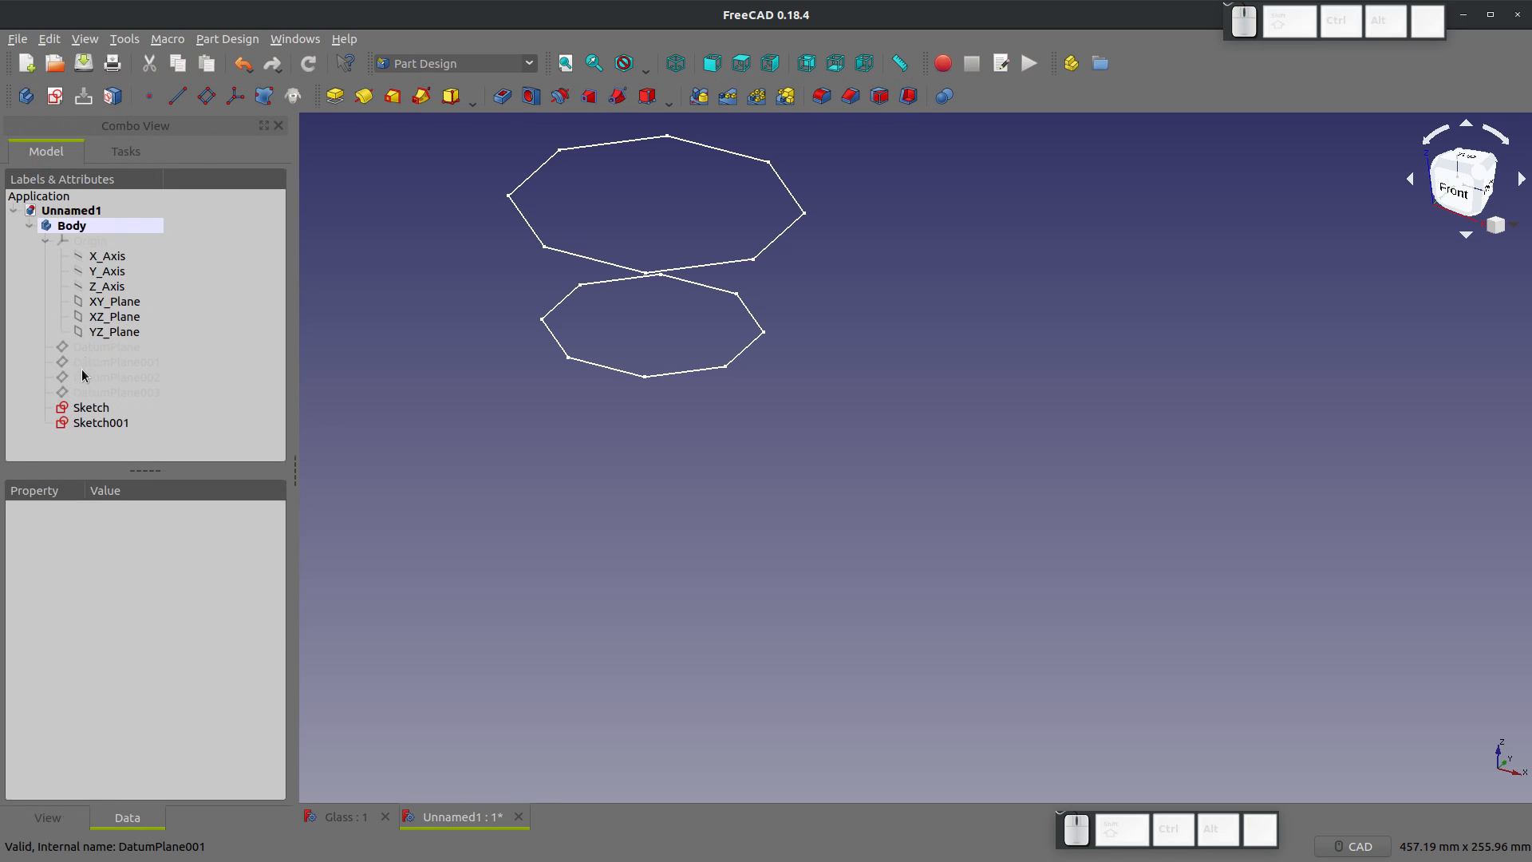
# Step: Sketch an octagon on DatumPlane001 and constrain its vertical dimension to 50 mm
pyautogui.doubleClick(91, 407)
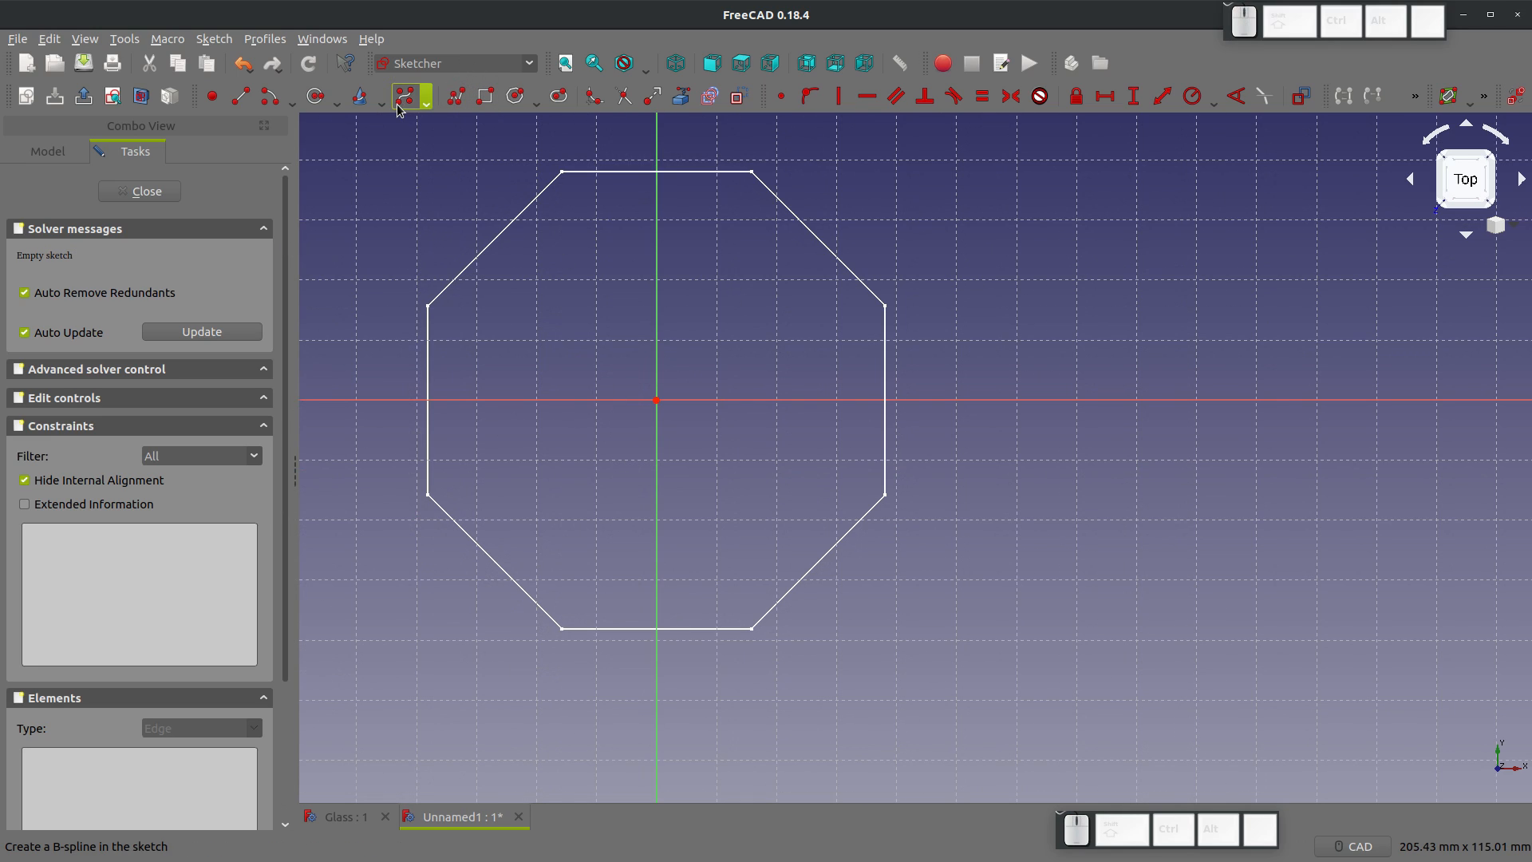
pyautogui.moveTo(669, 410)
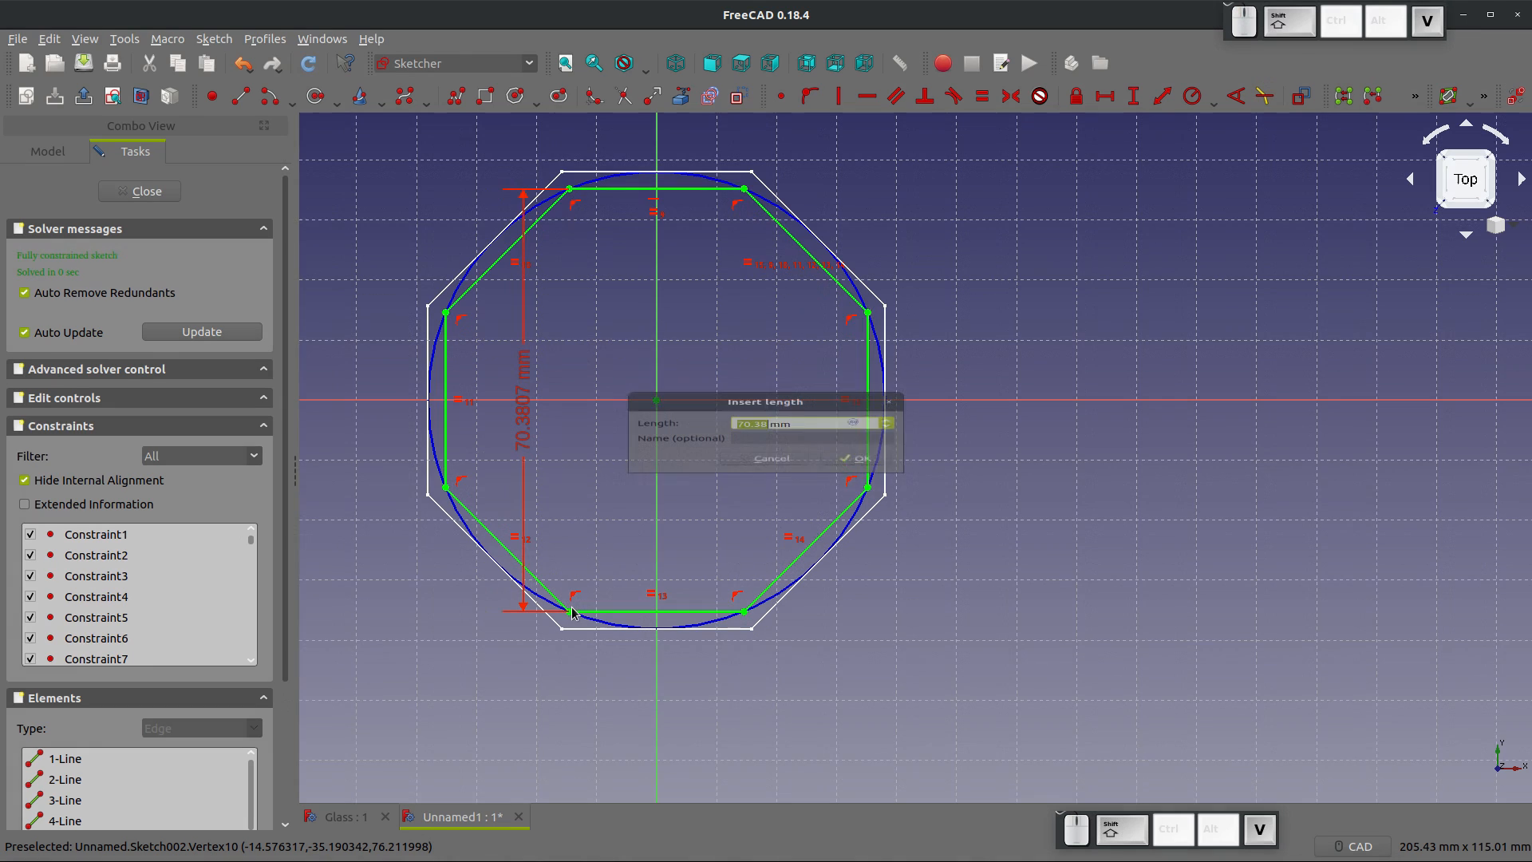
pyautogui.write('5 mm')
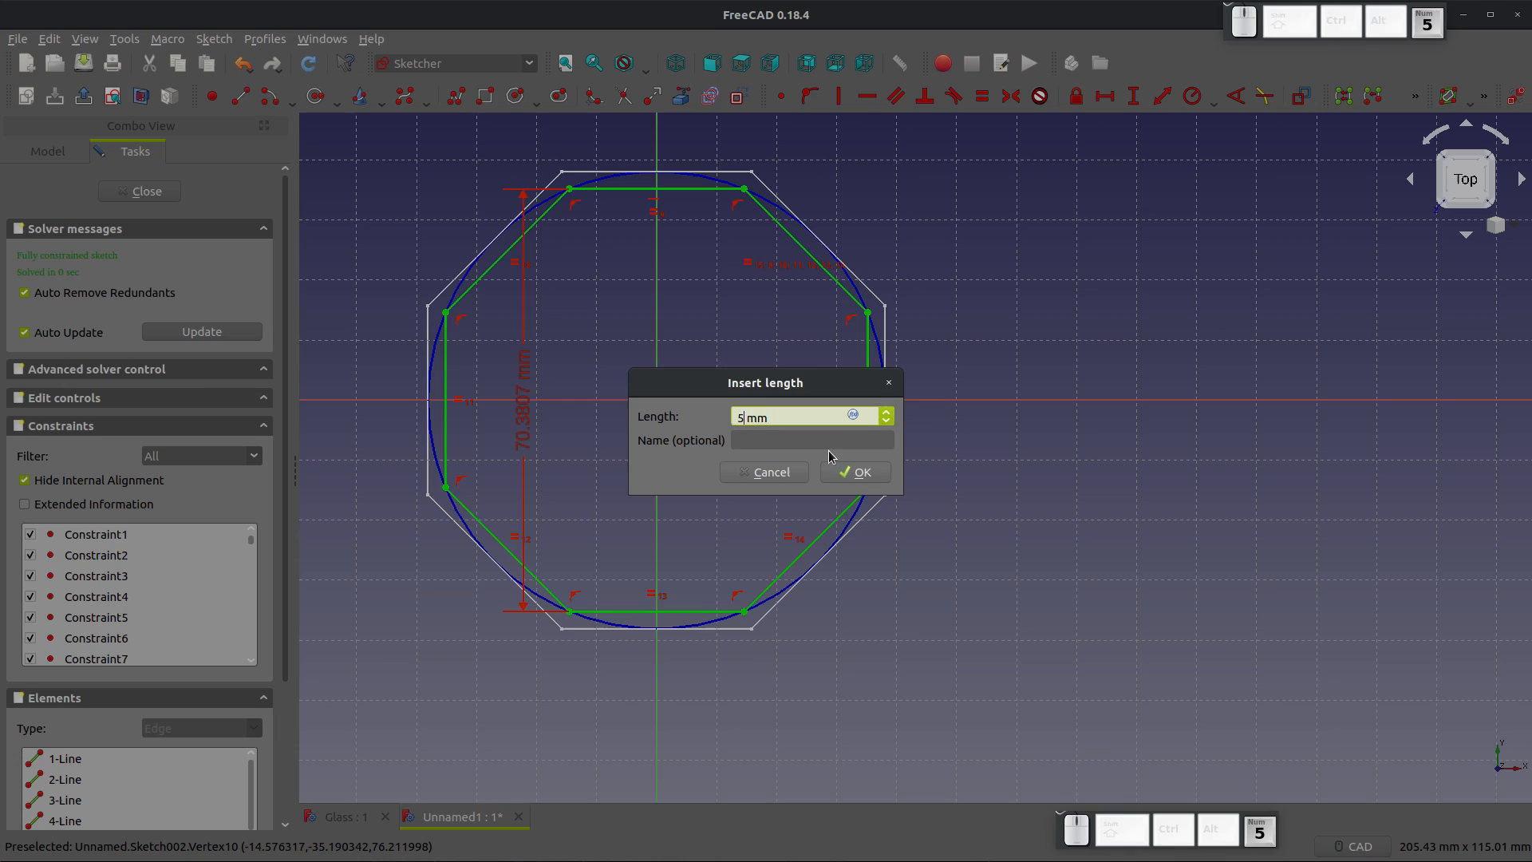
pyautogui.click(853, 471)
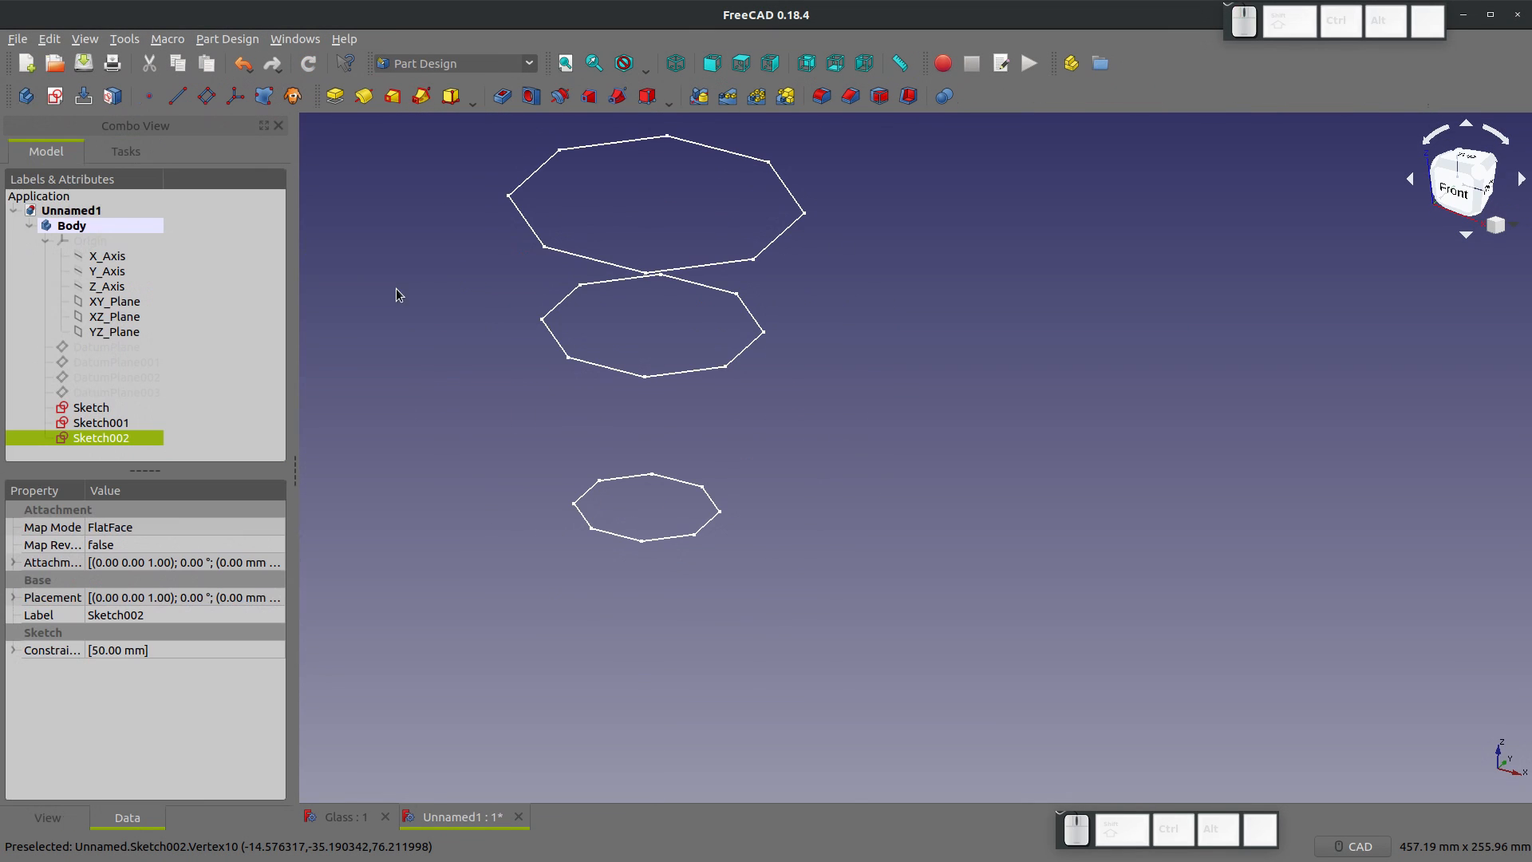
pyautogui.moveTo(809, 218)
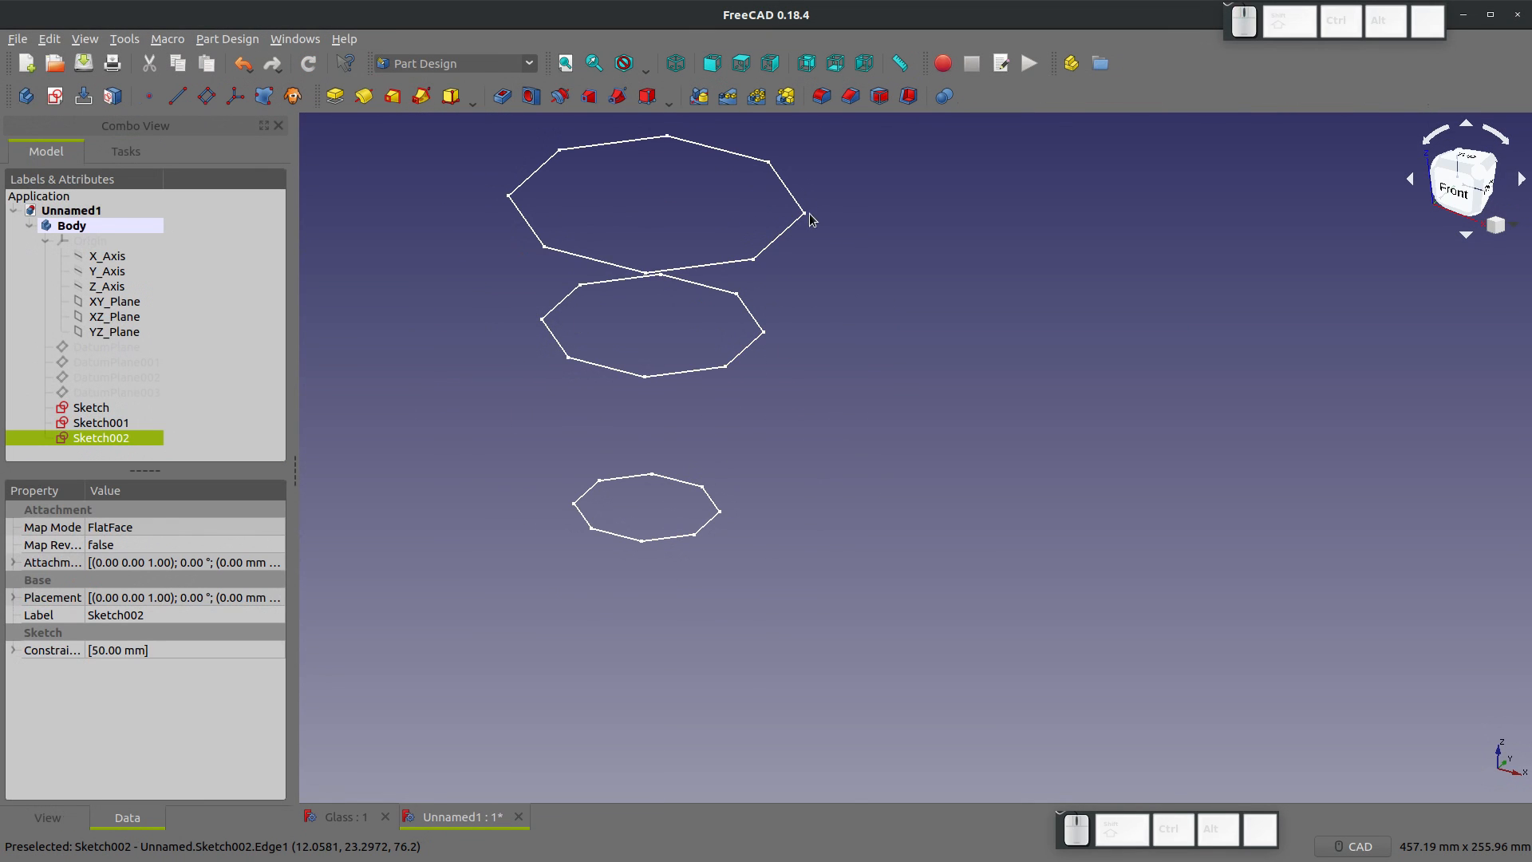
pyautogui.moveTo(721, 462)
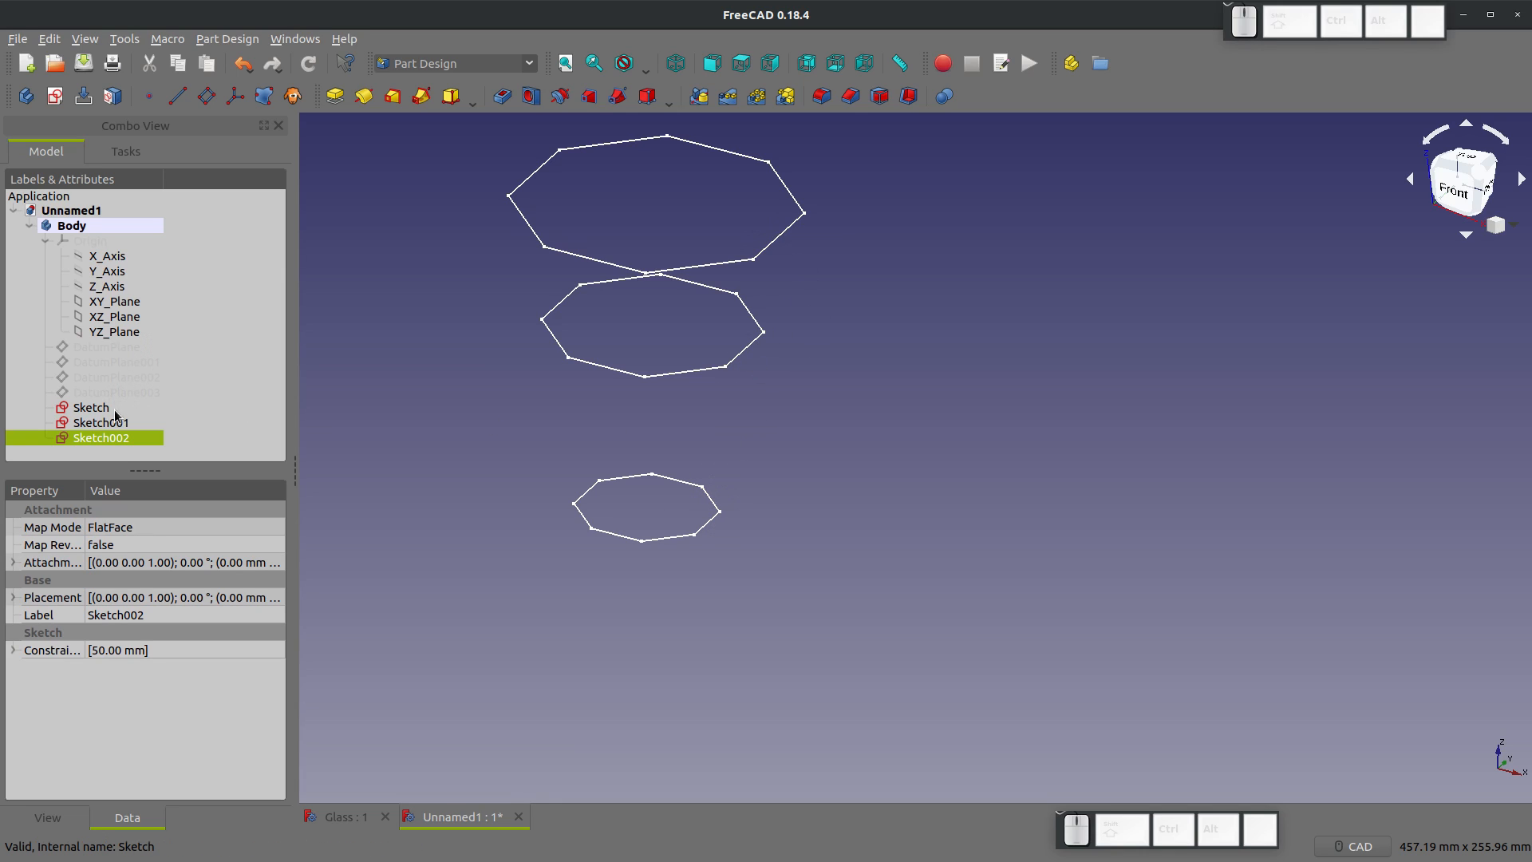
# Step: Sketch an octagon on the lowest datum plane, constrained to 10 mm across
pyautogui.click(106, 347)
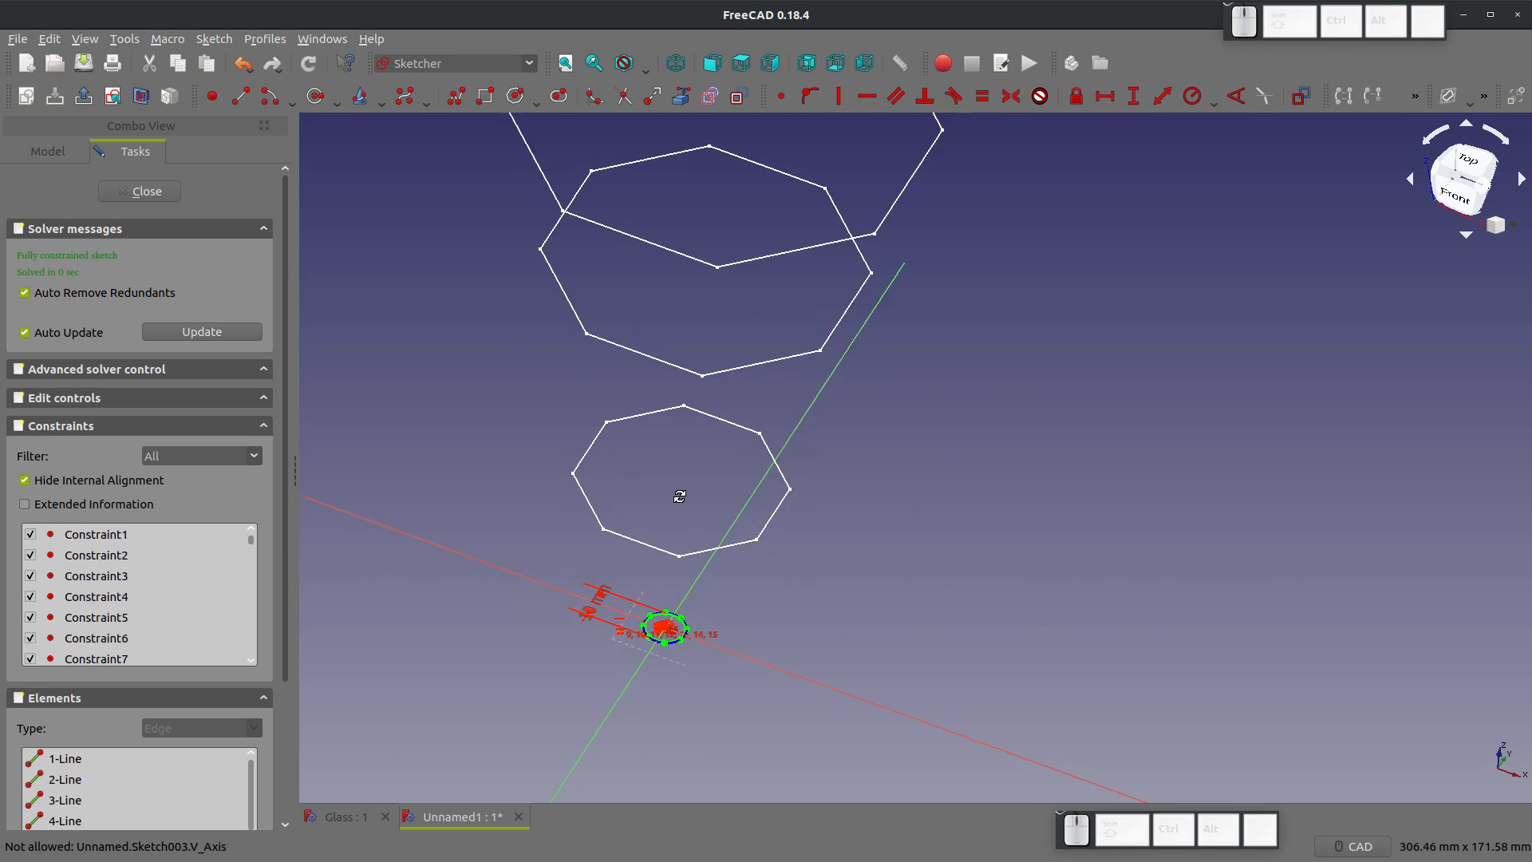
pyautogui.click(145, 191)
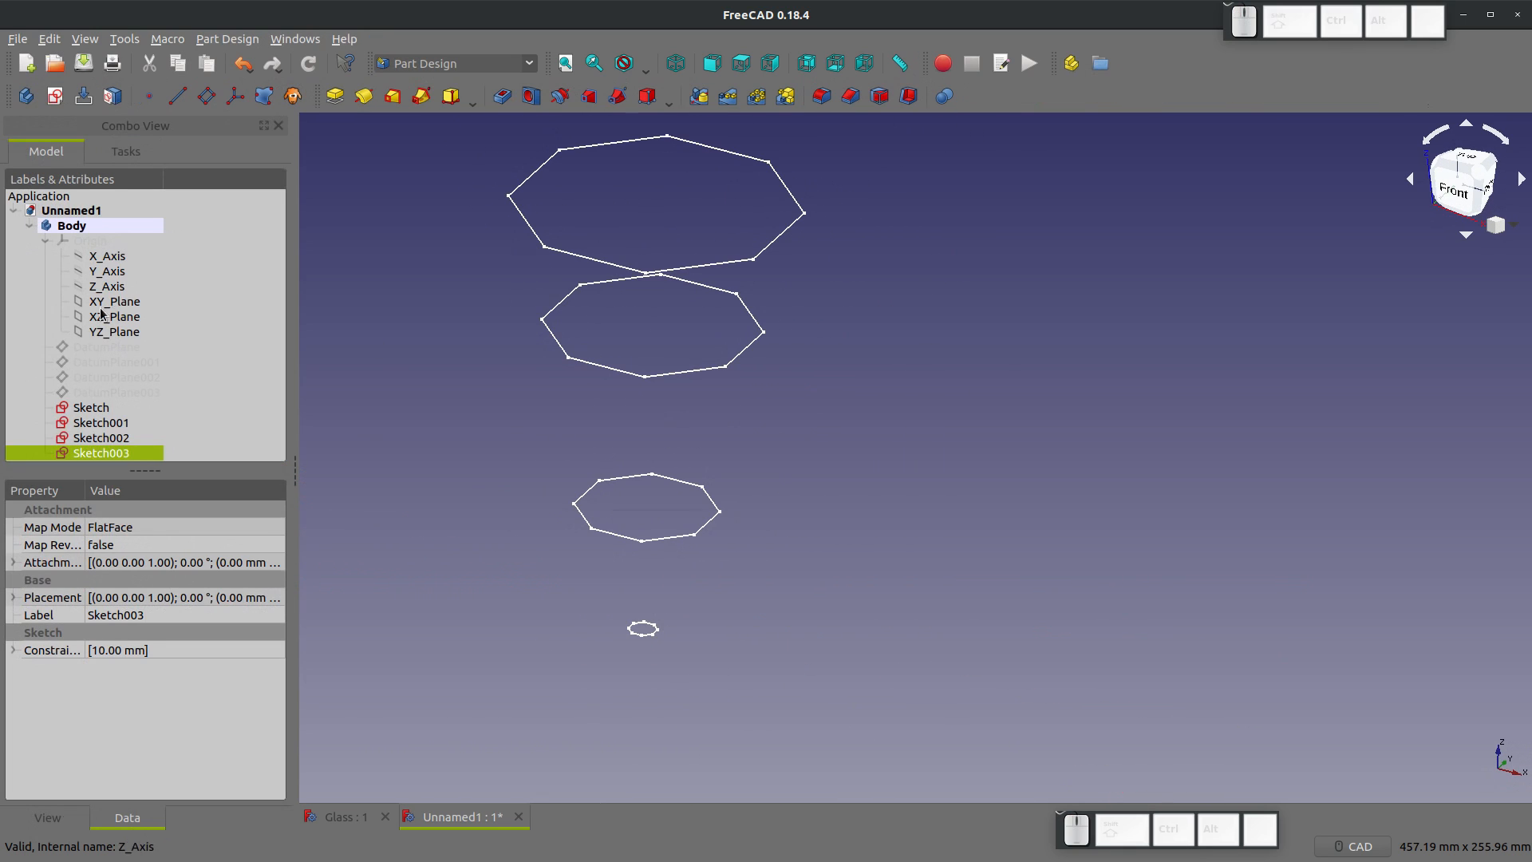
# Step: Sketch a circle at the origin on XY_Plane with a 35 mm radius
pyautogui.click(114, 301)
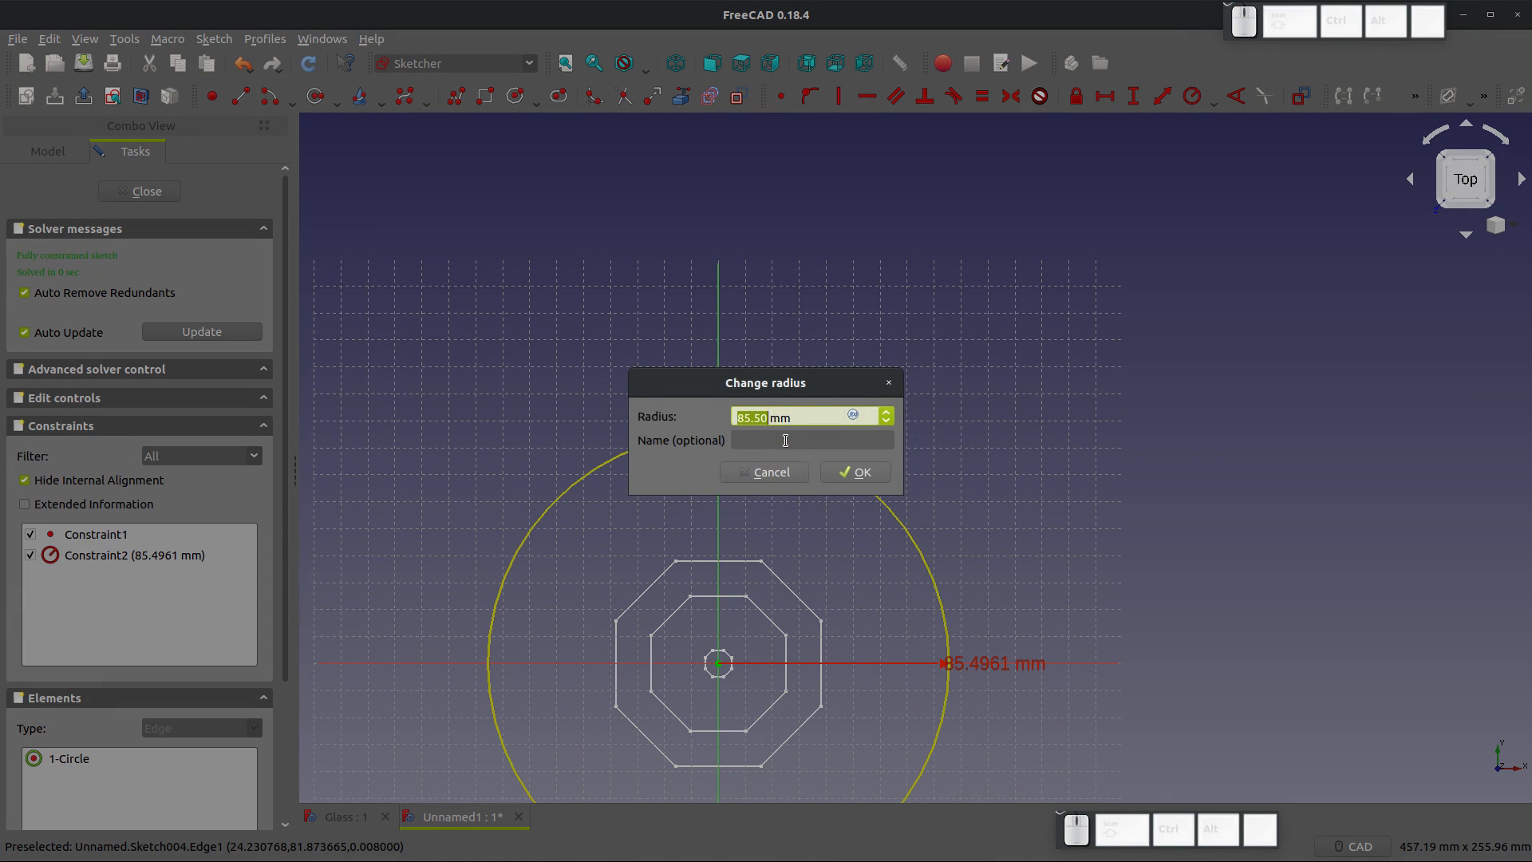
pyautogui.click(853, 472)
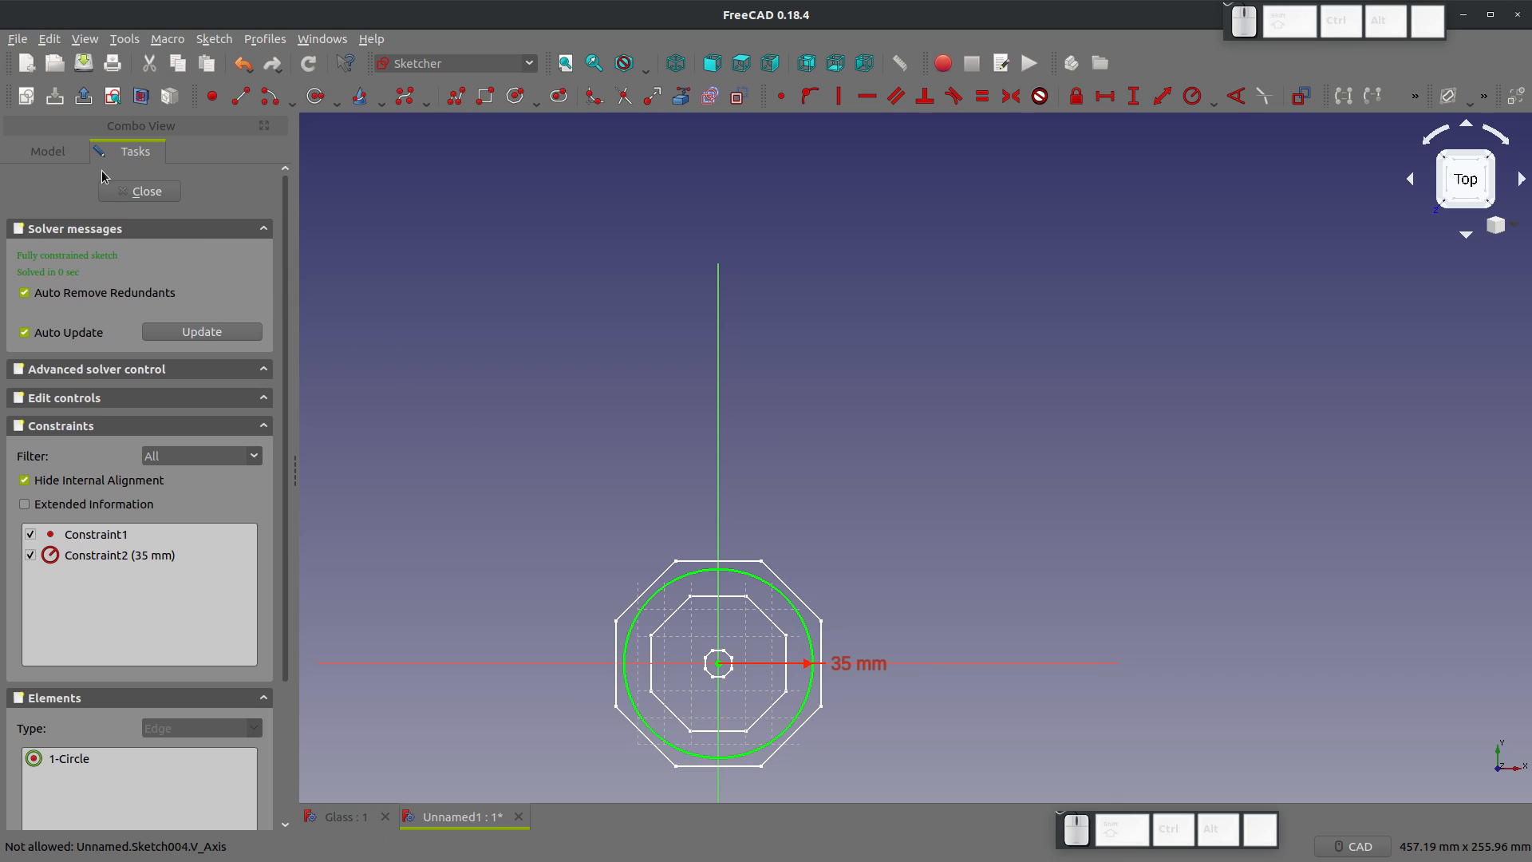
pyautogui.click(145, 191)
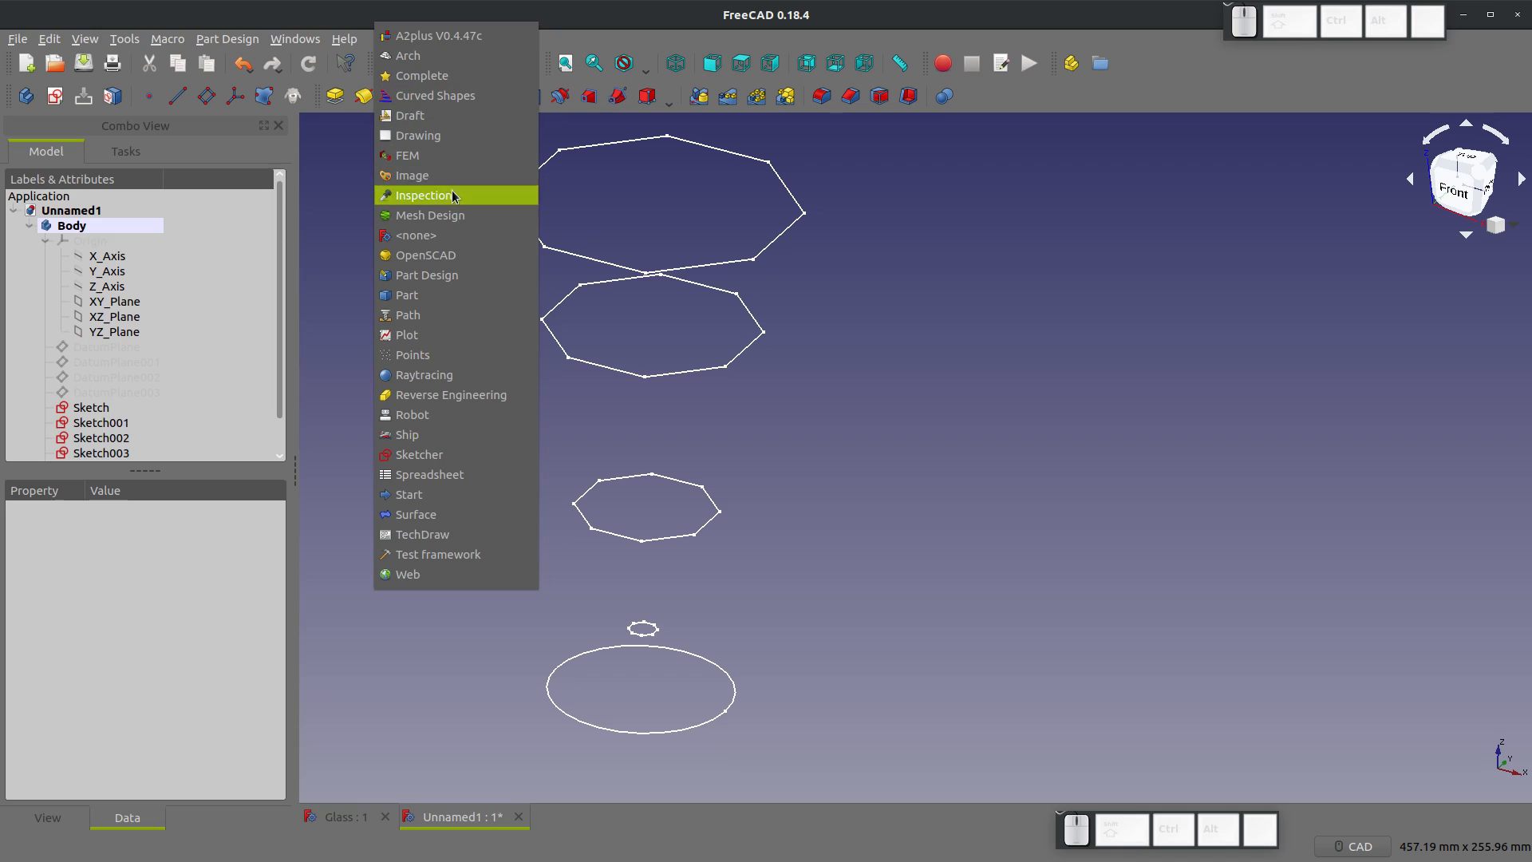
# Step: In the Part workbench, loft through profiles Sketch to Sketch004
pyautogui.click(406, 296)
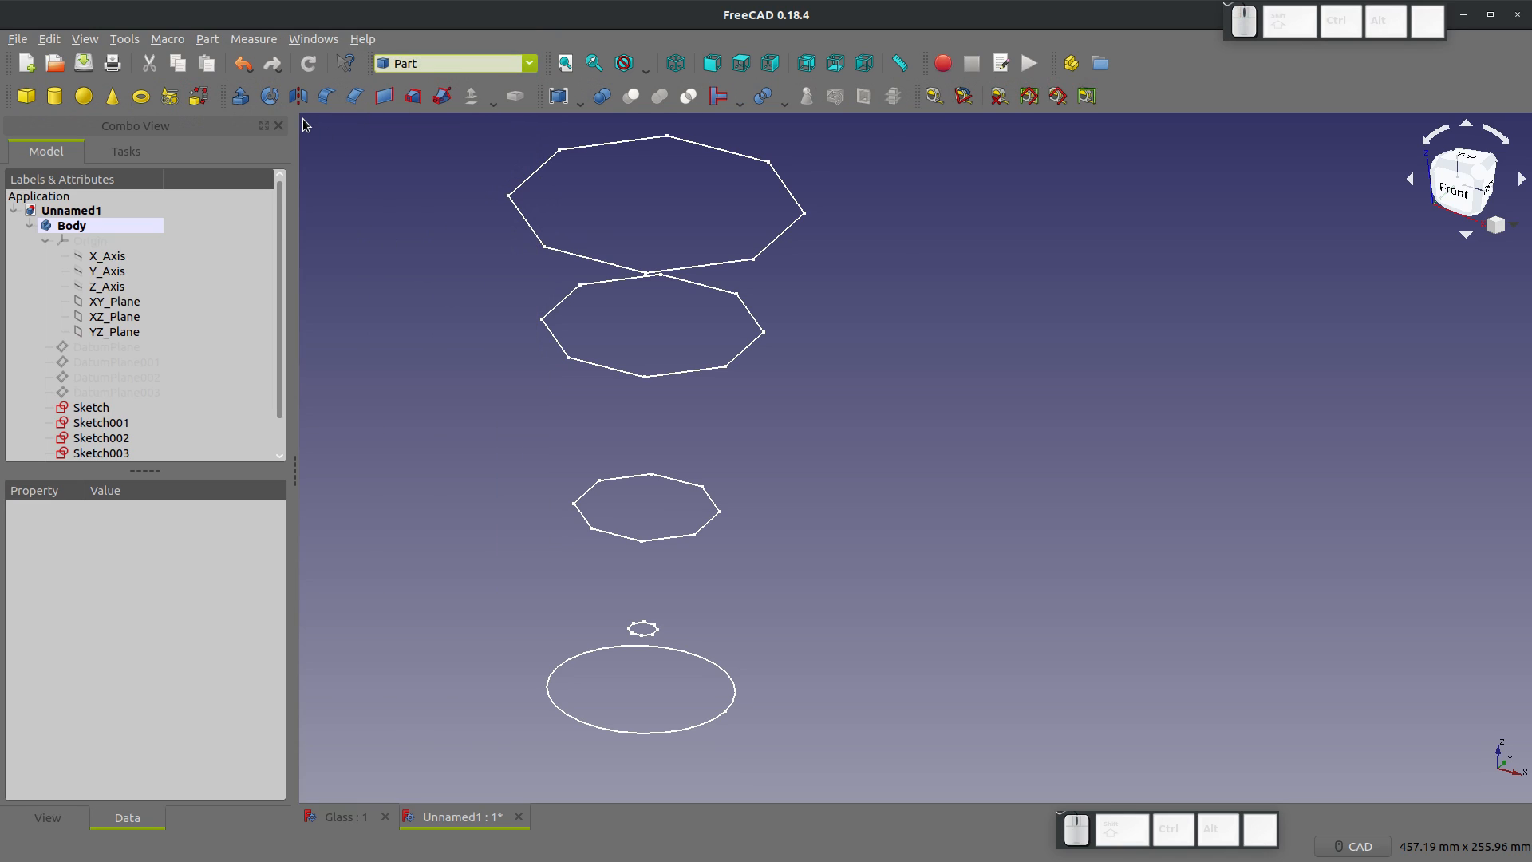
pyautogui.moveTo(414, 96)
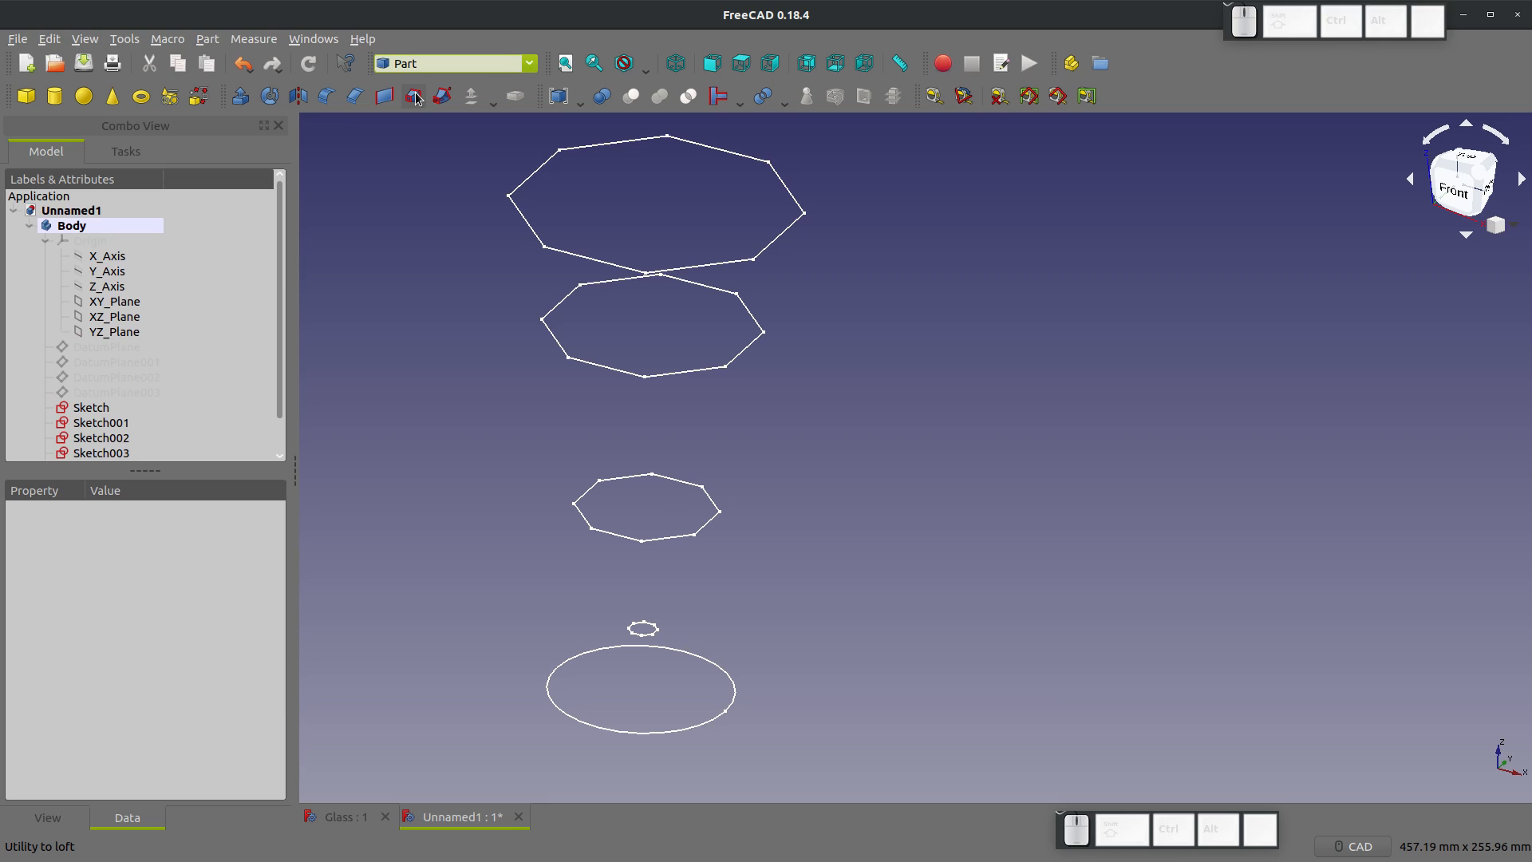
pyautogui.click(414, 96)
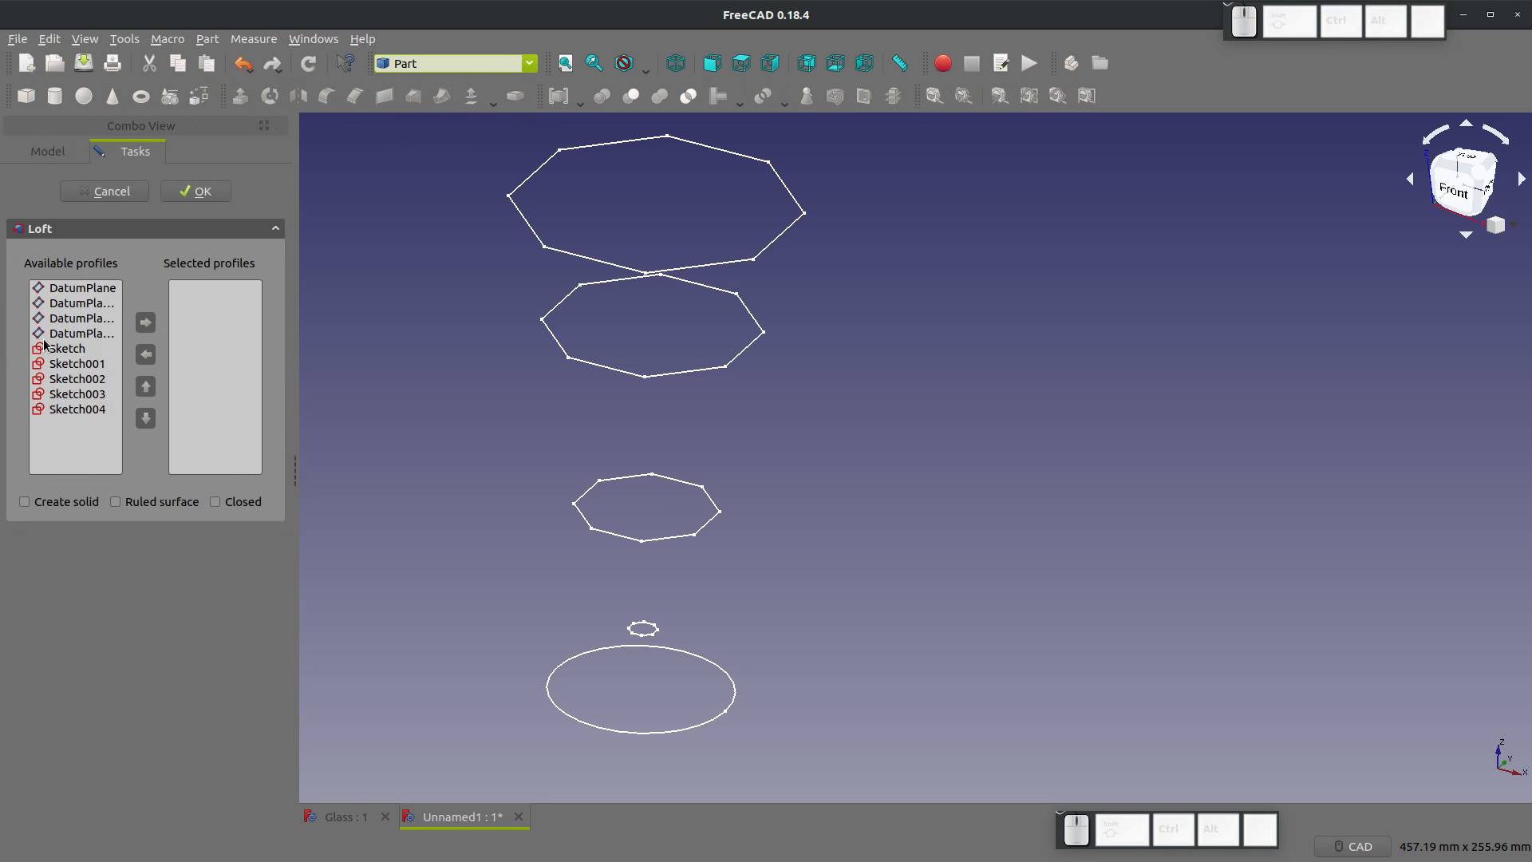
pyautogui.click(145, 322)
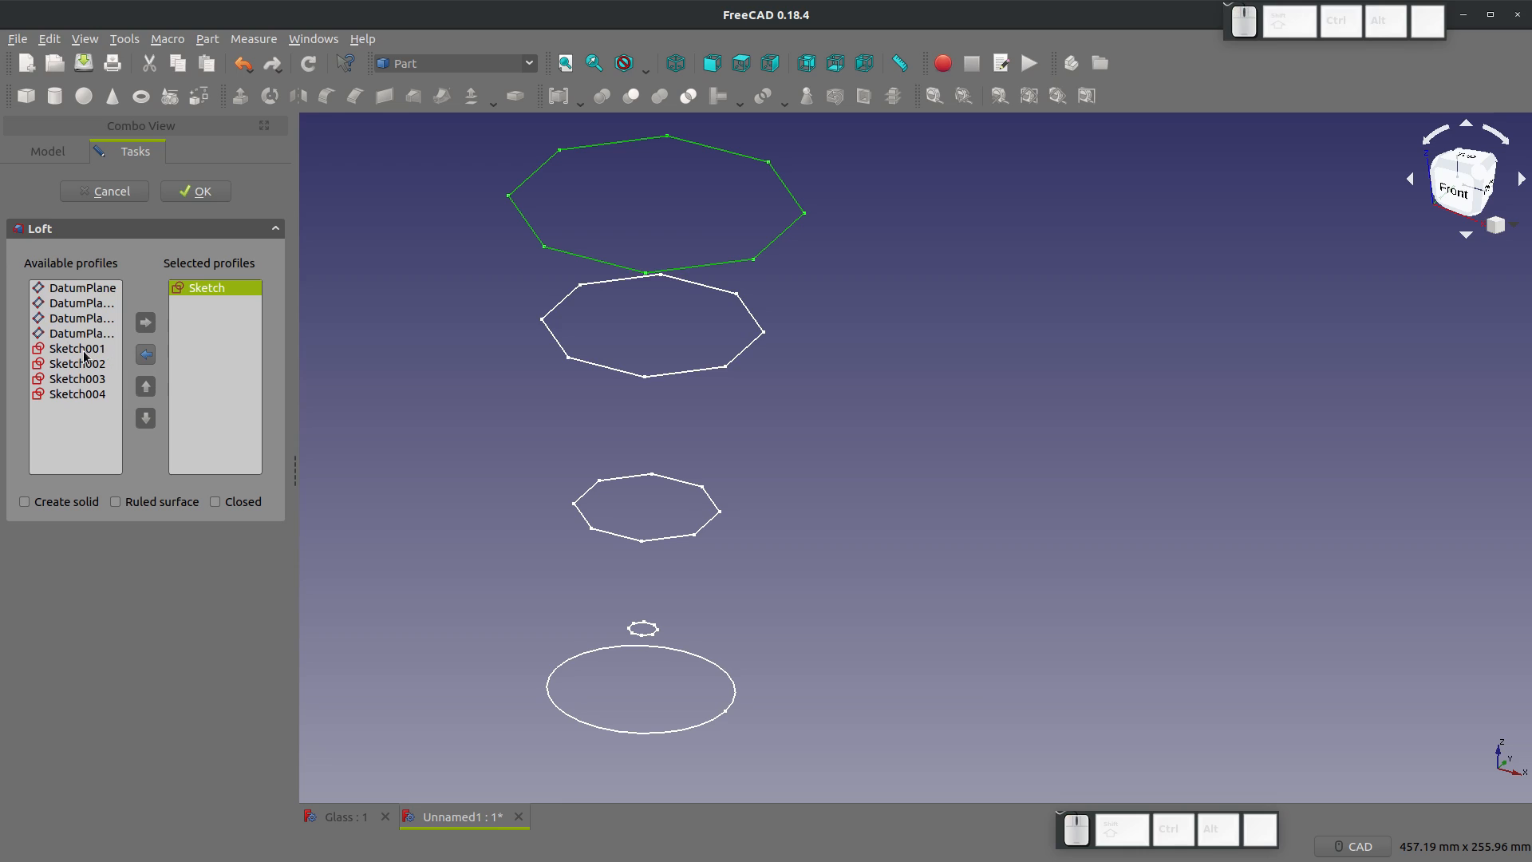
pyautogui.click(145, 322)
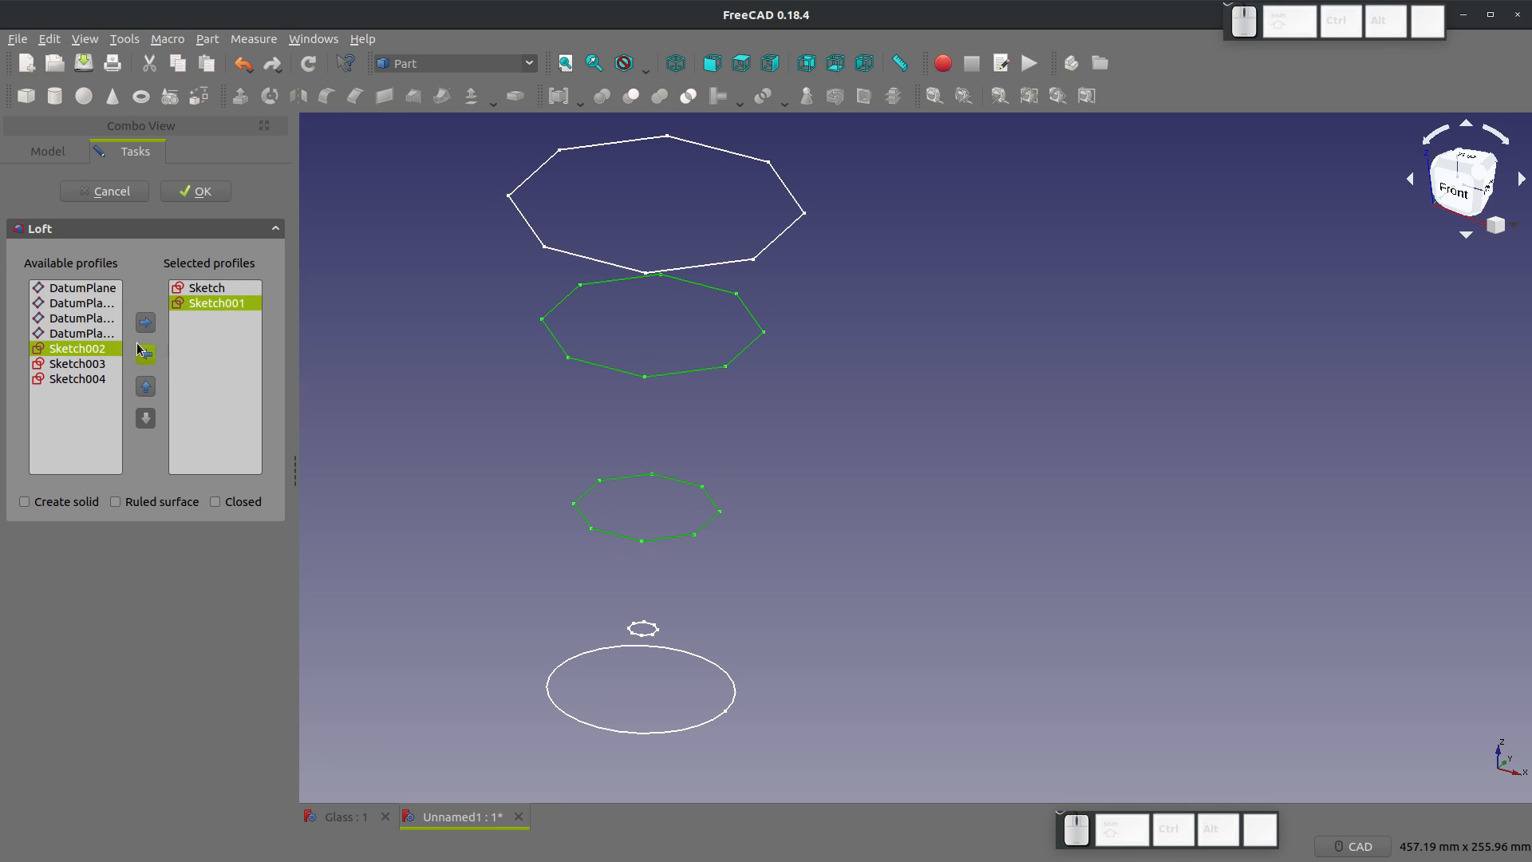
pyautogui.click(144, 321)
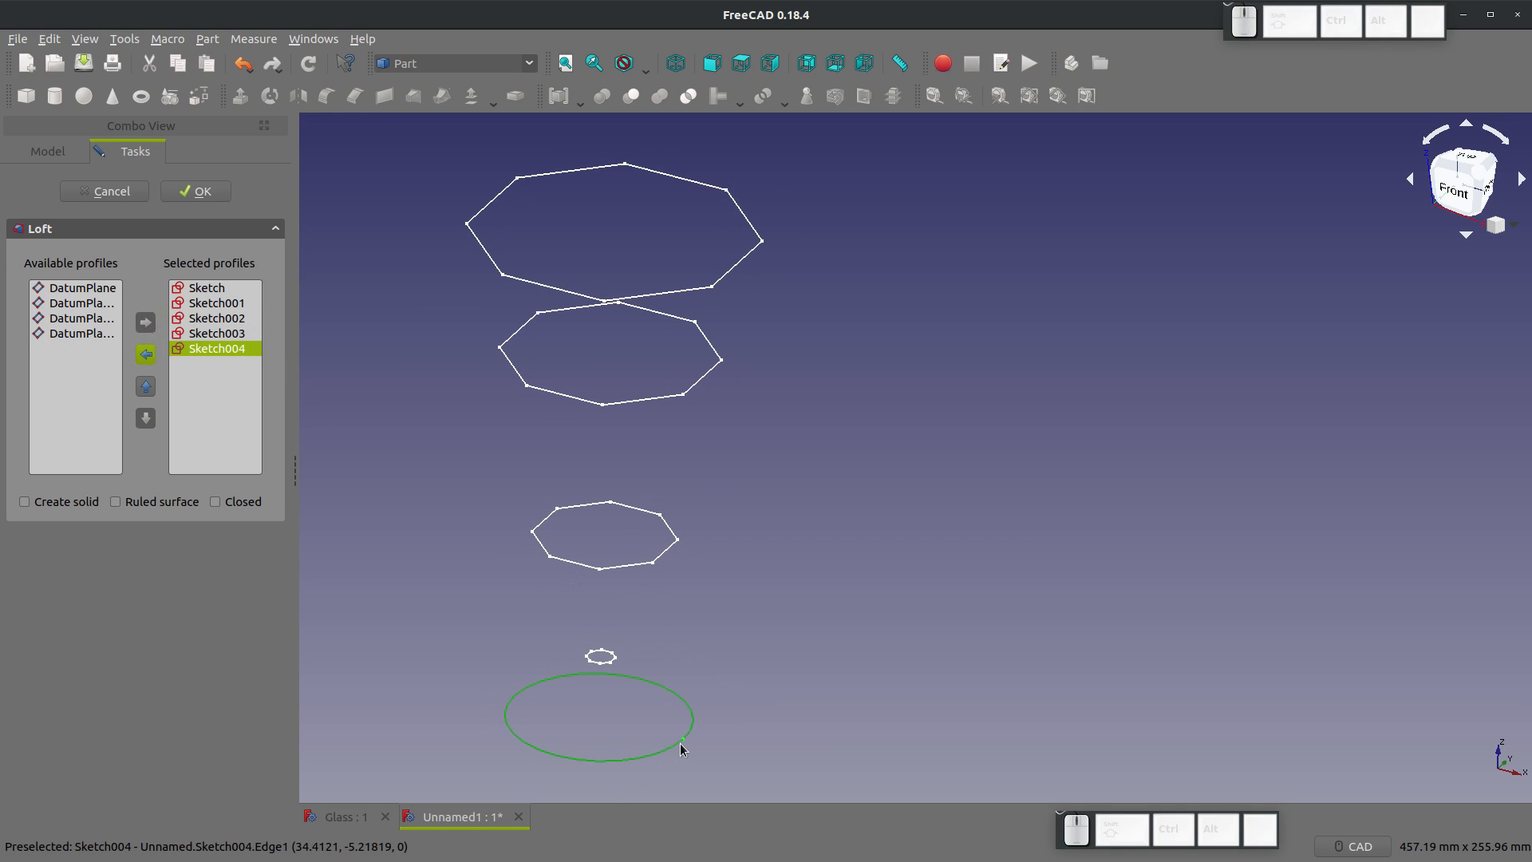
pyautogui.moveTo(608, 781)
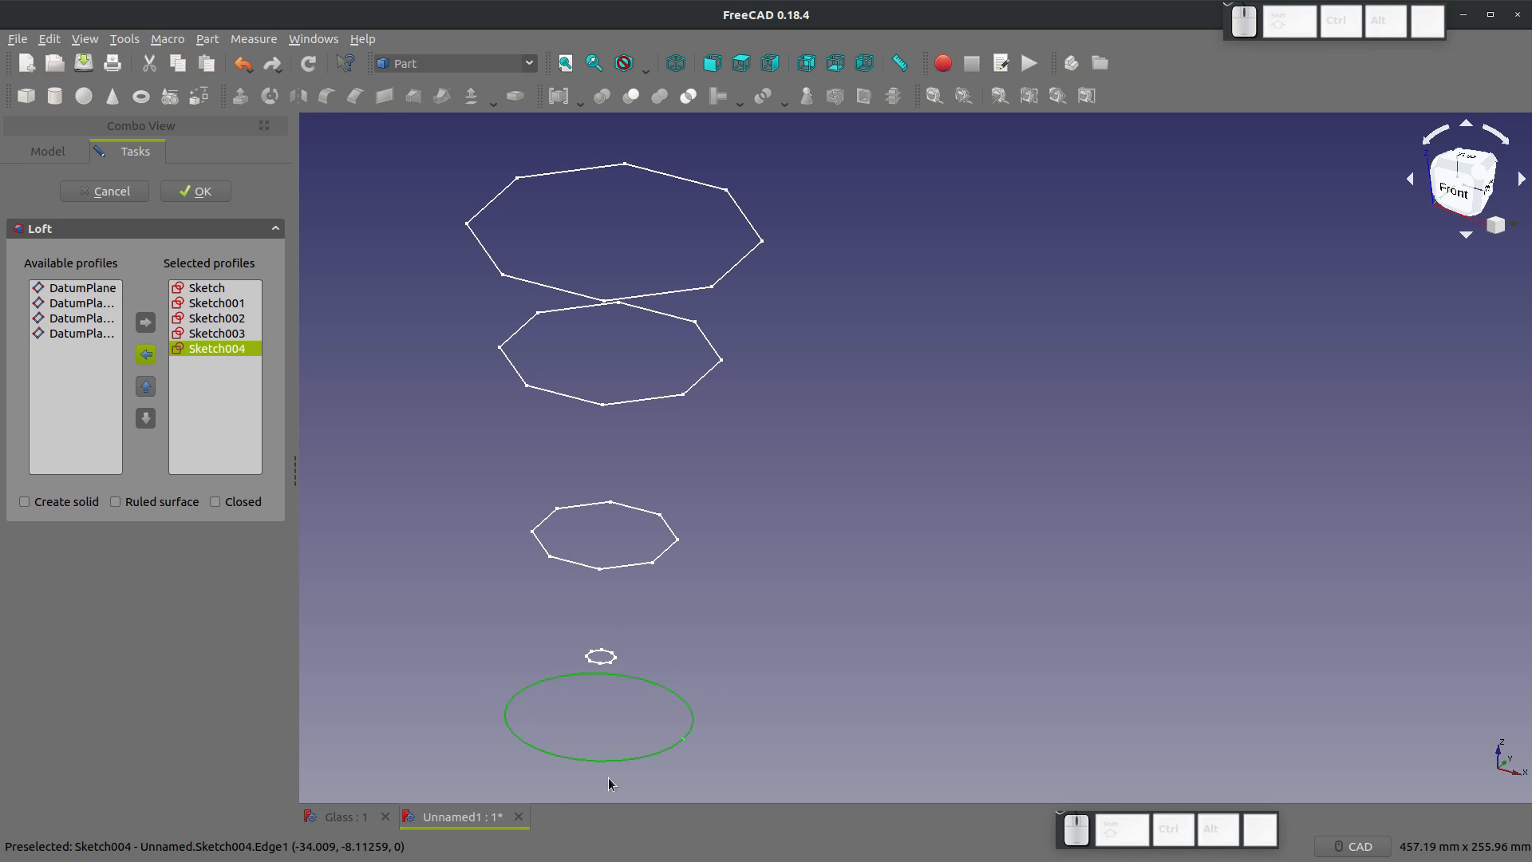
pyautogui.moveTo(640, 702)
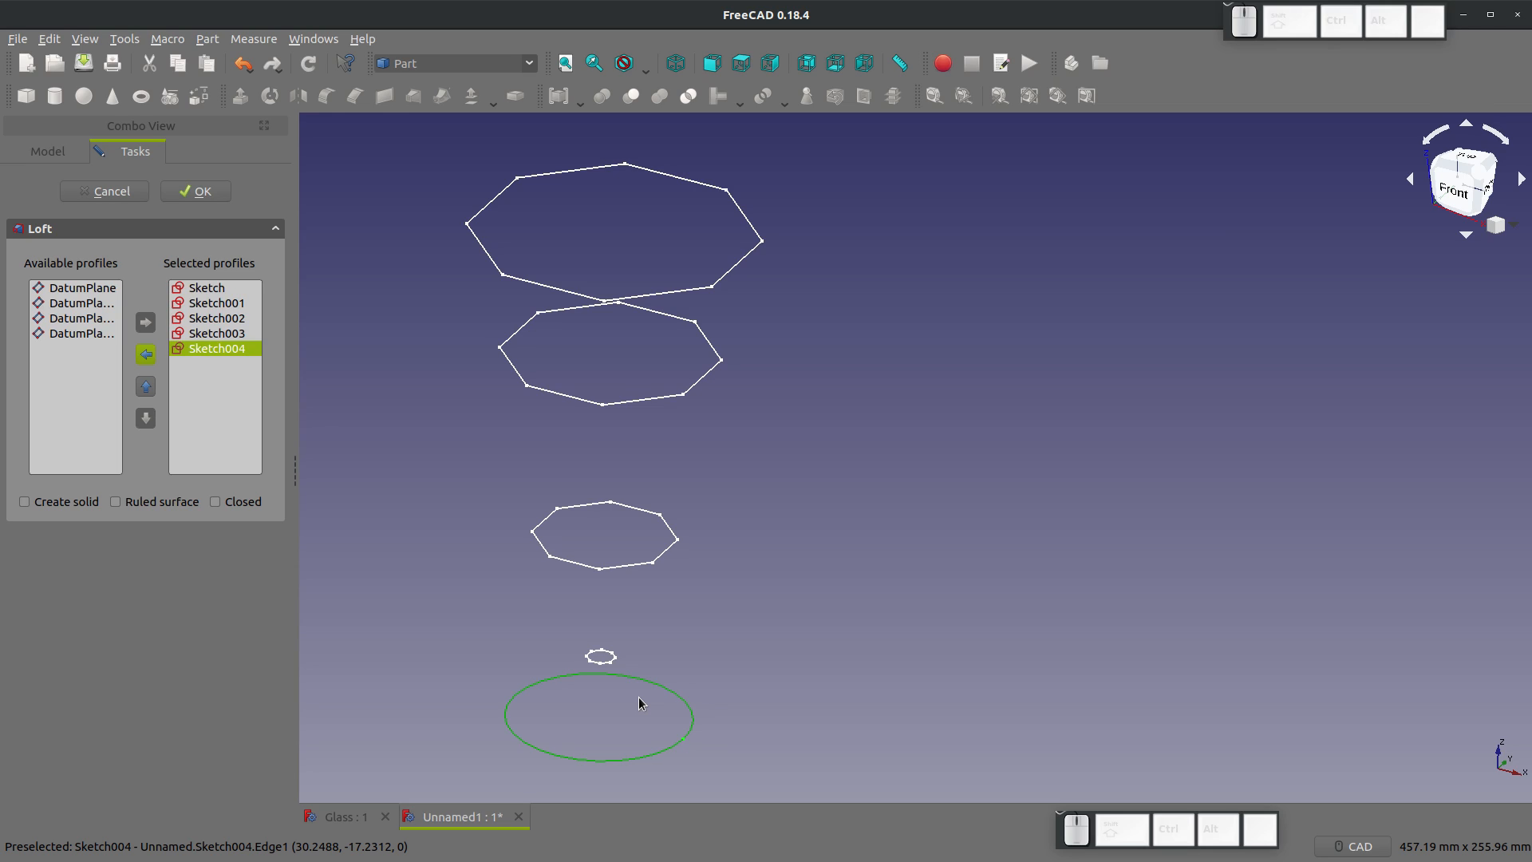
pyautogui.moveTo(564, 780)
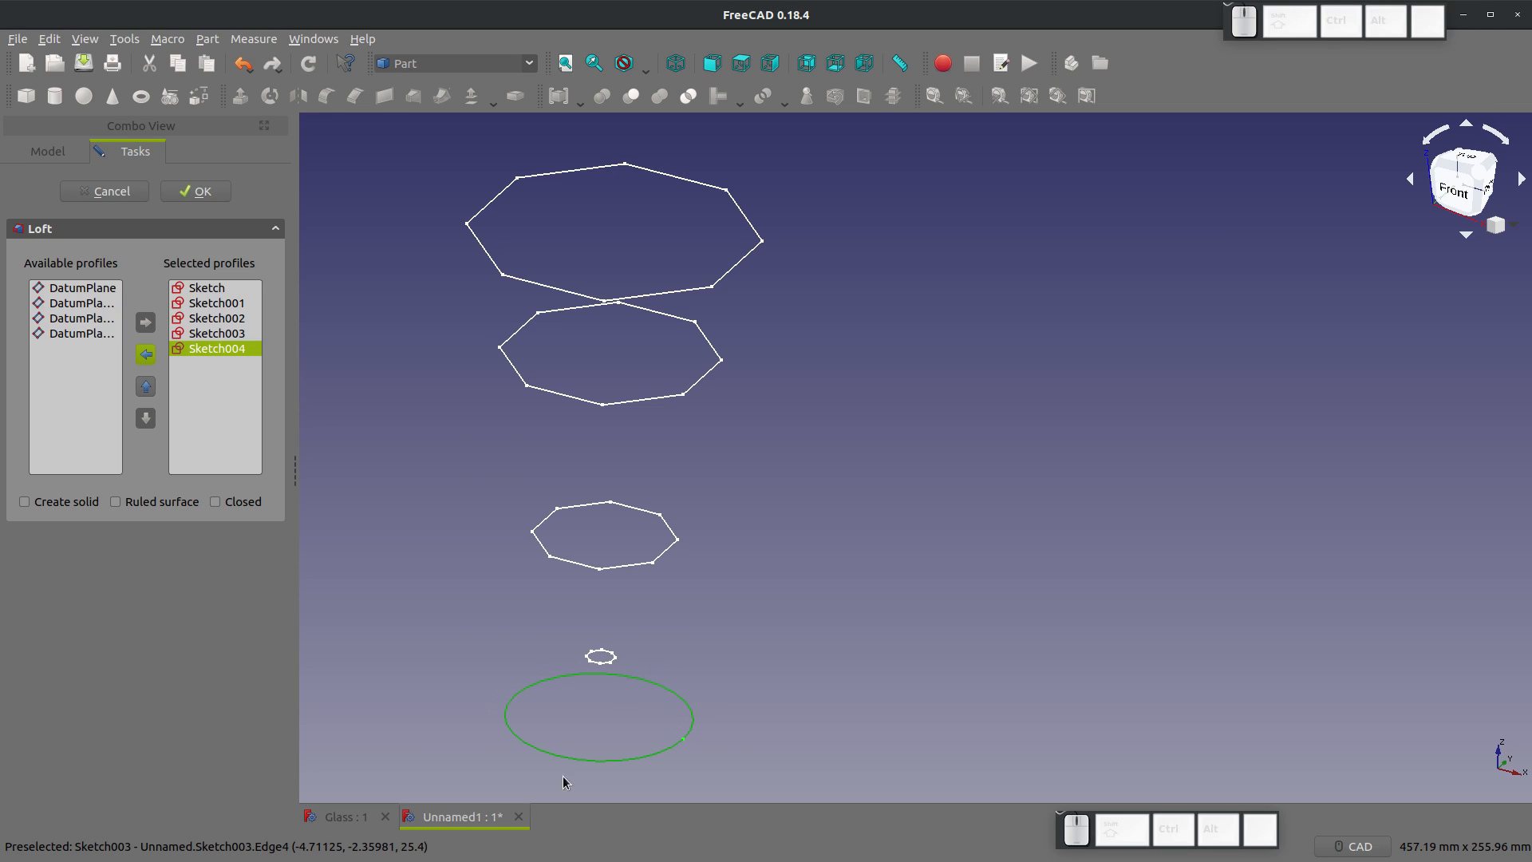
pyautogui.moveTo(662, 287)
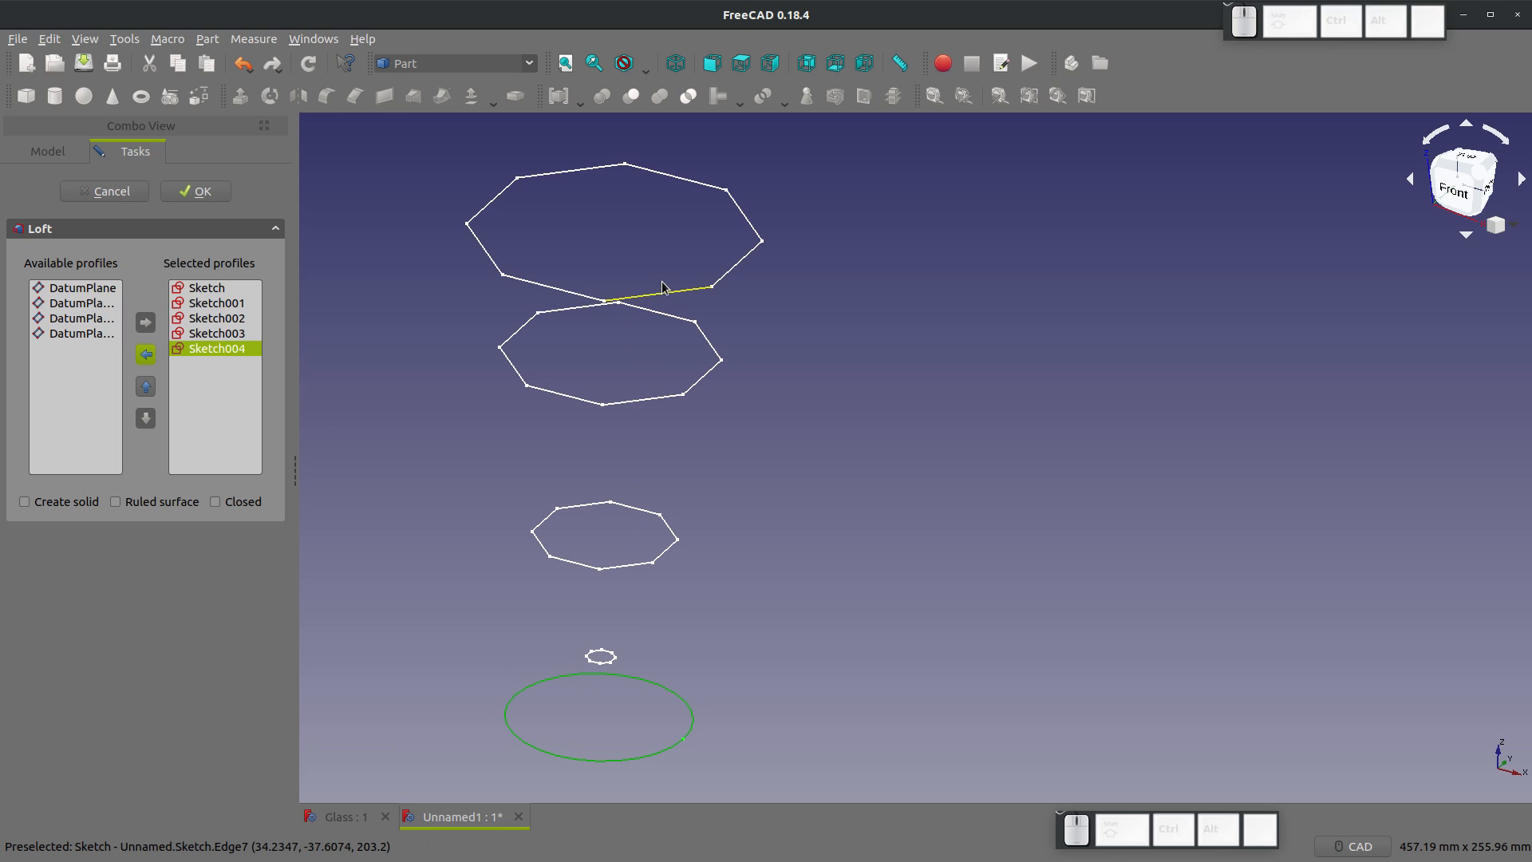
pyautogui.moveTo(610, 671)
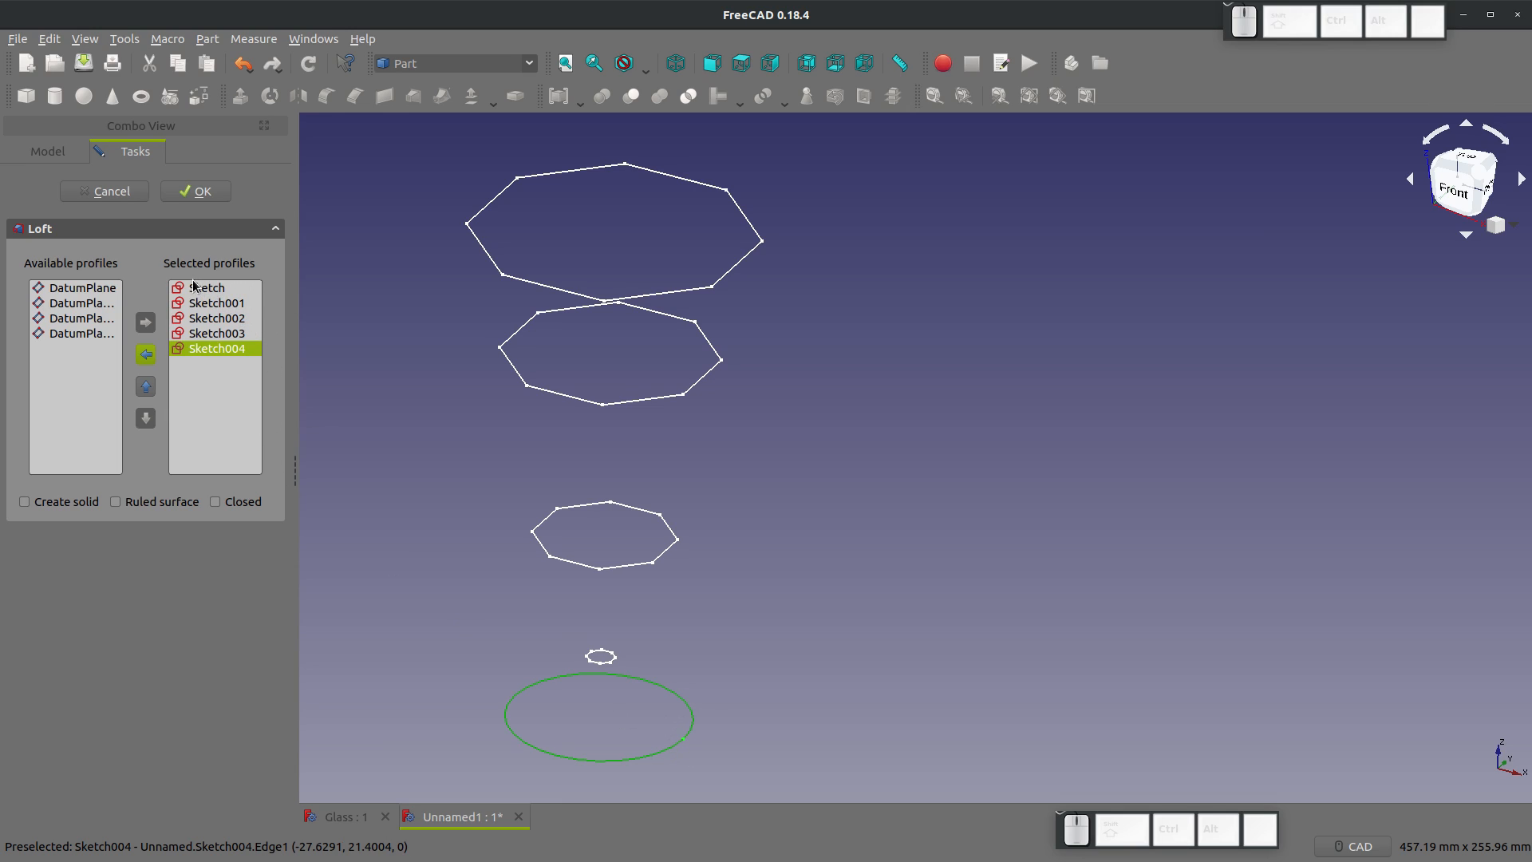
pyautogui.moveTo(181, 432)
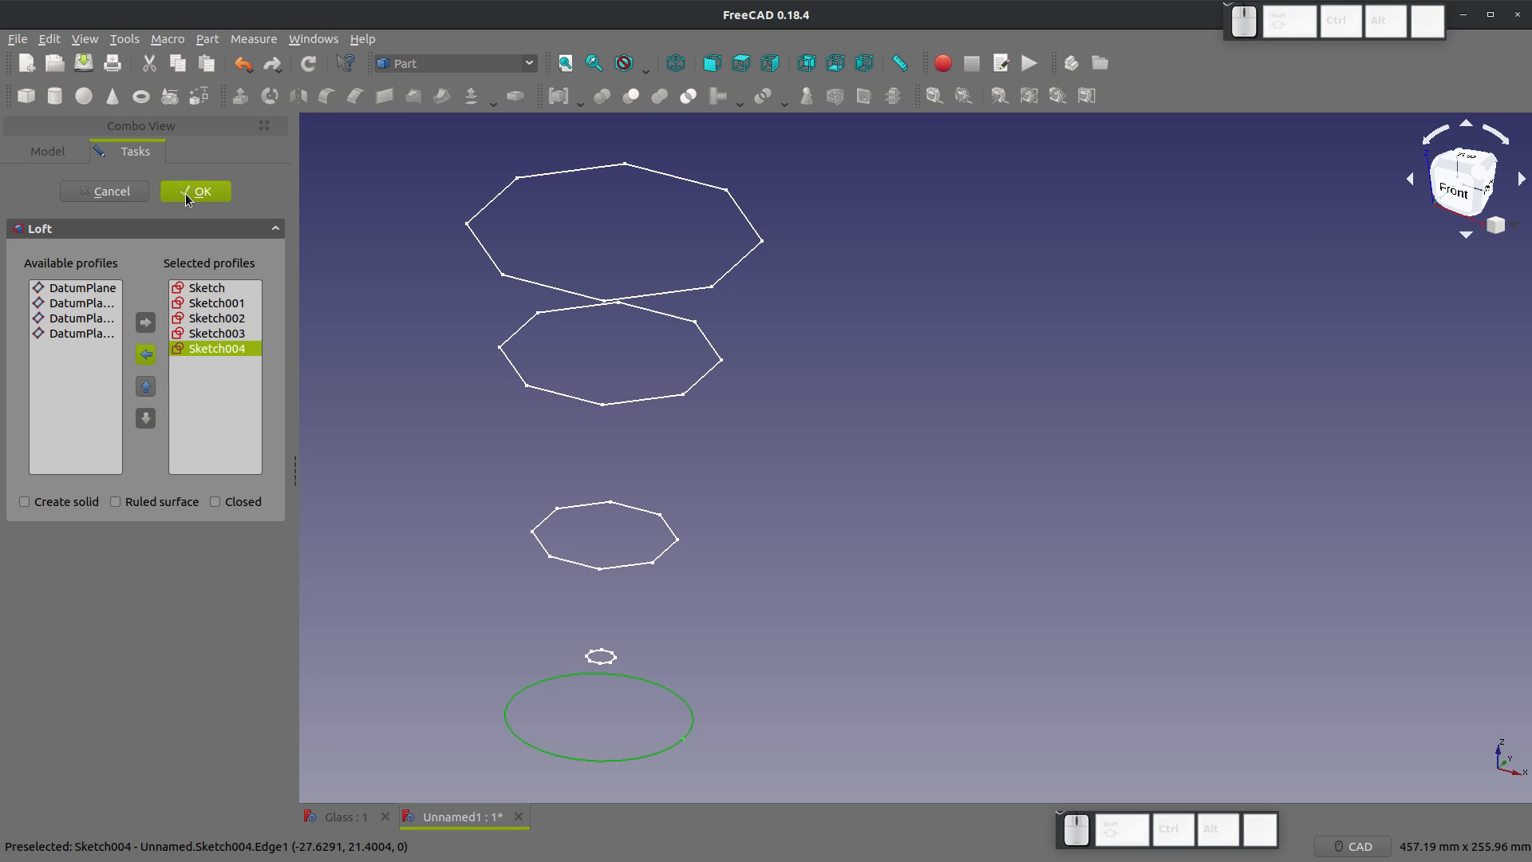
pyautogui.click(194, 191)
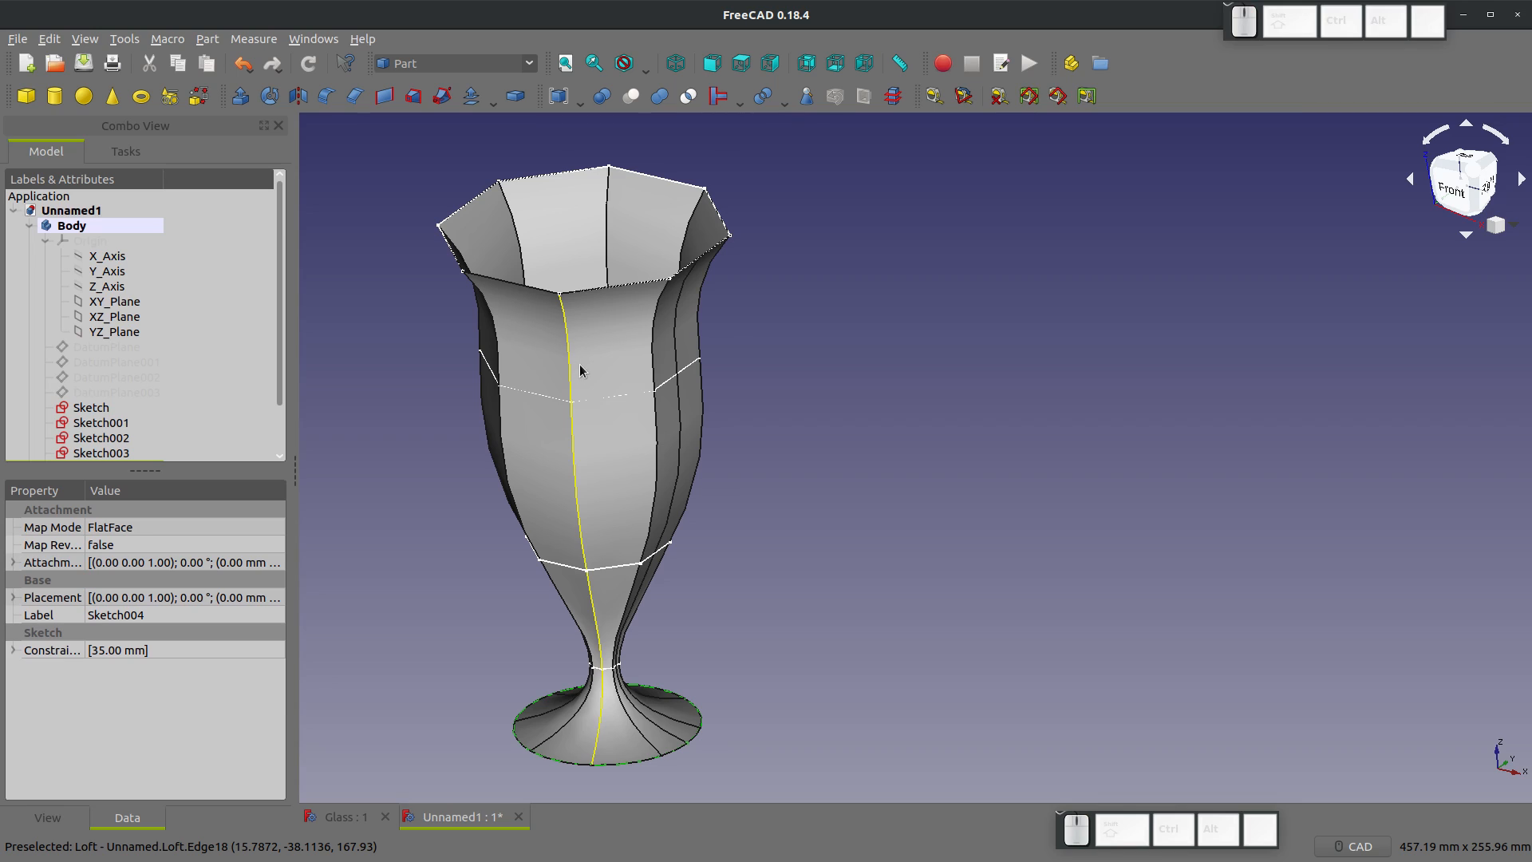
pyautogui.moveTo(598, 415)
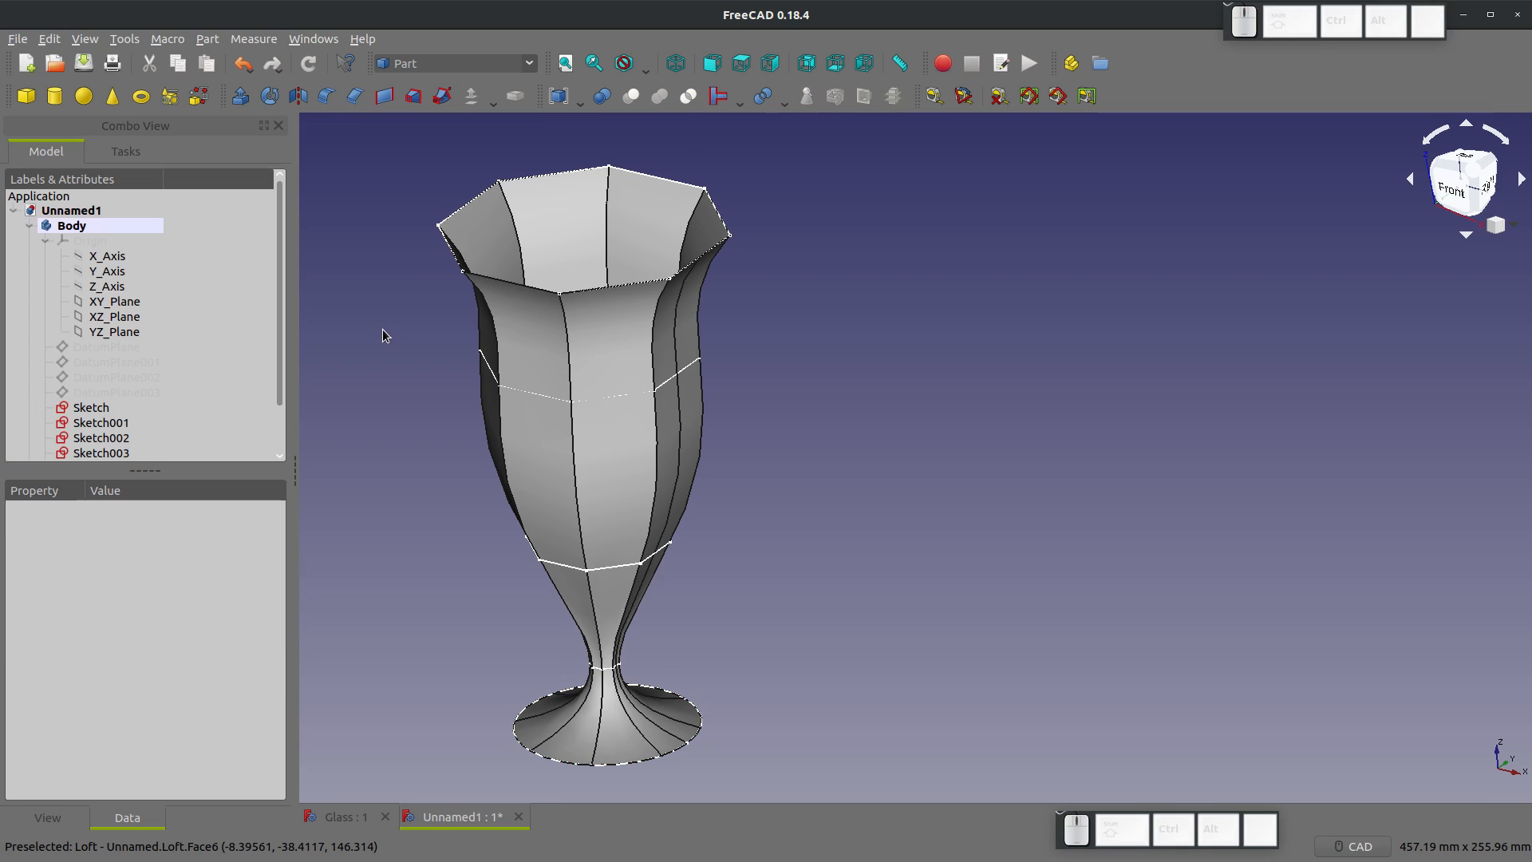
pyautogui.moveTo(181, 332)
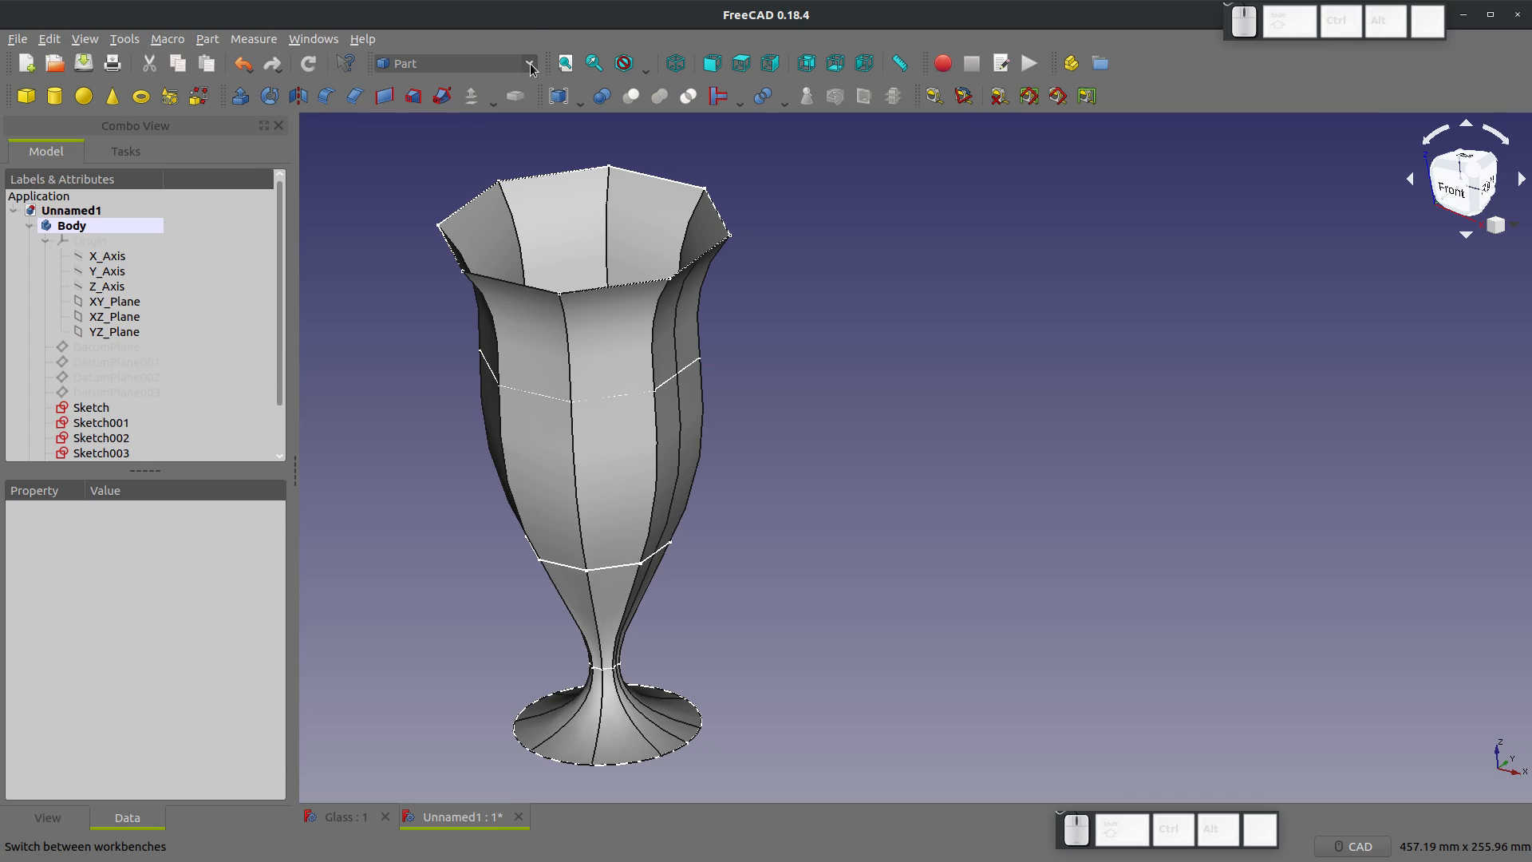
# Step: Switch to the Sketcher workbench and start a new sketch on the XZ plane
pyautogui.click(531, 63)
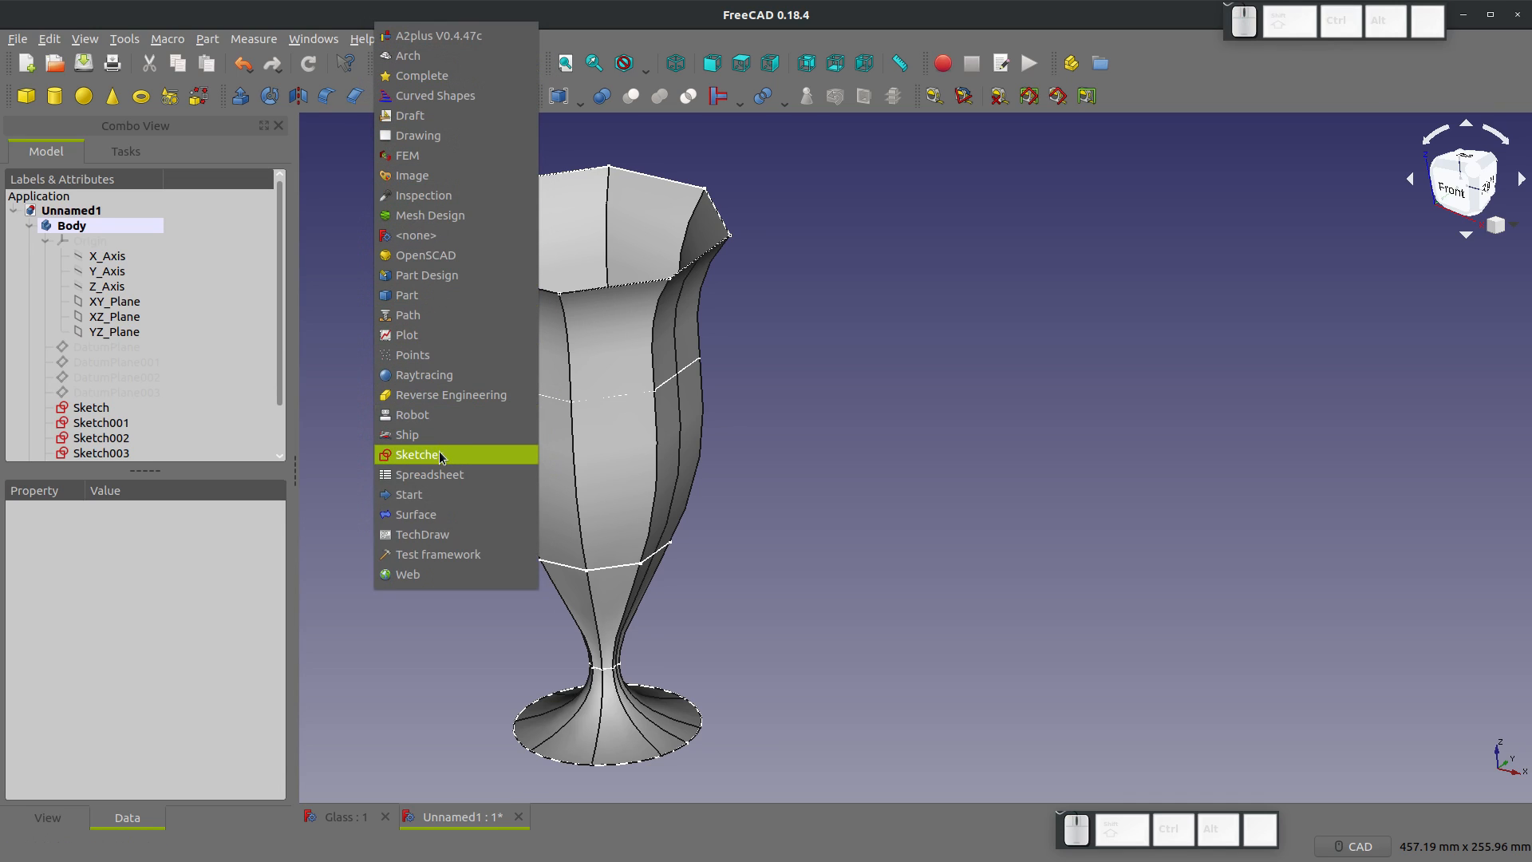
pyautogui.click(420, 454)
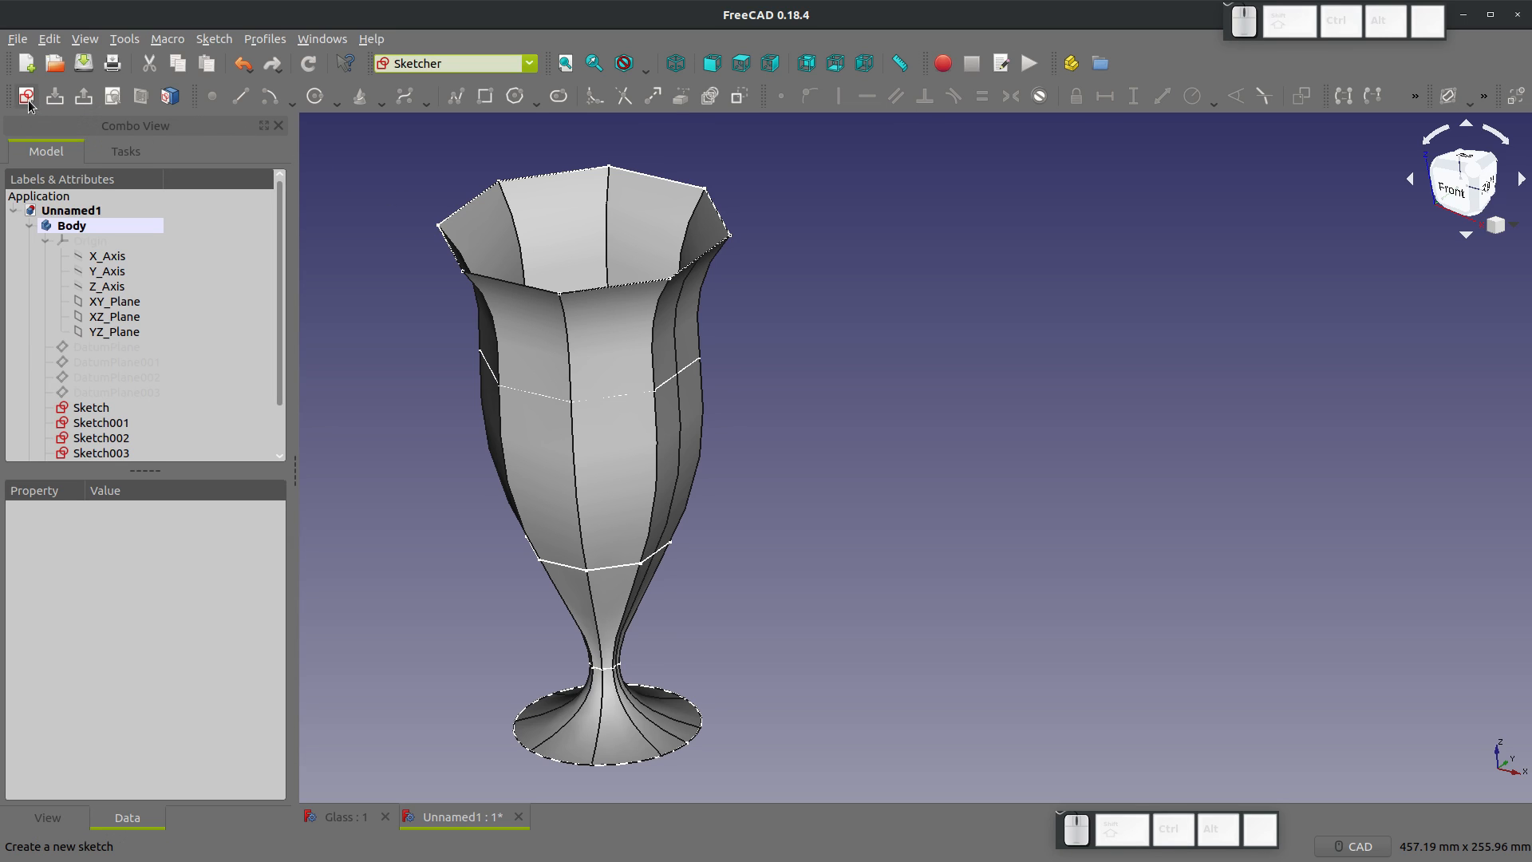
pyautogui.click(27, 95)
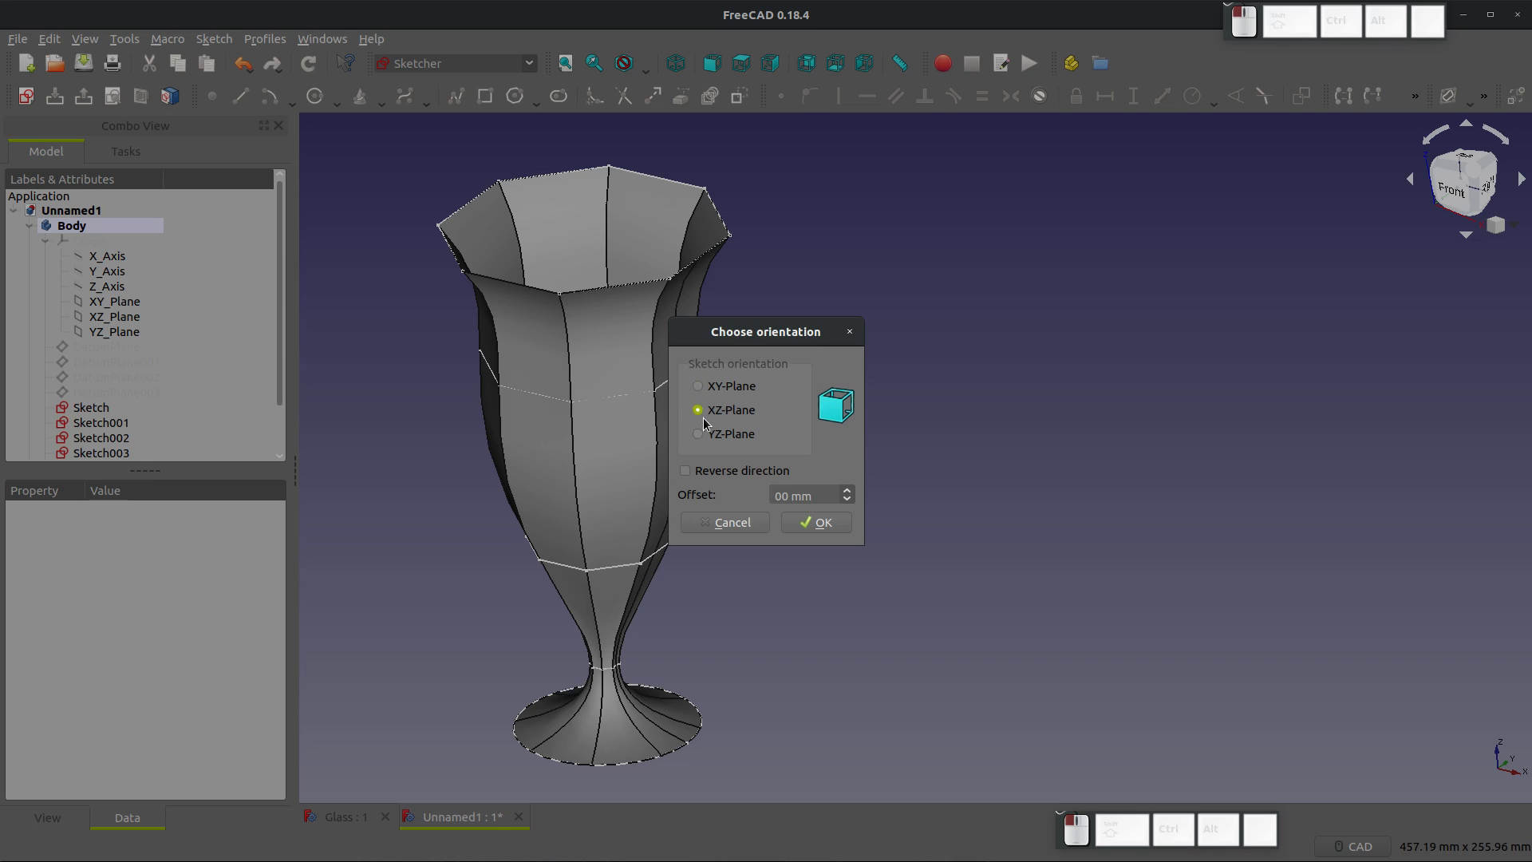
pyautogui.click(815, 522)
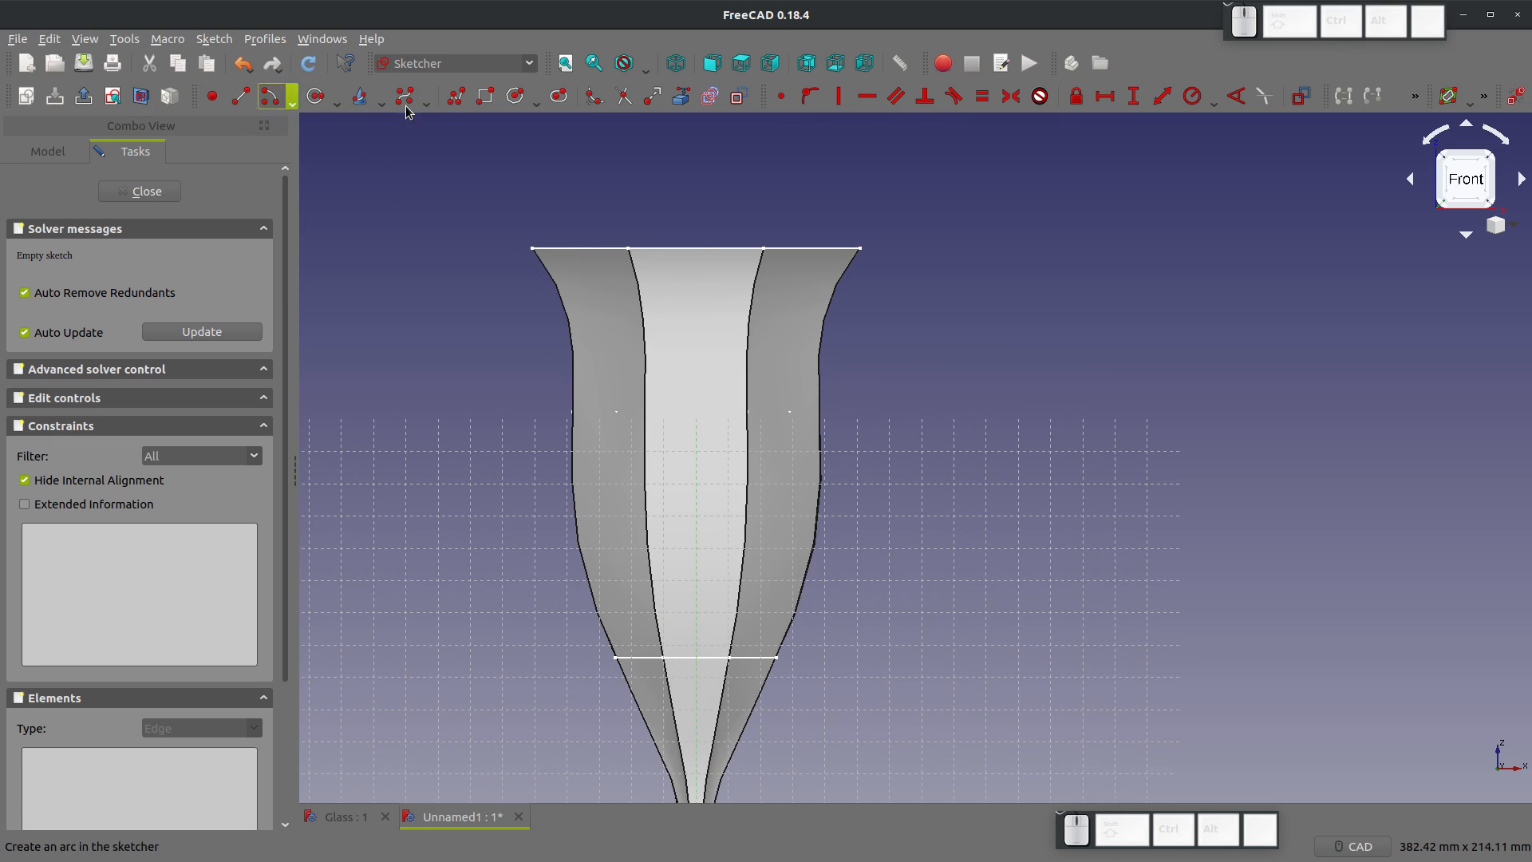
pyautogui.moveTo(862, 248)
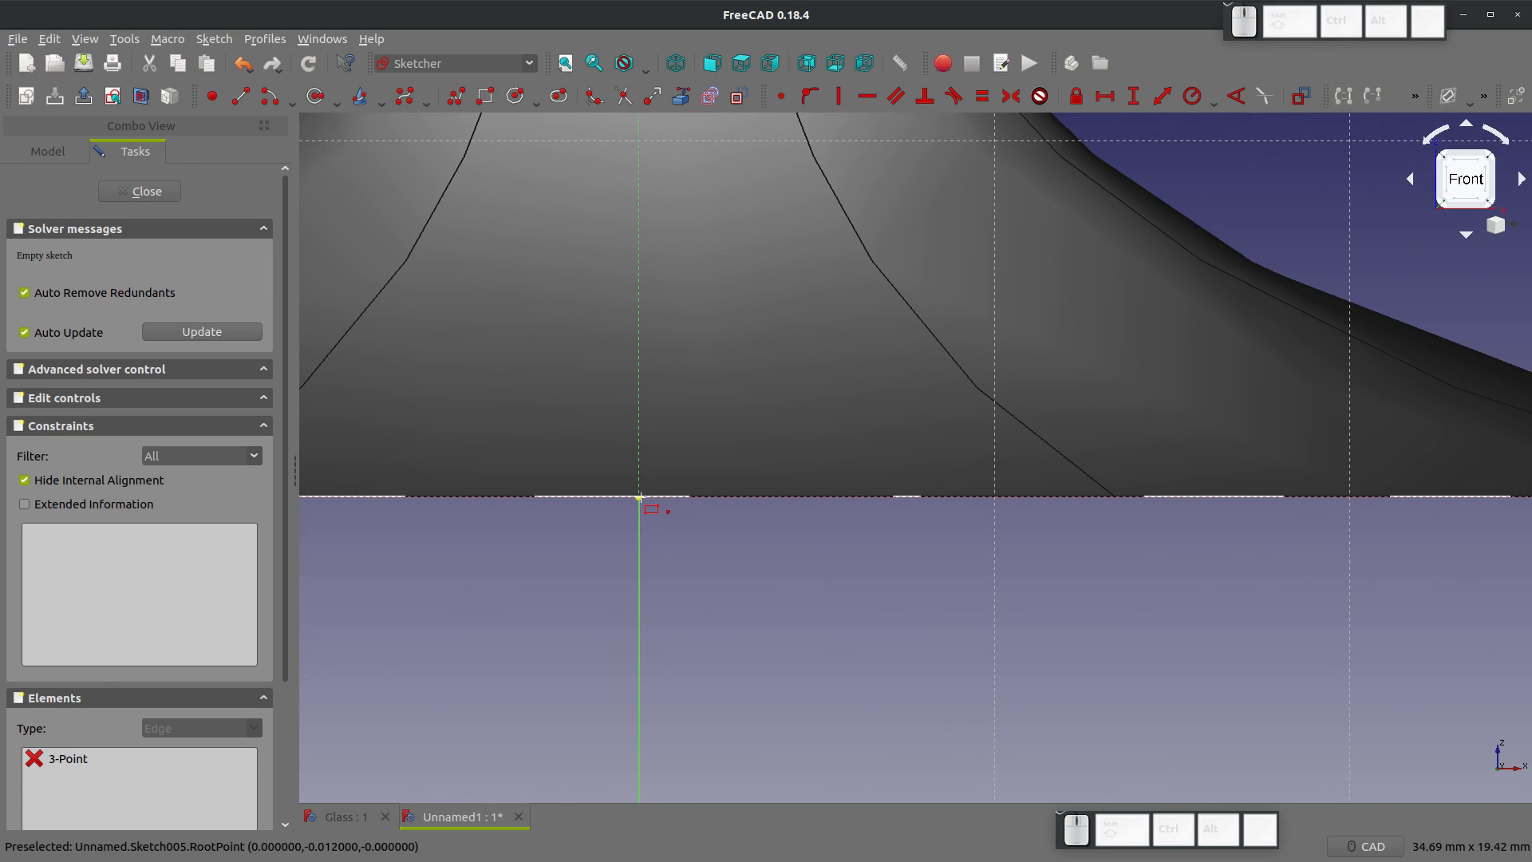
# Step: Draw a fully constrained rectangle beside the rim, 0.5 mm wide, and close the sketch
pyautogui.scroll(-3)
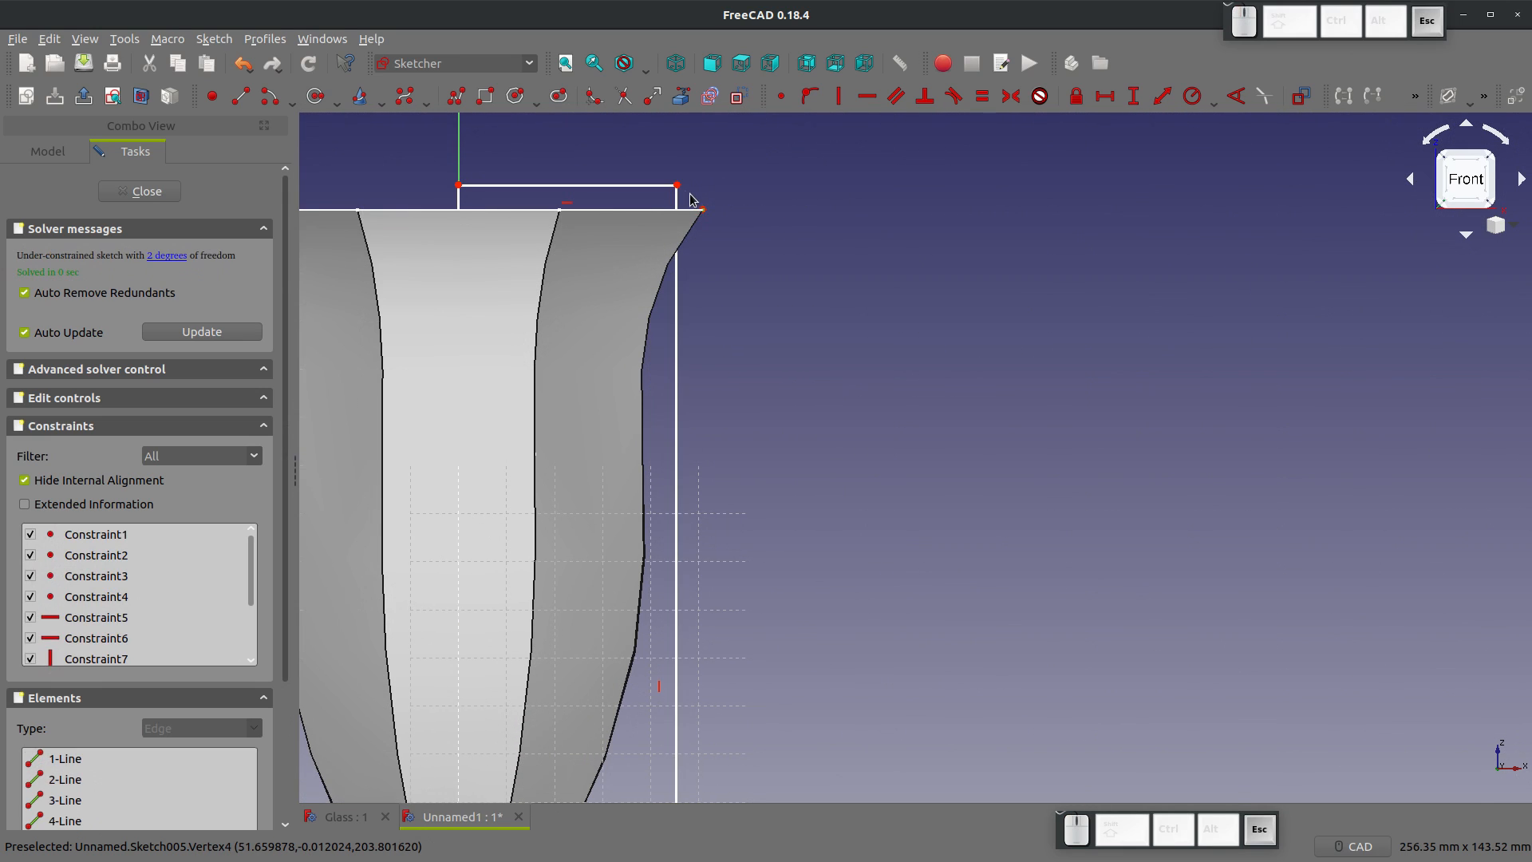
pyautogui.moveTo(706, 217)
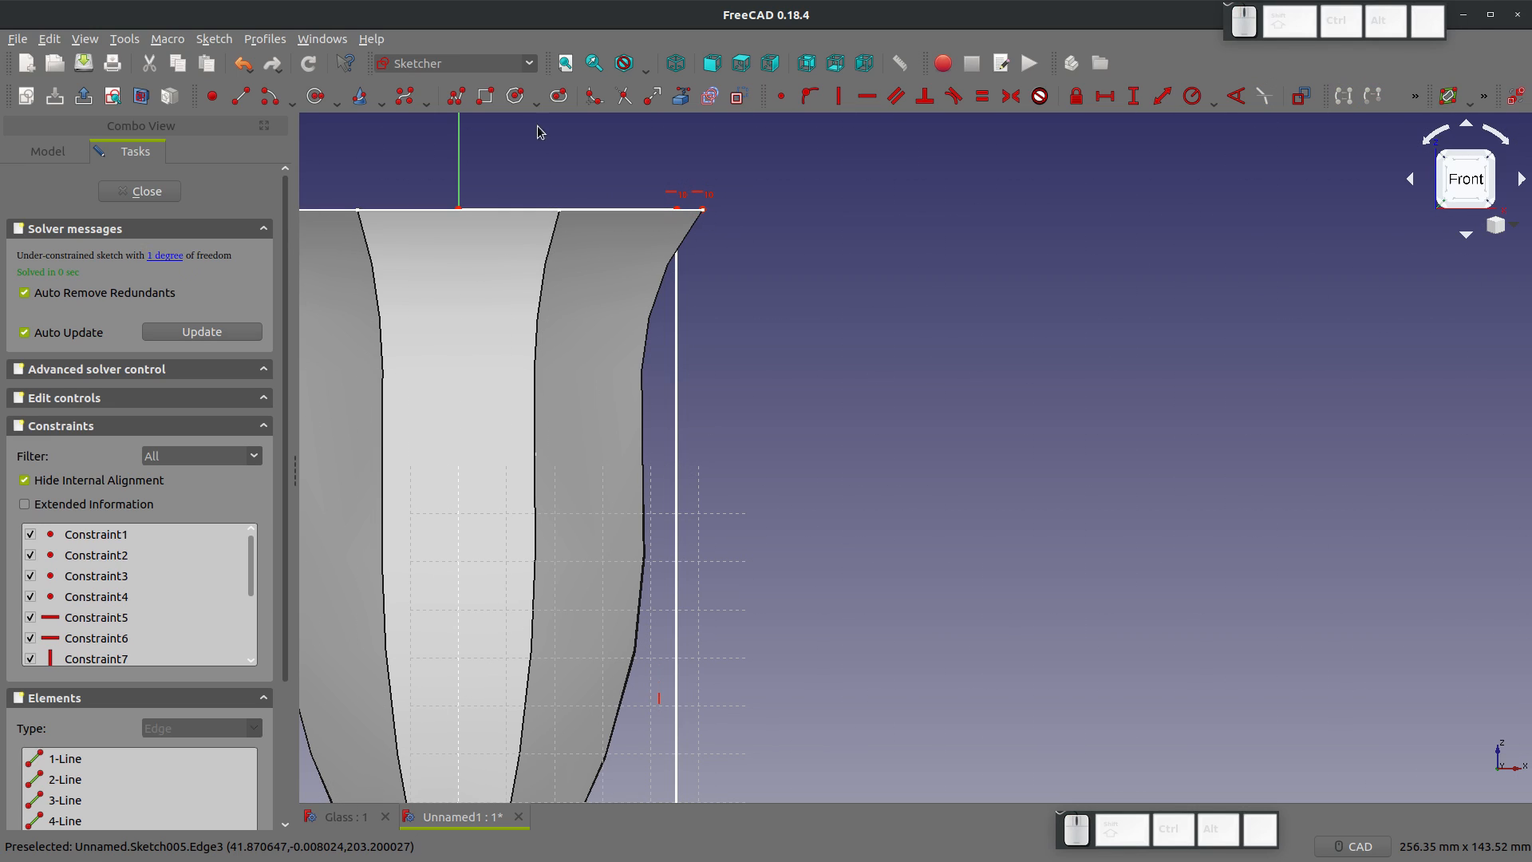
pyautogui.moveTo(699, 213)
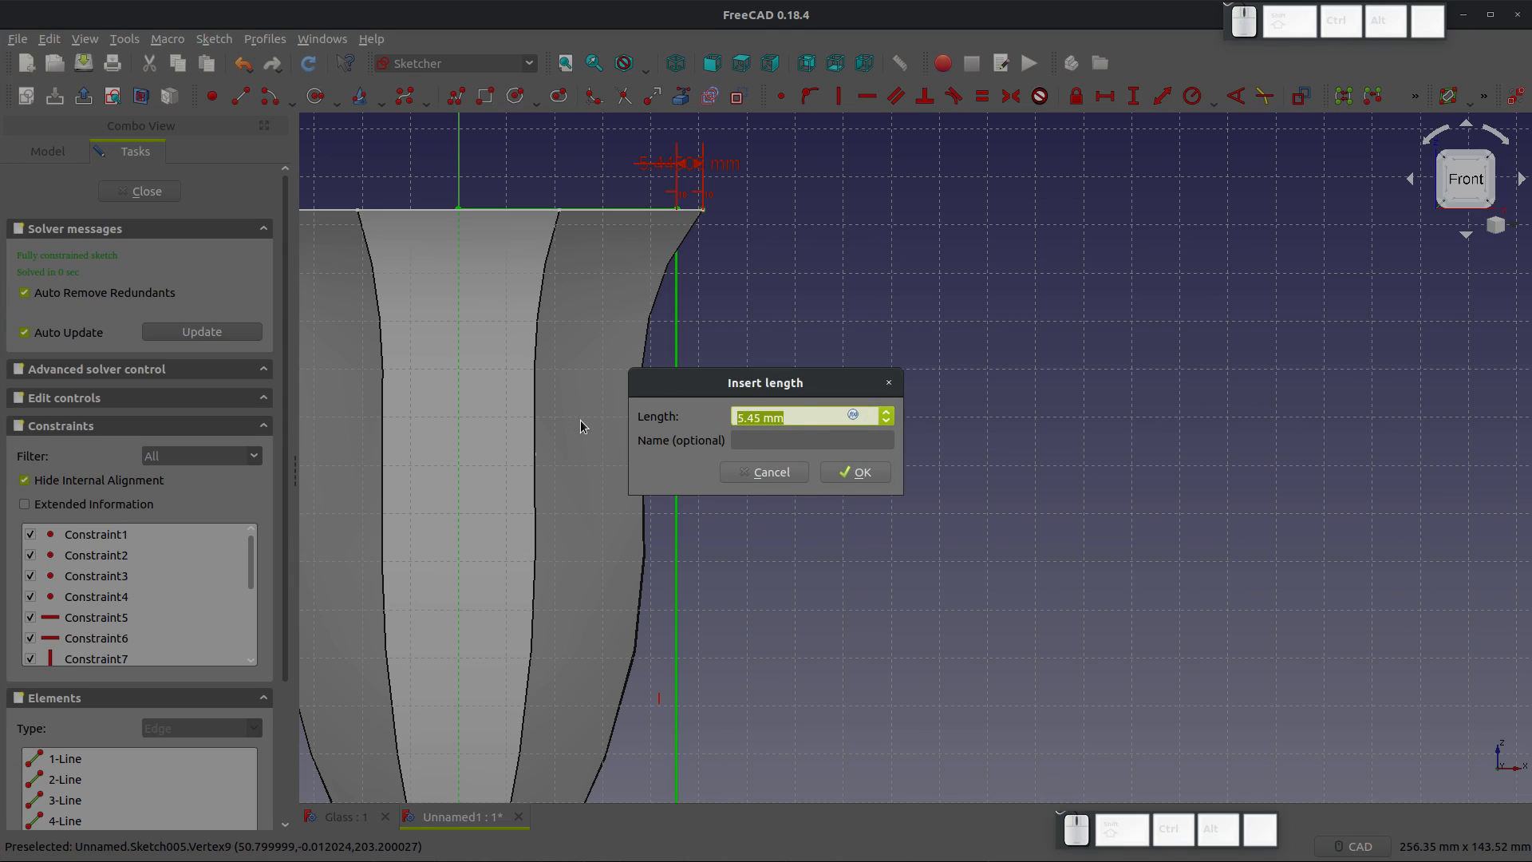
pyautogui.write('0.5')
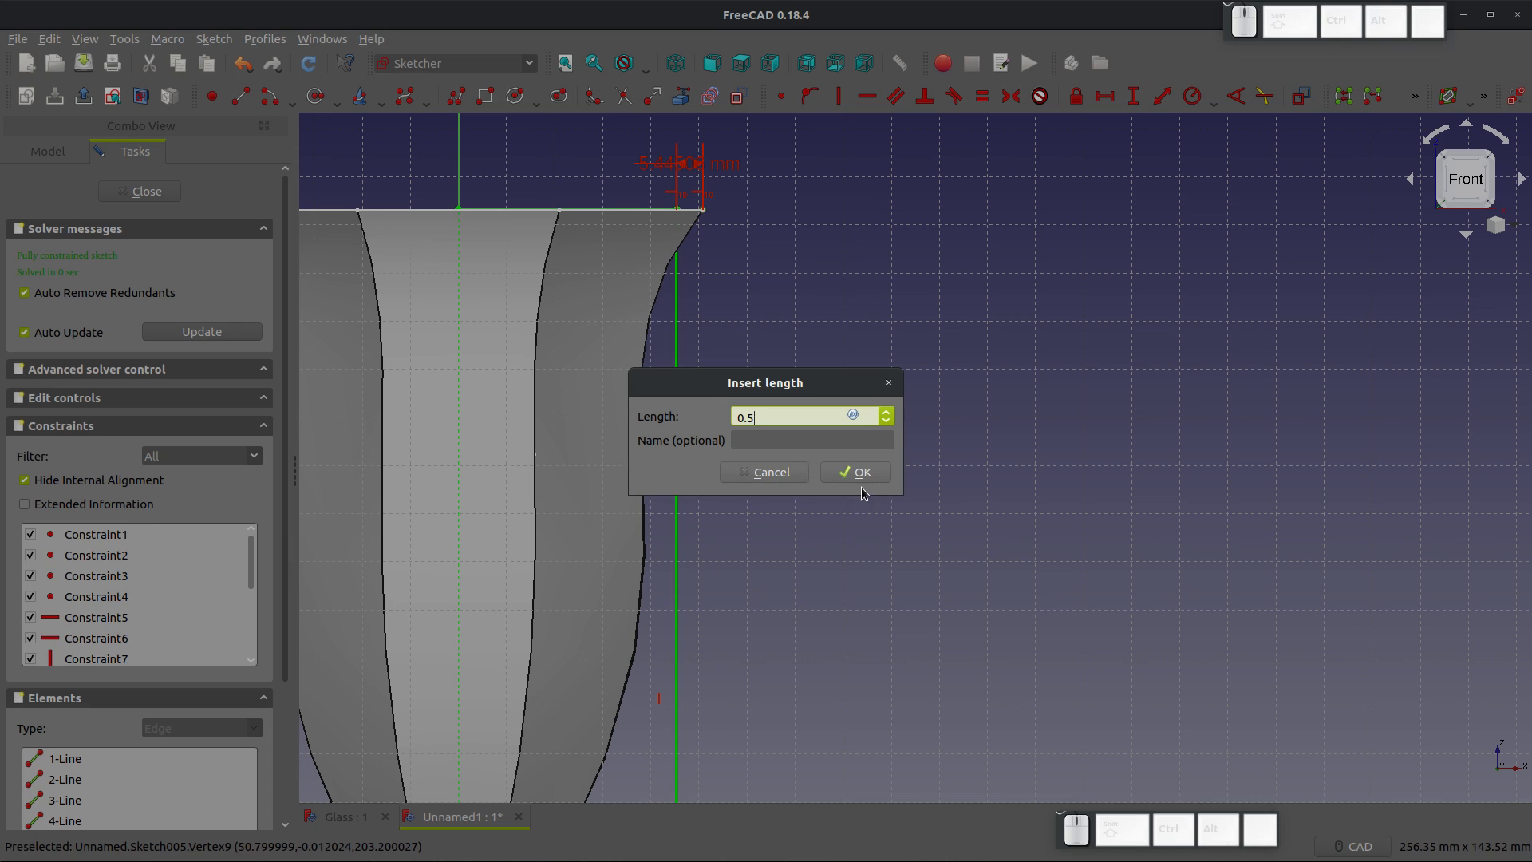
pyautogui.click(854, 471)
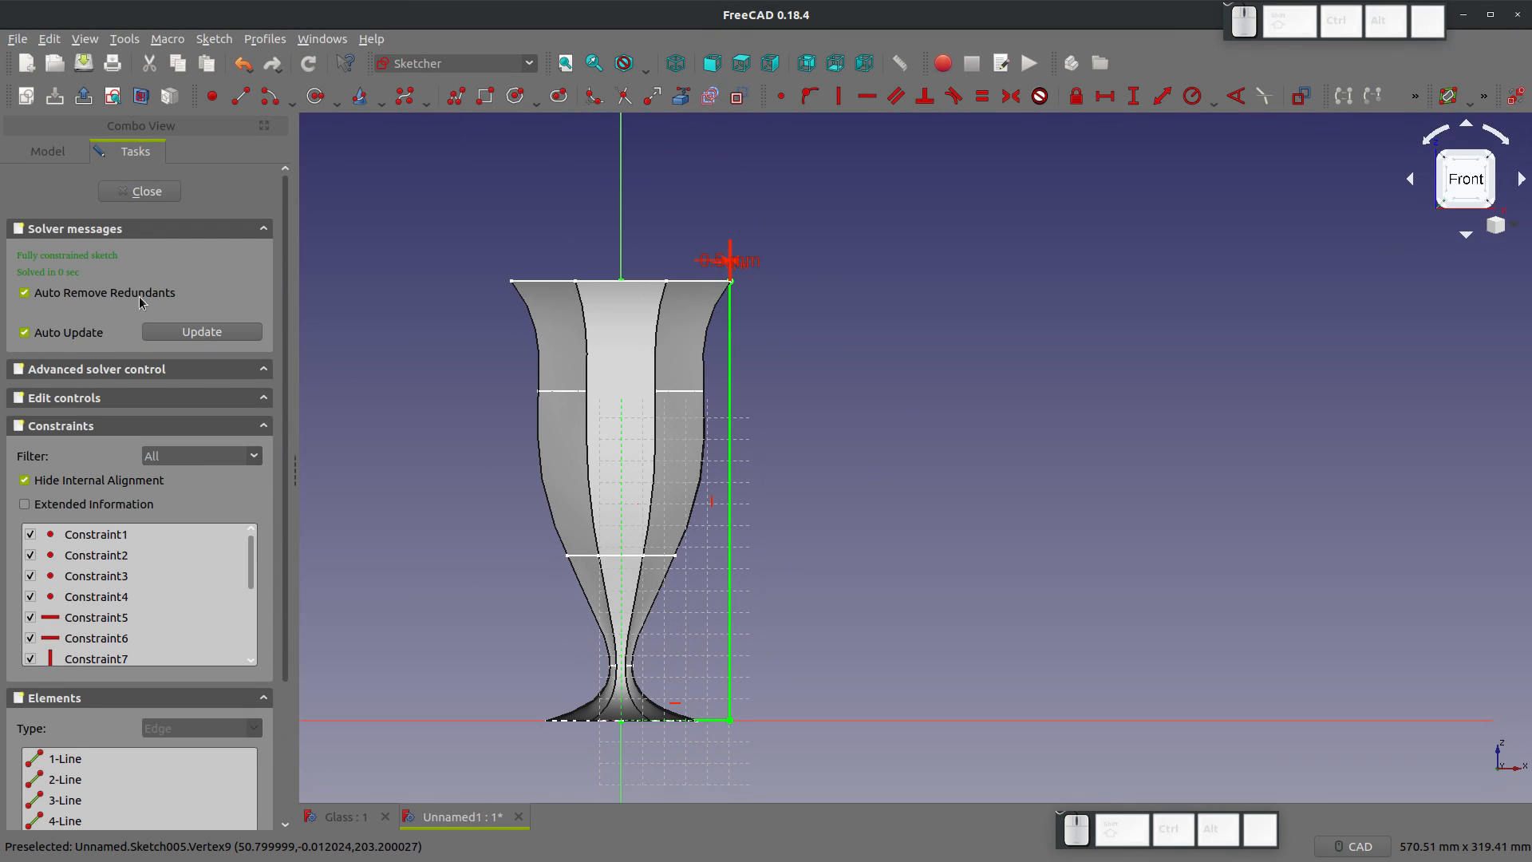
pyautogui.click(139, 191)
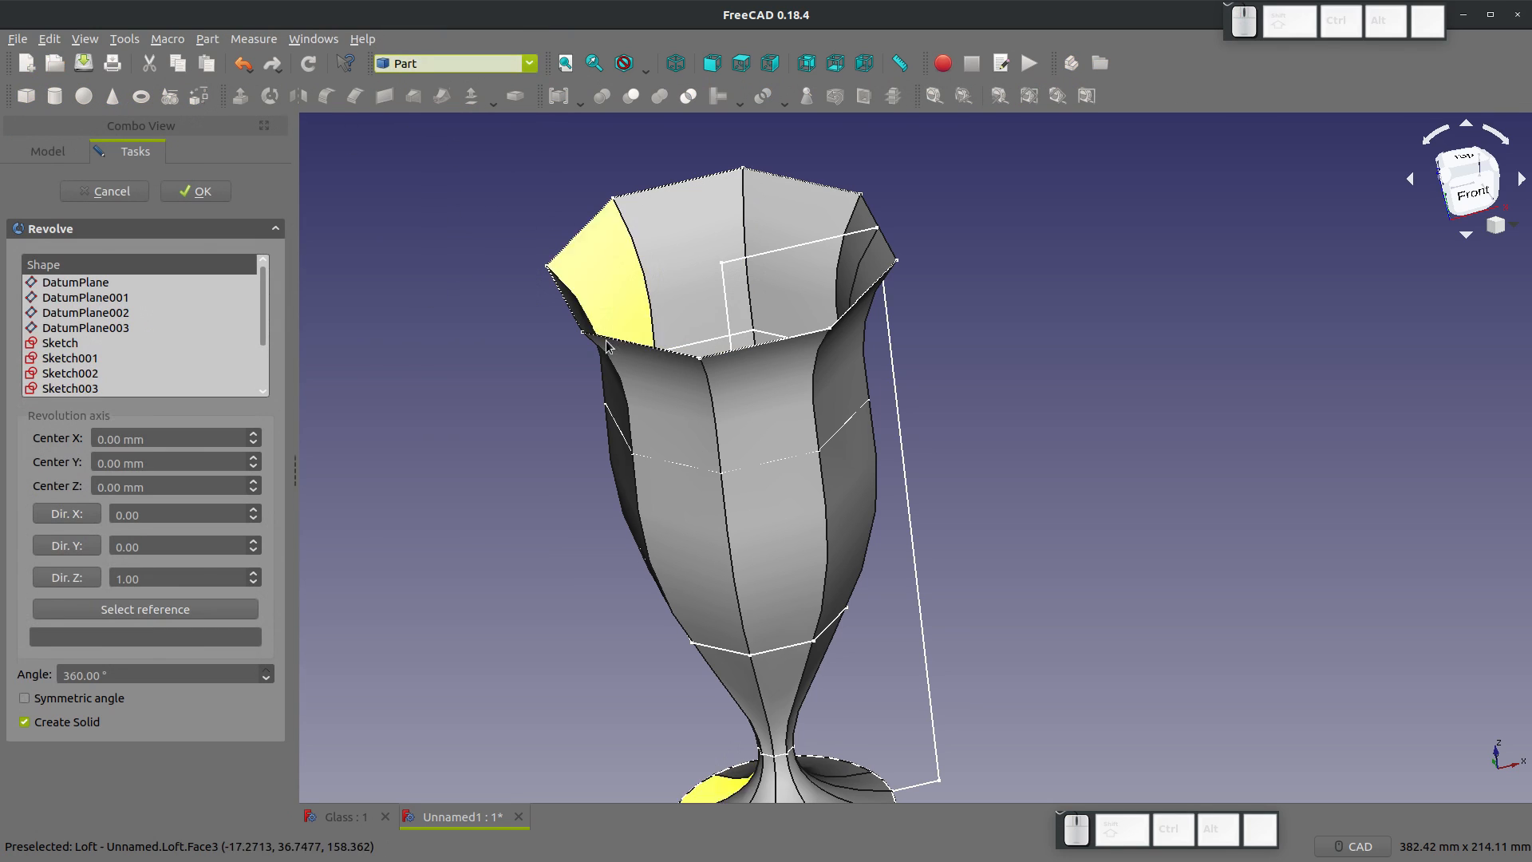
# Step: Revolve the new profile sketch 360° around Z as a solid tube around the glass
pyautogui.click(66, 578)
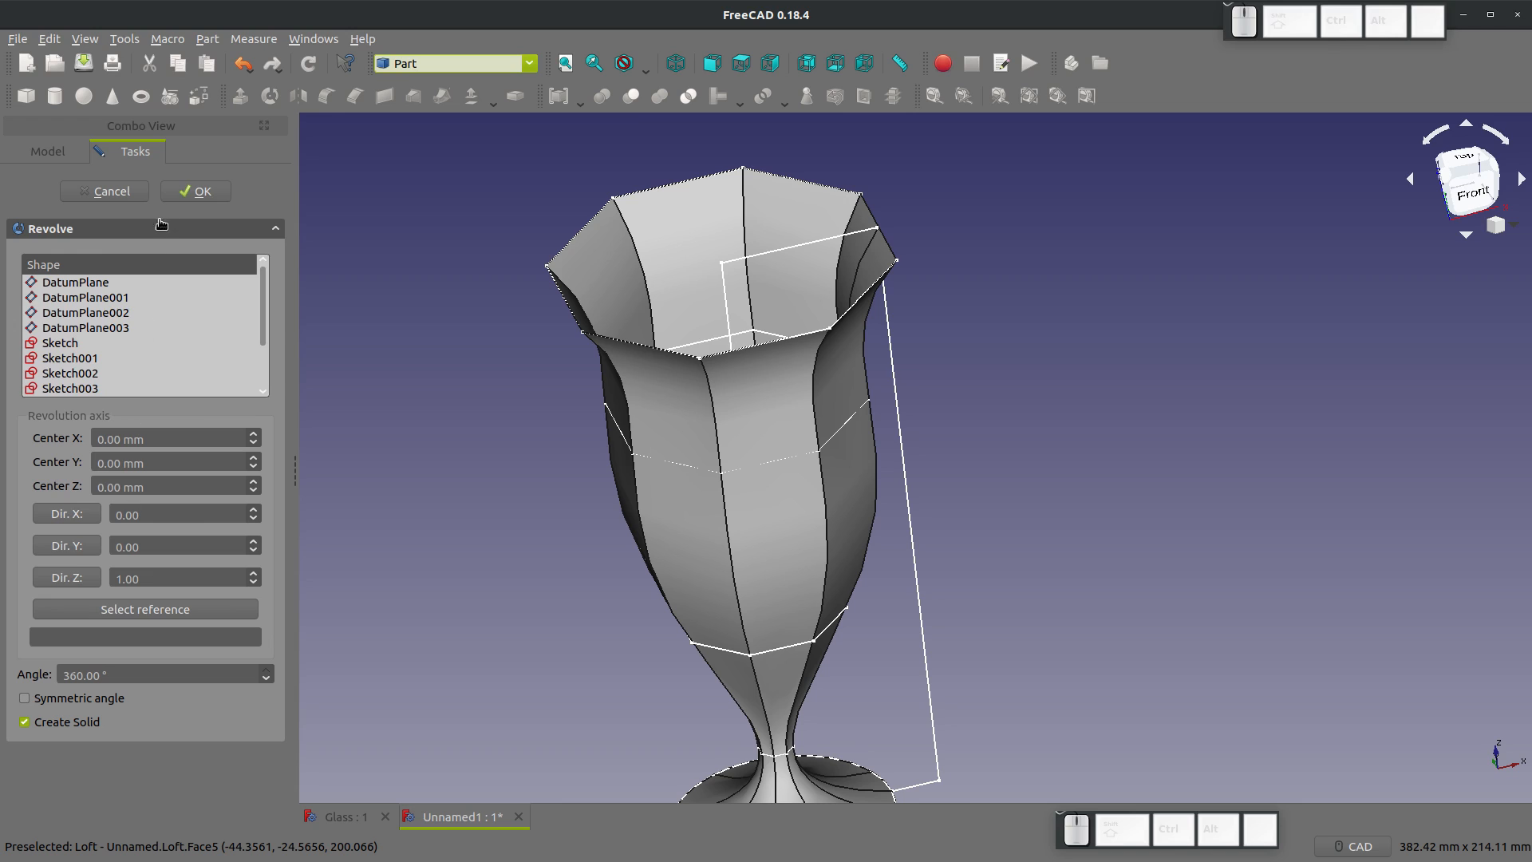
pyautogui.click(195, 191)
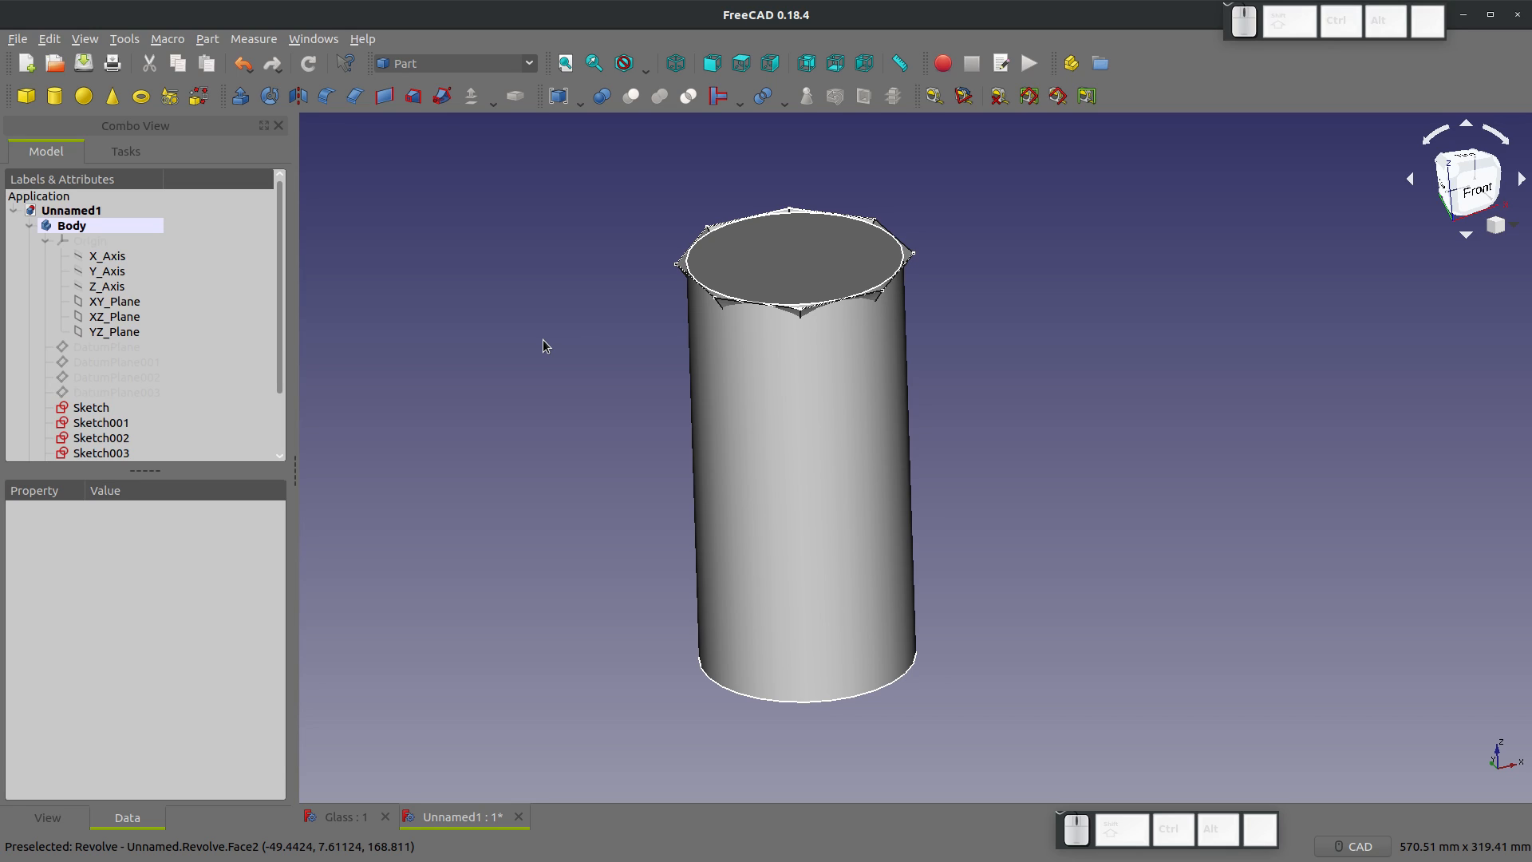
pyautogui.moveTo(884, 274)
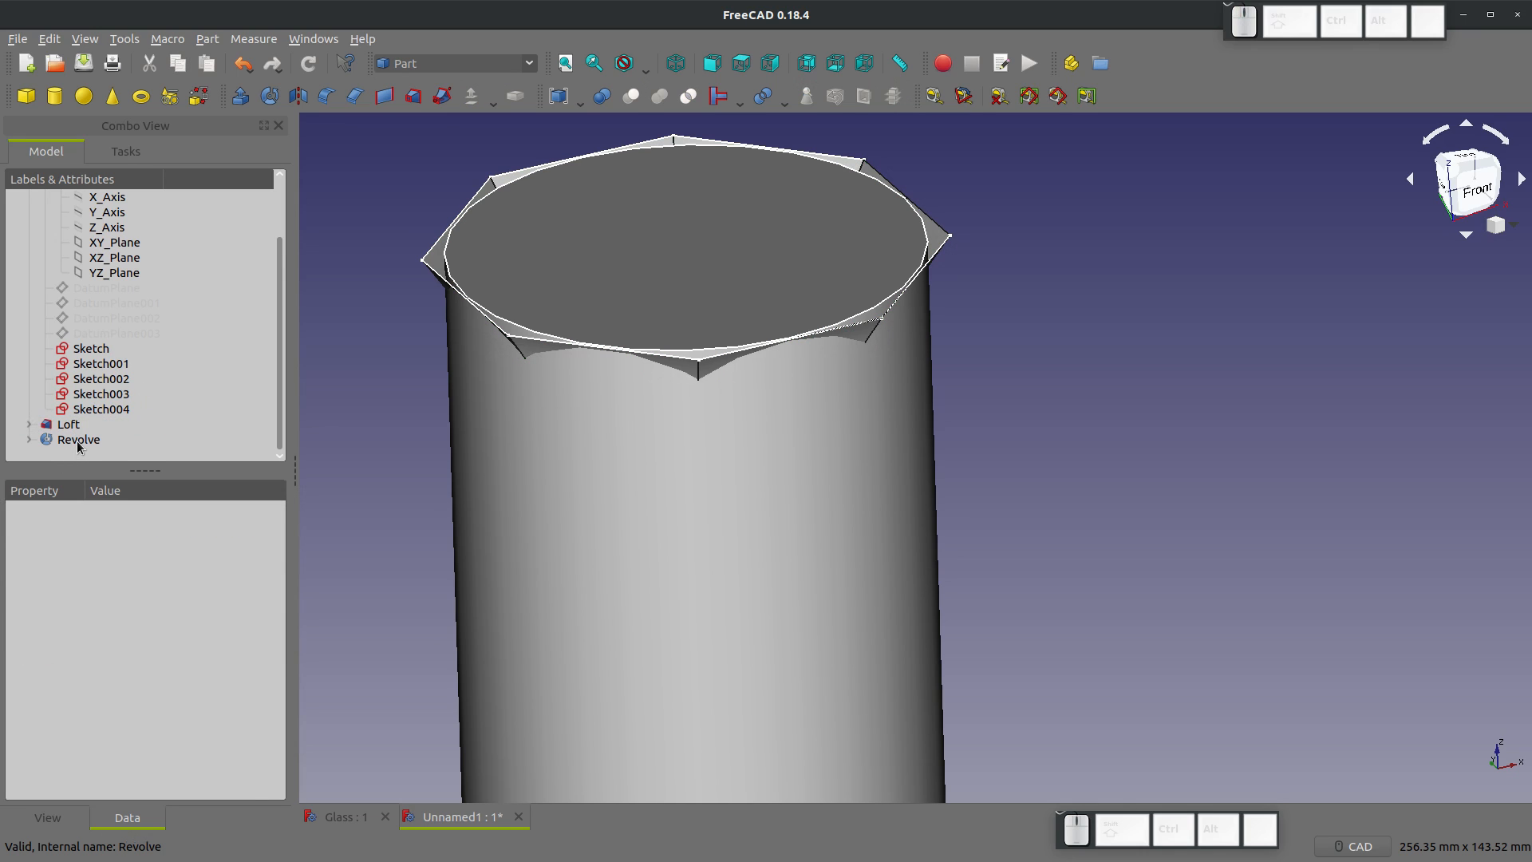
# Step: Slice the lofted glass apart with the revolved cylinder
pyautogui.click(69, 424)
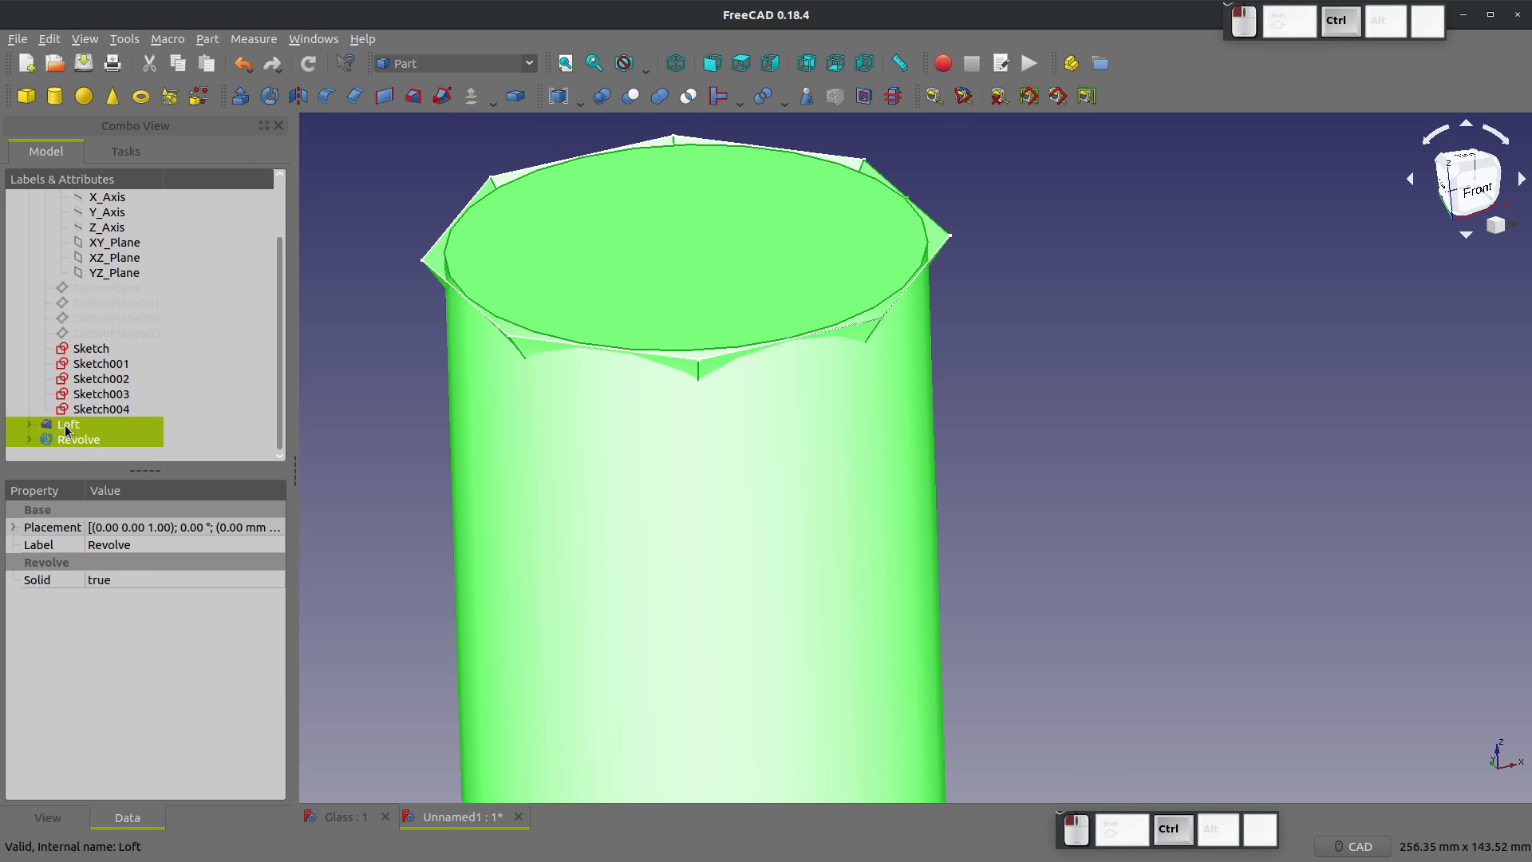
pyautogui.click(759, 95)
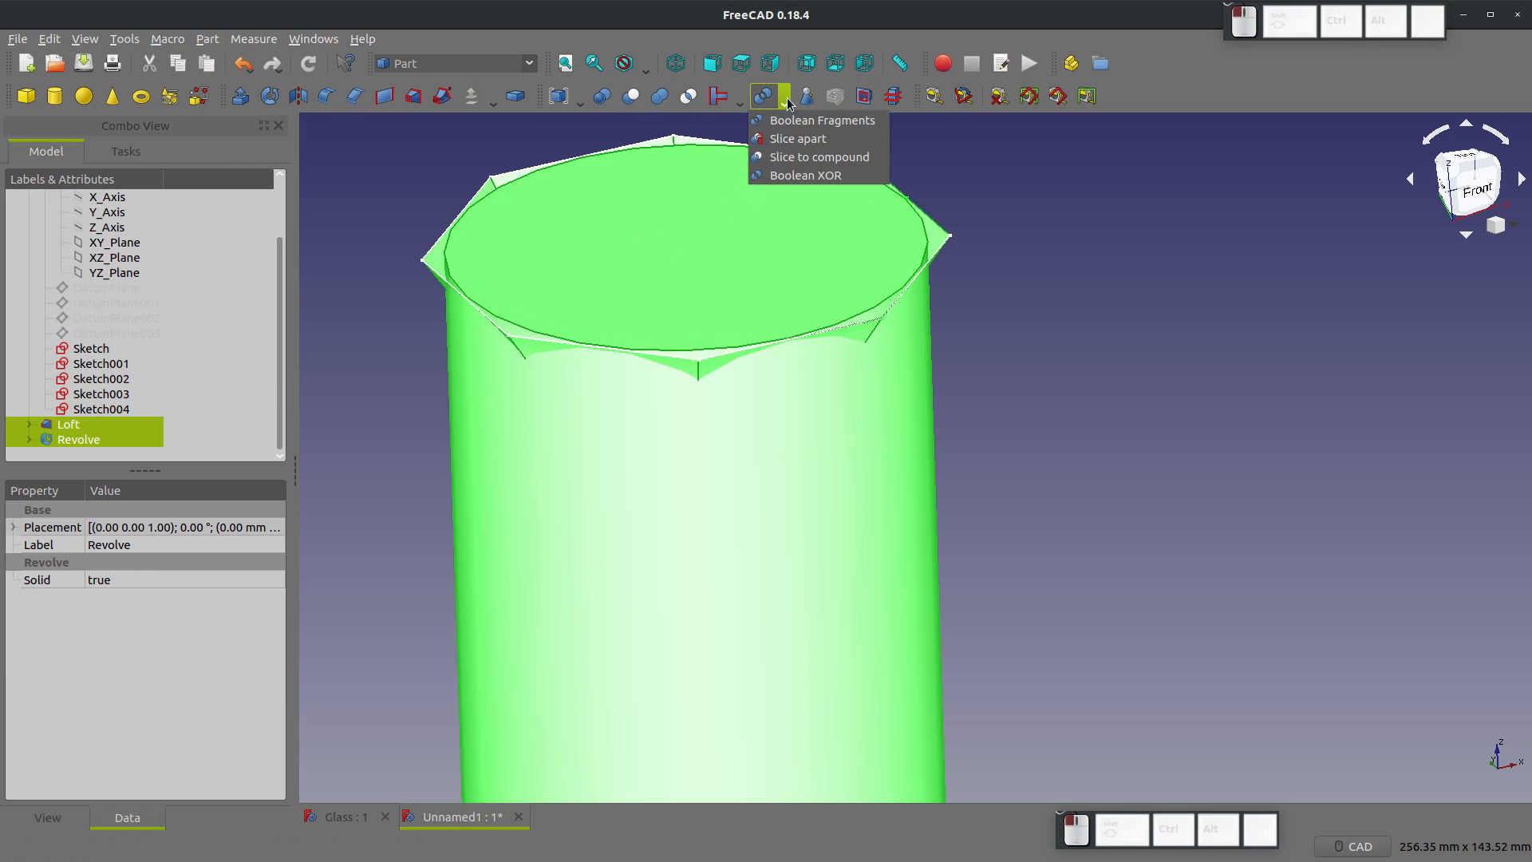
pyautogui.click(798, 138)
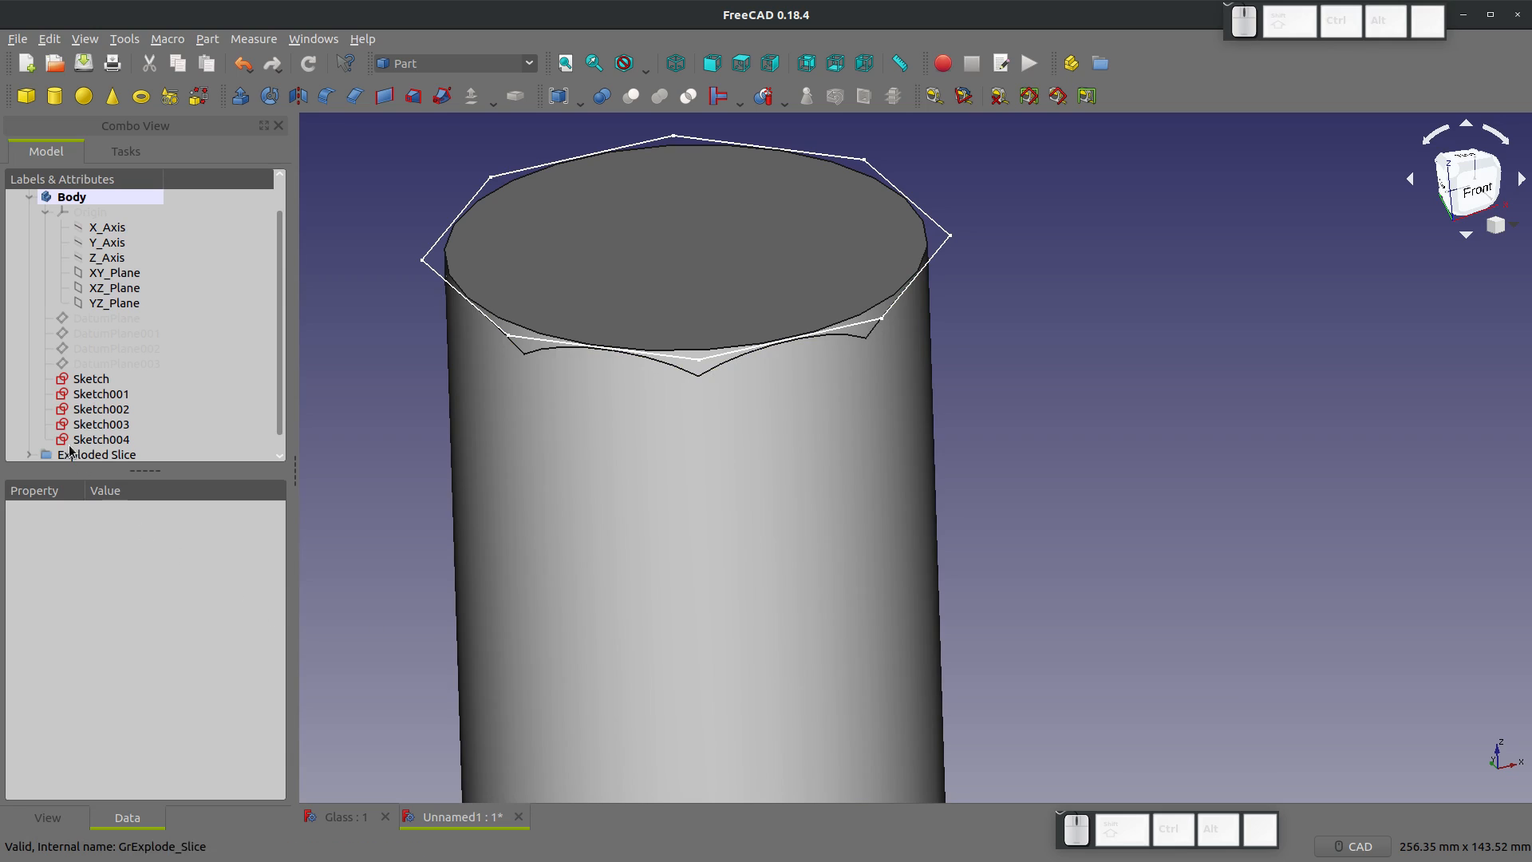
# Step: Remove the cylinder piece from Exploded Slice, keeping Slice.1, and switch to wireframe display
pyautogui.click(29, 454)
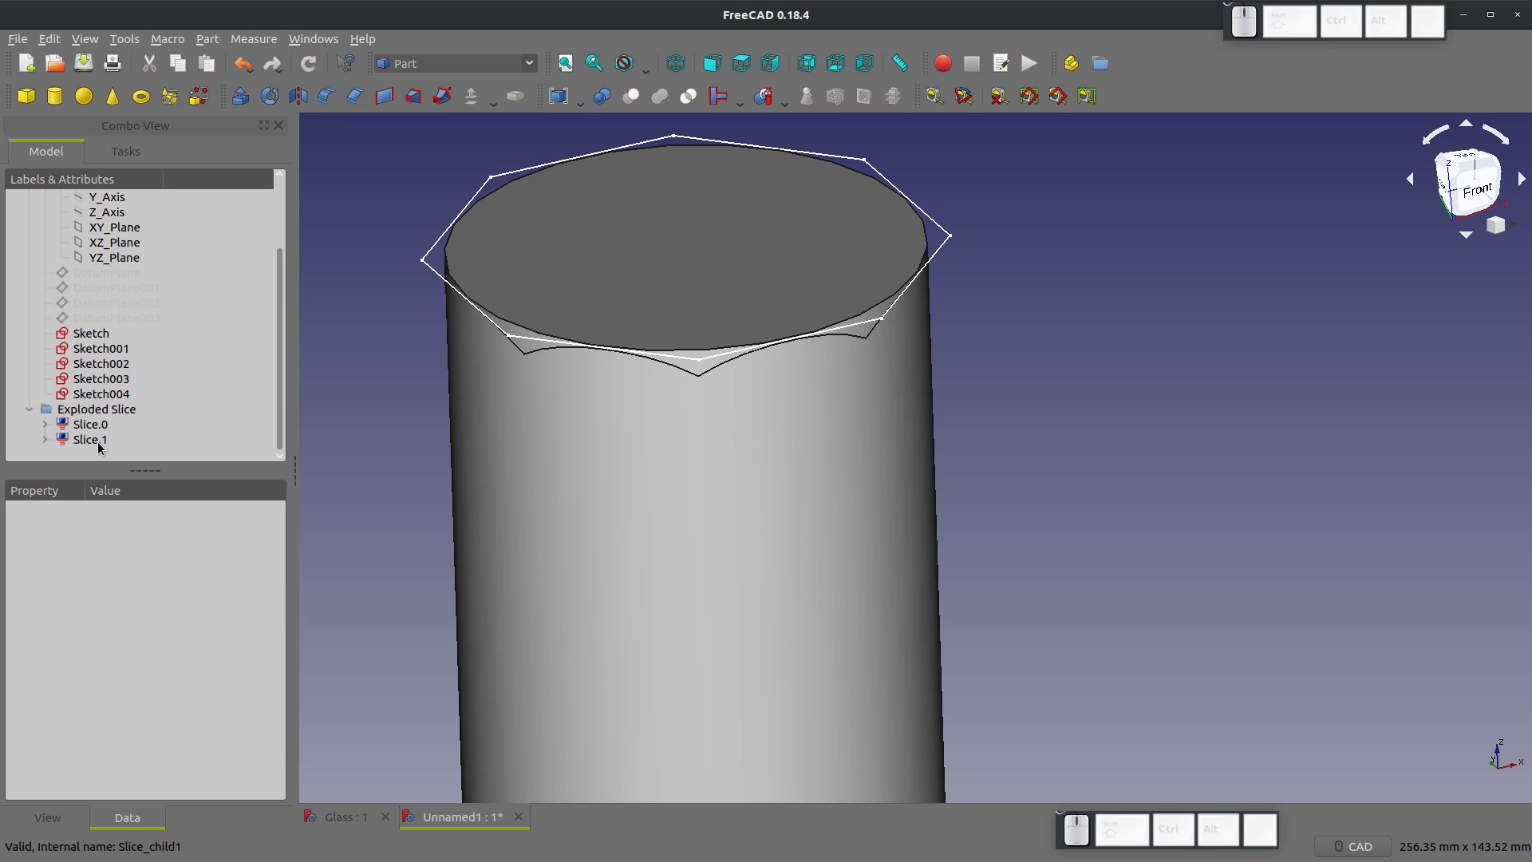
pyautogui.click(88, 440)
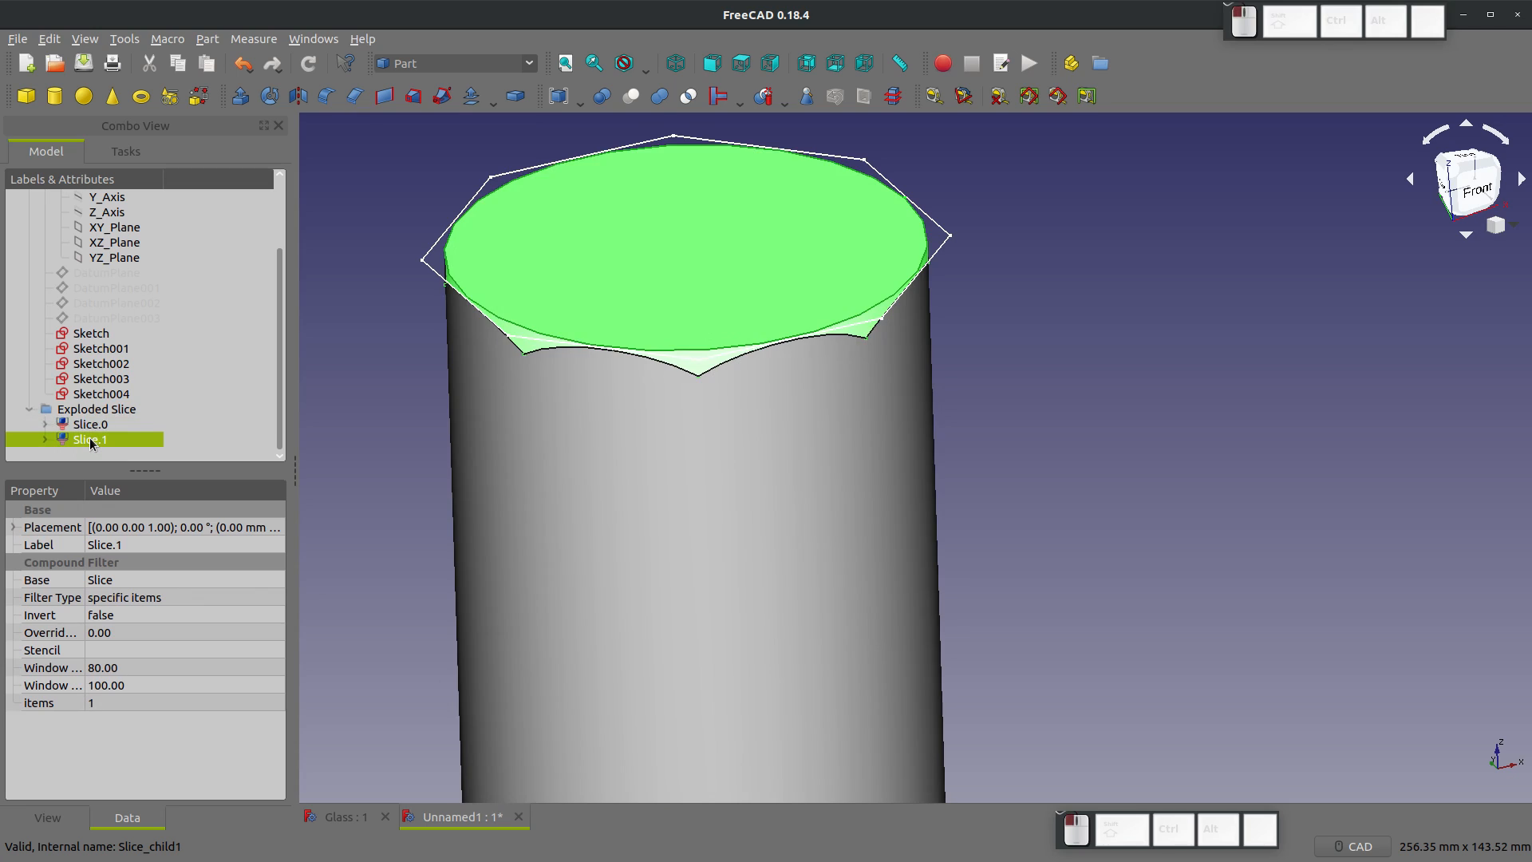
pyautogui.click(90, 424)
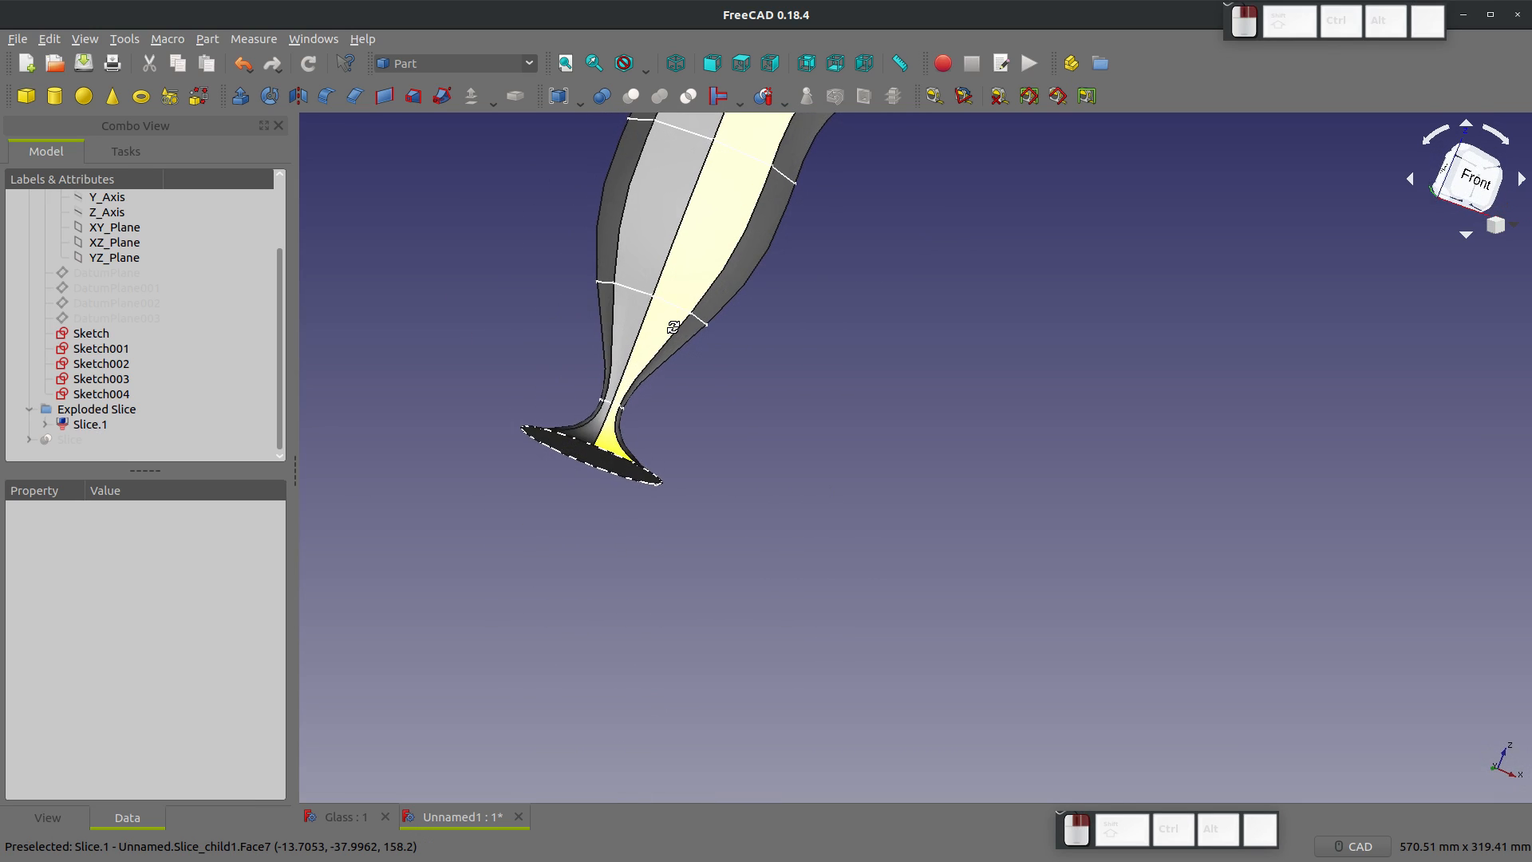
pyautogui.scroll(3)
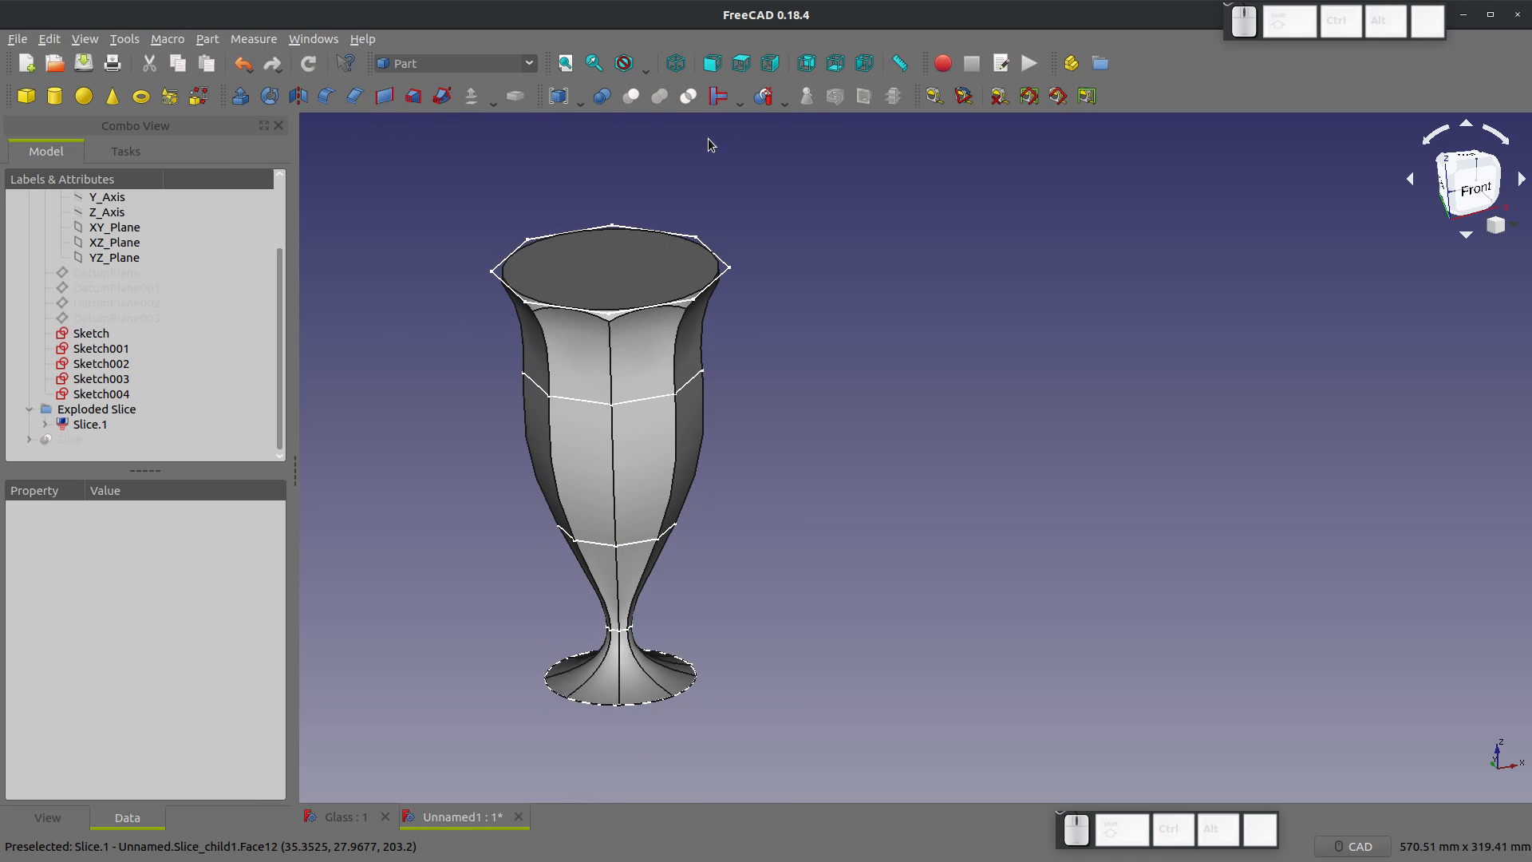
pyautogui.moveTo(630, 310)
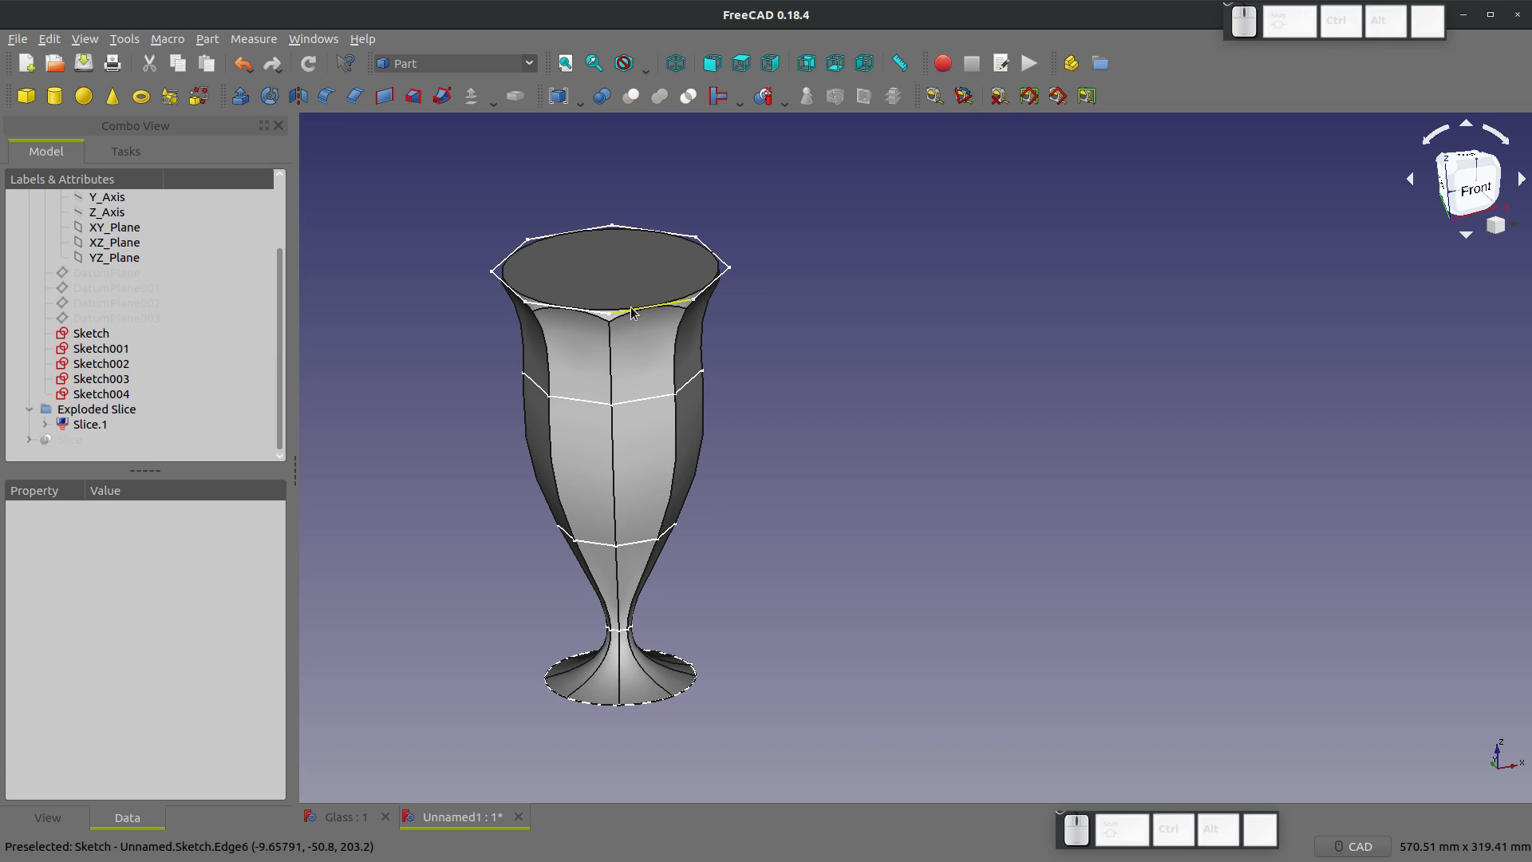
pyautogui.moveTo(583, 284)
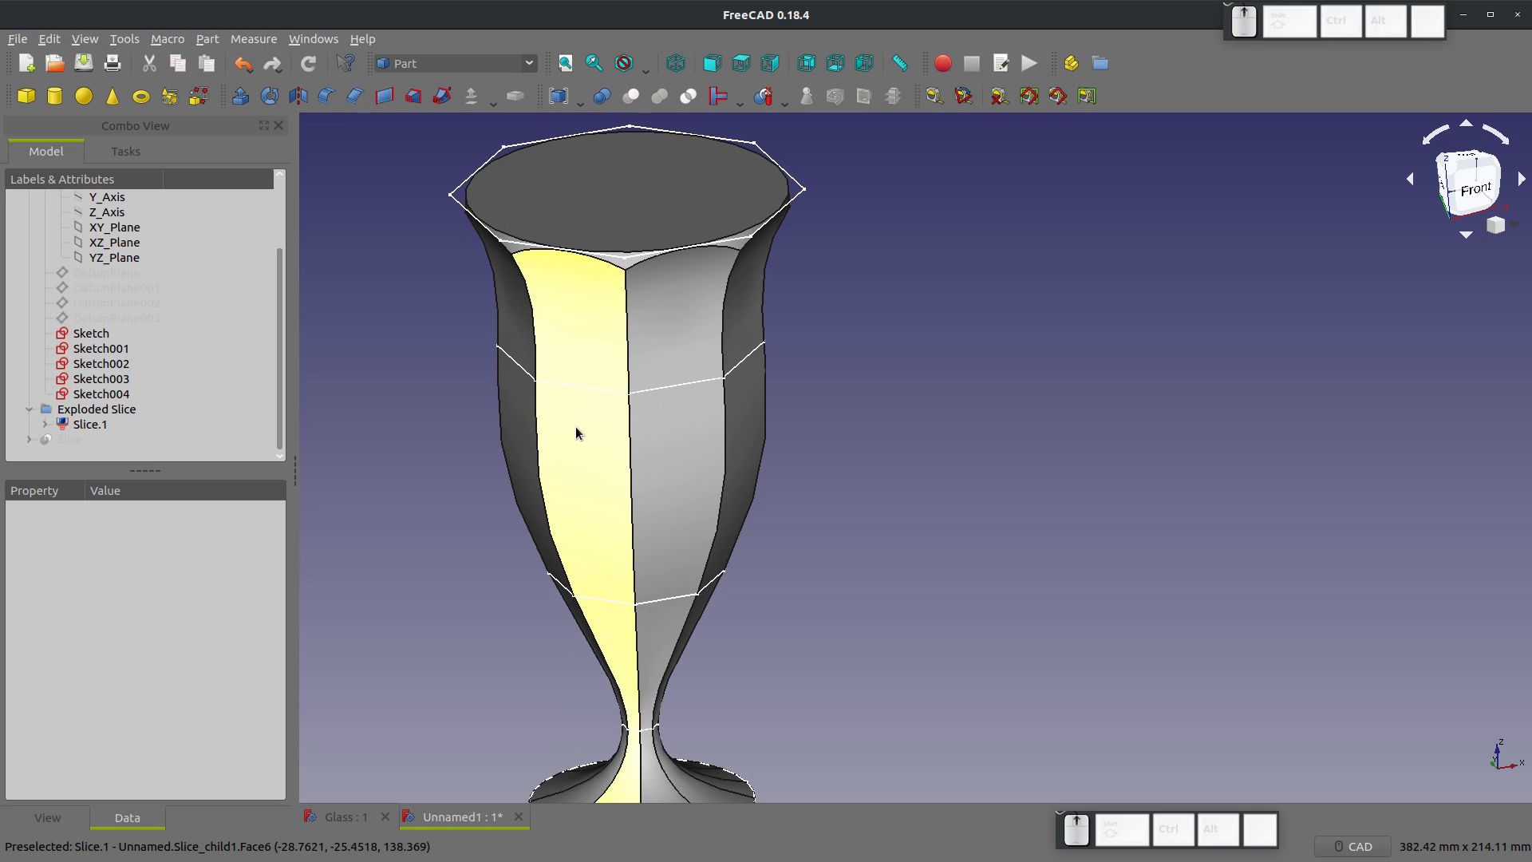
pyautogui.click(623, 62)
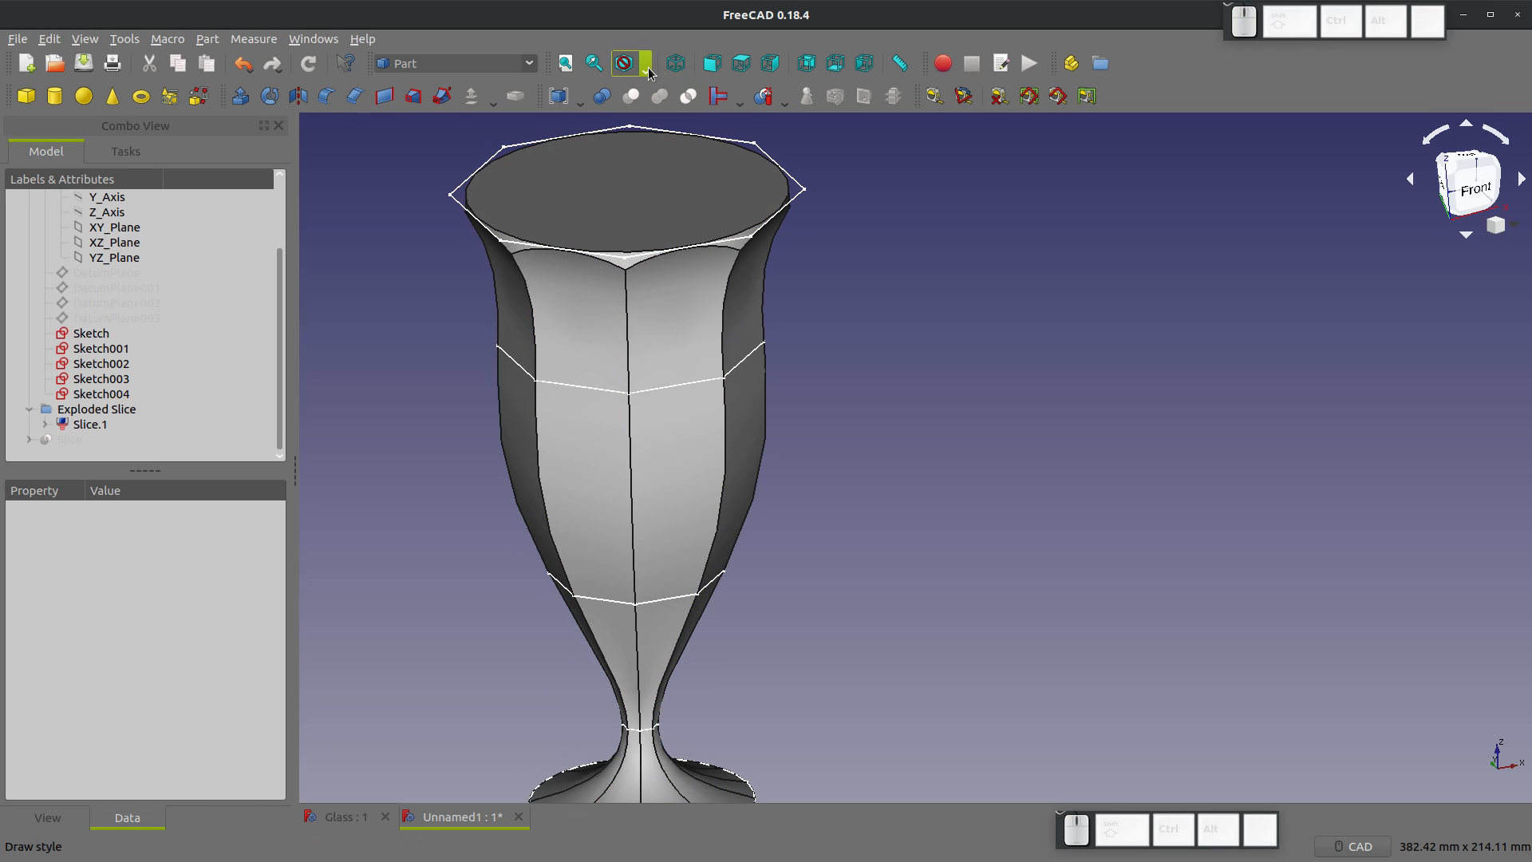
pyautogui.click(624, 62)
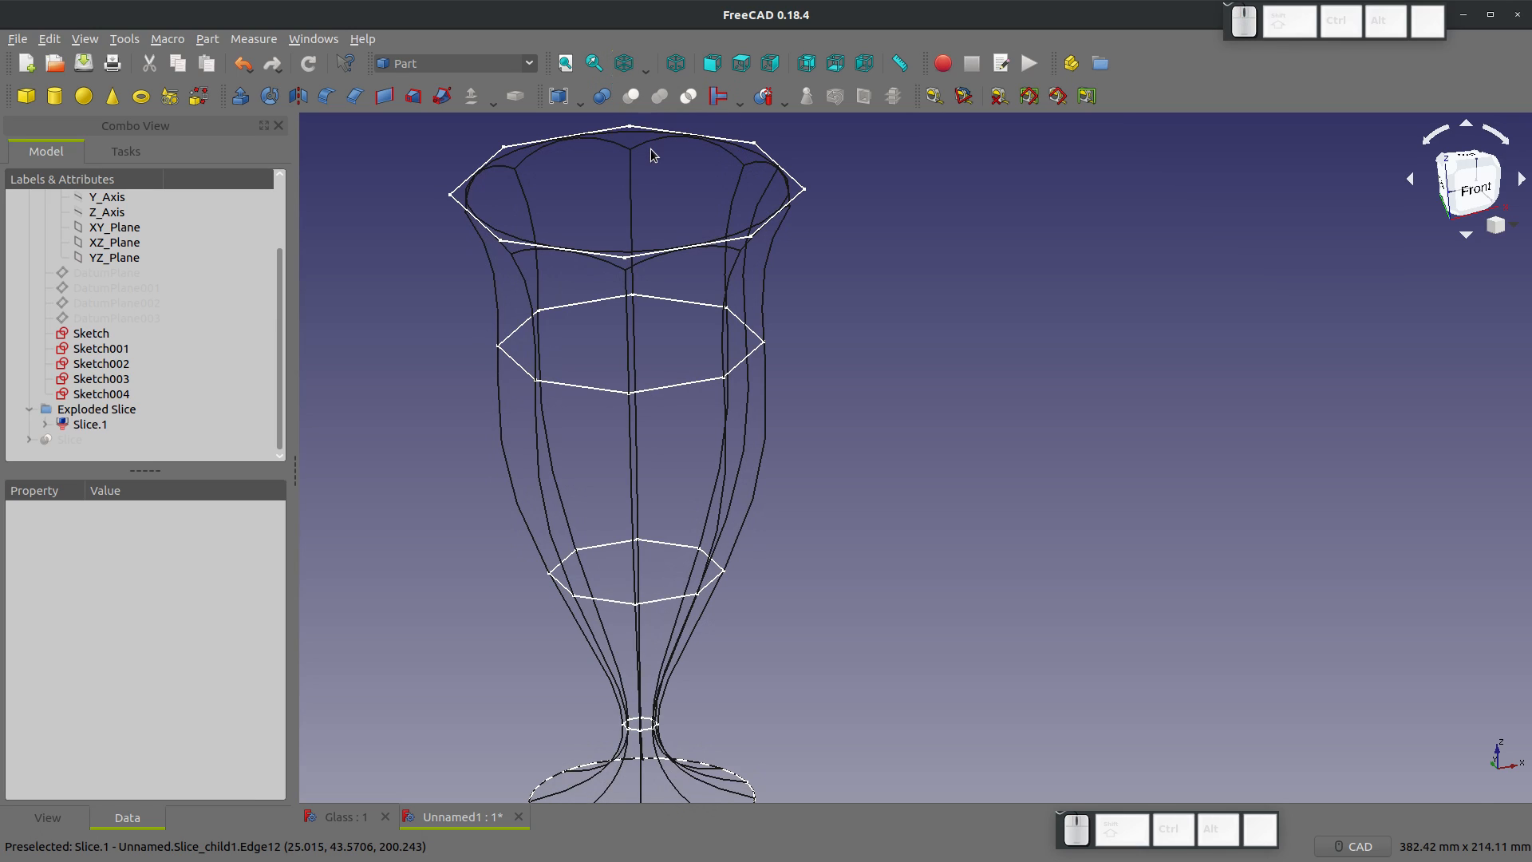
# Step: Switch to the Sketcher workbench and create a new sketch to choose its orientation
pyautogui.click(453, 63)
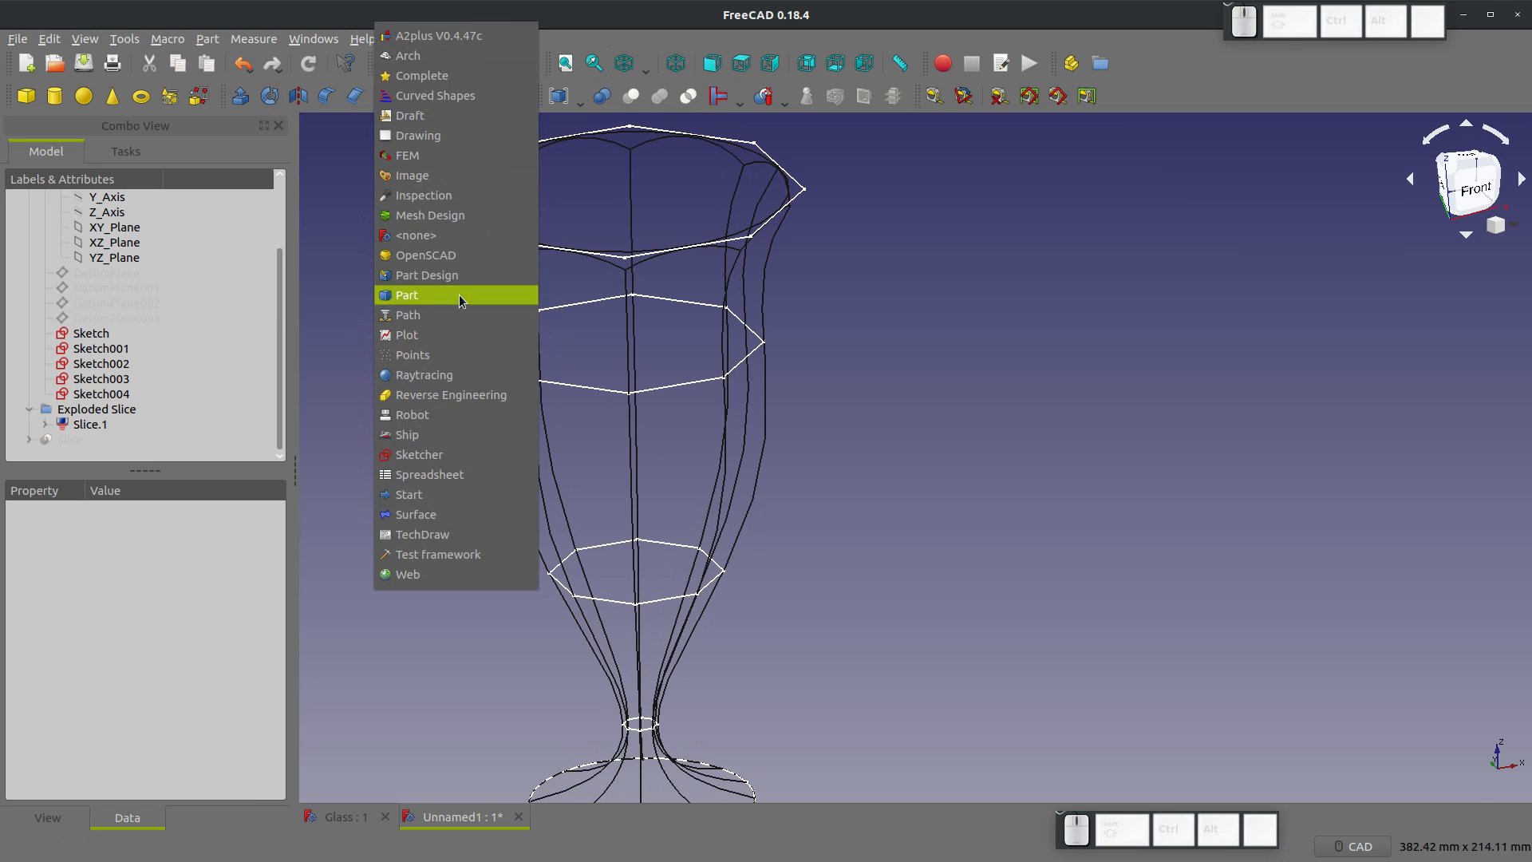
pyautogui.click(405, 295)
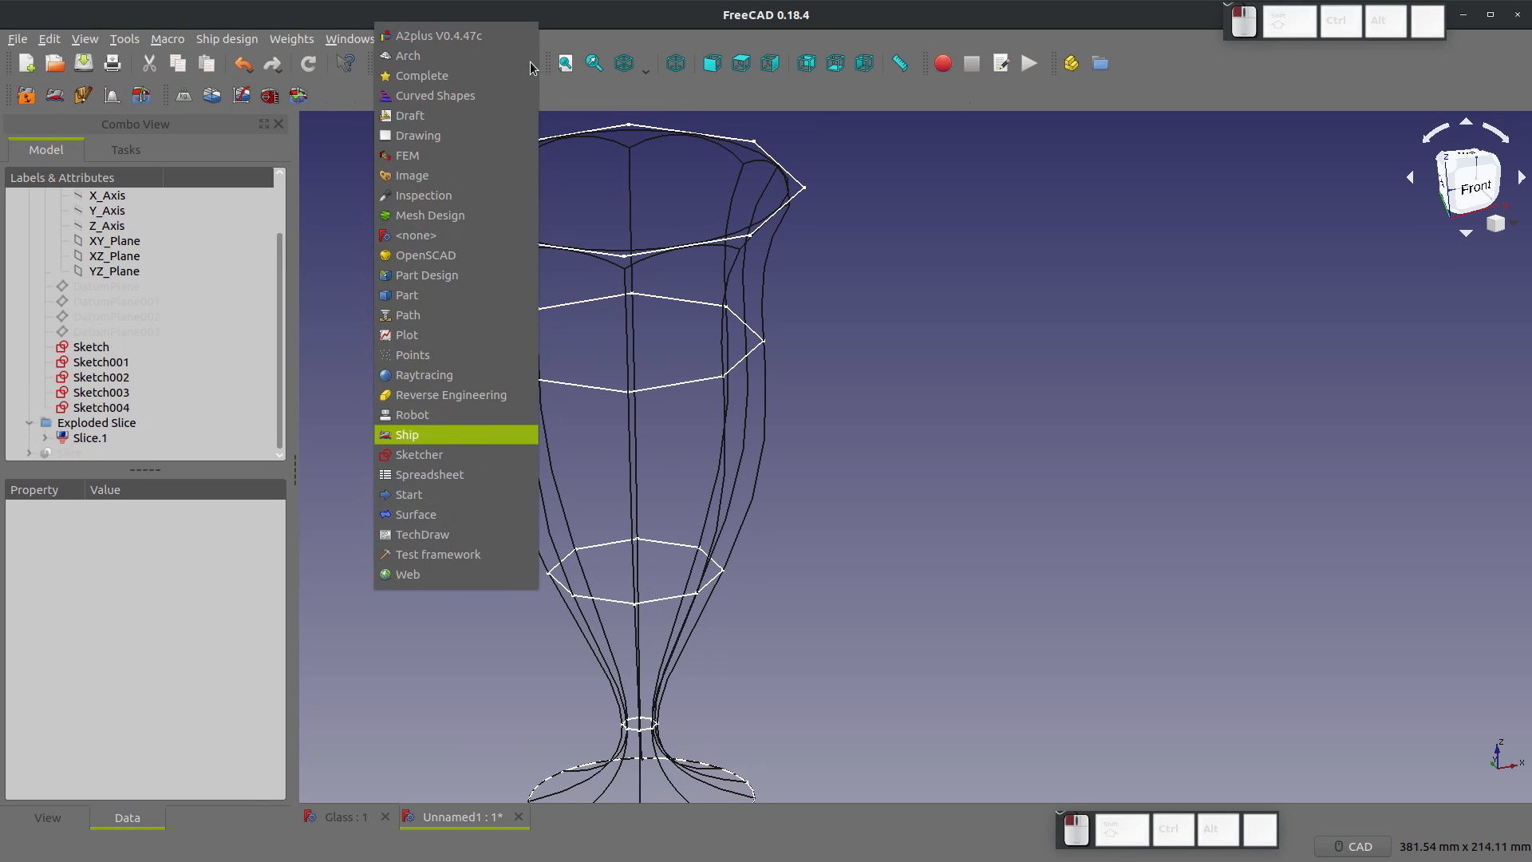
pyautogui.click(419, 454)
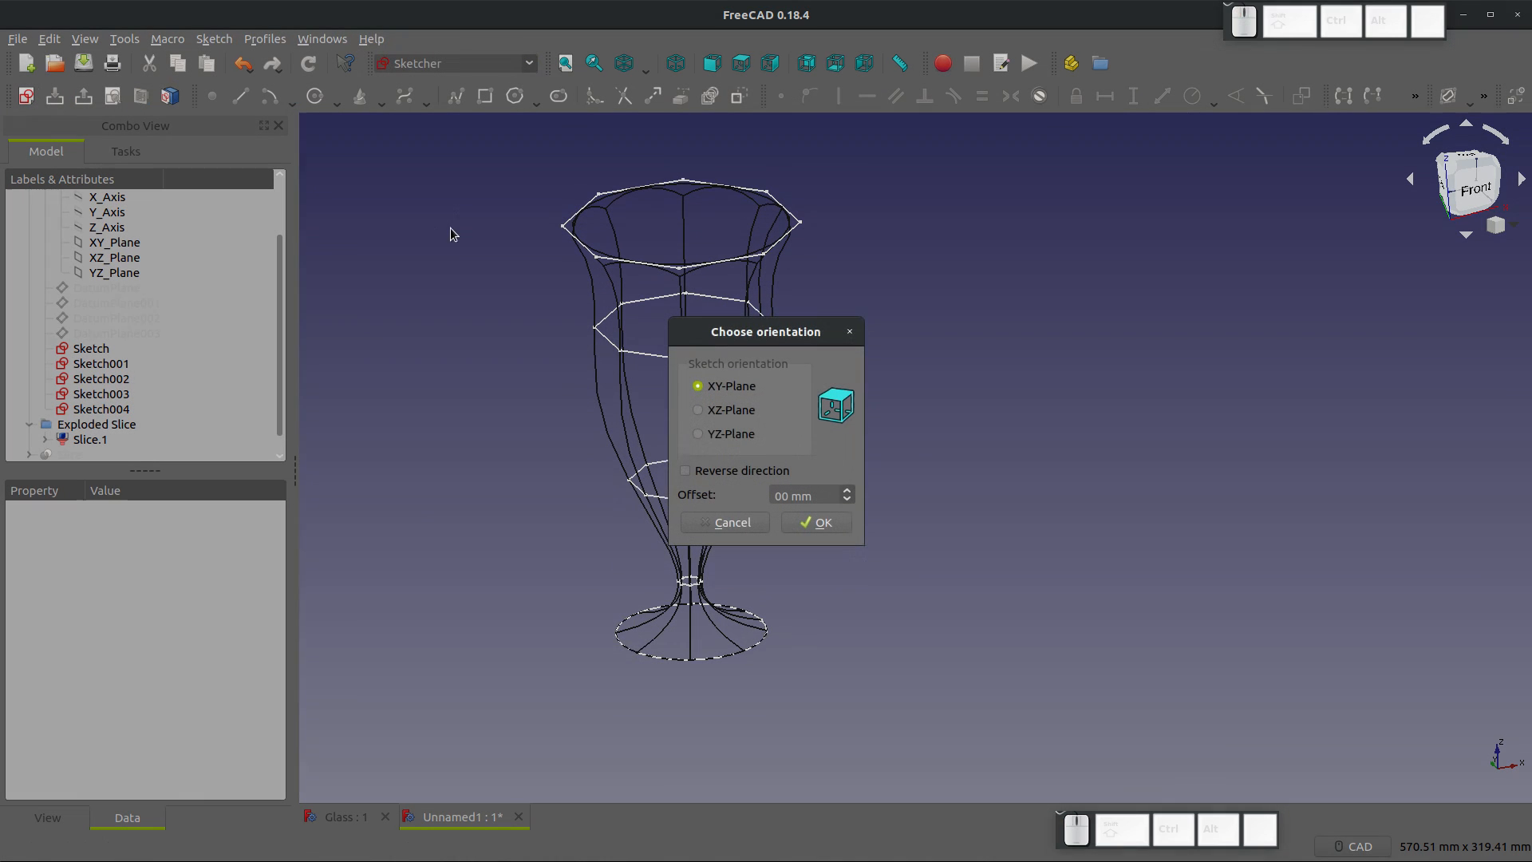
pyautogui.click(814, 522)
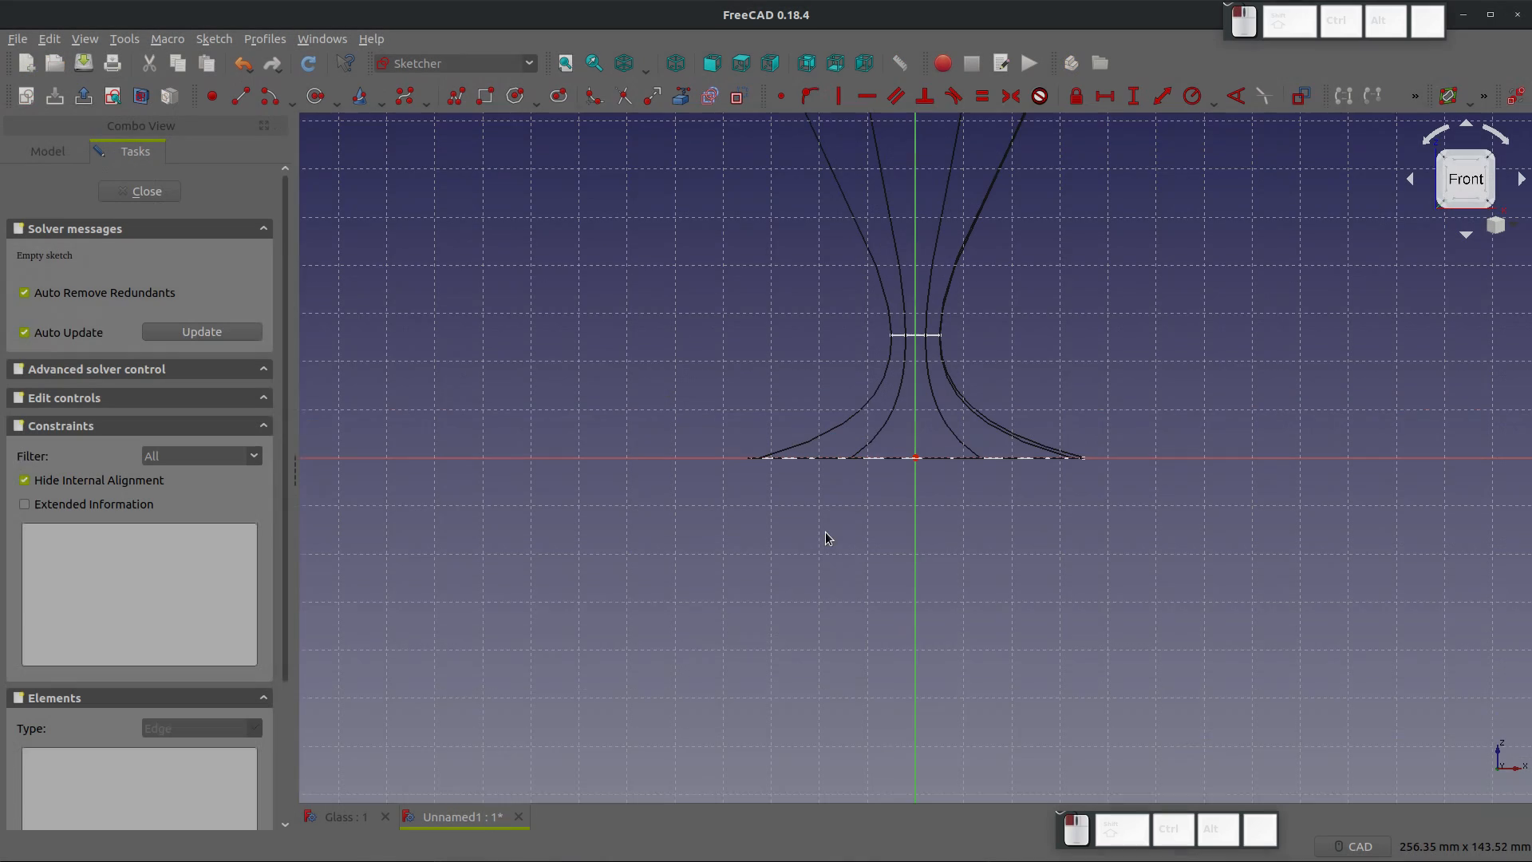
# Step: Trace a B-spline inside the glass wall from stem to rim, closed along the axis
pyautogui.scroll(-3)
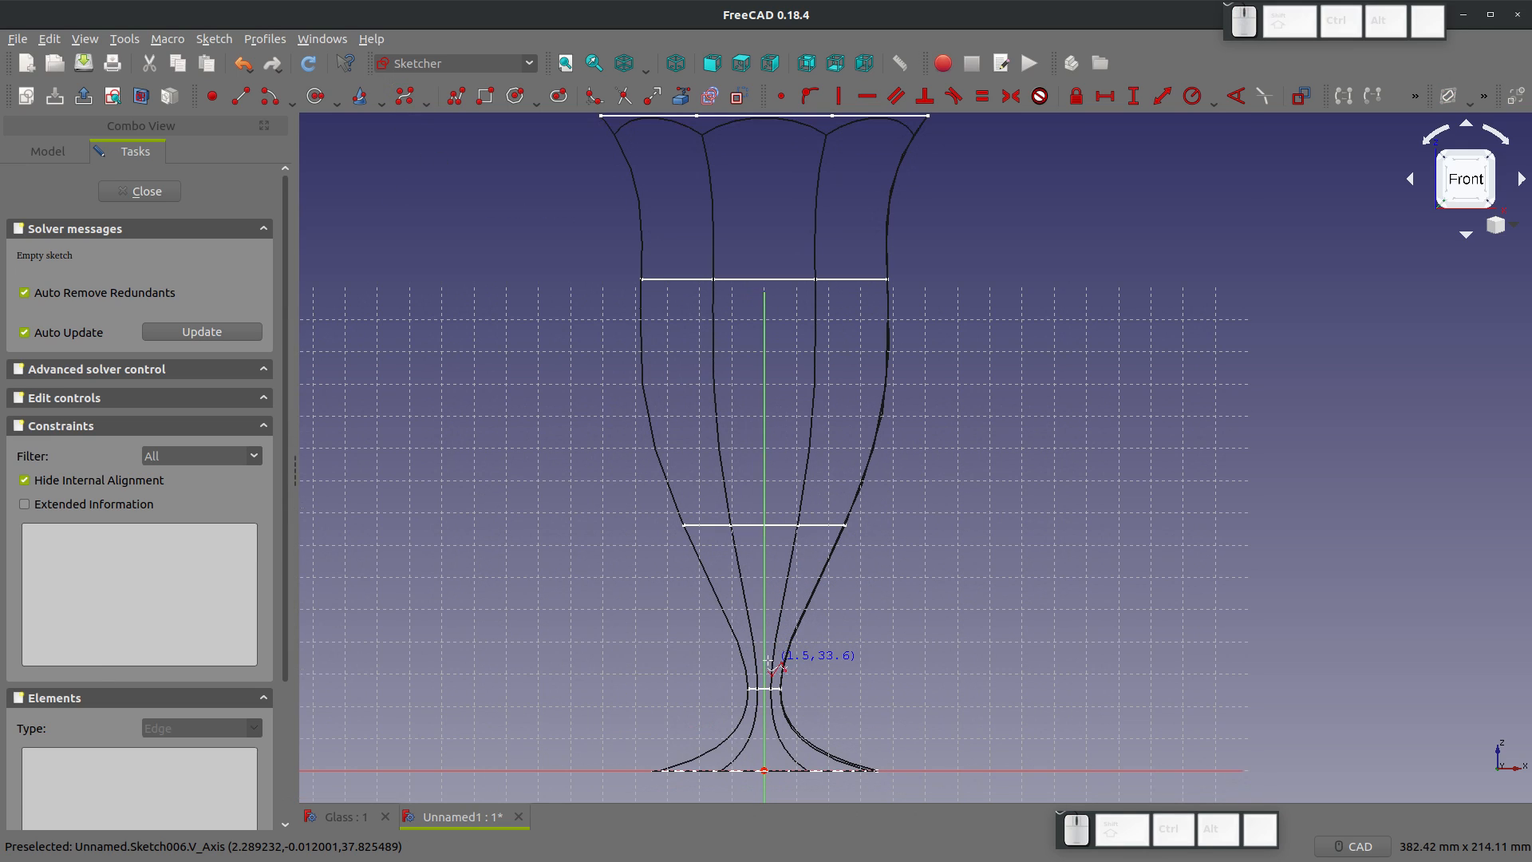
pyautogui.moveTo(767, 645)
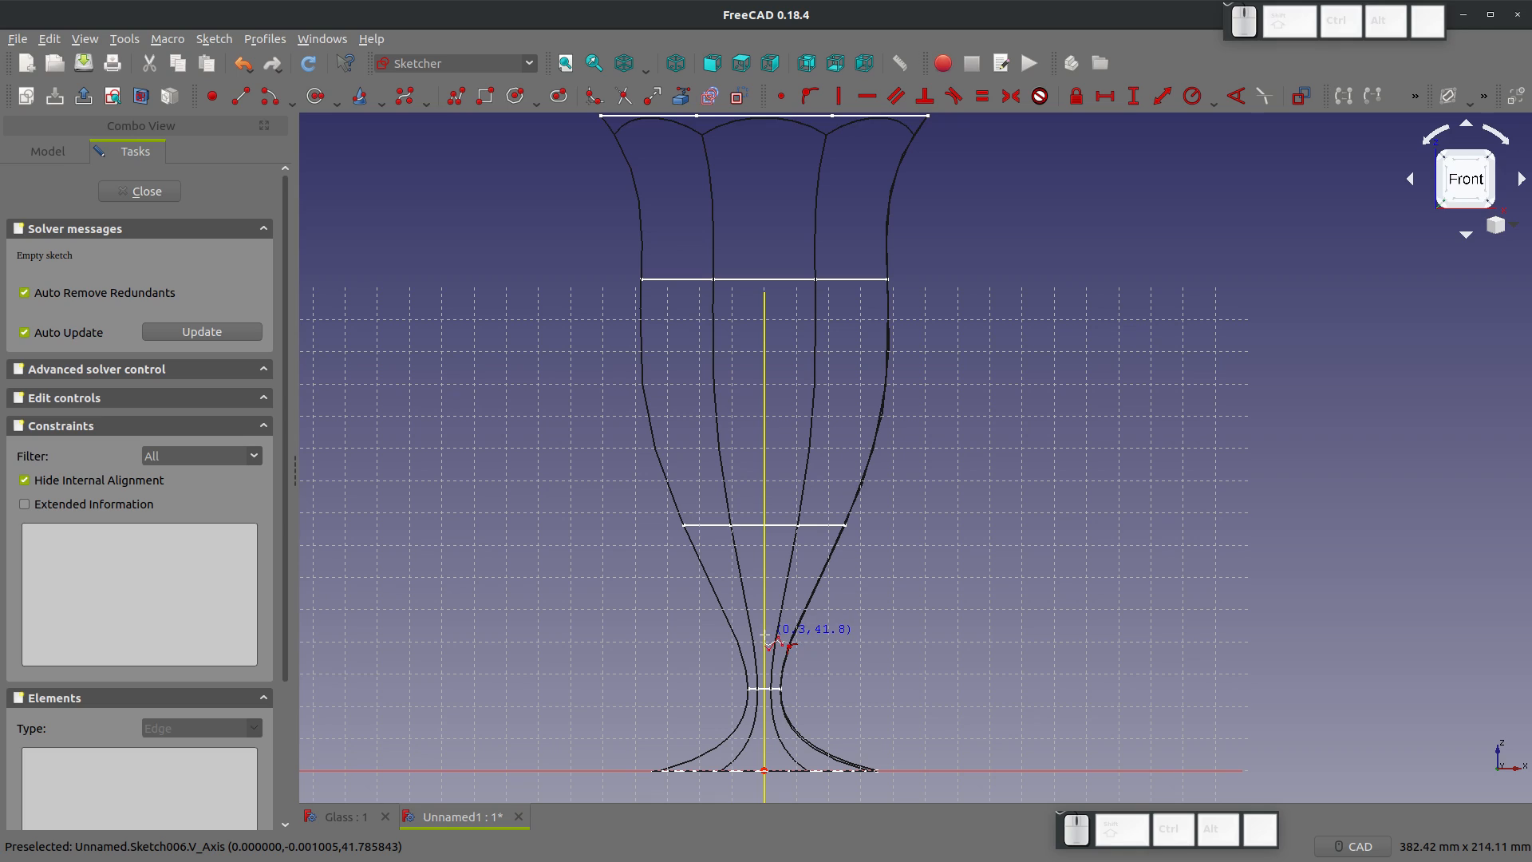
pyautogui.click(786, 635)
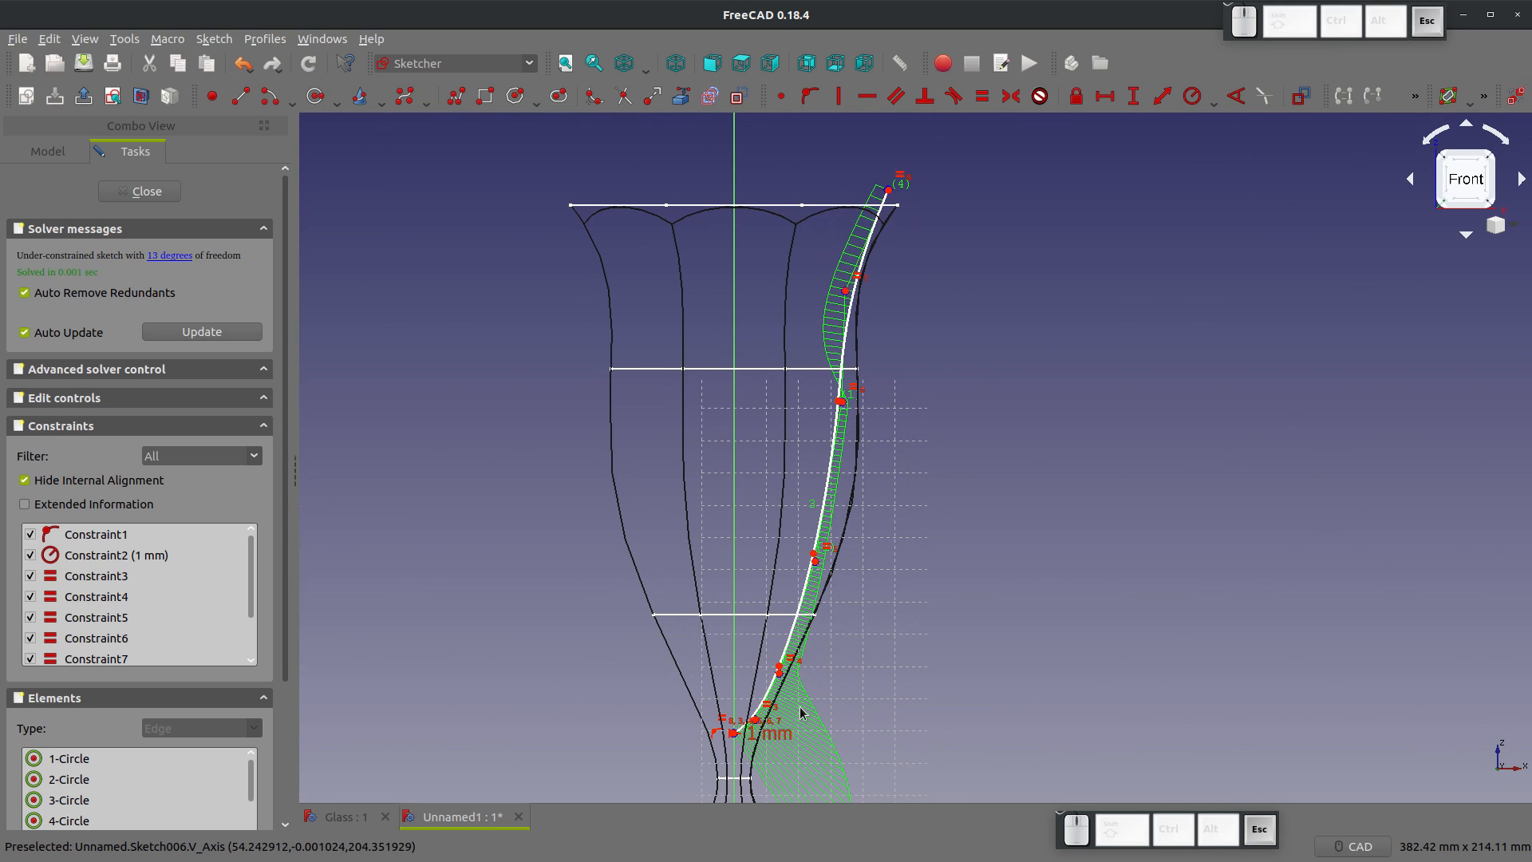
pyautogui.scroll(3)
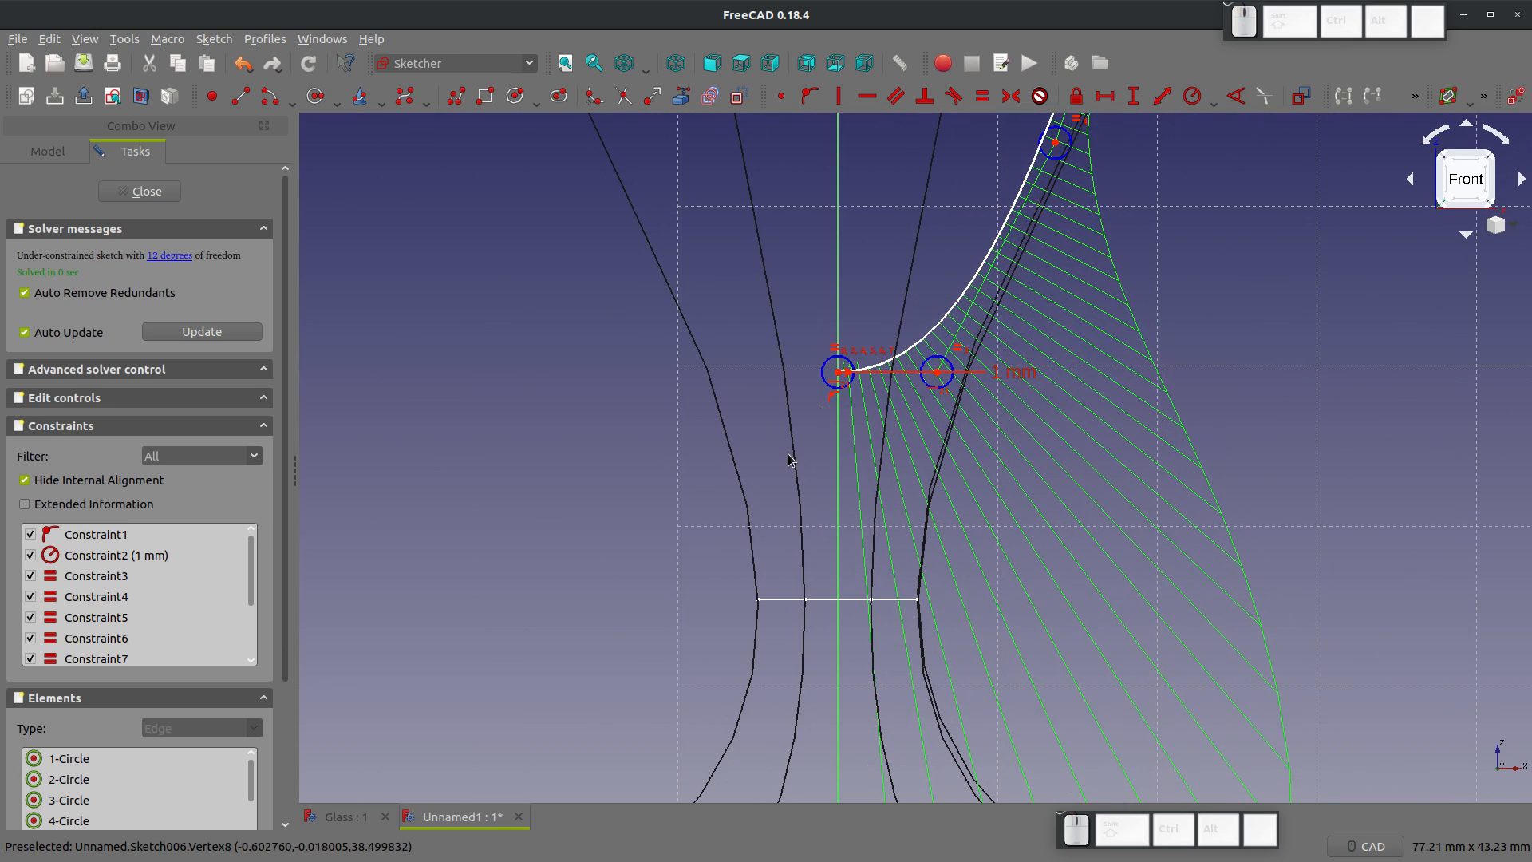
pyautogui.scroll(-3)
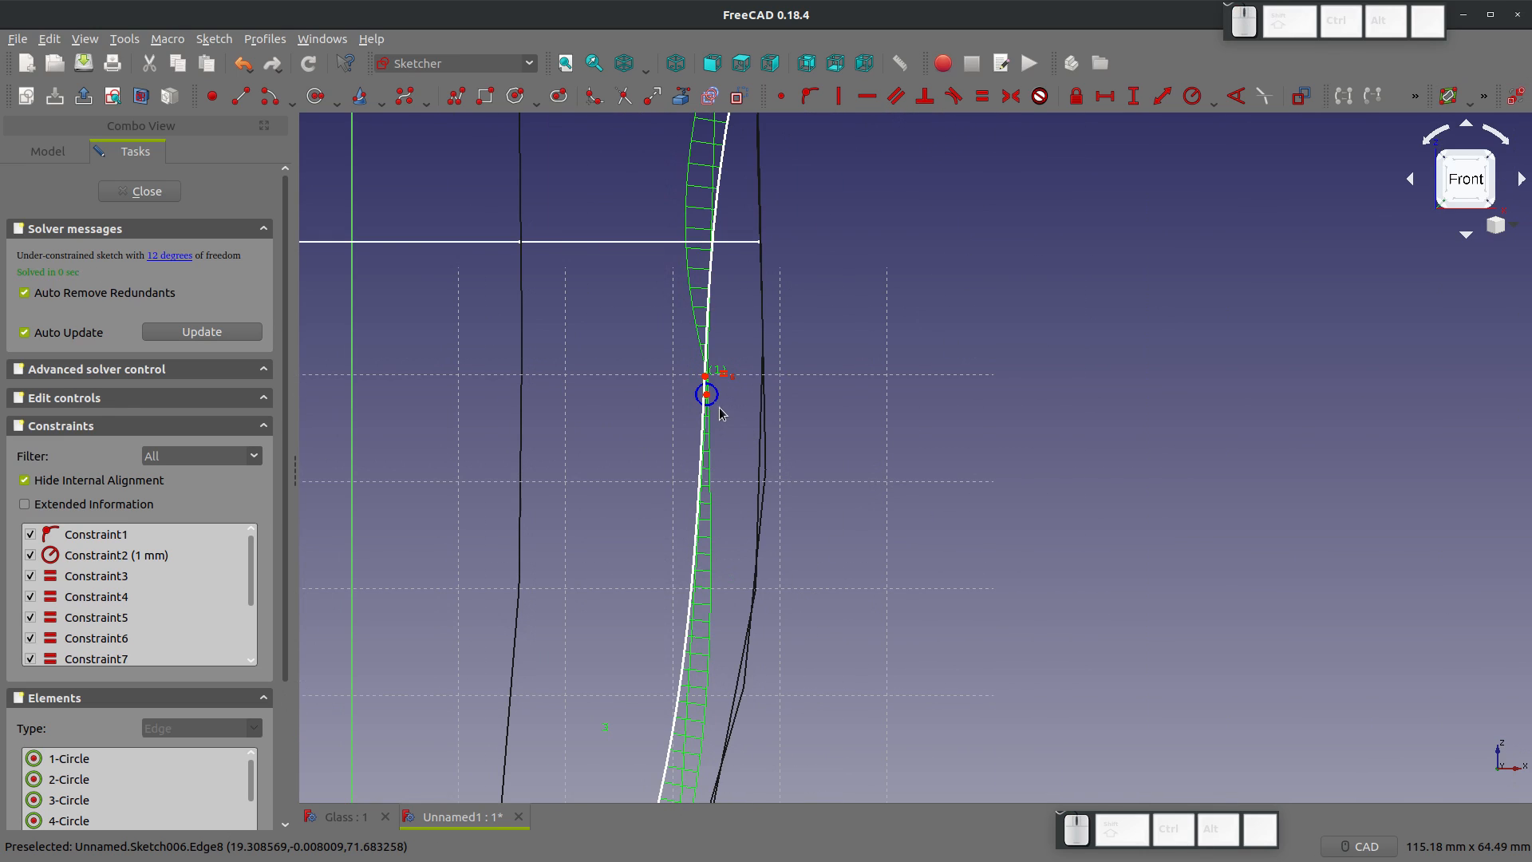
pyautogui.scroll(-3)
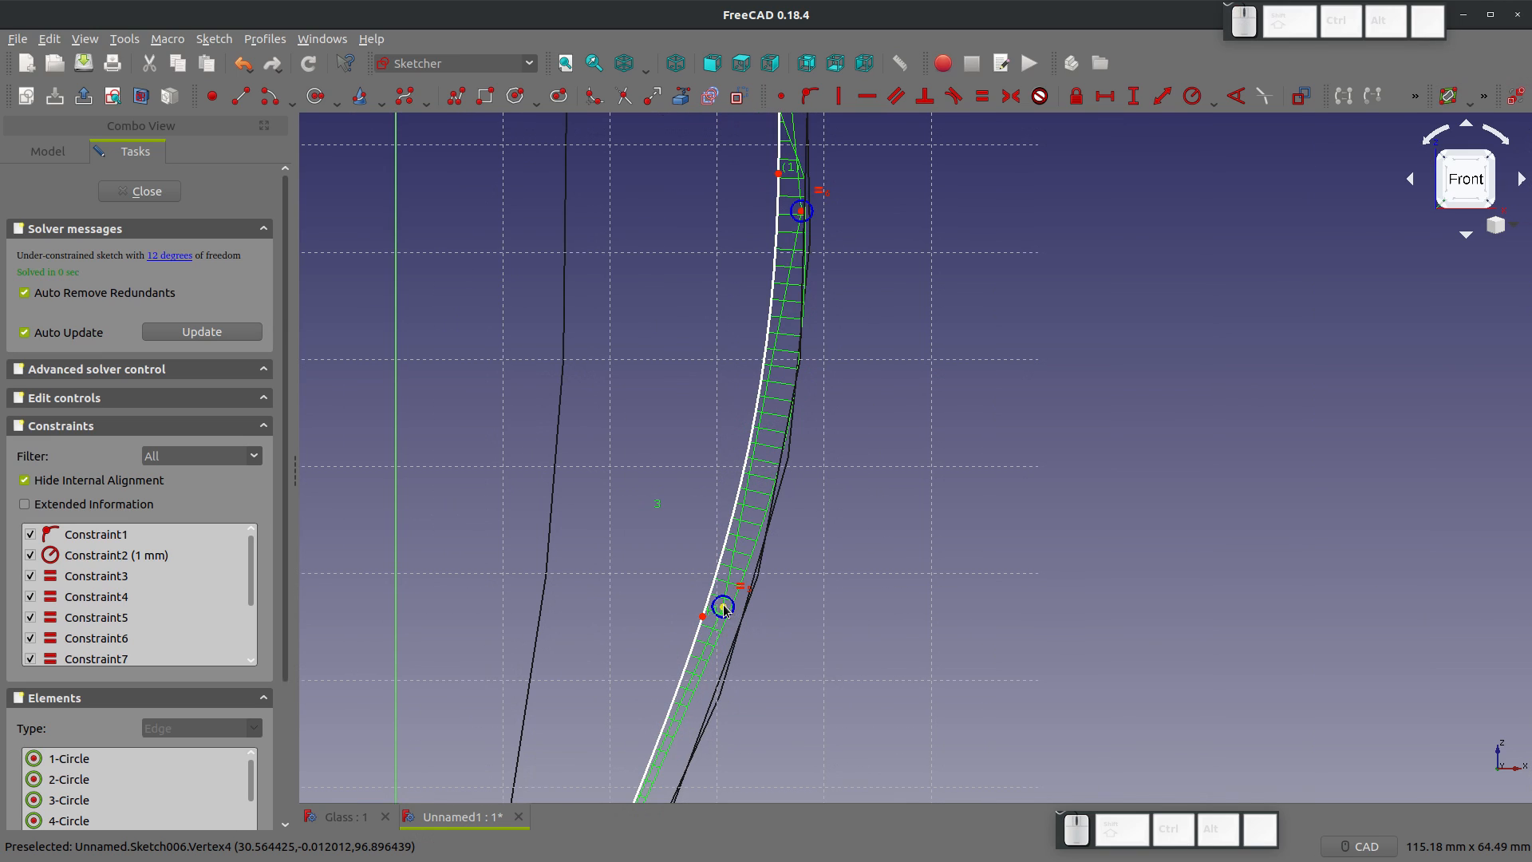
pyautogui.scroll(-3)
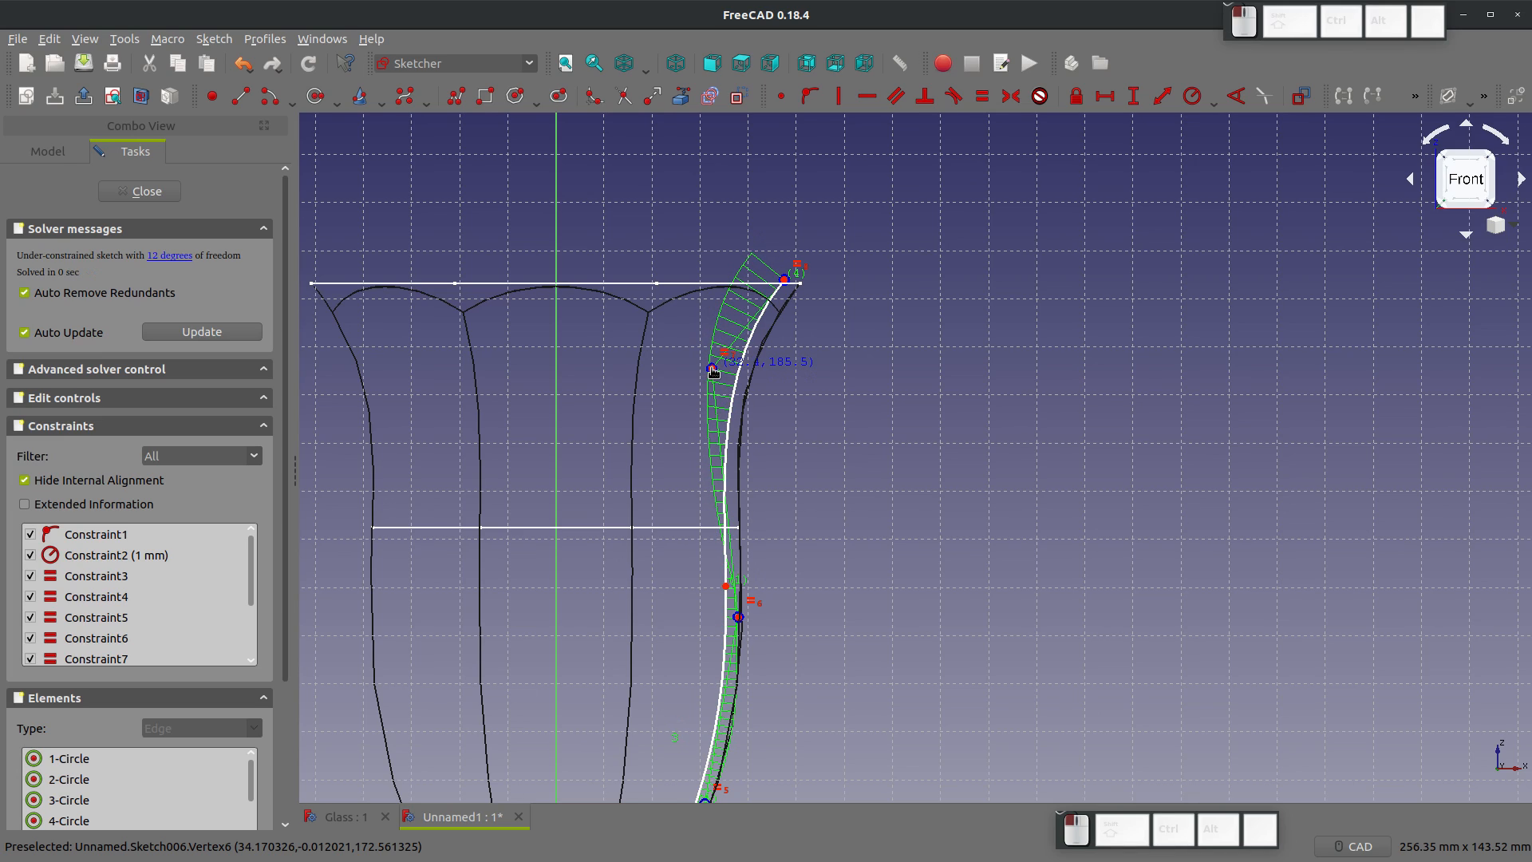
pyautogui.moveTo(728, 650)
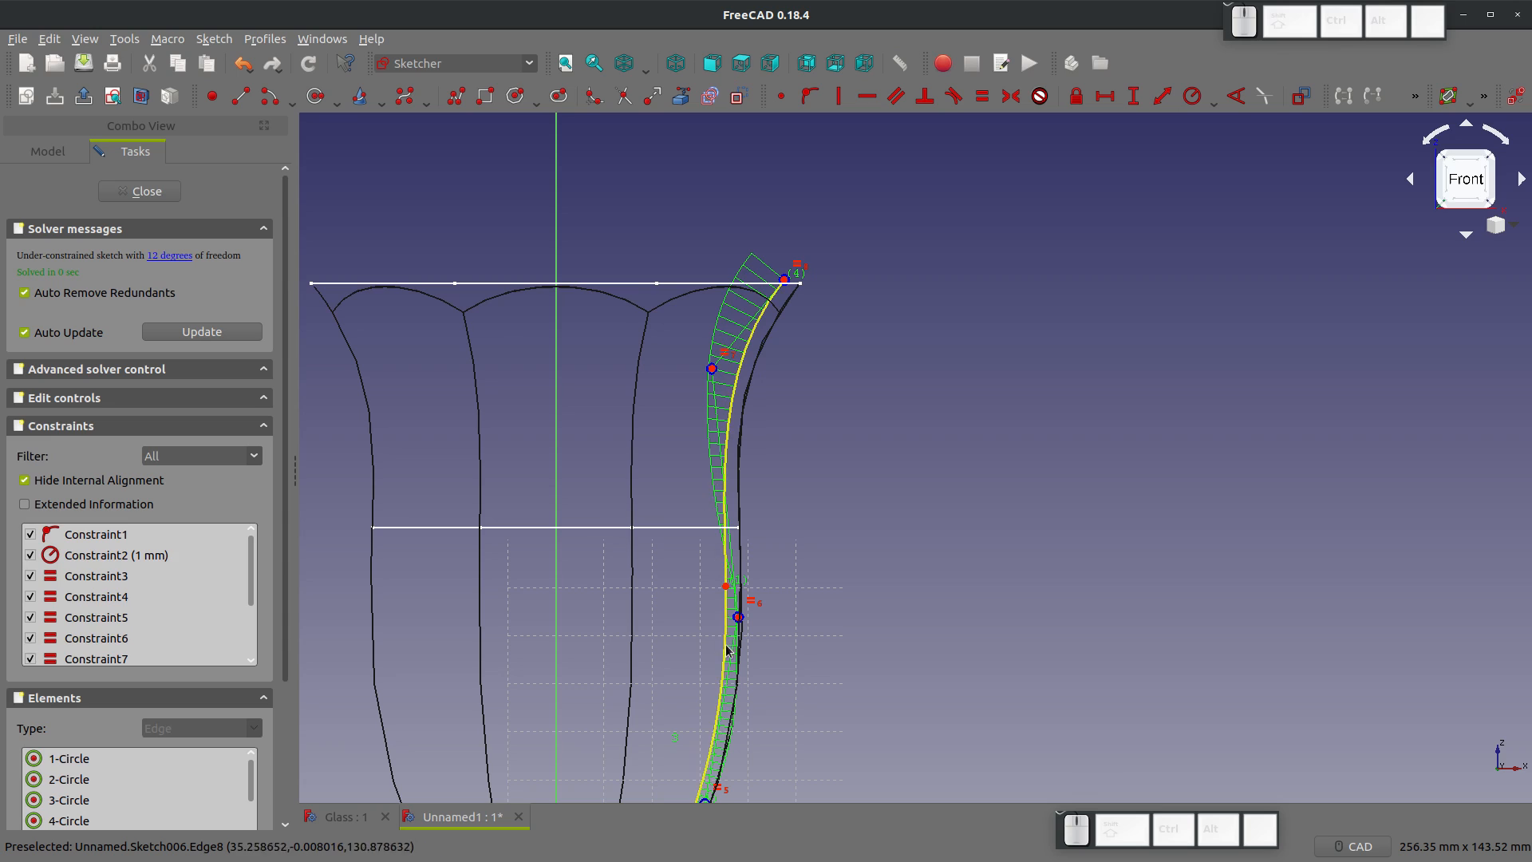
pyautogui.moveTo(742, 633)
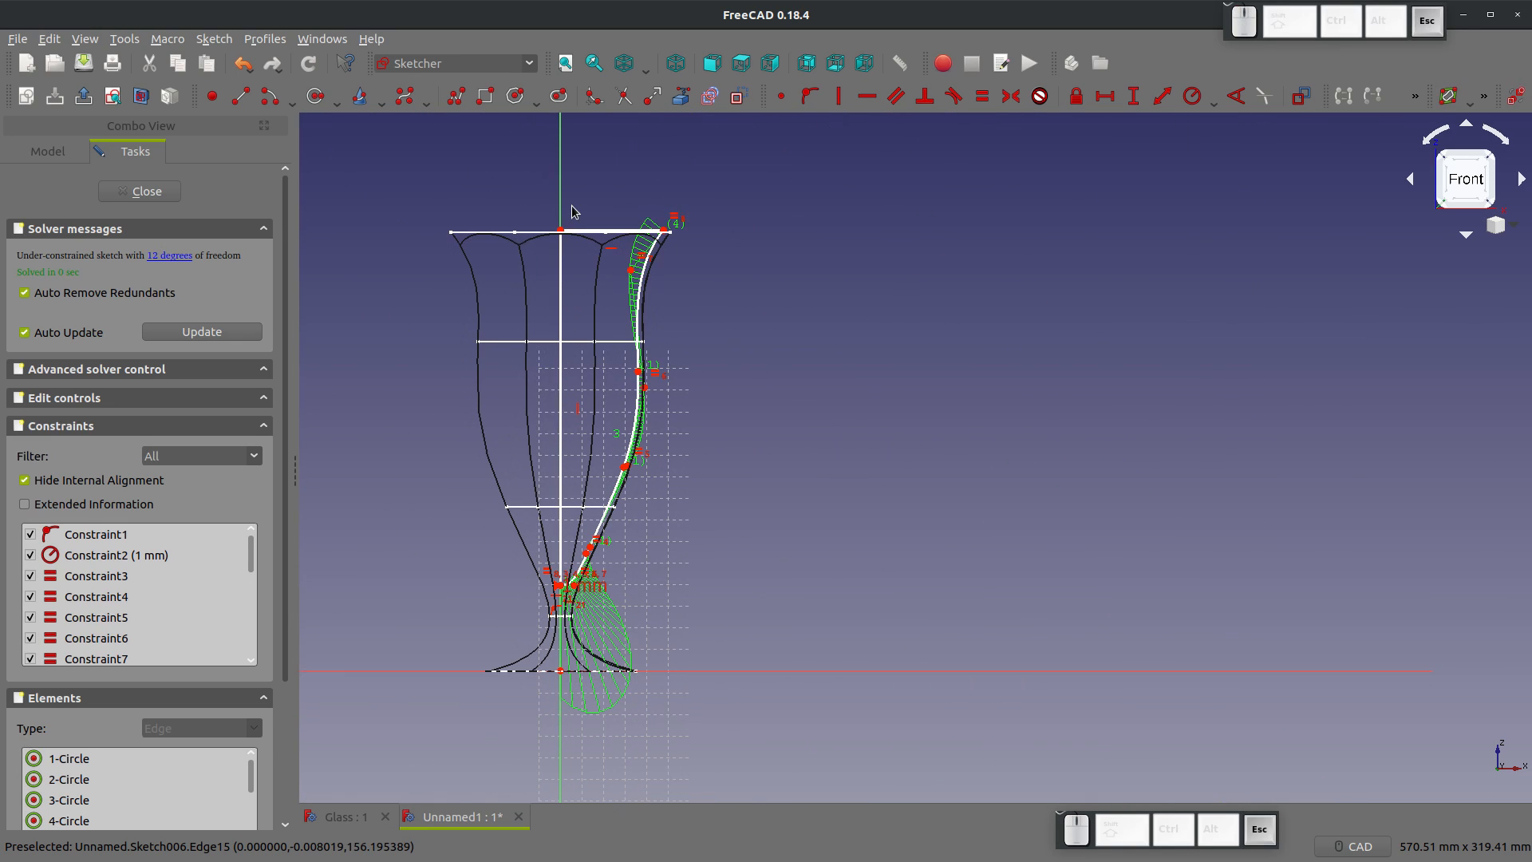
pyautogui.click(139, 191)
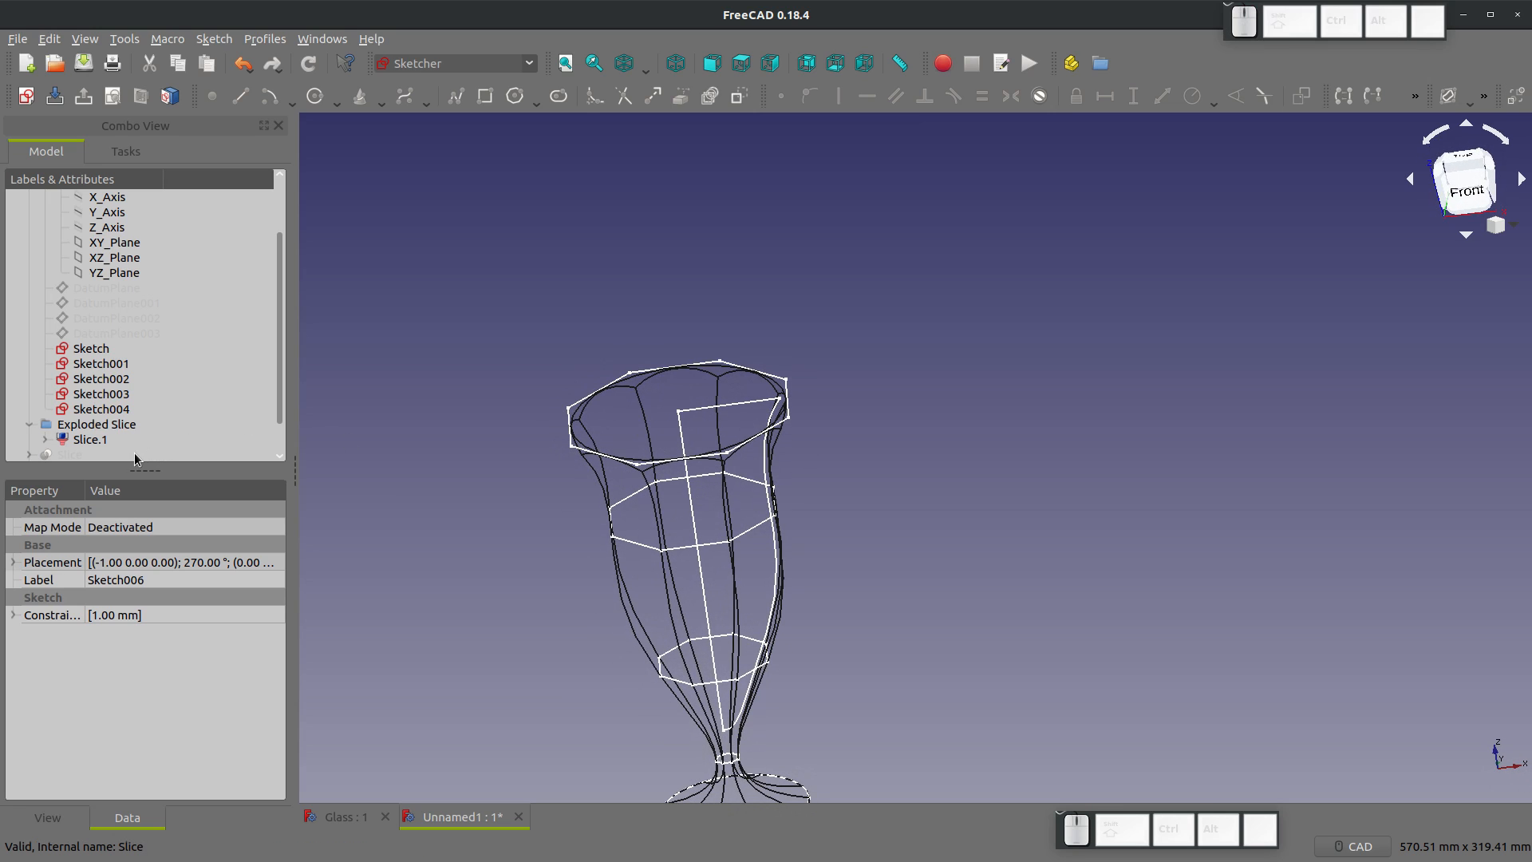
# Step: Revolve Sketch006 360° around Z into solid Revolve001, shown in Flat lines style
pyautogui.click(86, 439)
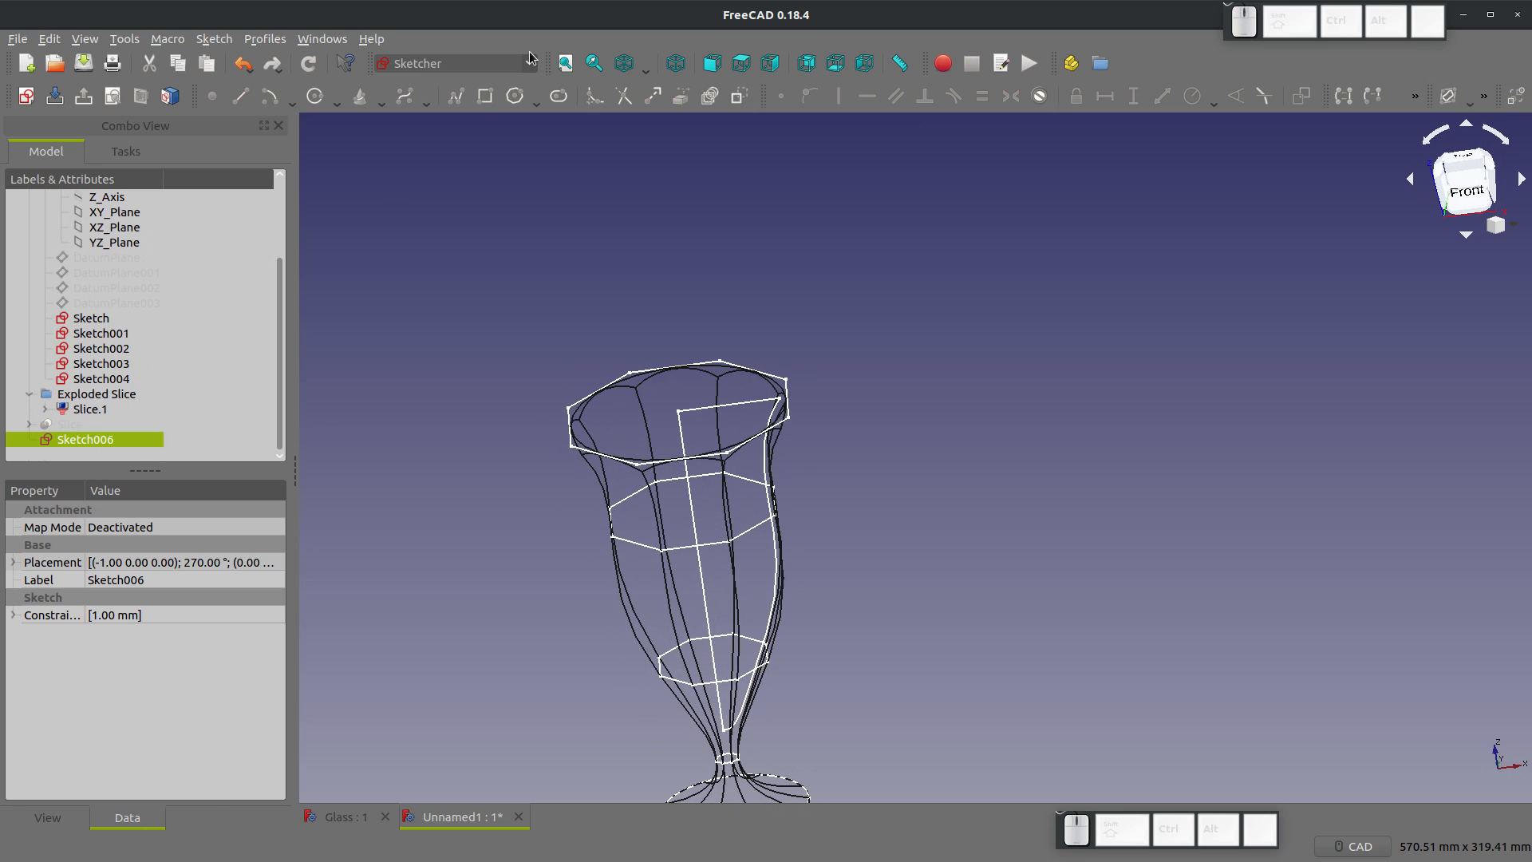
pyautogui.click(454, 62)
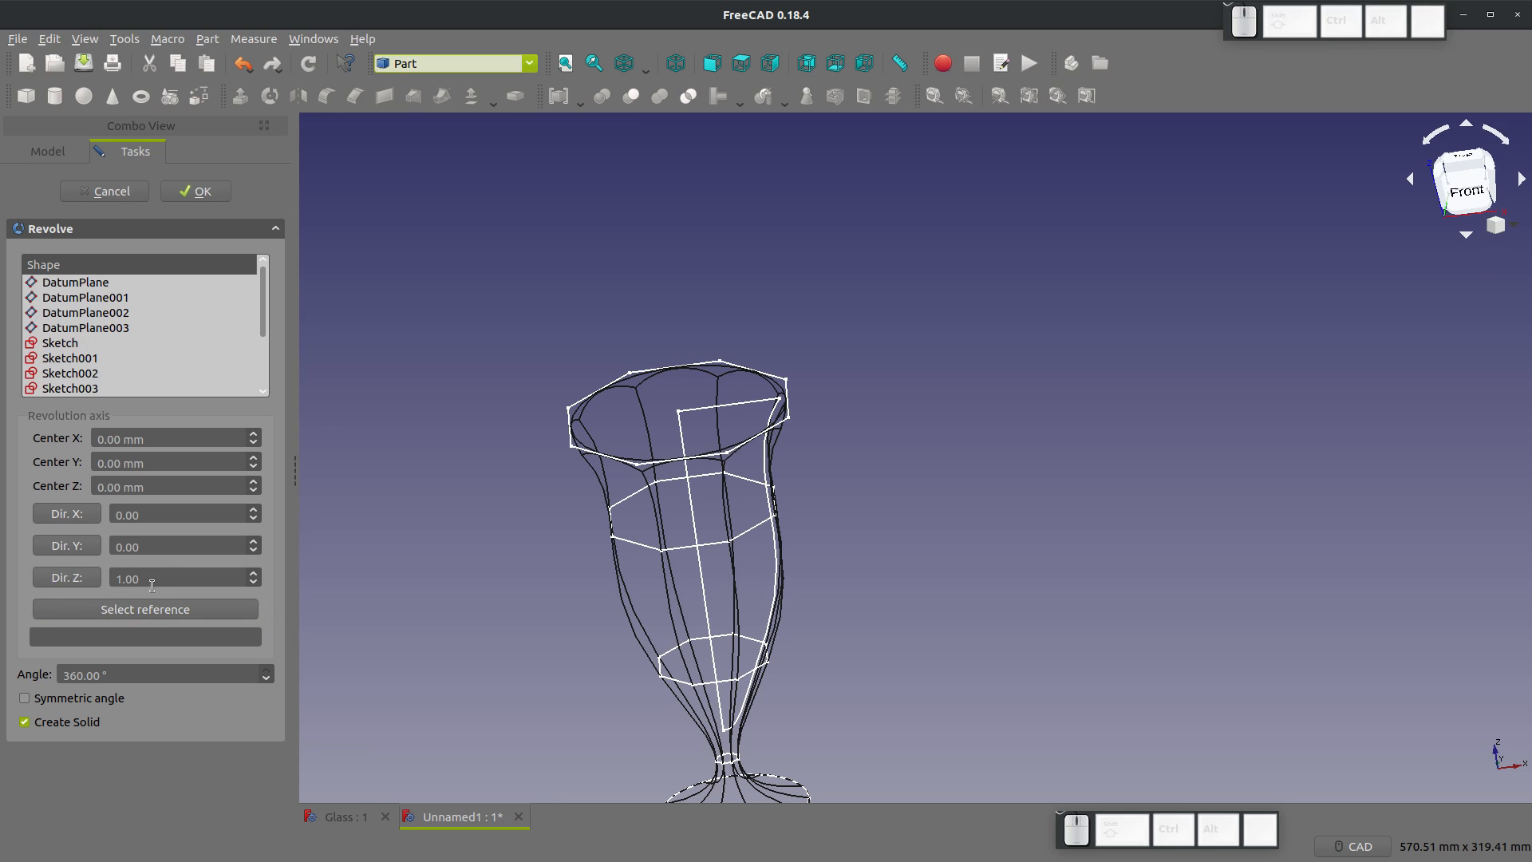
pyautogui.click(195, 190)
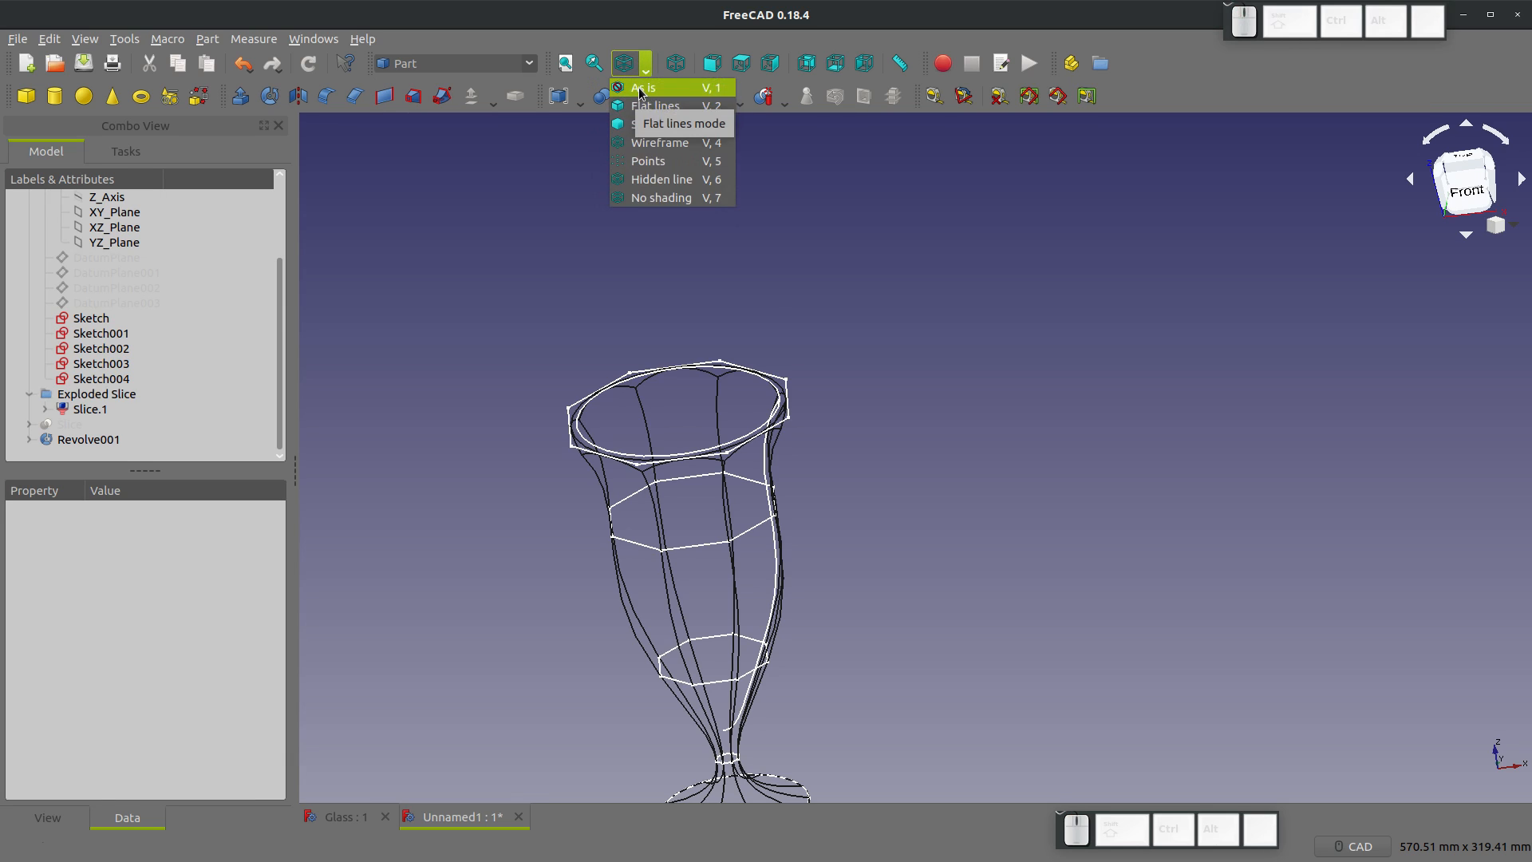
pyautogui.click(655, 106)
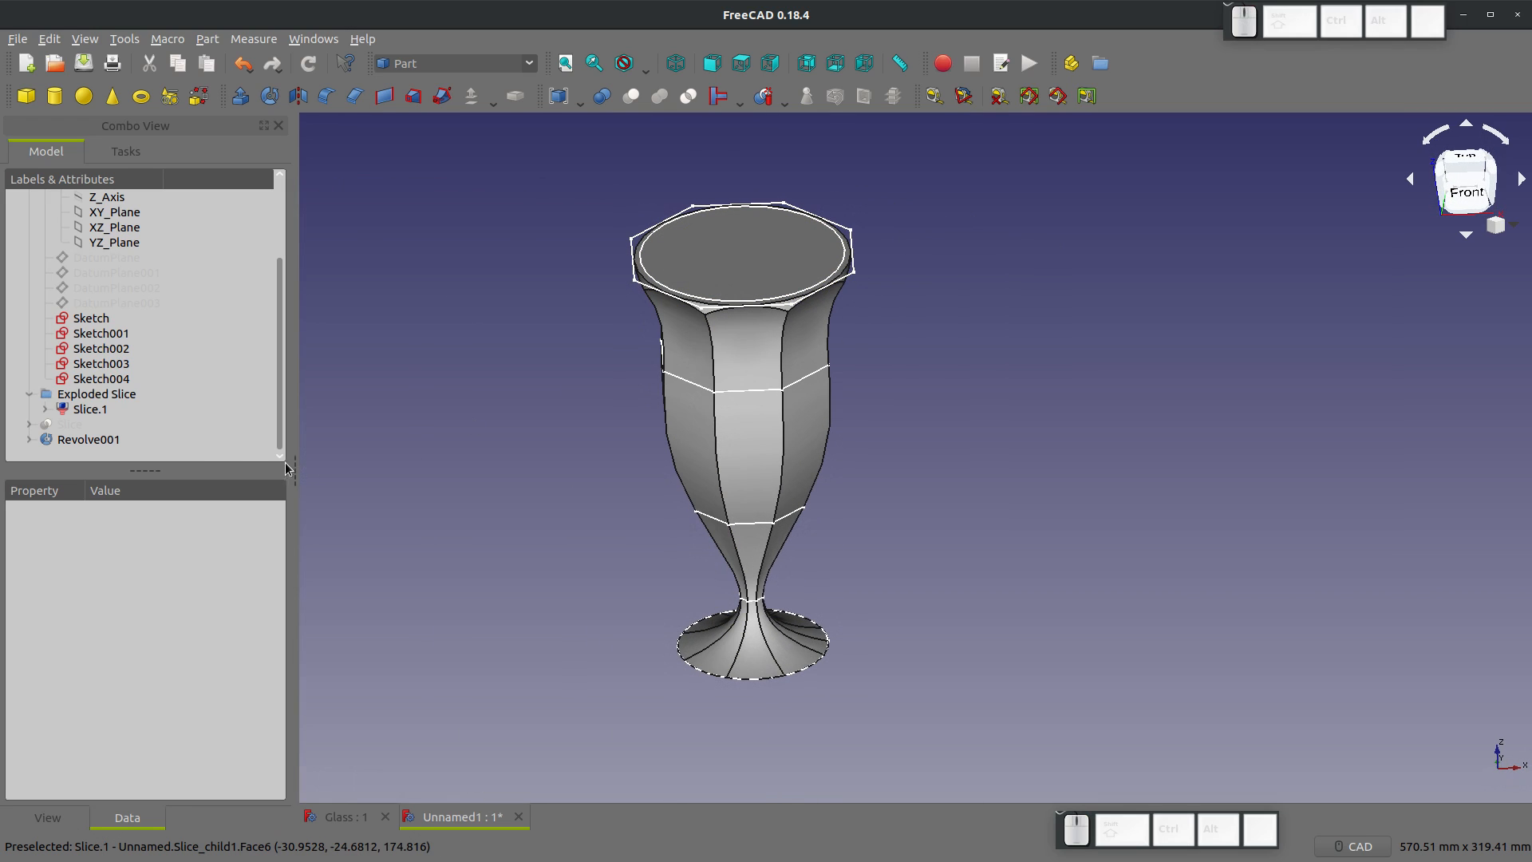
# Step: Select Slice.1 together with Revolve001 for the boolean cut
pyautogui.click(88, 438)
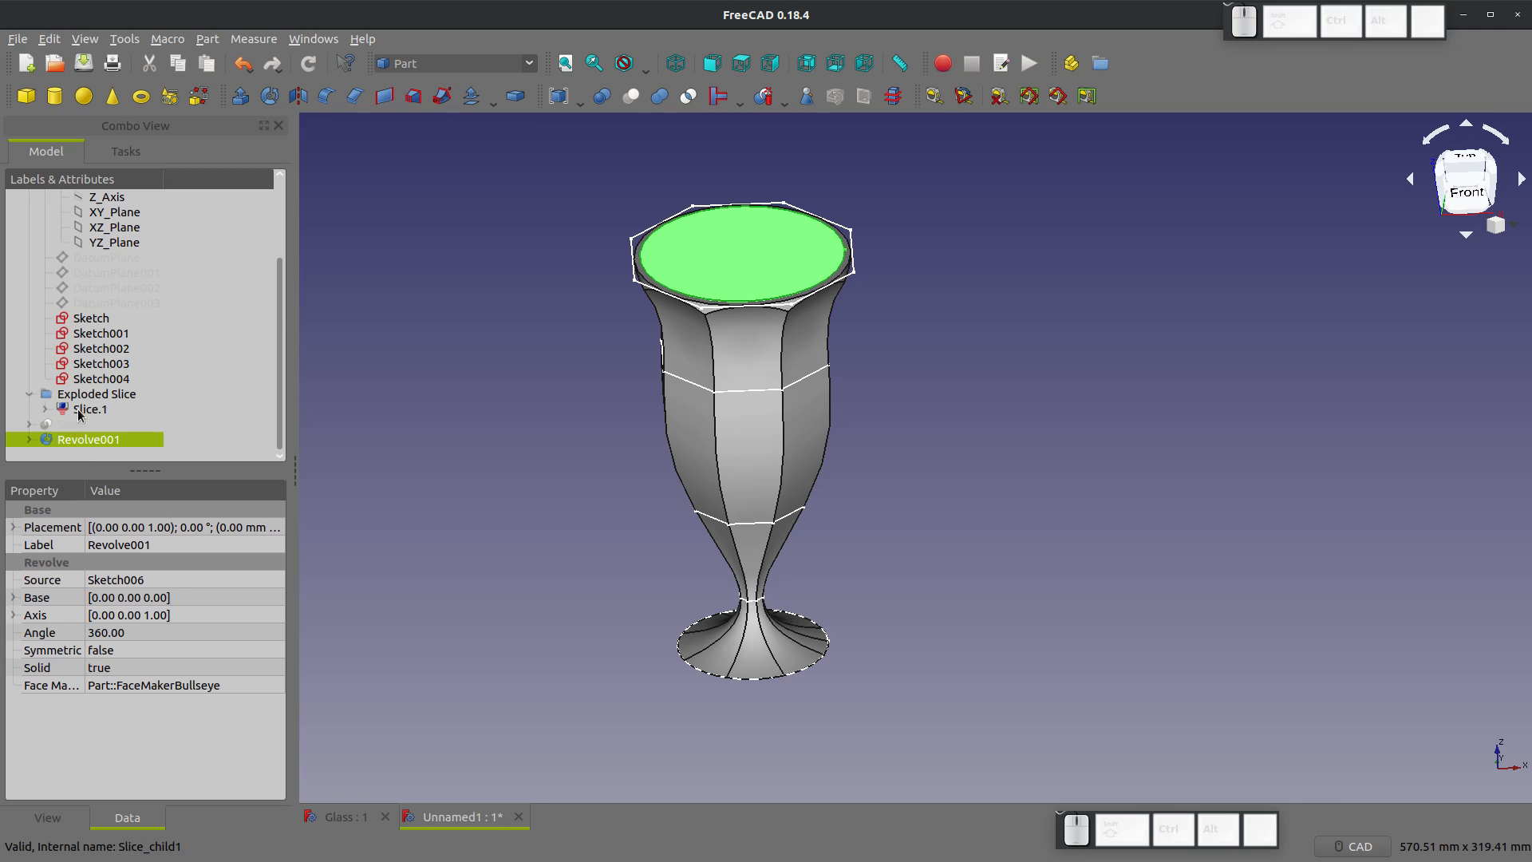
pyautogui.click(90, 409)
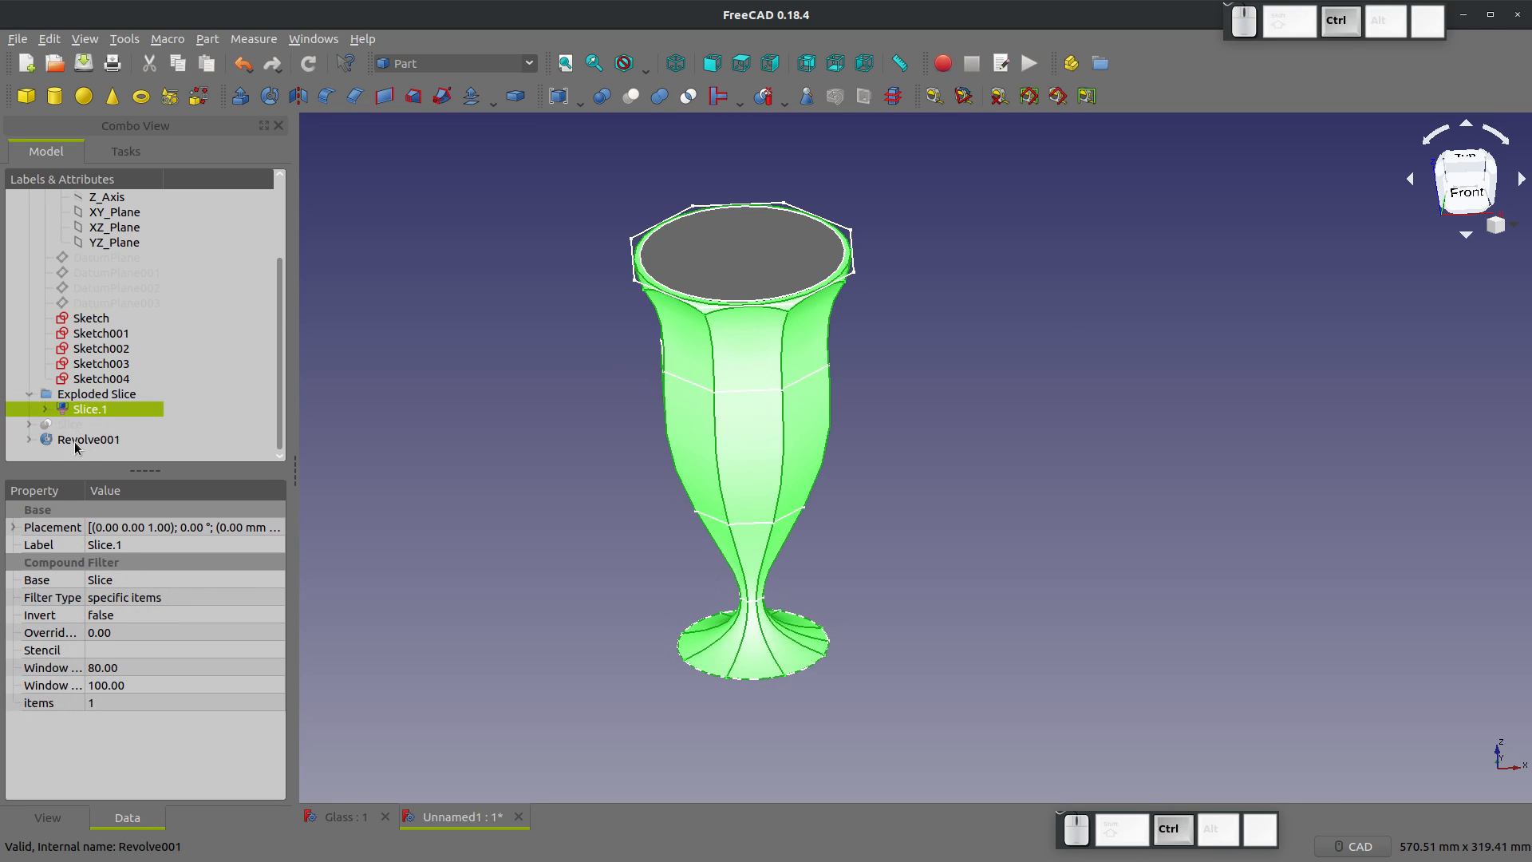
pyautogui.click(88, 439)
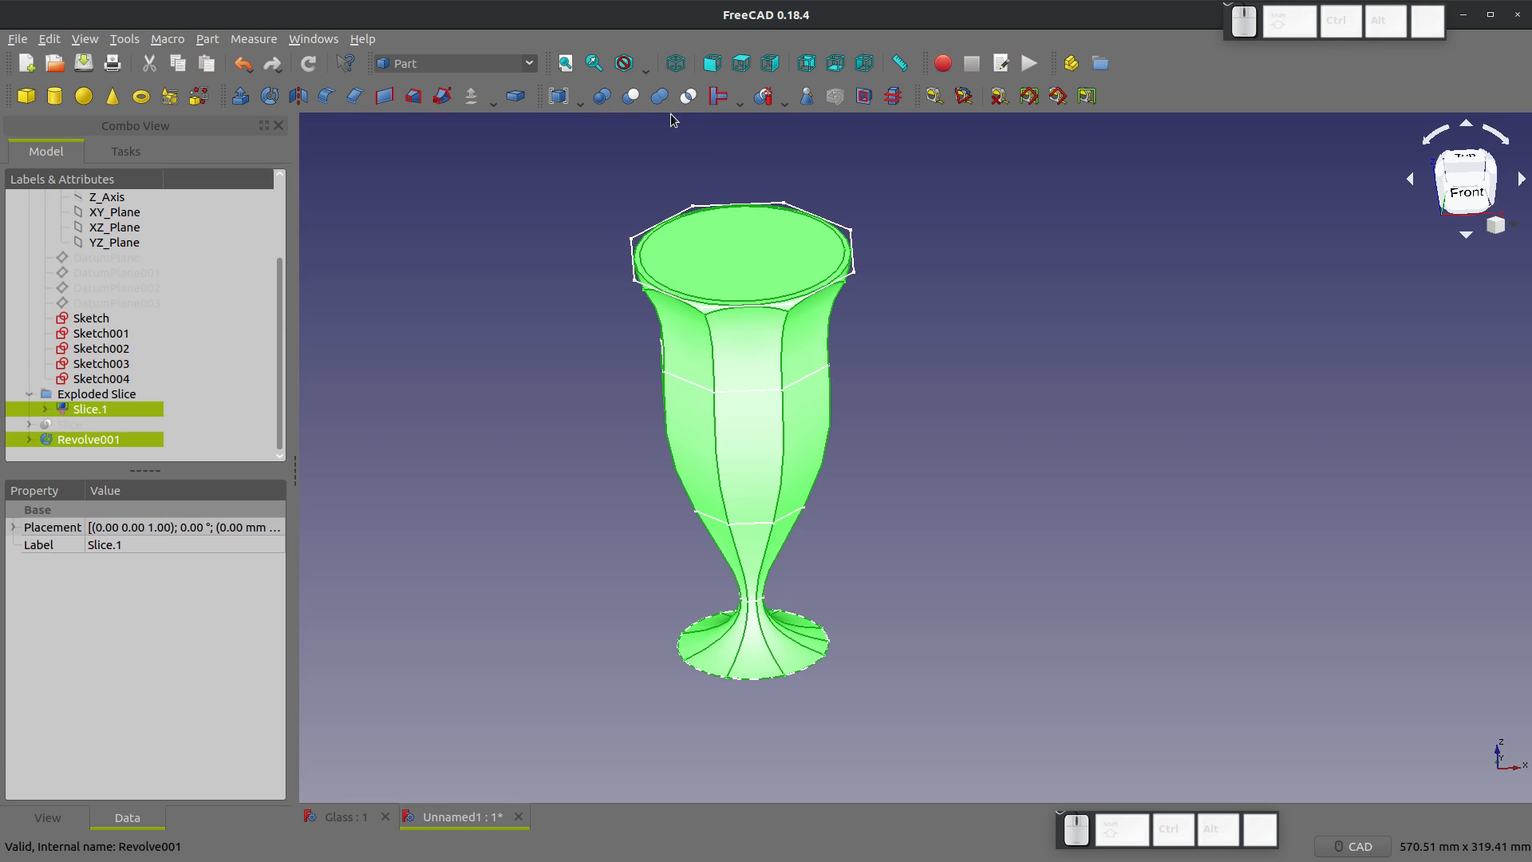
pyautogui.moveTo(632, 96)
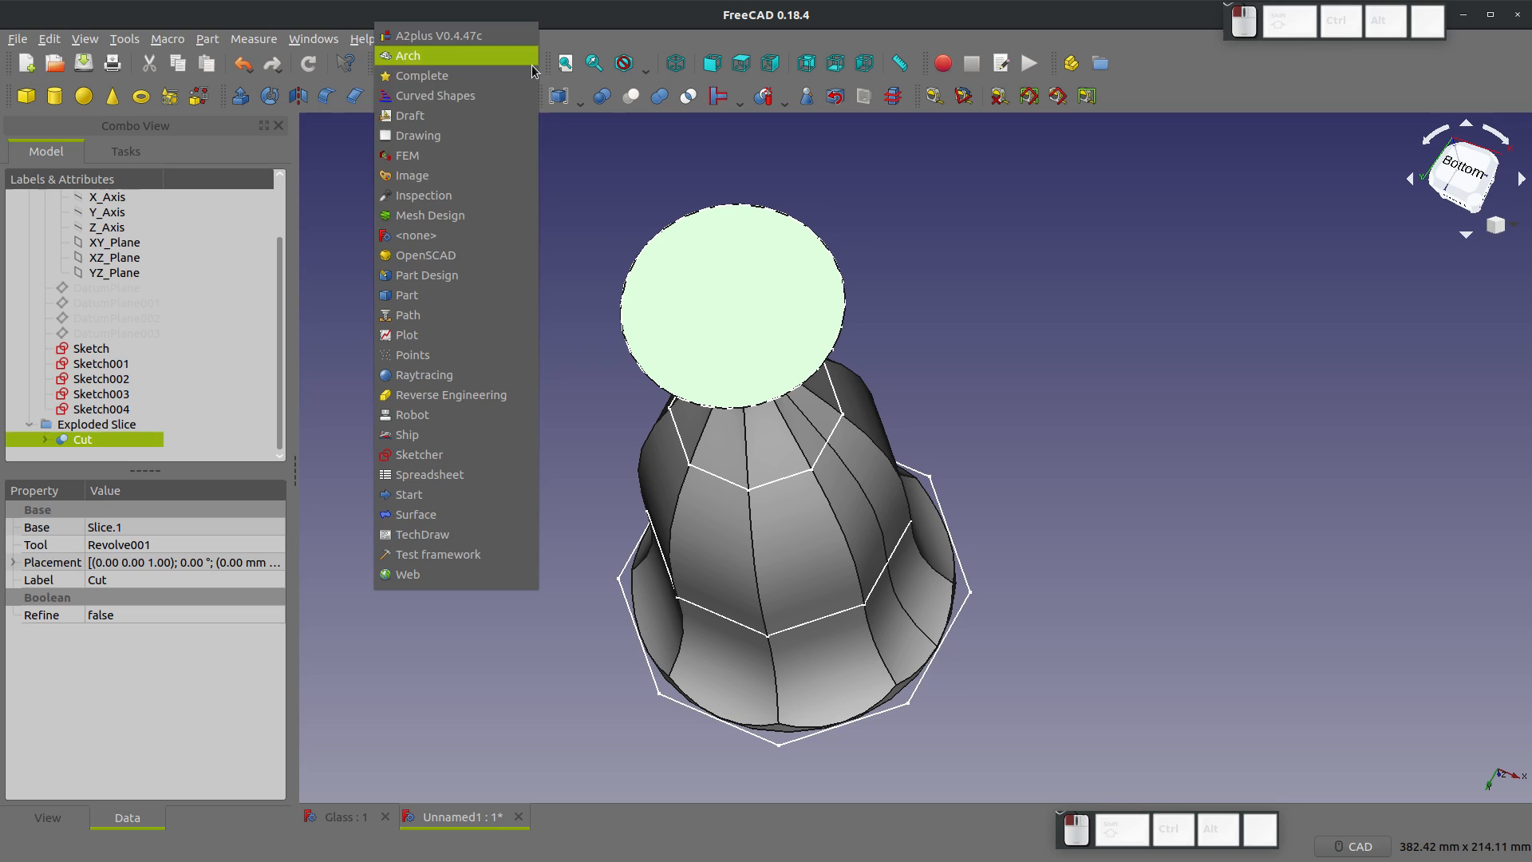
# Step: Sketch a circle centred on the flat foot face, equal to the foot's edge
pyautogui.click(418, 454)
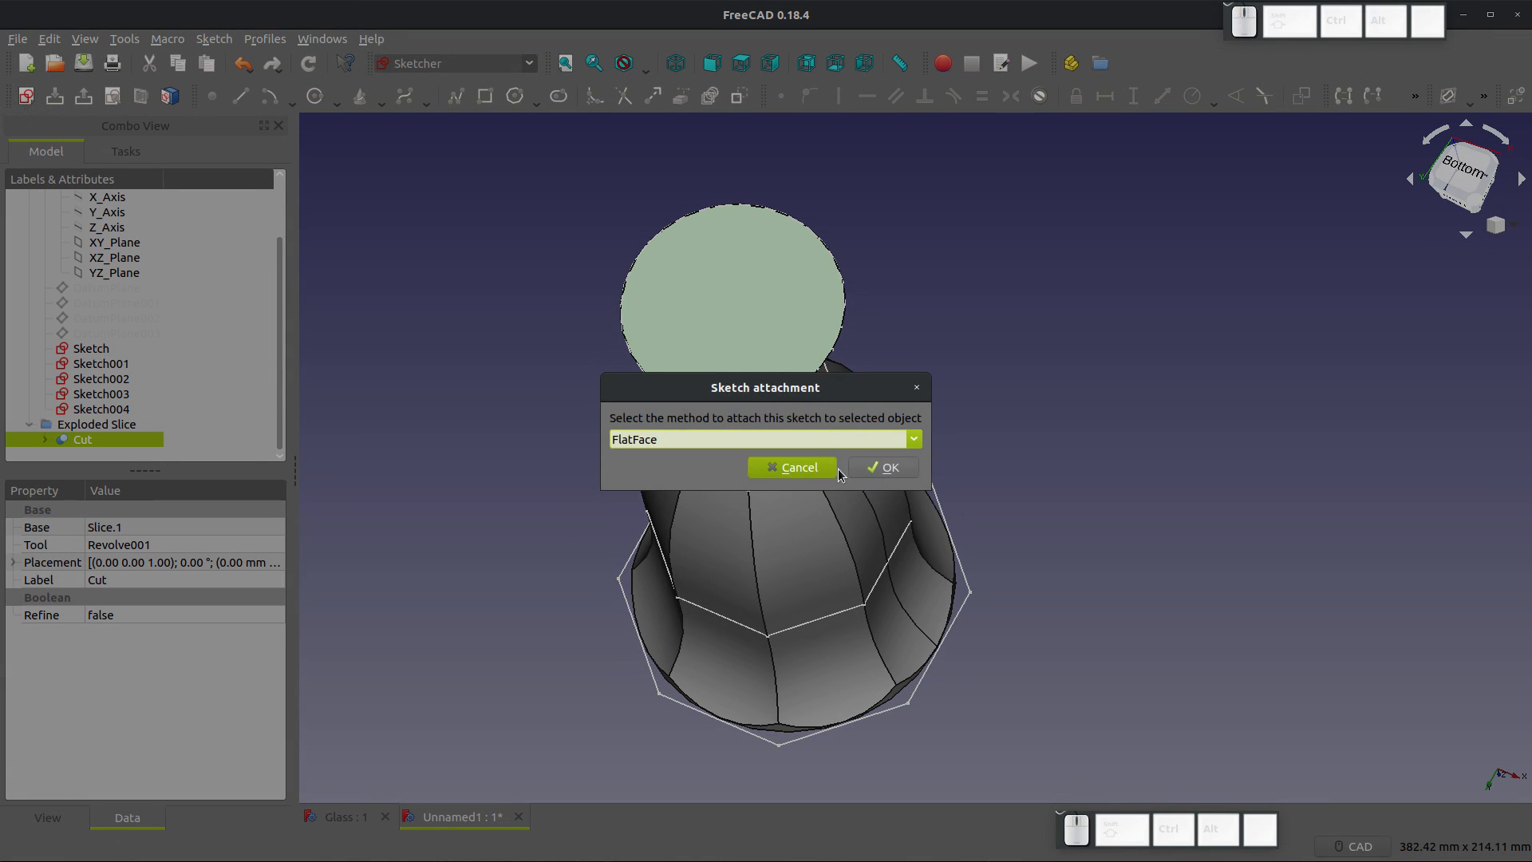
pyautogui.click(882, 467)
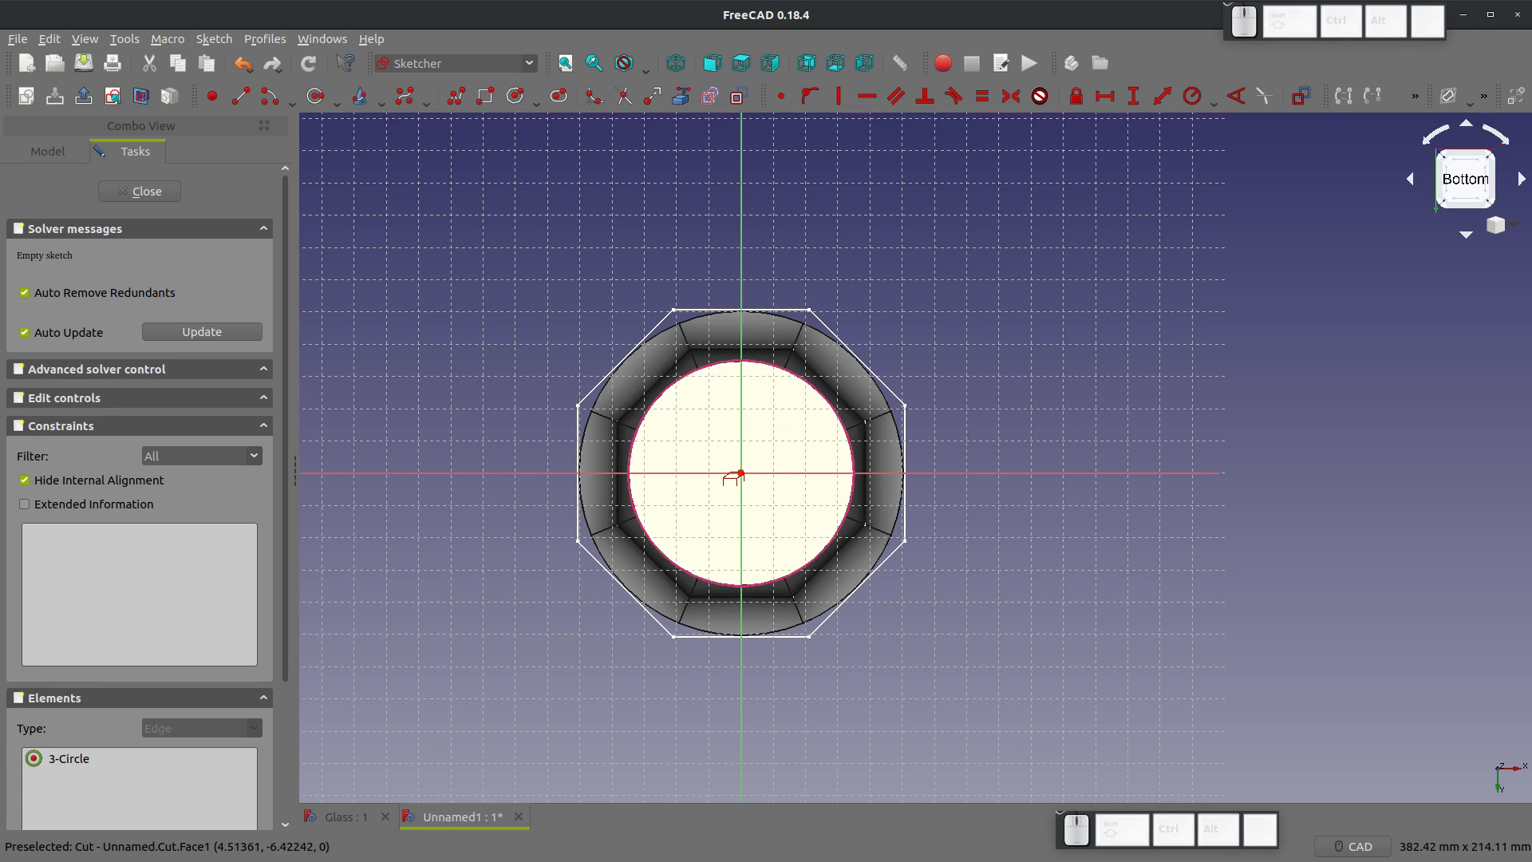
pyautogui.click(313, 95)
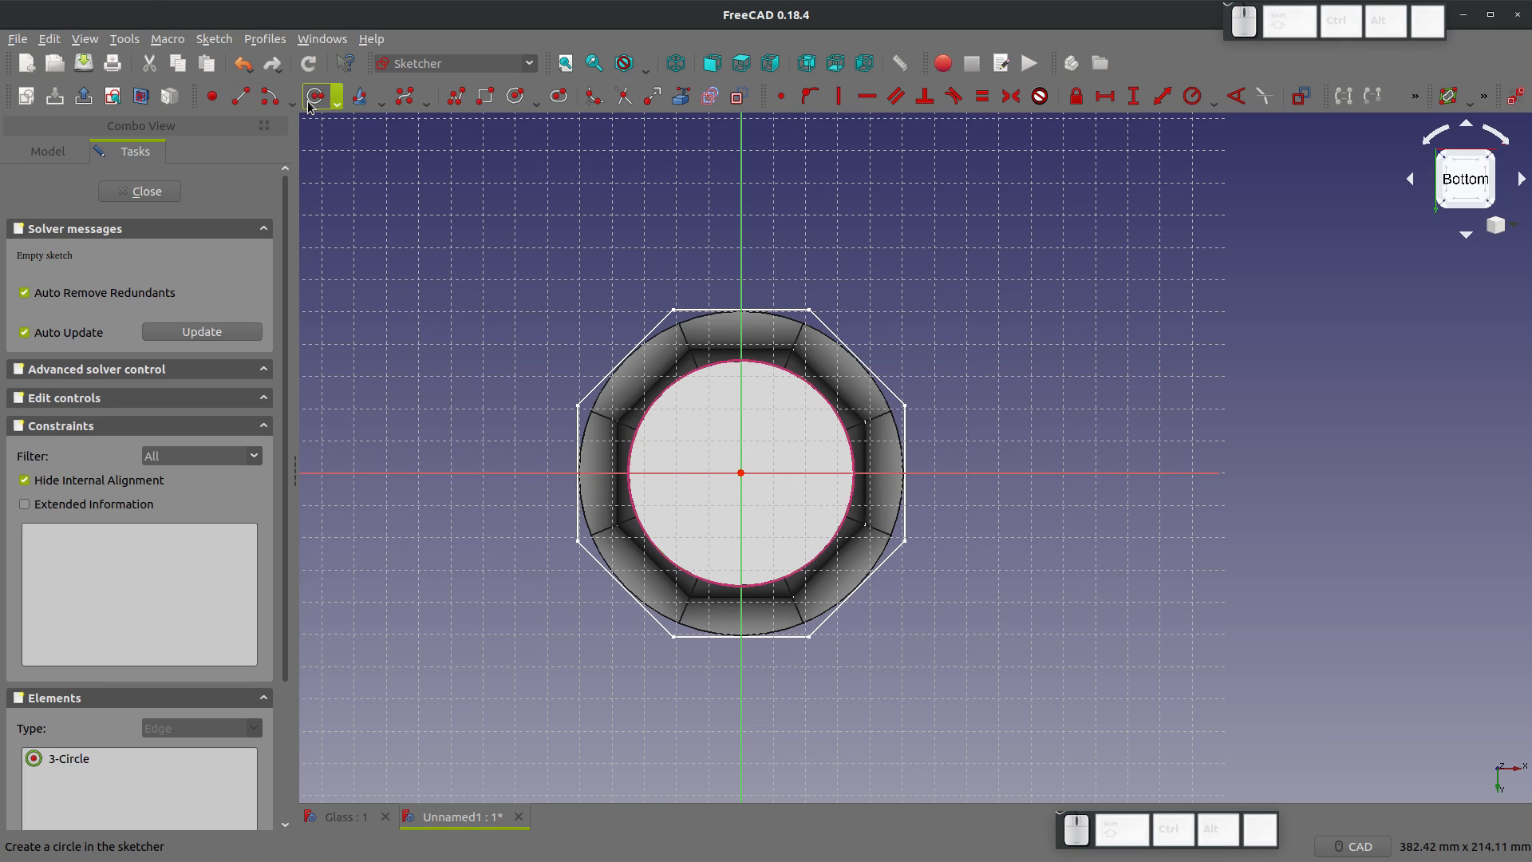
pyautogui.click(804, 443)
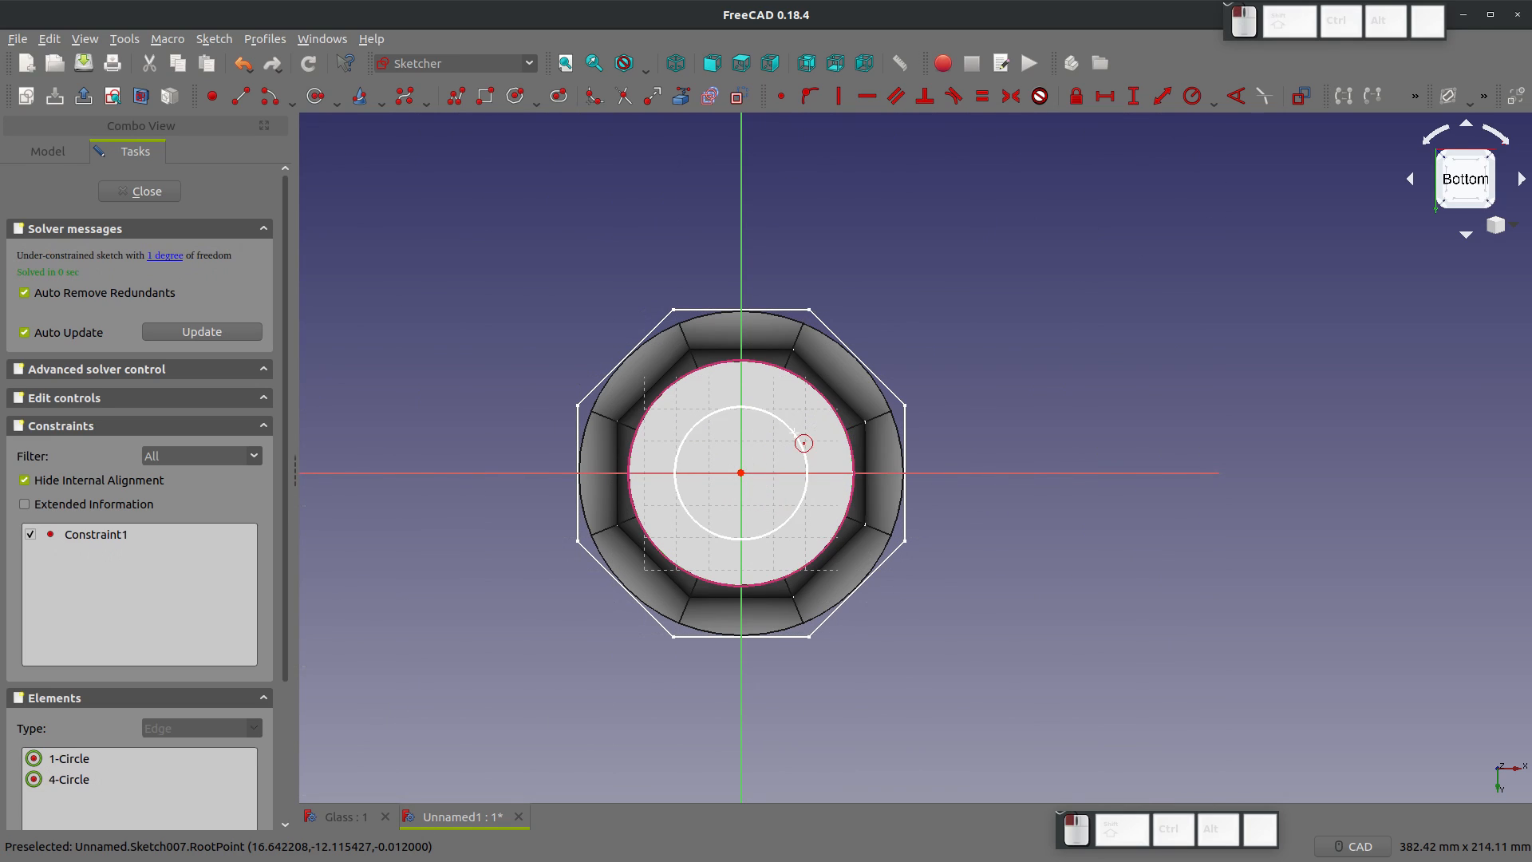
pyautogui.click(741, 473)
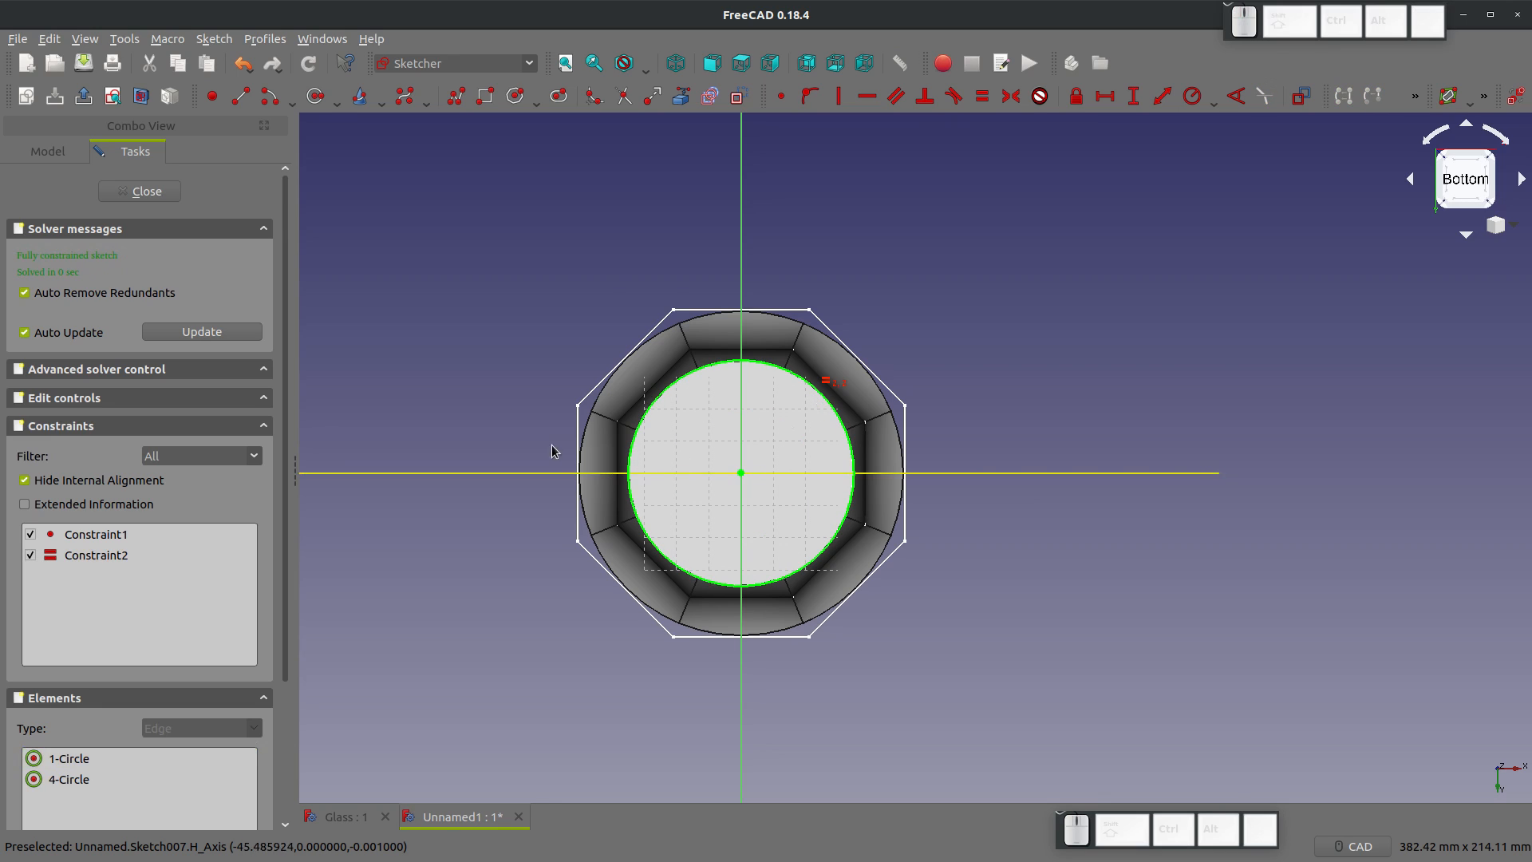
pyautogui.click(139, 190)
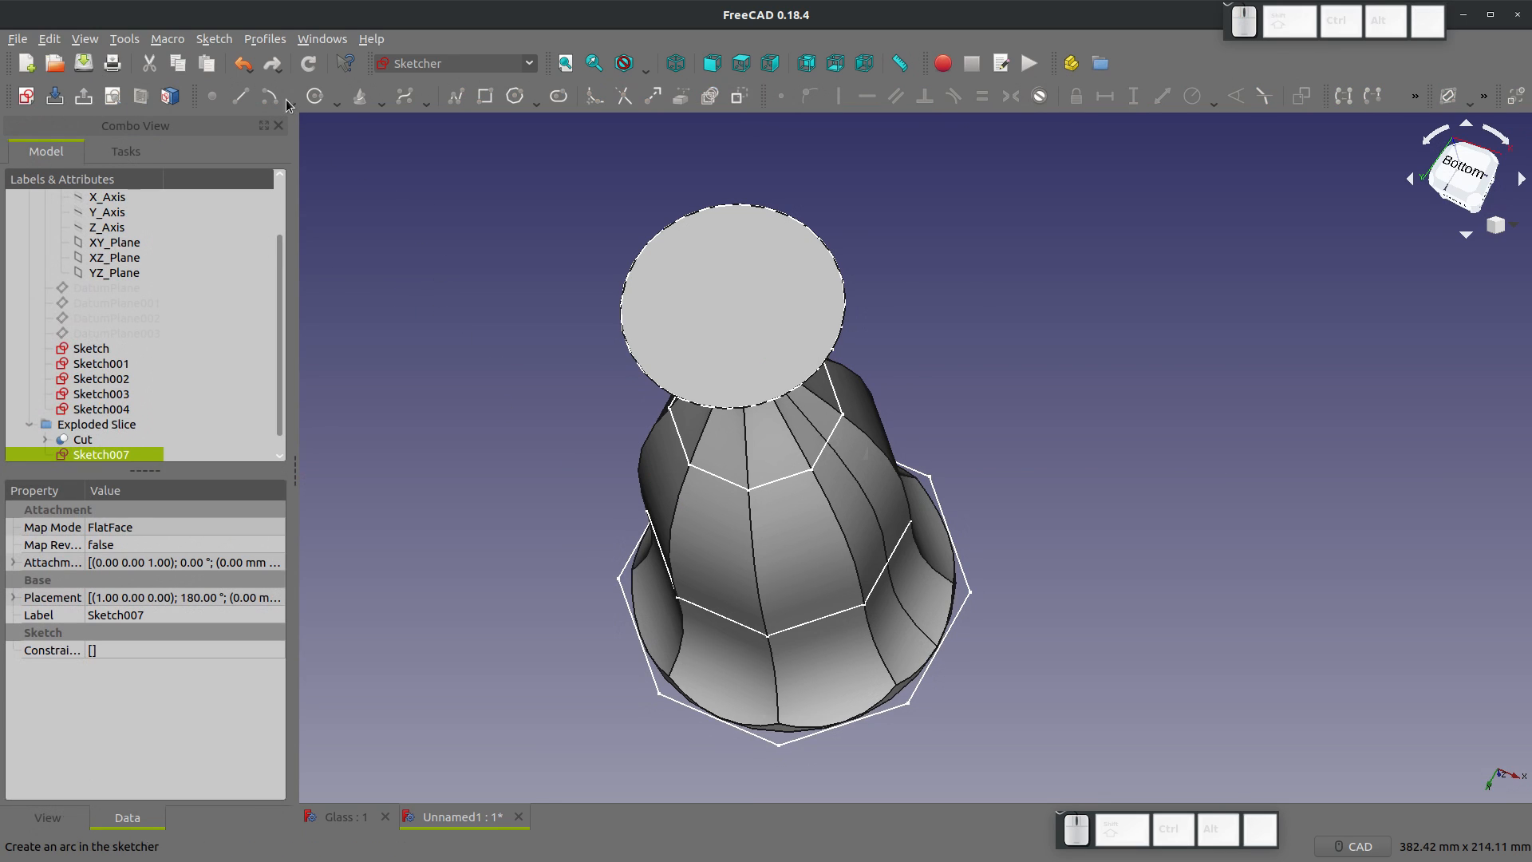
# Step: Extrude the foot sketch 1 mm and fuse the disc with the glass body into Fusion
pyautogui.click(454, 62)
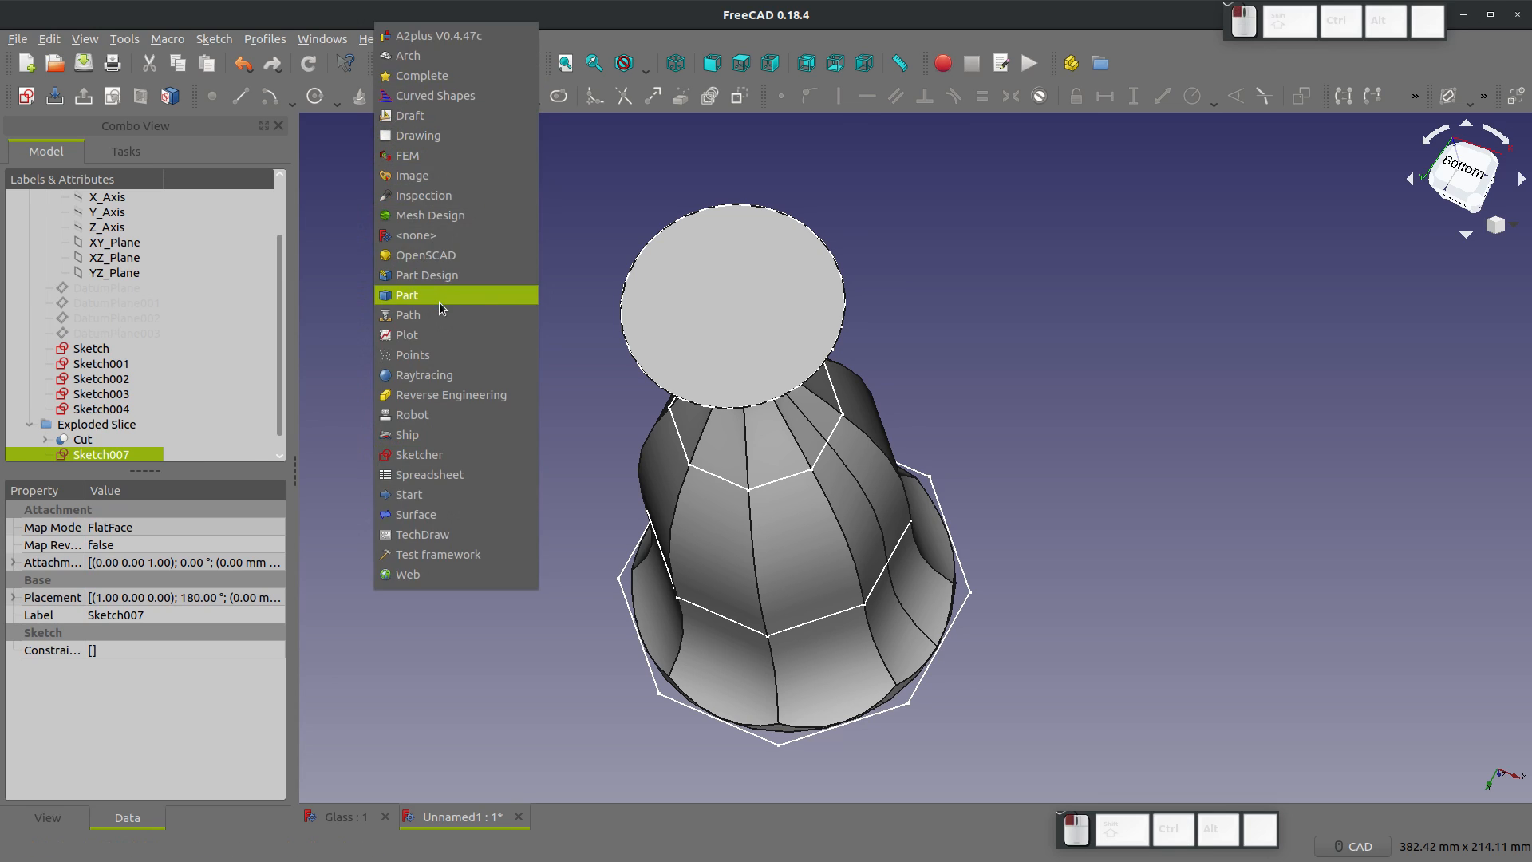
pyautogui.click(406, 294)
pyautogui.write('1')
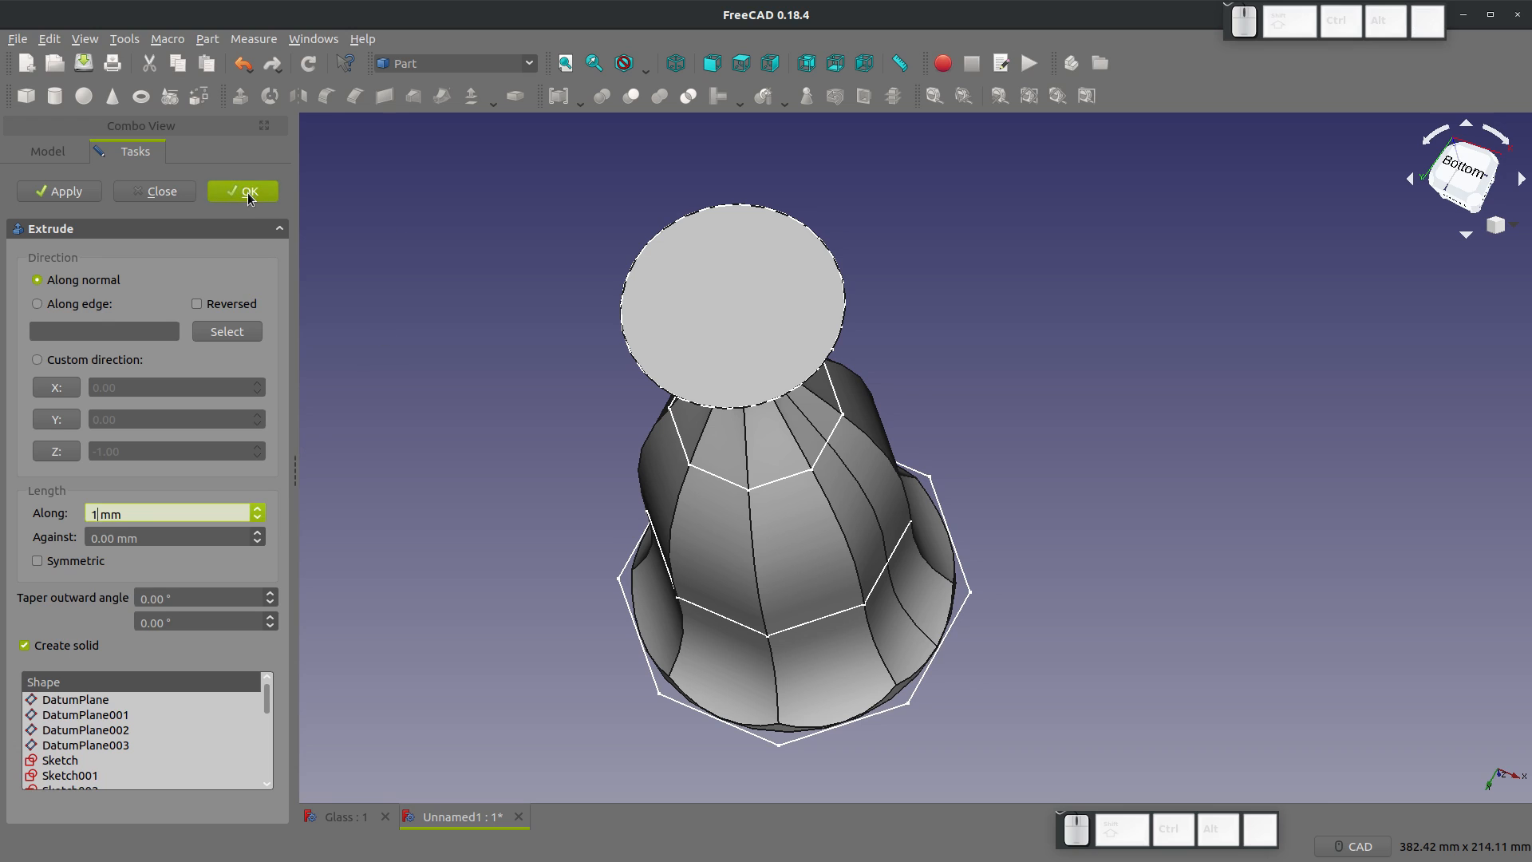
pyautogui.click(243, 190)
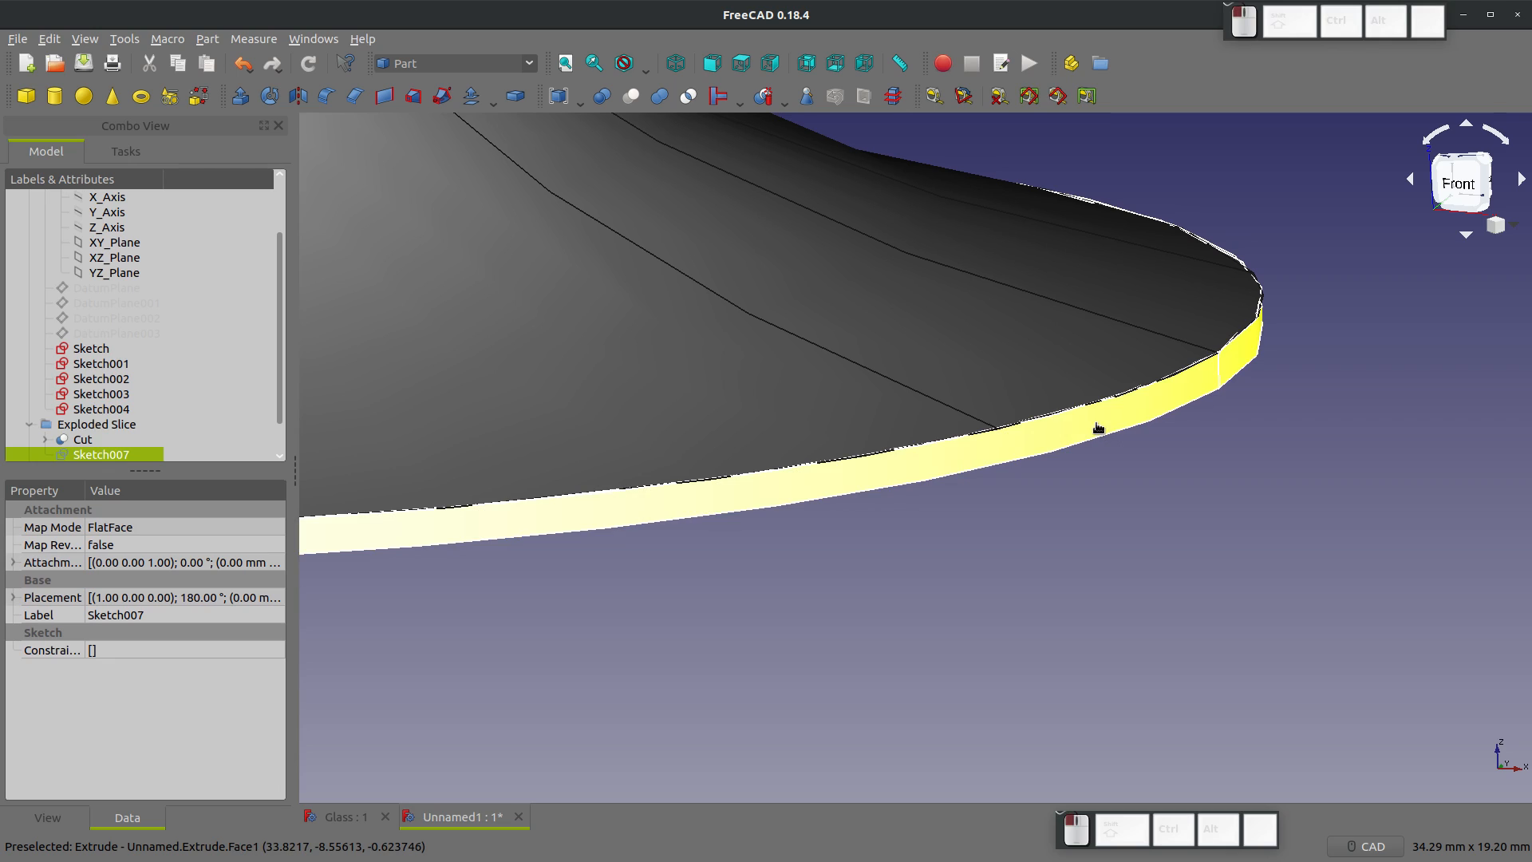
pyautogui.click(83, 439)
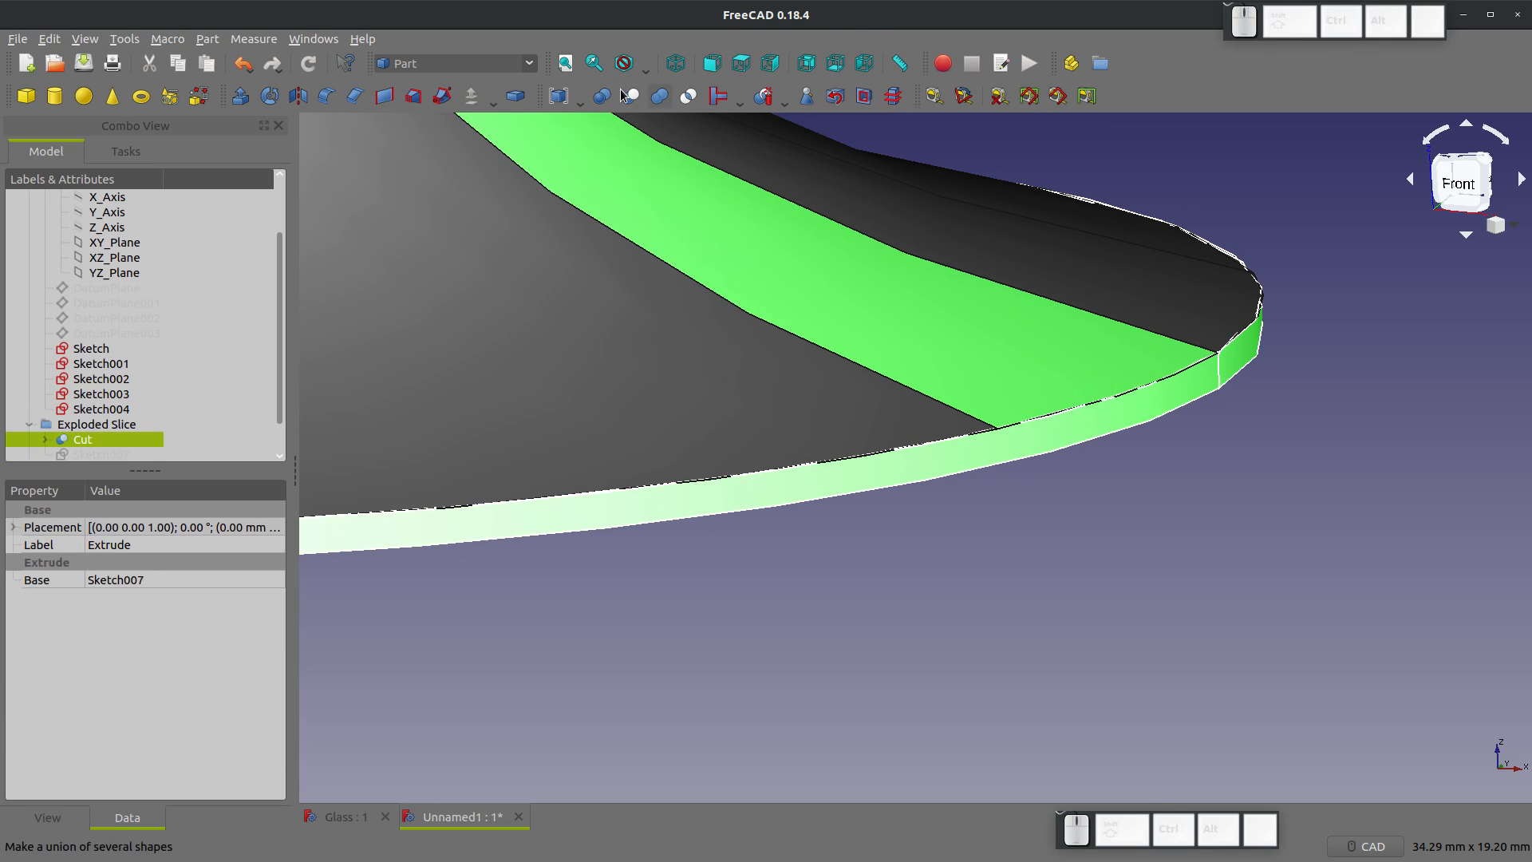
pyautogui.moveTo(652, 96)
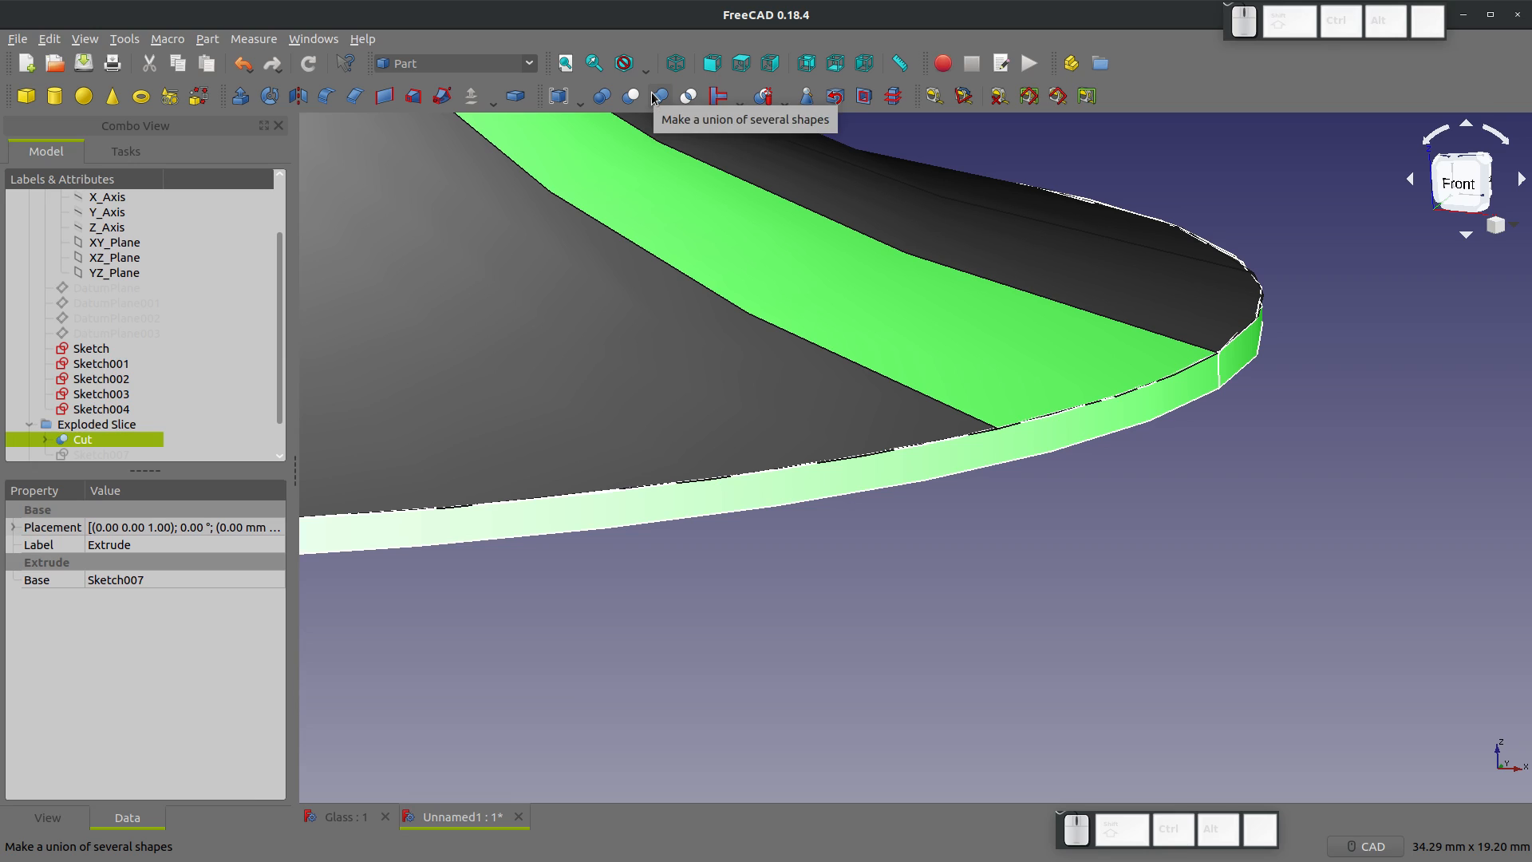
pyautogui.click(654, 96)
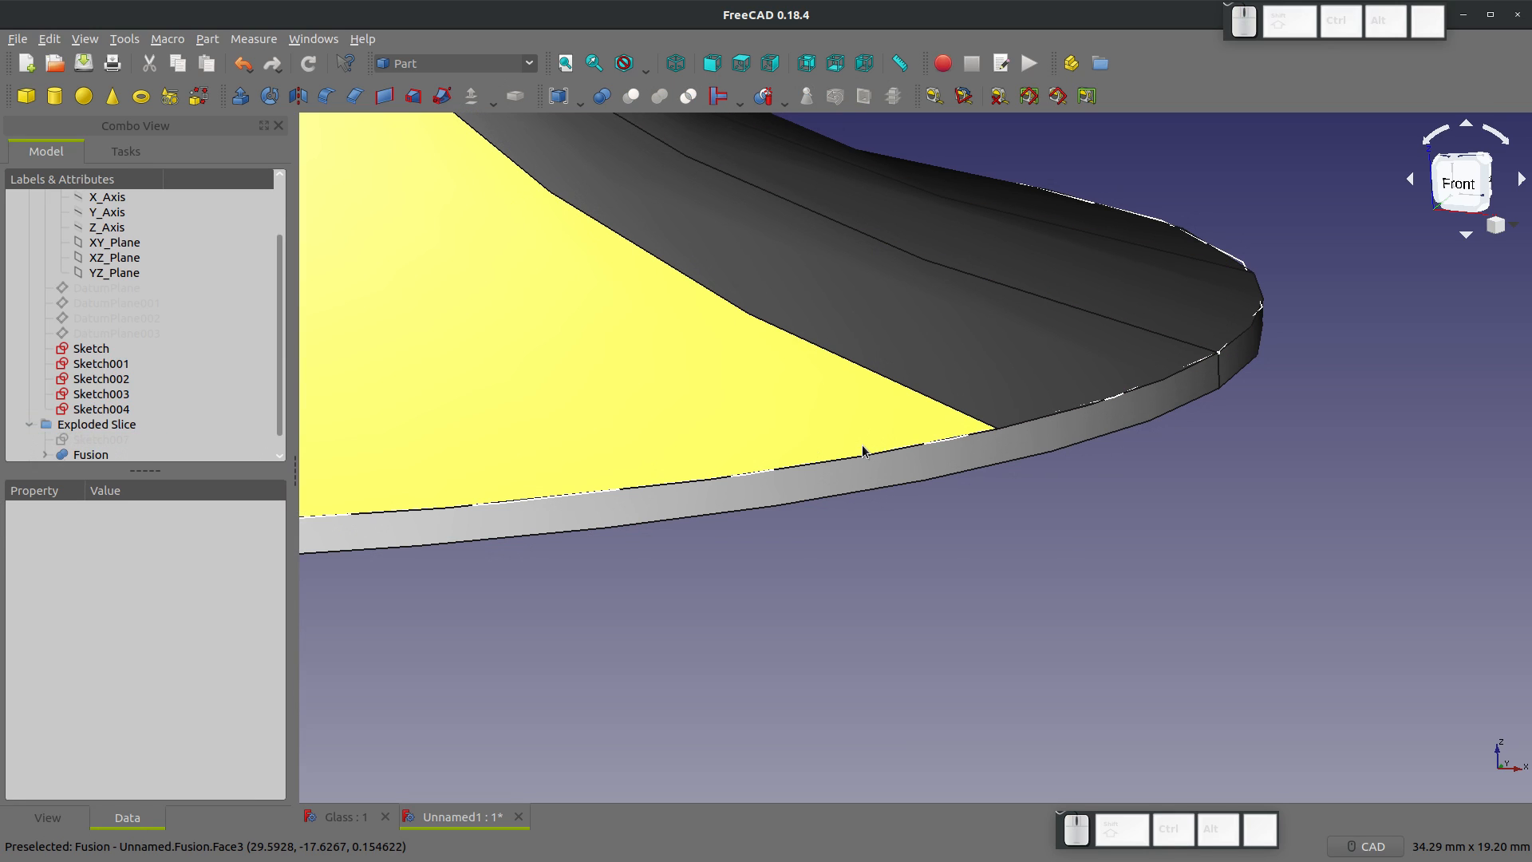
pyautogui.moveTo(1219, 364)
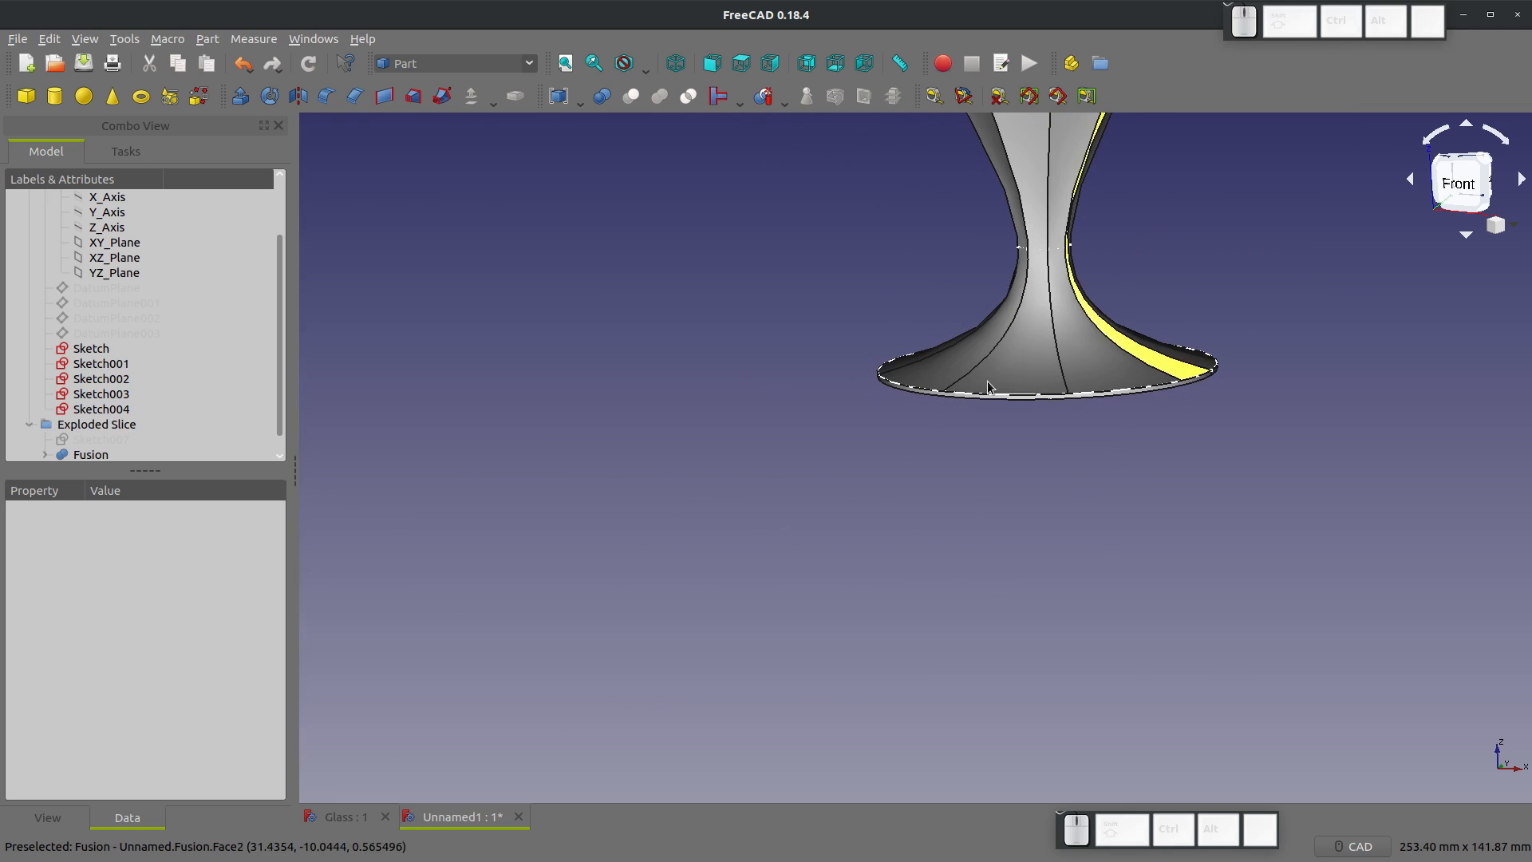
pyautogui.click(101, 362)
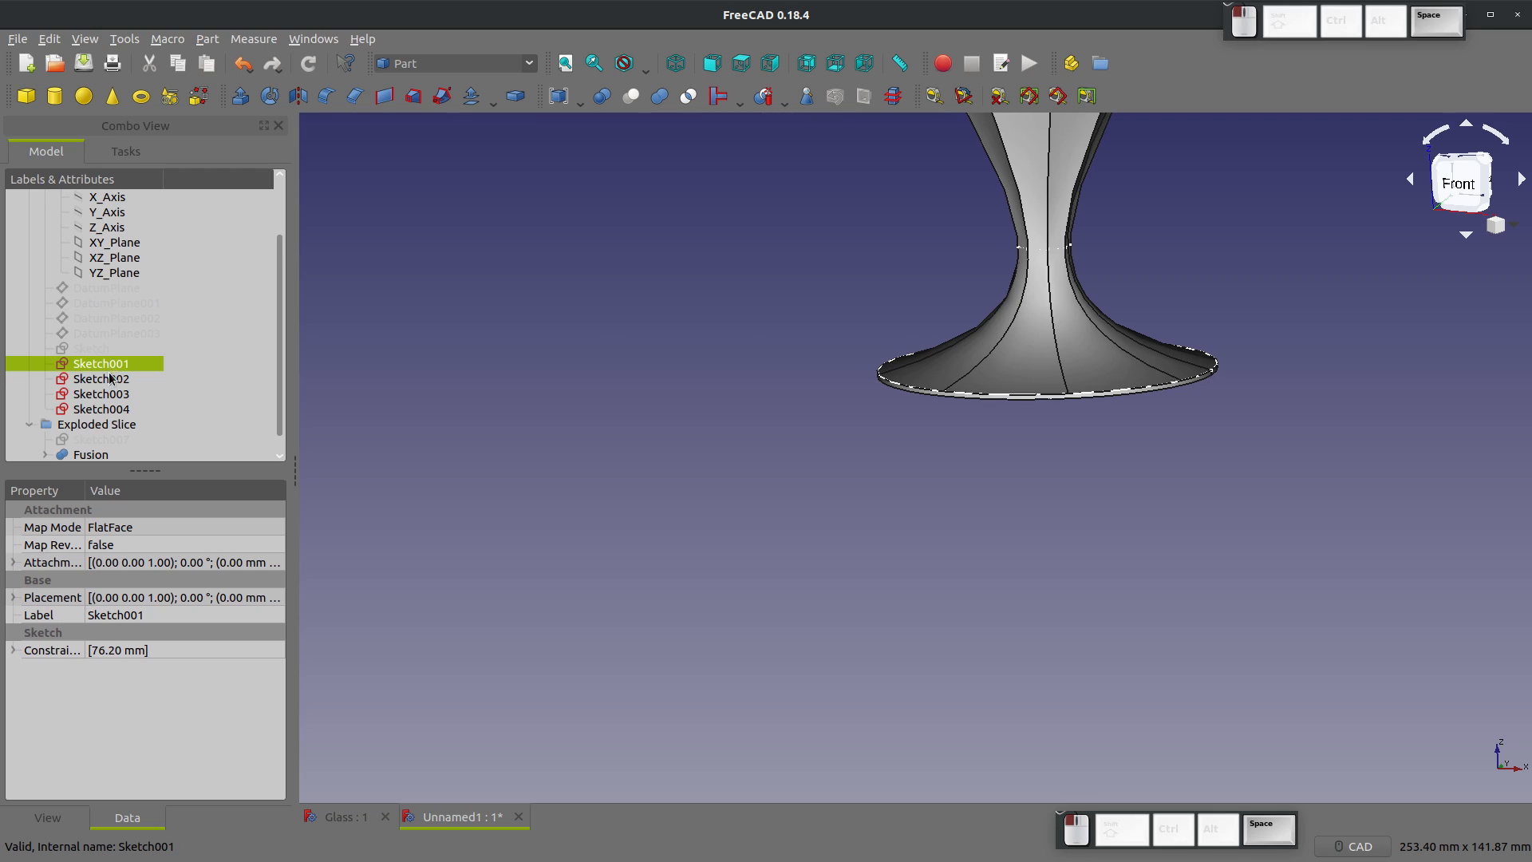
# Step: Fillet inner rim edges Edge31 and Edge32 with a 1.25 mm radius
pyautogui.click(100, 409)
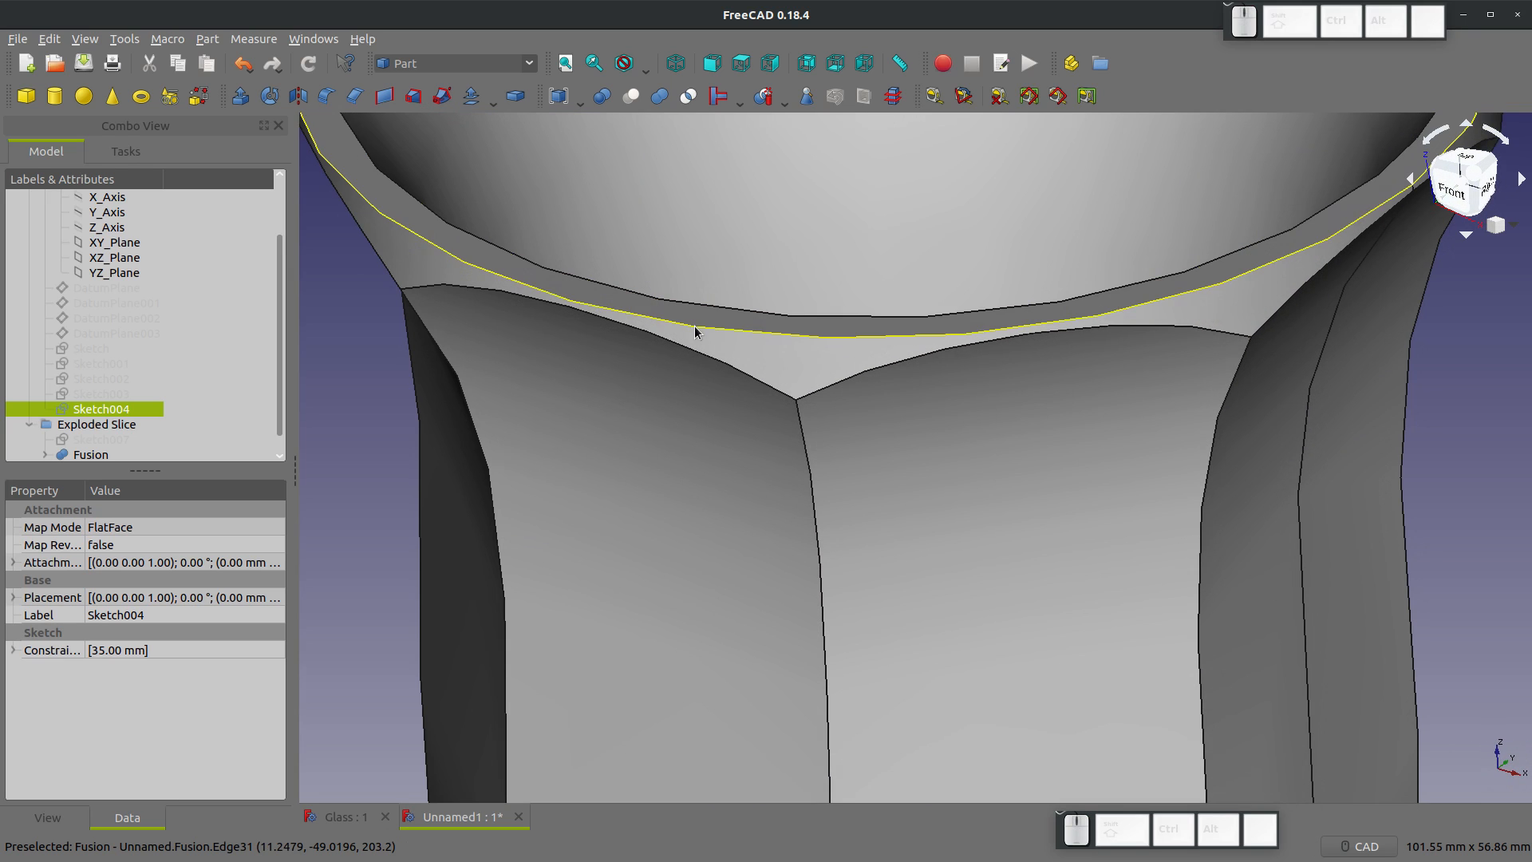
pyautogui.click(88, 453)
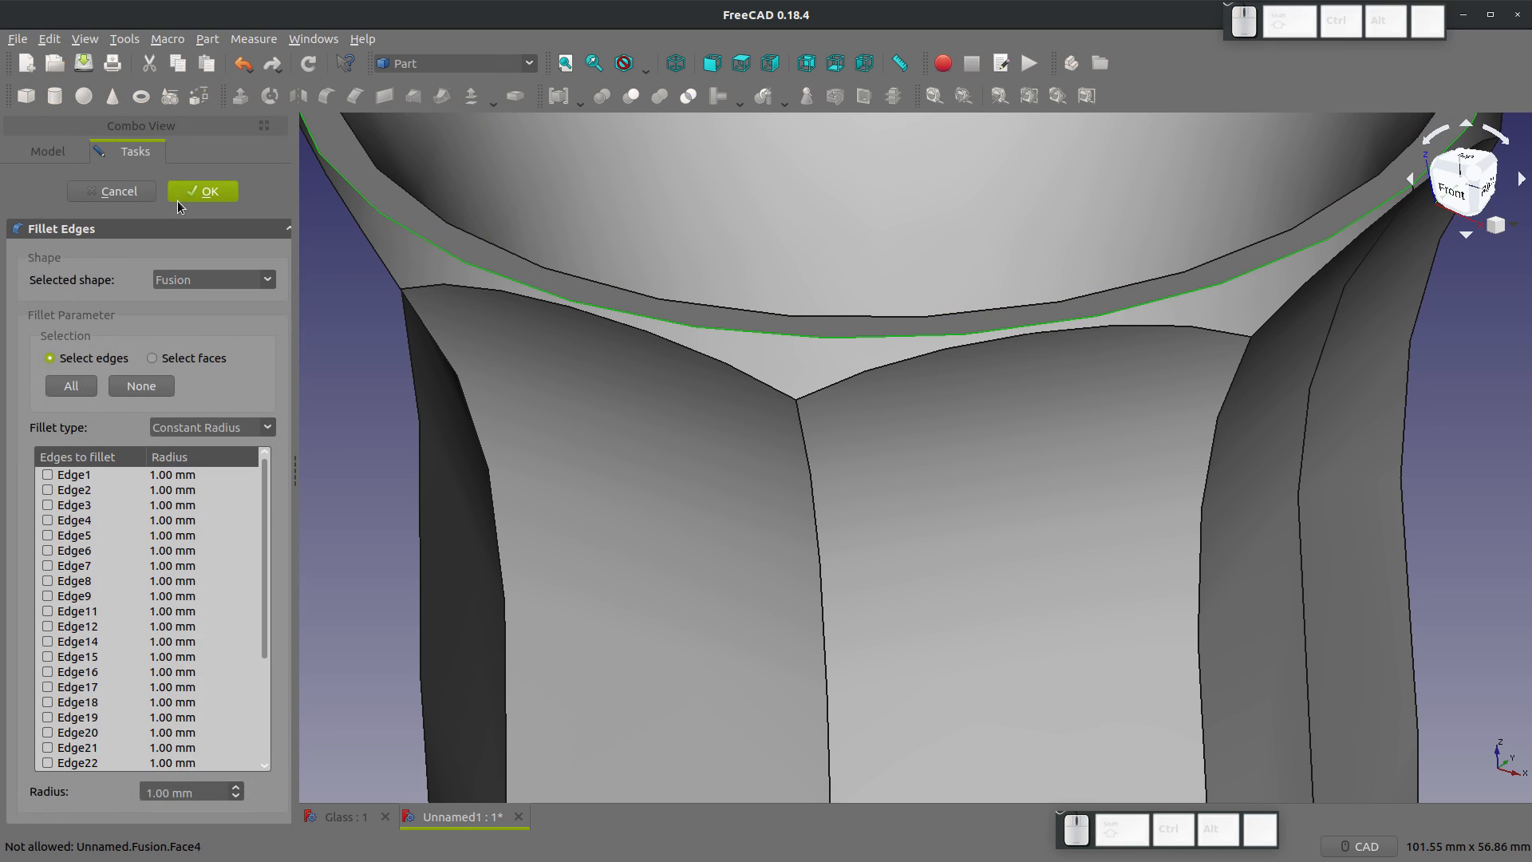
pyautogui.click(202, 191)
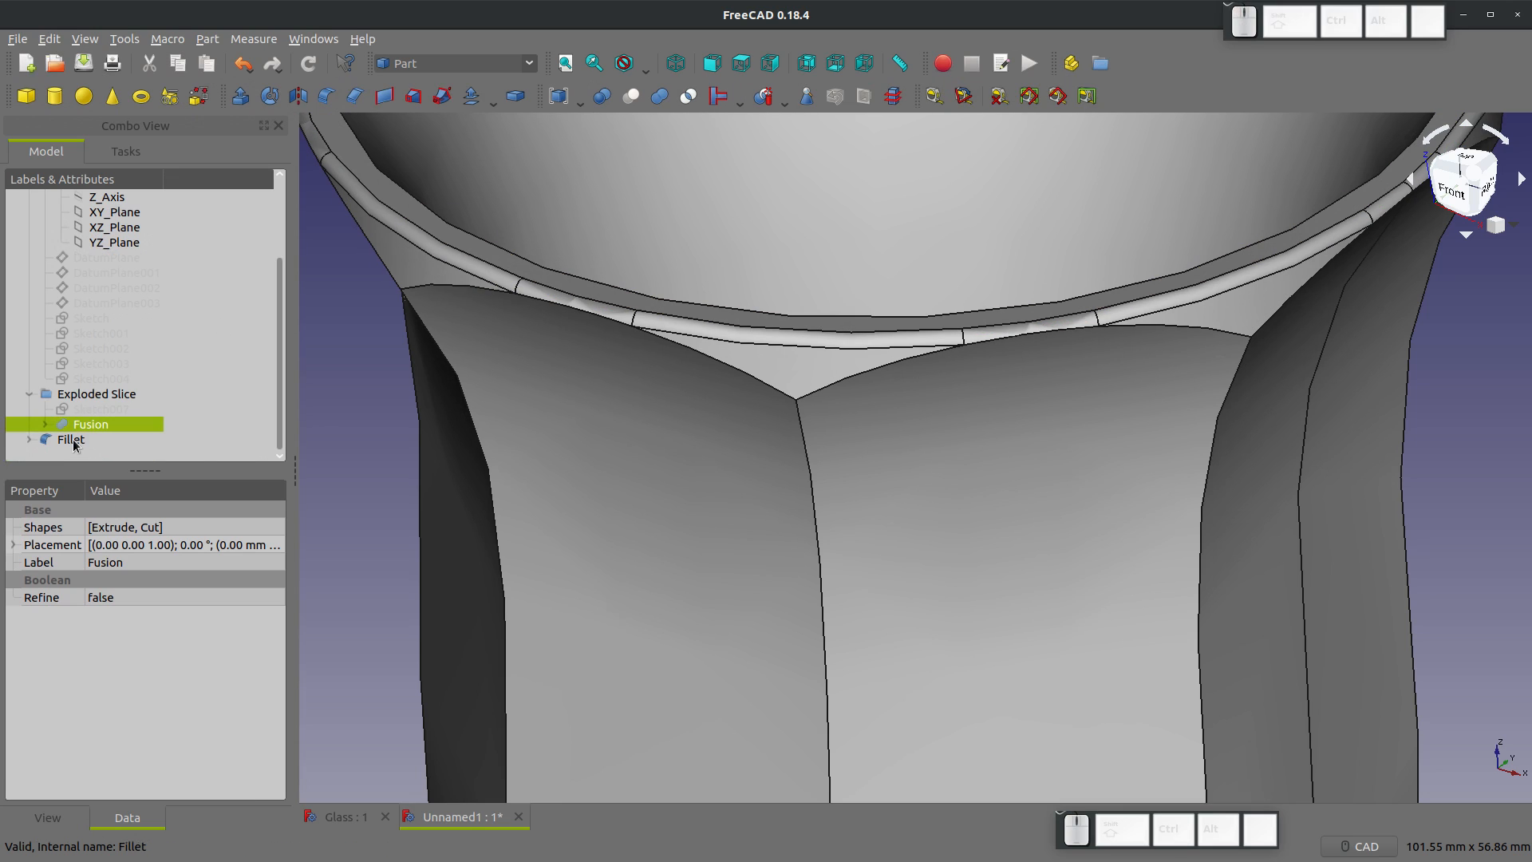
pyautogui.doubleClick(70, 439)
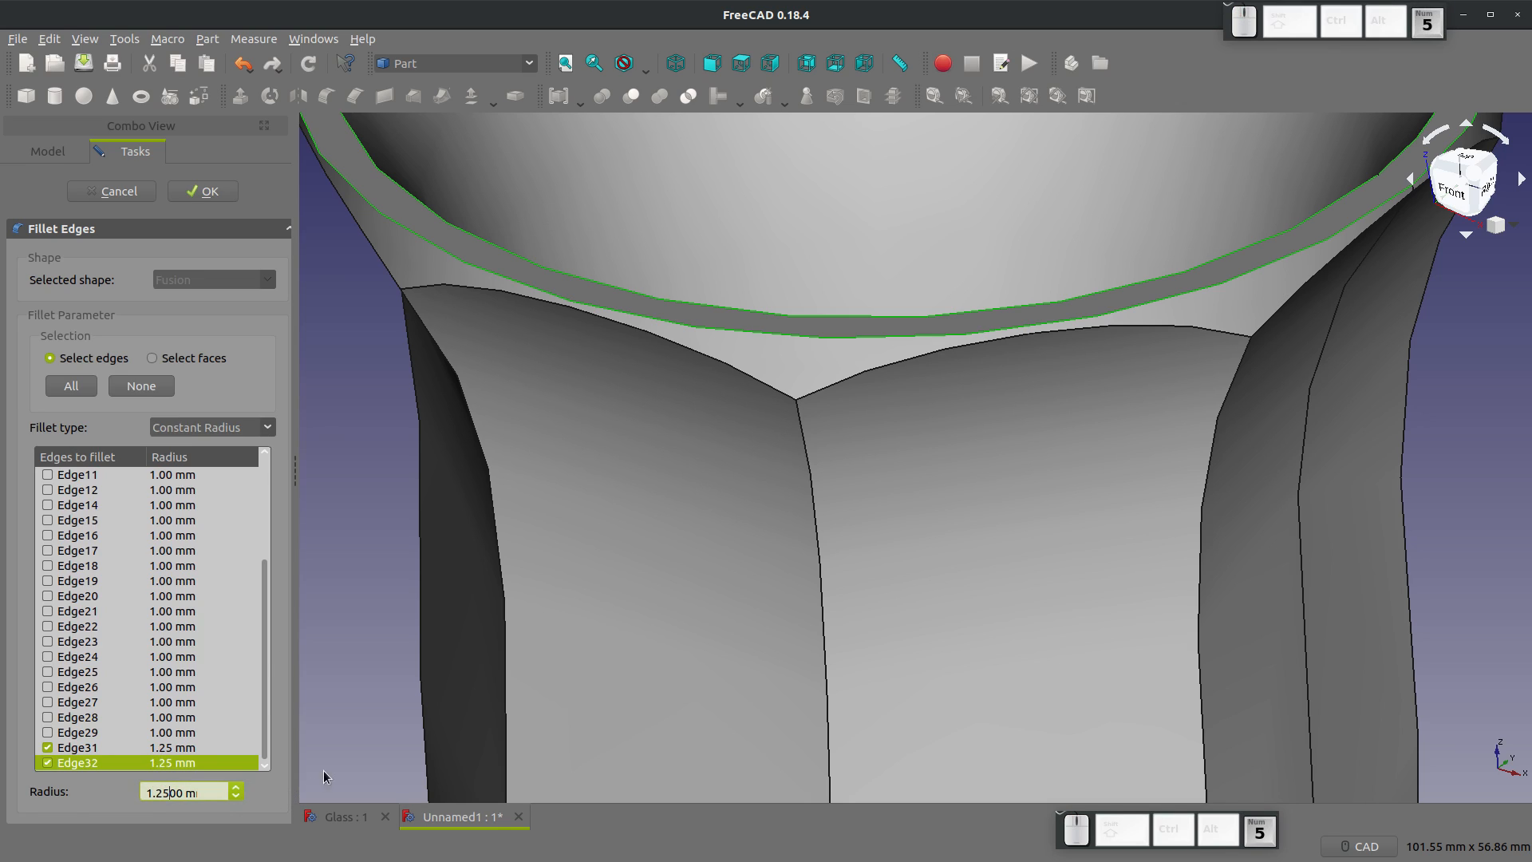
pyautogui.click(202, 191)
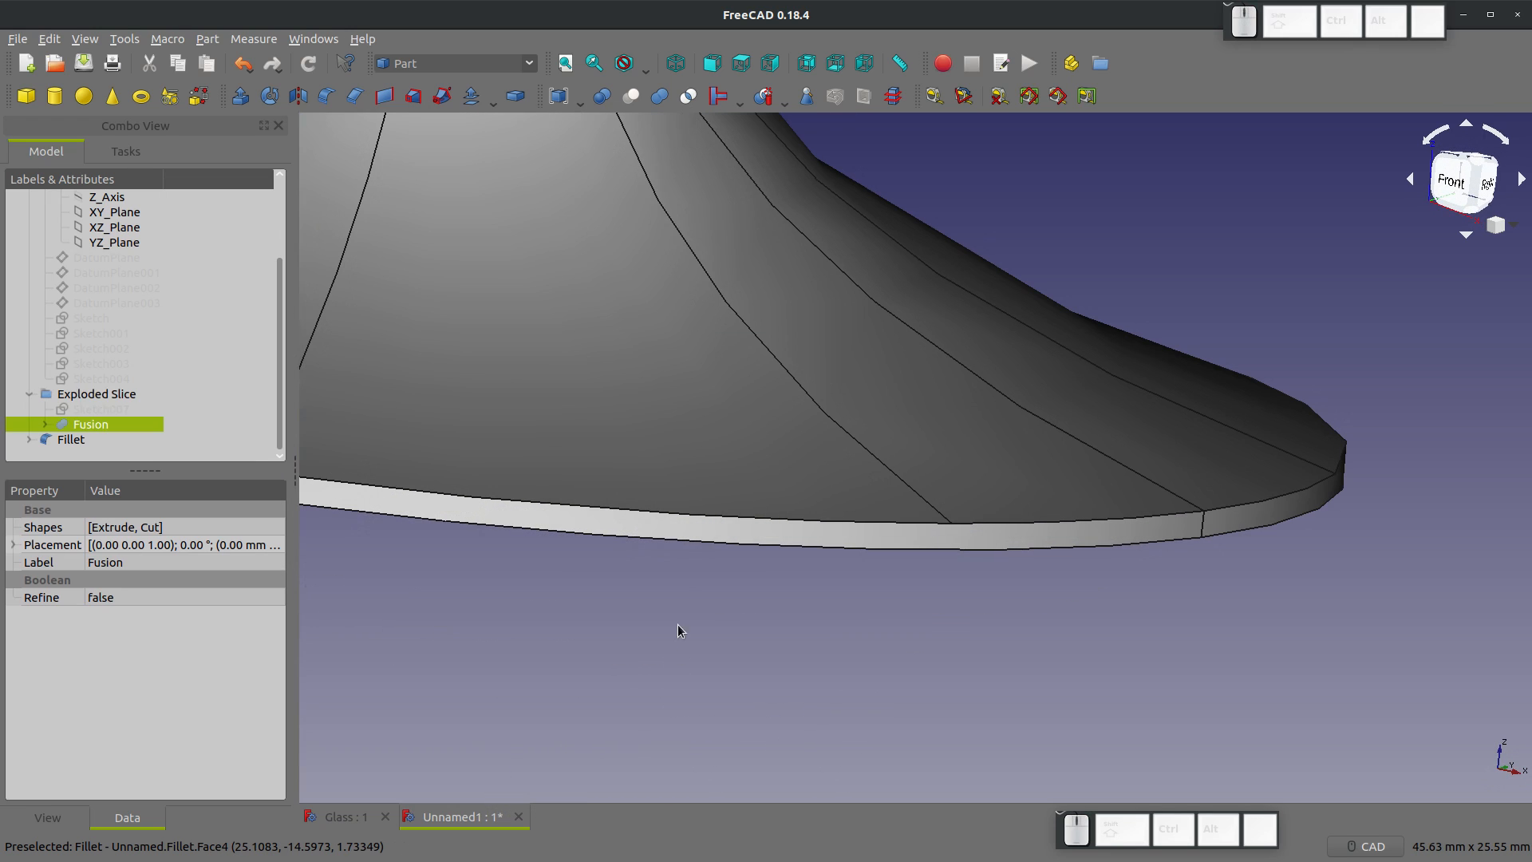
# Step: Fillet the foot's bottom edge Edge26 at 0.5 mm as Fillet001 and recheck it
pyautogui.click(70, 438)
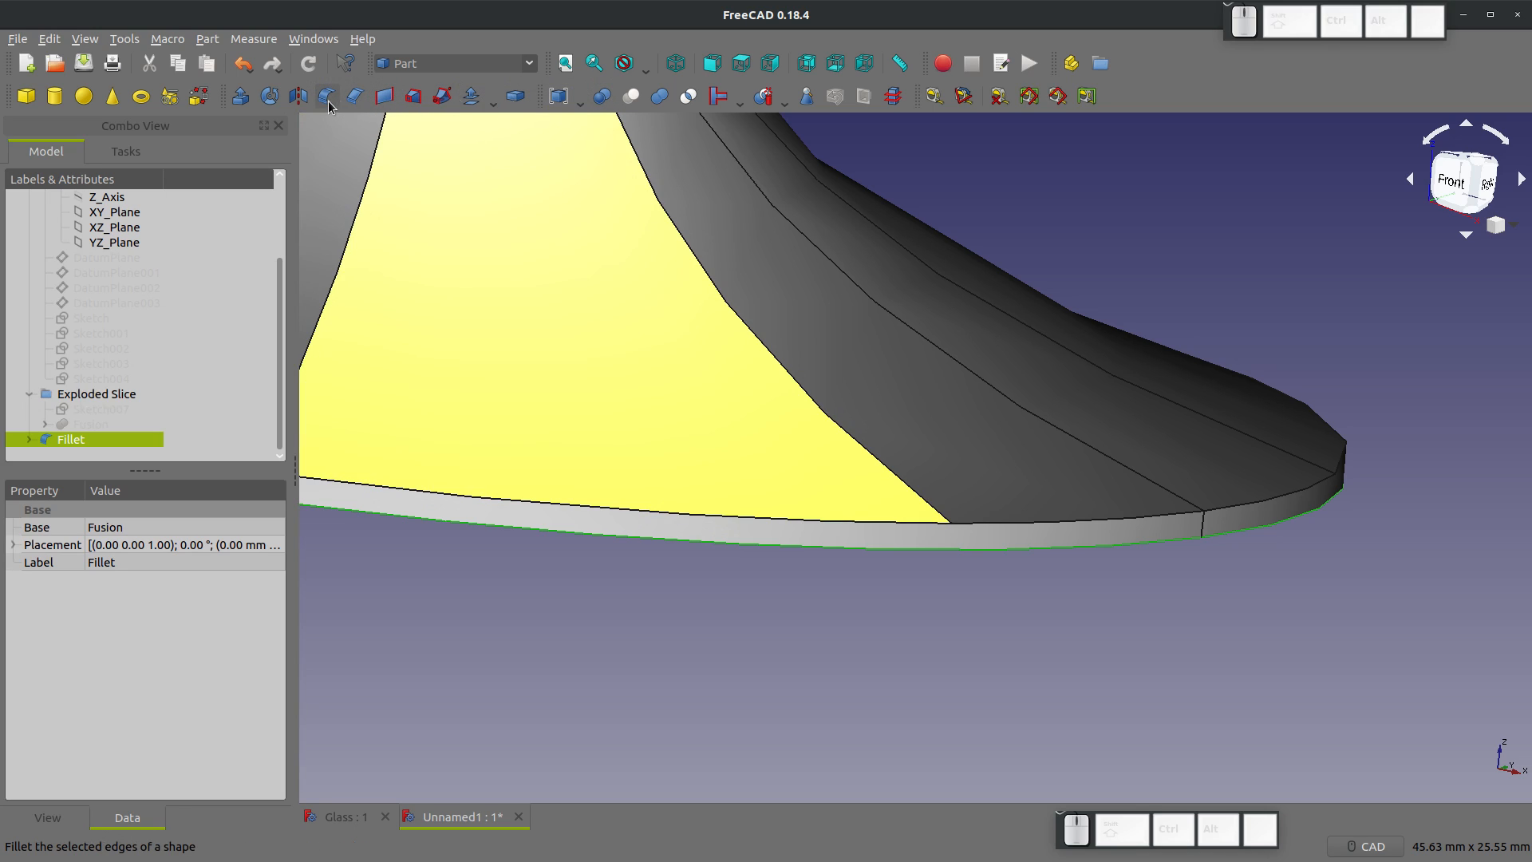
pyautogui.moveTo(688, 96)
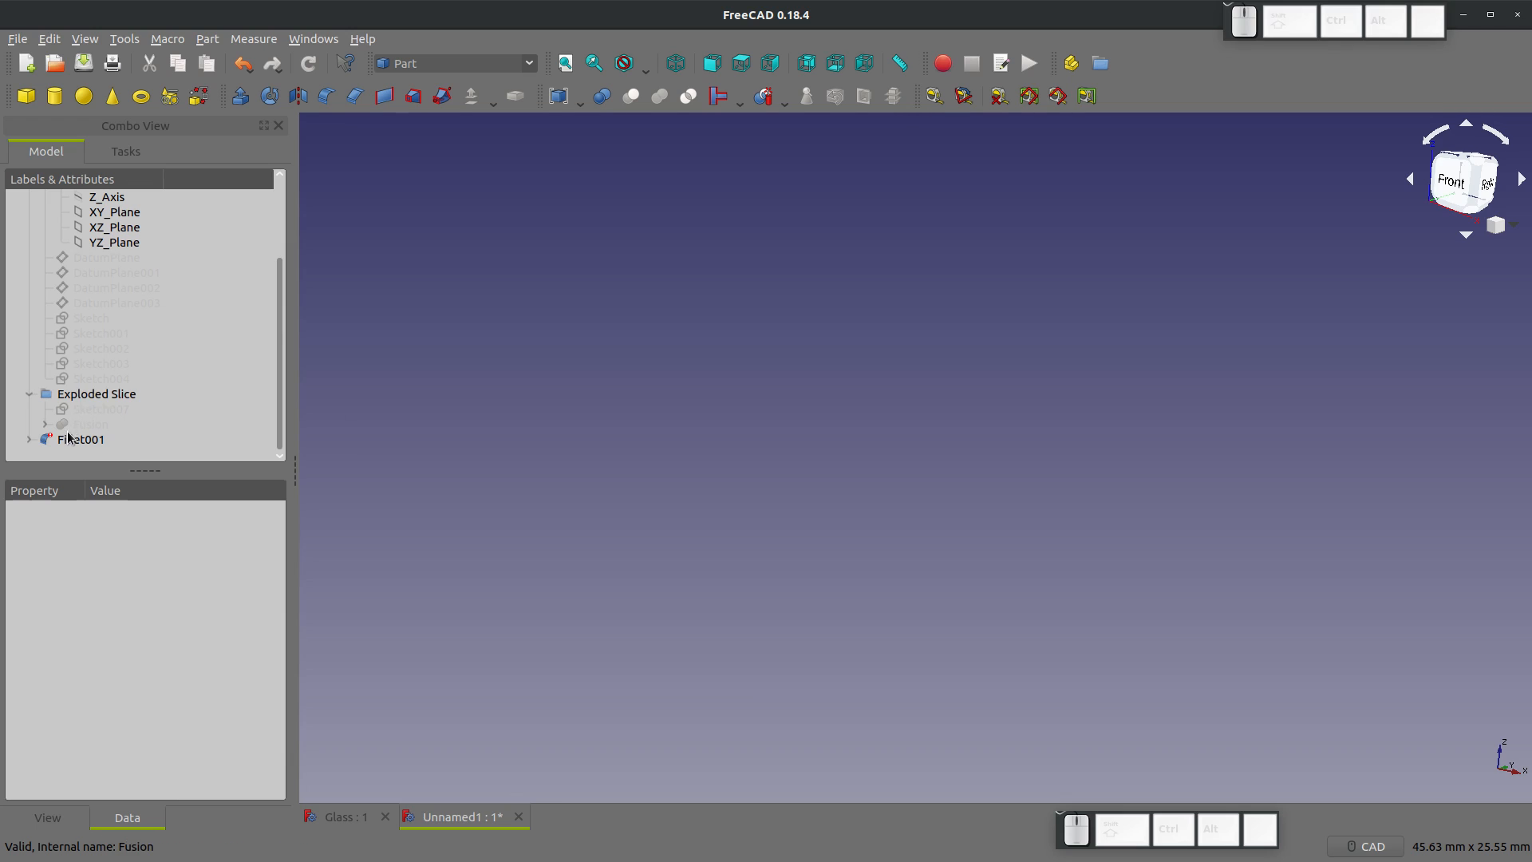
pyautogui.doubleClick(80, 438)
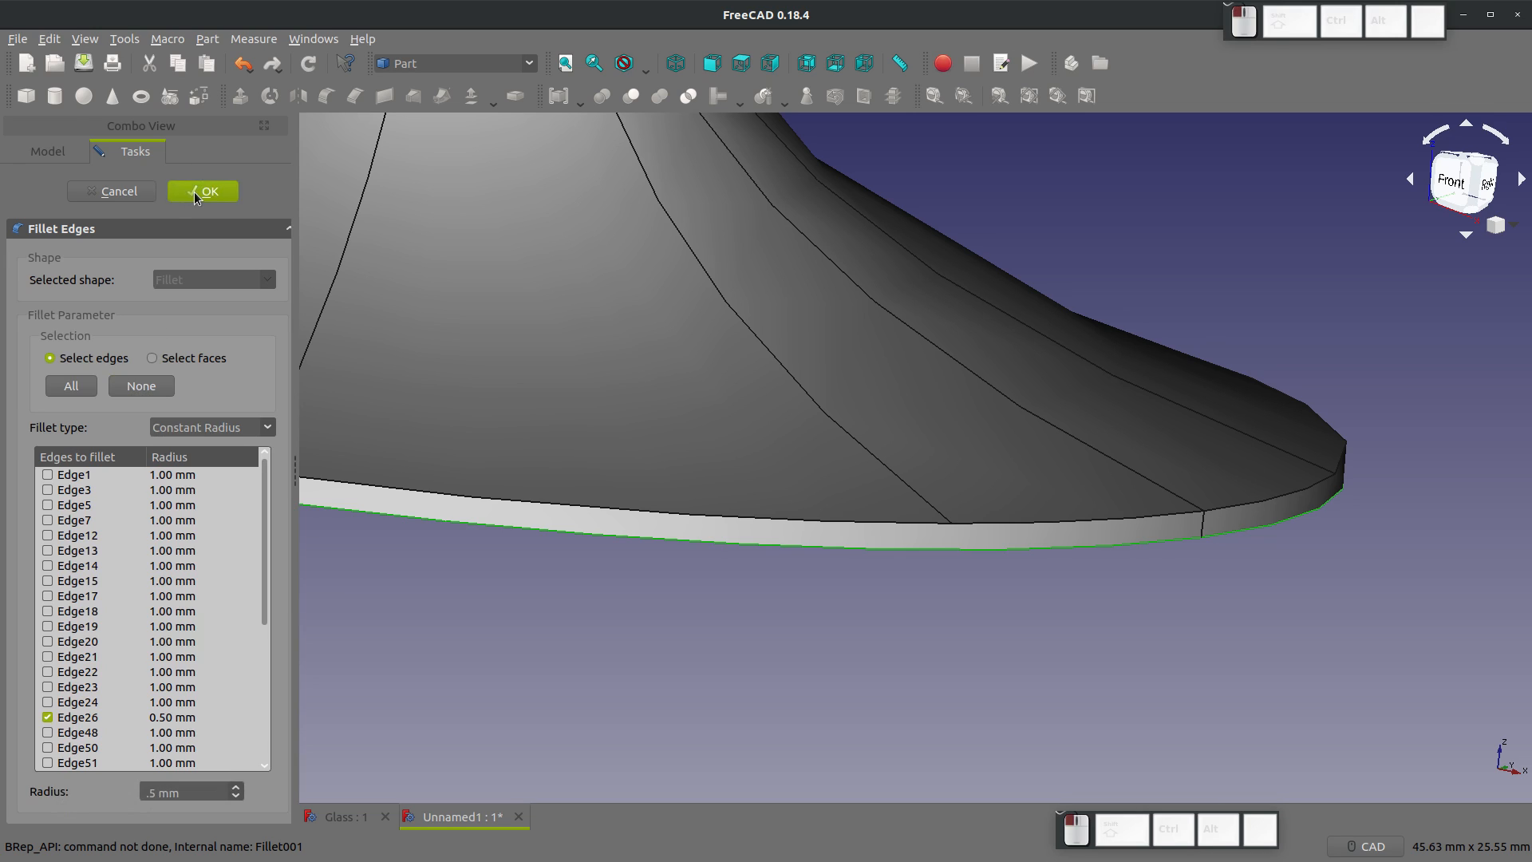
pyautogui.click(202, 191)
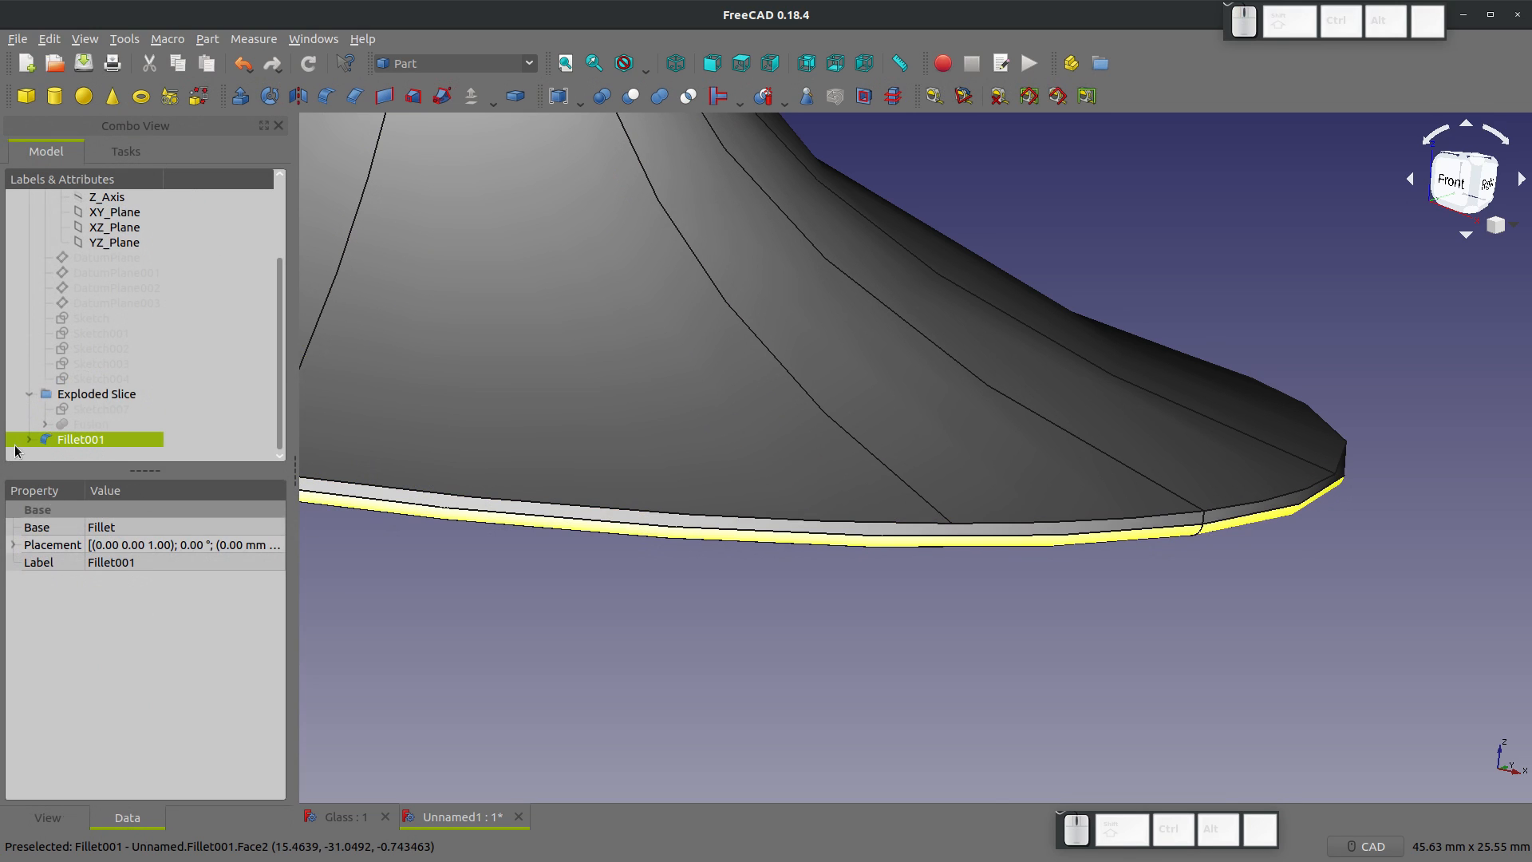
pyautogui.doubleClick(81, 439)
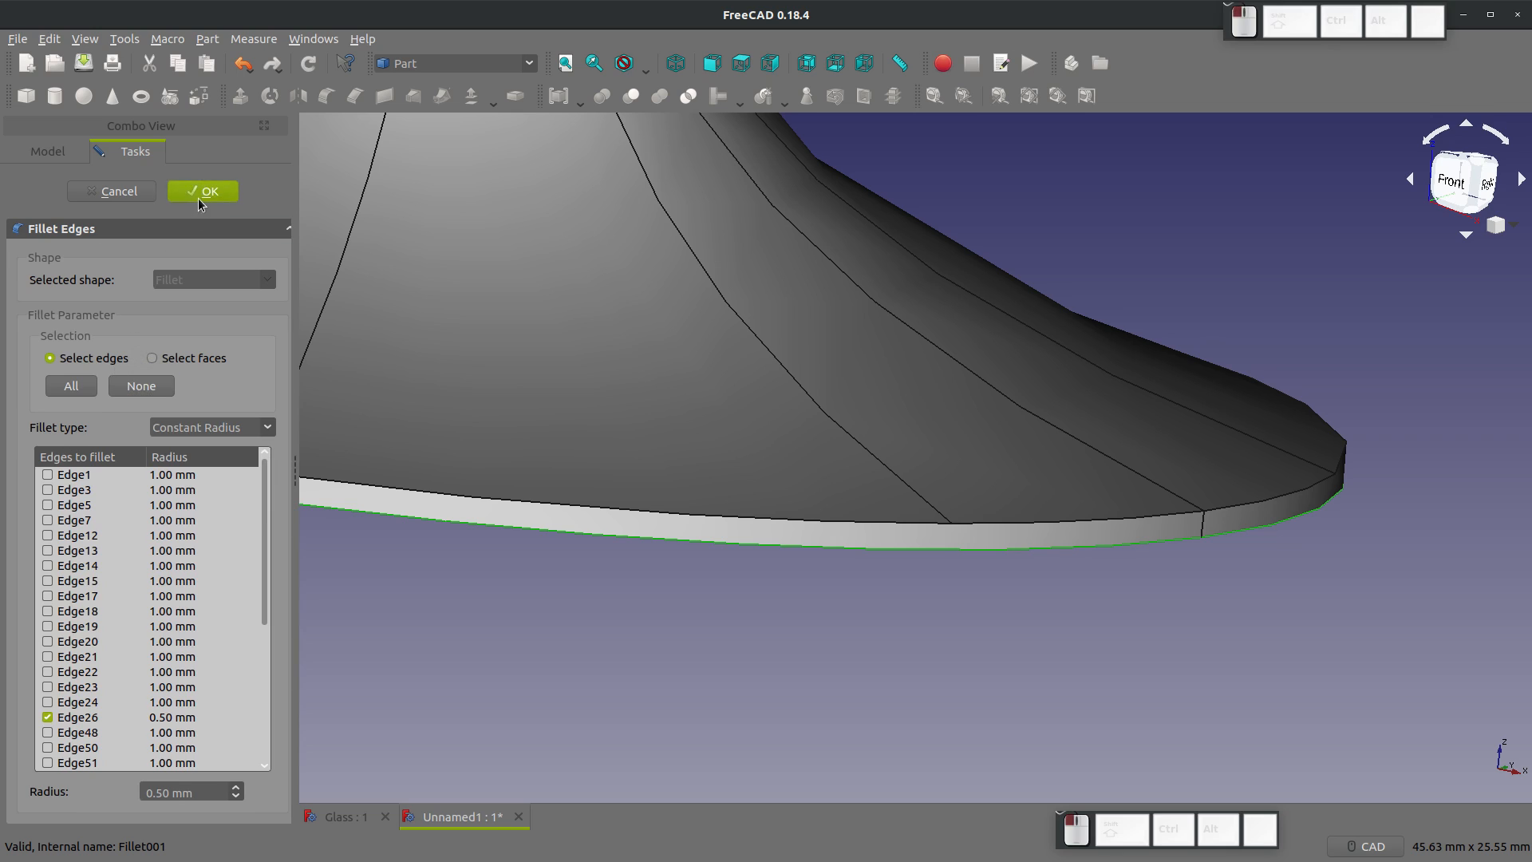
pyautogui.click(202, 190)
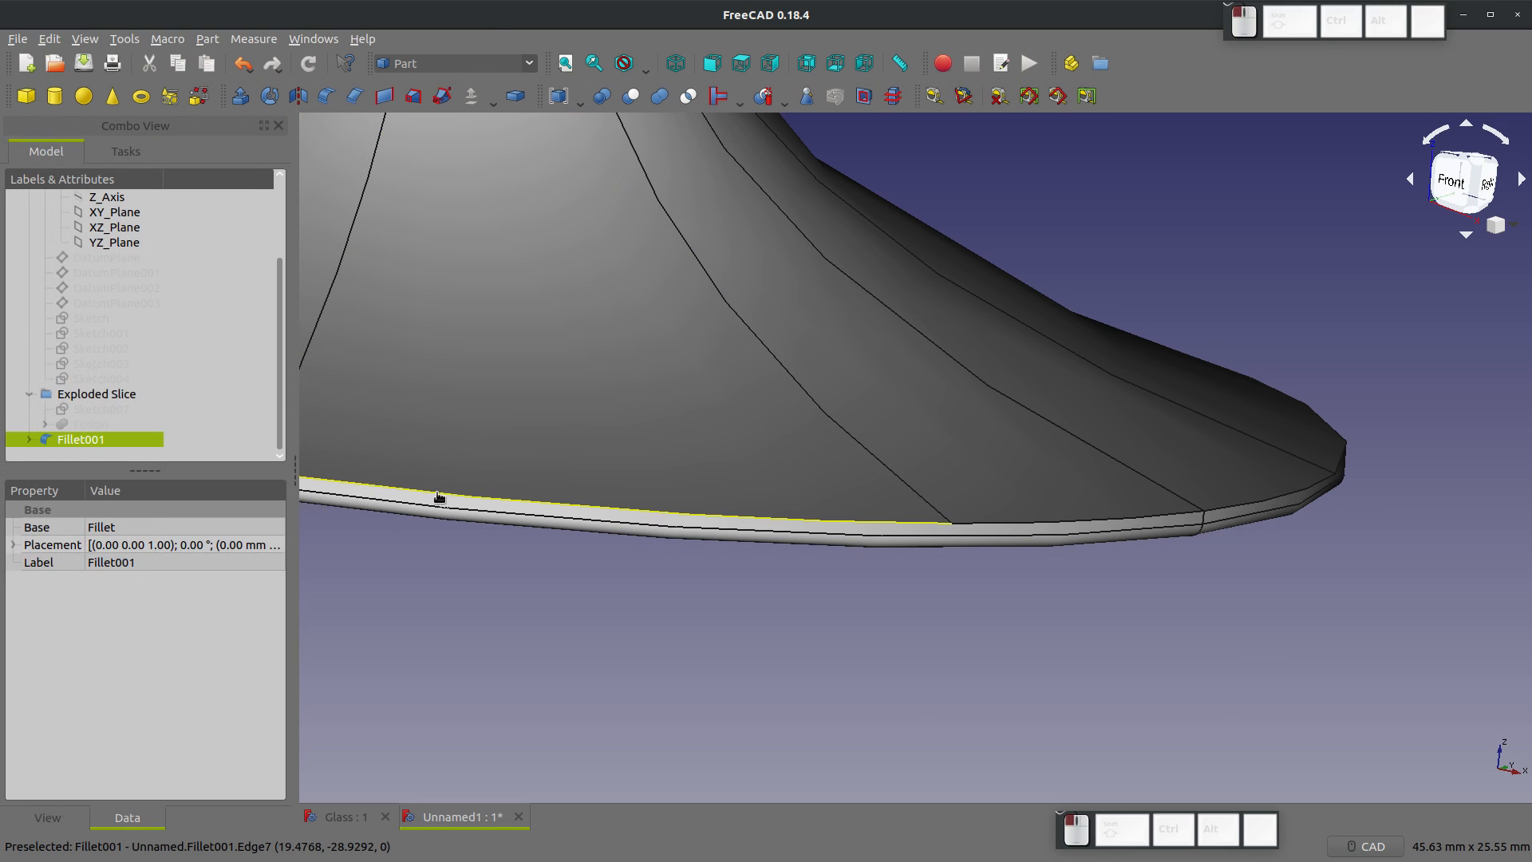
pyautogui.moveTo(983, 513)
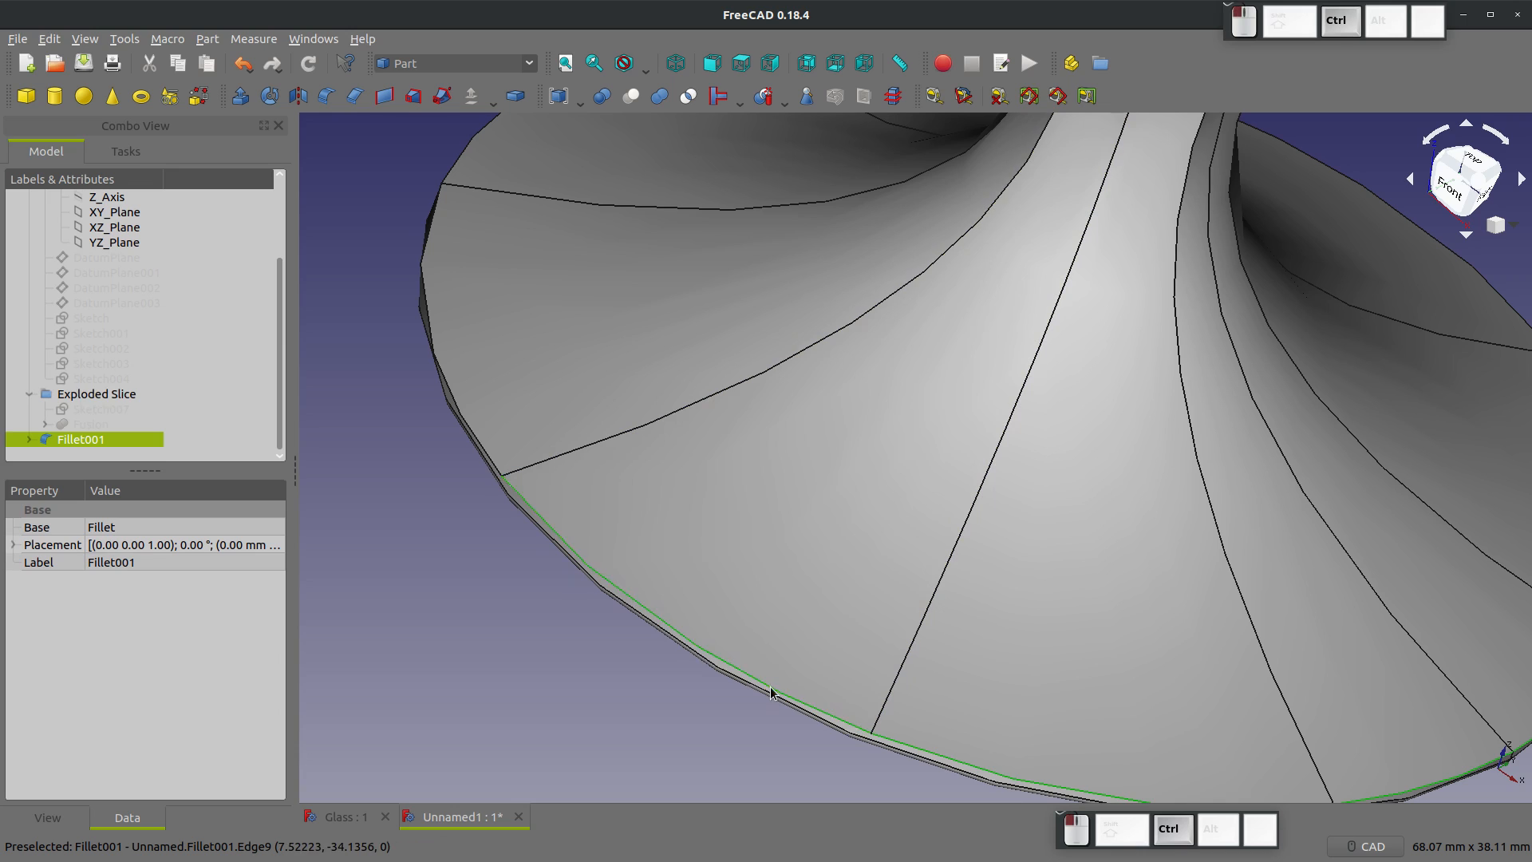
pyautogui.moveTo(442, 147)
pyautogui.write('.25')
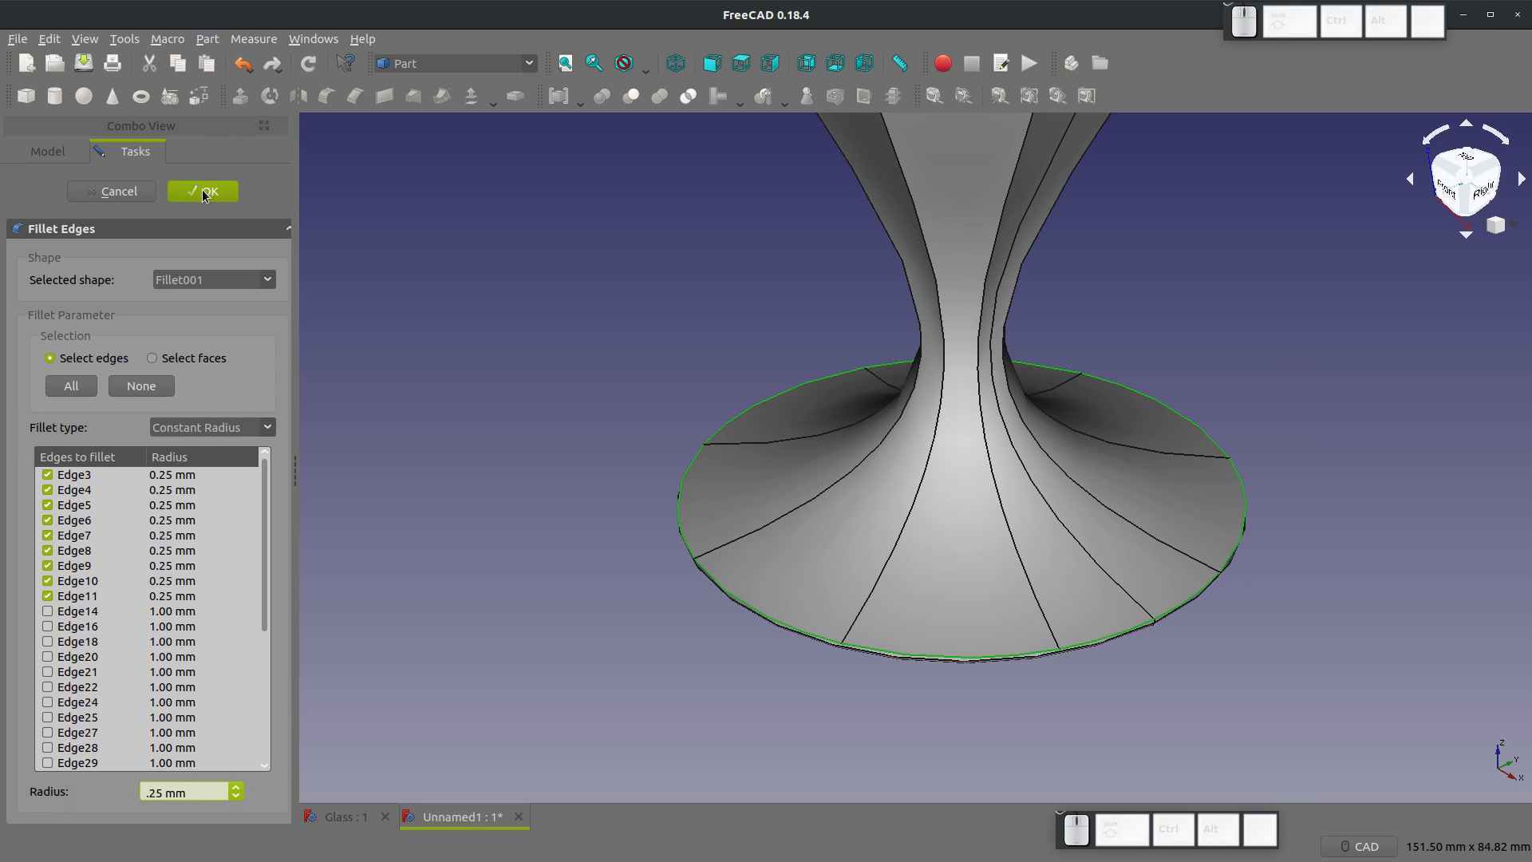
# Step: Confirm the 0.25 mm fillet on foot edges Edge3–Edge11, creating Fillet002
pyautogui.click(202, 191)
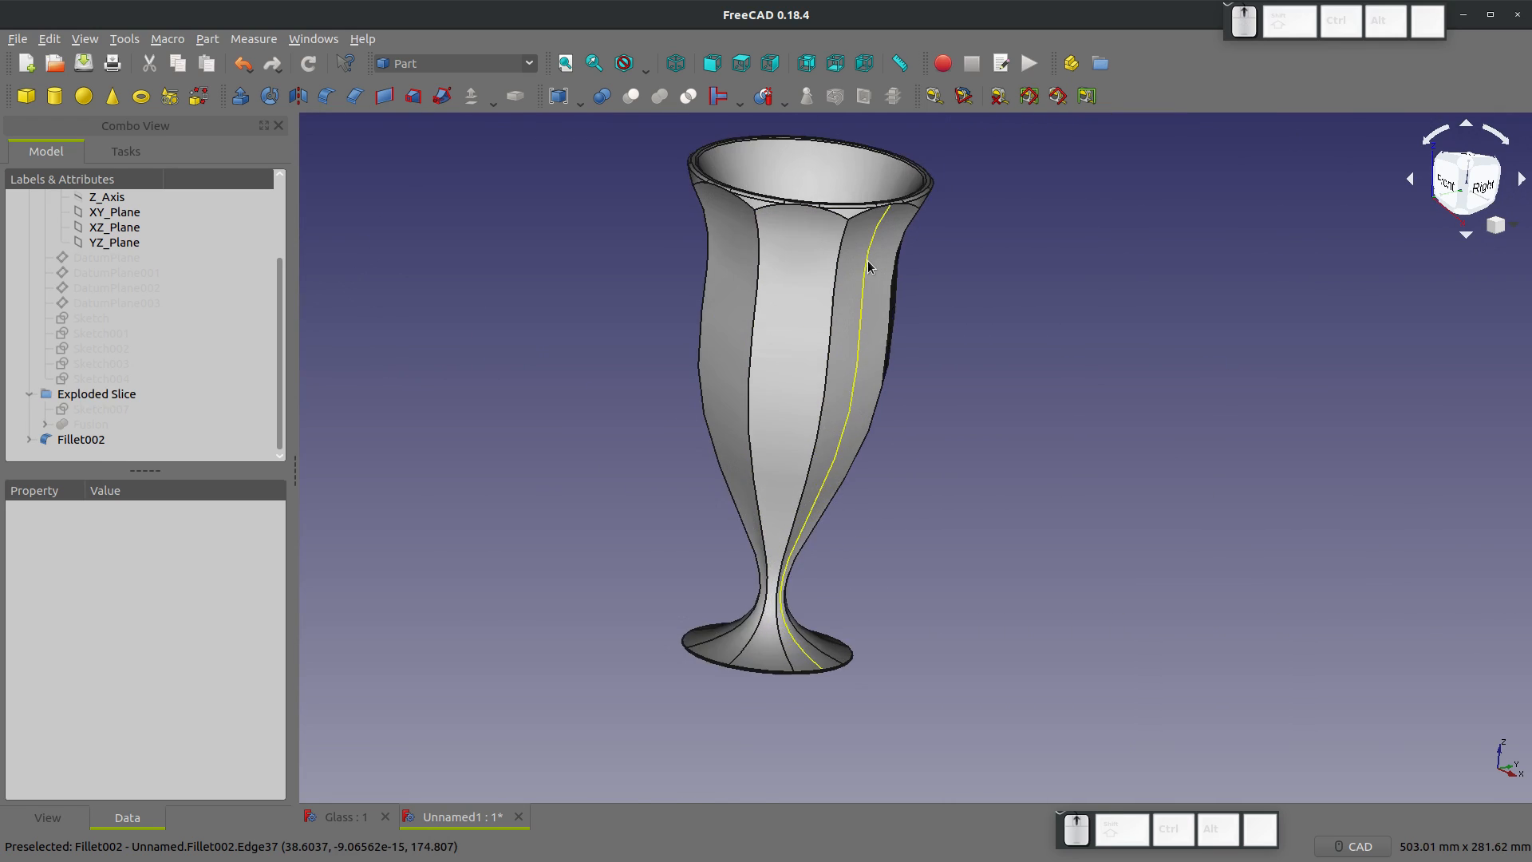
# Step: Select Fillet002 and save the document as 'Glass Video Twisted'
pyautogui.click(80, 439)
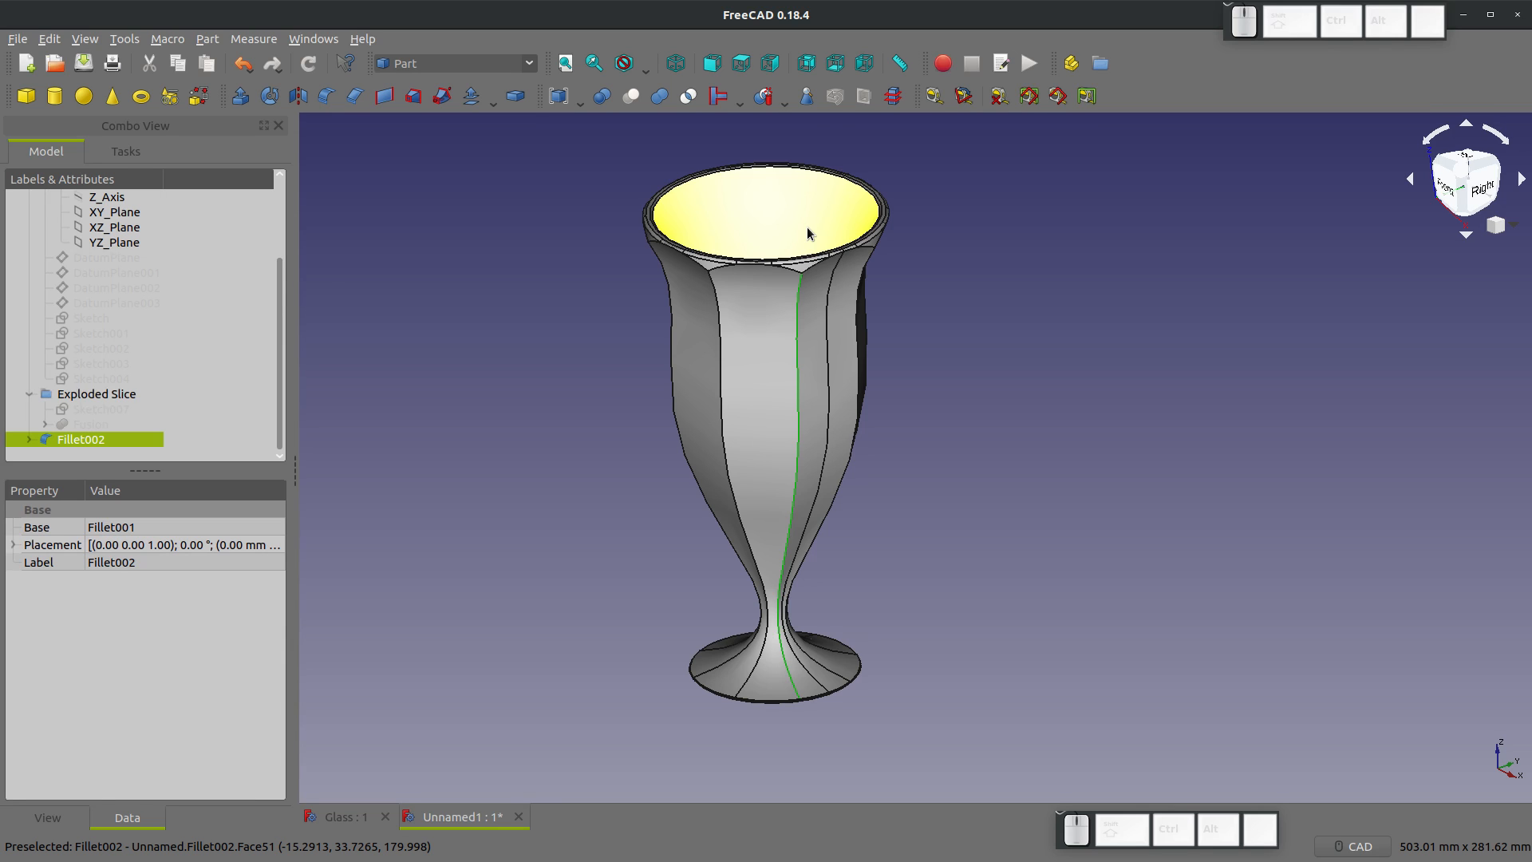
pyautogui.click(469, 815)
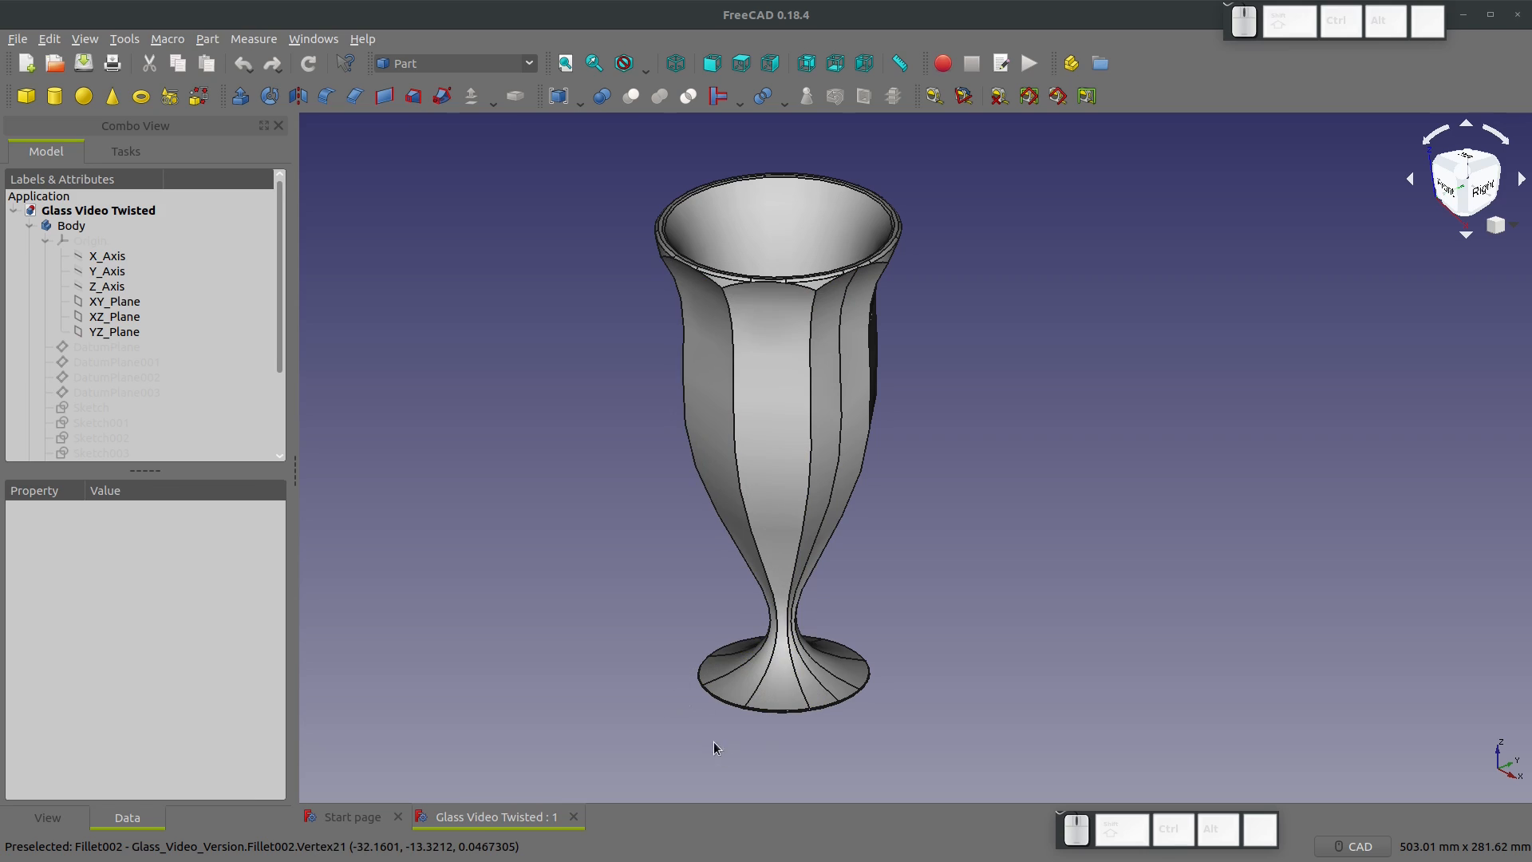
pyautogui.moveTo(715, 717)
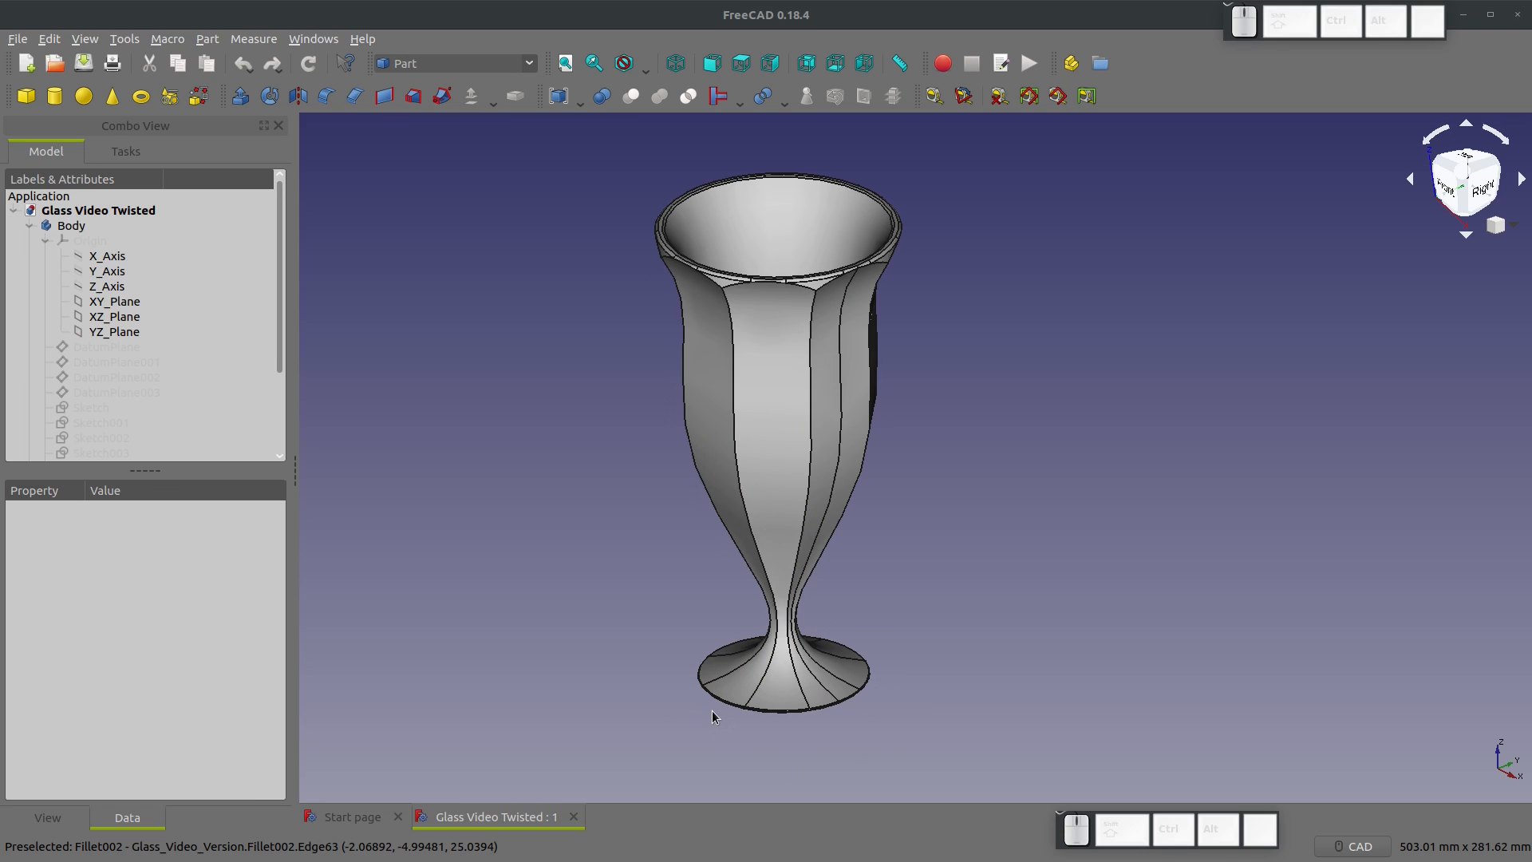
pyautogui.scroll(-3)
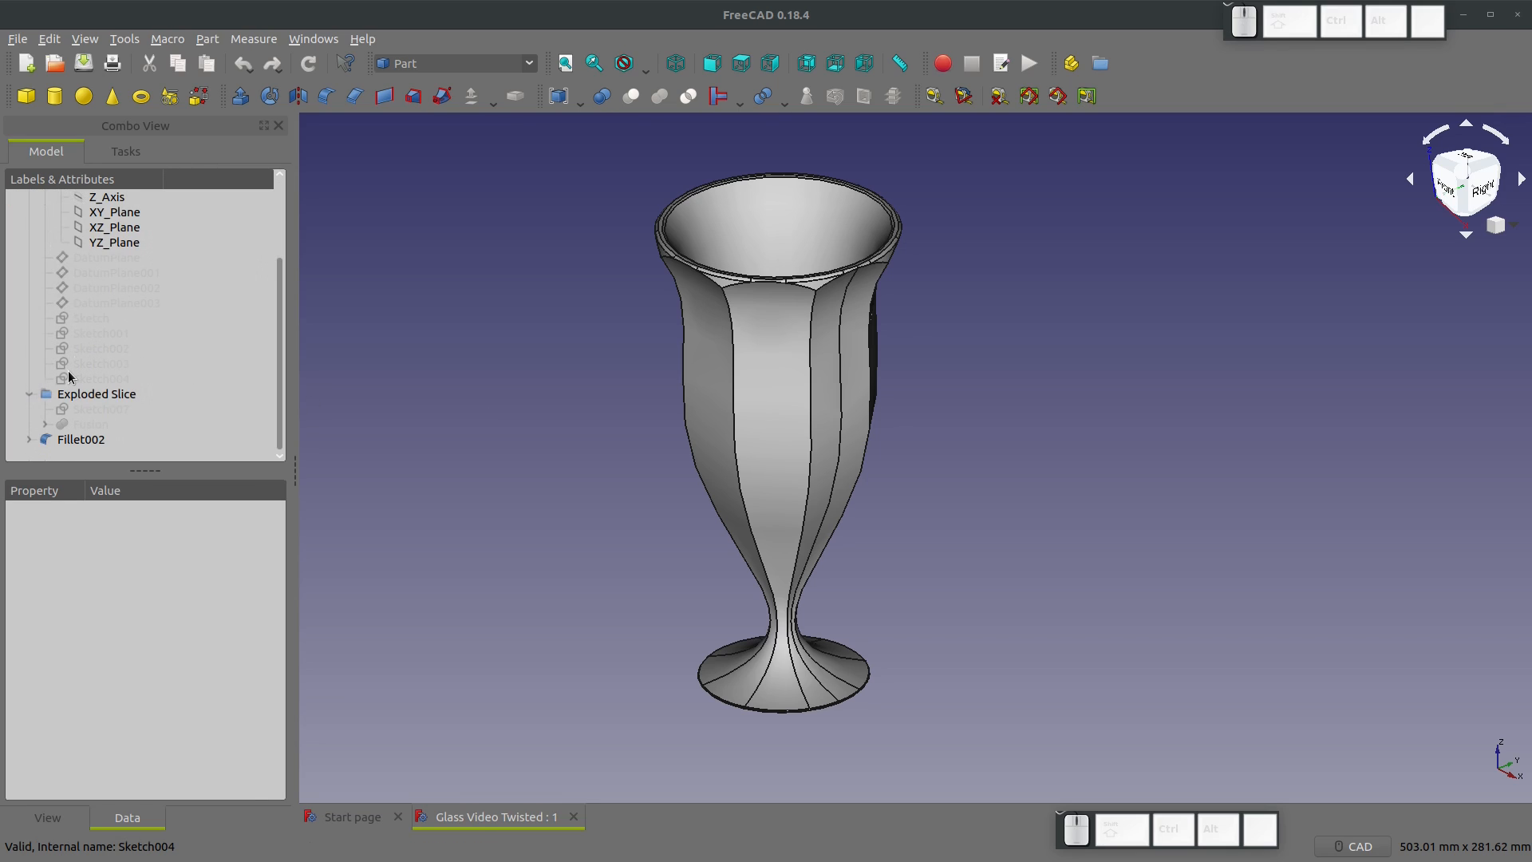
pyautogui.moveTo(73, 458)
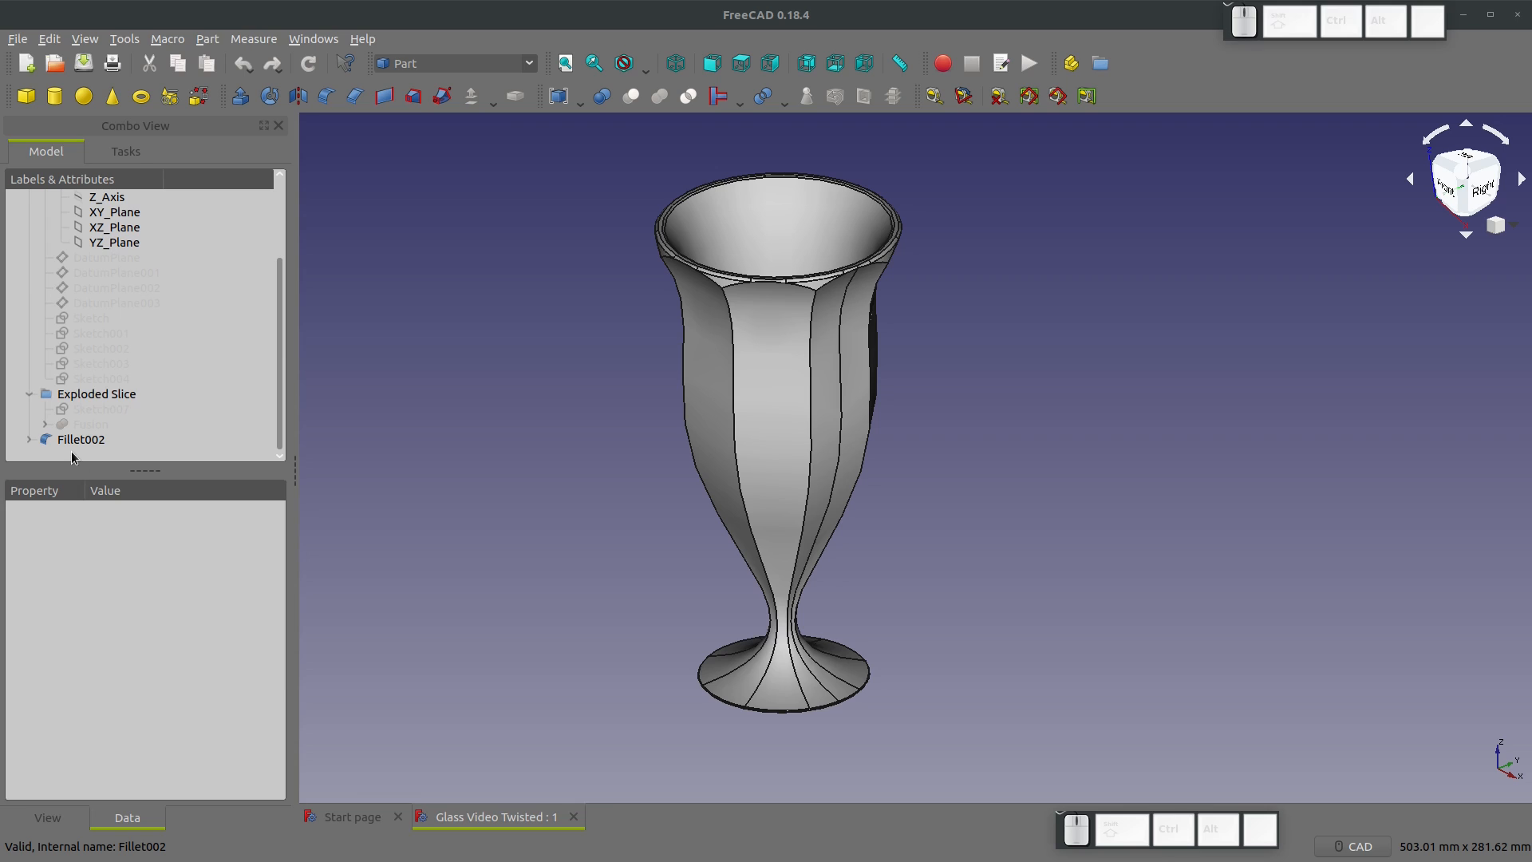
# Step: Delete the Exploded Slice group with its contents, then Revolve001 and Revolve
pyautogui.press('Delete')
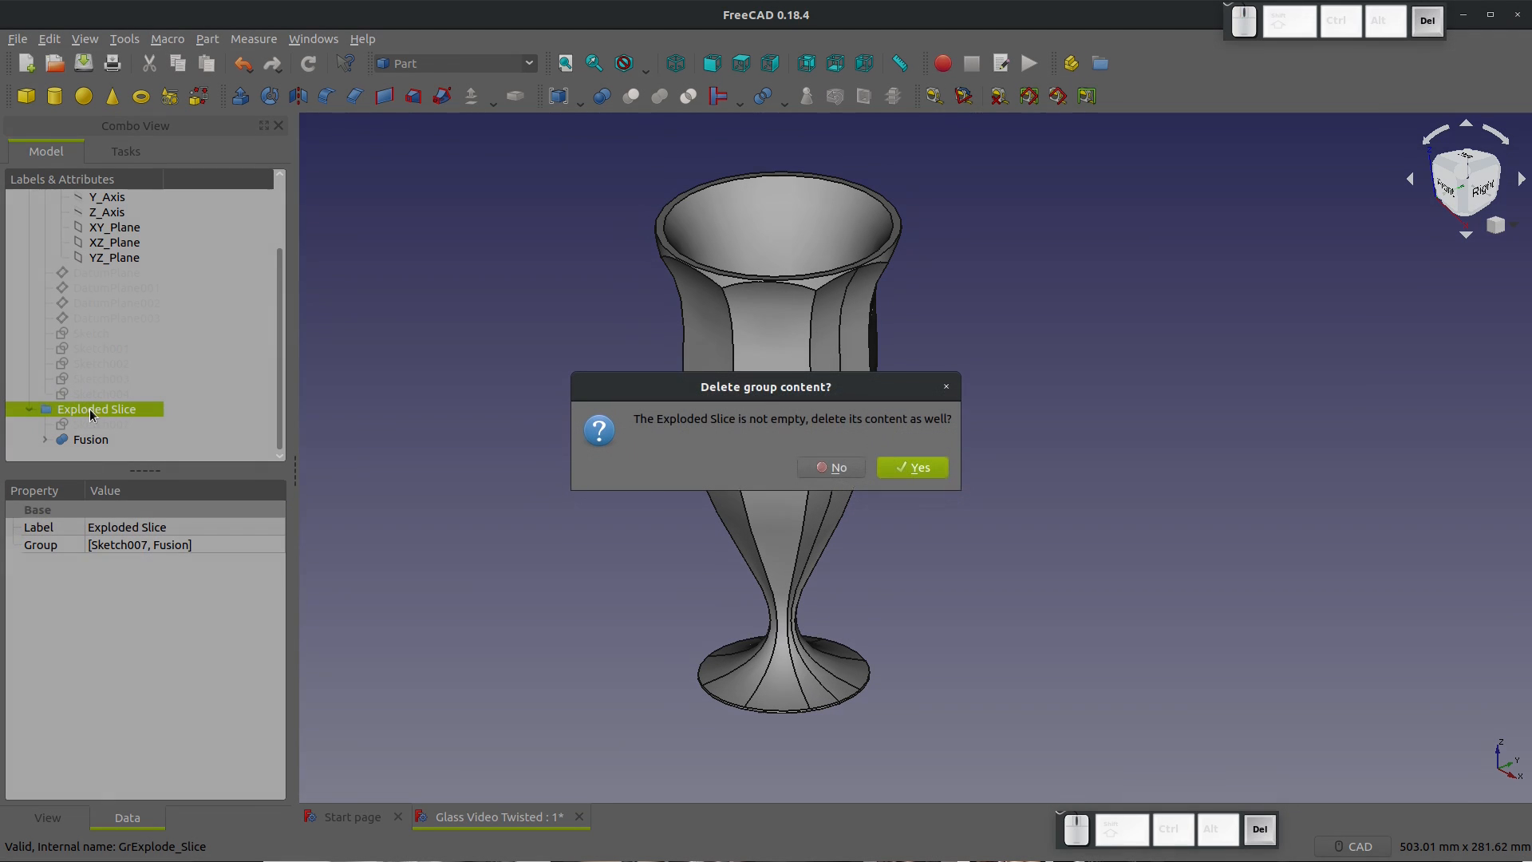
pyautogui.click(910, 466)
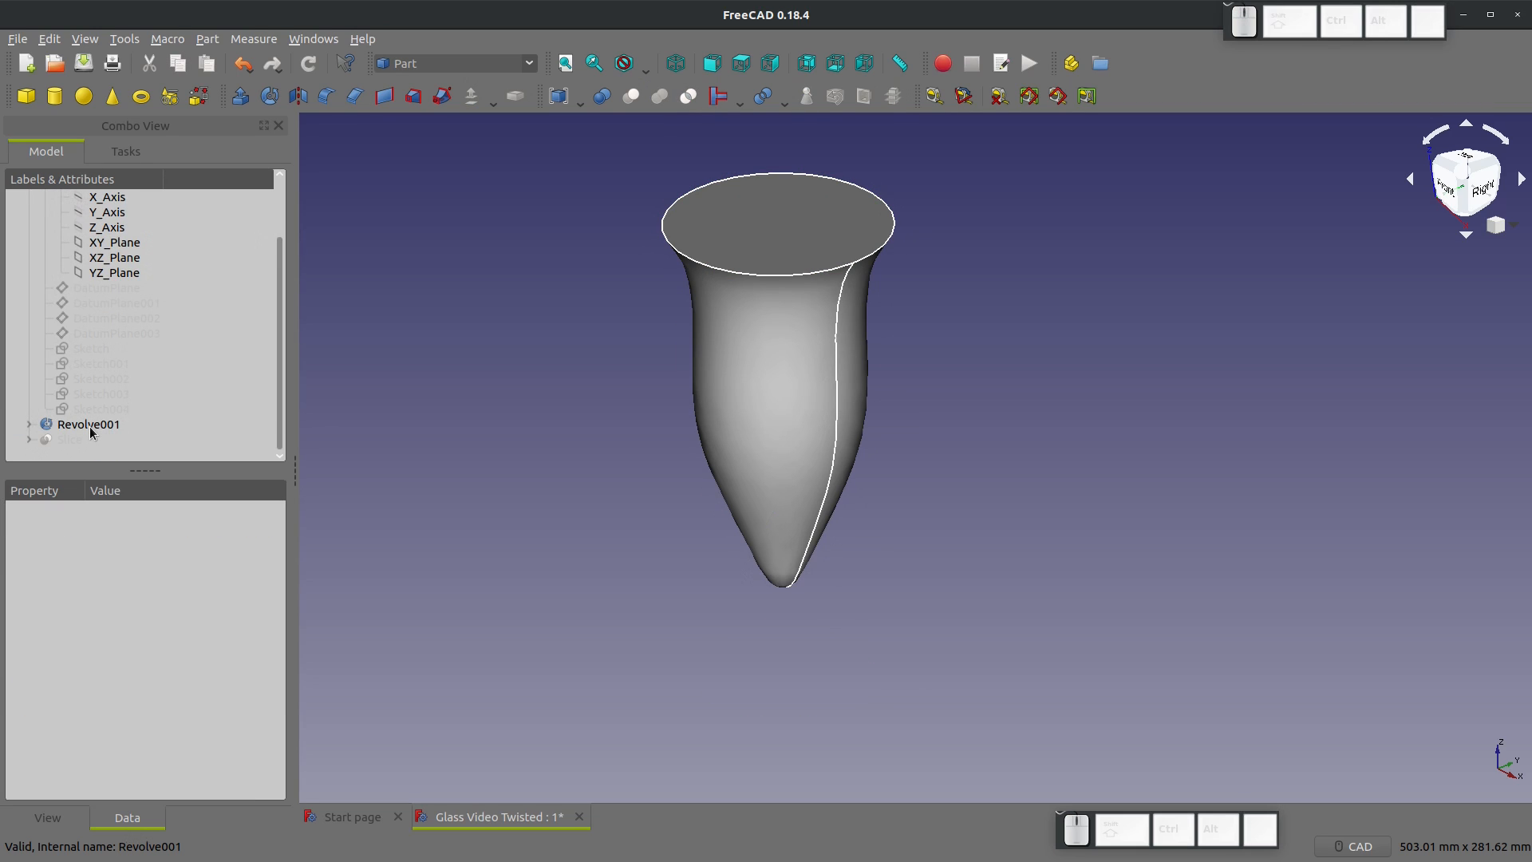
pyautogui.click(69, 439)
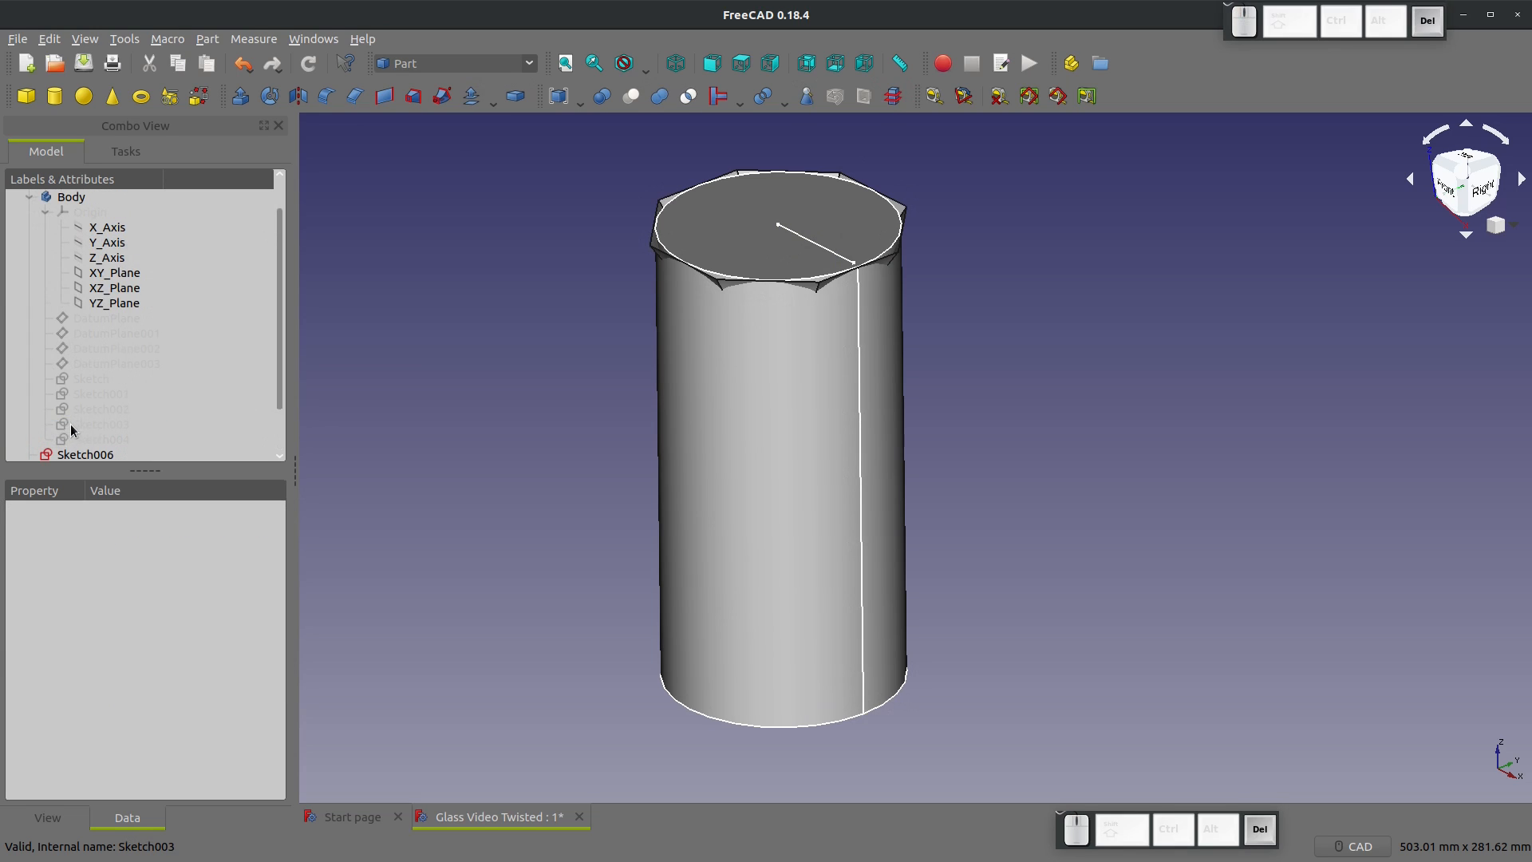
pyautogui.click(78, 424)
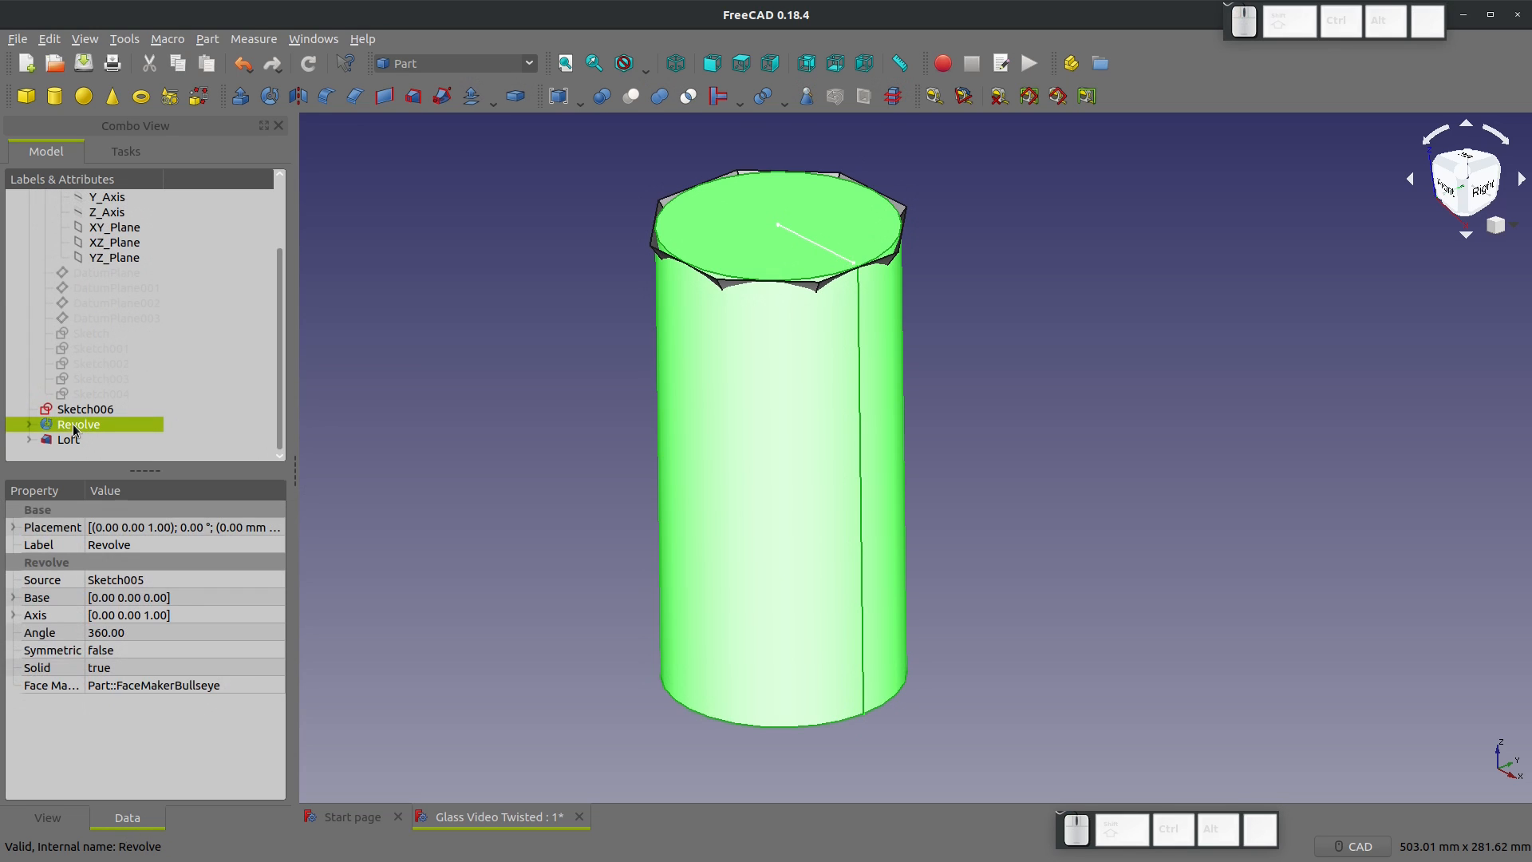
pyautogui.click(68, 424)
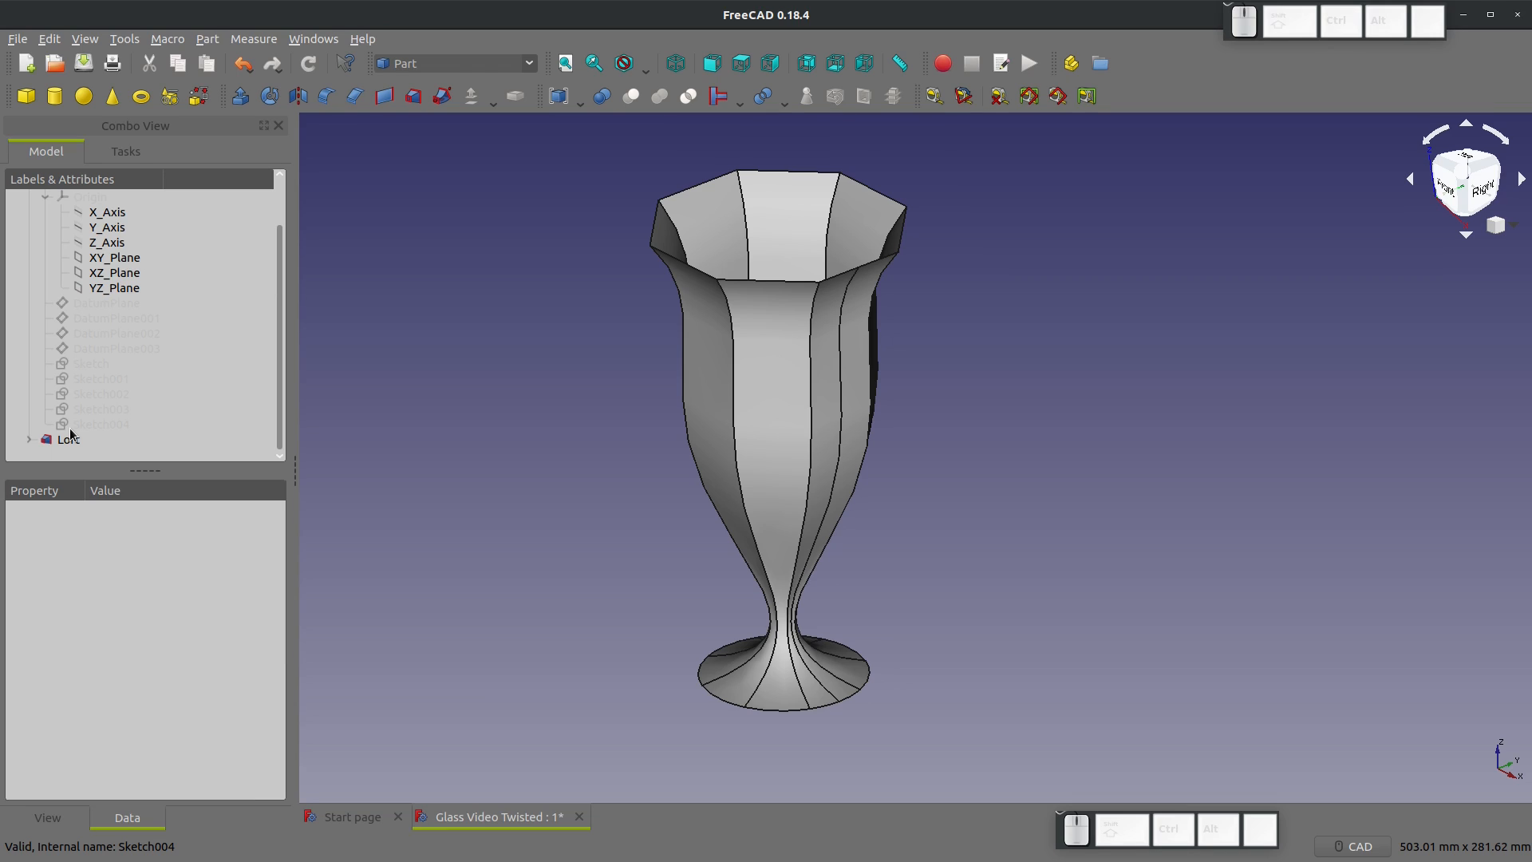
pyautogui.moveTo(121, 393)
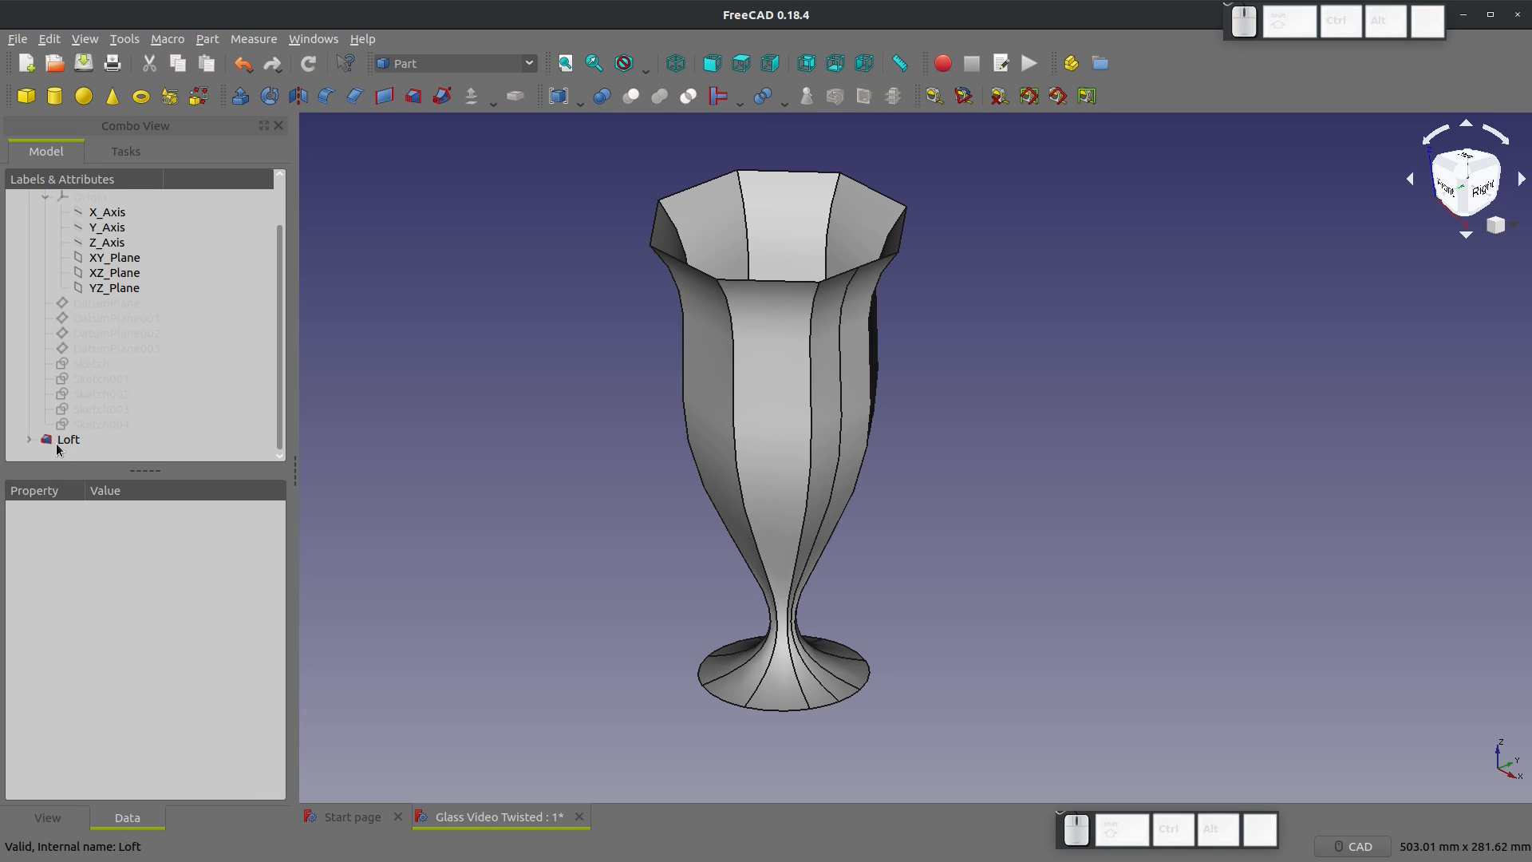
# Step: Select the Loft and expand it in the tree to reach its sketches
pyautogui.click(67, 439)
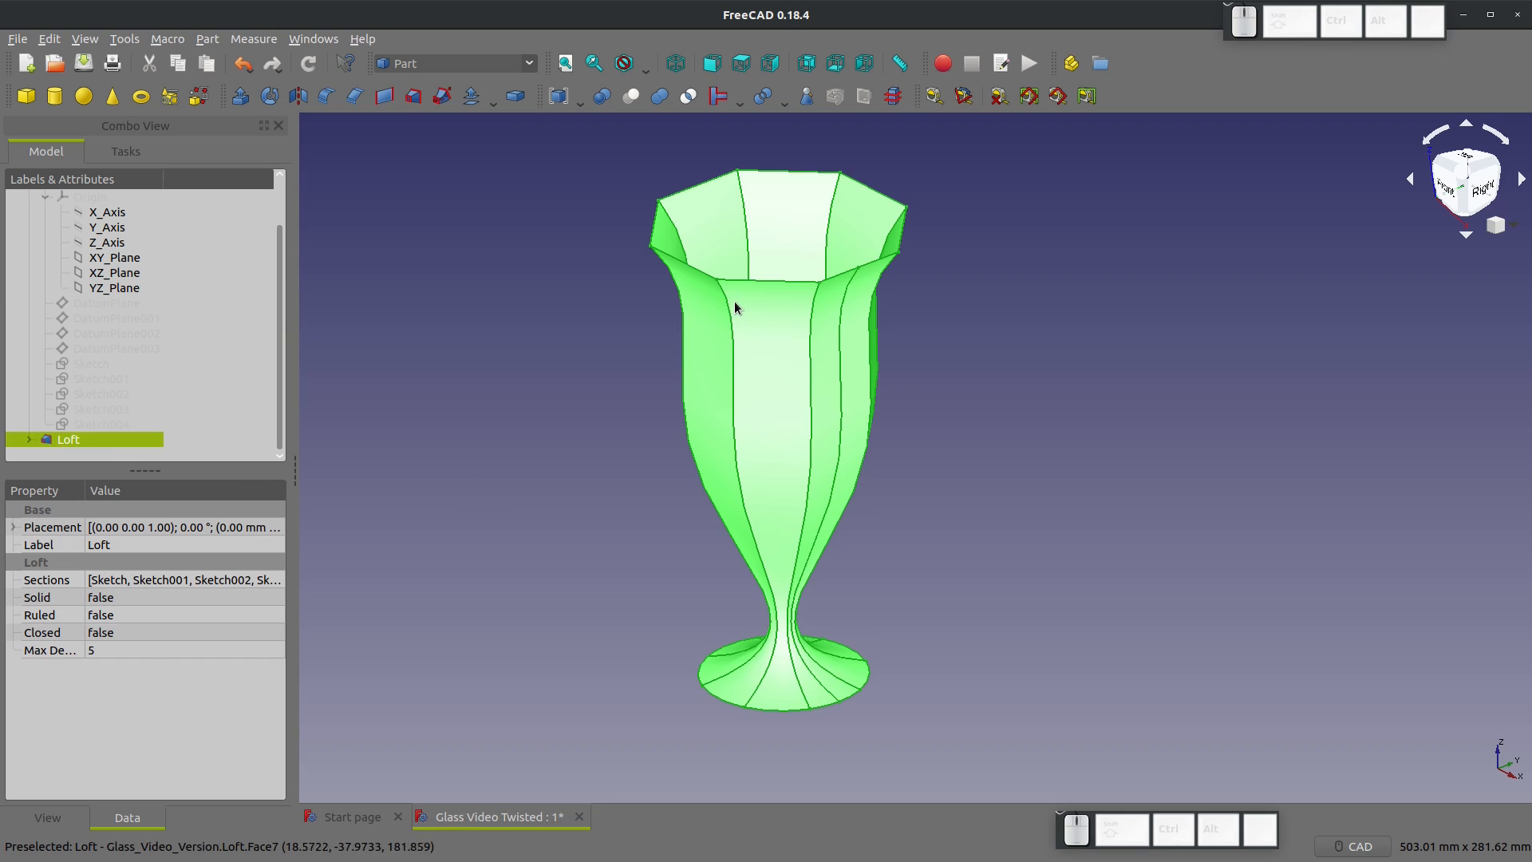
pyautogui.moveTo(836, 469)
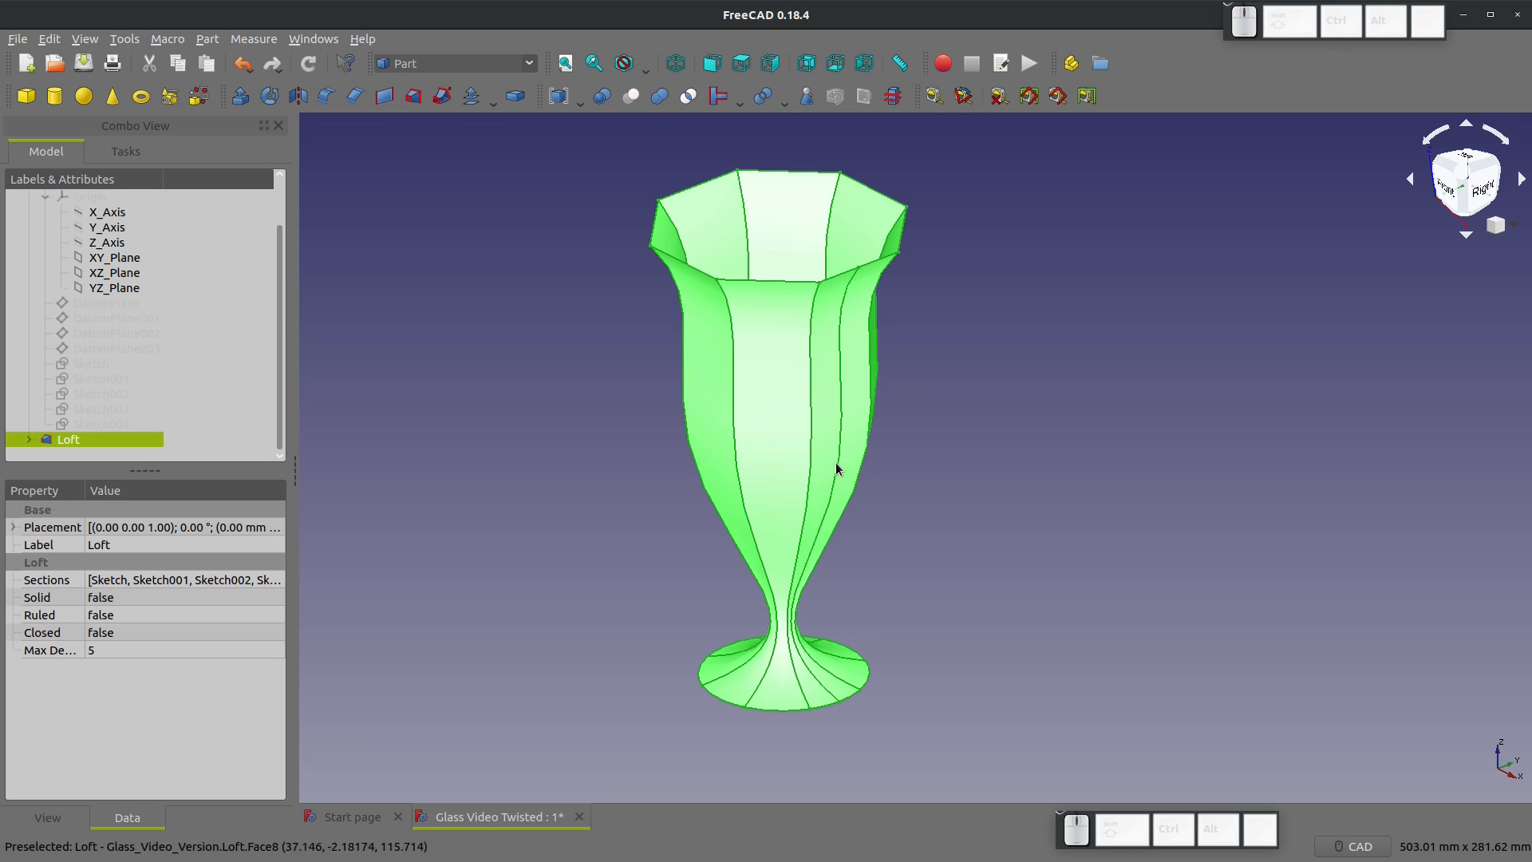
pyautogui.moveTo(755, 684)
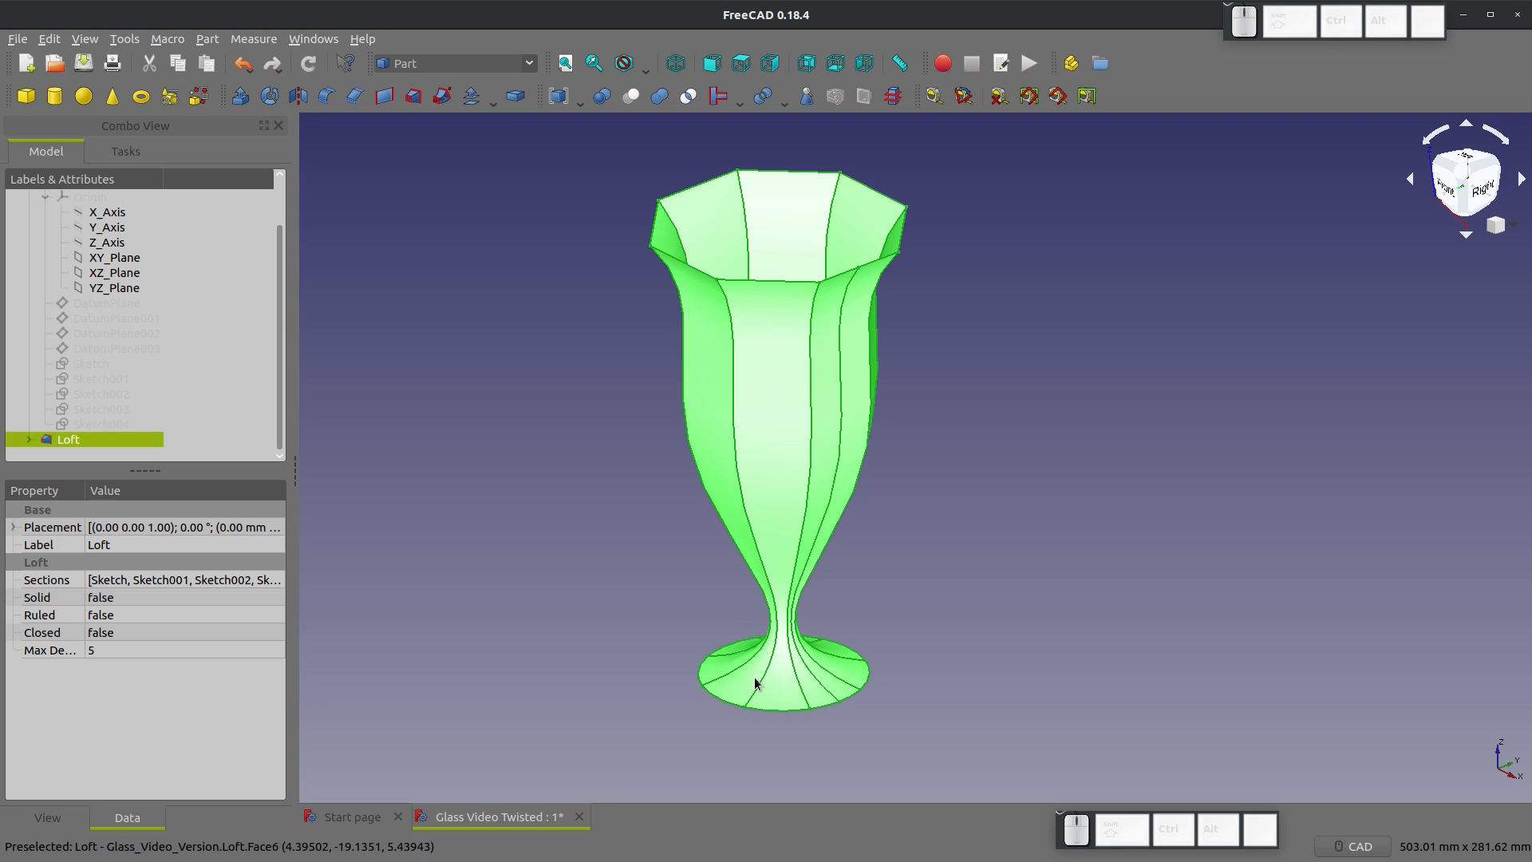
pyautogui.click(29, 439)
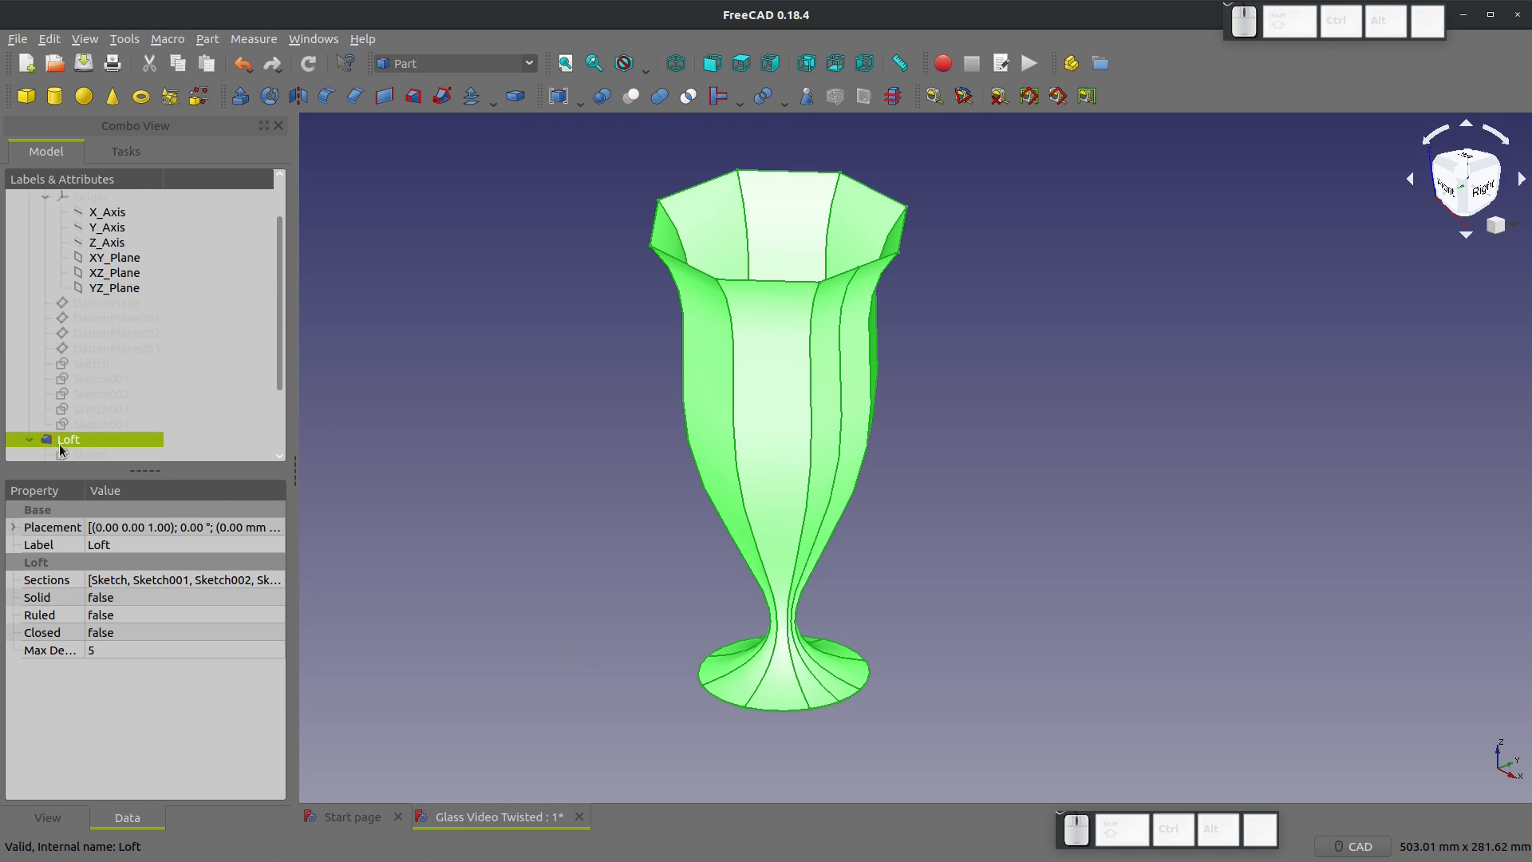
pyautogui.doubleClick(101, 407)
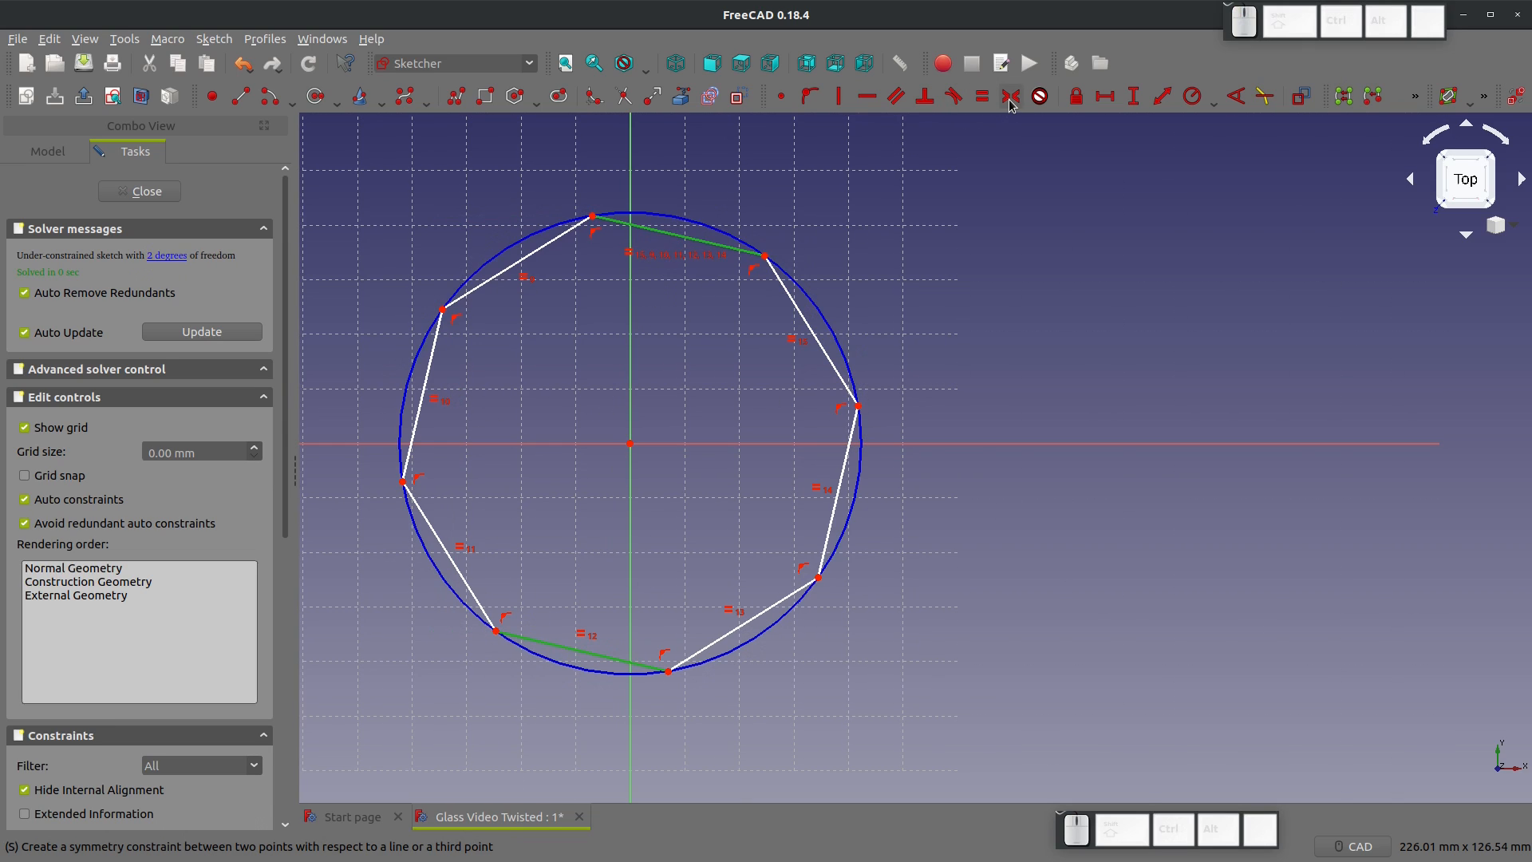
# Step: Constrain Sketch001 to 76.2 mm across corners with a 10° rotation and close it
pyautogui.click(1159, 95)
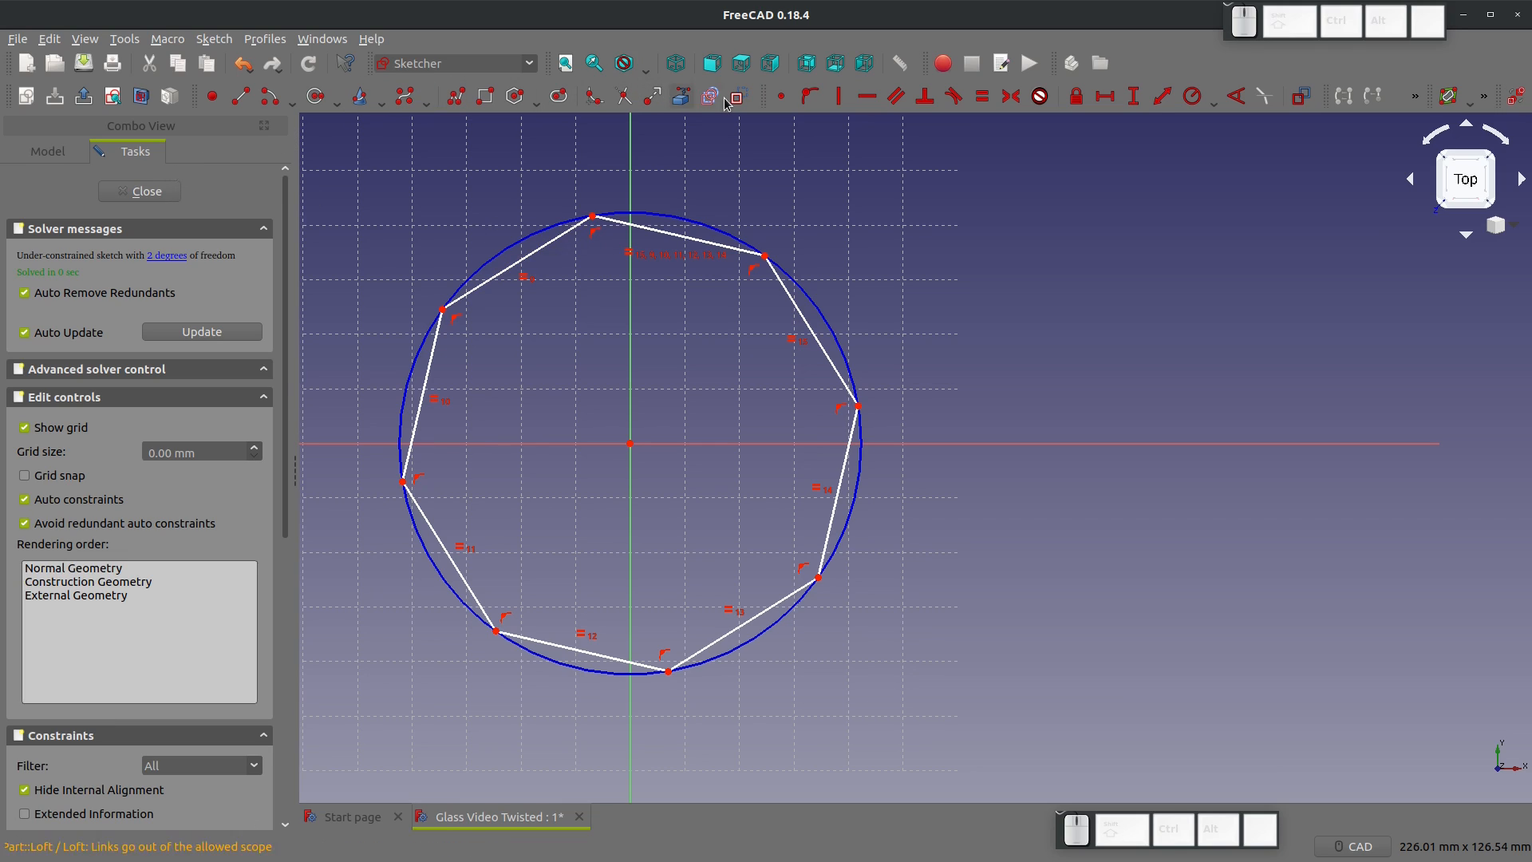
pyautogui.moveTo(600, 213)
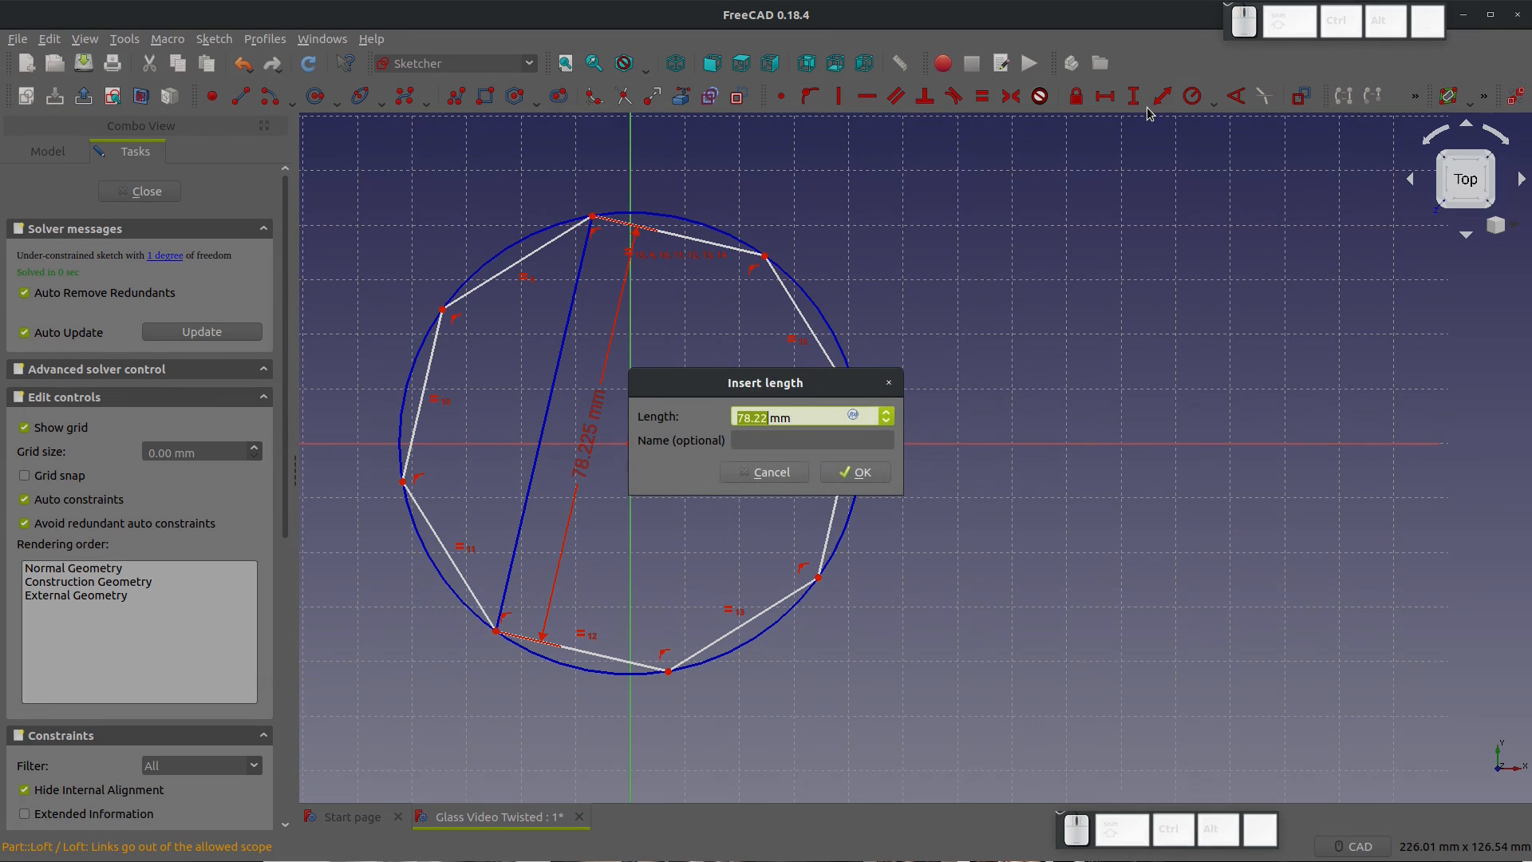
pyautogui.write('76')
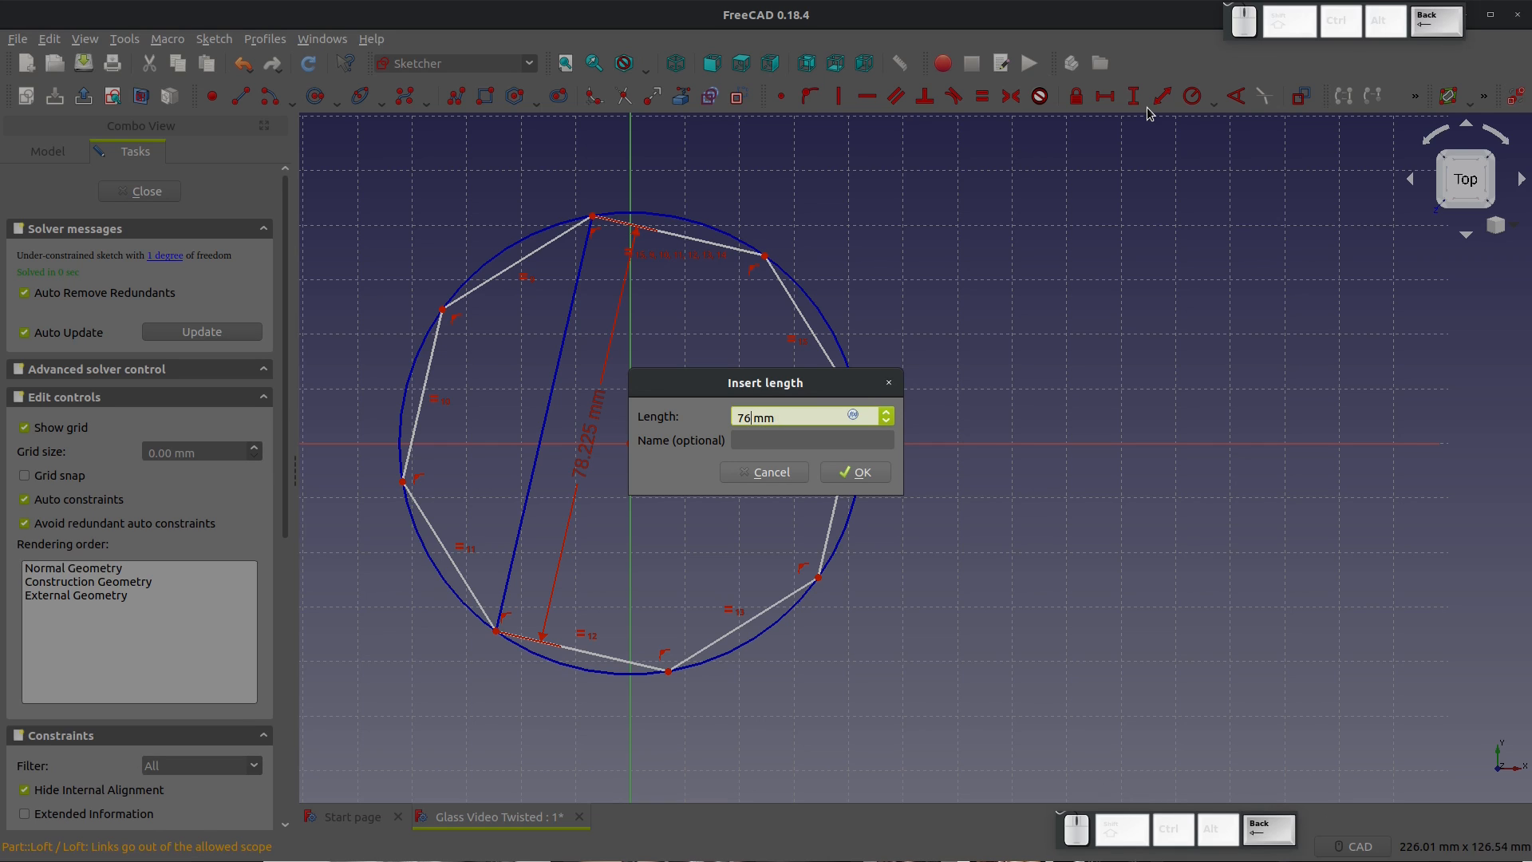
pyautogui.click(852, 472)
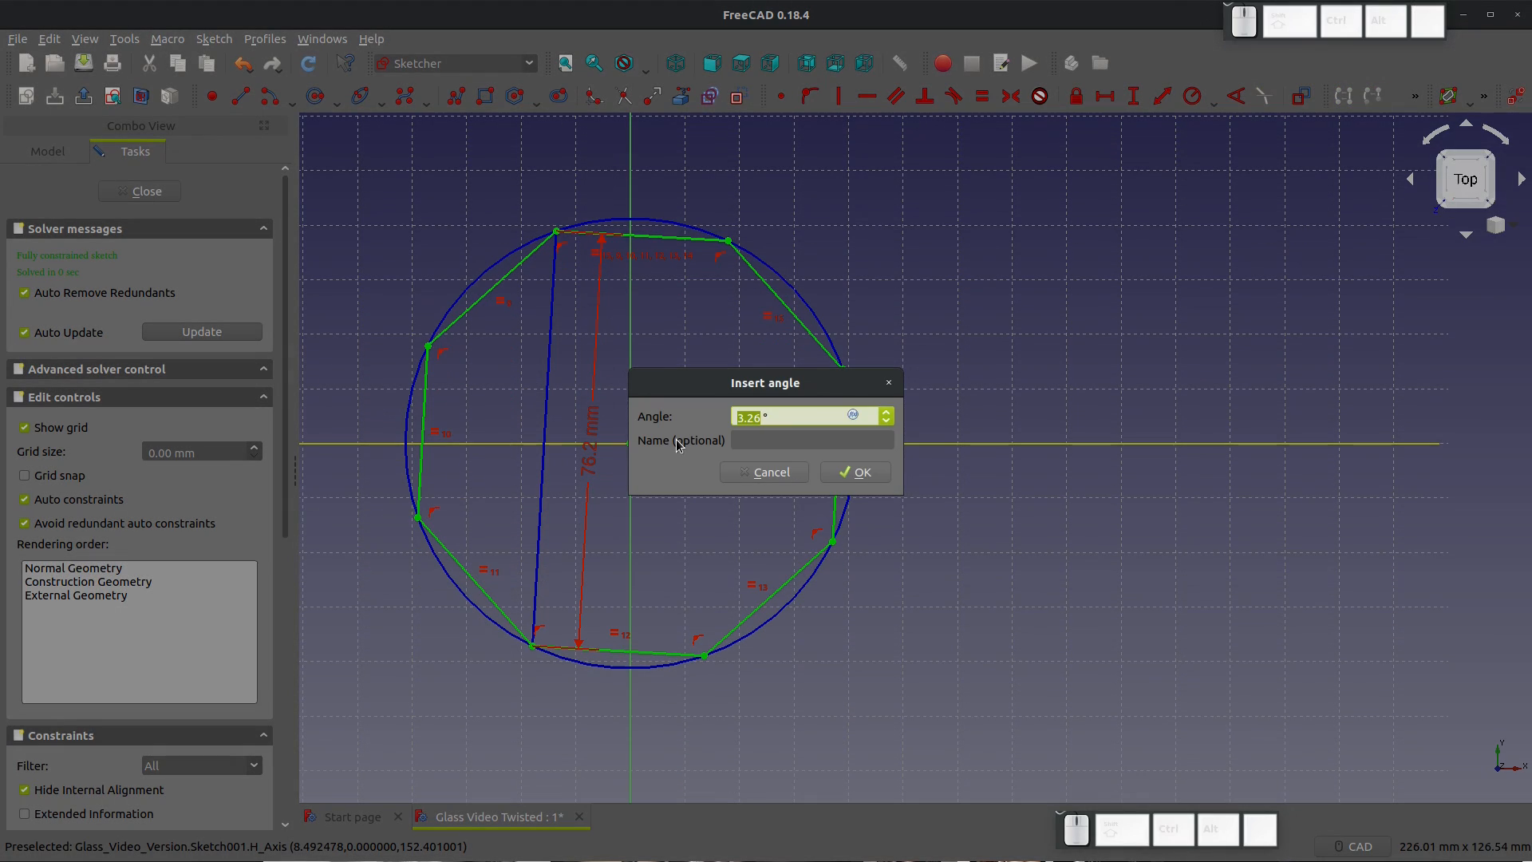
pyautogui.click(853, 472)
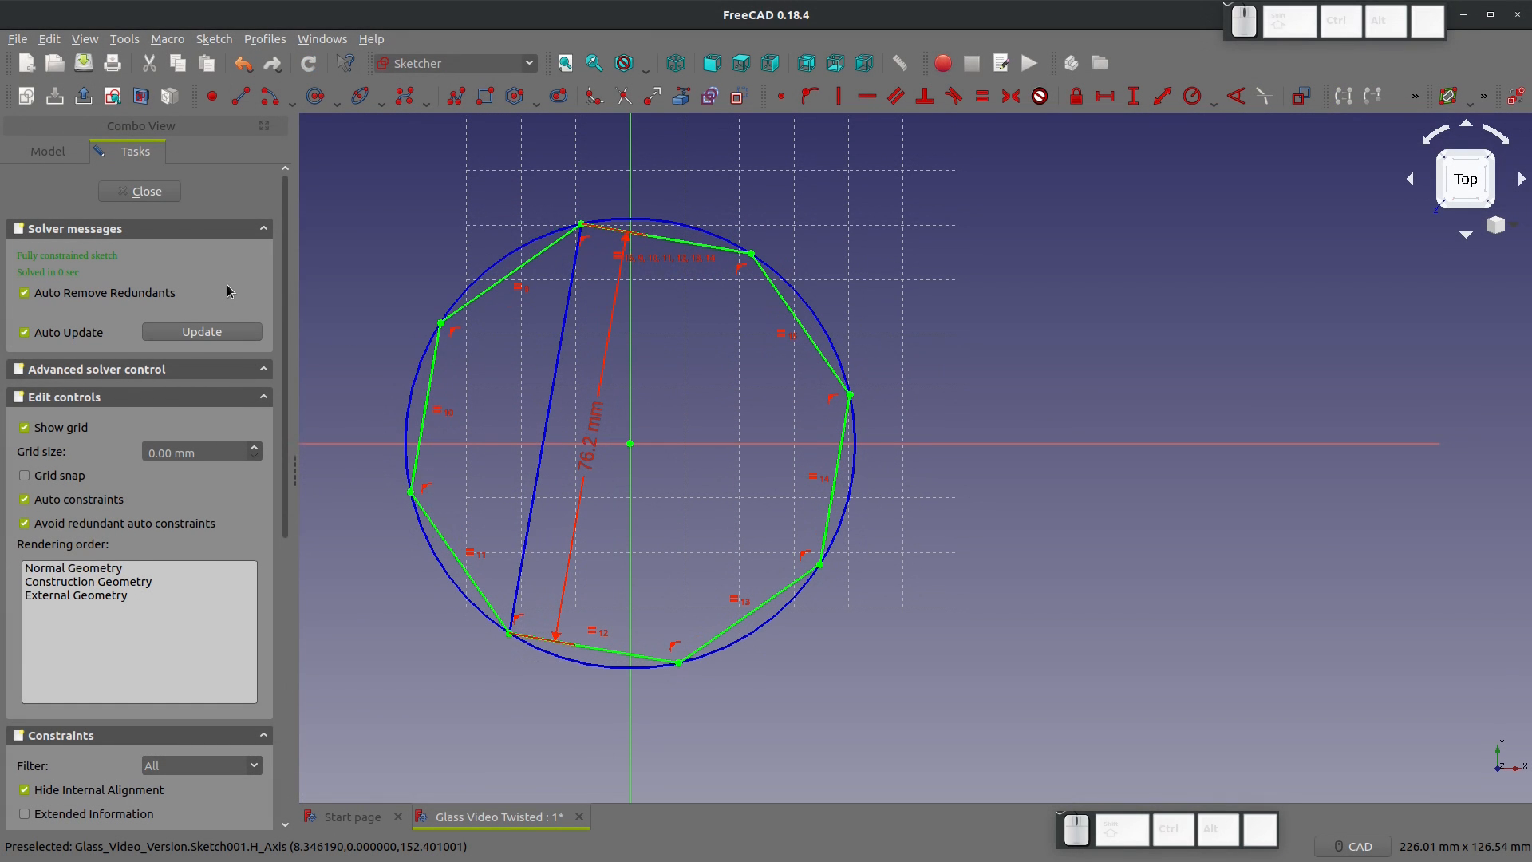
pyautogui.click(138, 190)
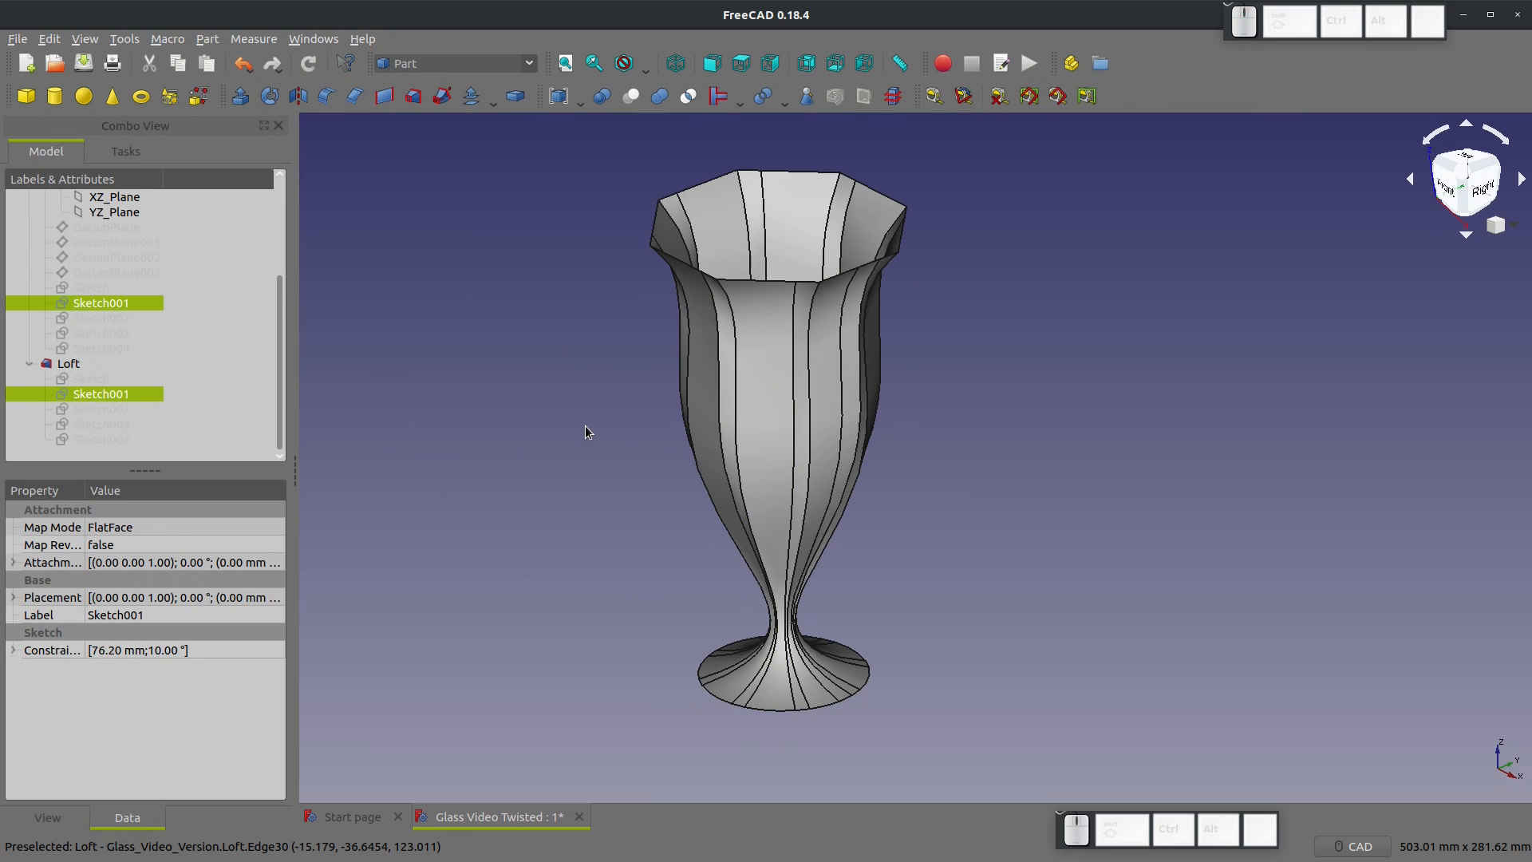
# Step: Edit Sketch002, adding a 30° angle and a 60 mm corner-to-corner dimension
pyautogui.click(100, 394)
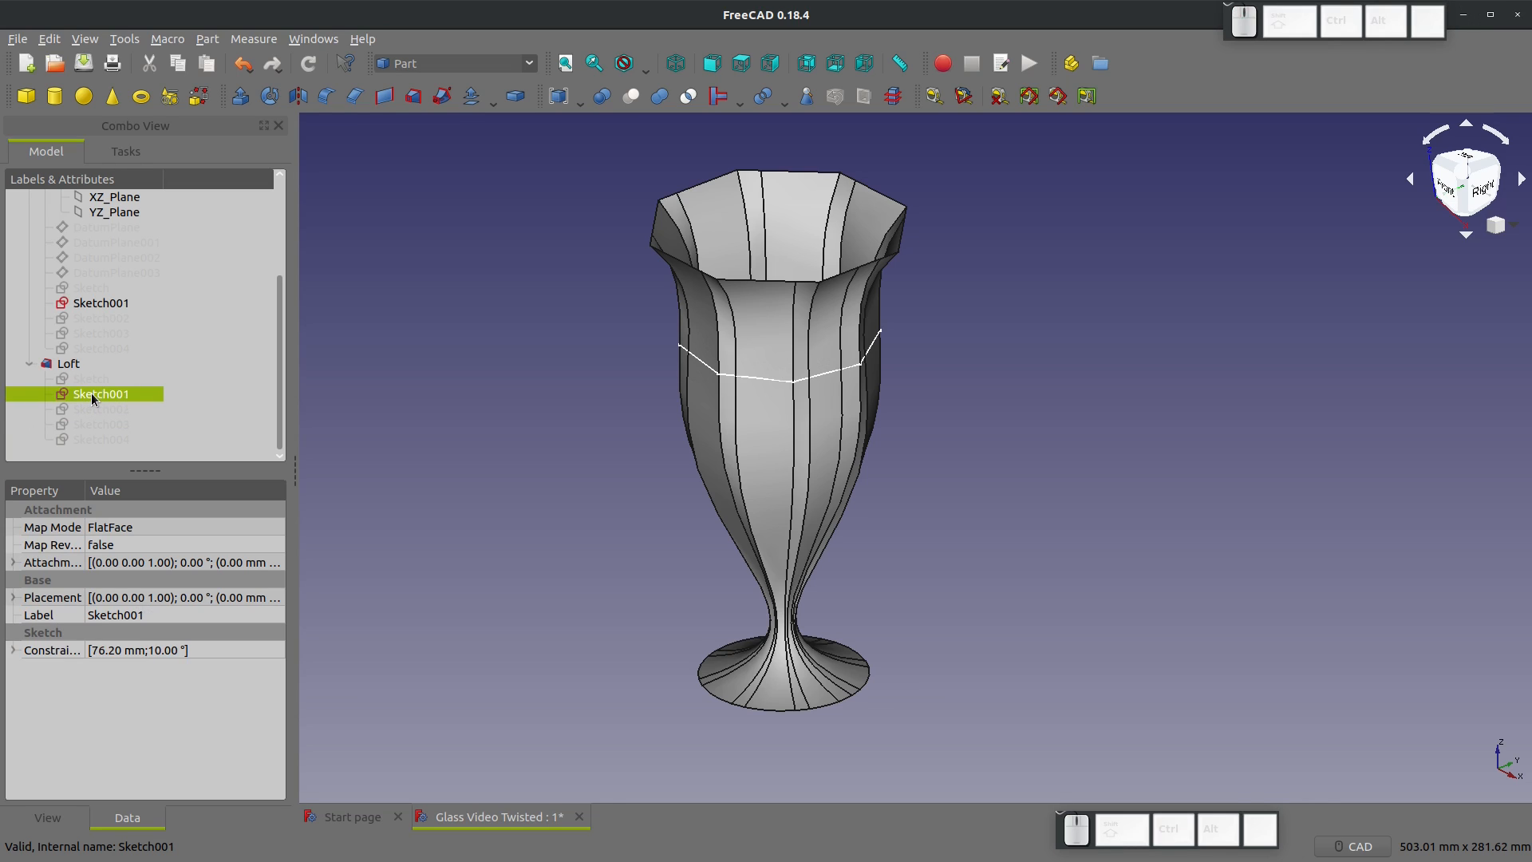
pyautogui.click(101, 409)
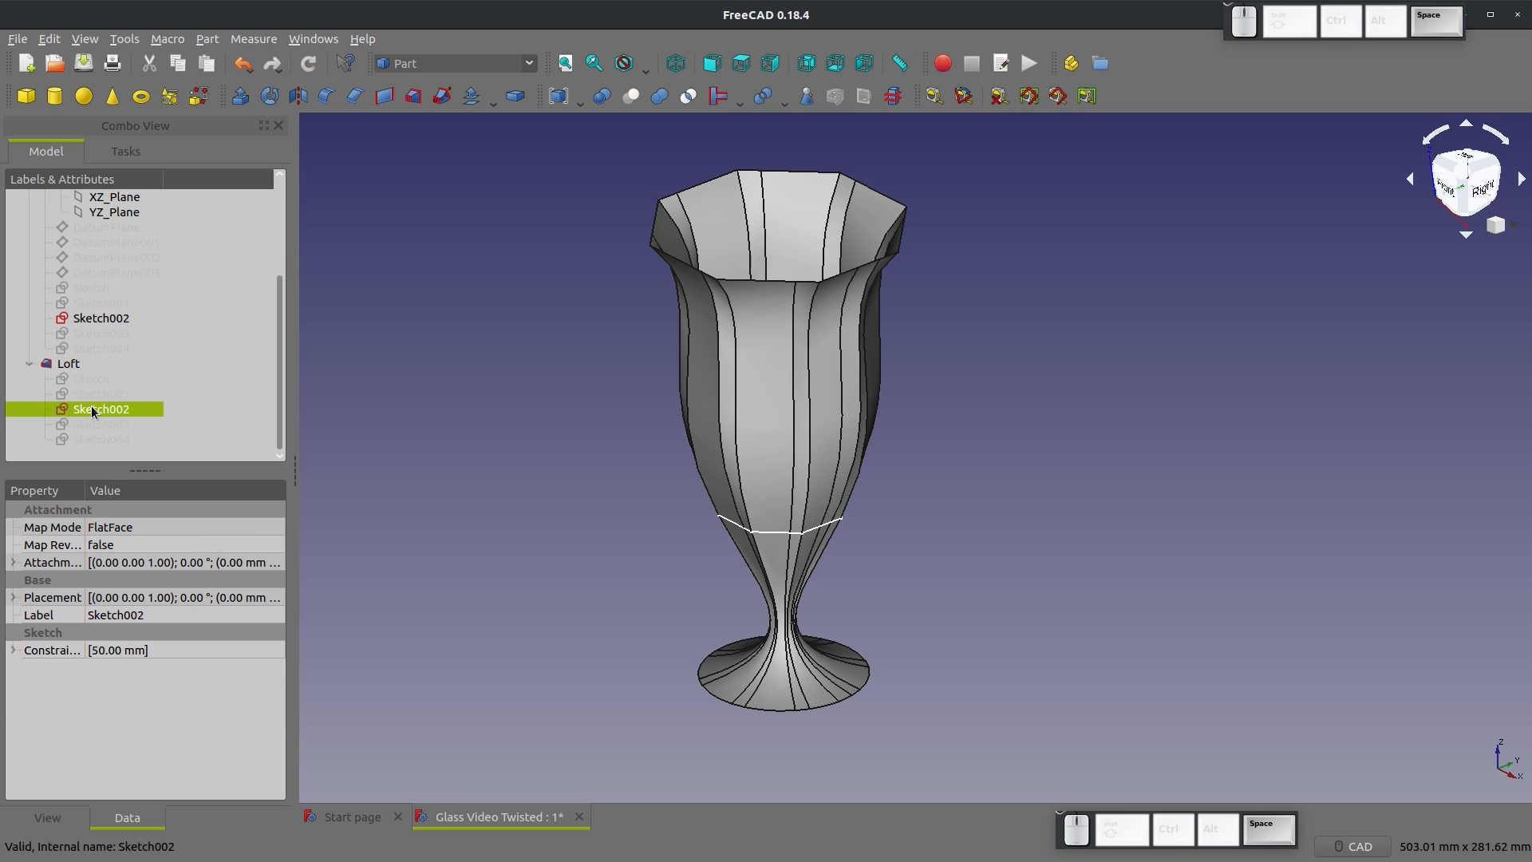
pyautogui.doubleClick(100, 408)
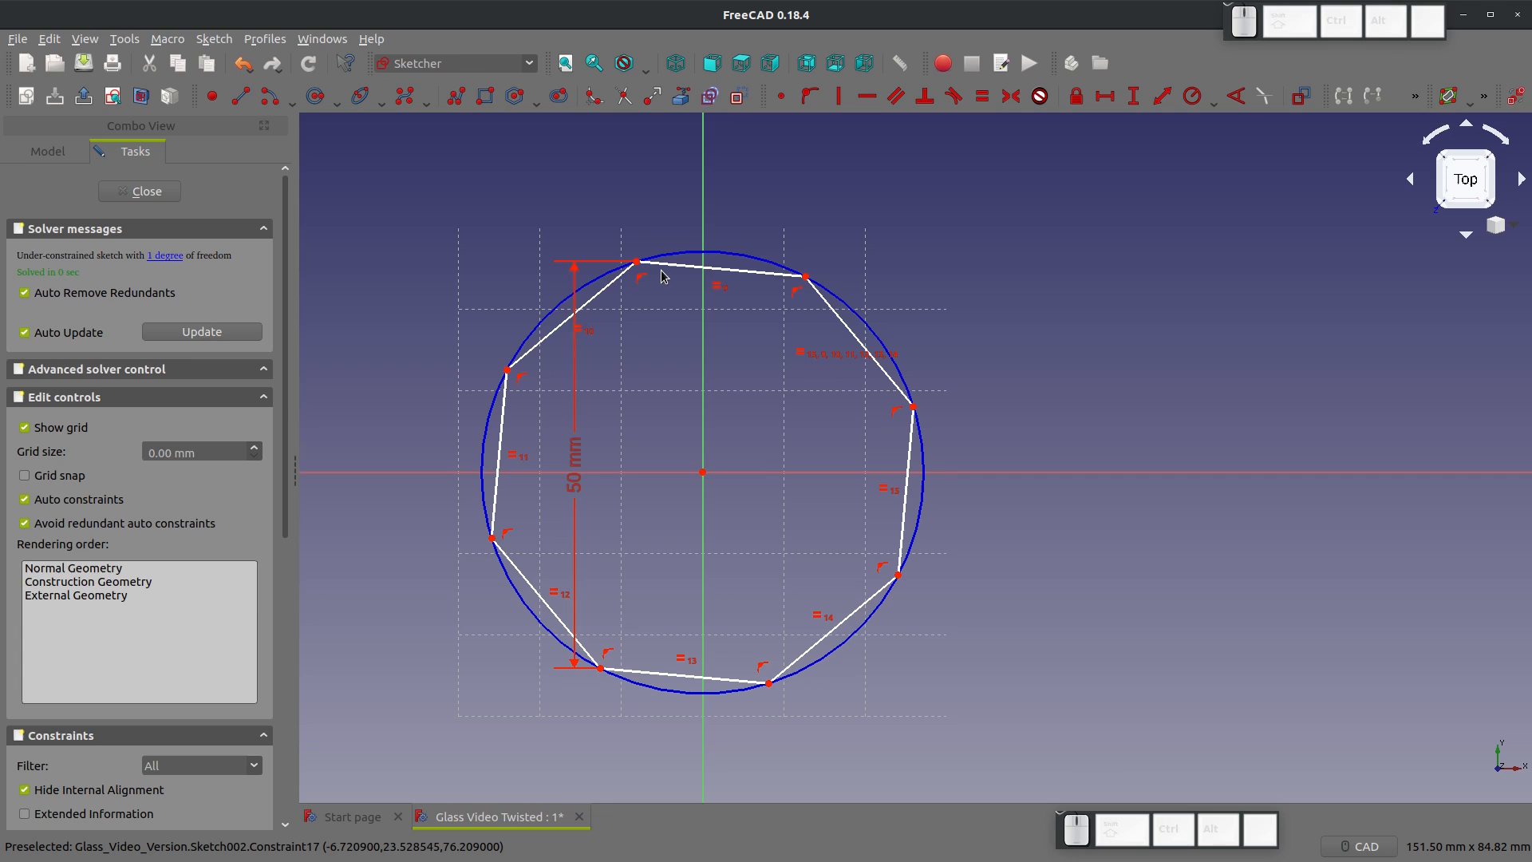
pyautogui.moveTo(645, 470)
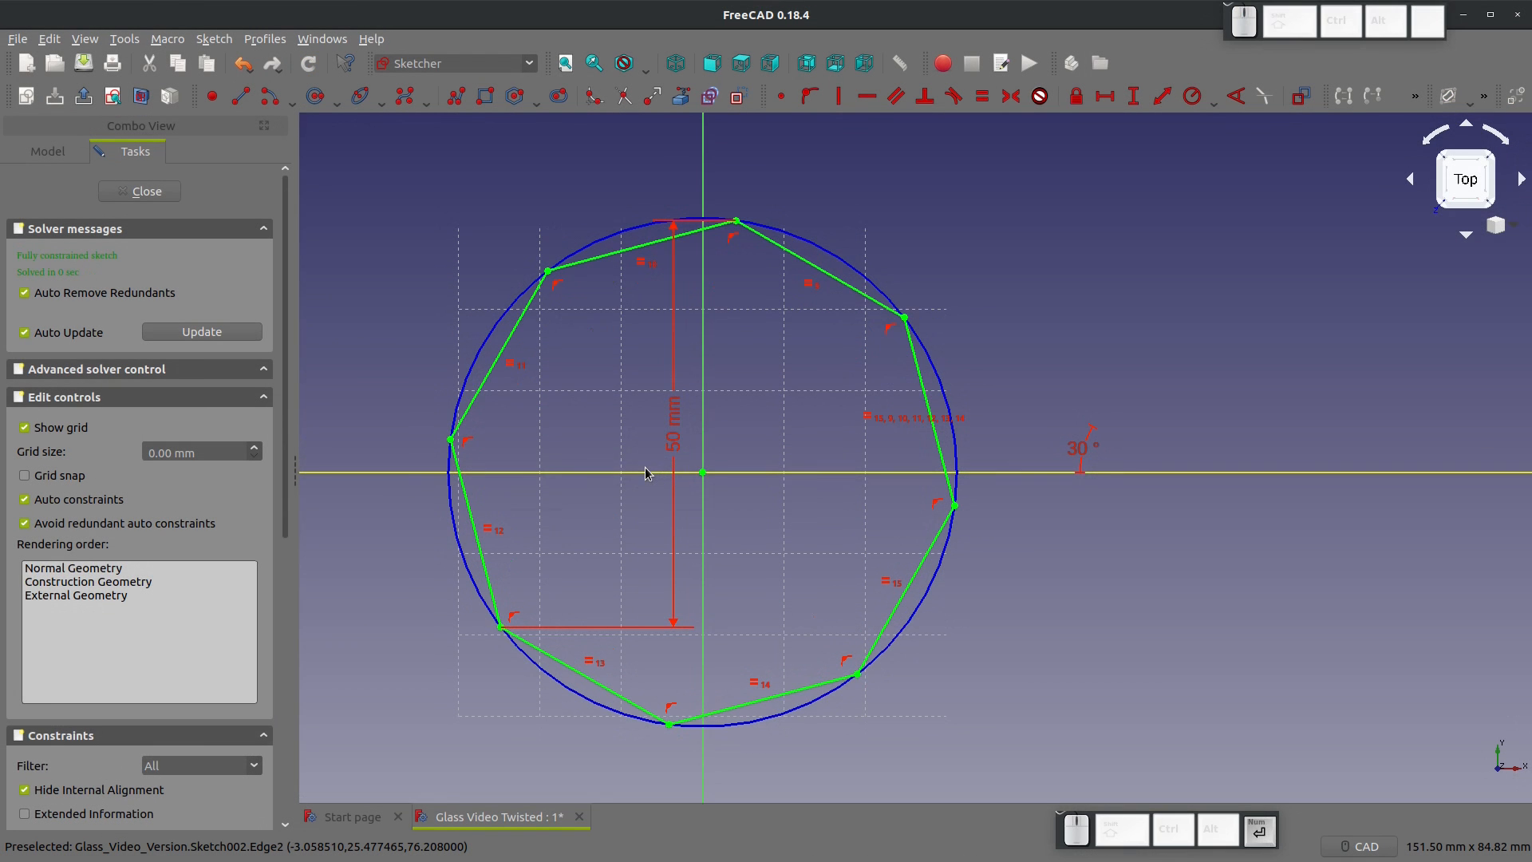
pyautogui.moveTo(656, 408)
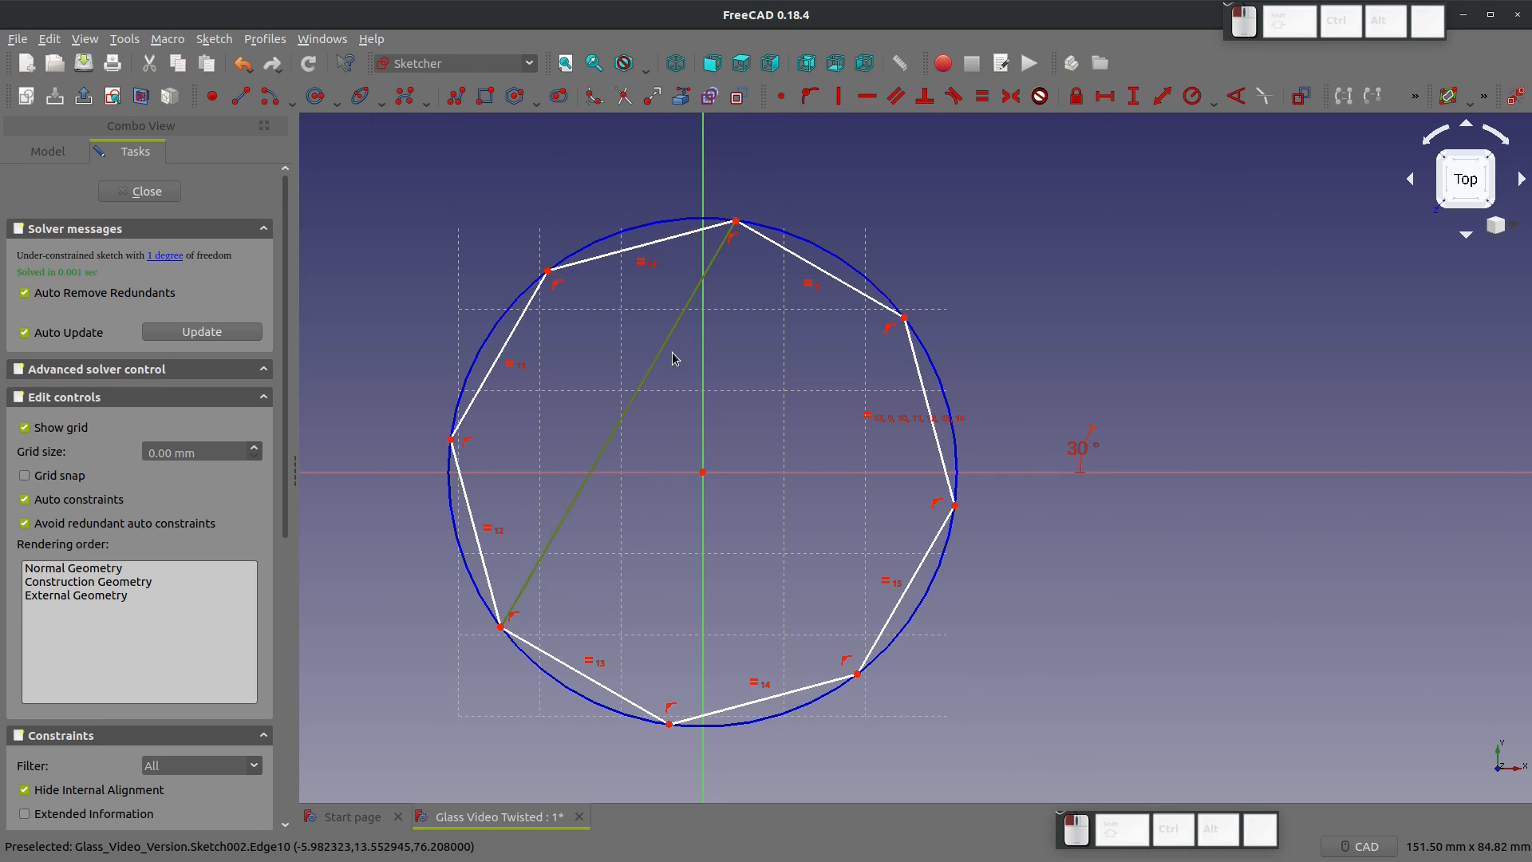
pyautogui.moveTo(1107, 95)
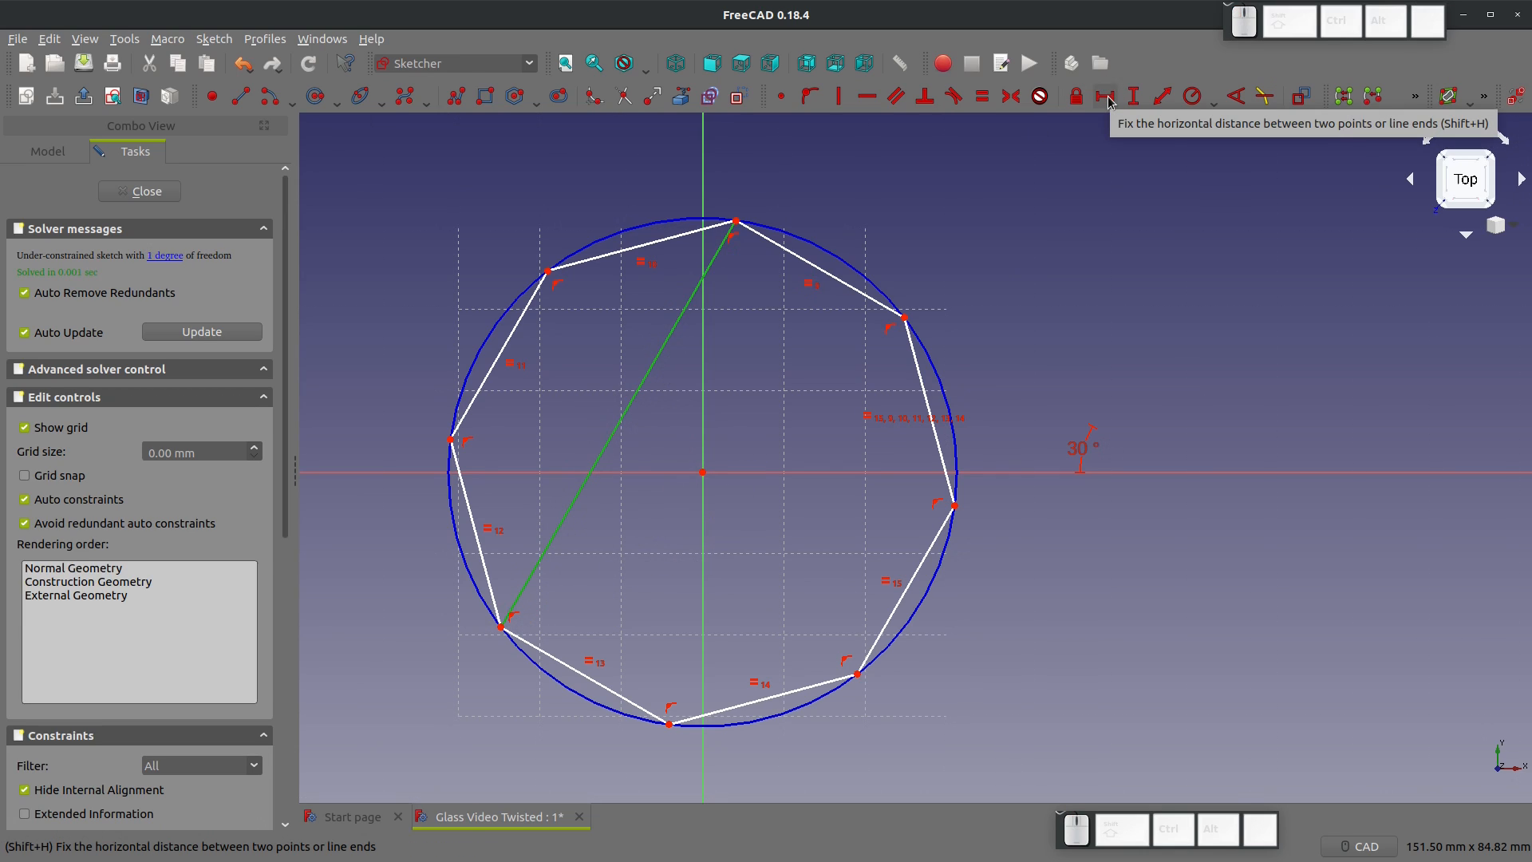
pyautogui.click(1131, 96)
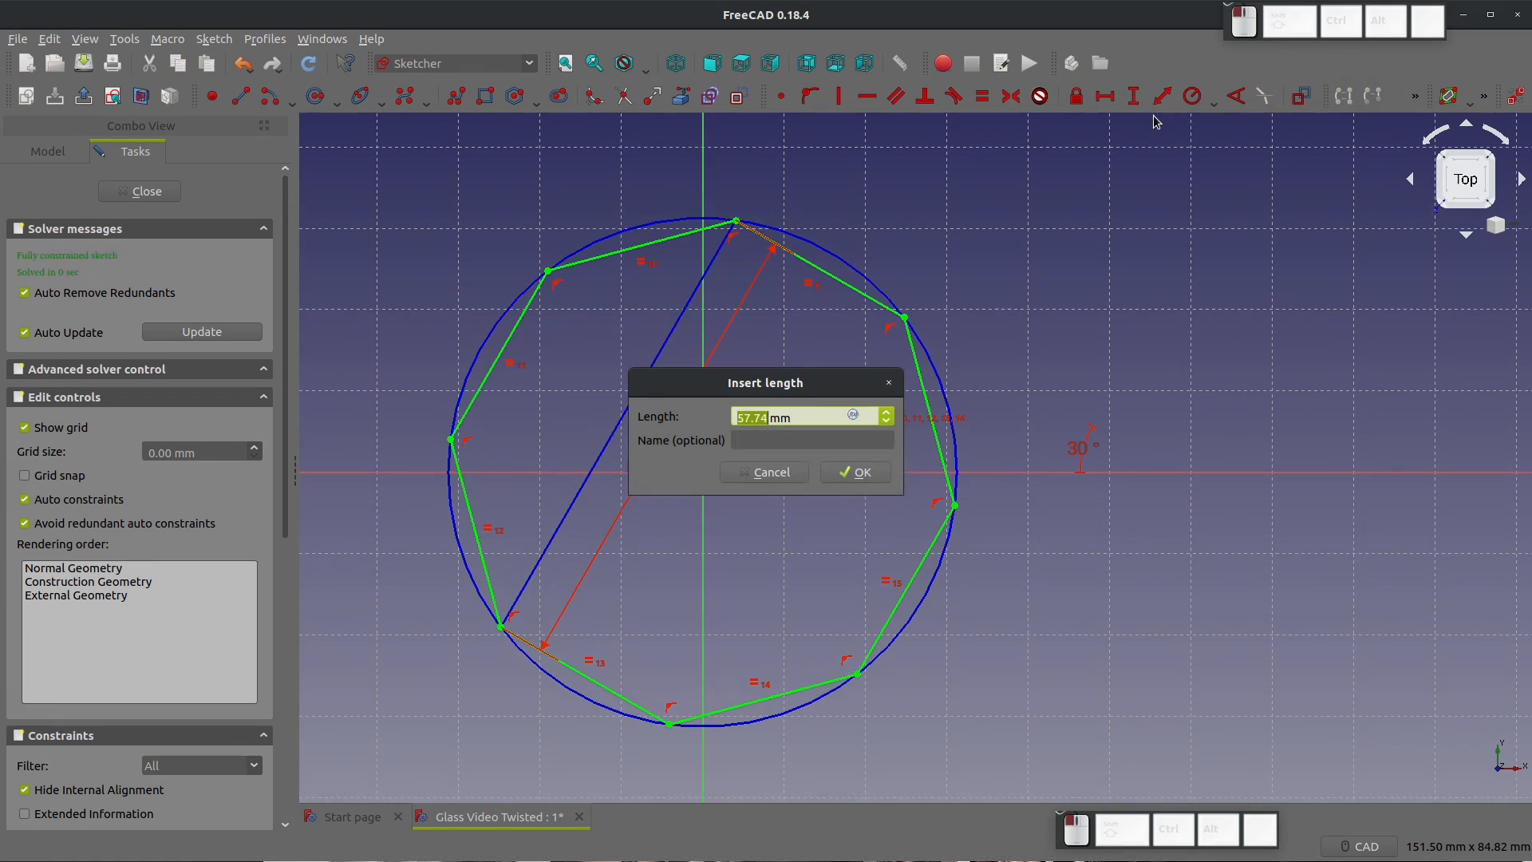
pyautogui.click(852, 472)
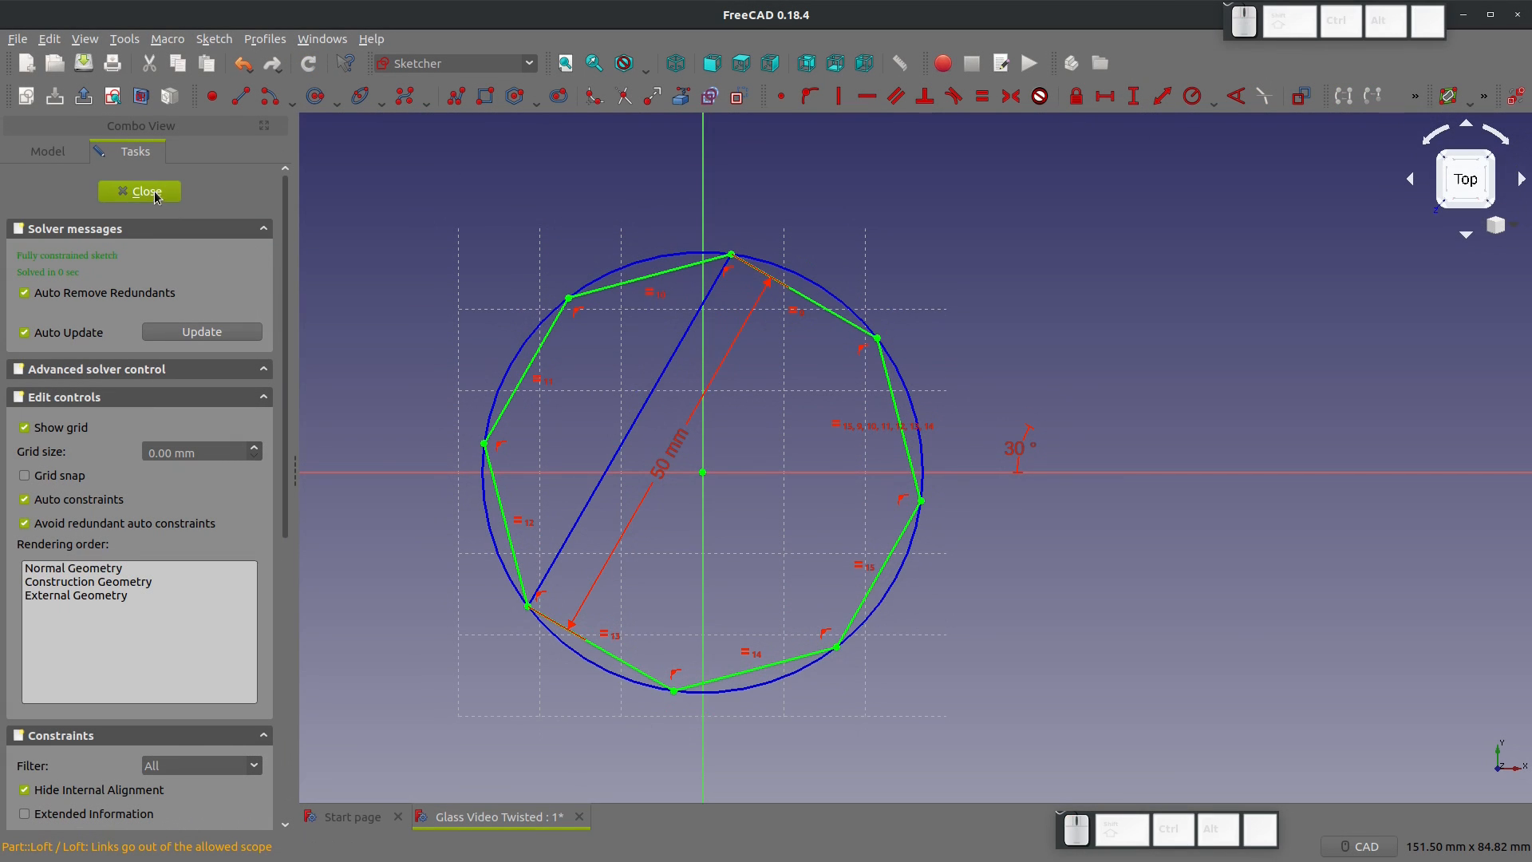
# Step: Close Sketch002 and loft through Sketch, Sketch001, Sketch002 and Sketch003
pyautogui.click(139, 191)
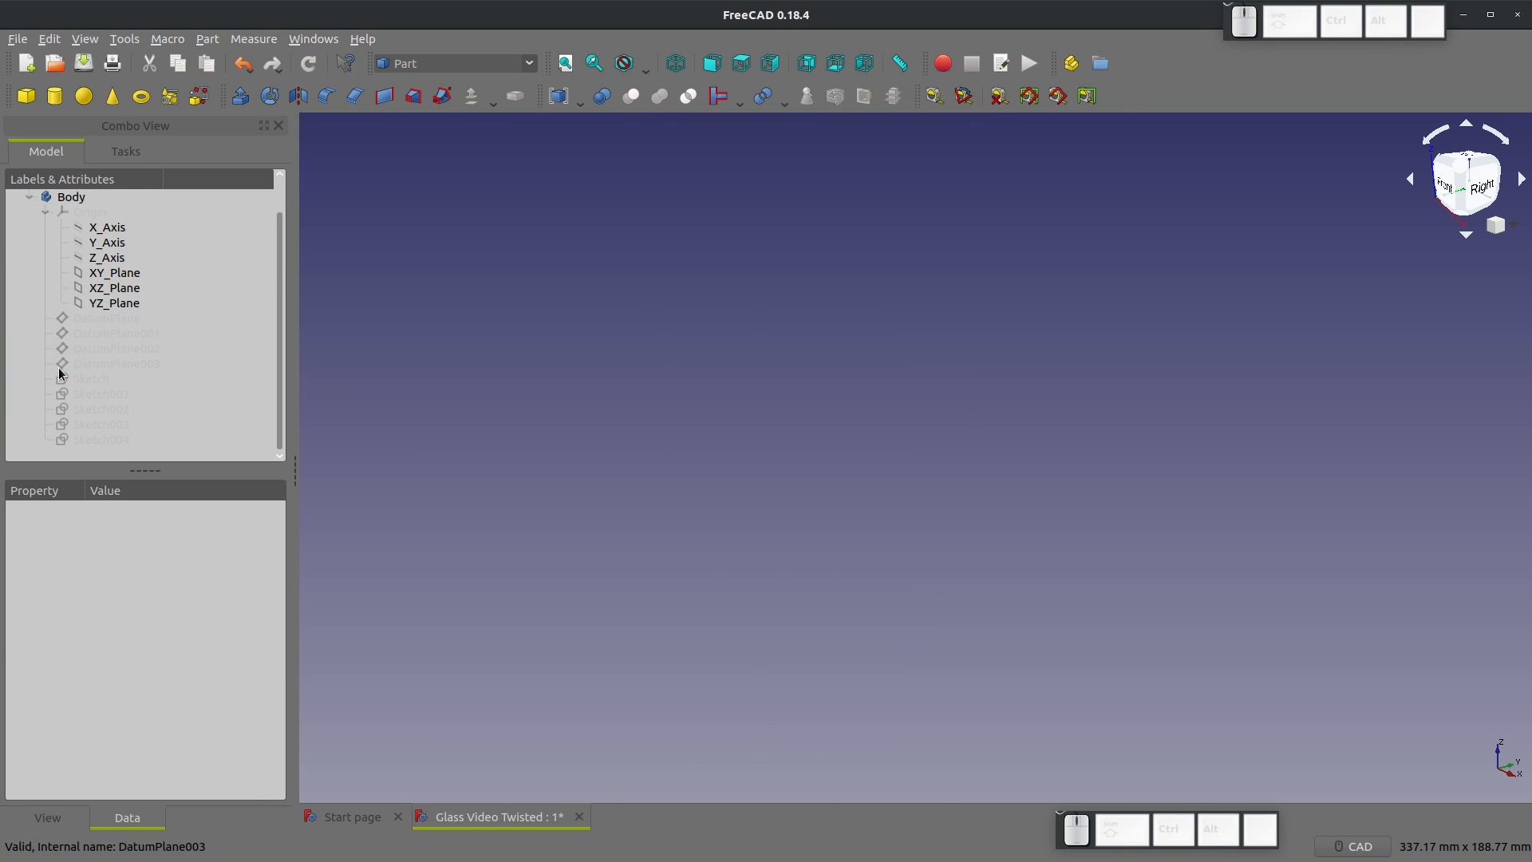
pyautogui.moveTo(383, 95)
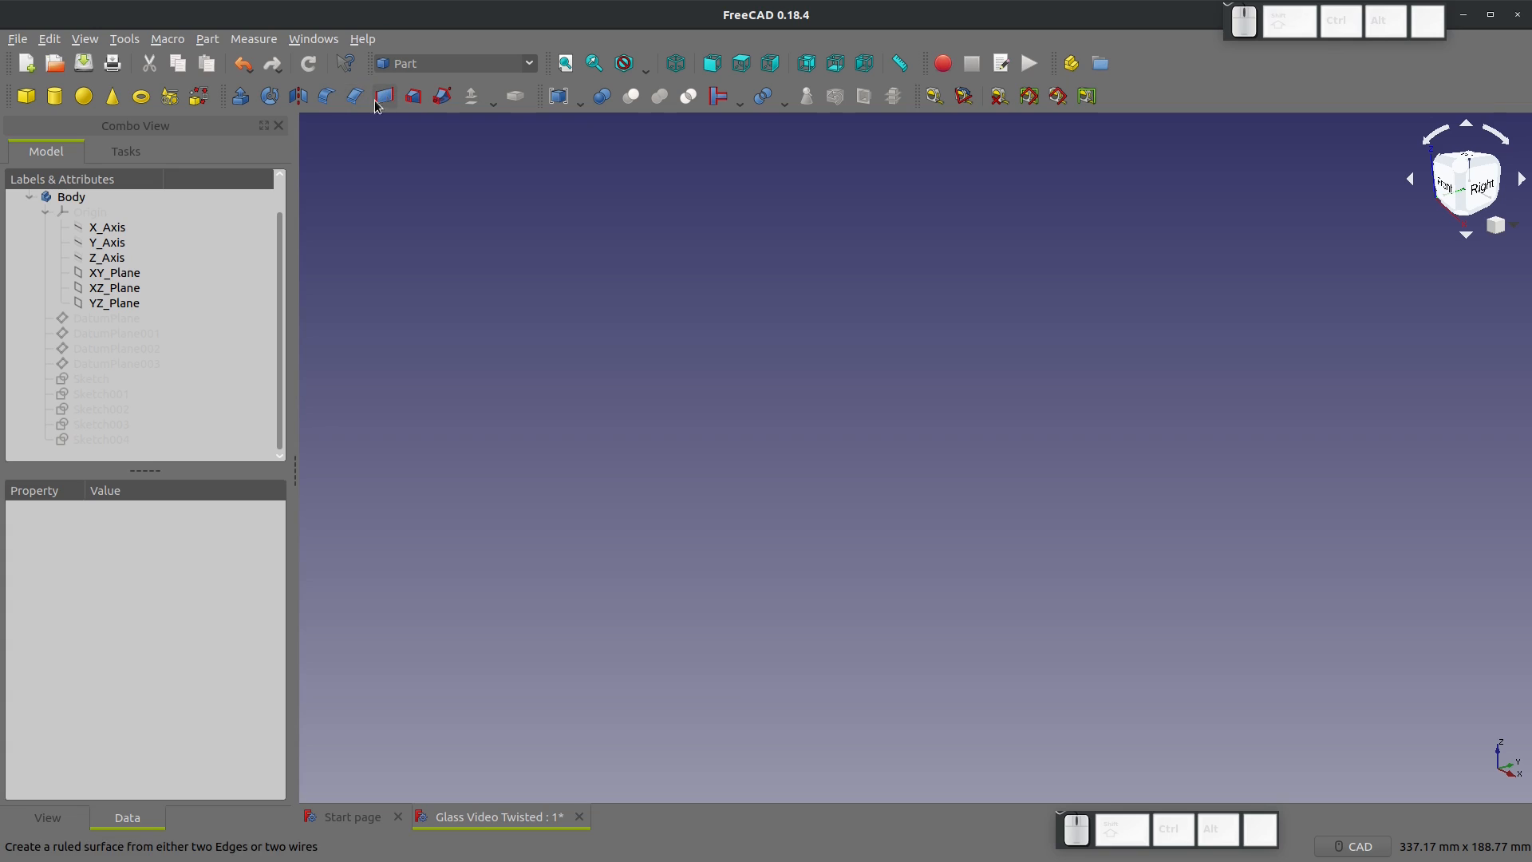
pyautogui.click(384, 95)
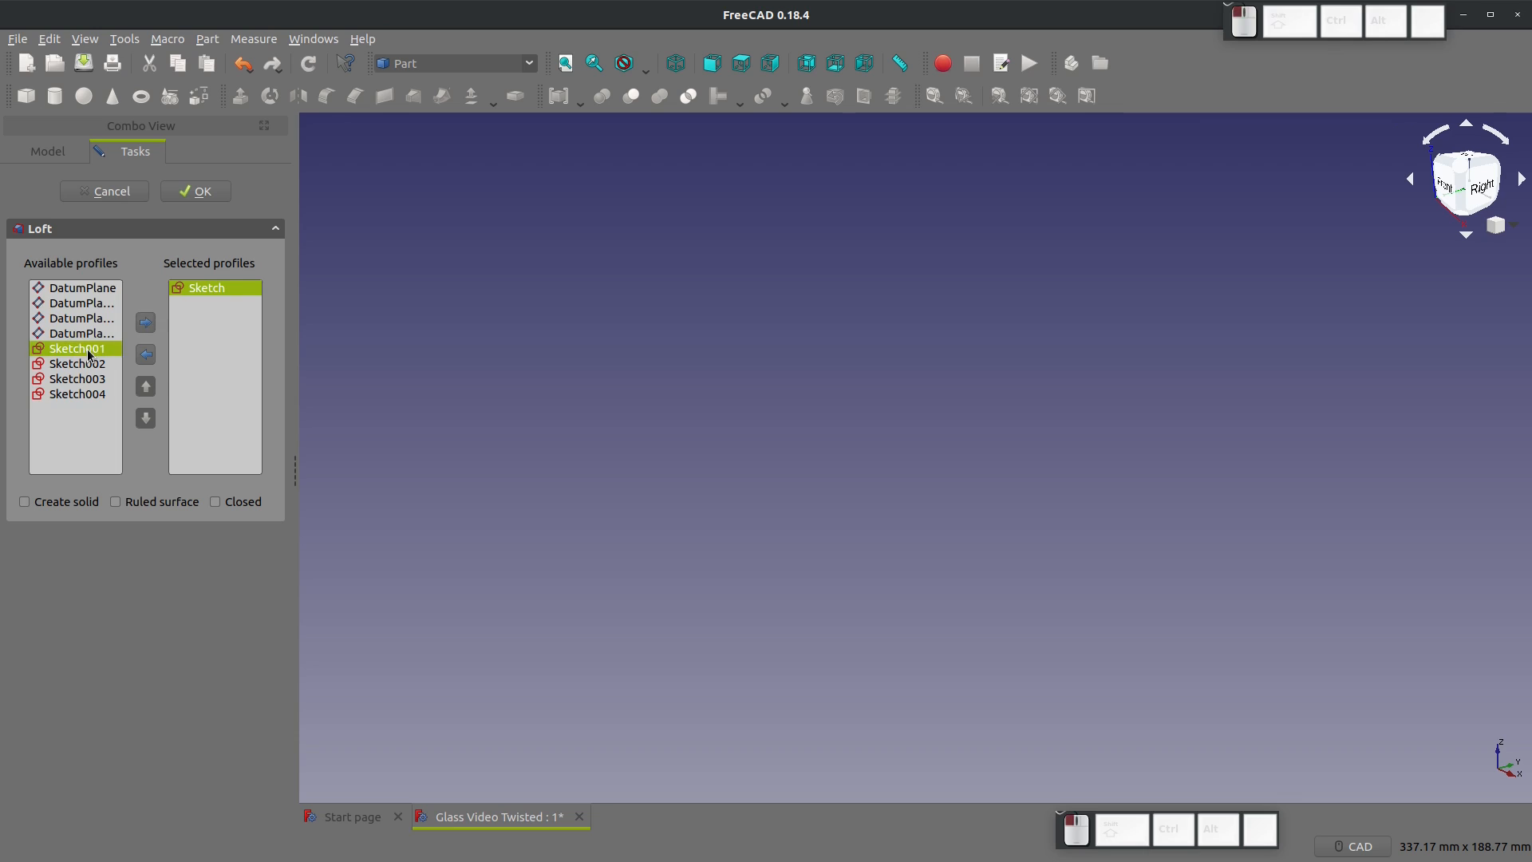
pyautogui.click(144, 323)
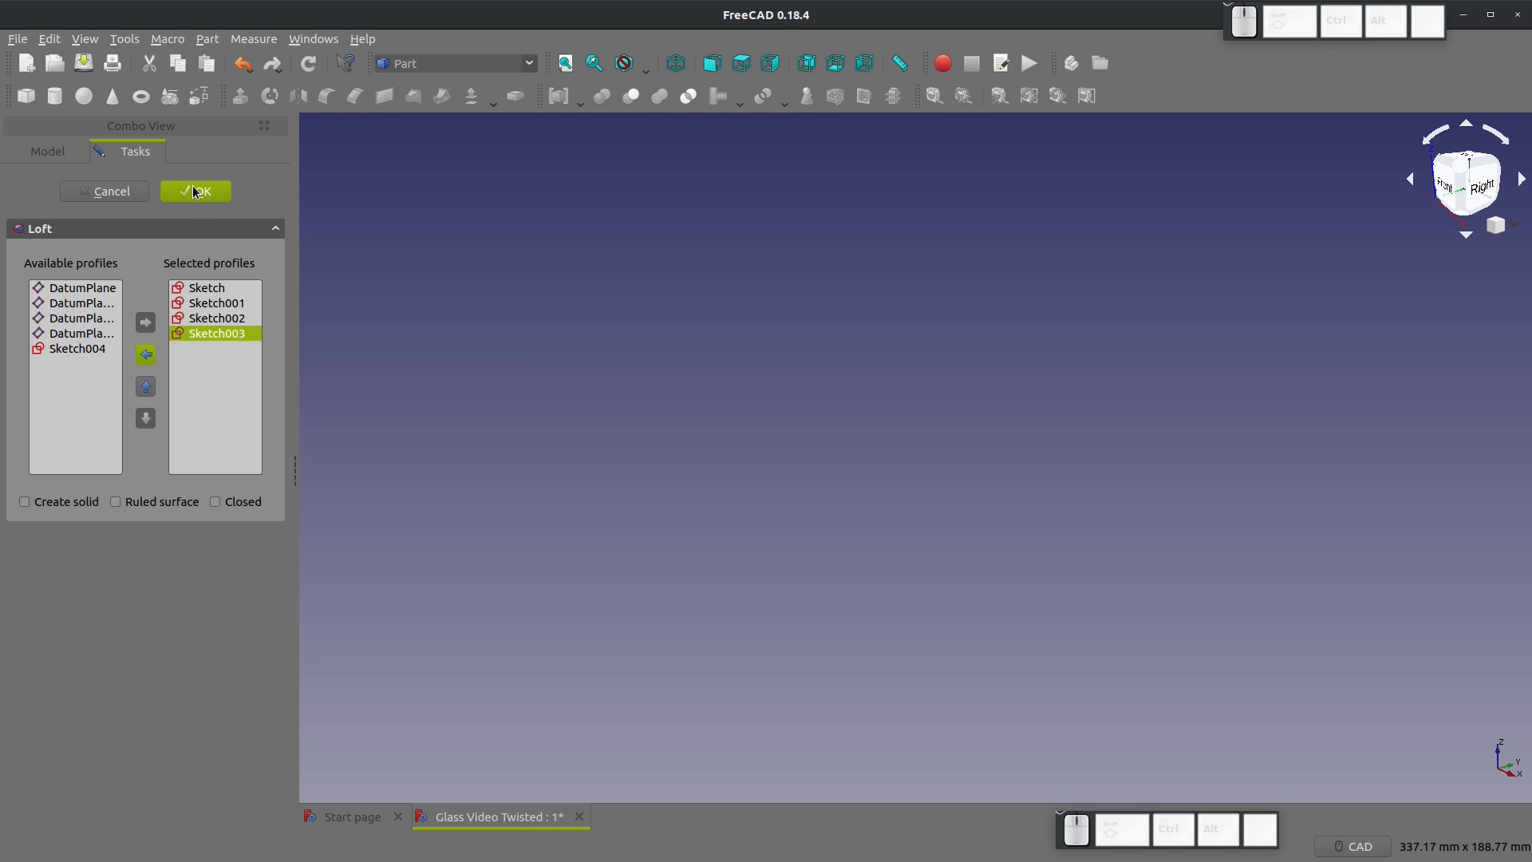
pyautogui.click(195, 190)
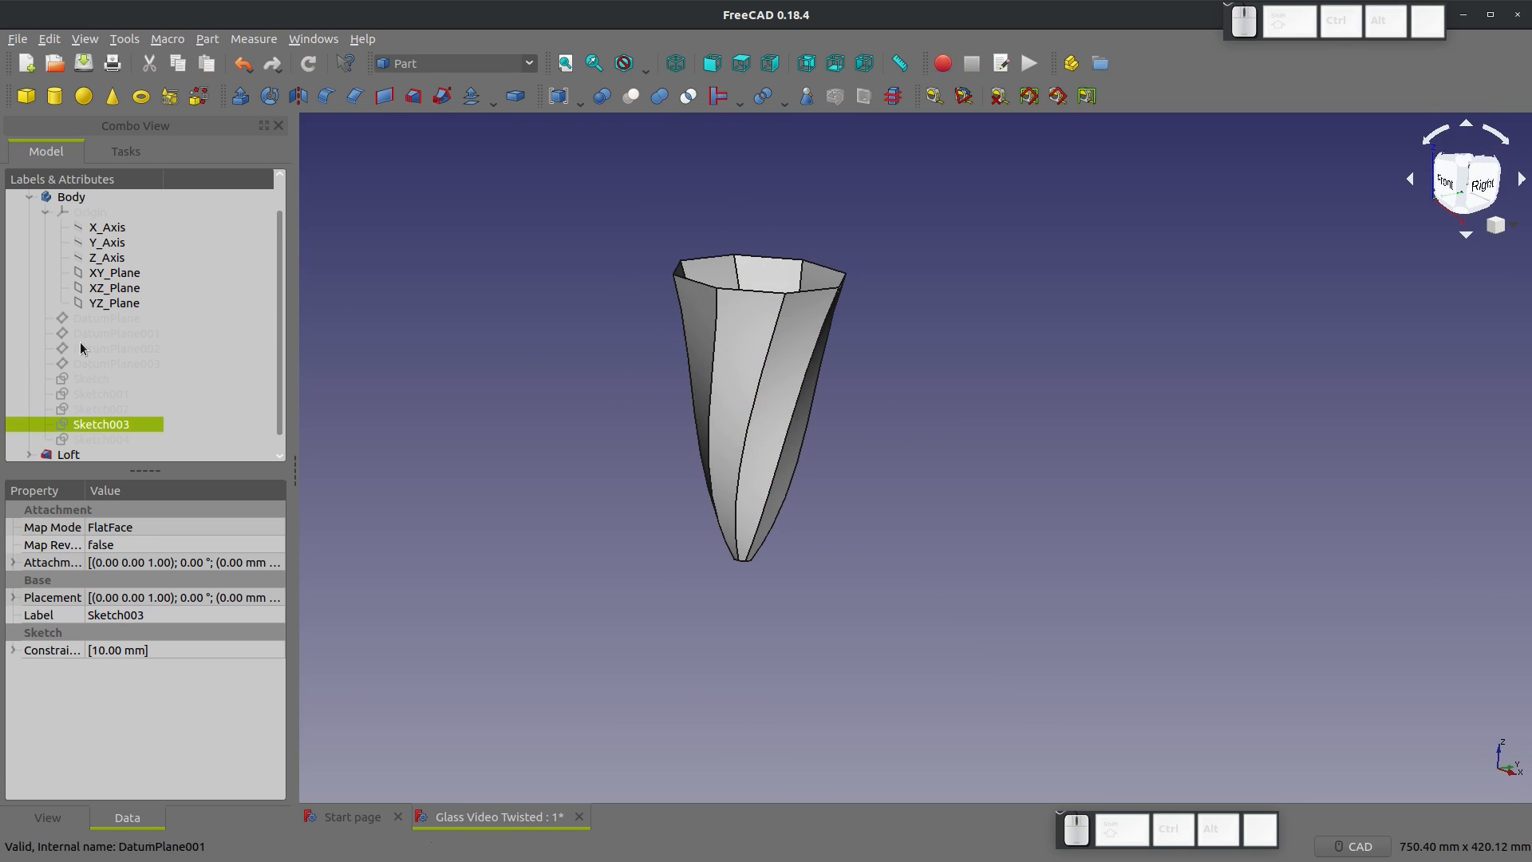
pyautogui.press('Delete')
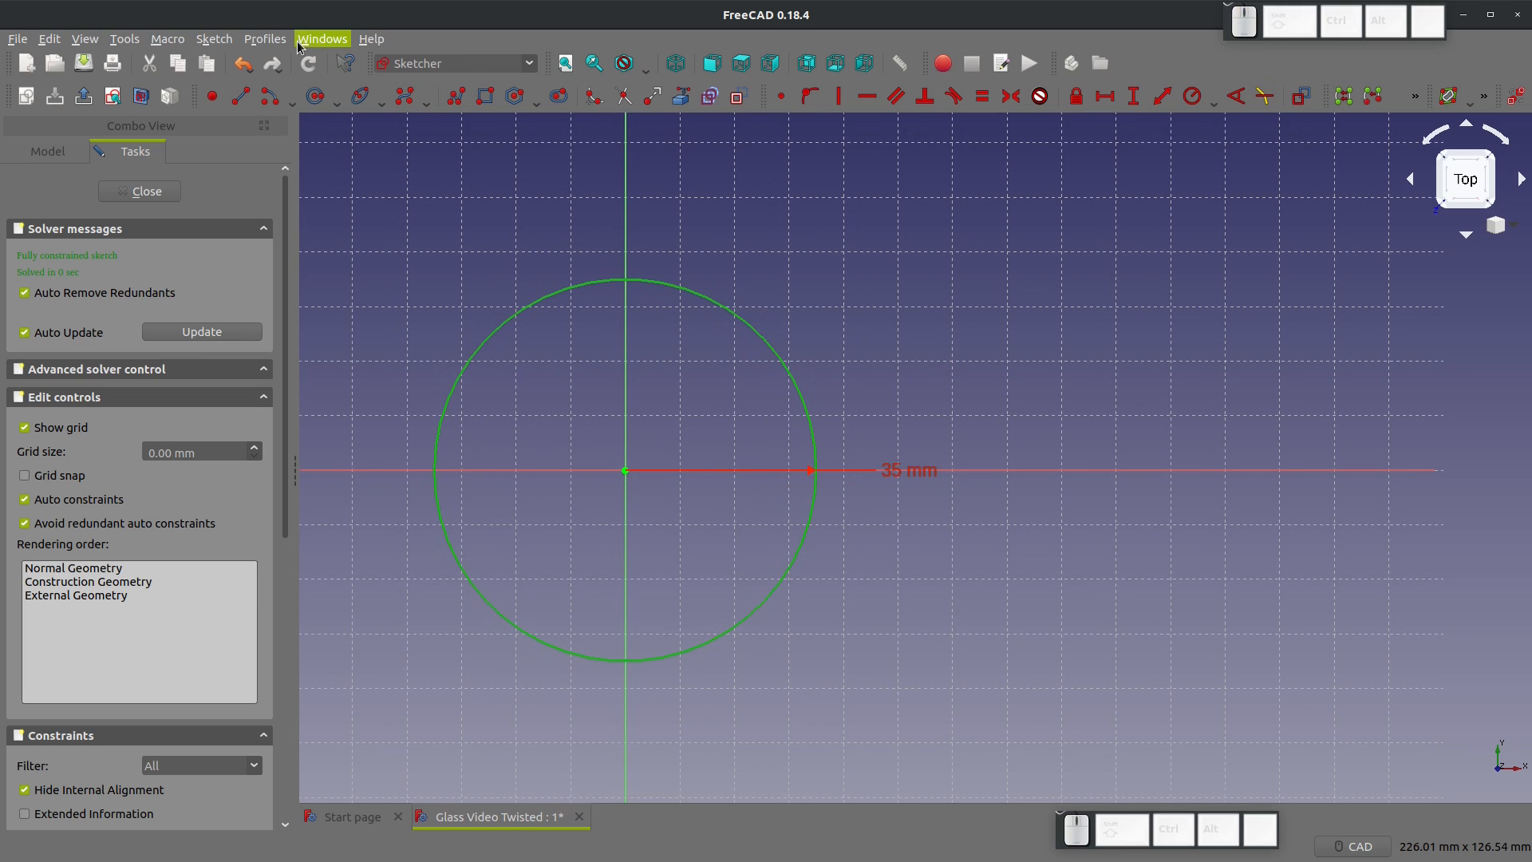
pyautogui.moveTo(592, 96)
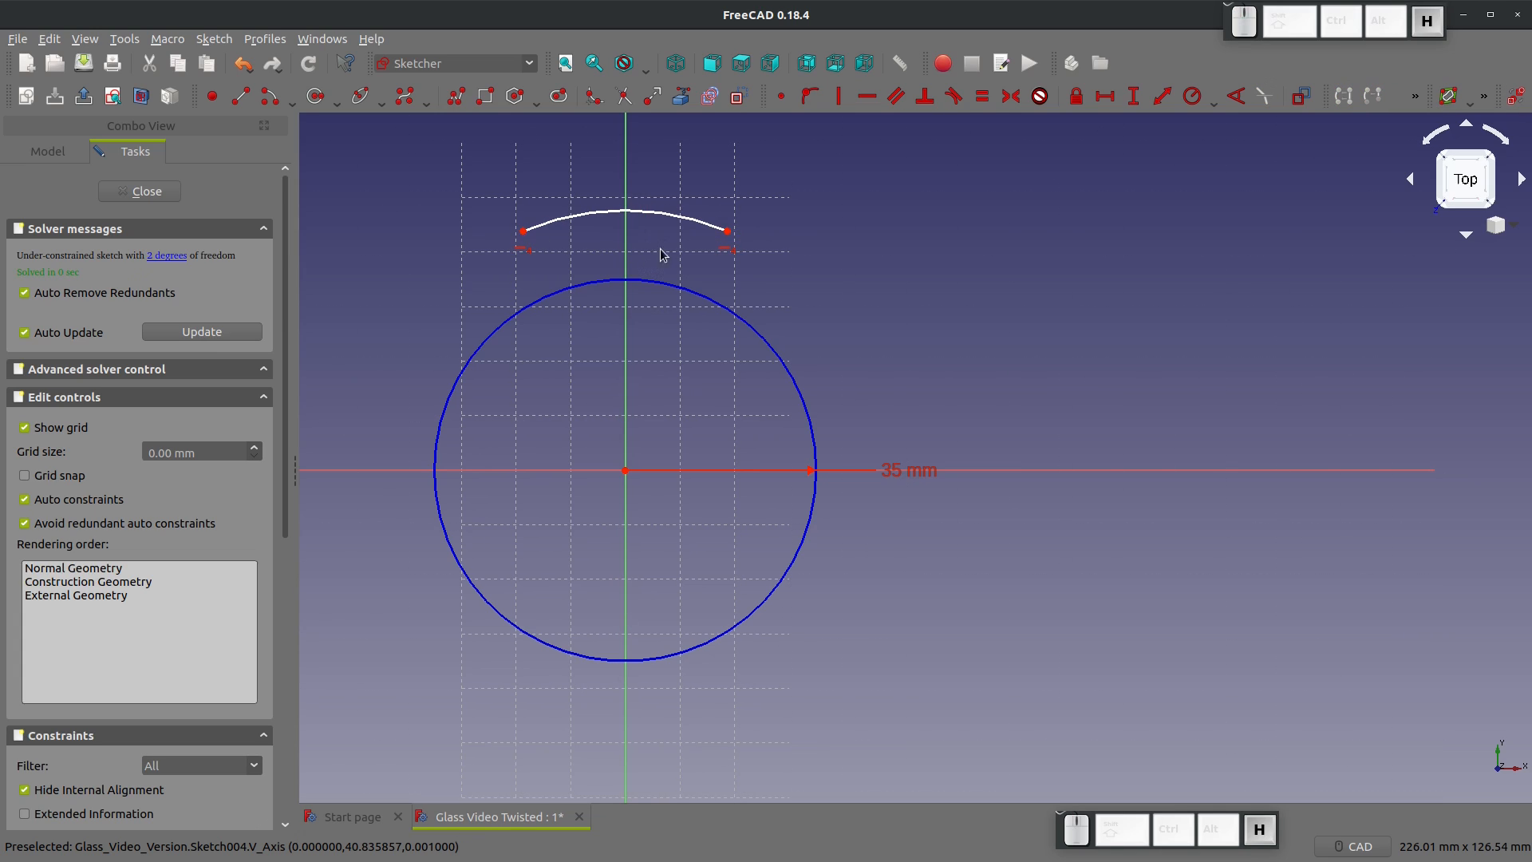
pyautogui.moveTo(710, 300)
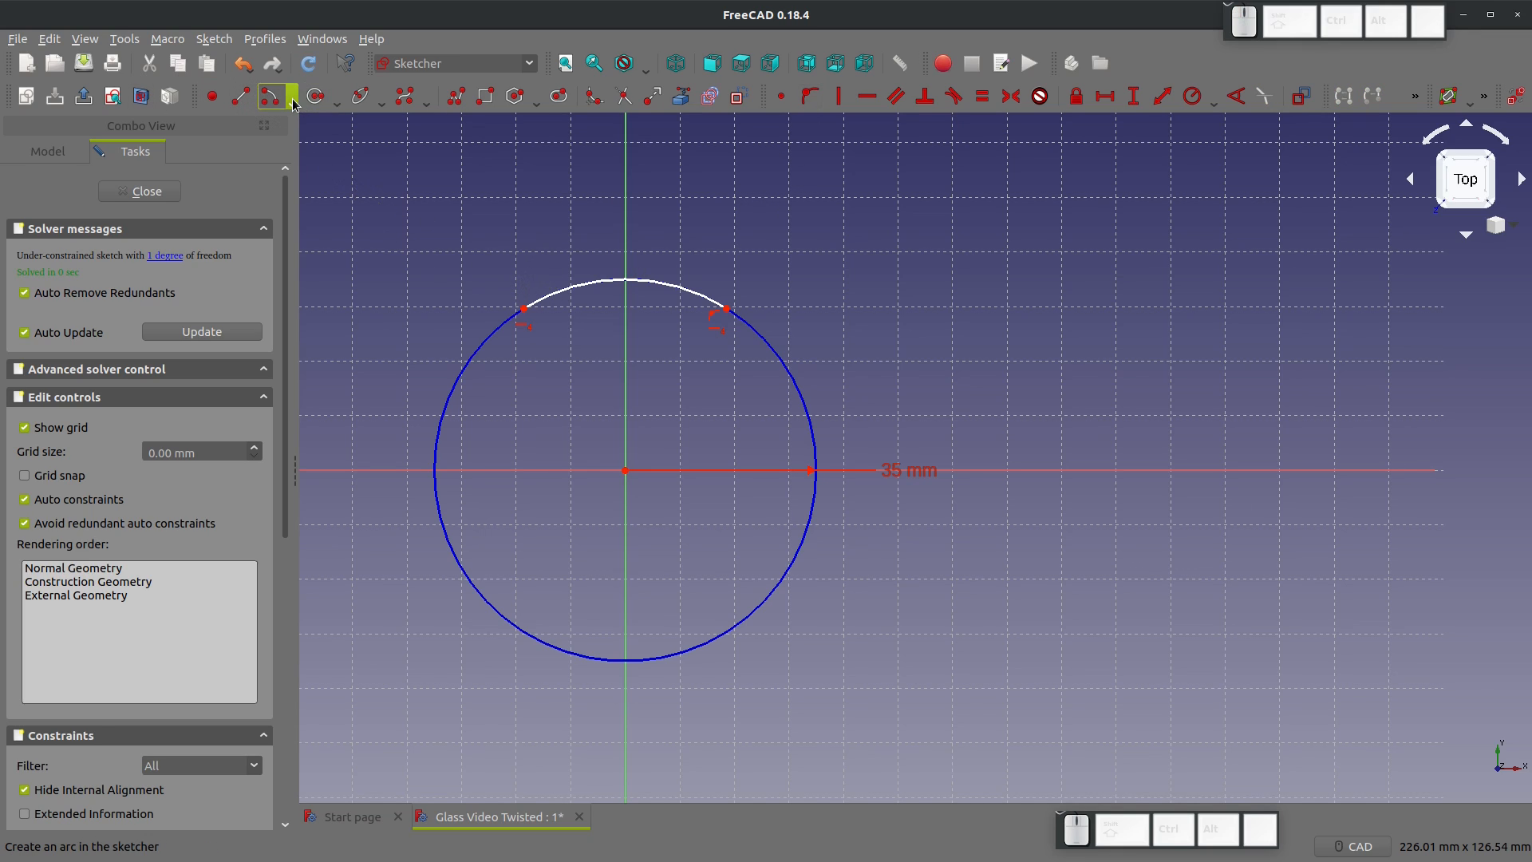
# Step: Draw a chain of arcs snapped around the 35 mm construction circle
pyautogui.click(291, 95)
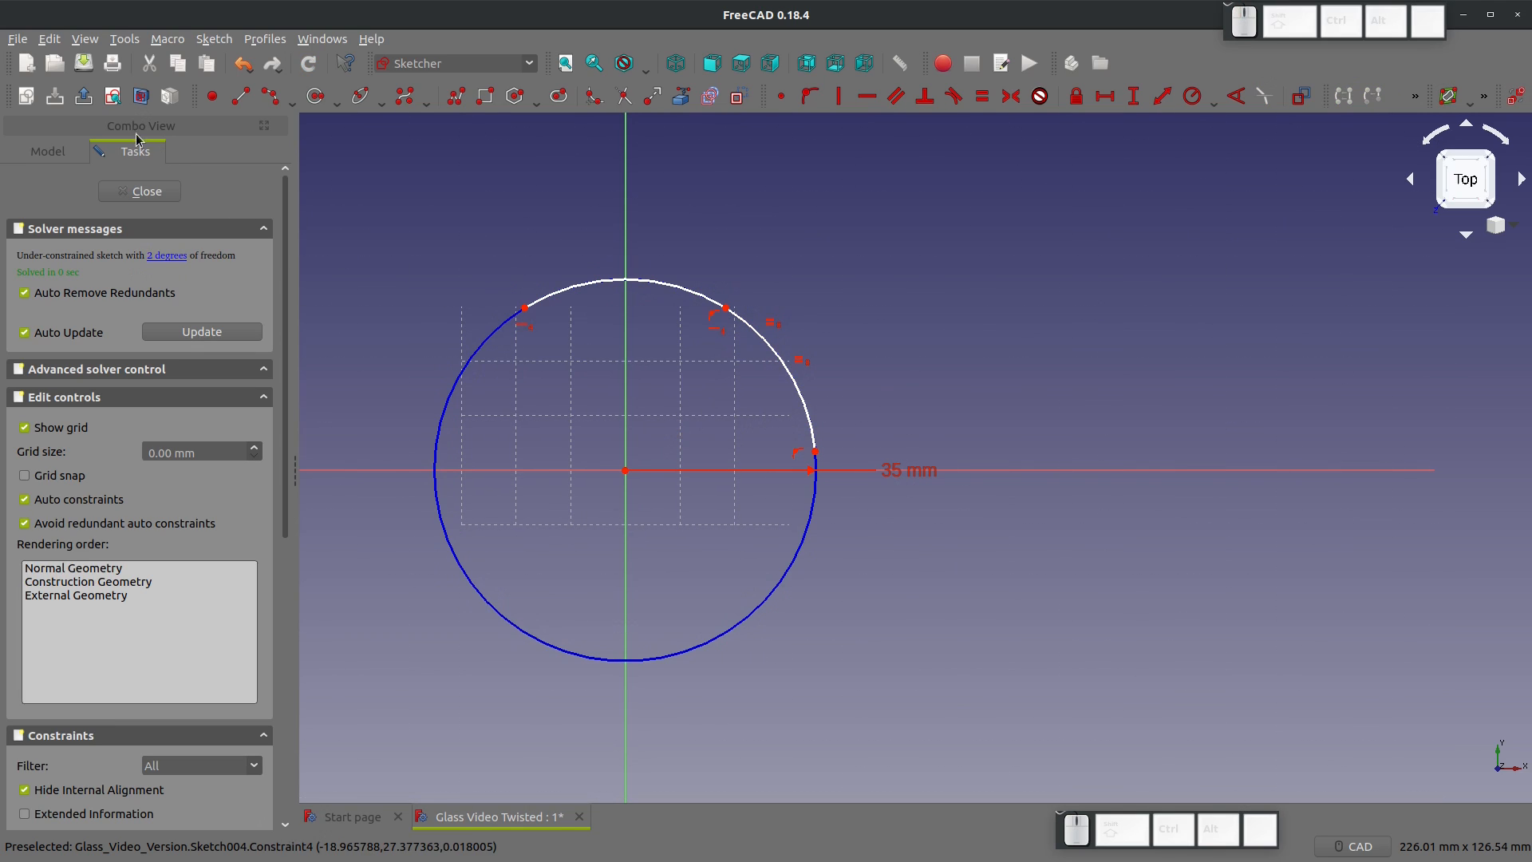
pyautogui.moveTo(815, 452)
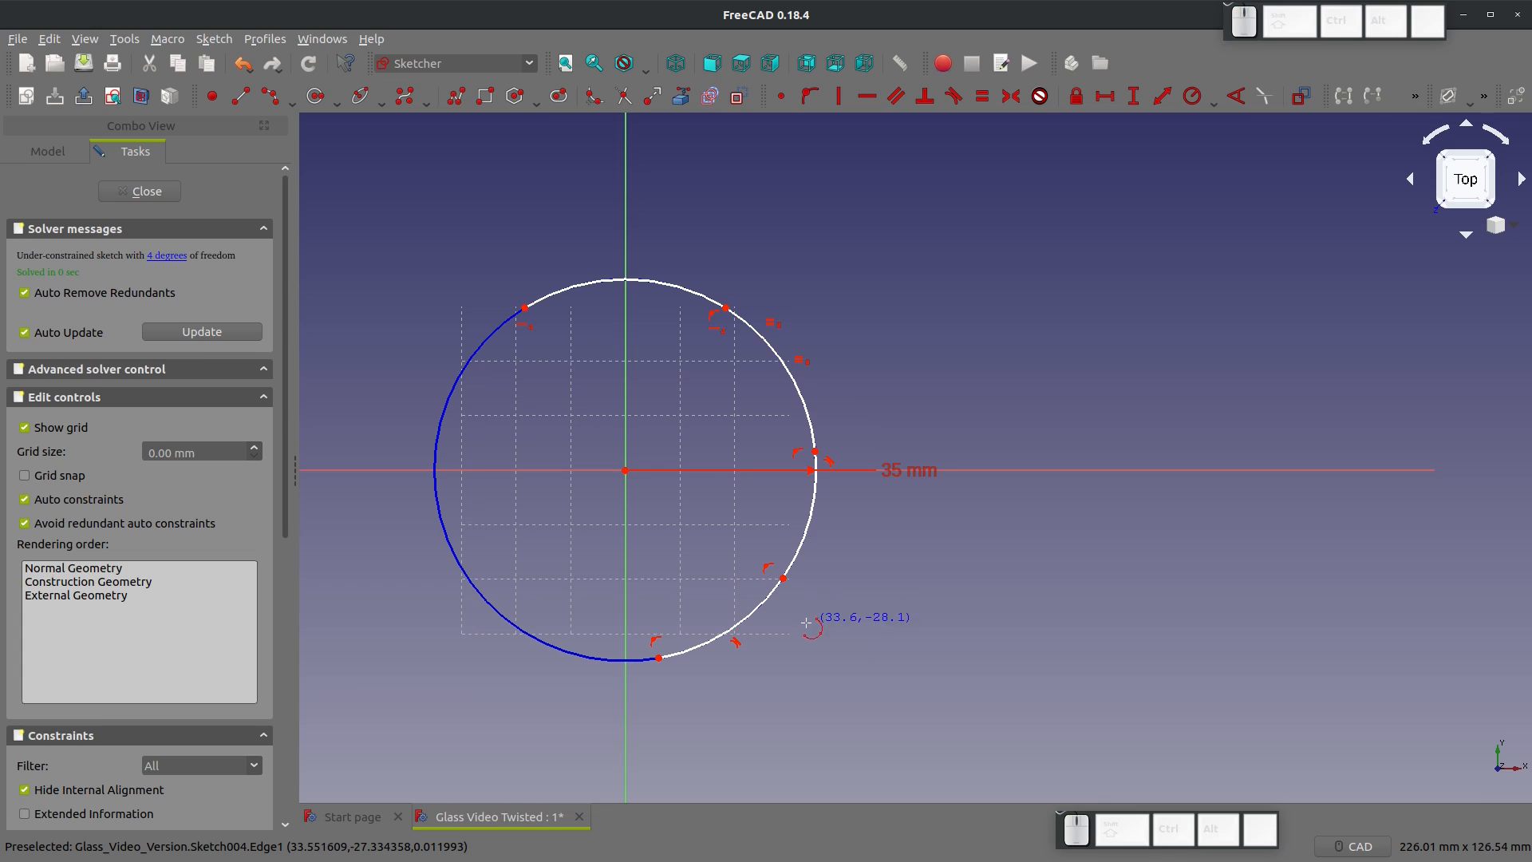
pyautogui.moveTo(723, 311)
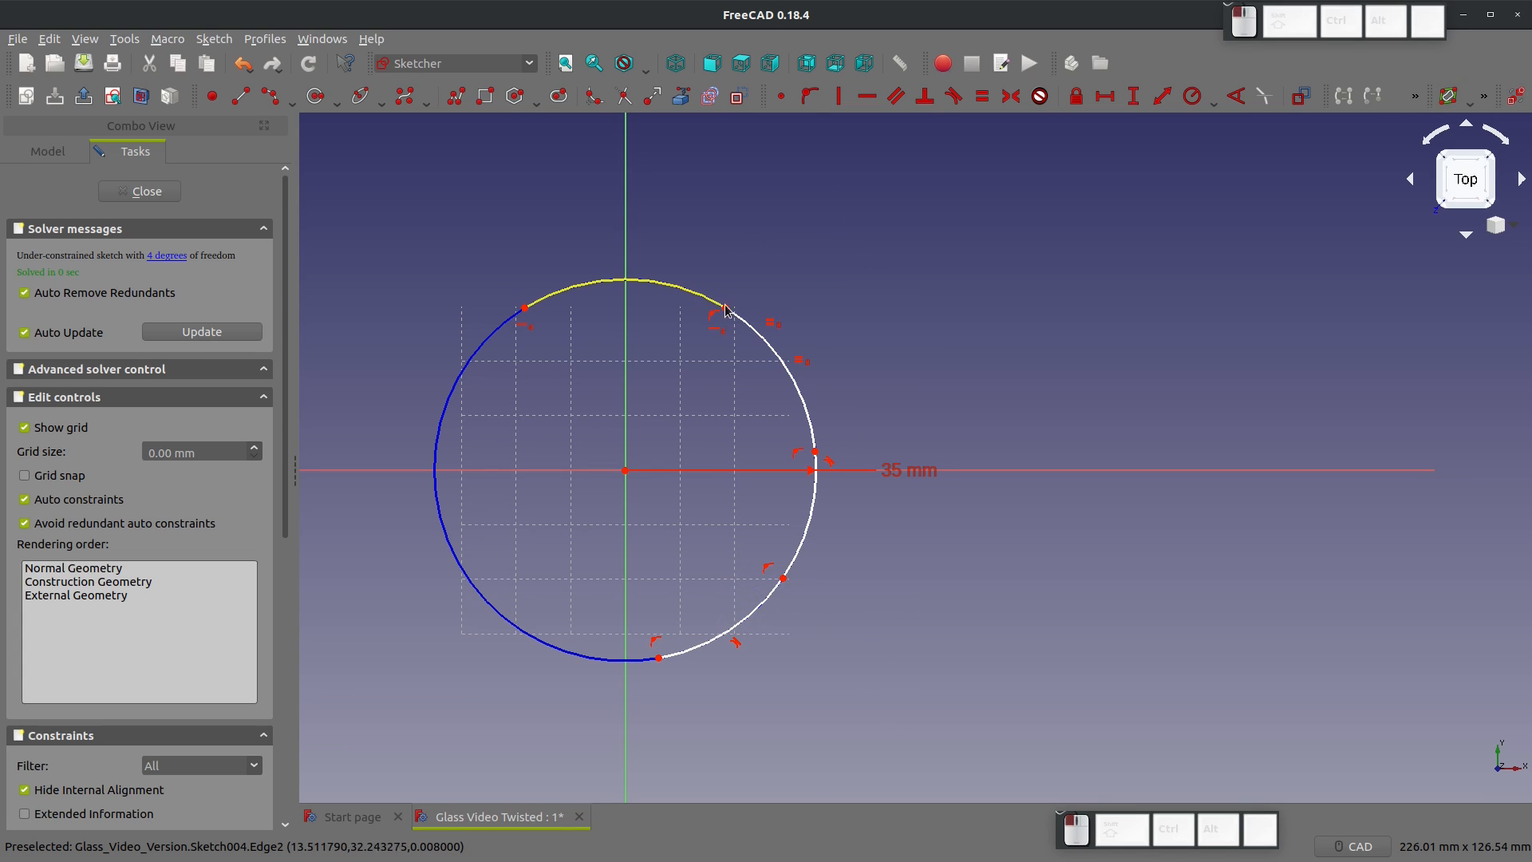
pyautogui.moveTo(813, 513)
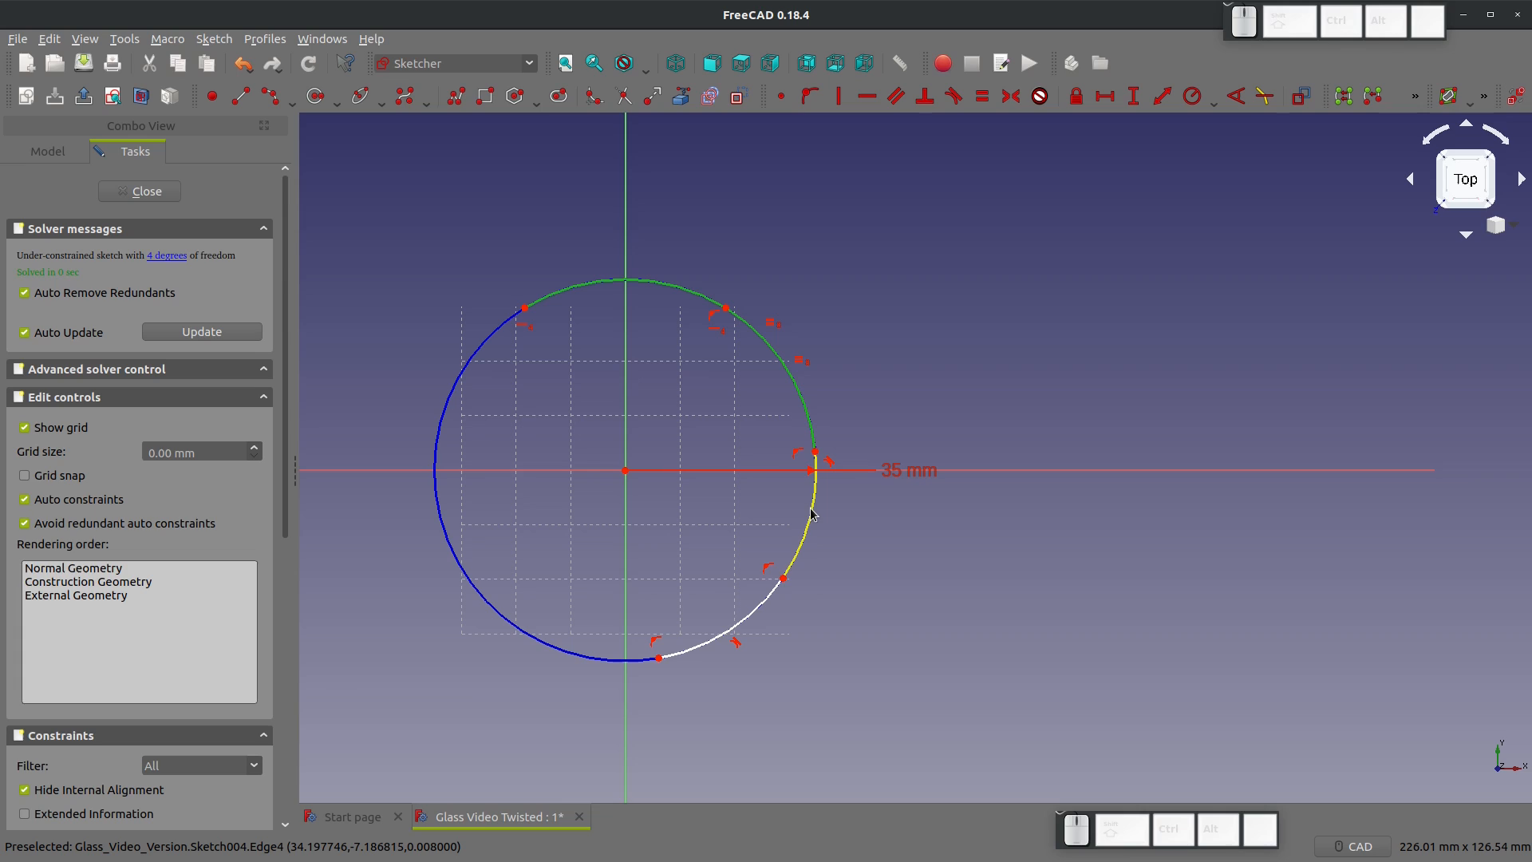
pyautogui.moveTo(621, 644)
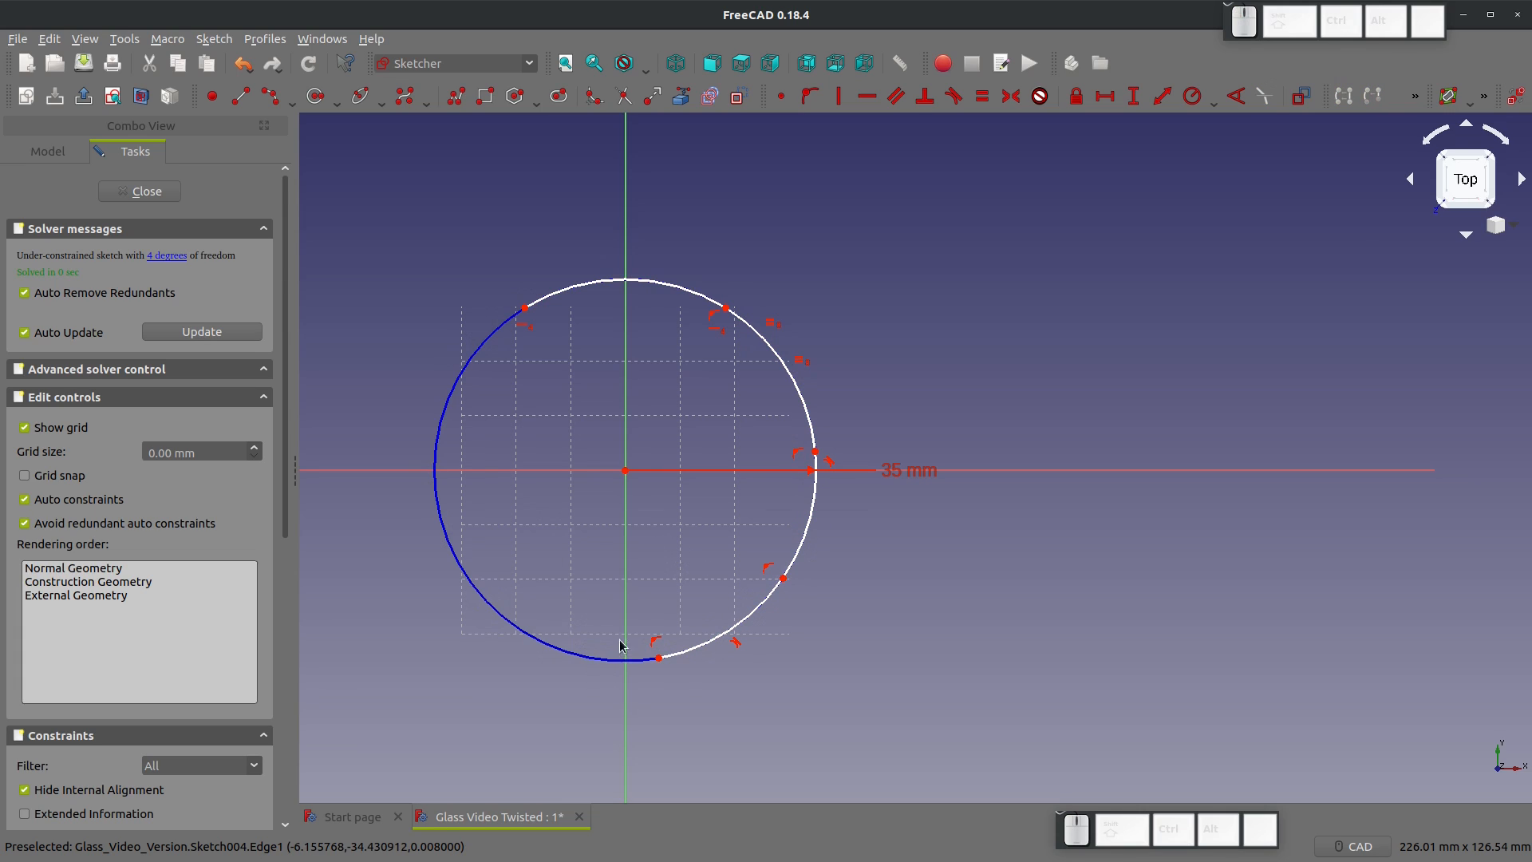
pyautogui.moveTo(660, 660)
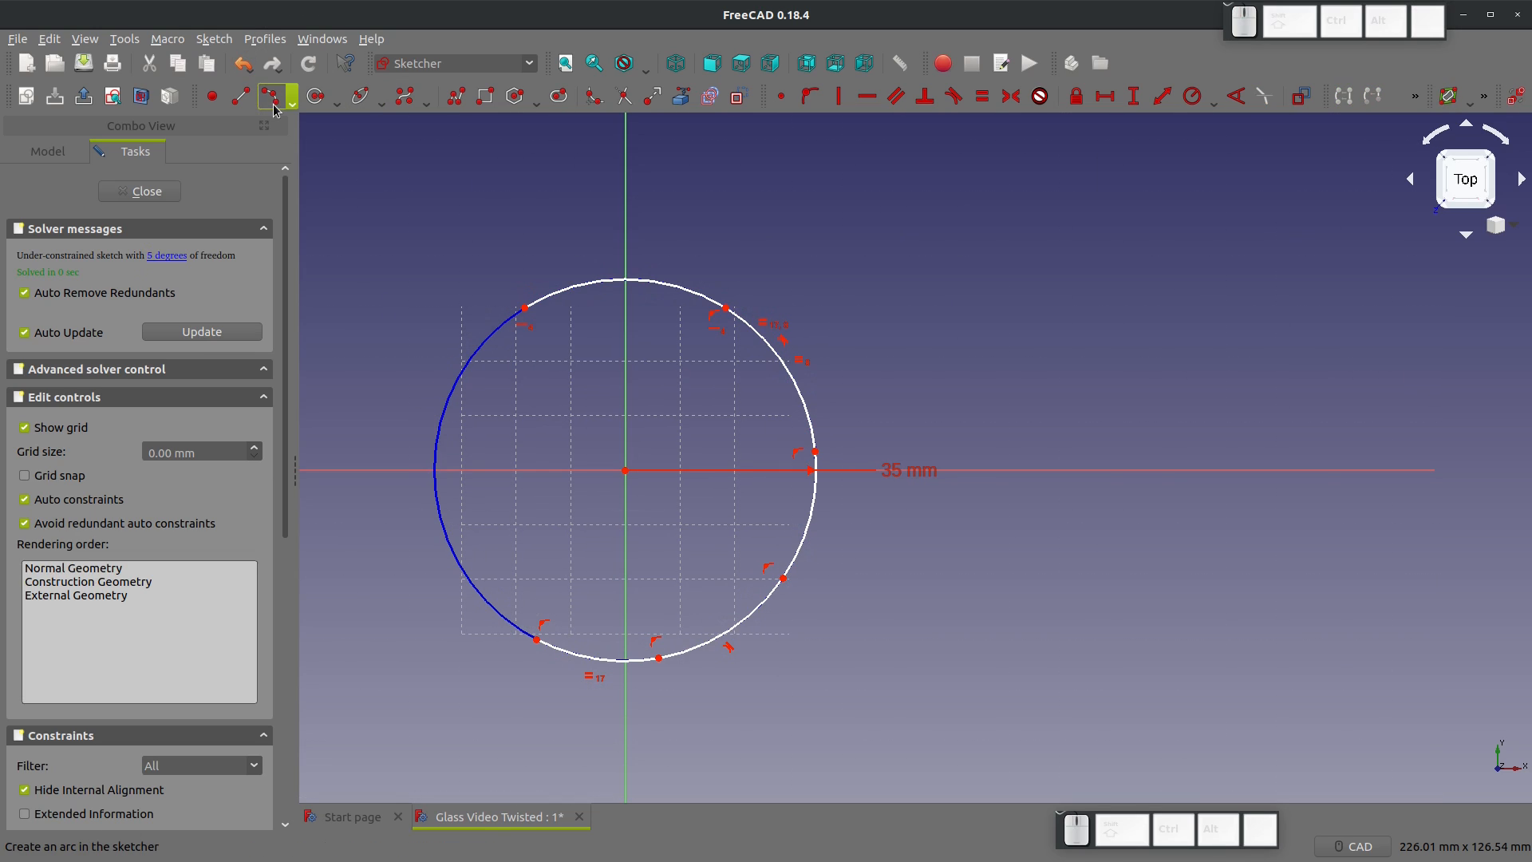
pyautogui.moveTo(459, 562)
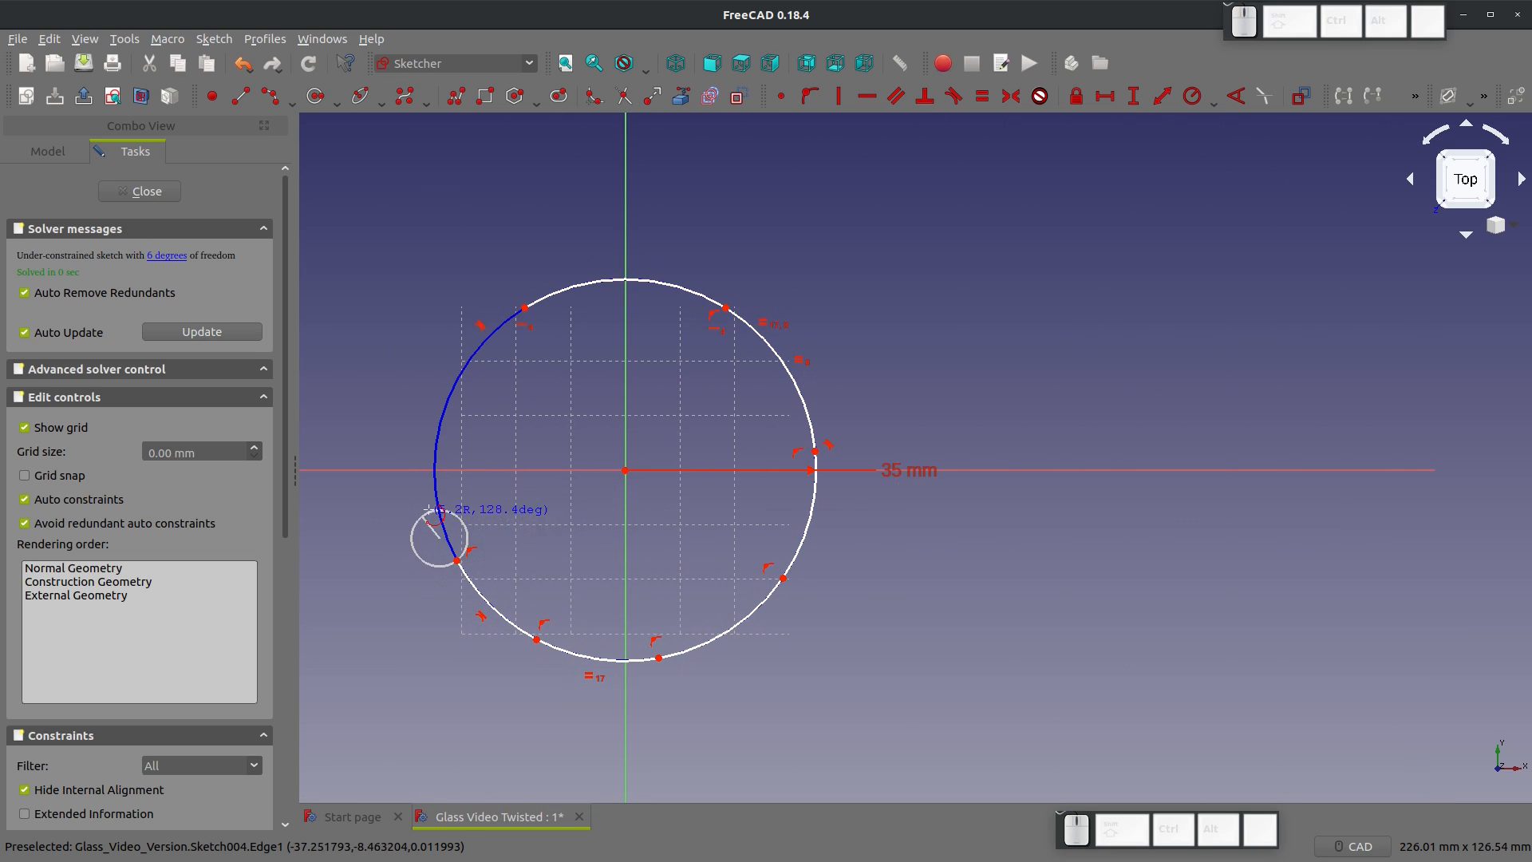
pyautogui.moveTo(435, 508)
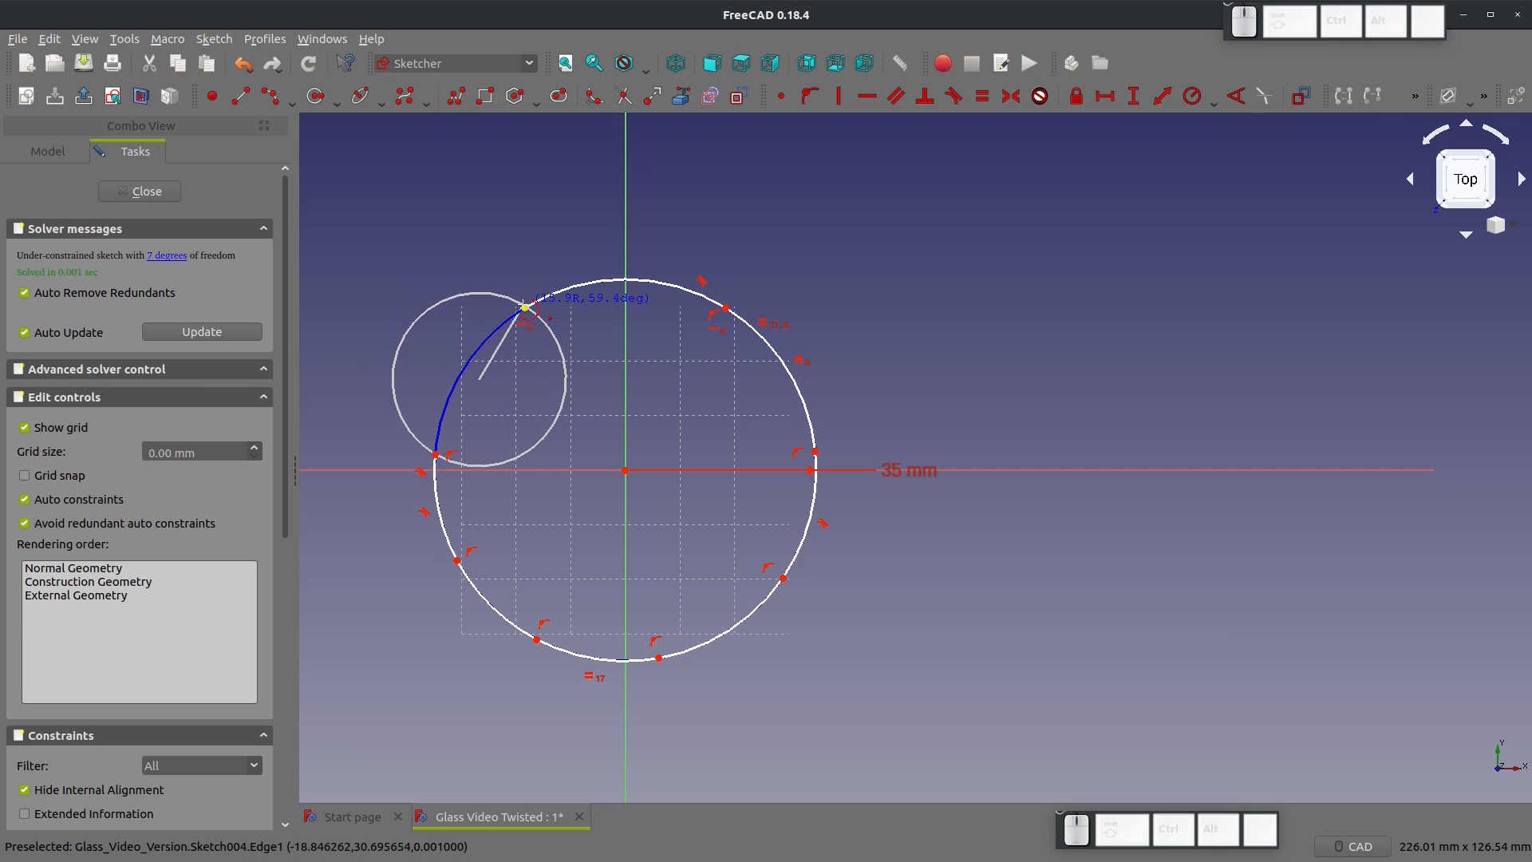
pyautogui.press('Escape')
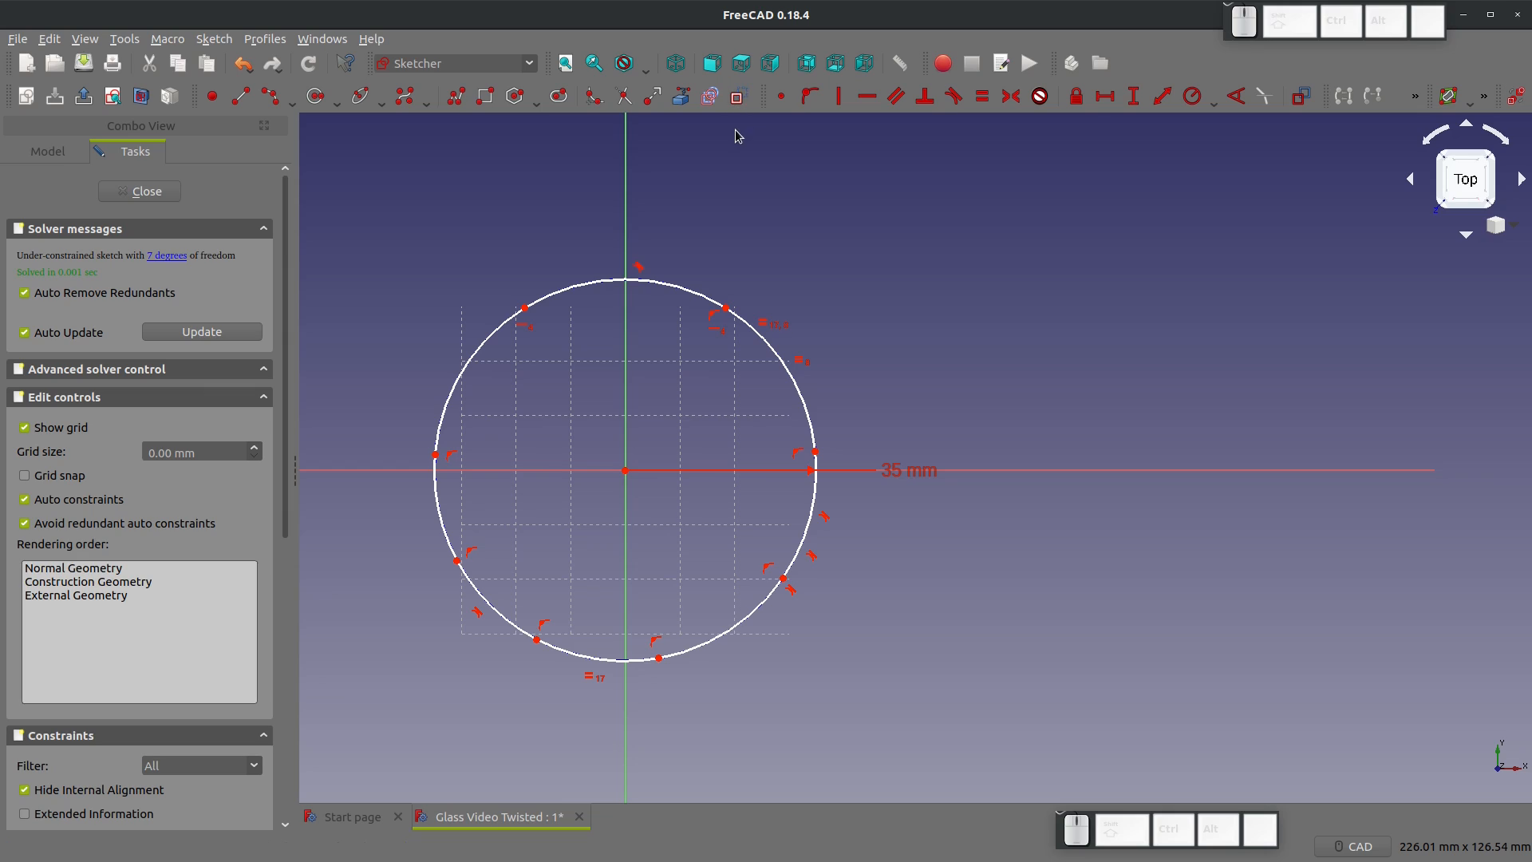
pyautogui.moveTo(737, 96)
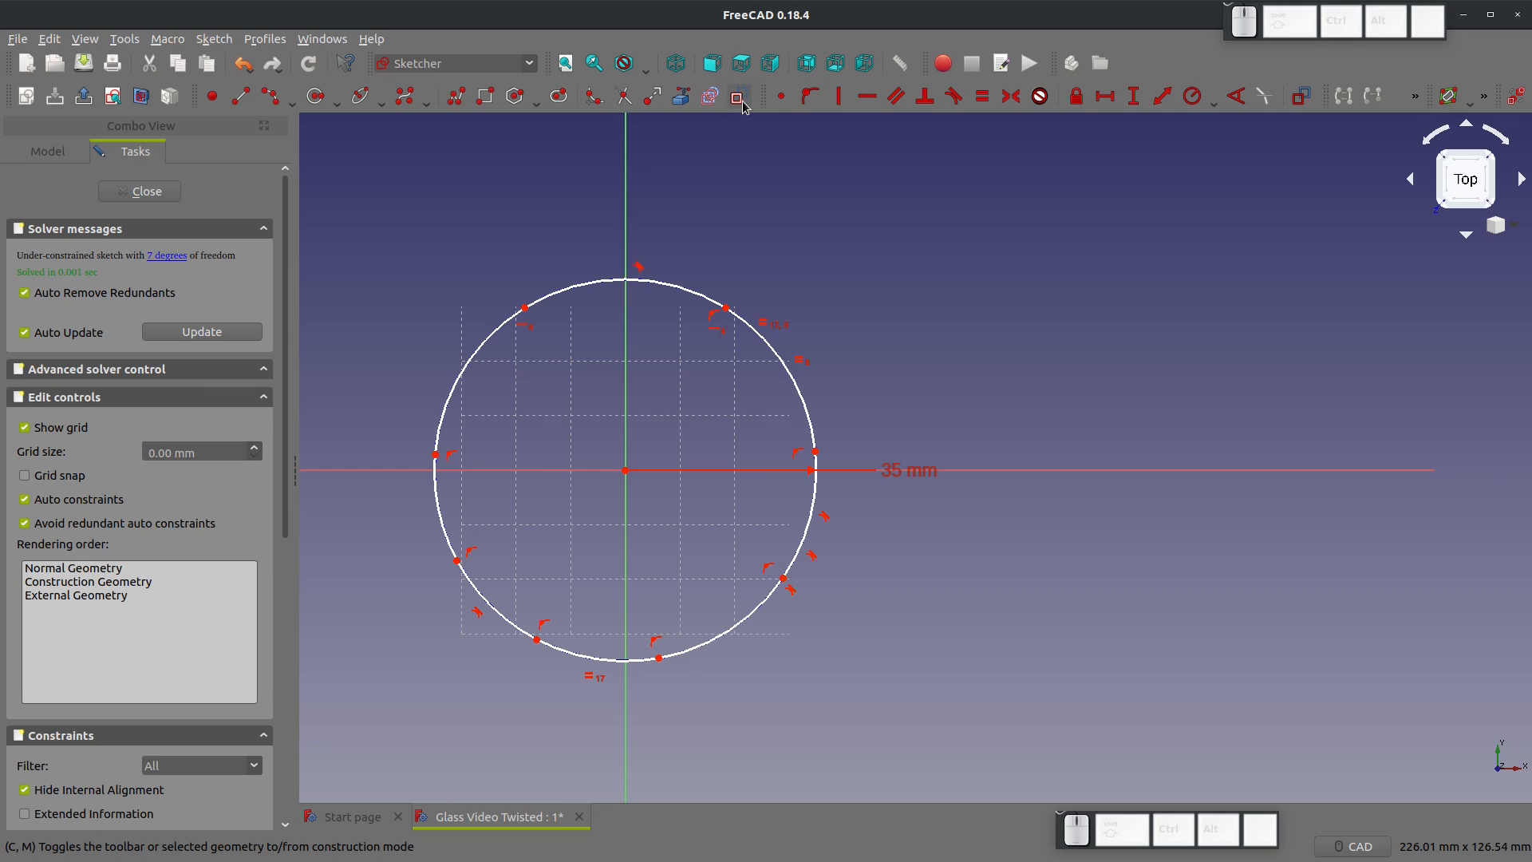
# Step: Constrain the angle between two radial lines to 360/8 (45°)
pyautogui.click(362, 96)
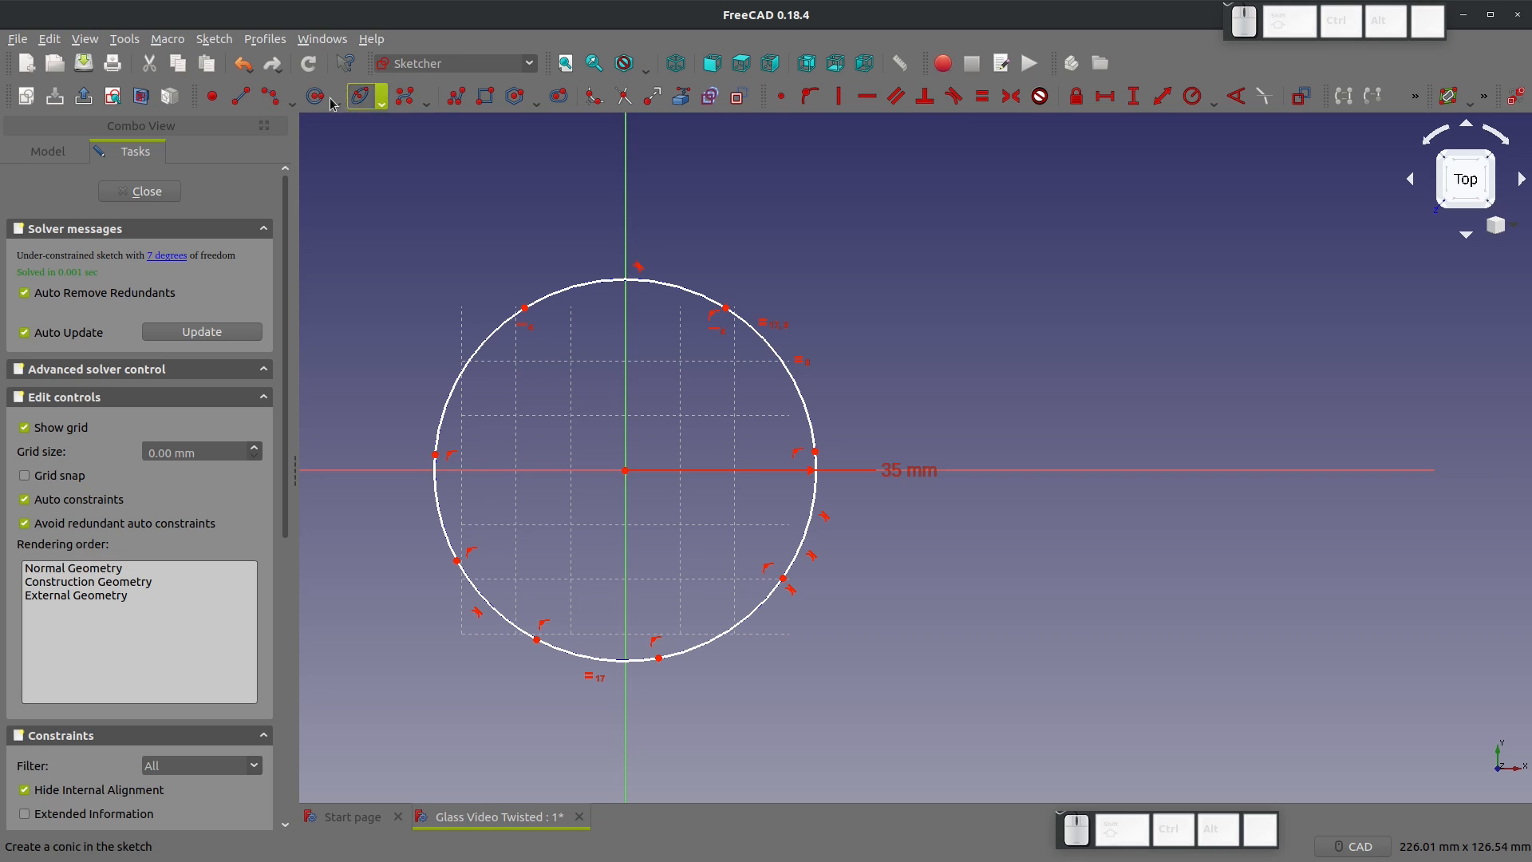
pyautogui.moveTo(523, 311)
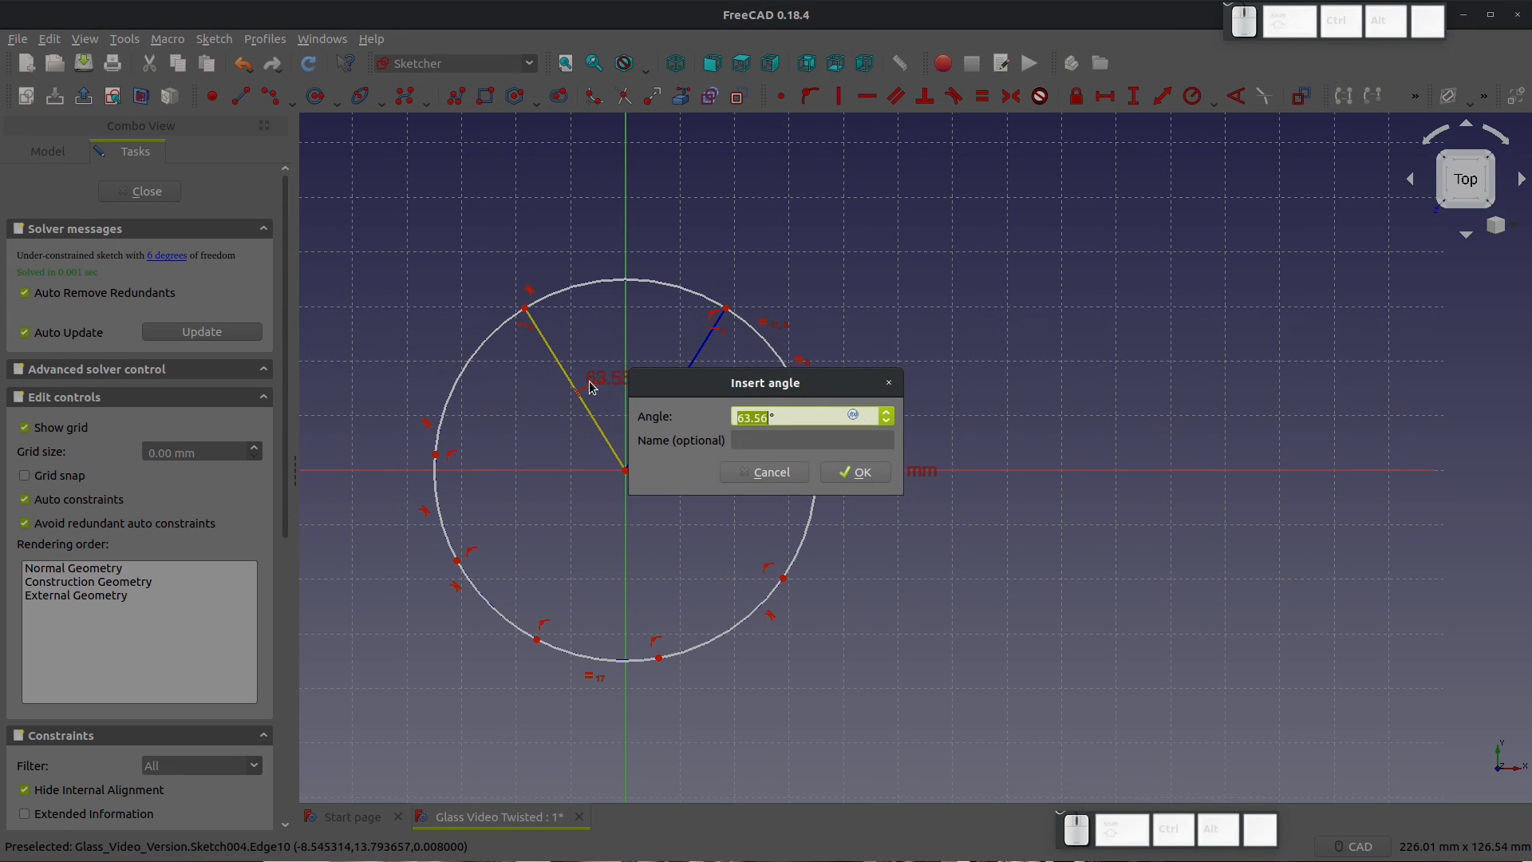
pyautogui.write('360/8°')
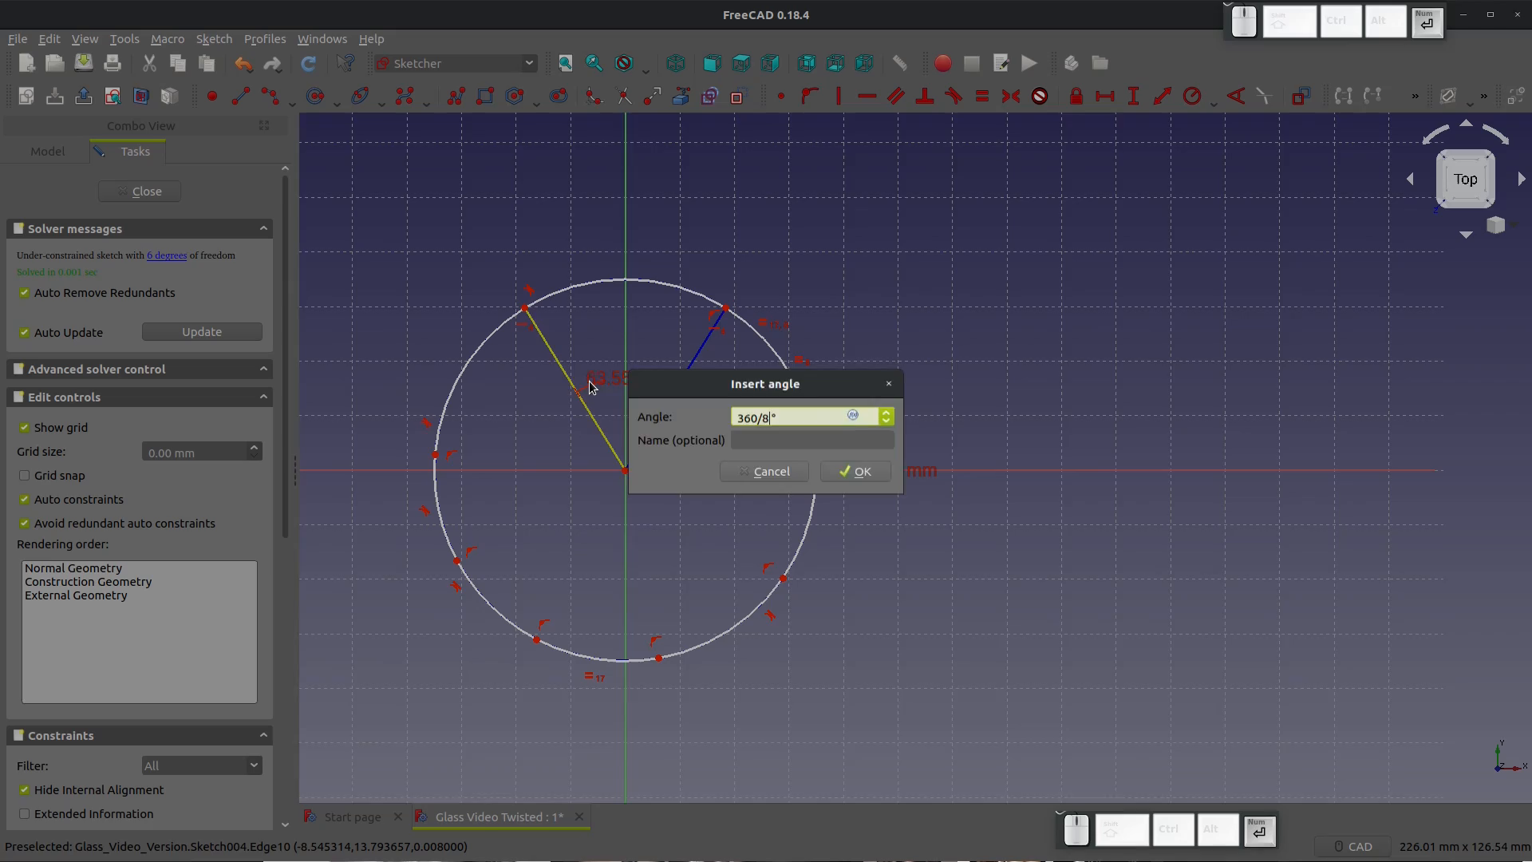
pyautogui.click(852, 470)
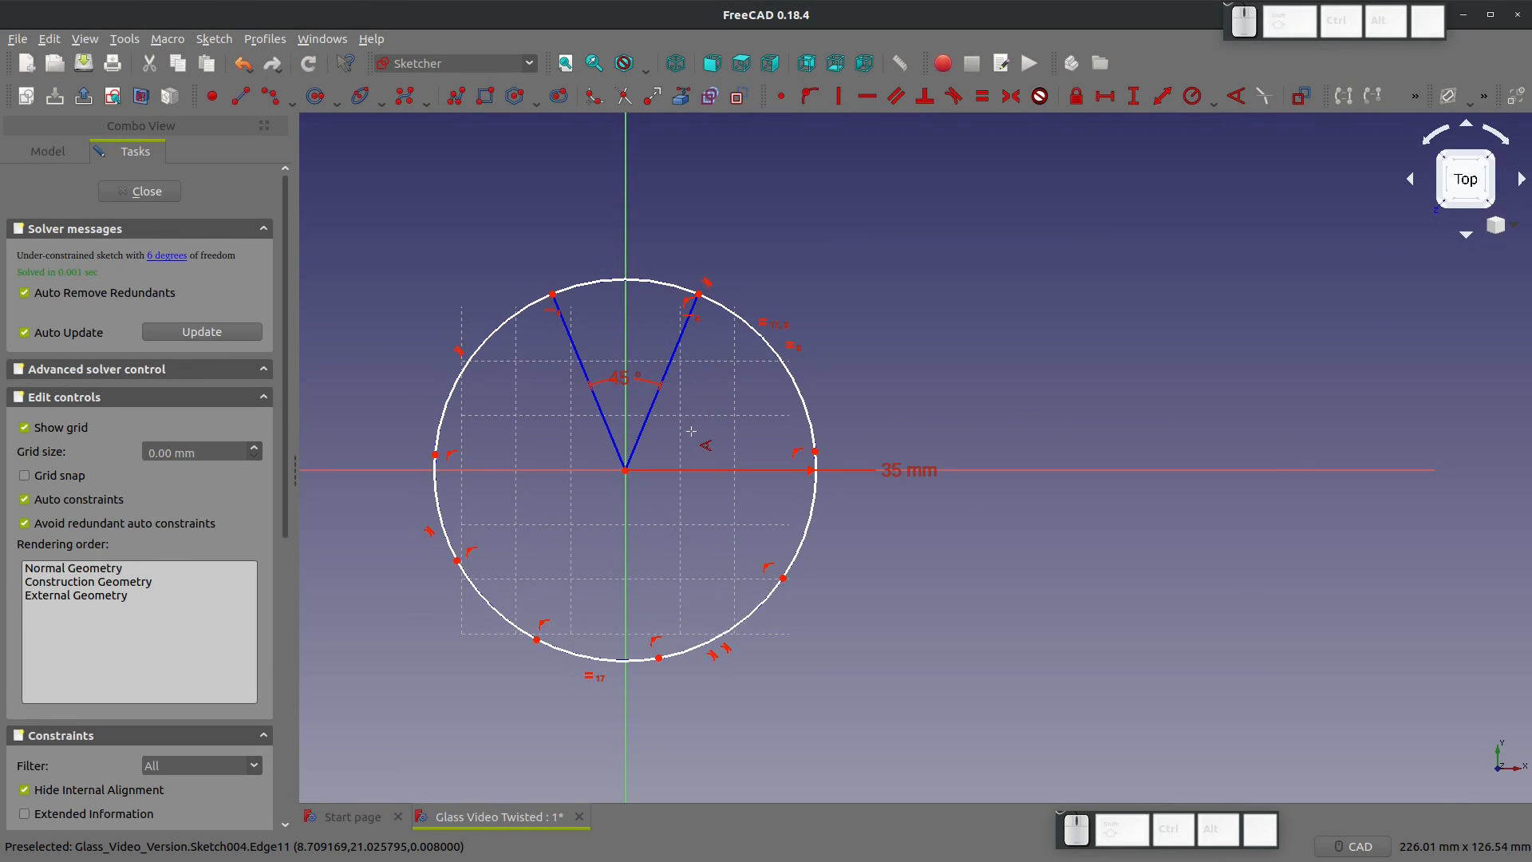
pyautogui.moveTo(809, 423)
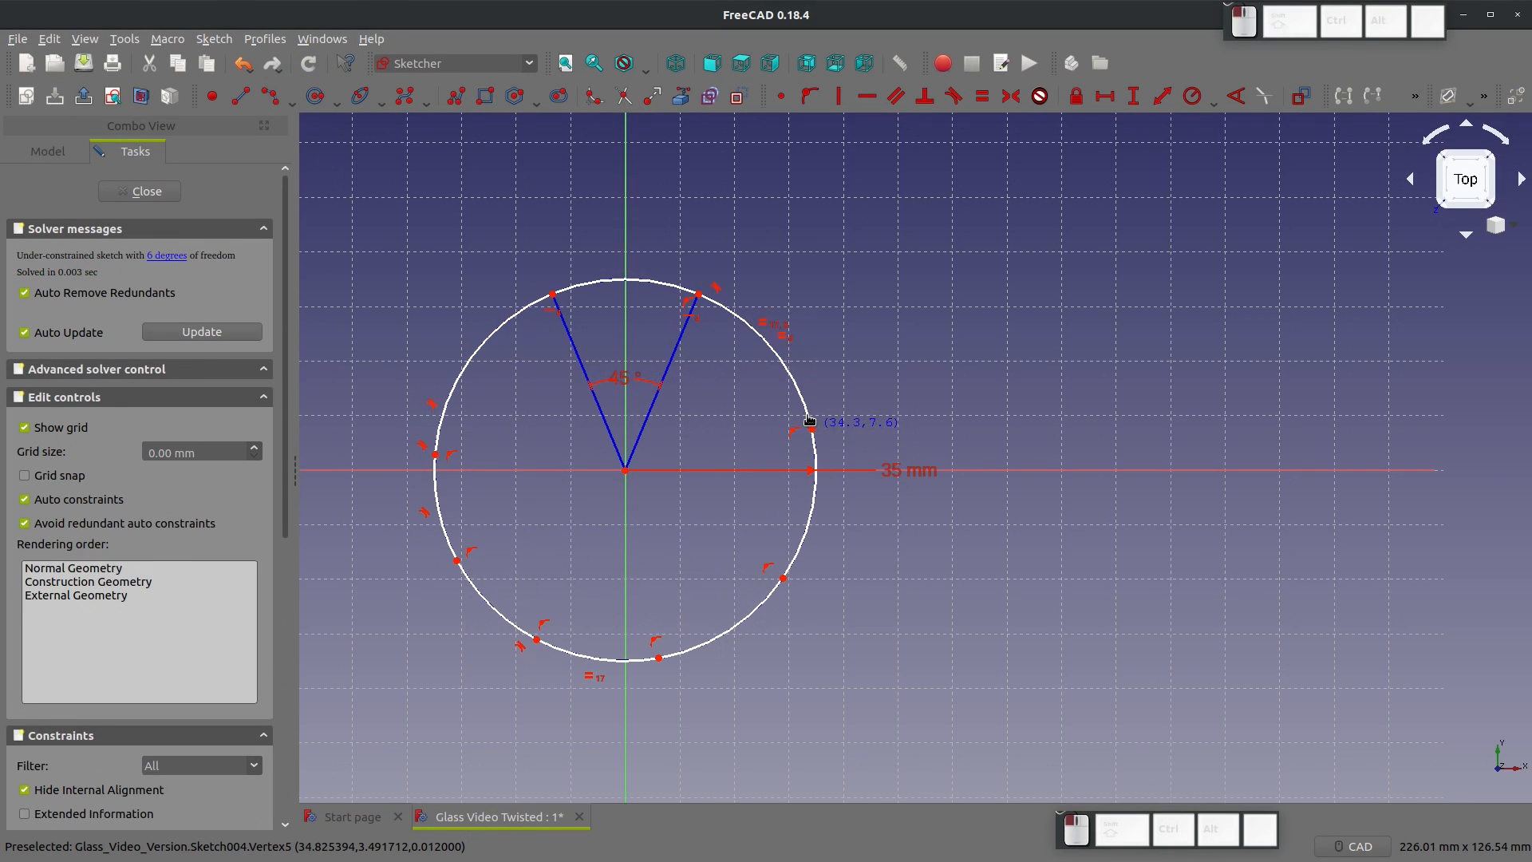
pyautogui.moveTo(867, 441)
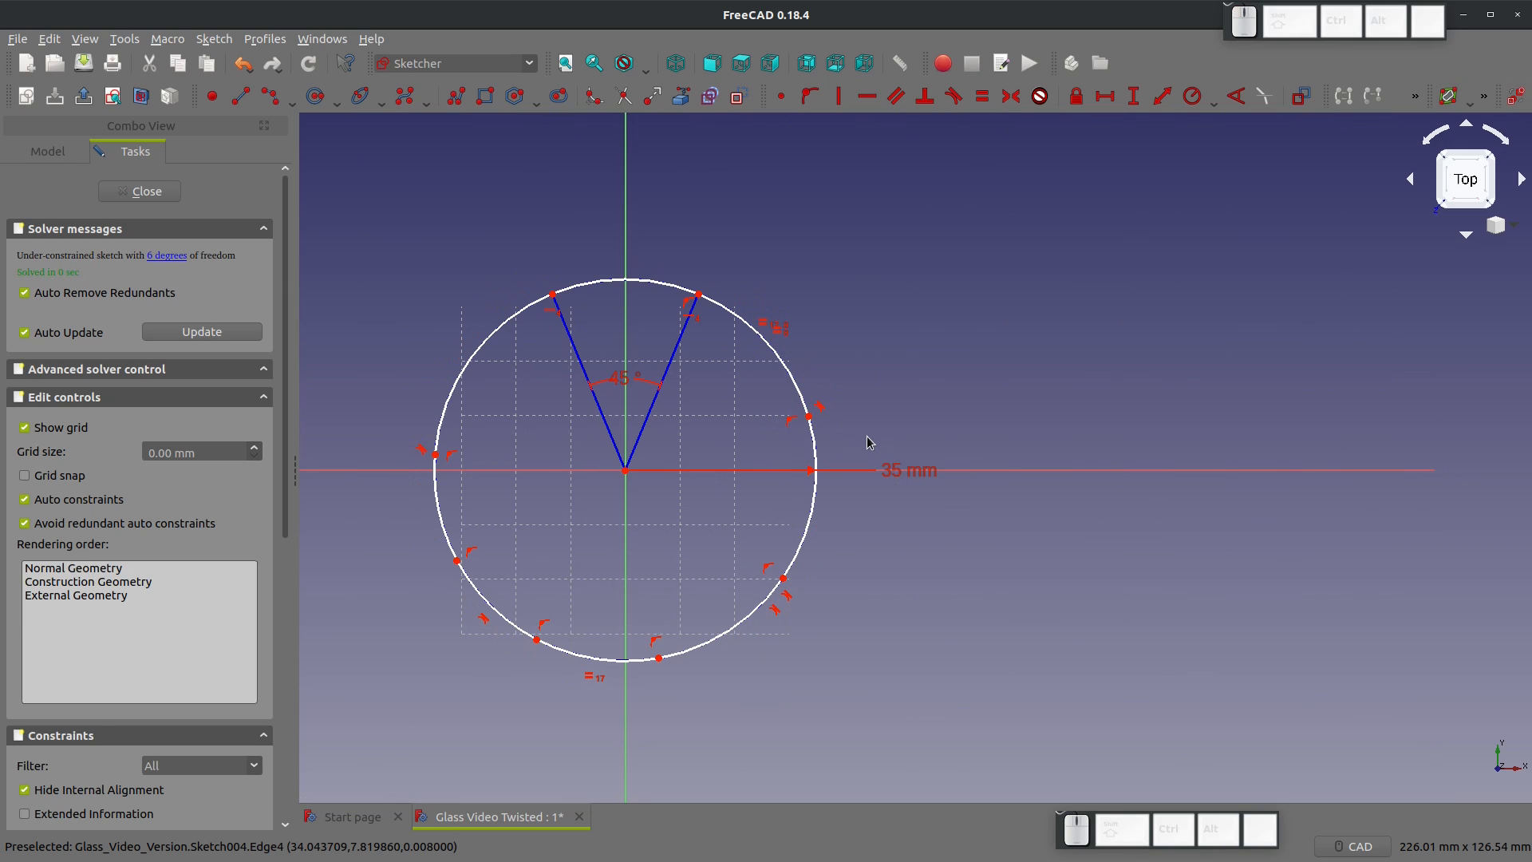
pyautogui.moveTo(810, 449)
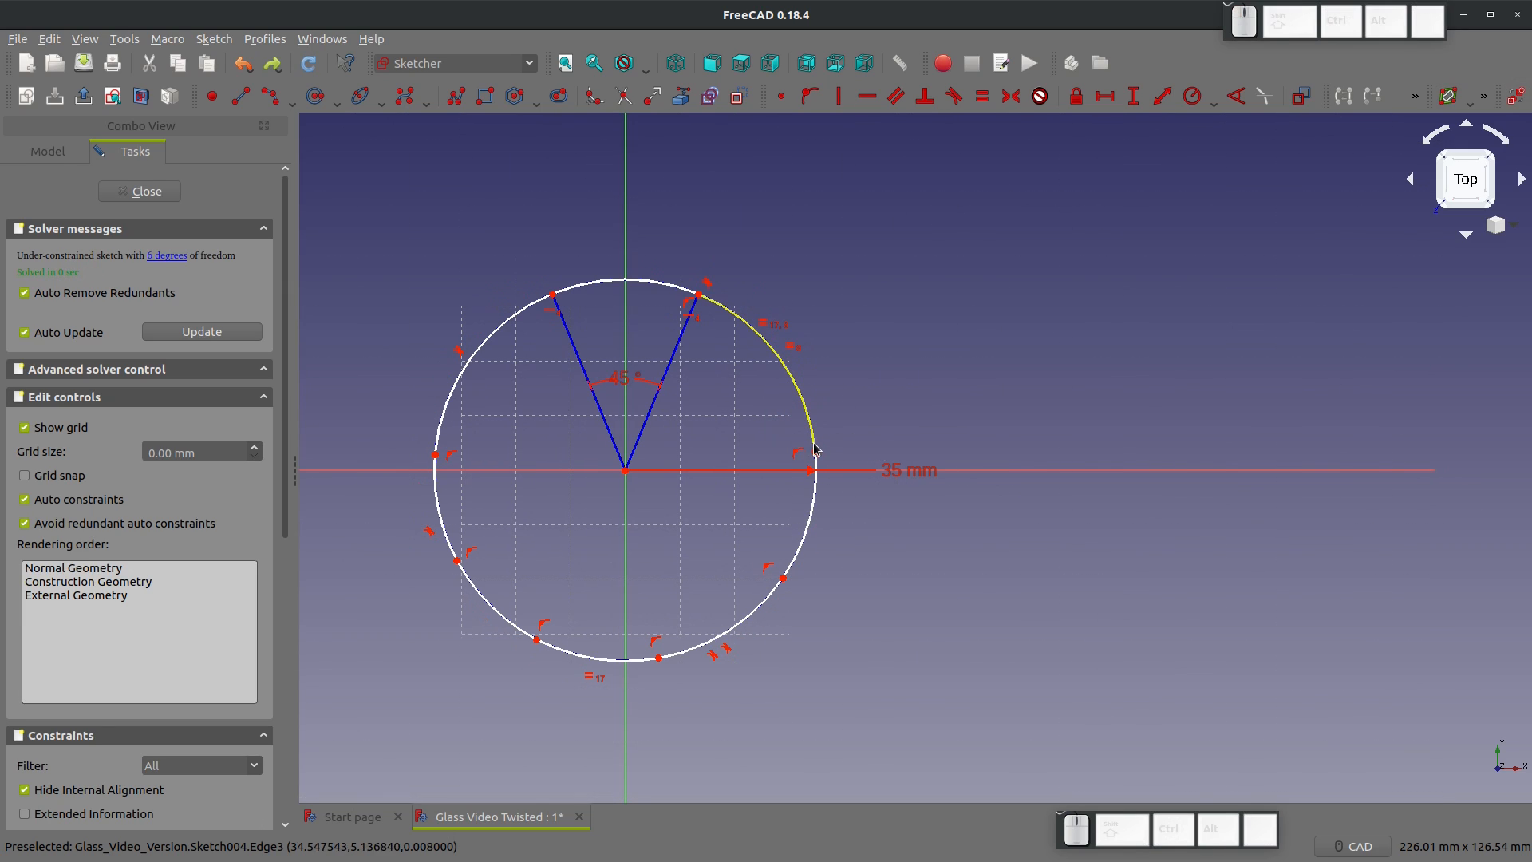
pyautogui.moveTo(771, 584)
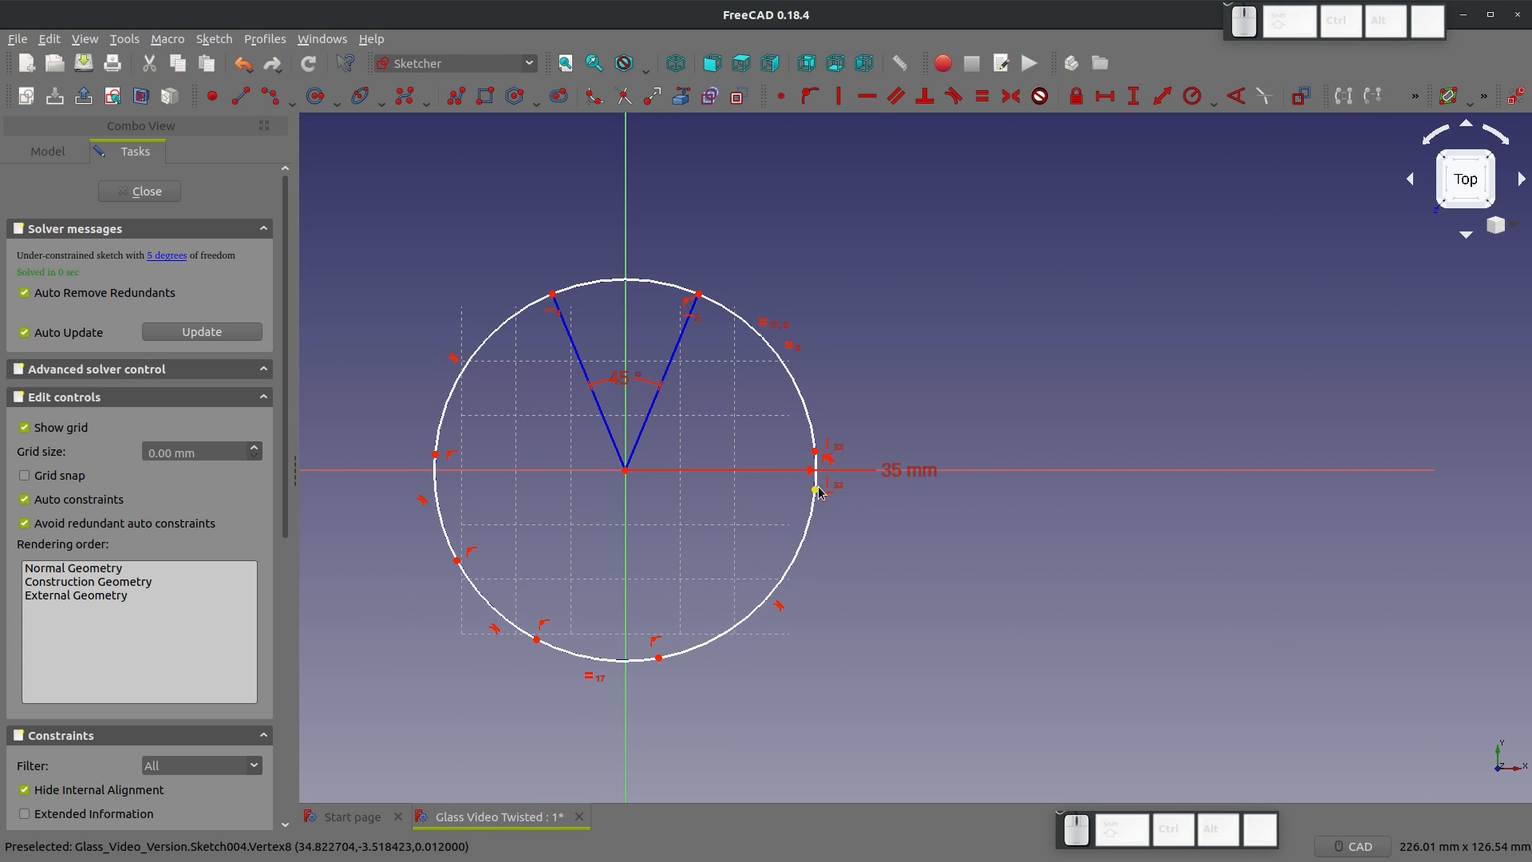
pyautogui.moveTo(796, 558)
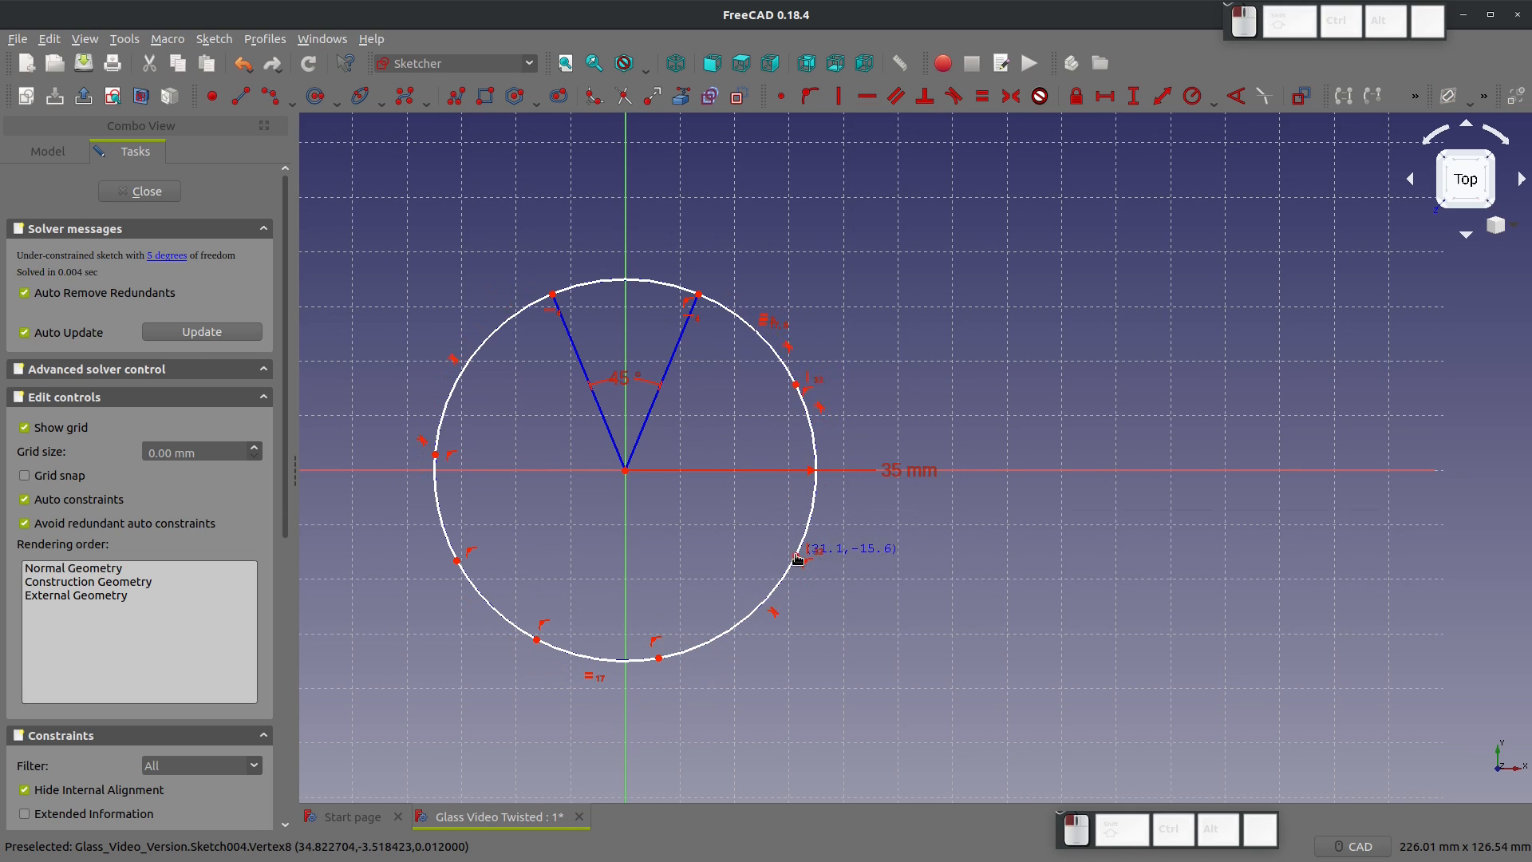
pyautogui.moveTo(566, 430)
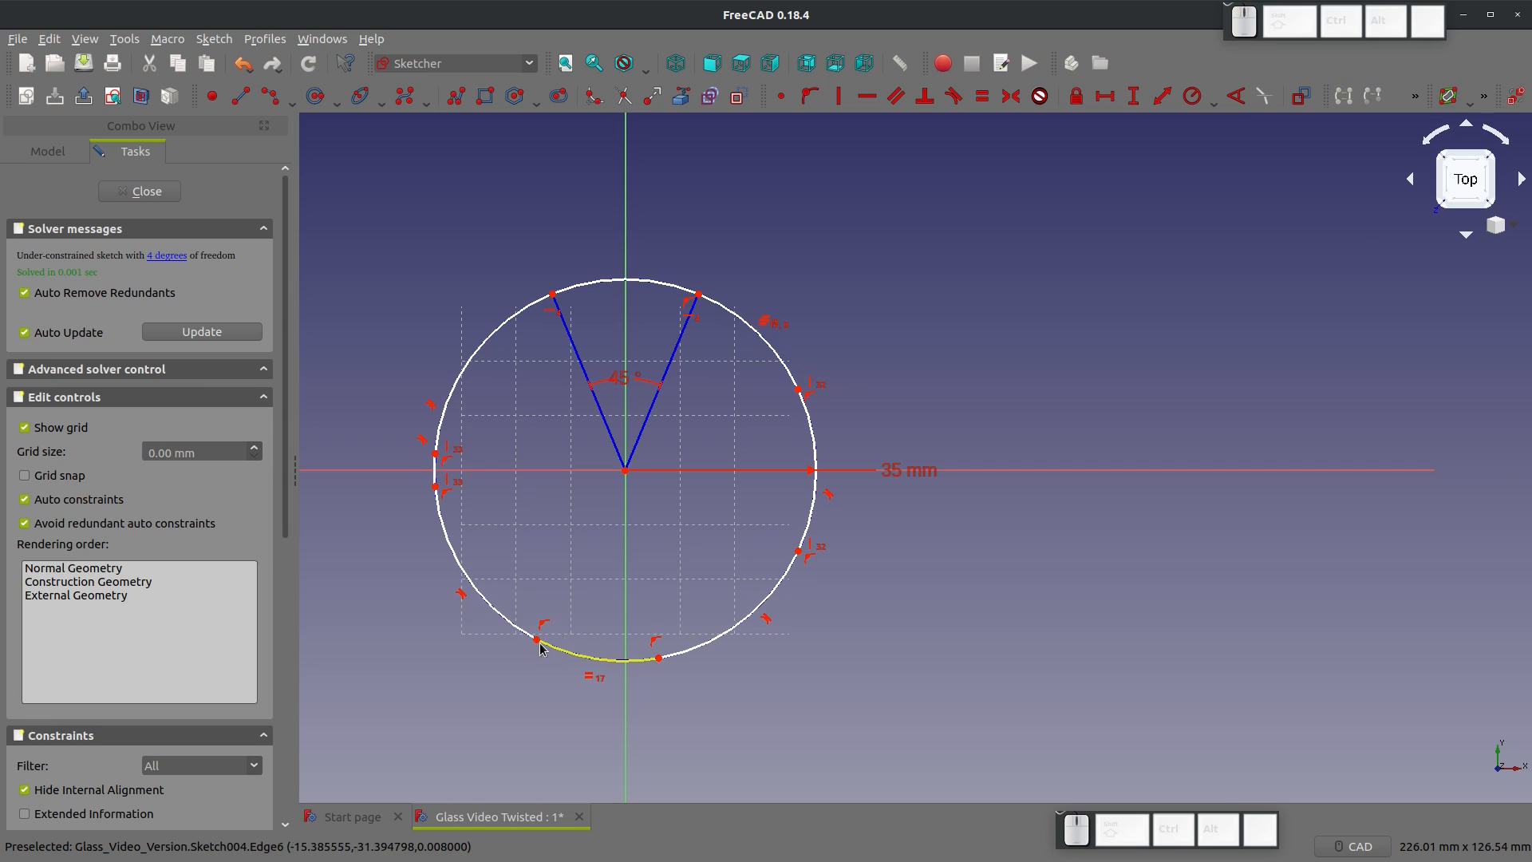
pyautogui.moveTo(658, 662)
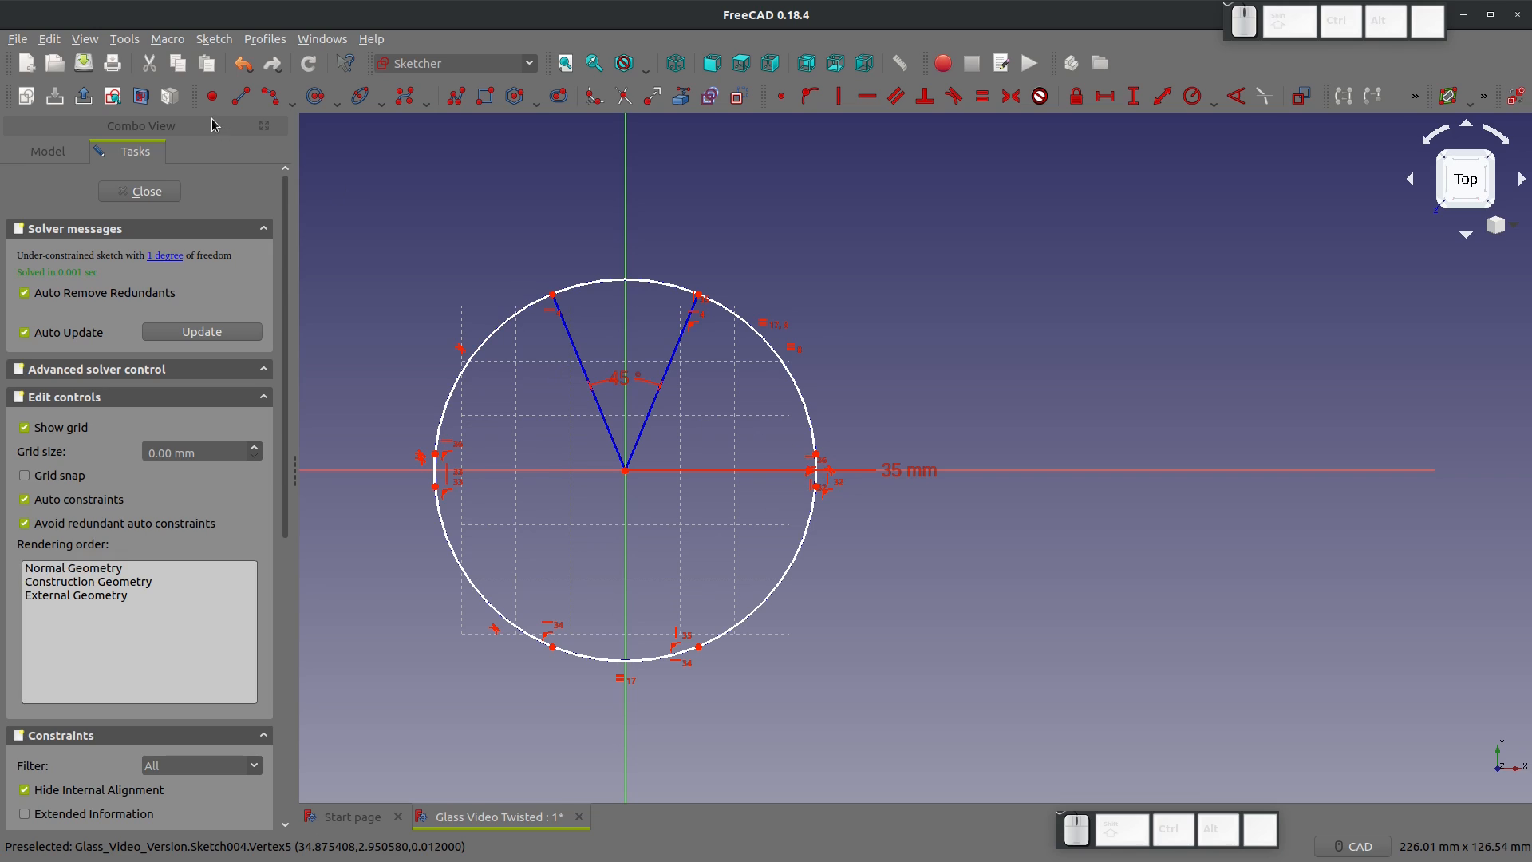
pyautogui.moveTo(819, 449)
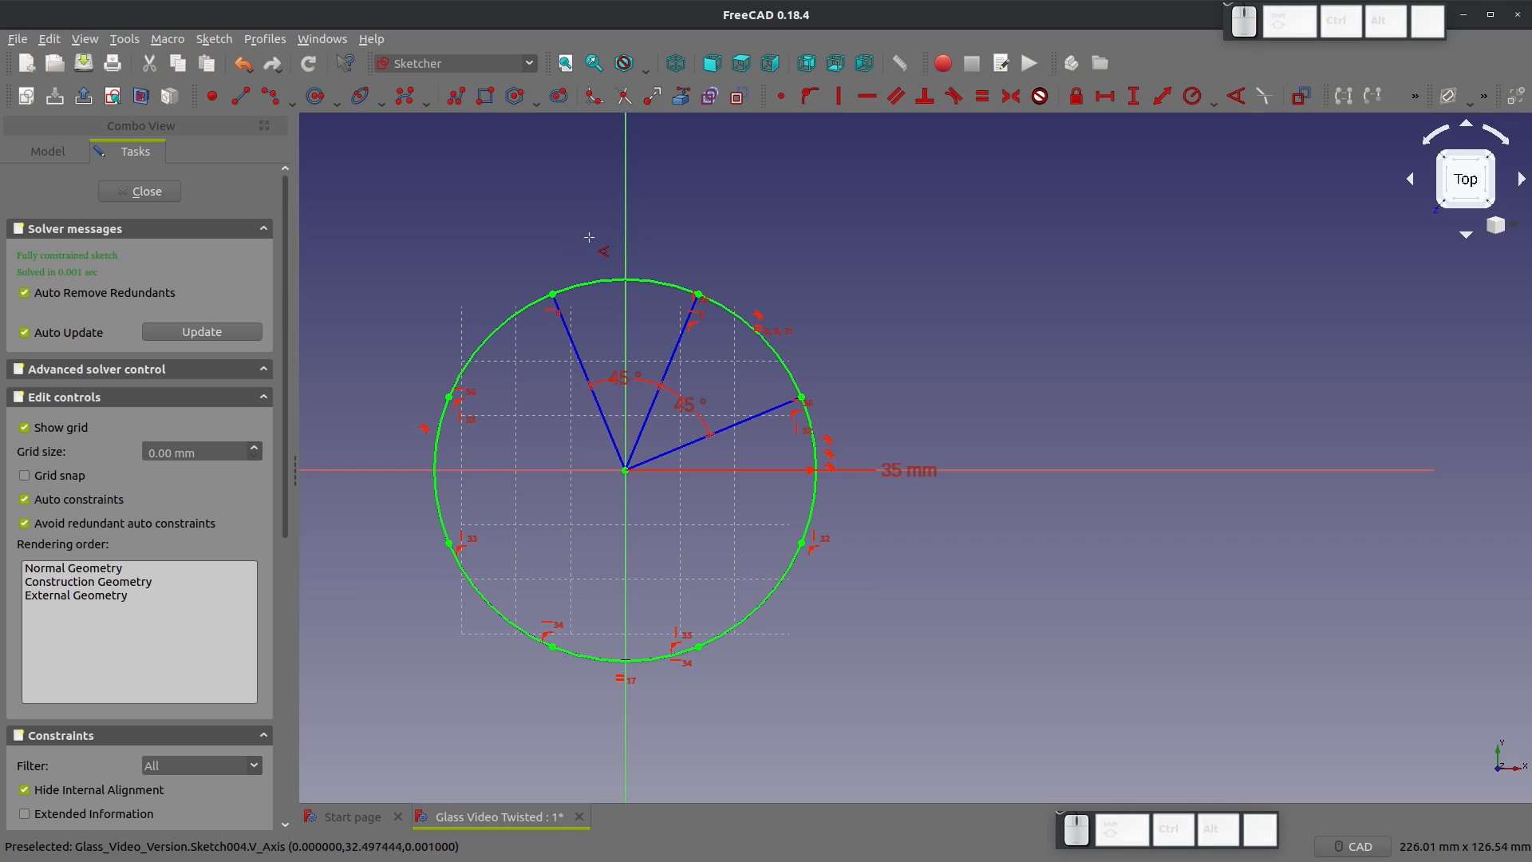
pyautogui.moveTo(784, 573)
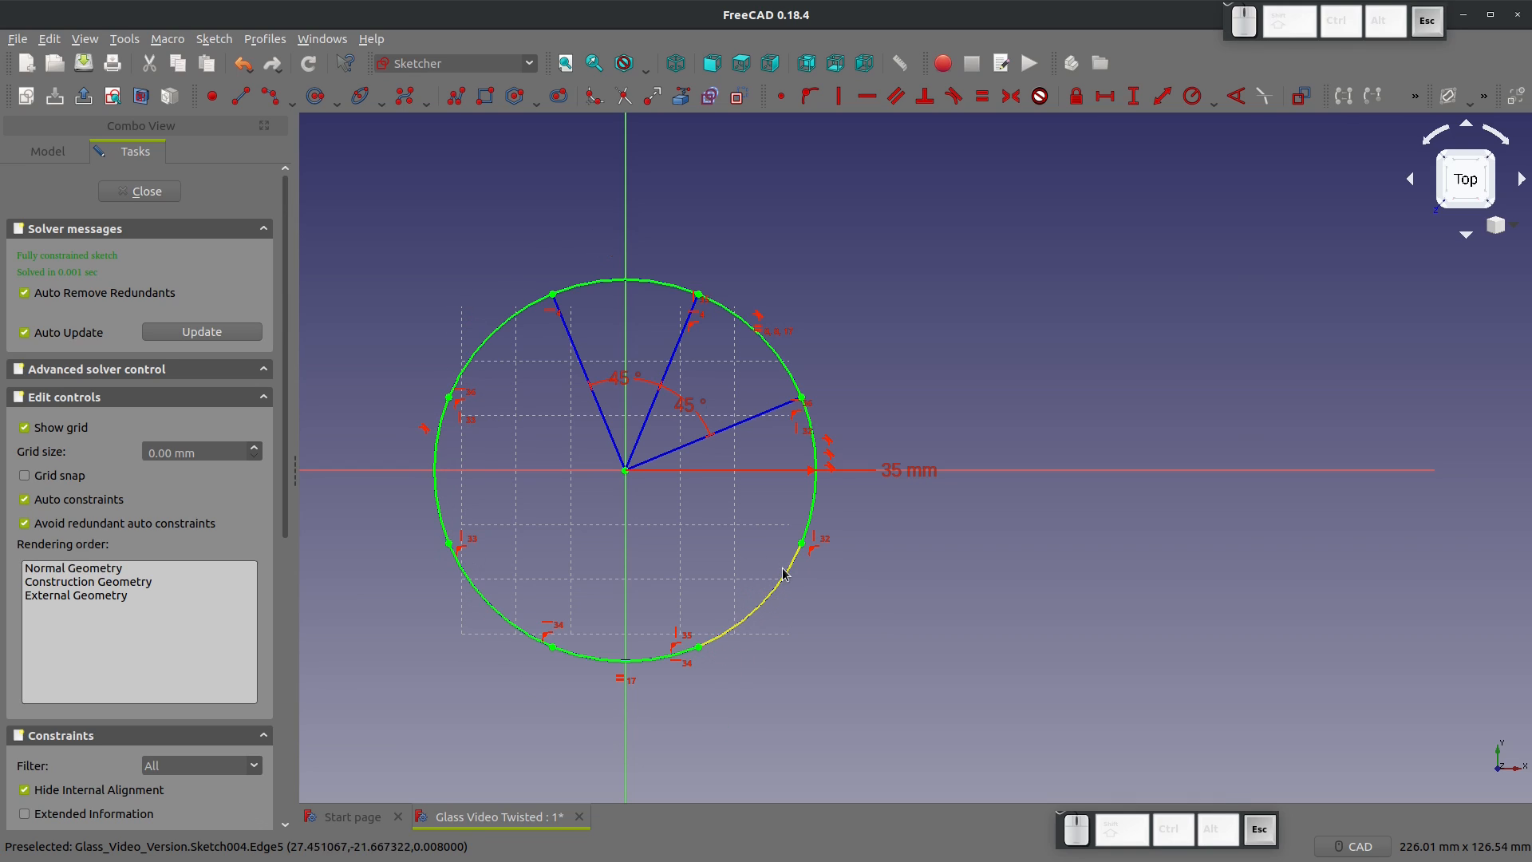
pyautogui.moveTo(771, 396)
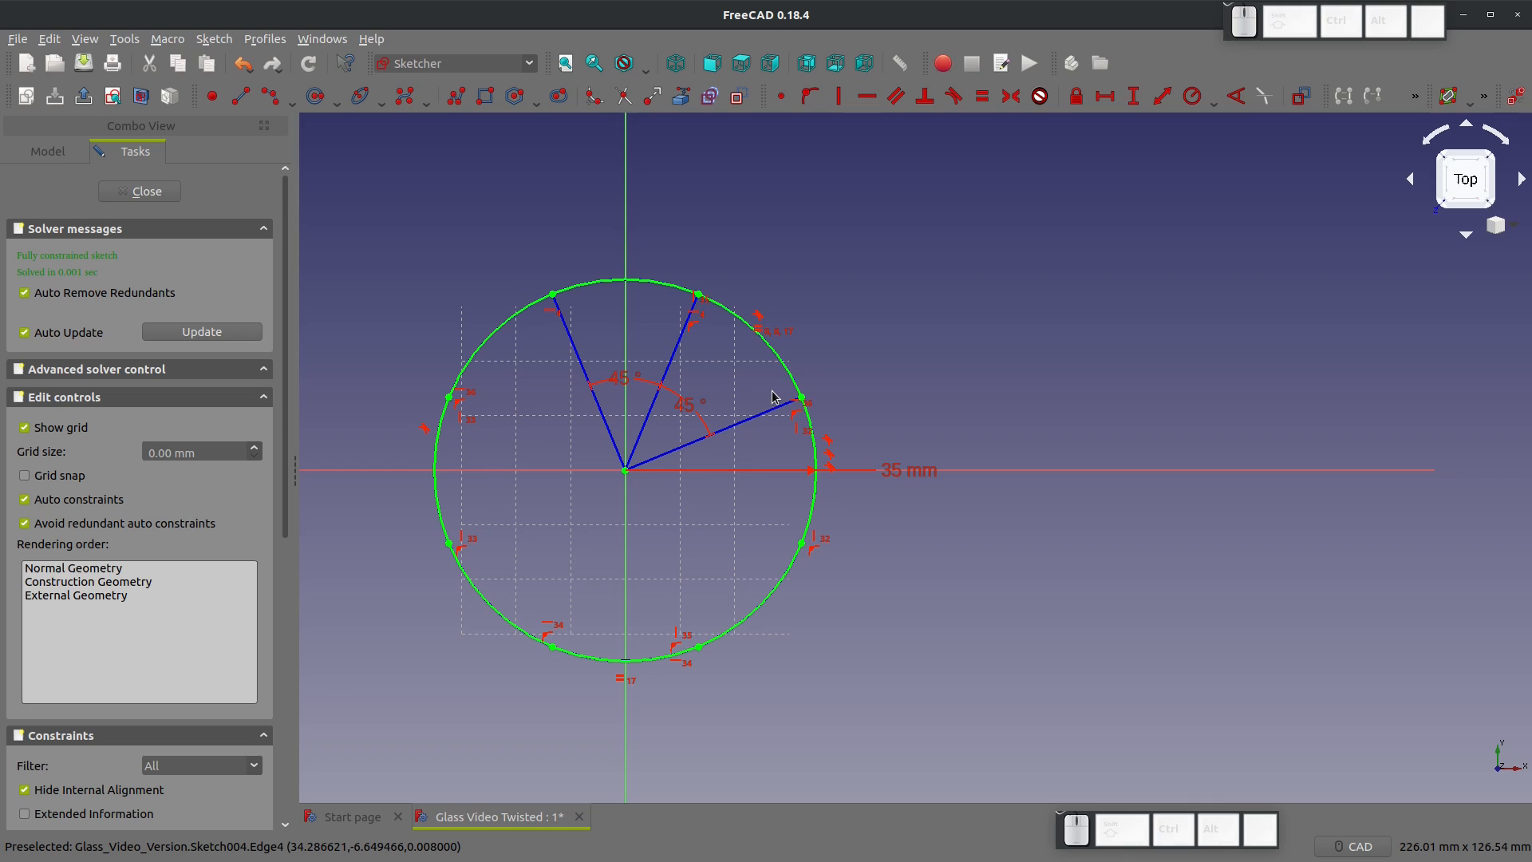
pyautogui.moveTo(510, 327)
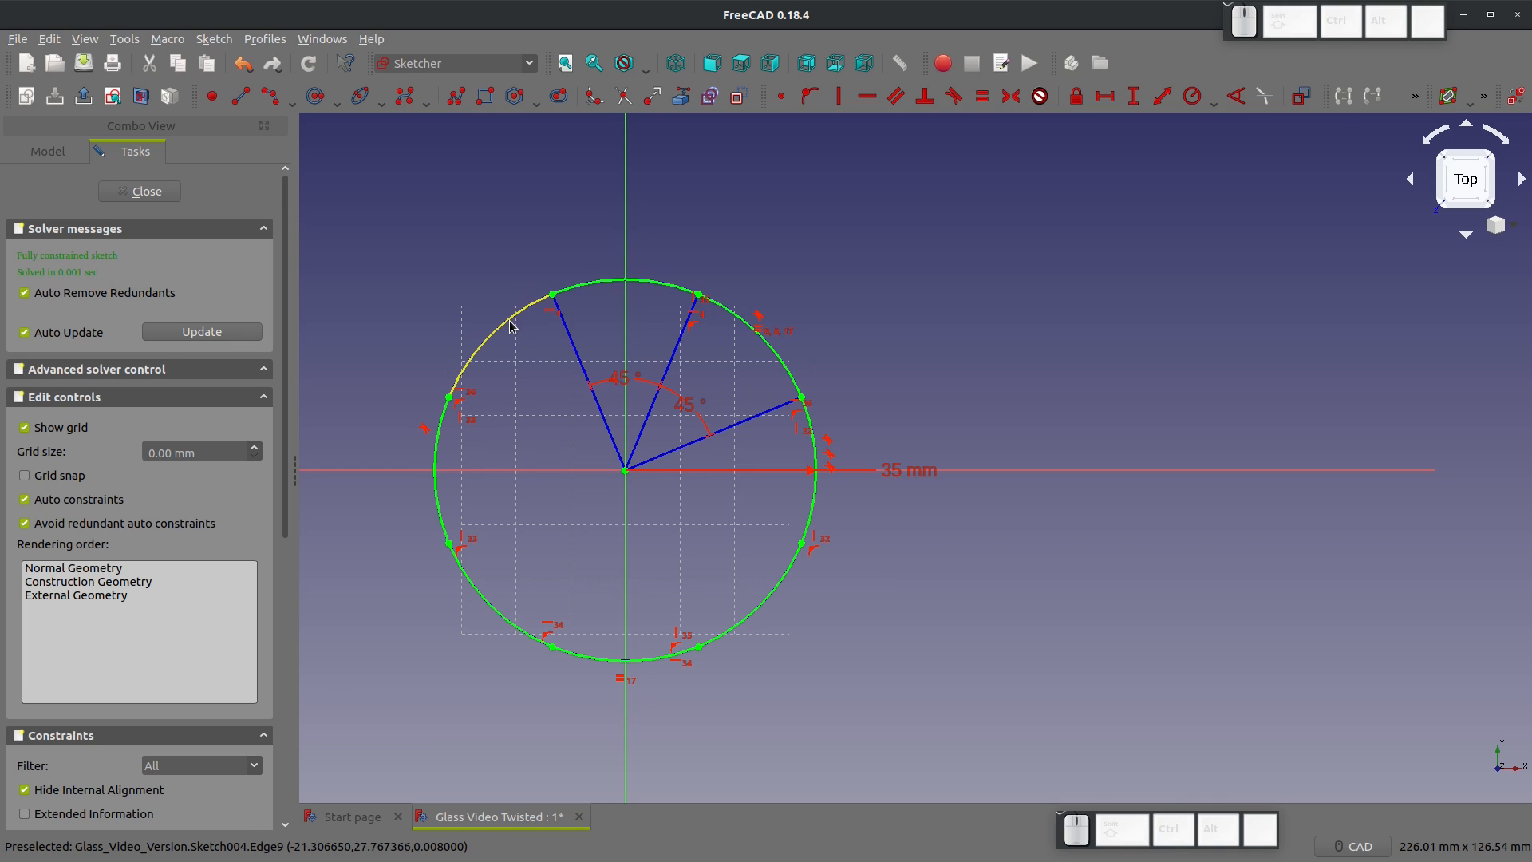
pyautogui.moveTo(478, 591)
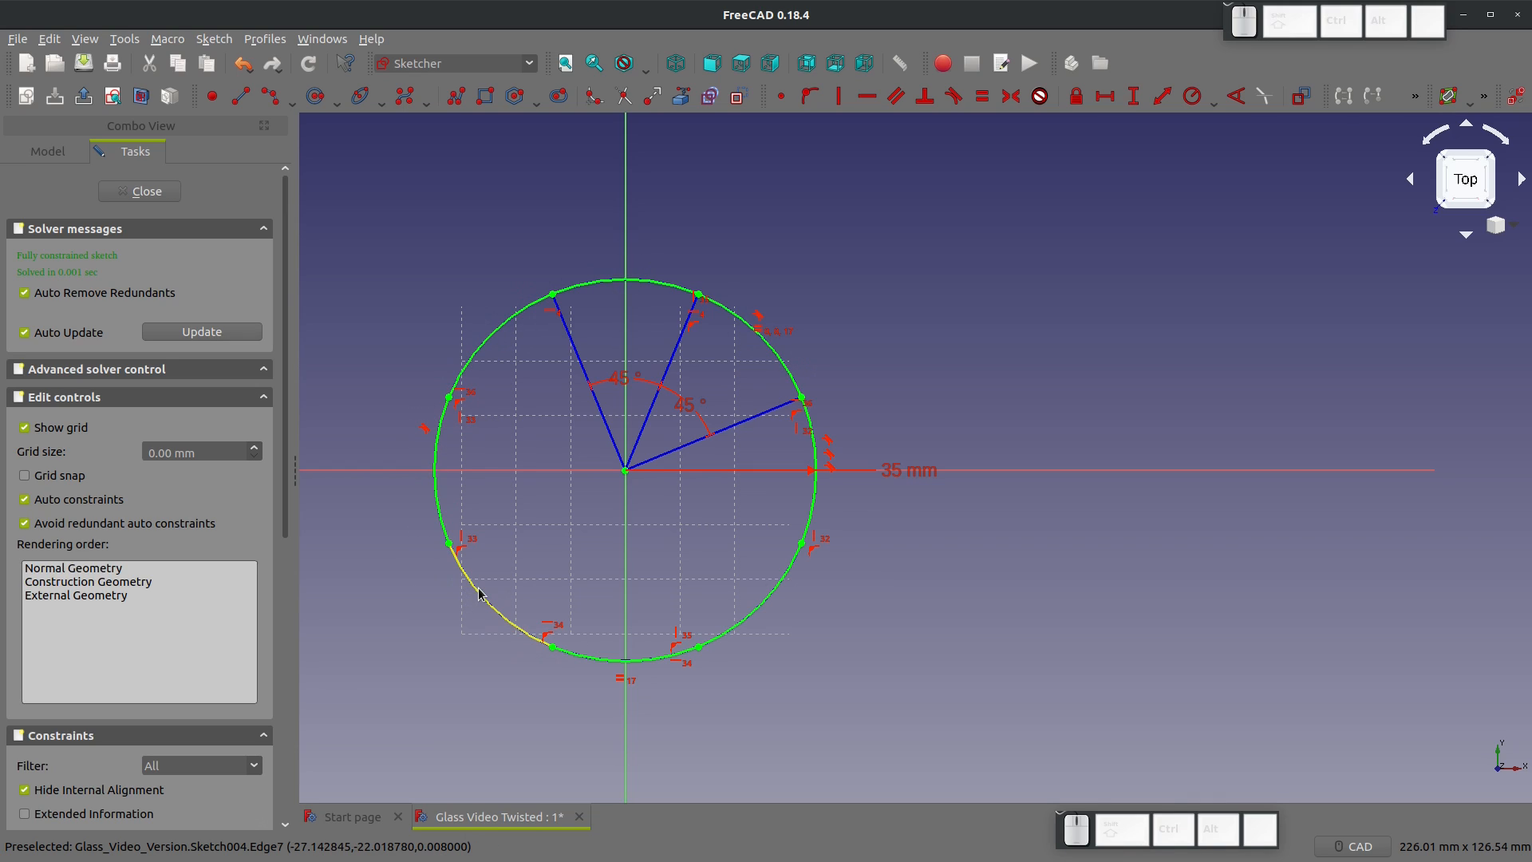
pyautogui.moveTo(730, 632)
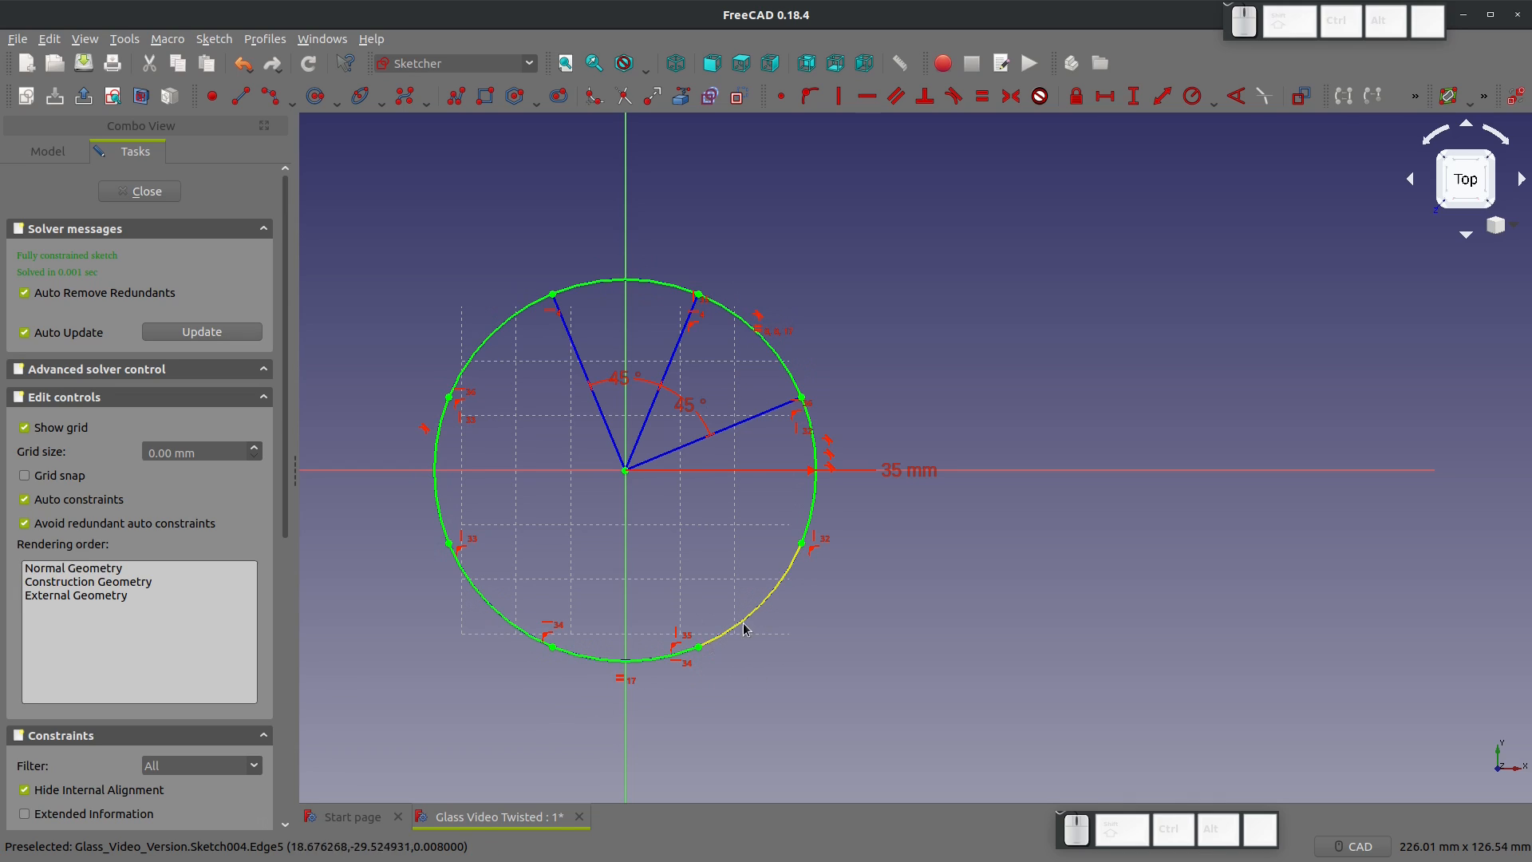
pyautogui.moveTo(779, 395)
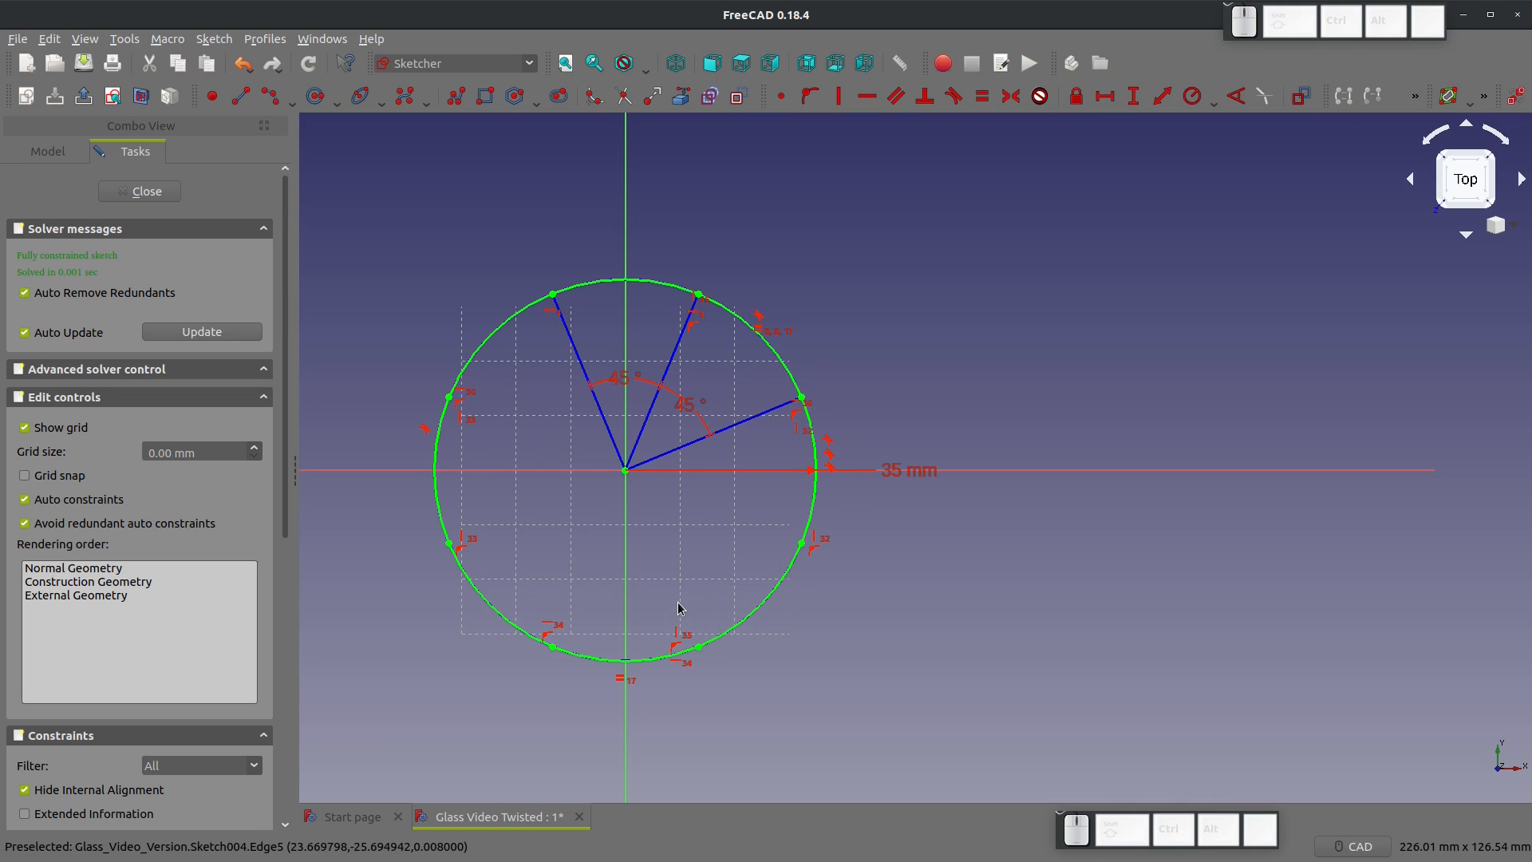
pyautogui.moveTo(324, 222)
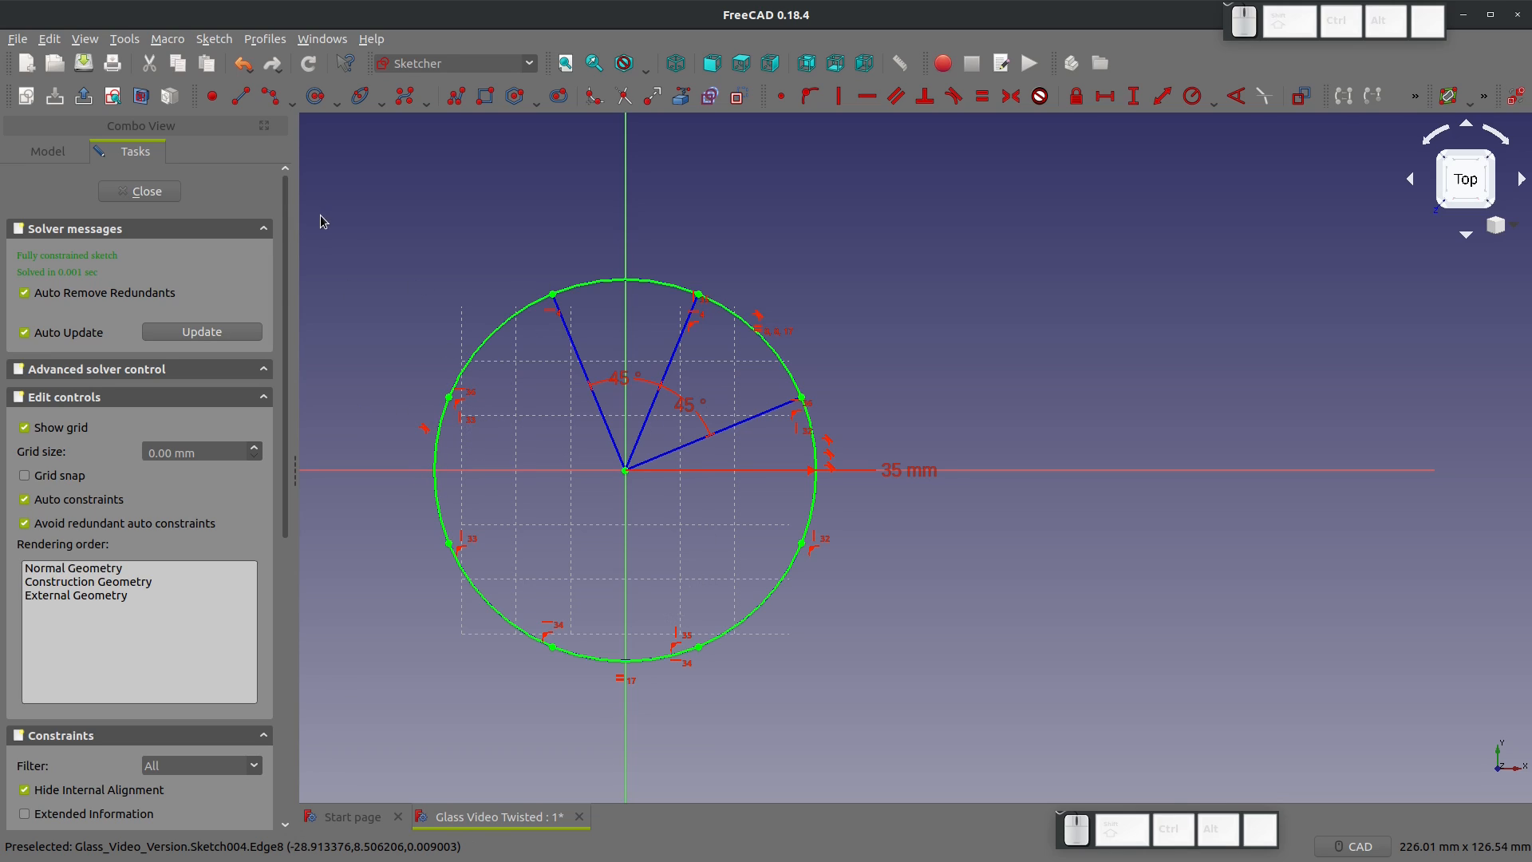
# Step: Close the top sketch and loft through Sketch to Sketch004 in order
pyautogui.click(139, 191)
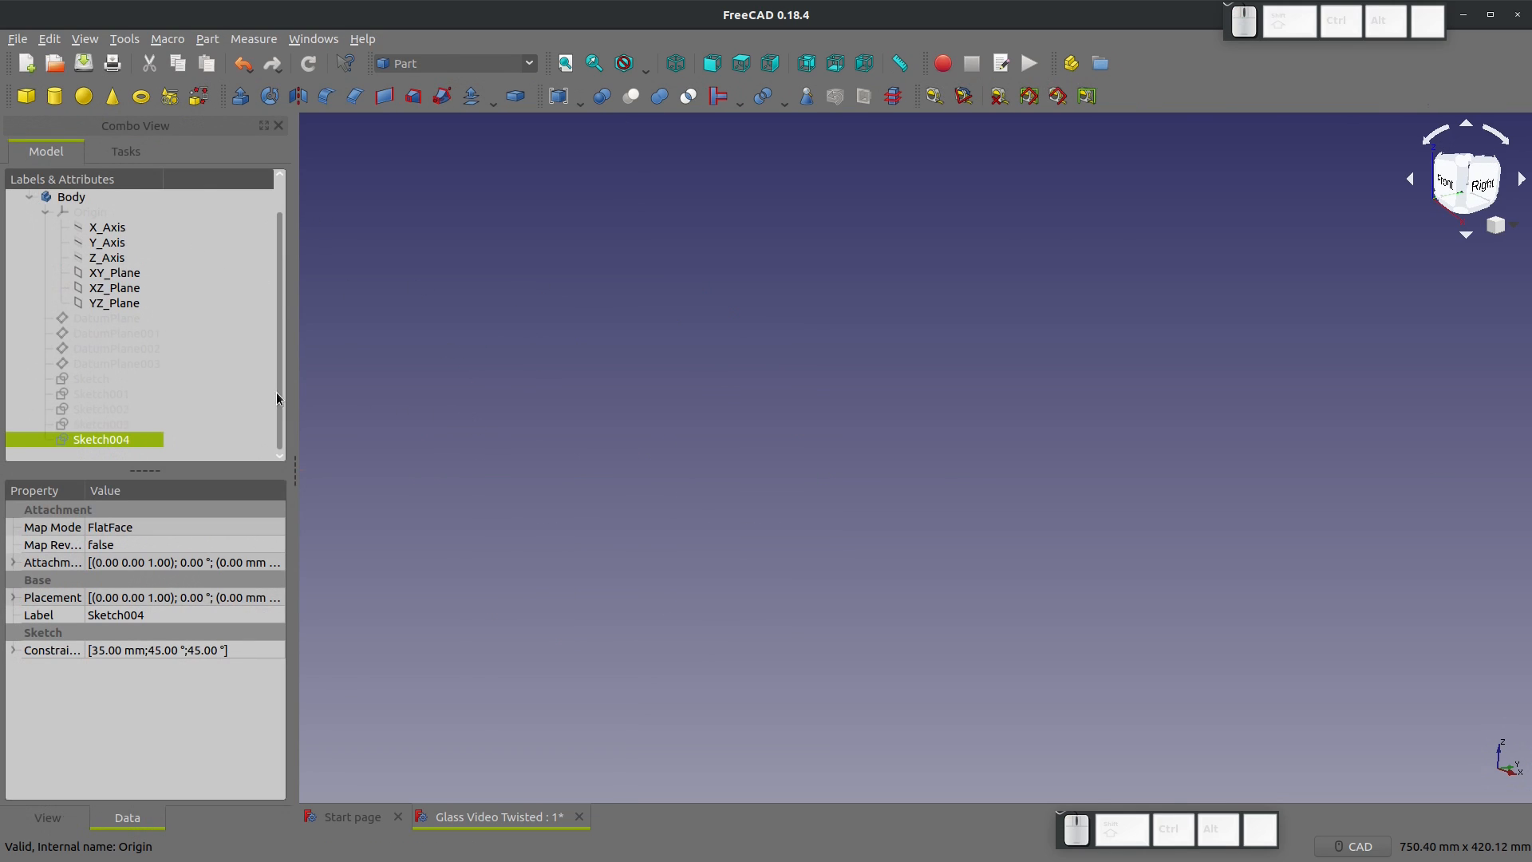
pyautogui.click(108, 317)
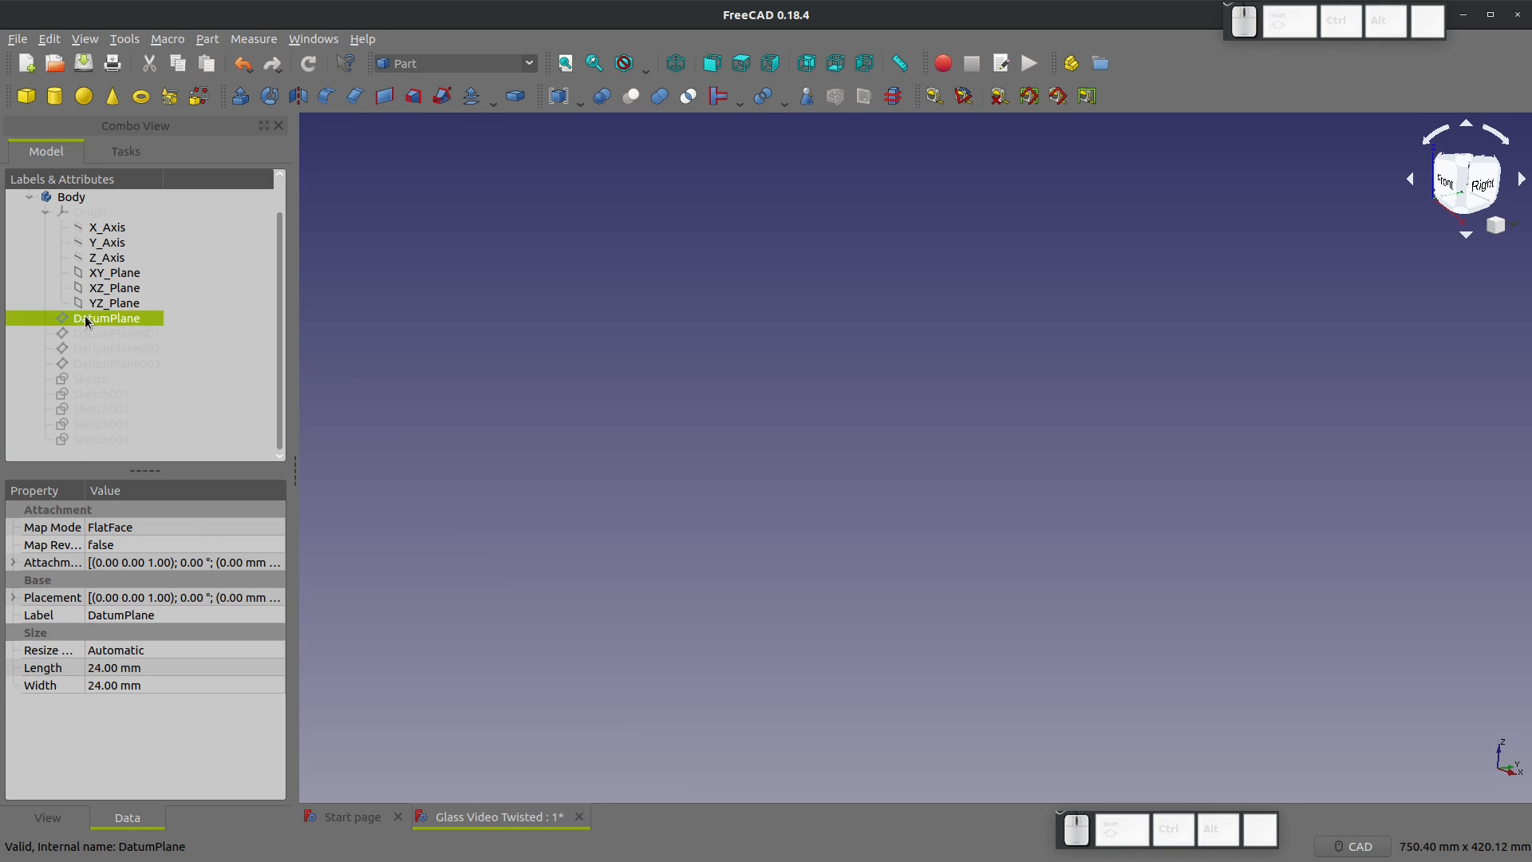
pyautogui.moveTo(110, 380)
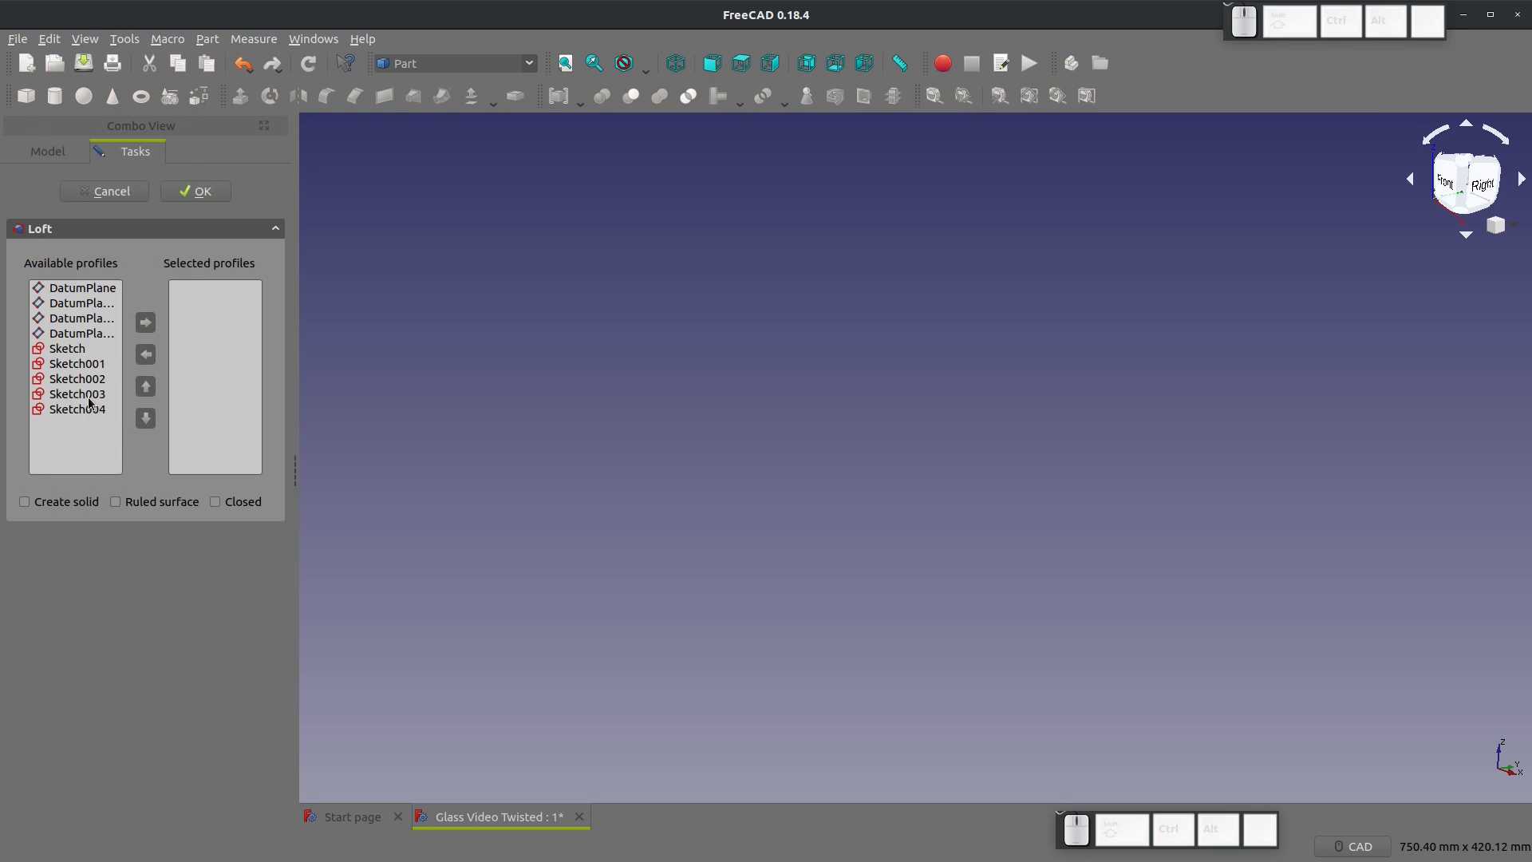
pyautogui.click(145, 322)
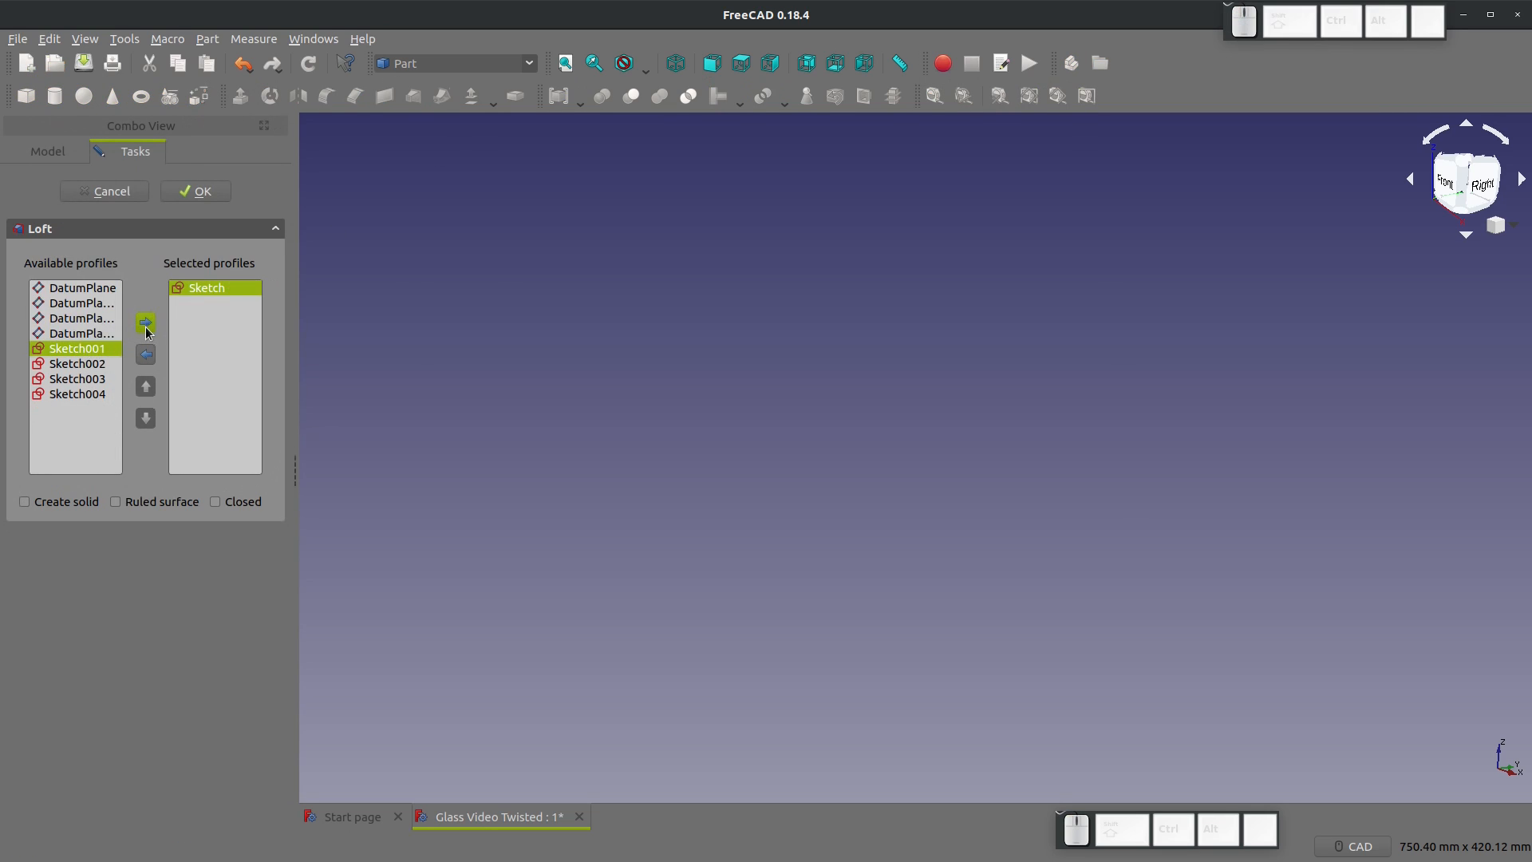
pyautogui.click(145, 323)
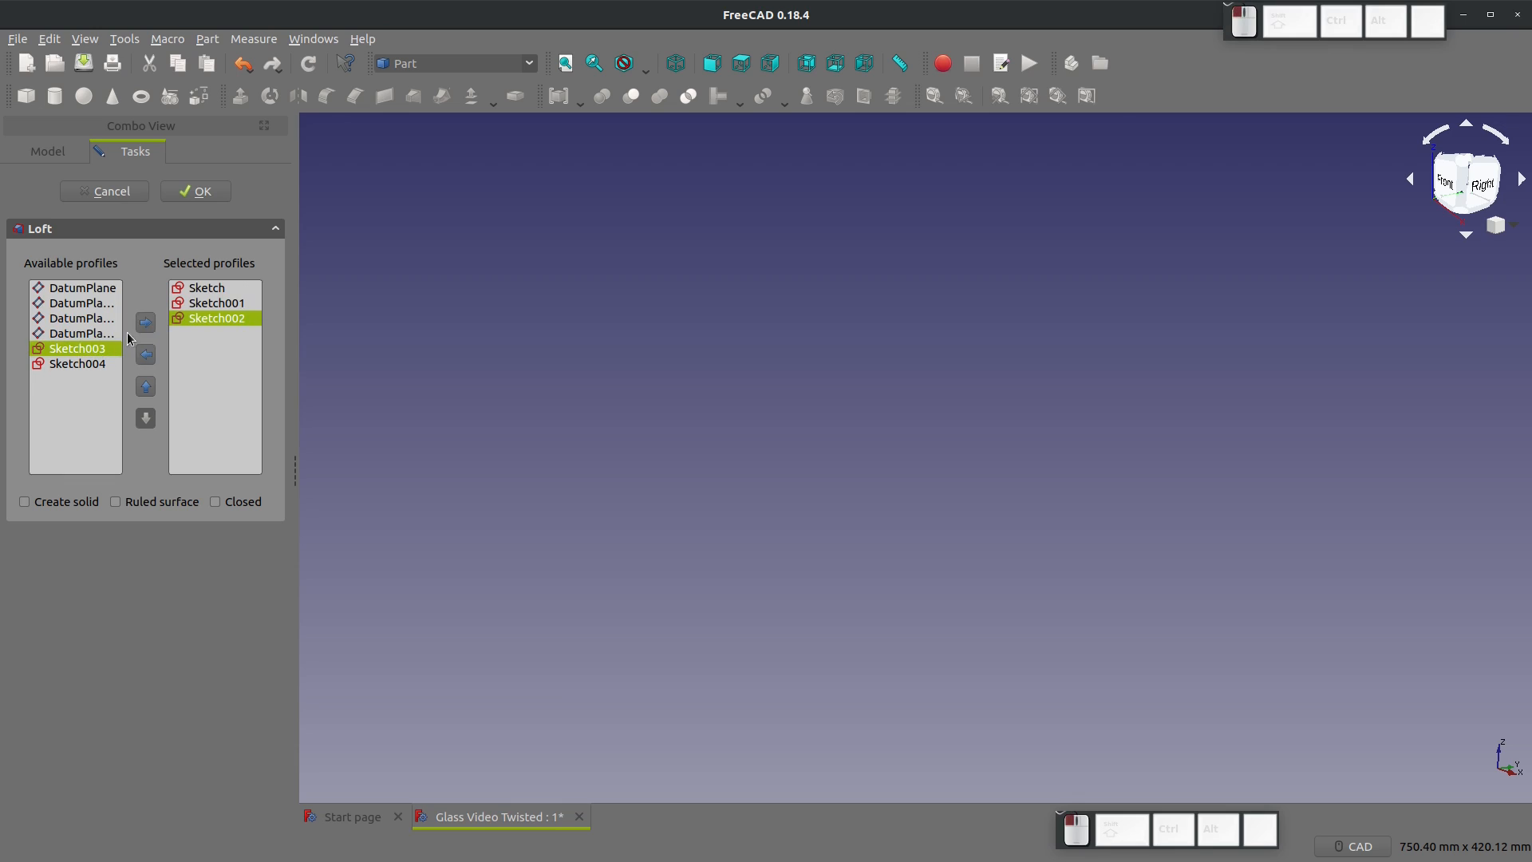
pyautogui.click(144, 322)
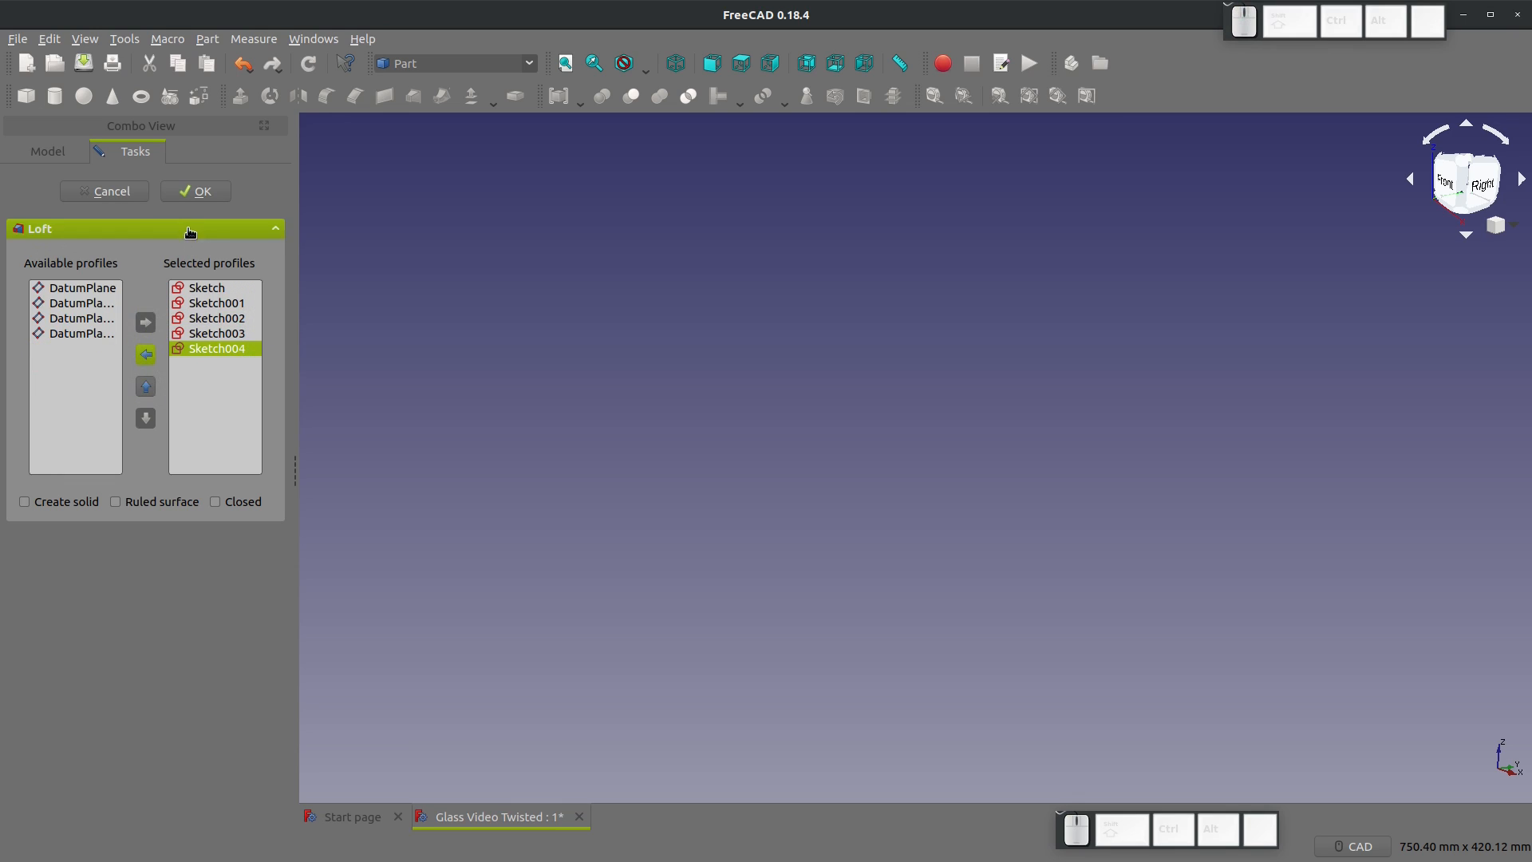
pyautogui.click(194, 190)
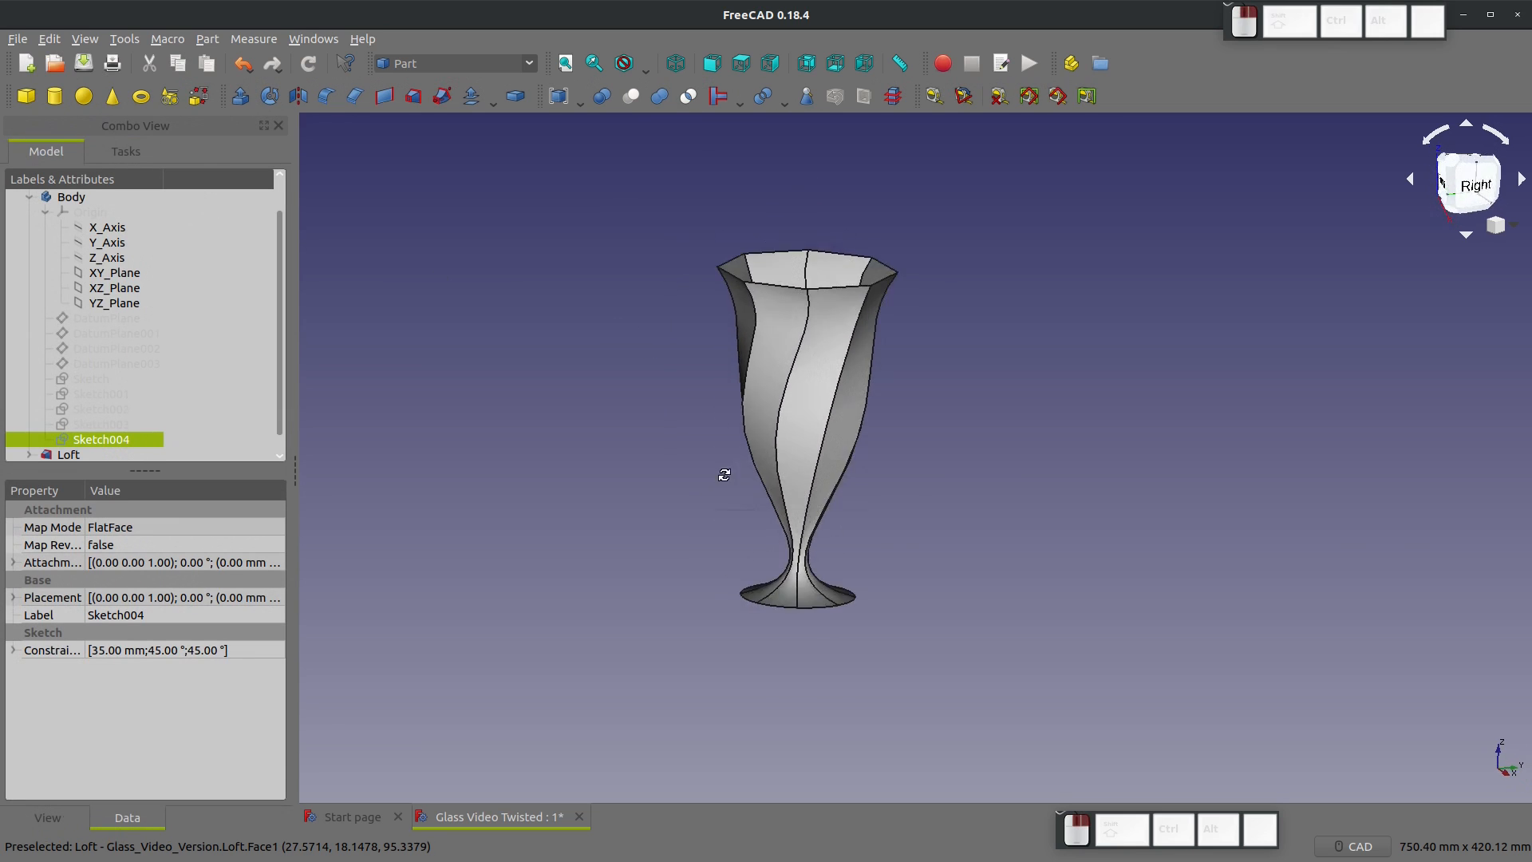
# Step: Zoom in to inspect the twisted octagonal loft's faceted walls
pyautogui.scroll(3)
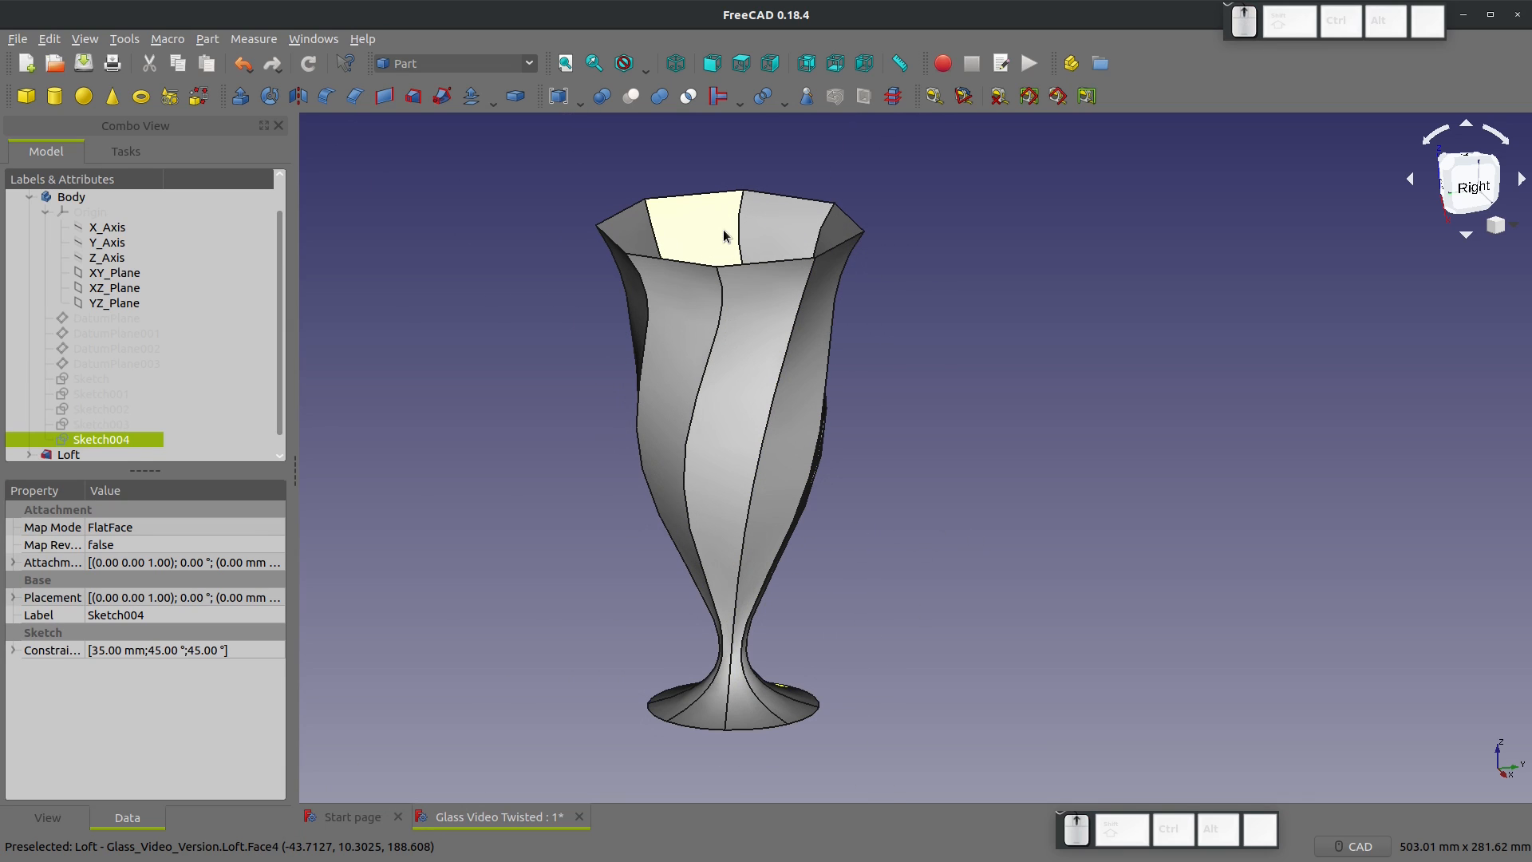
pyautogui.moveTo(744, 307)
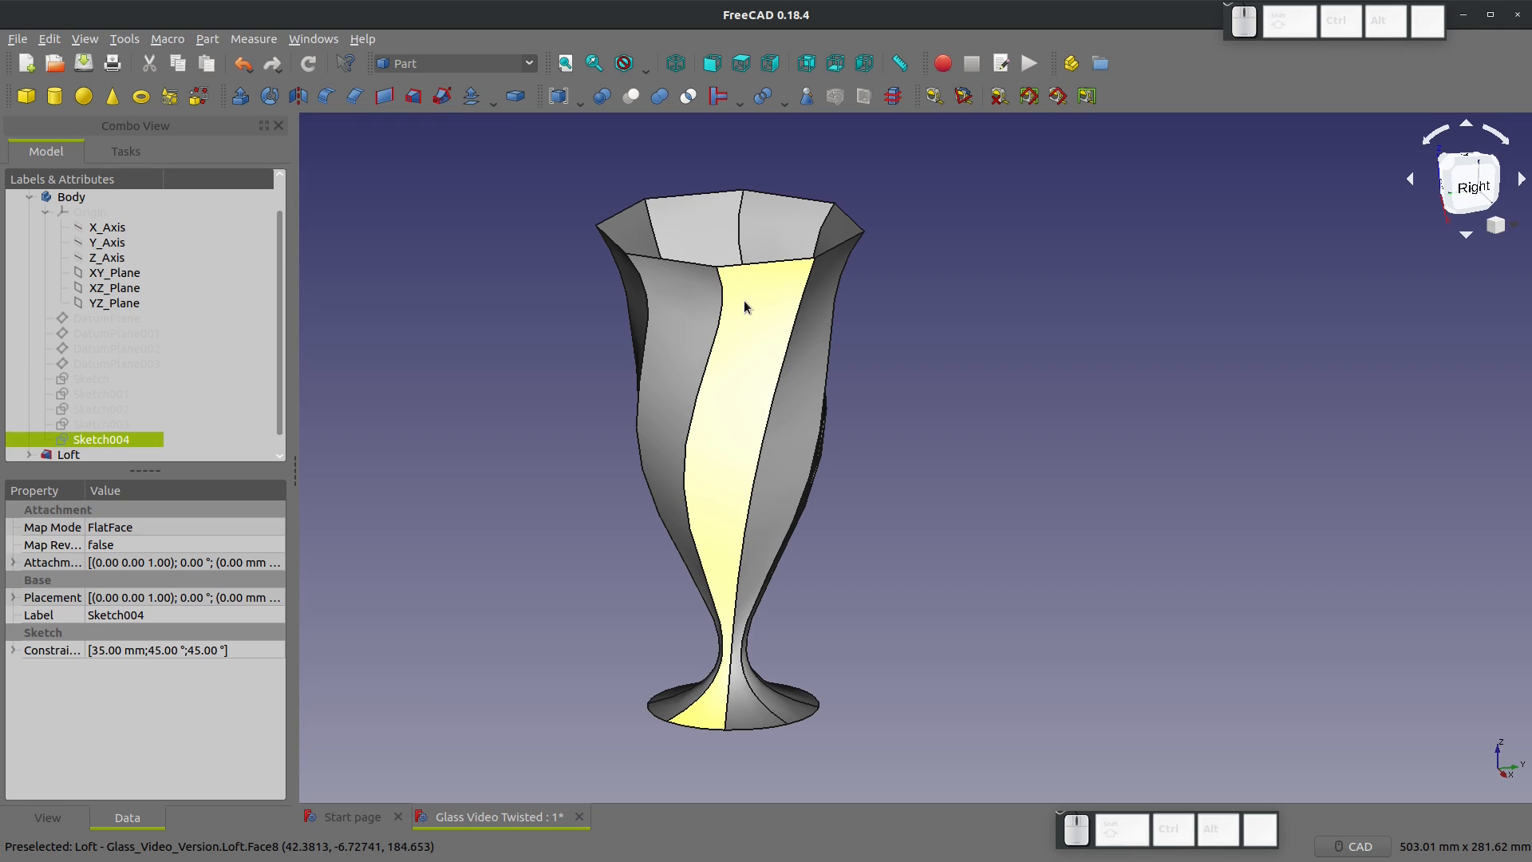